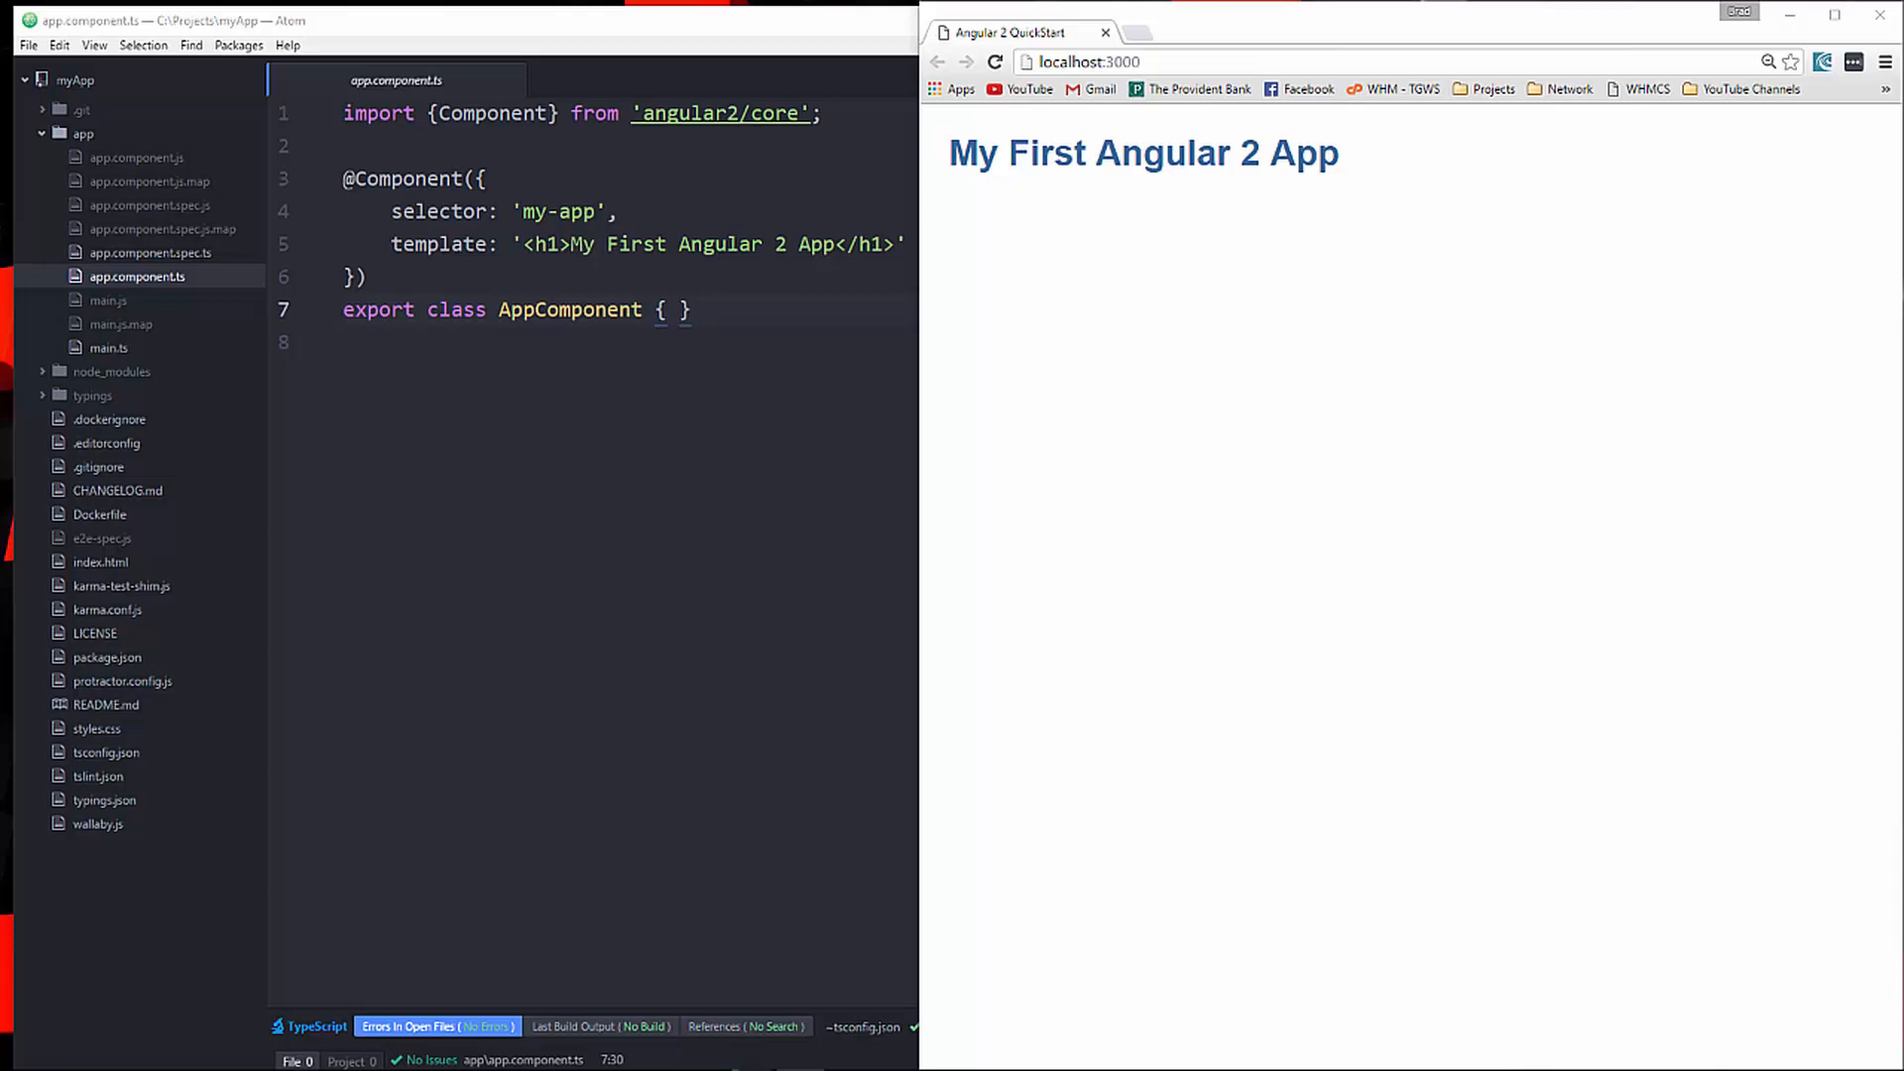
pyautogui.moveTo(190, 236)
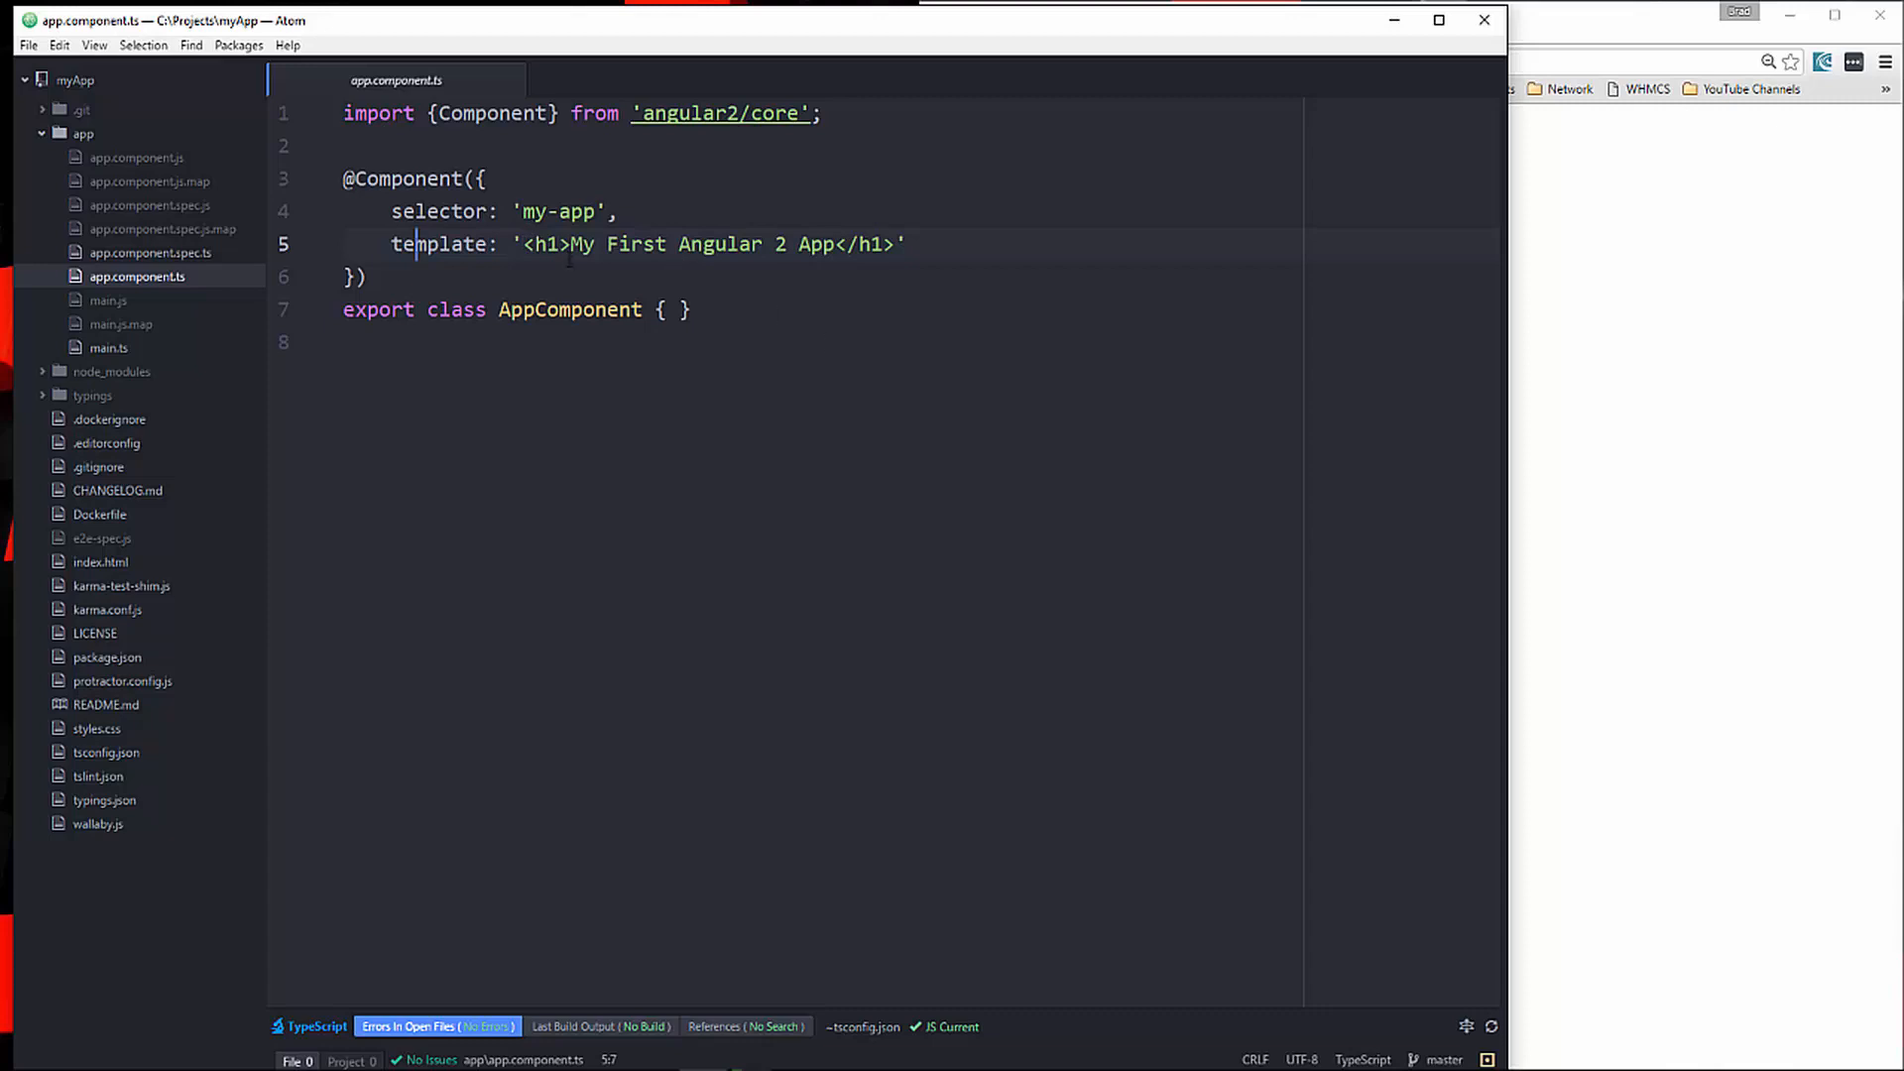
# Create an empty my-component.component.ts file inside the app folder.
pyautogui.rightClick(83, 133)
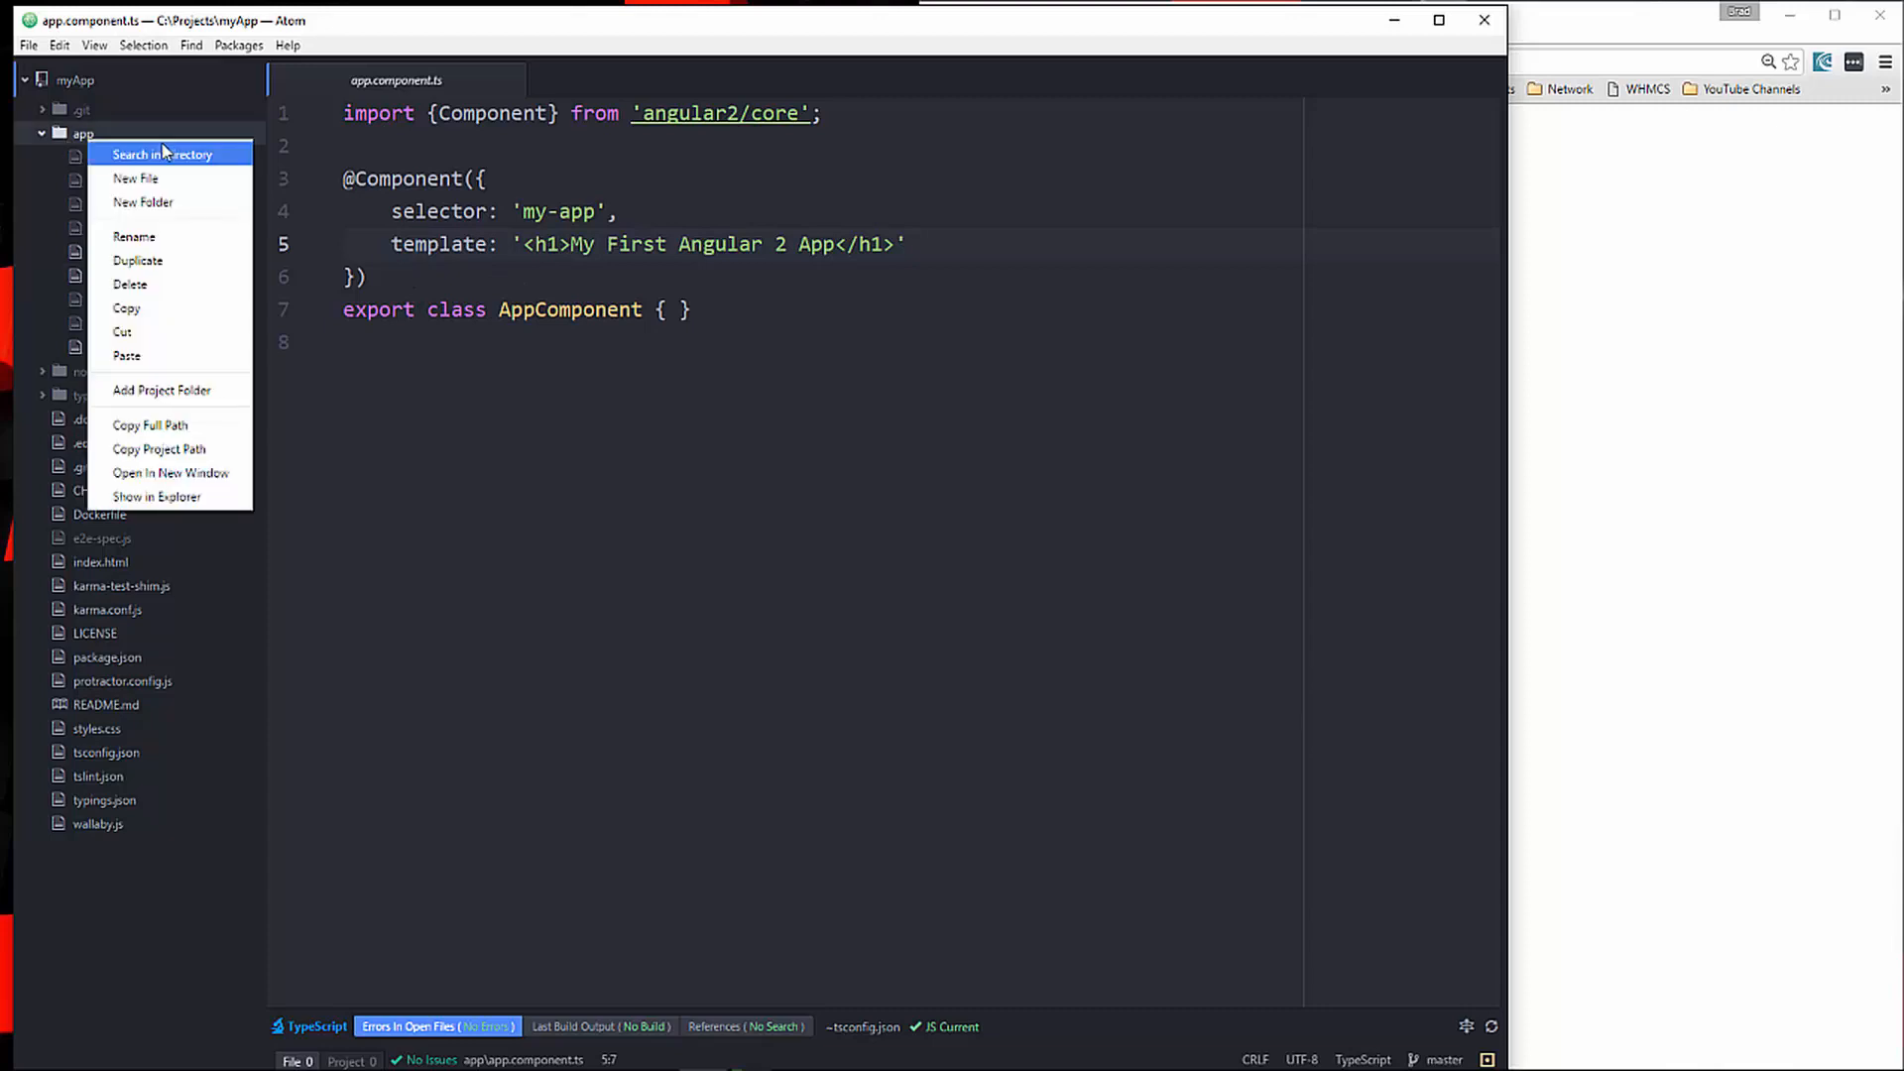
pyautogui.moveTo(143, 202)
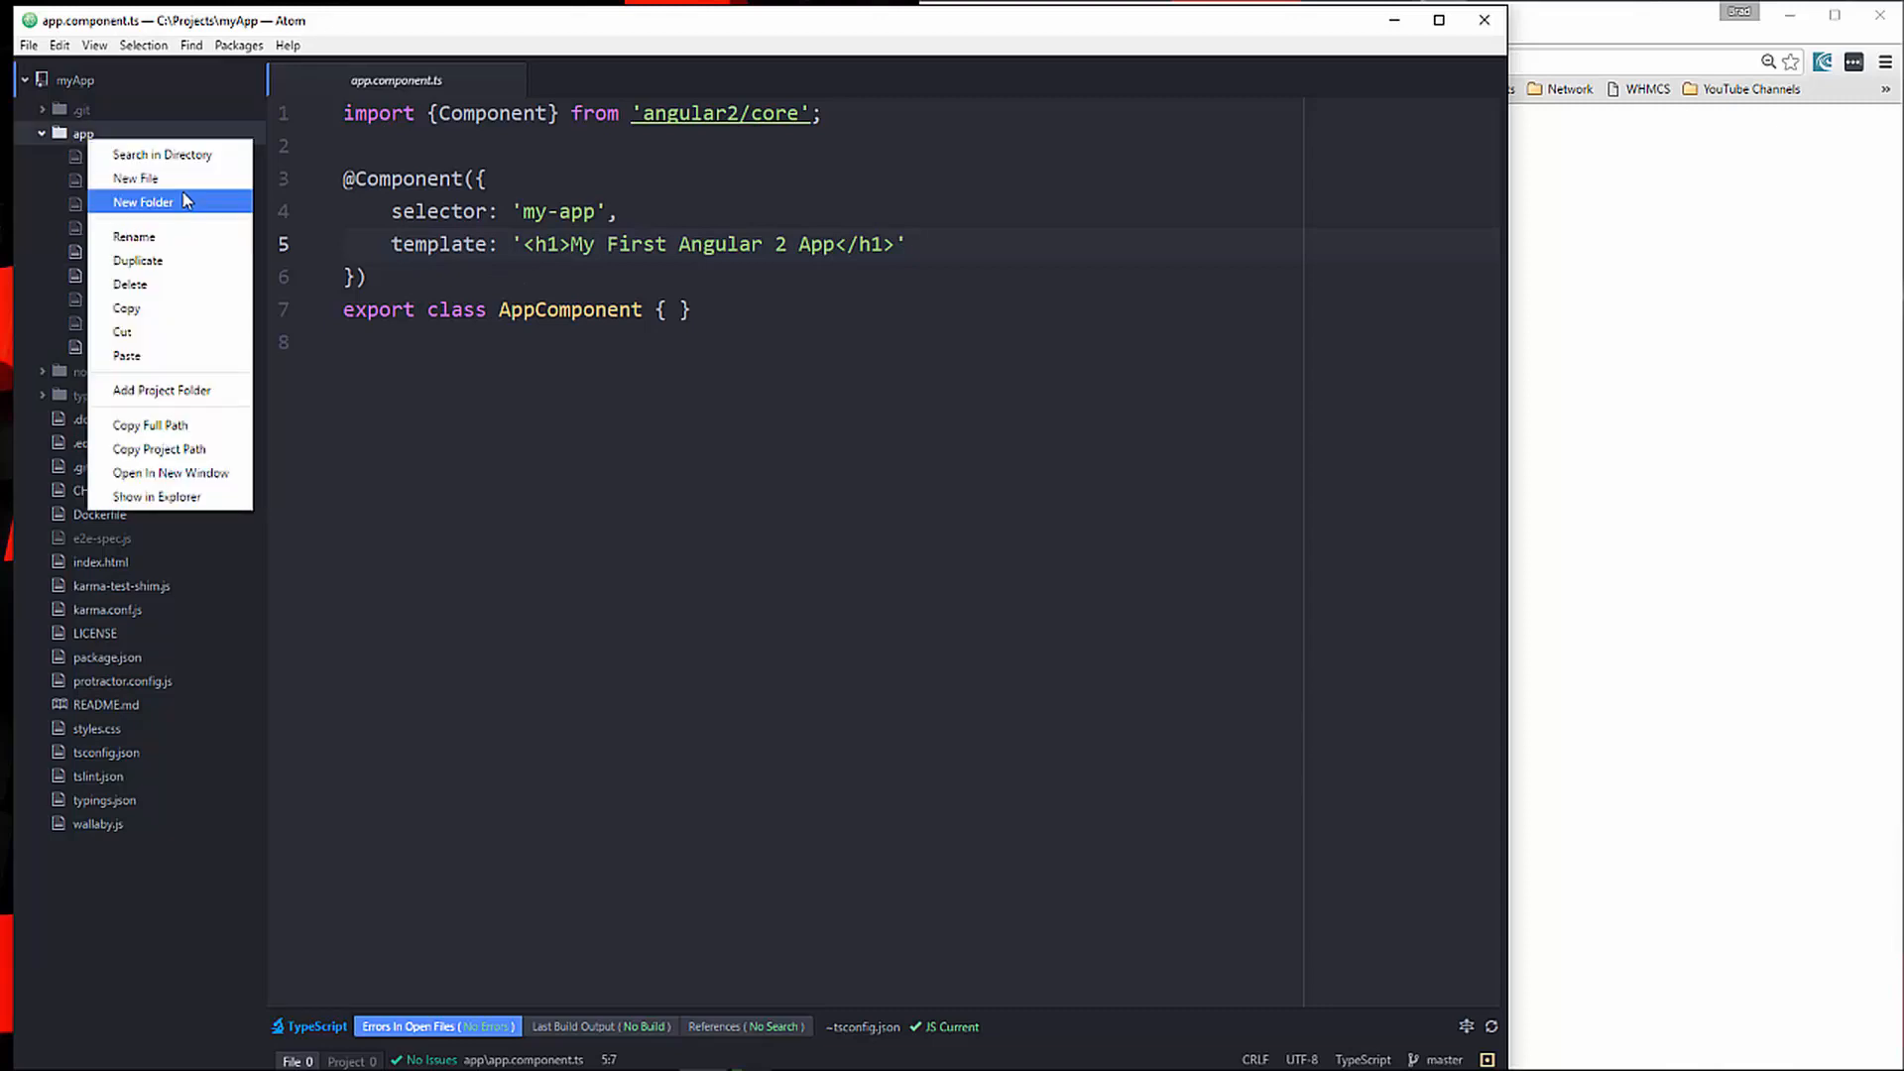
pyautogui.click(135, 179)
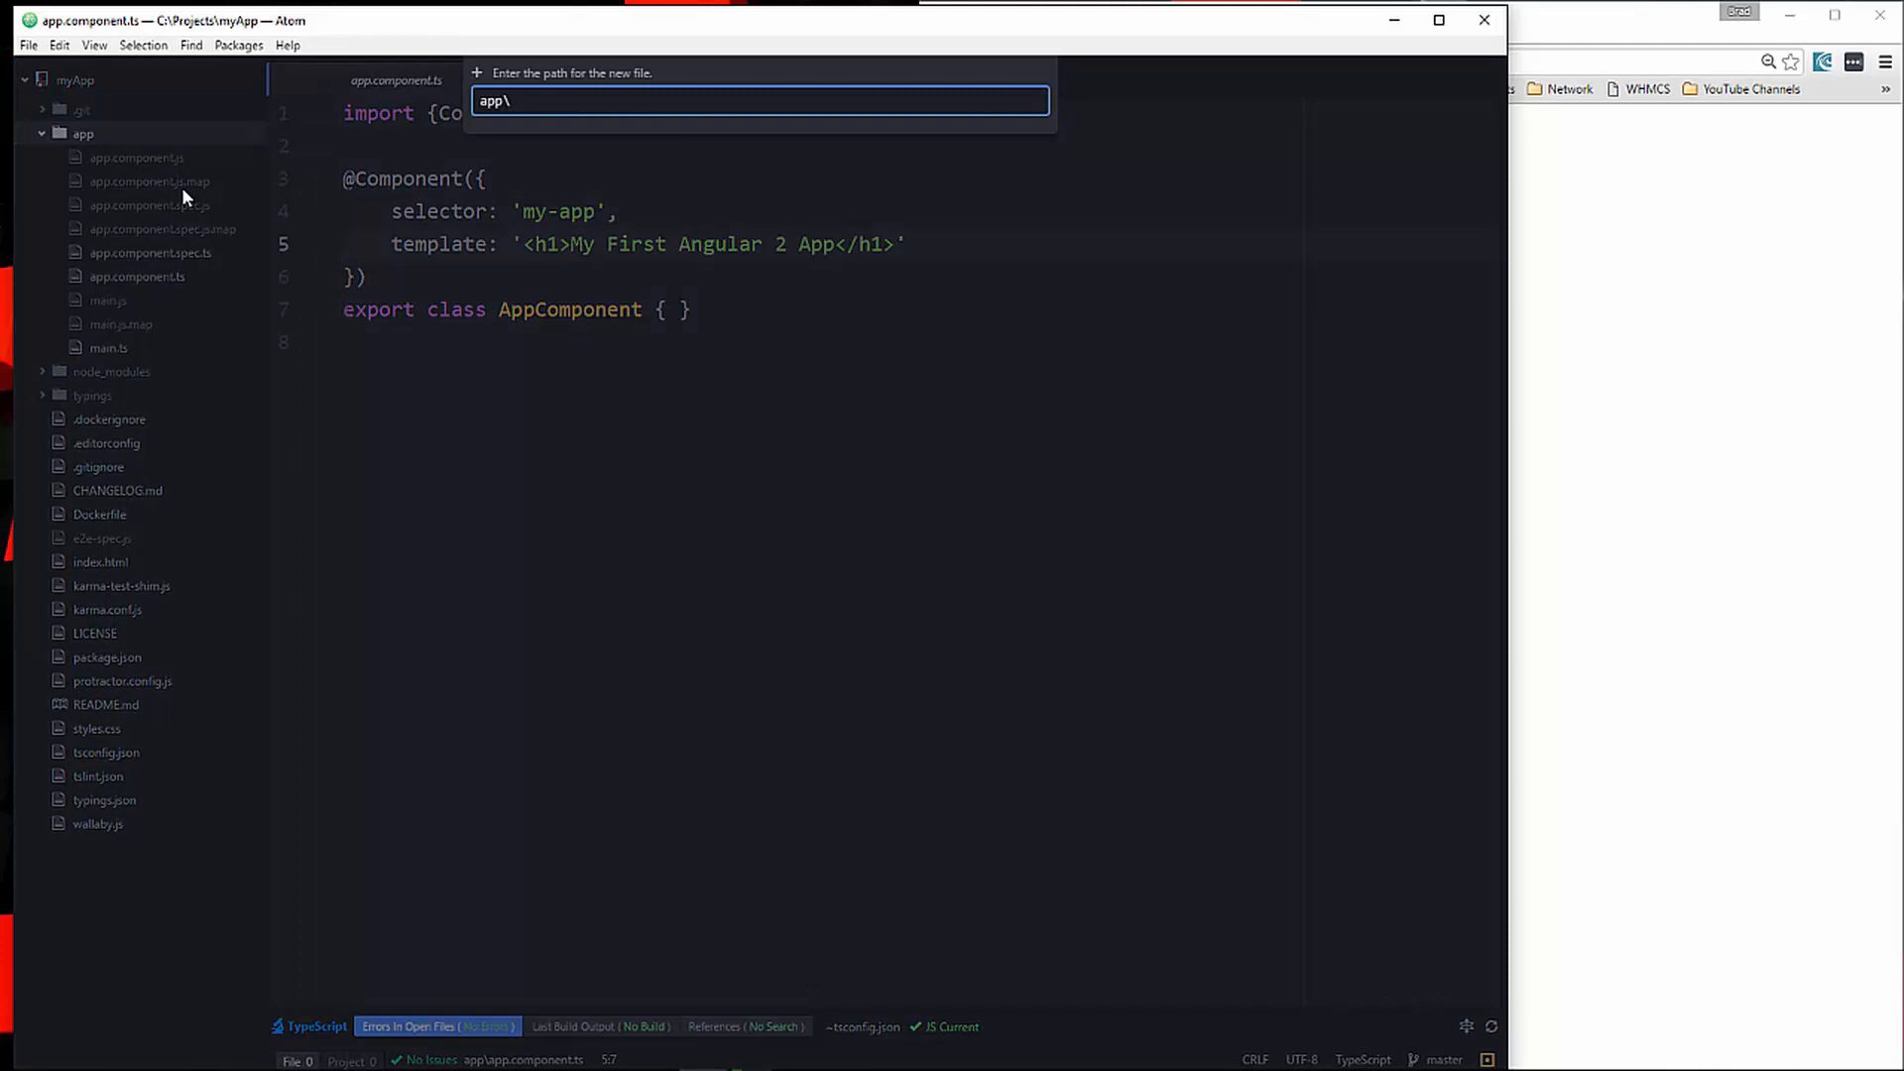
pyautogui.write('my-co')
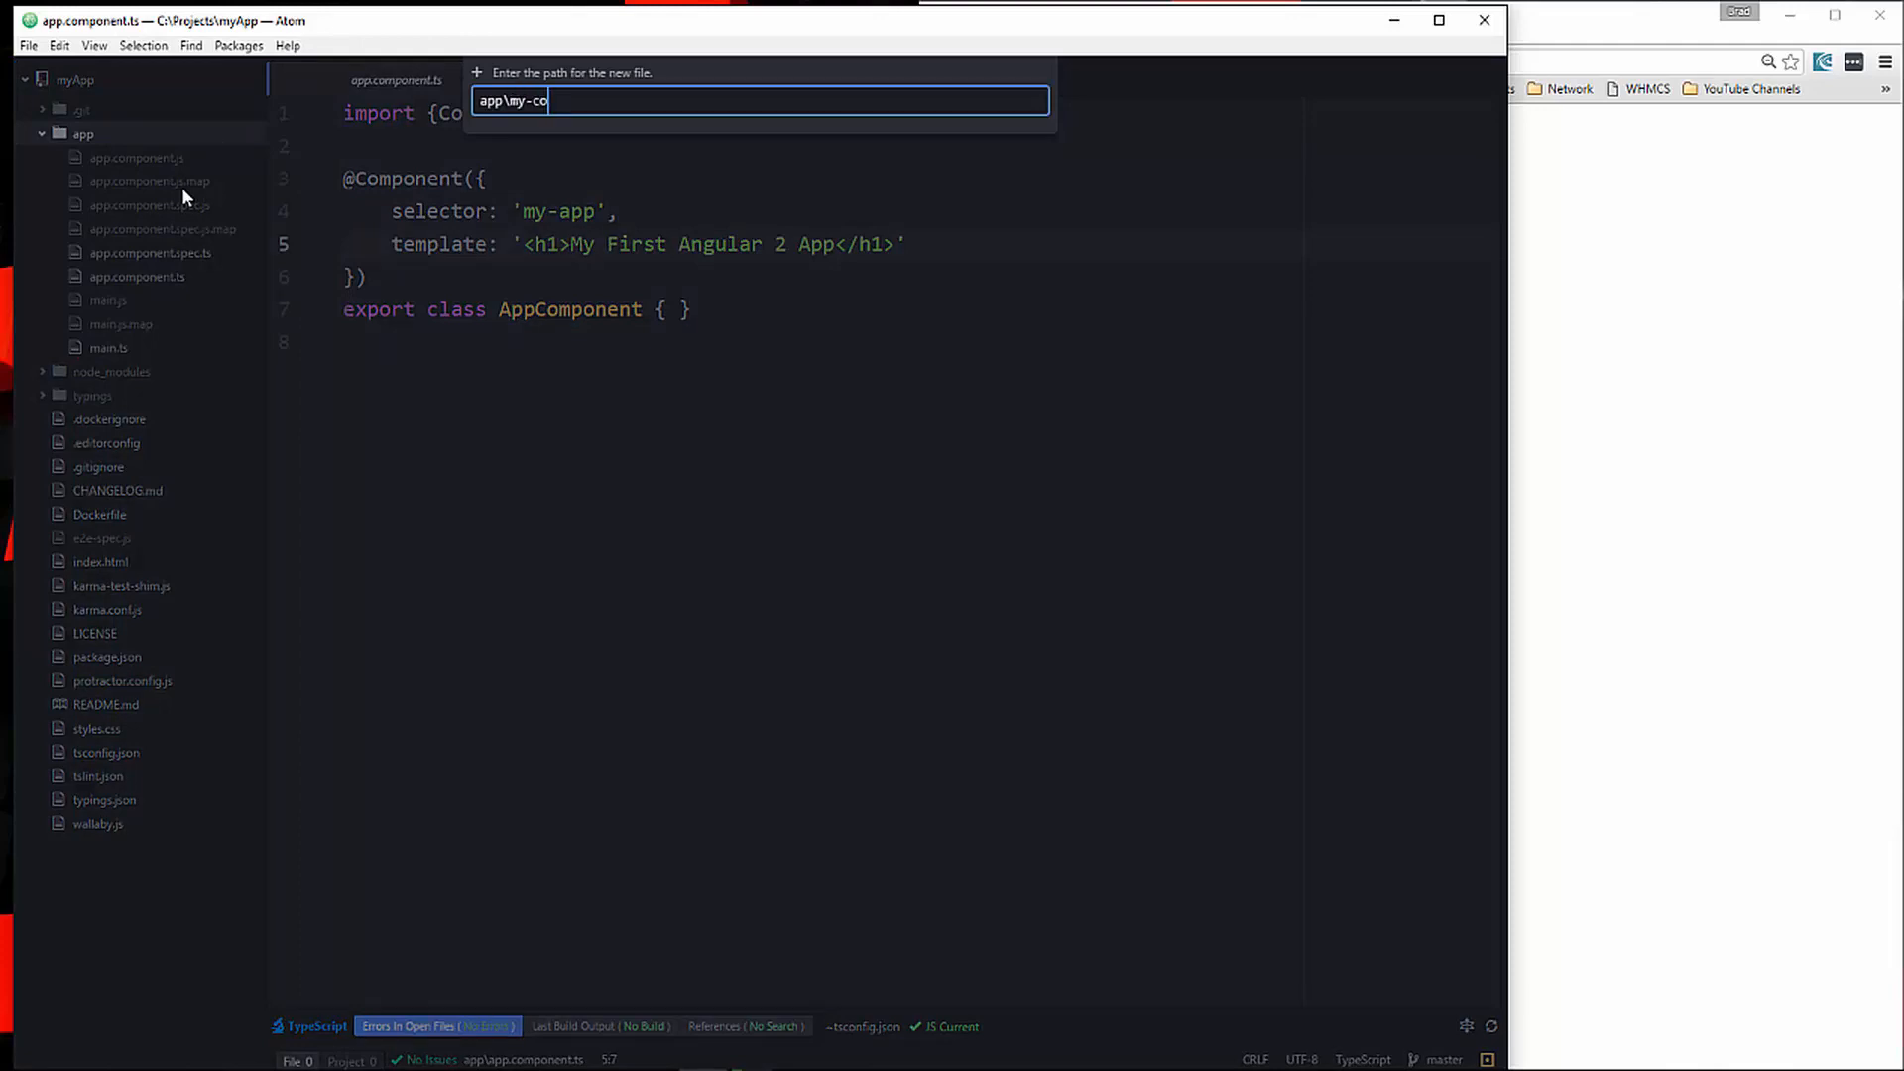
pyautogui.write('mponent.')
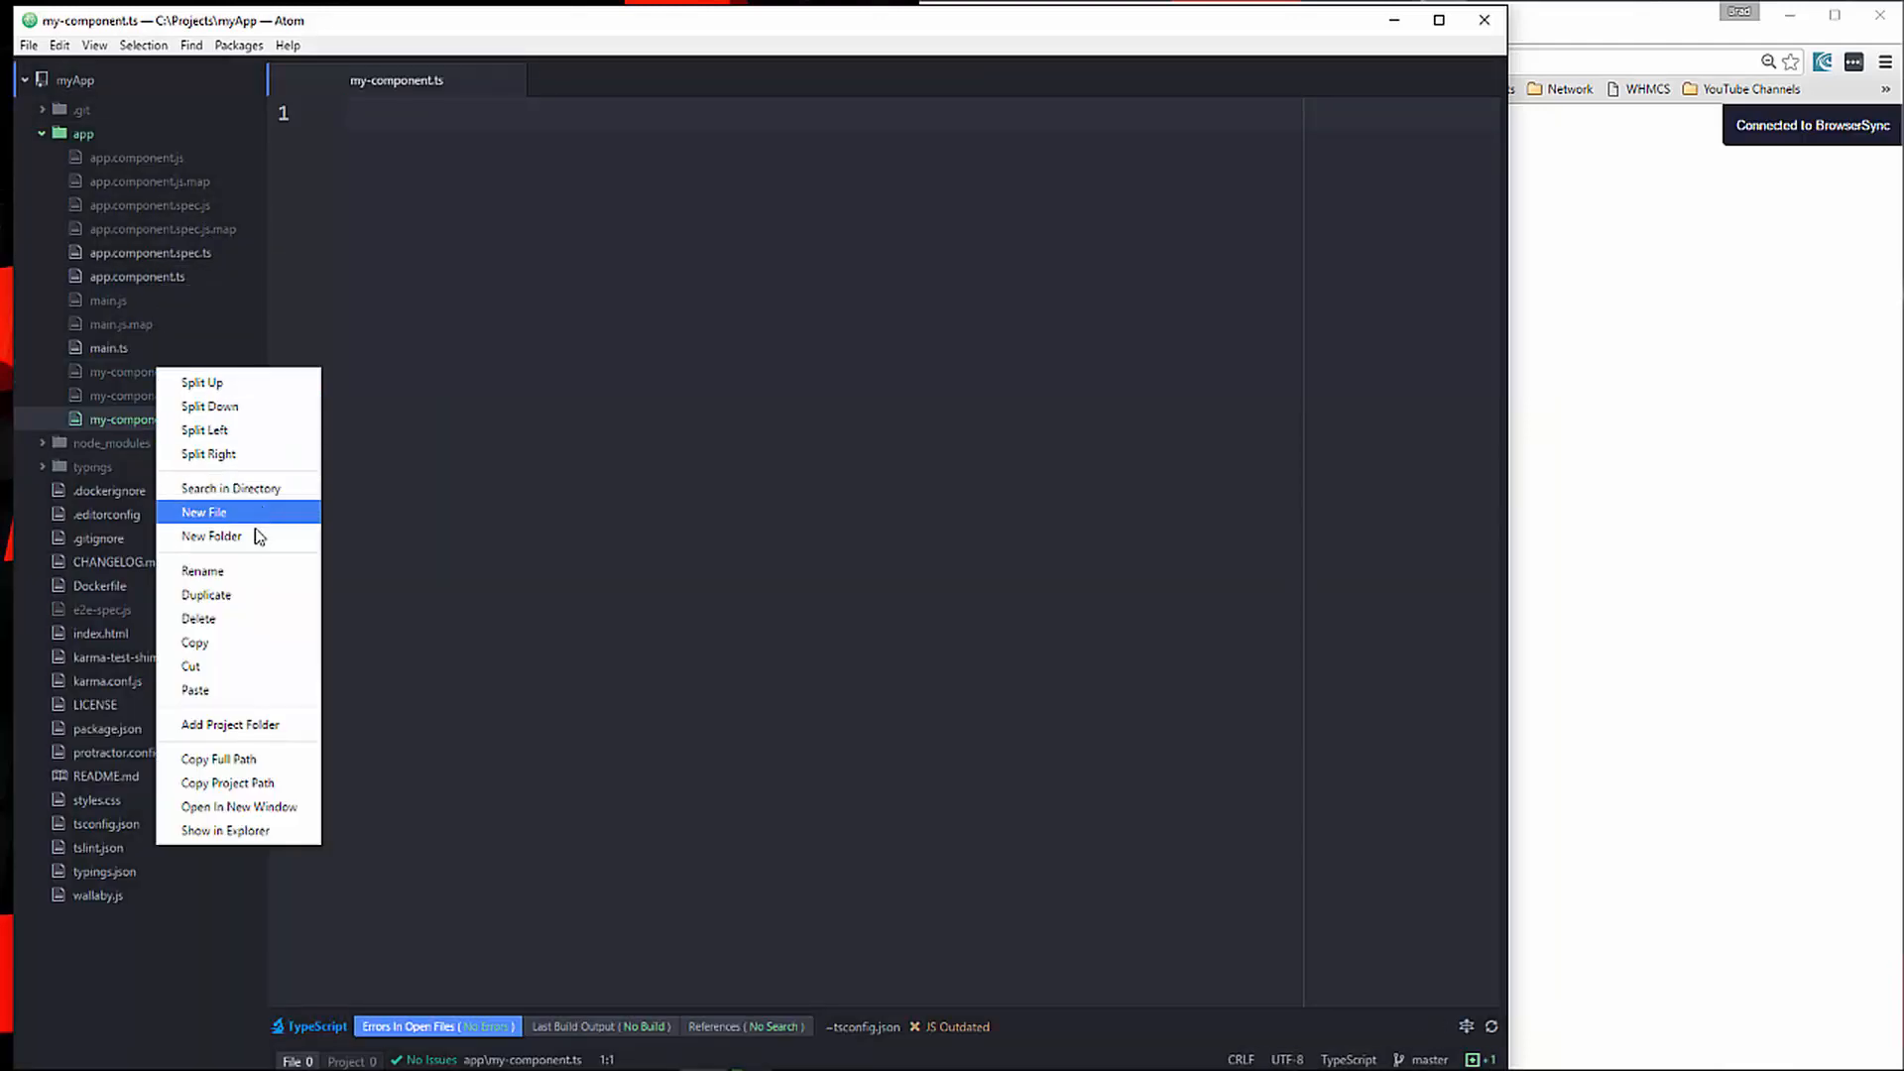
pyautogui.click(202, 512)
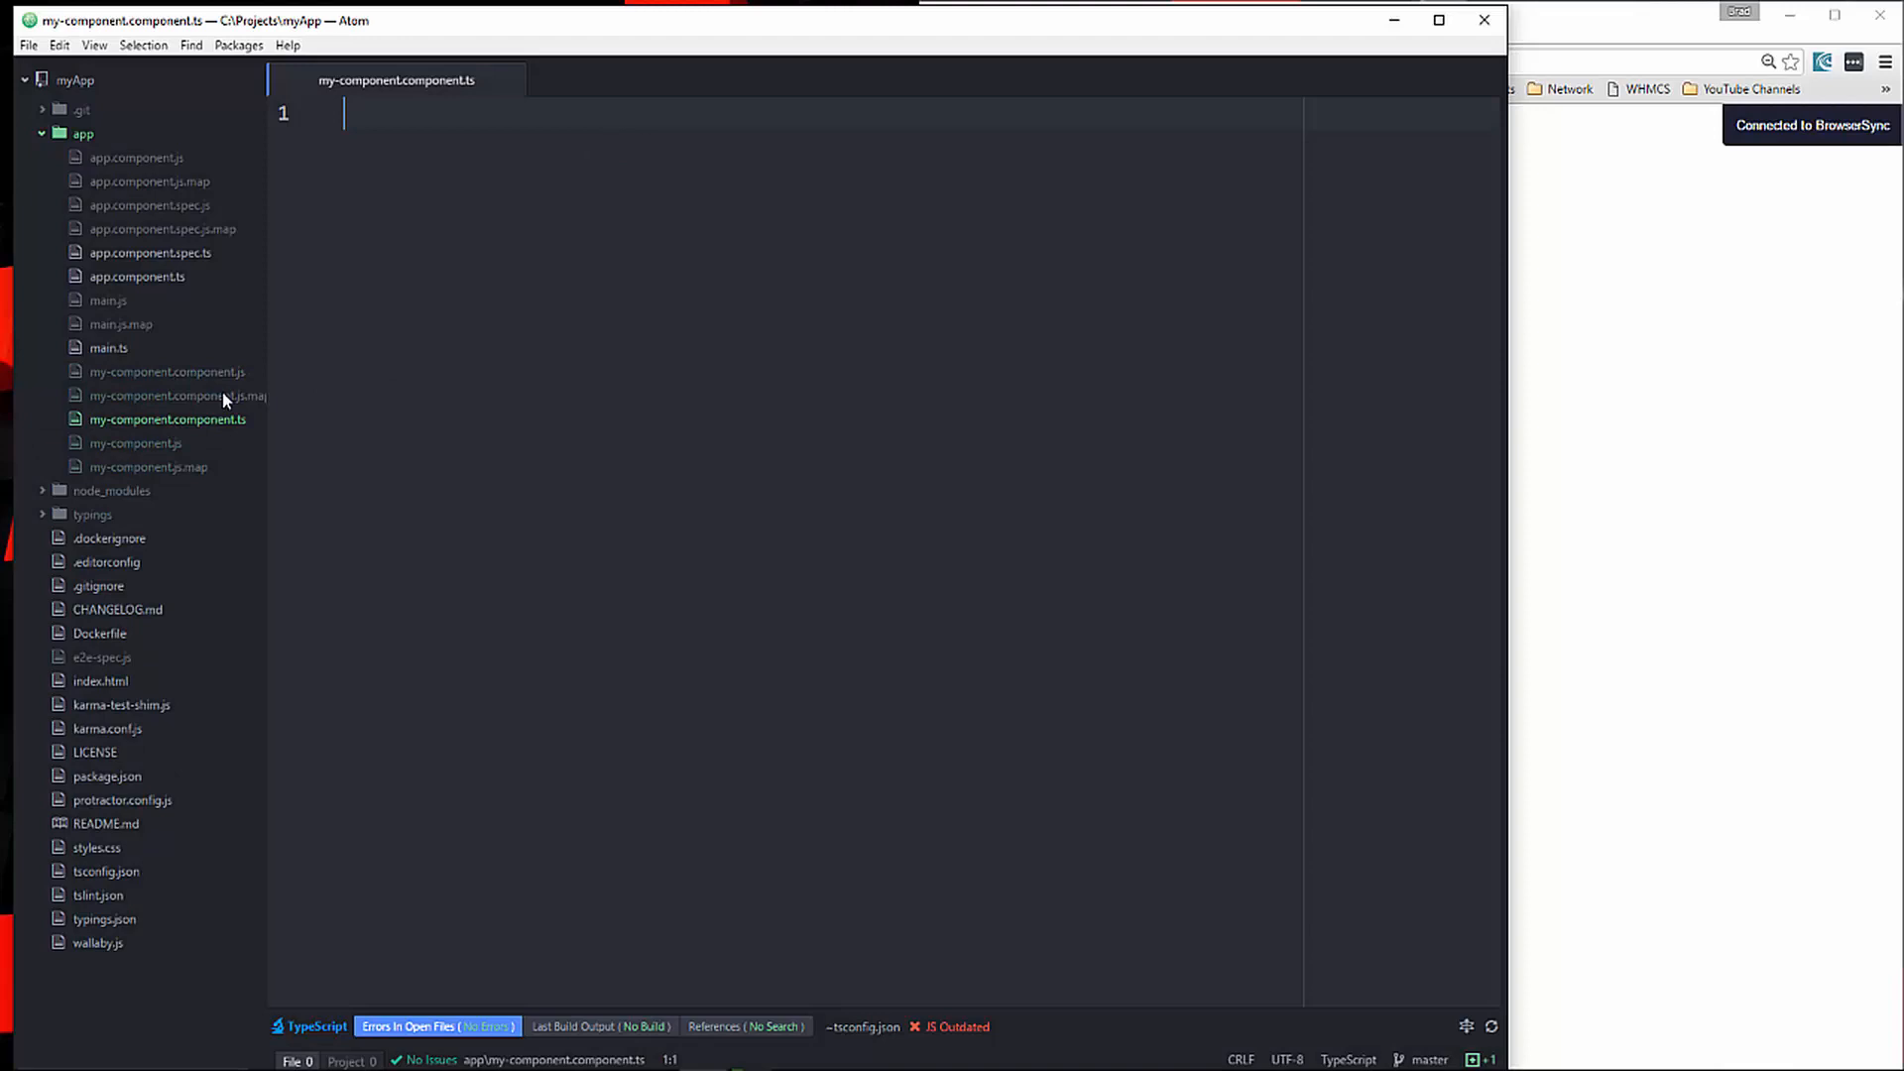
# Write import {Component} from 'angular2/core'; on line 1 with blank lines below.
pyautogui.write('im')
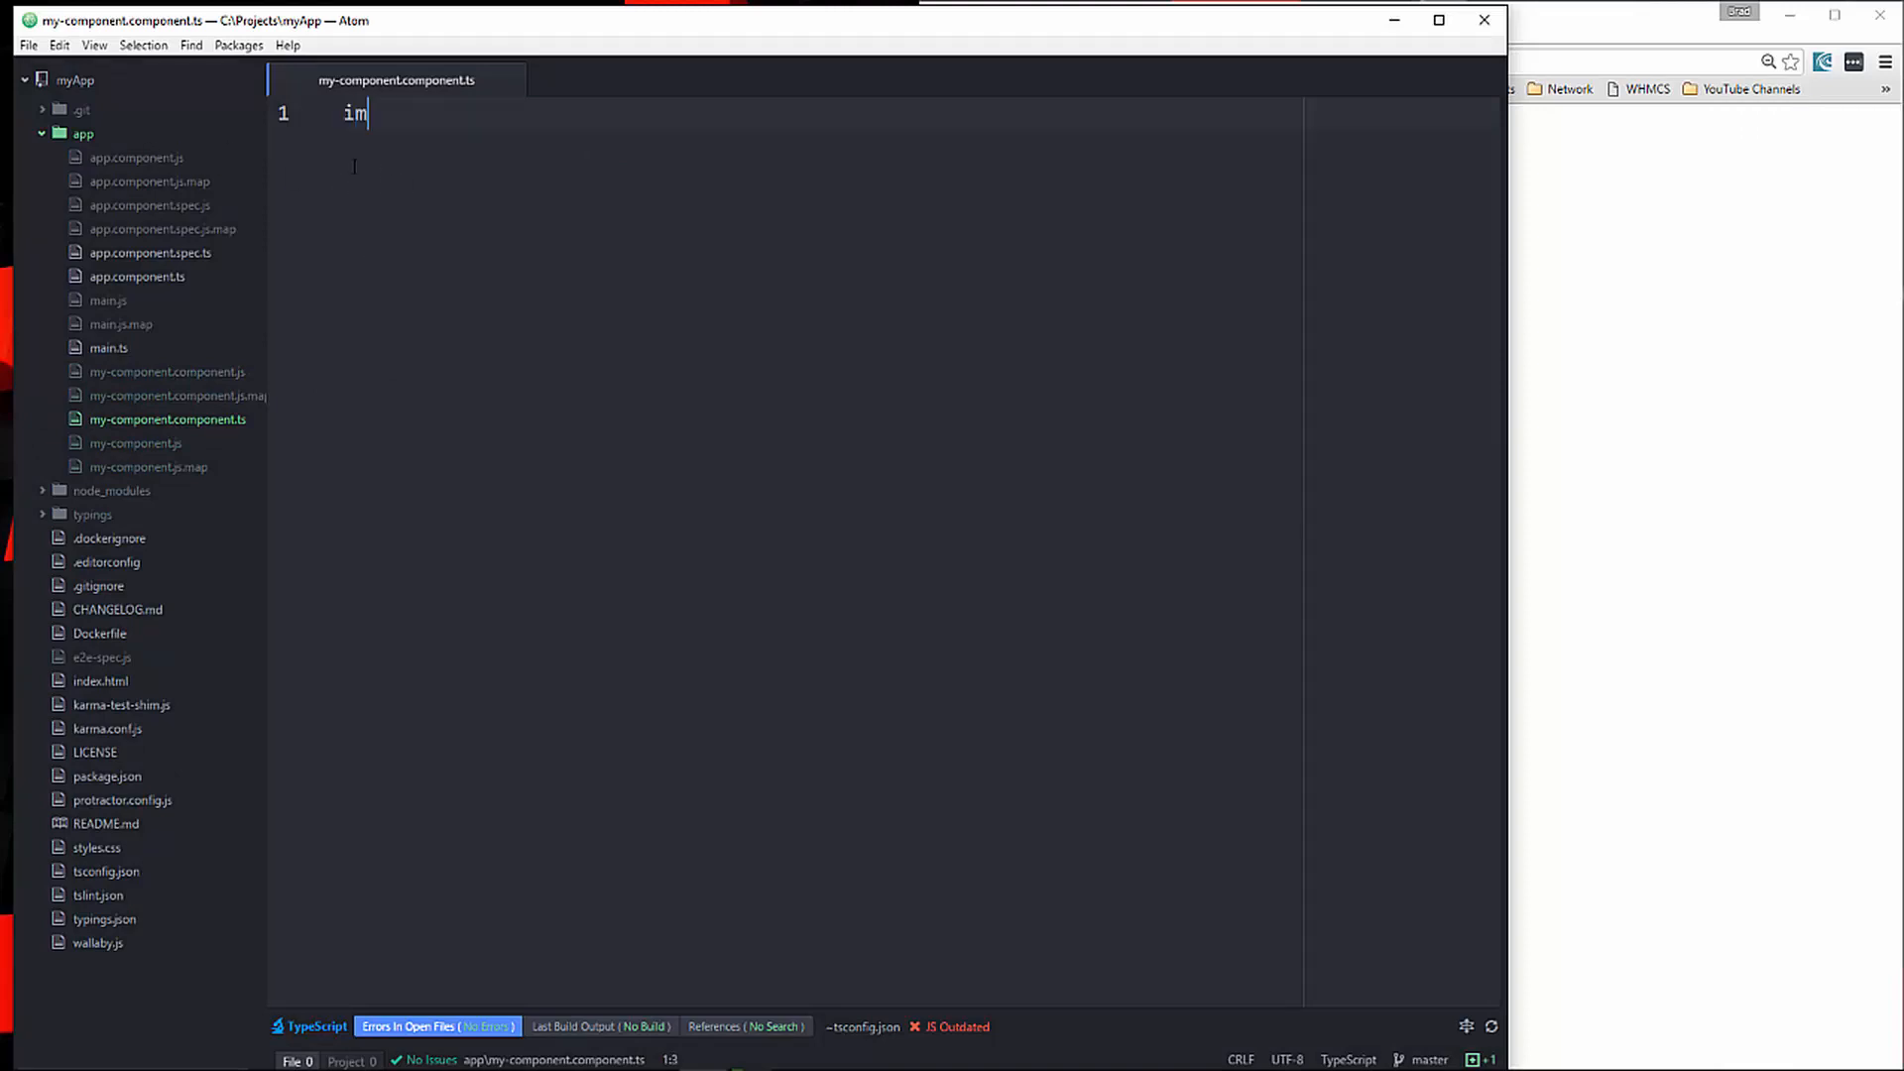
pyautogui.write('port')
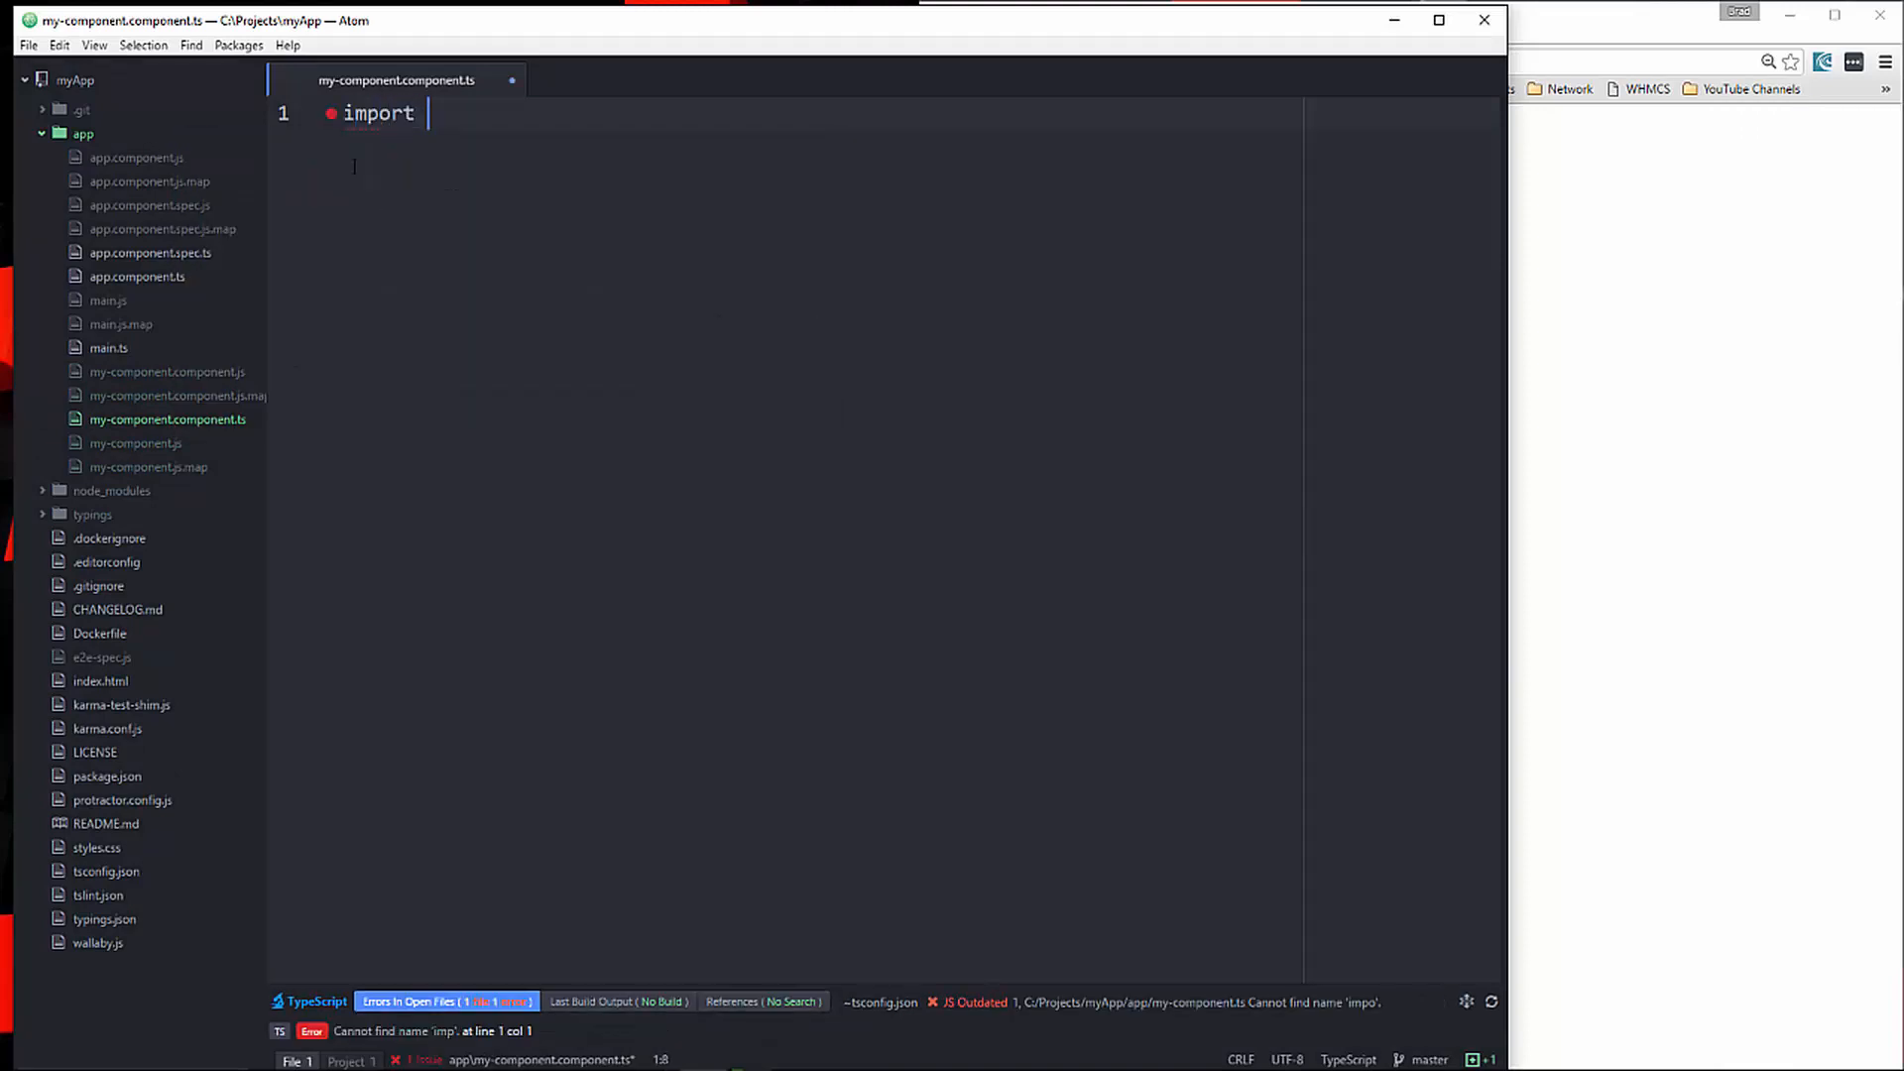
pyautogui.write('{}')
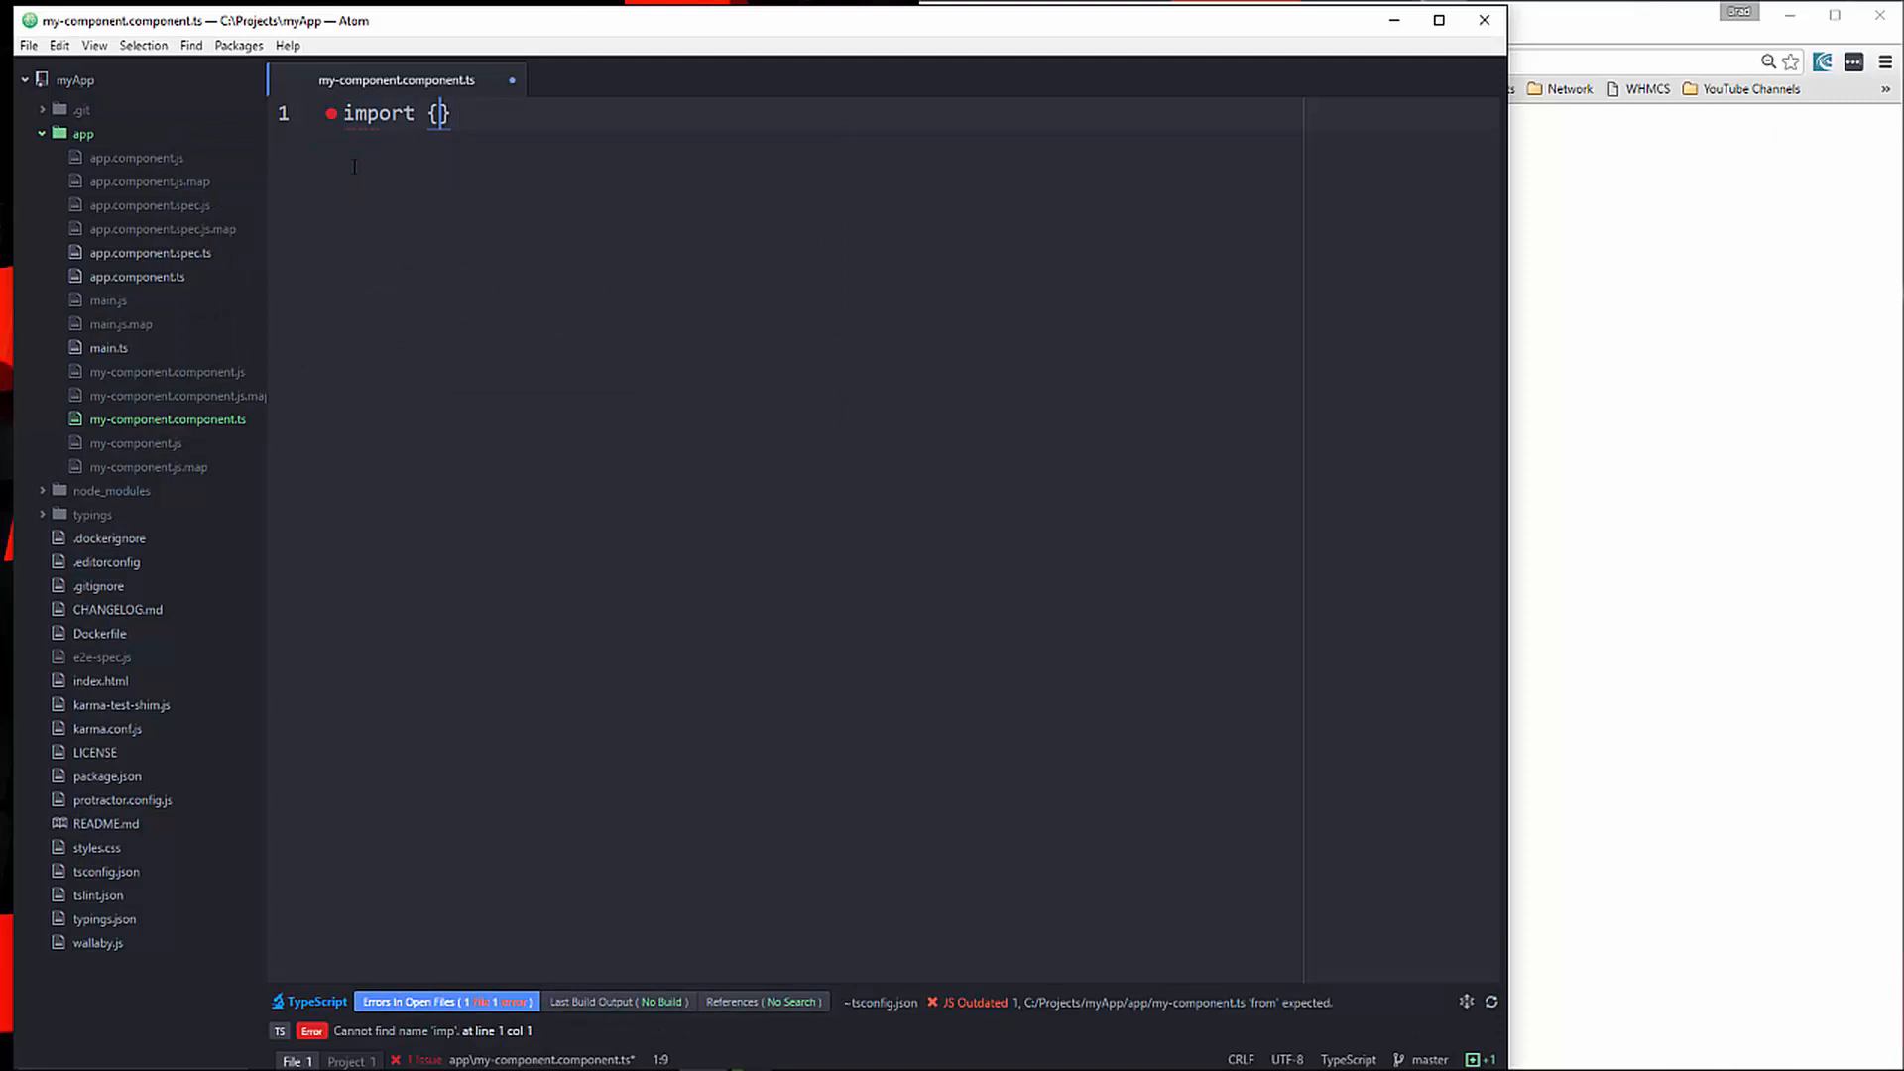
pyautogui.write('Component')
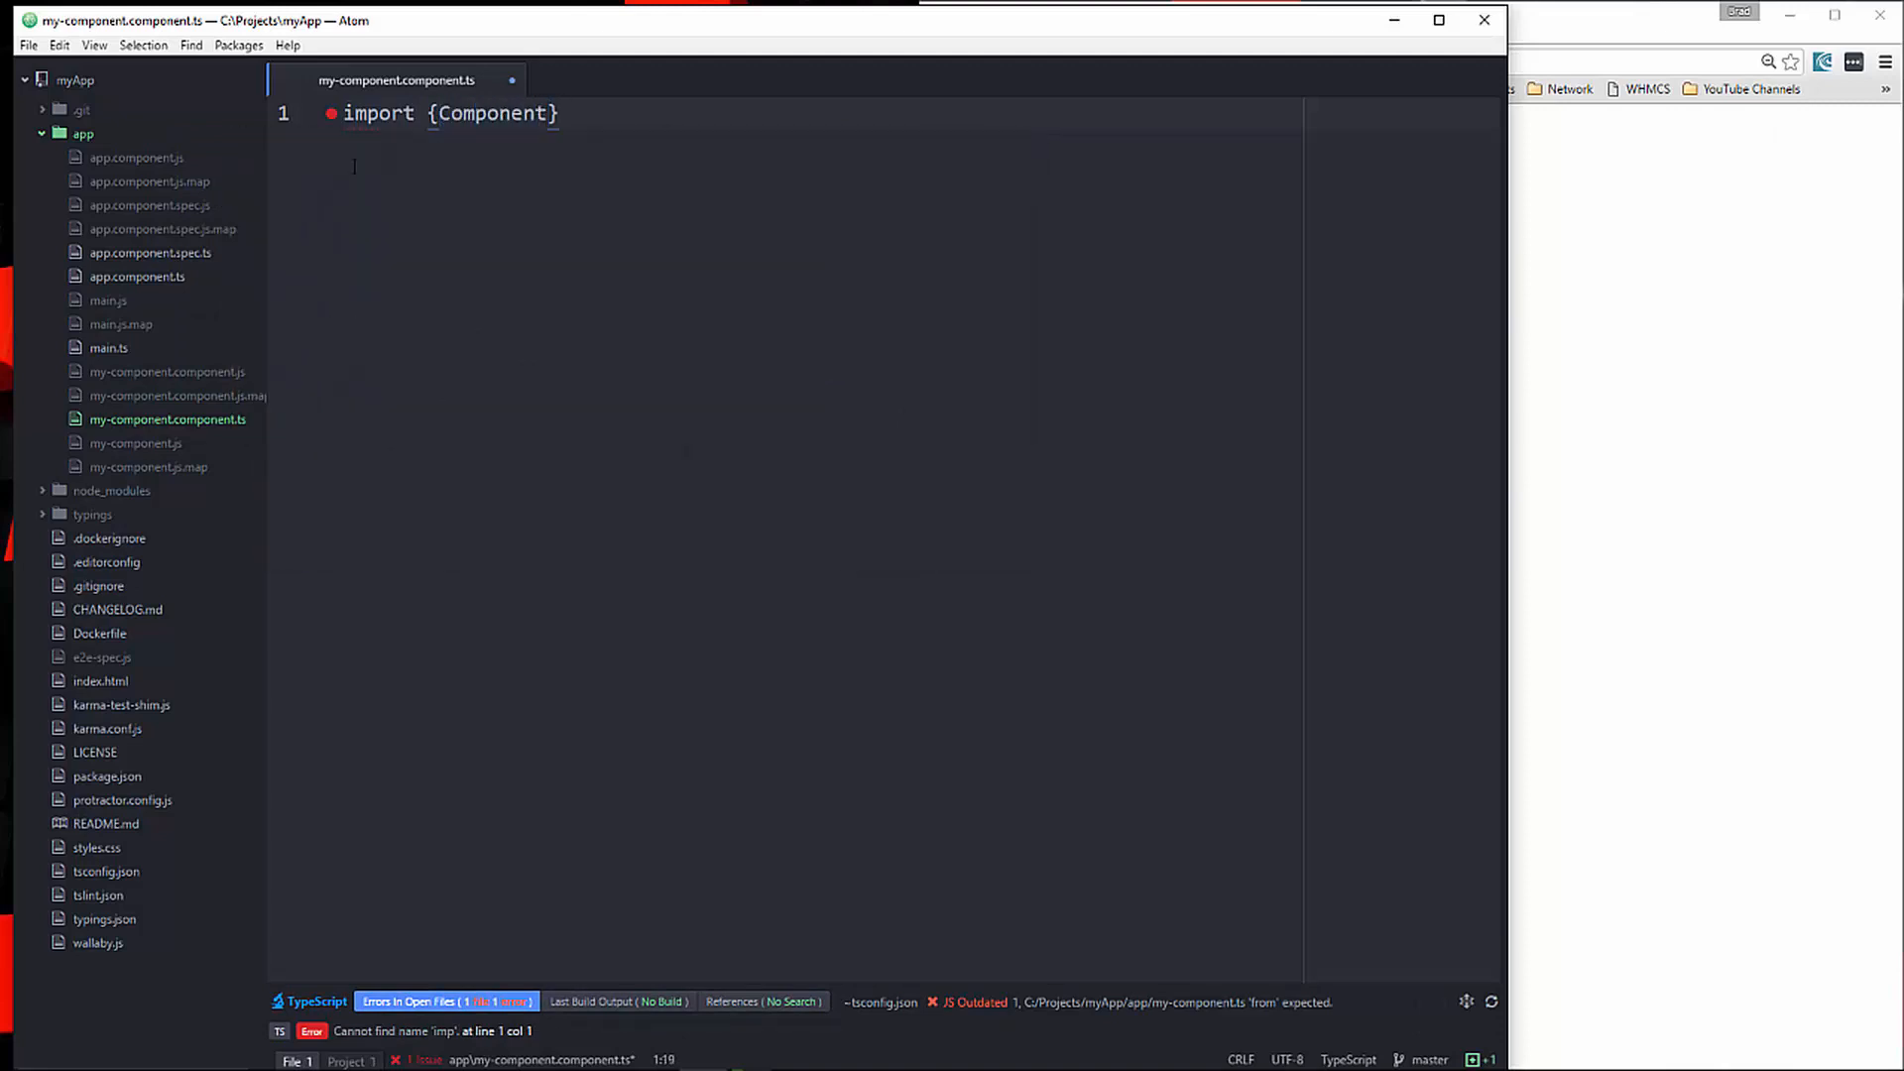
pyautogui.write("from '';")
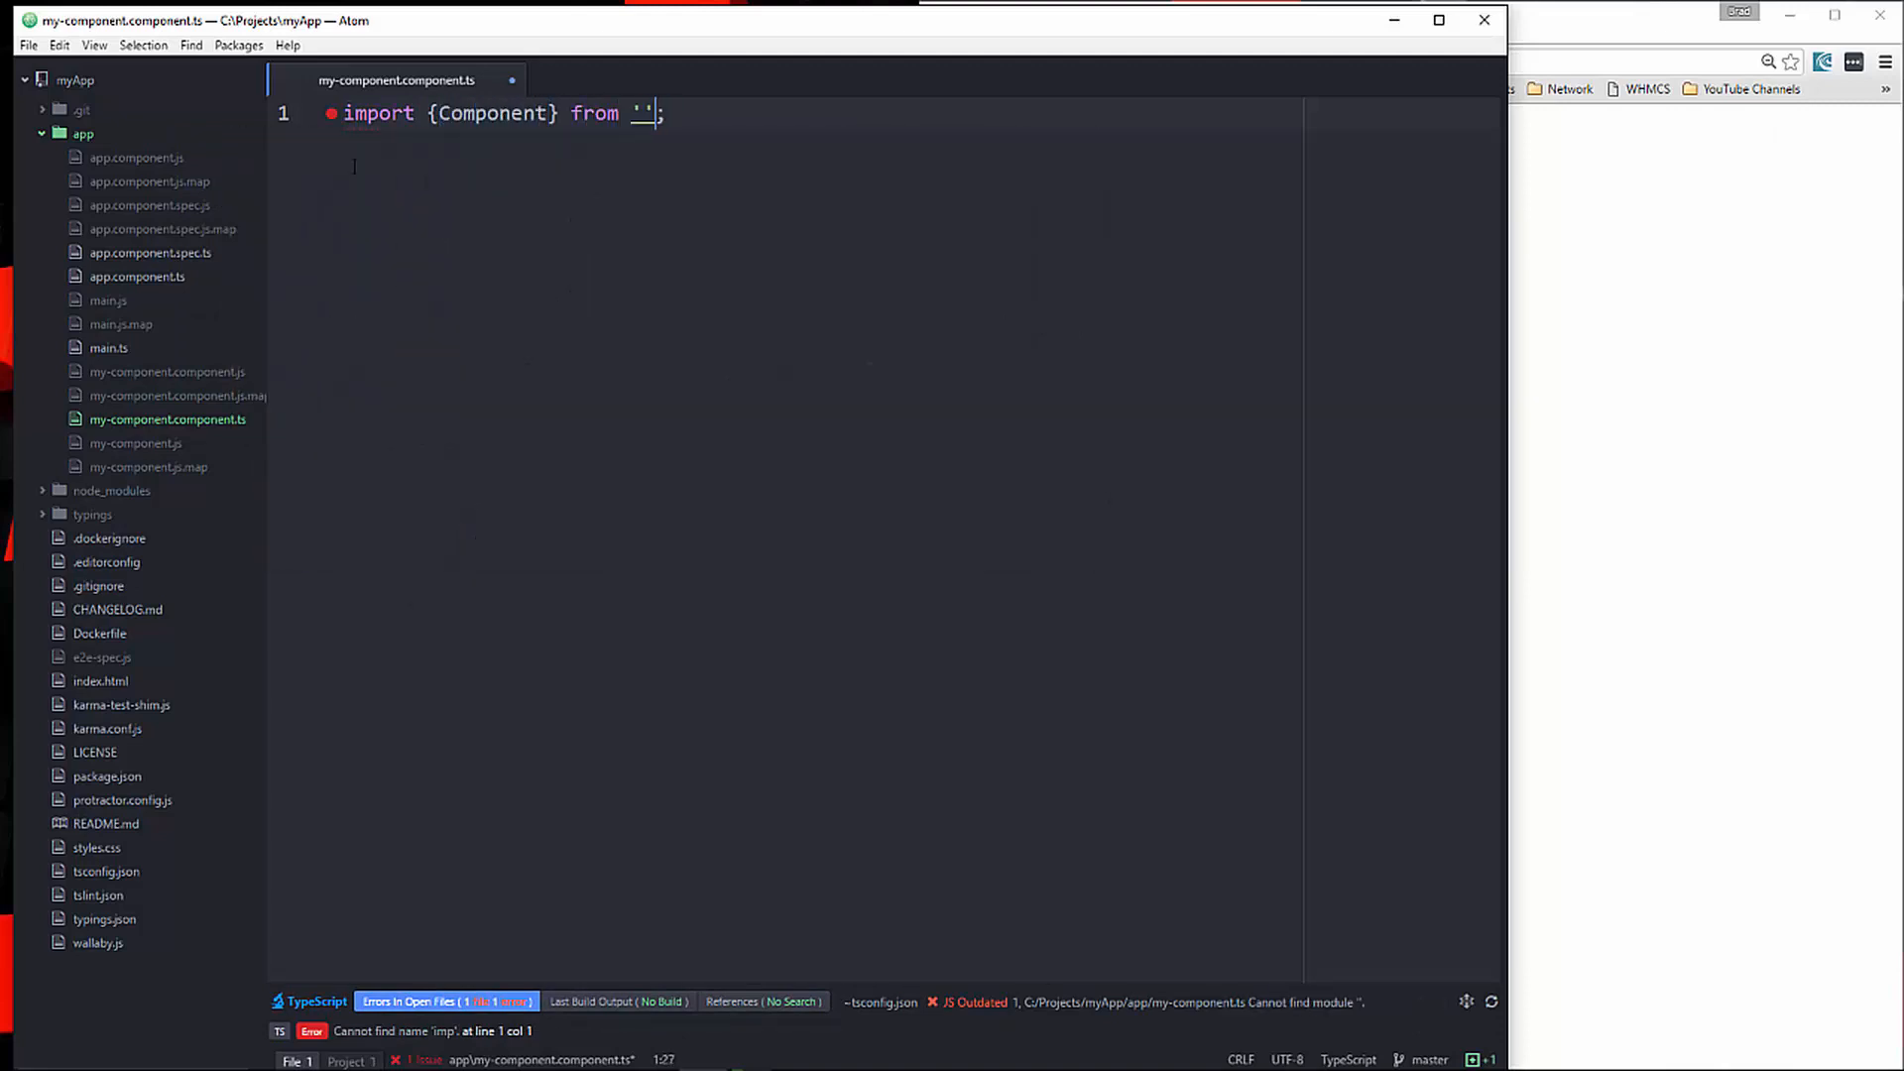
pyautogui.write('angu')
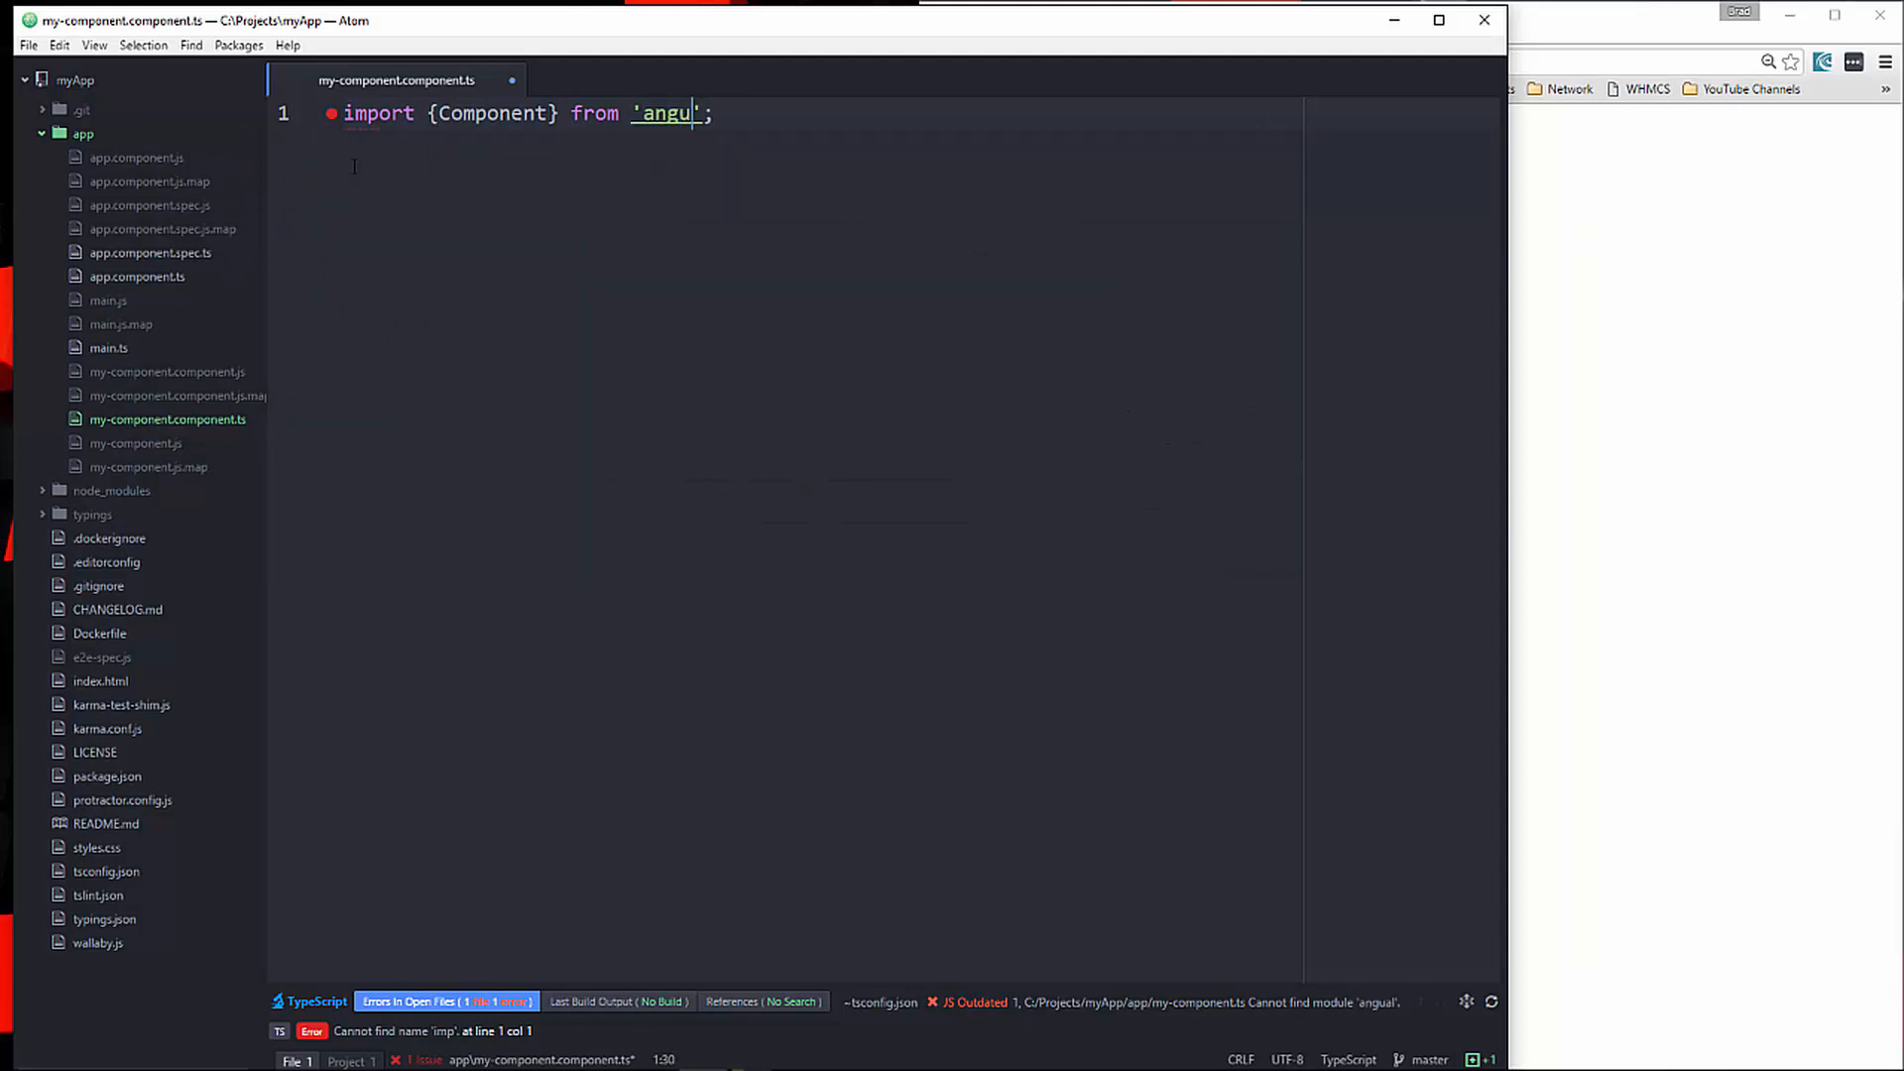
pyautogui.write('lar2')
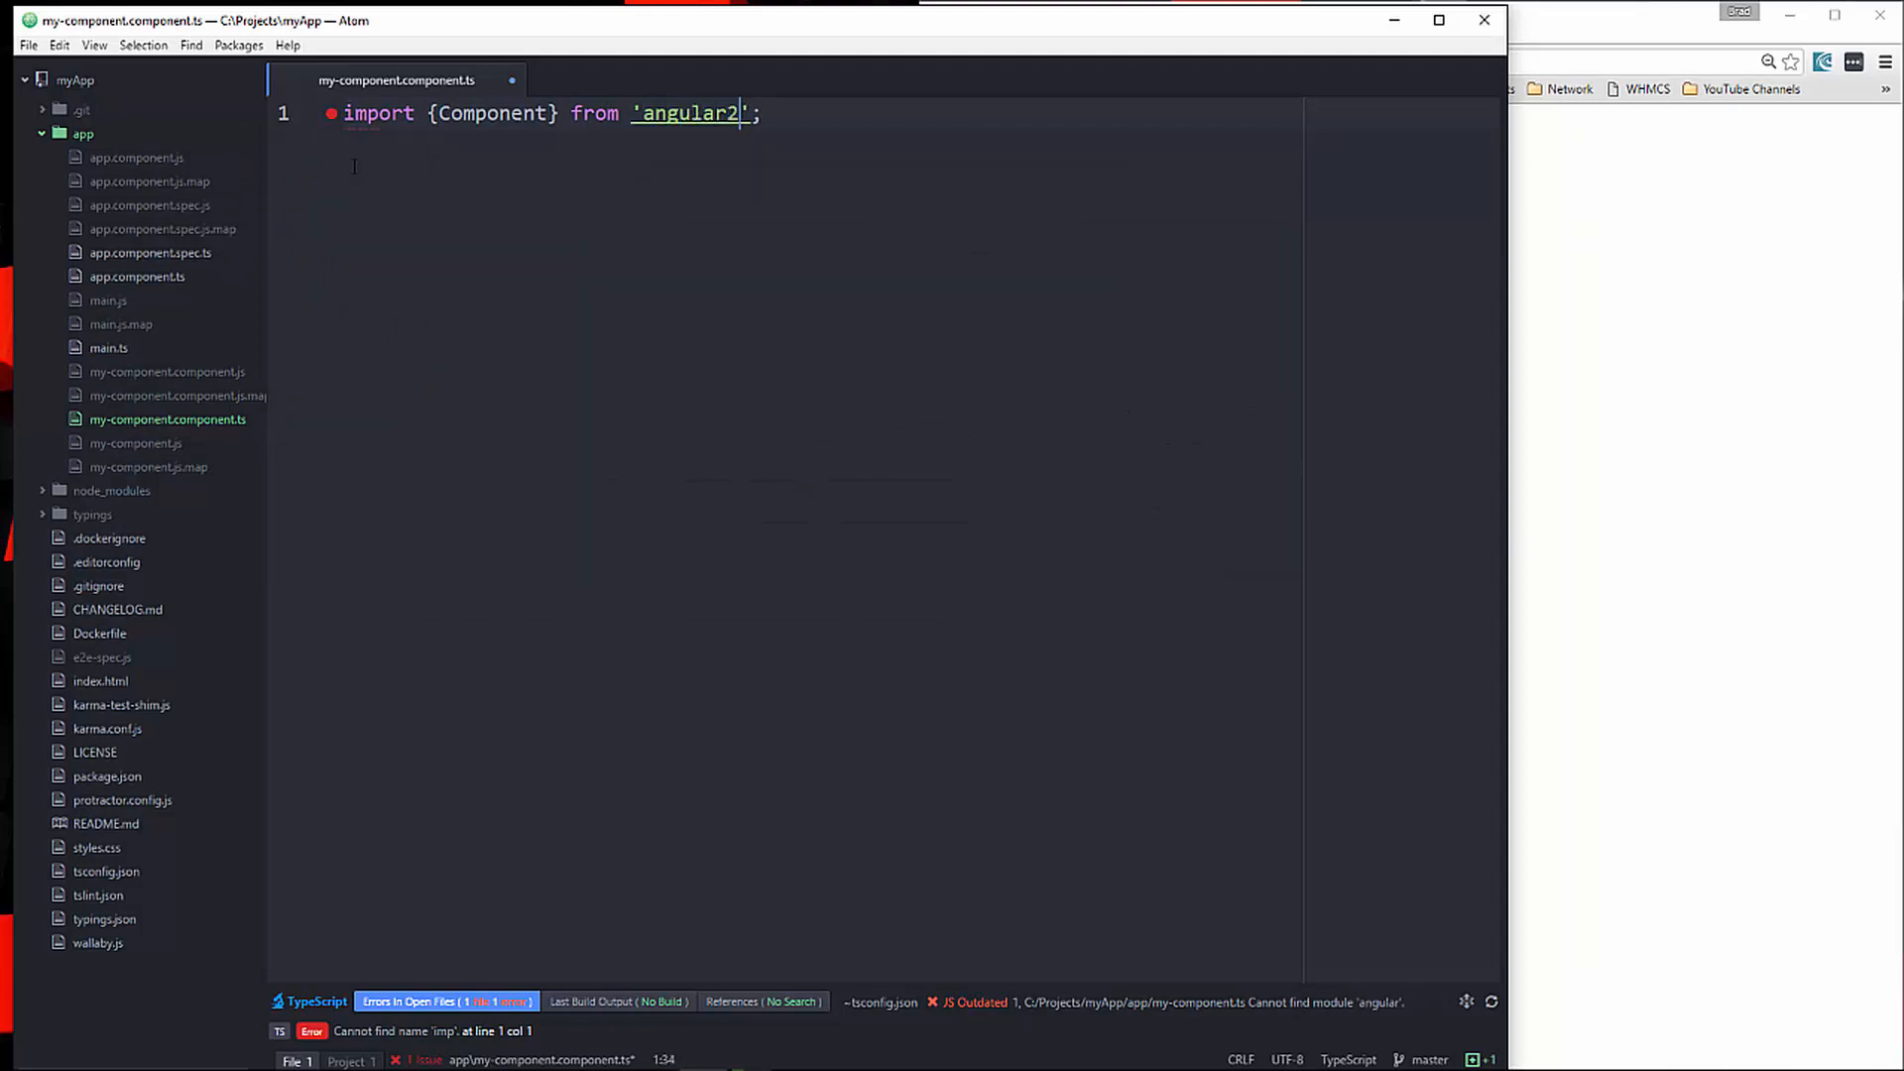
pyautogui.write('/core')
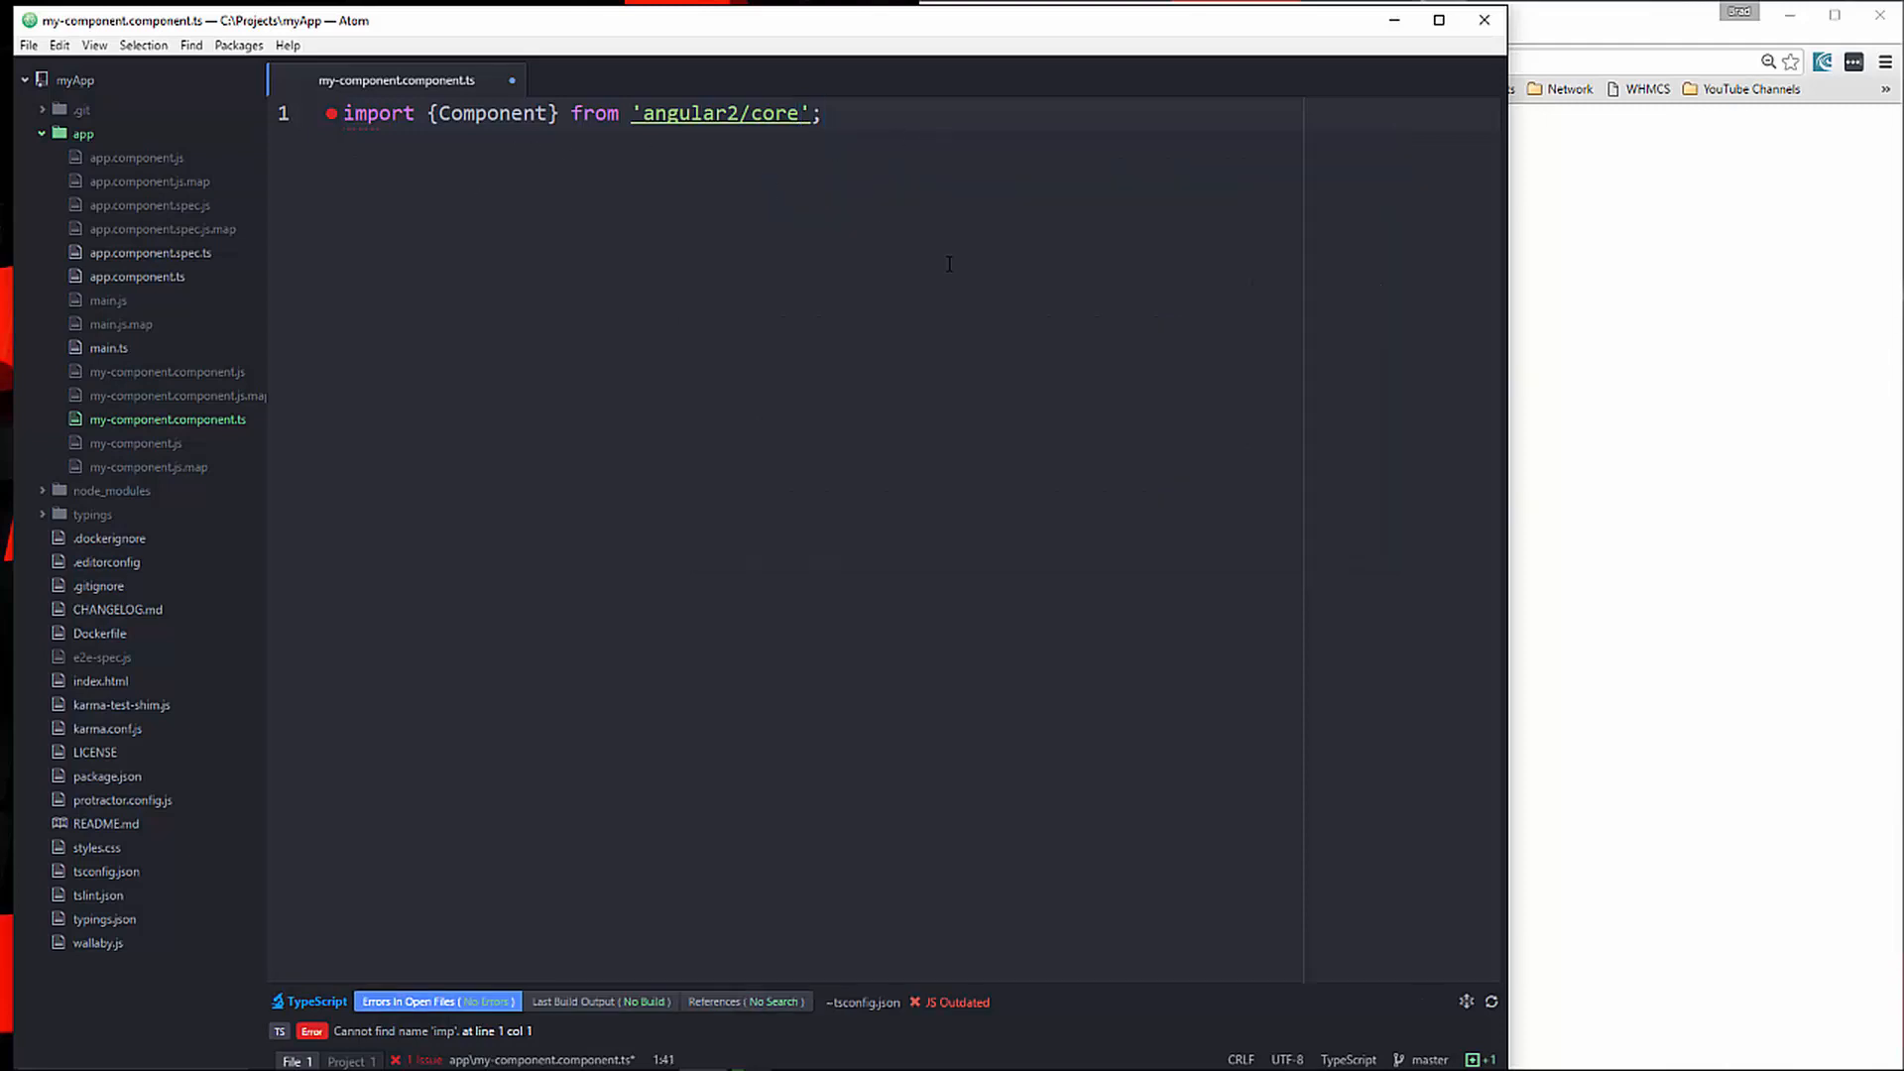
pyautogui.press('enter')
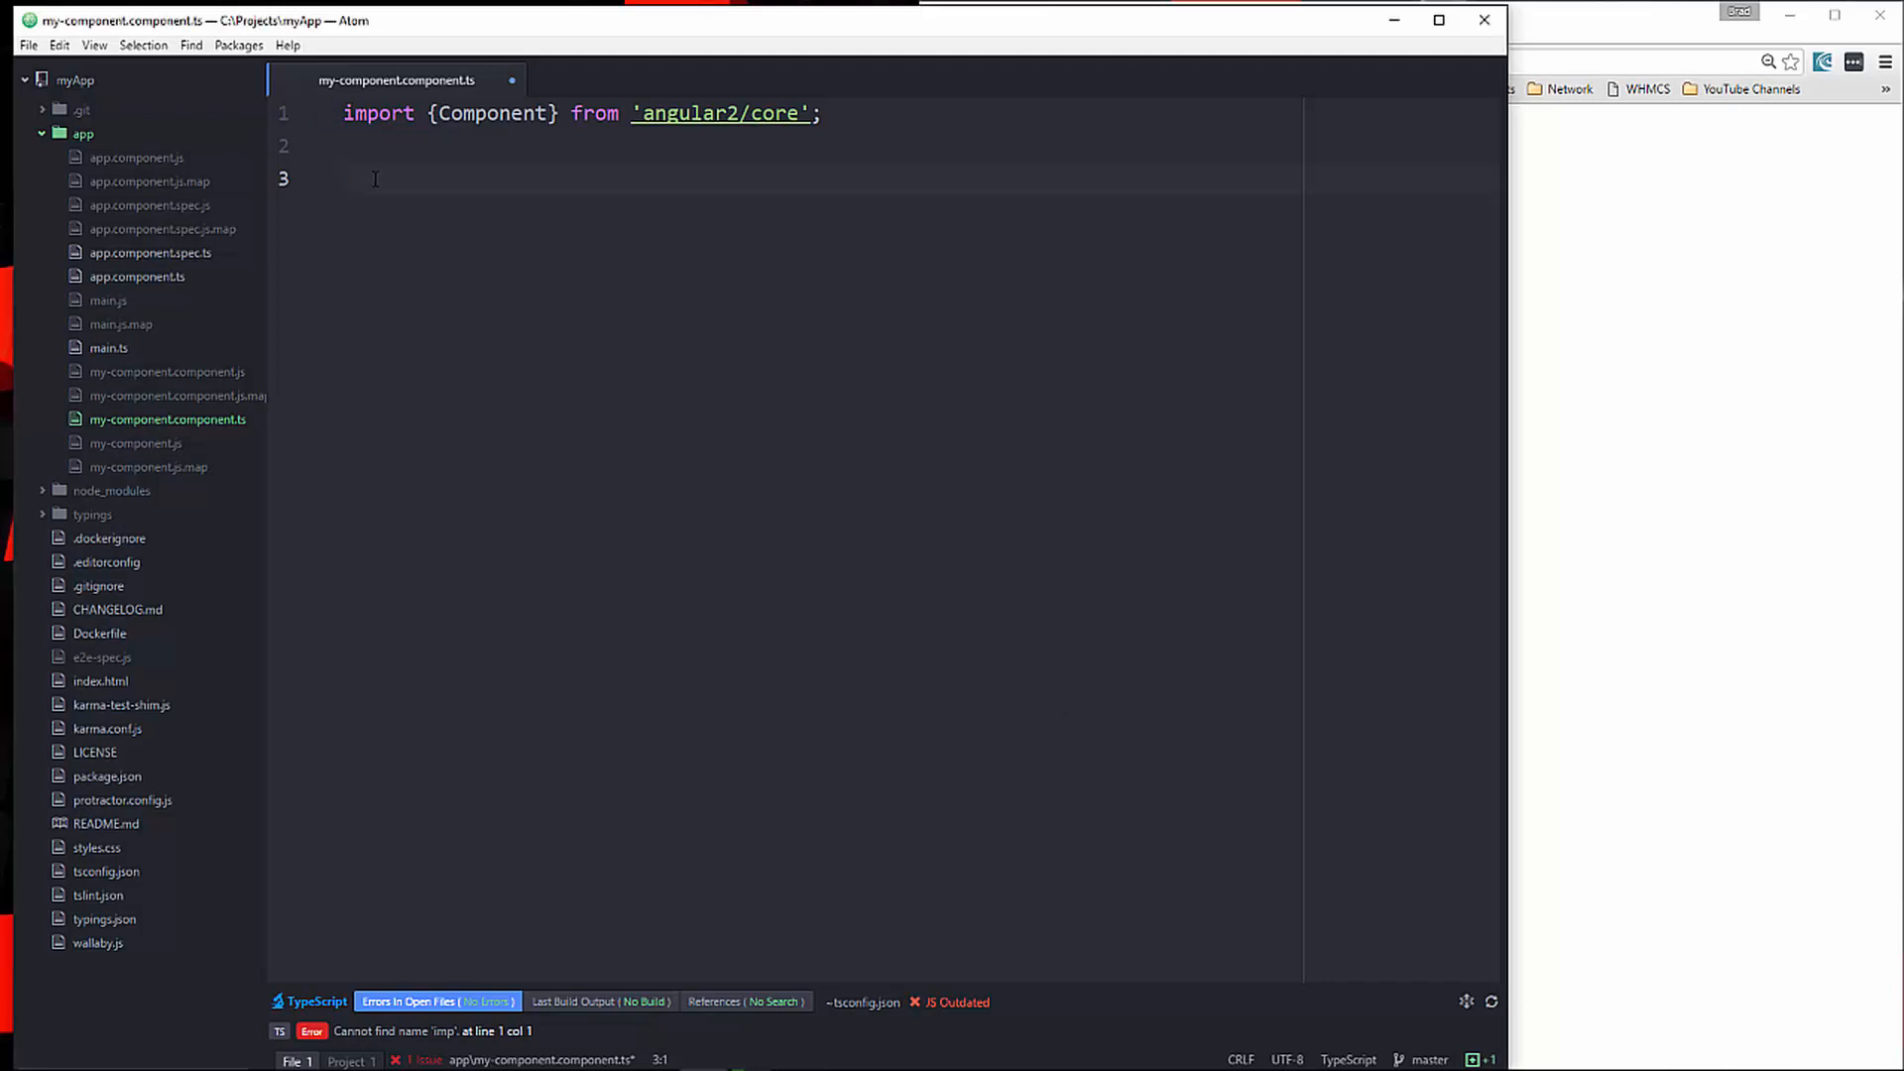
pyautogui.write('@C')
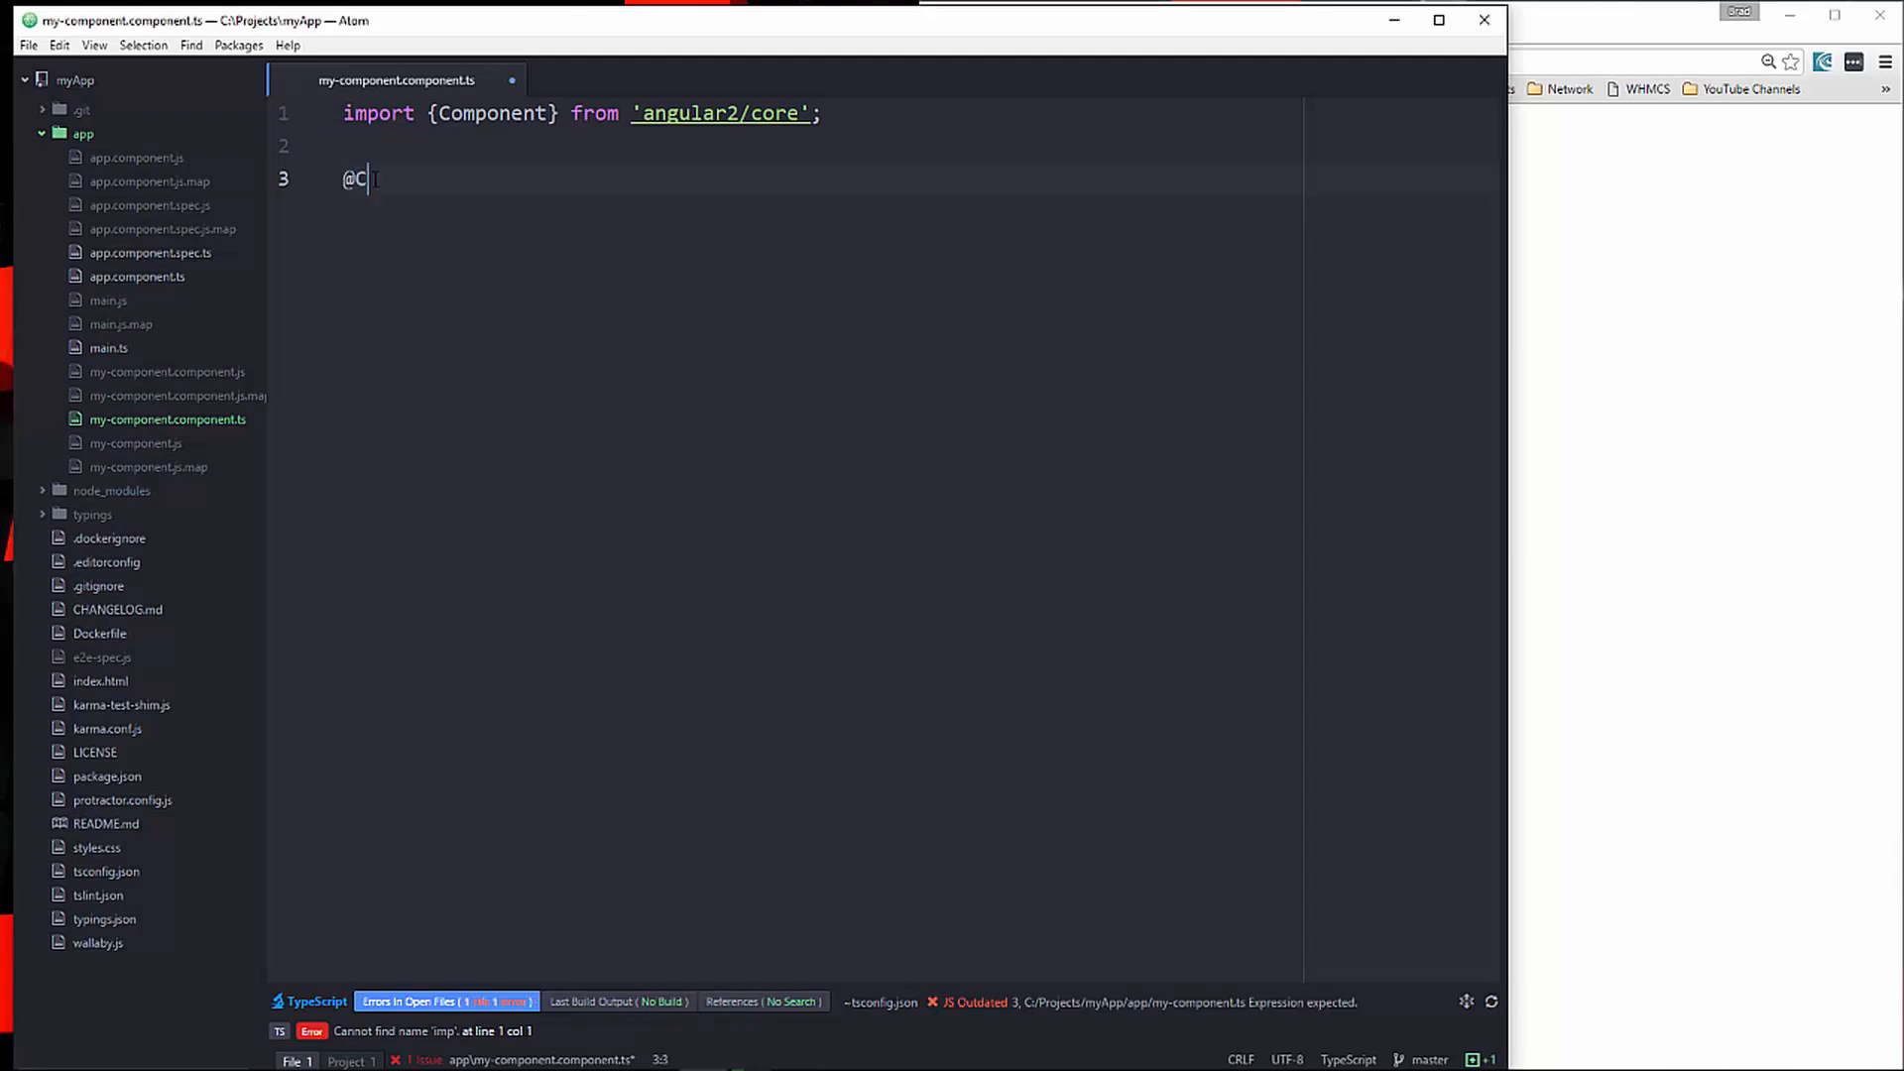
pyautogui.write('omponent({')
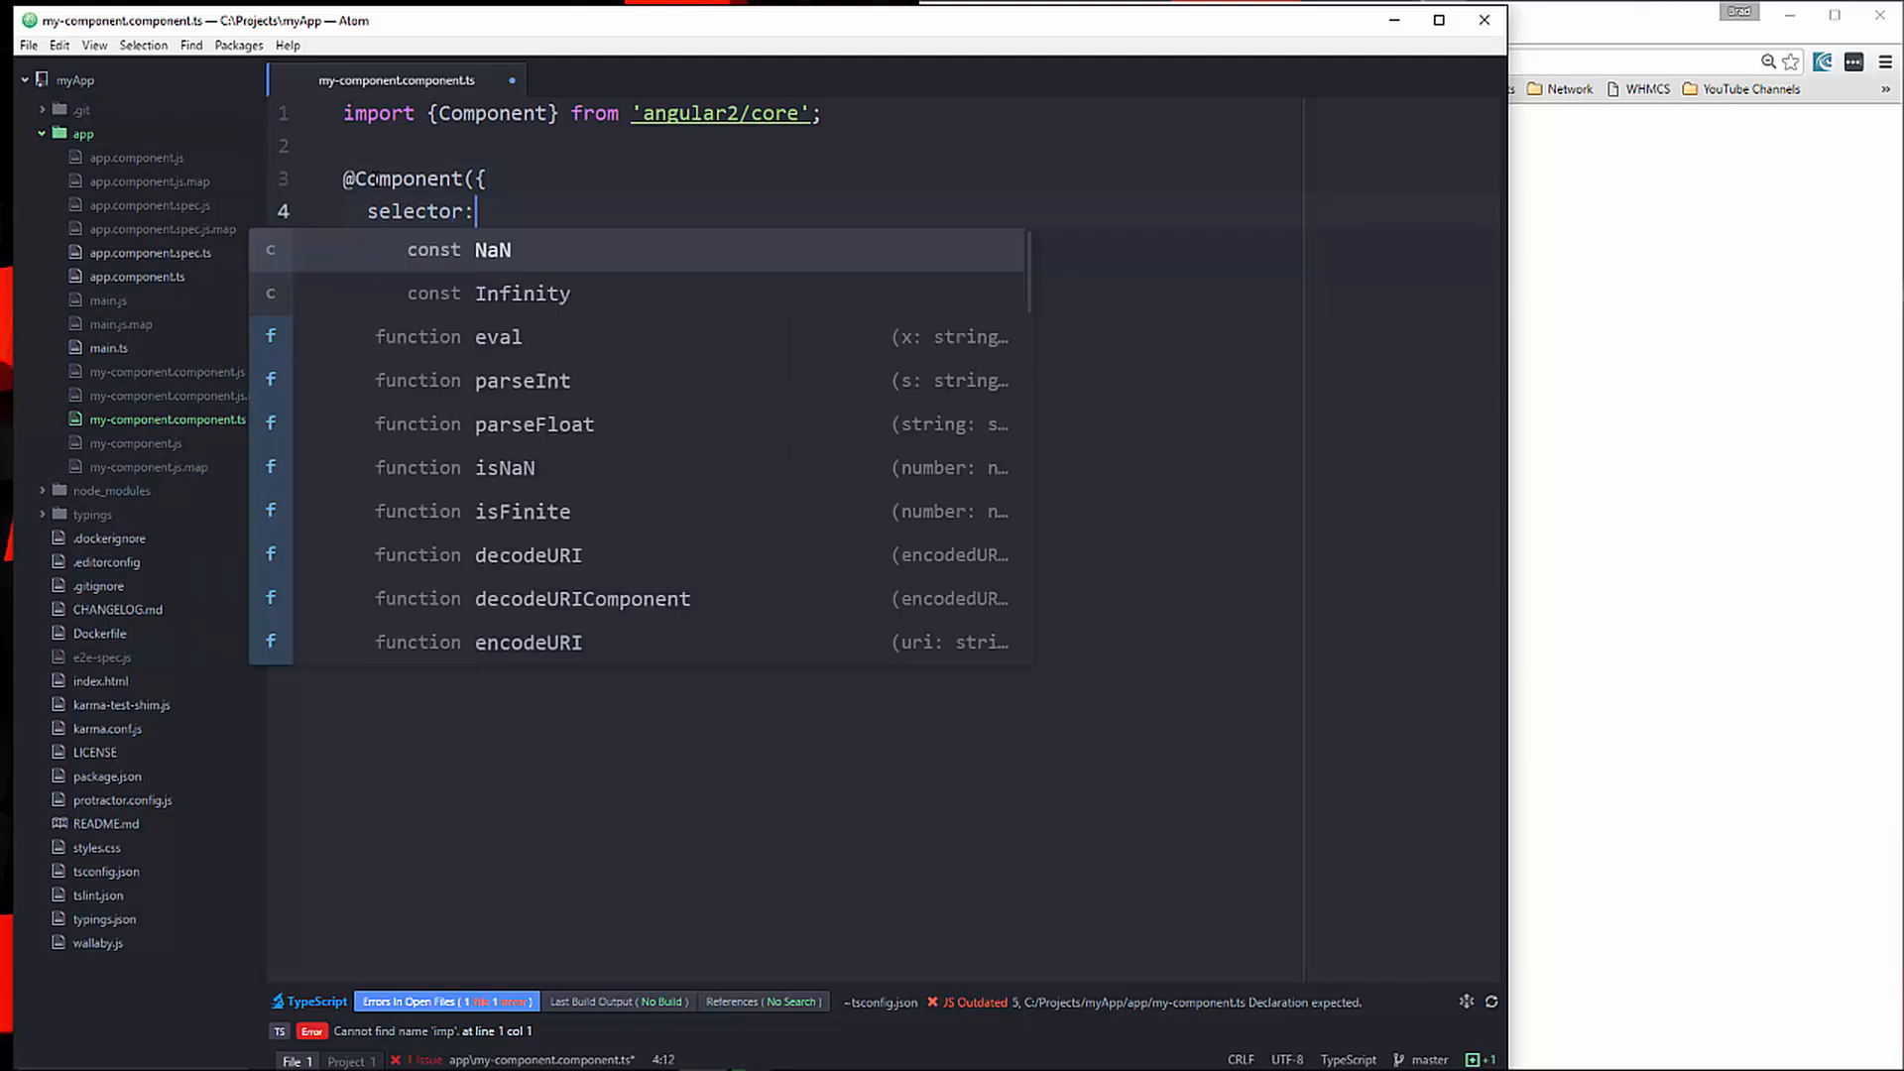
pyautogui.write("'m")
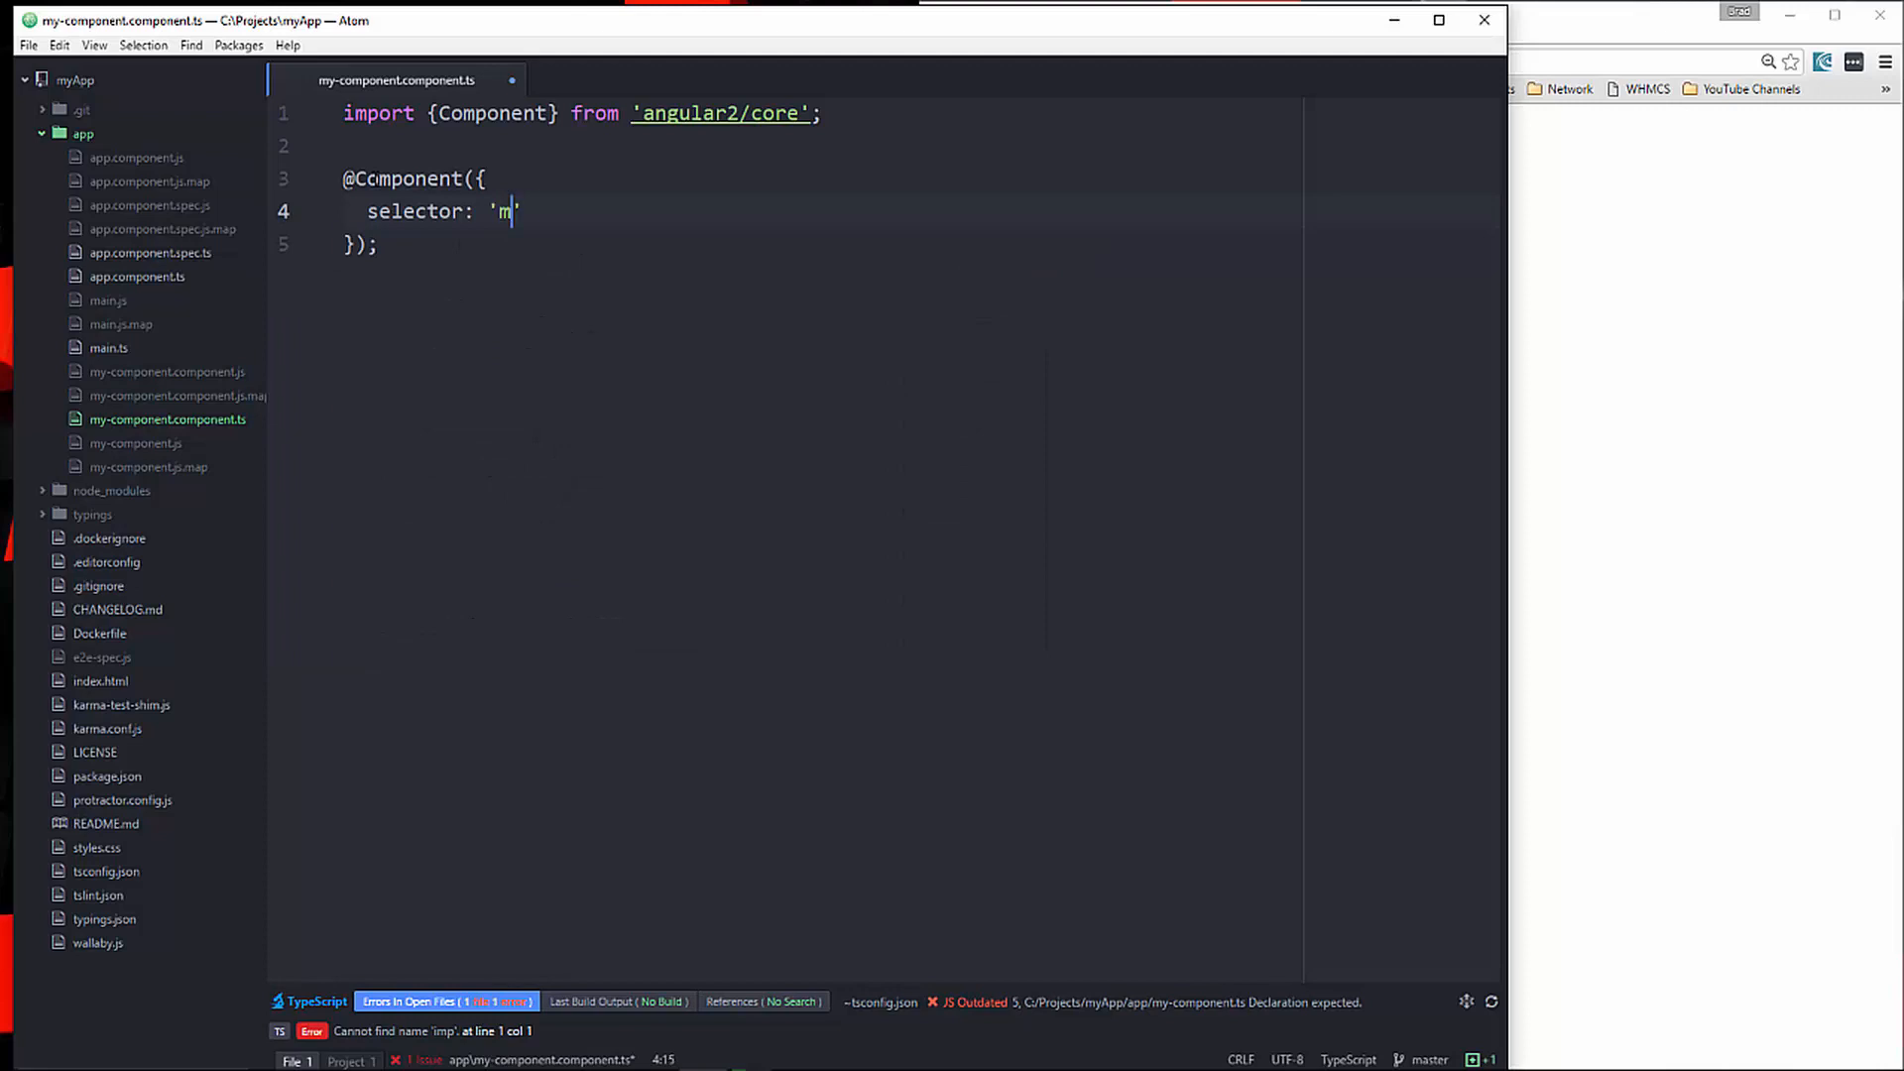
pyautogui.write('y-componen')
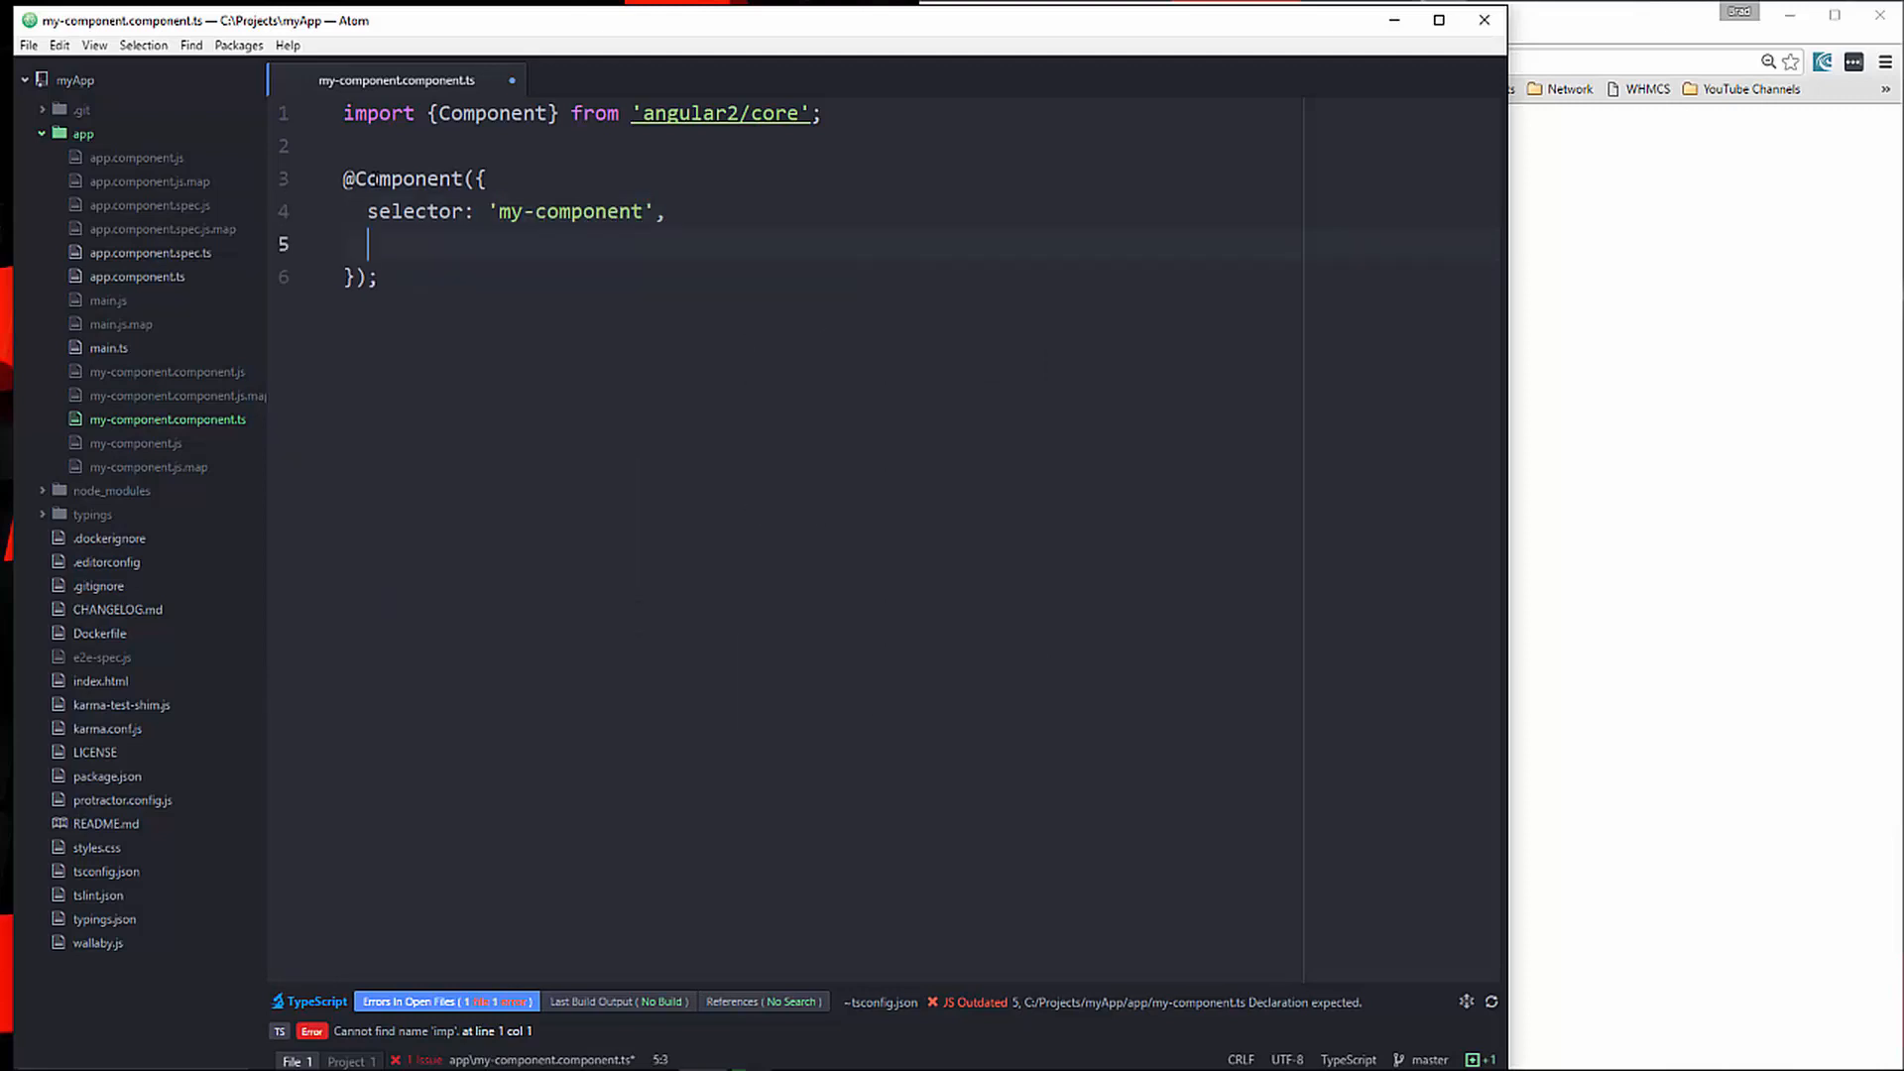
pyautogui.write("template: ''")
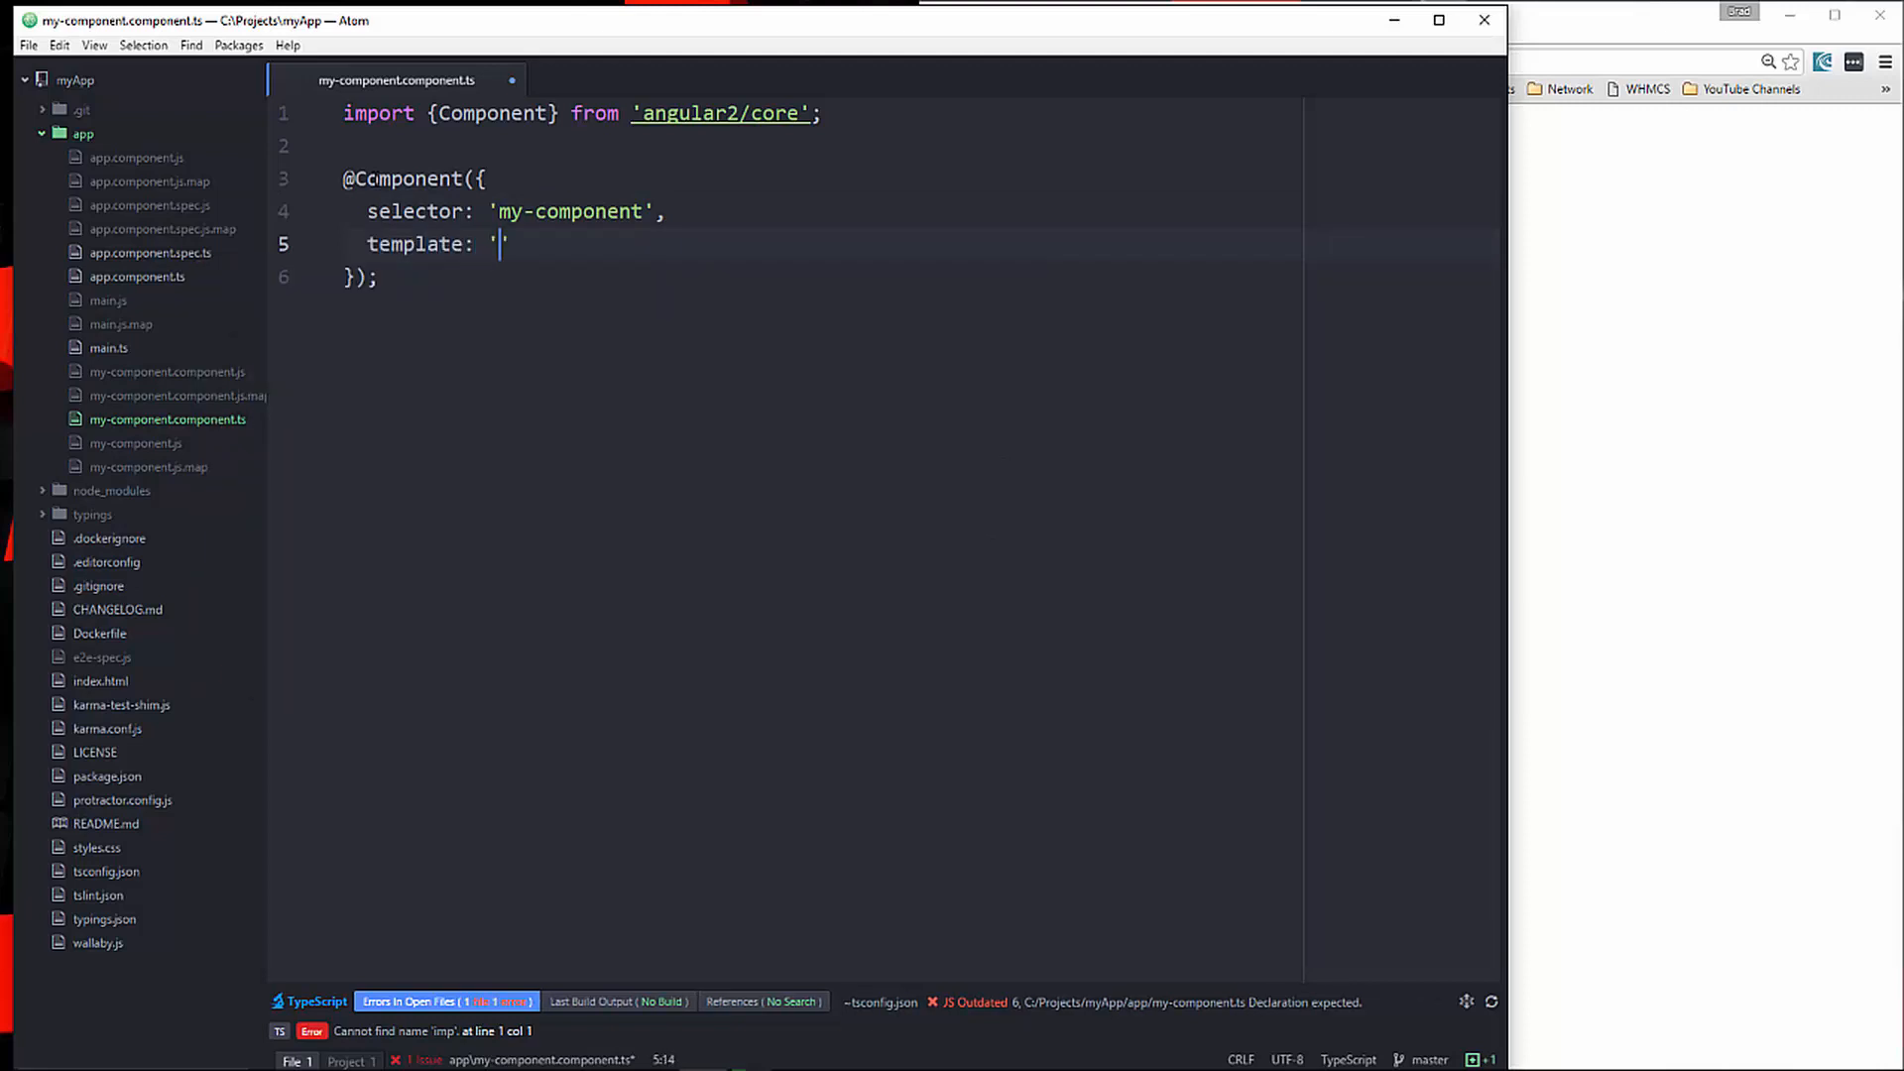
pyautogui.write('<h1>')
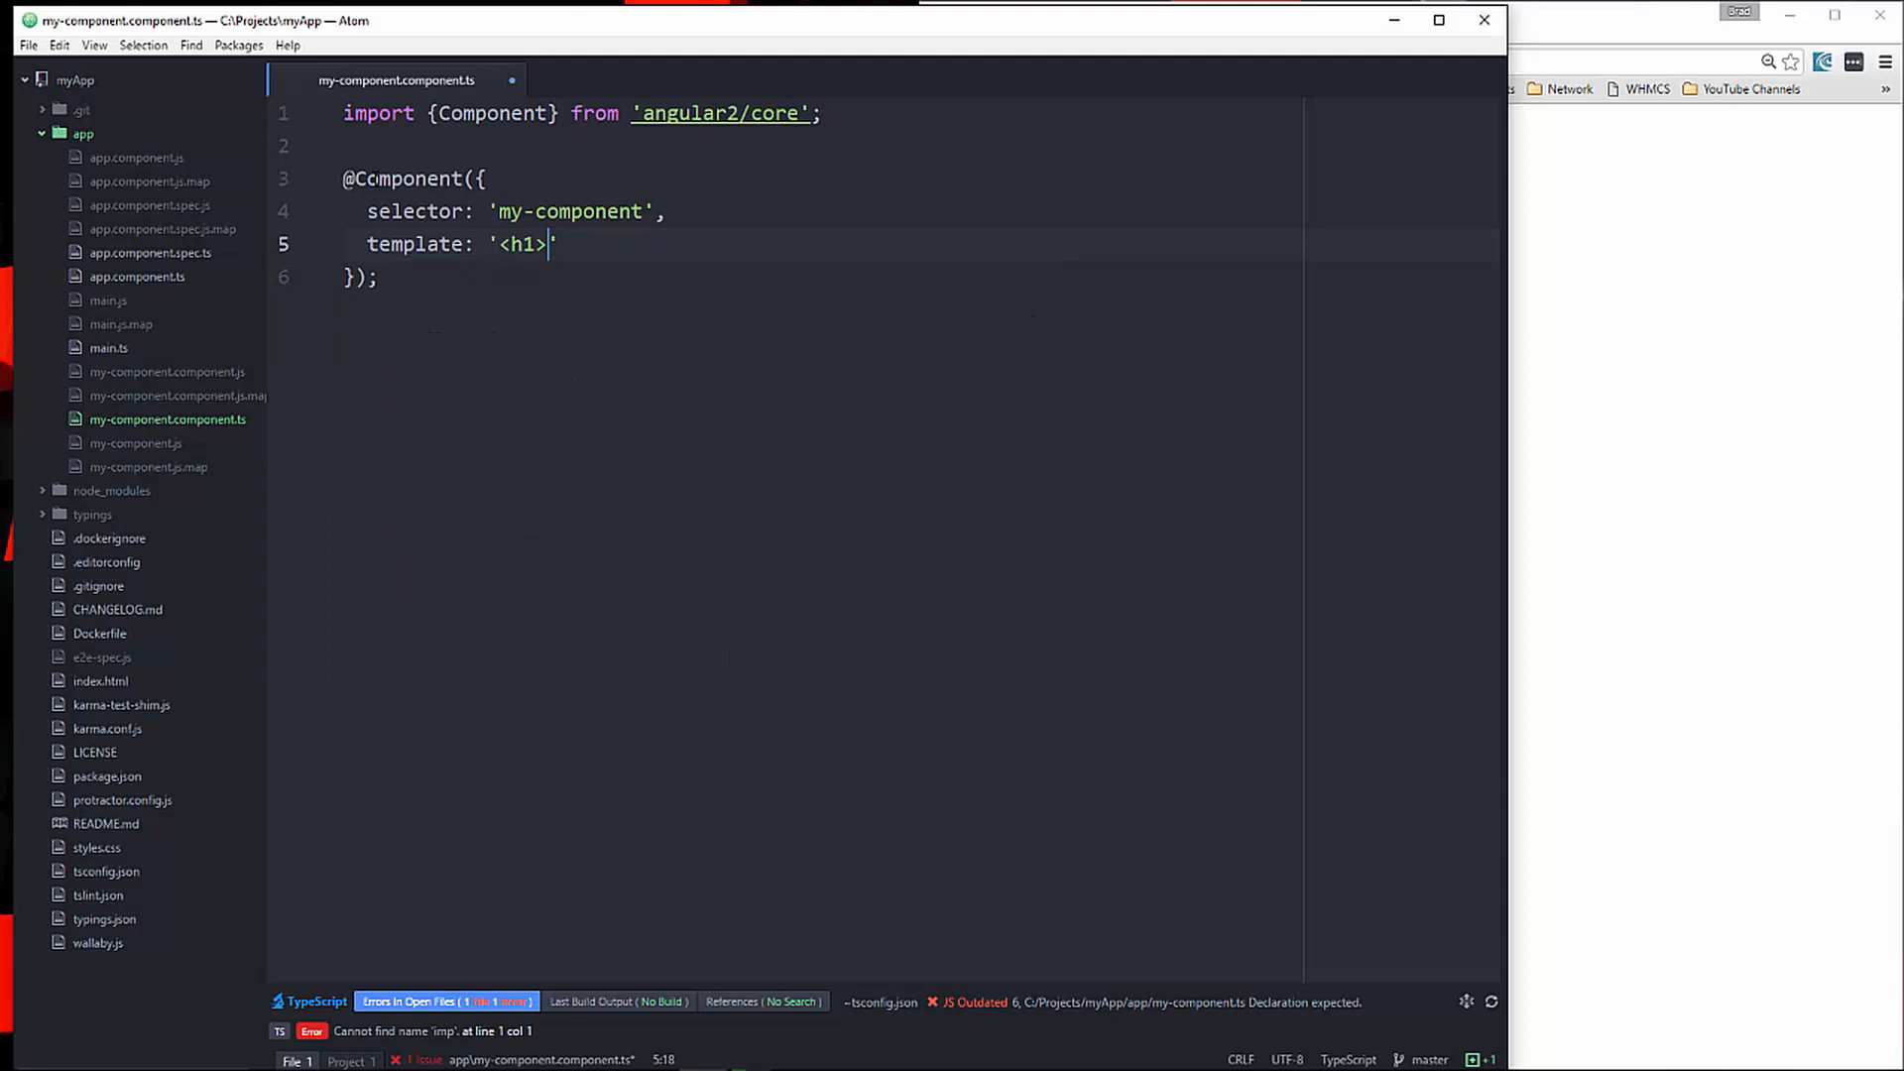
pyautogui.write('My Compon')
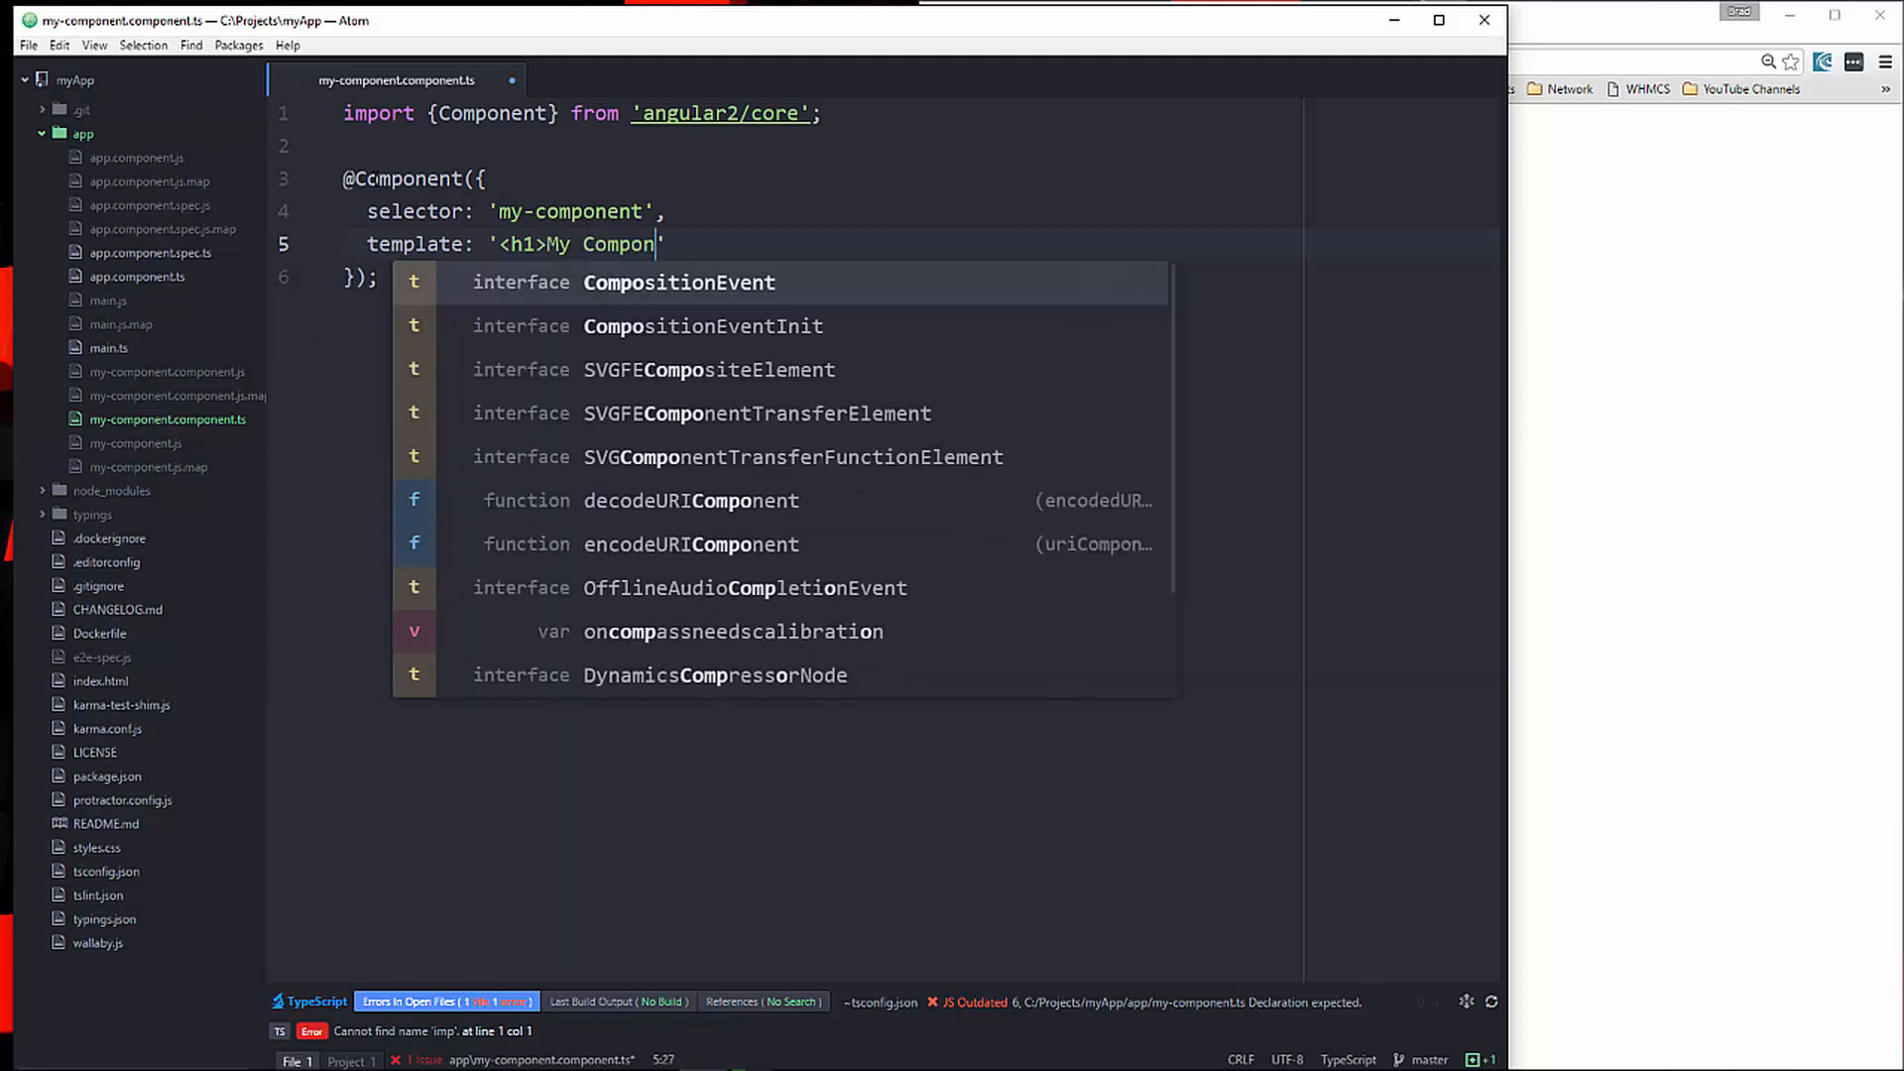
pyautogui.write('ent</h1>')
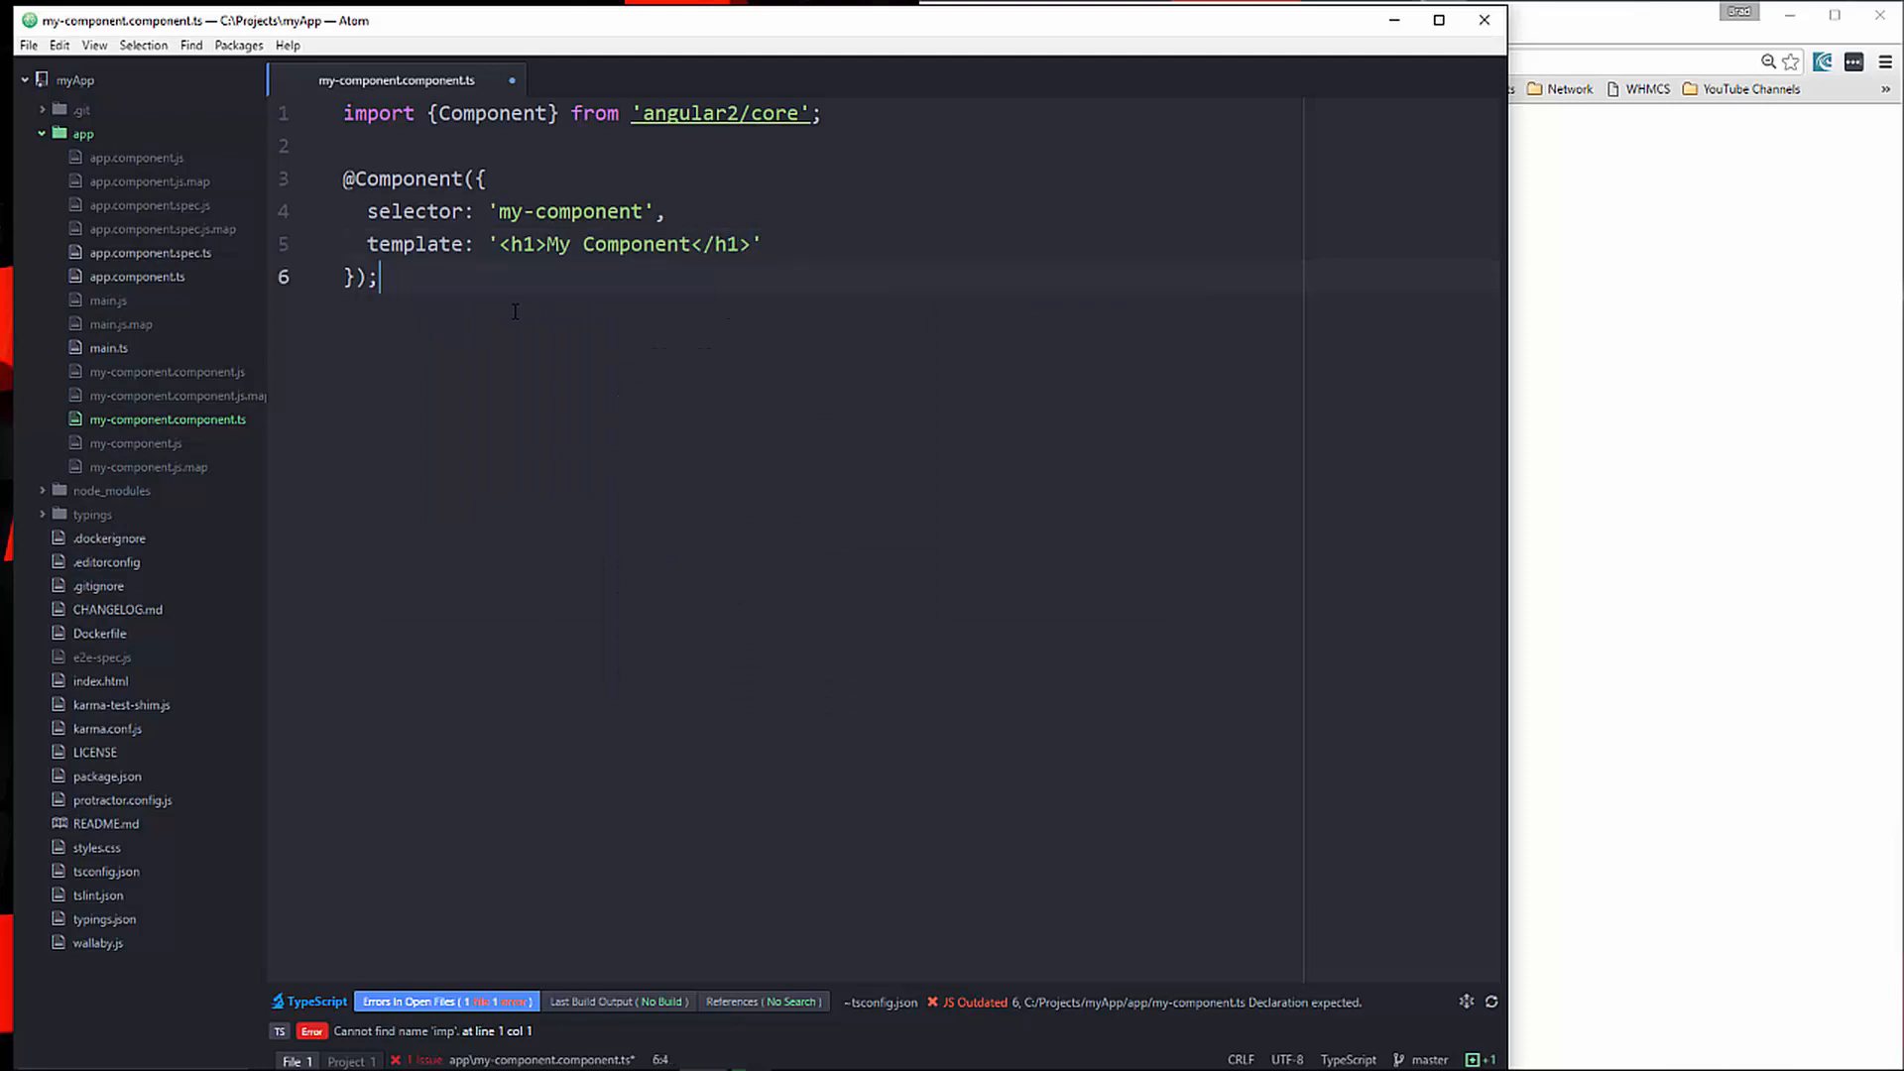
pyautogui.press('Enter')
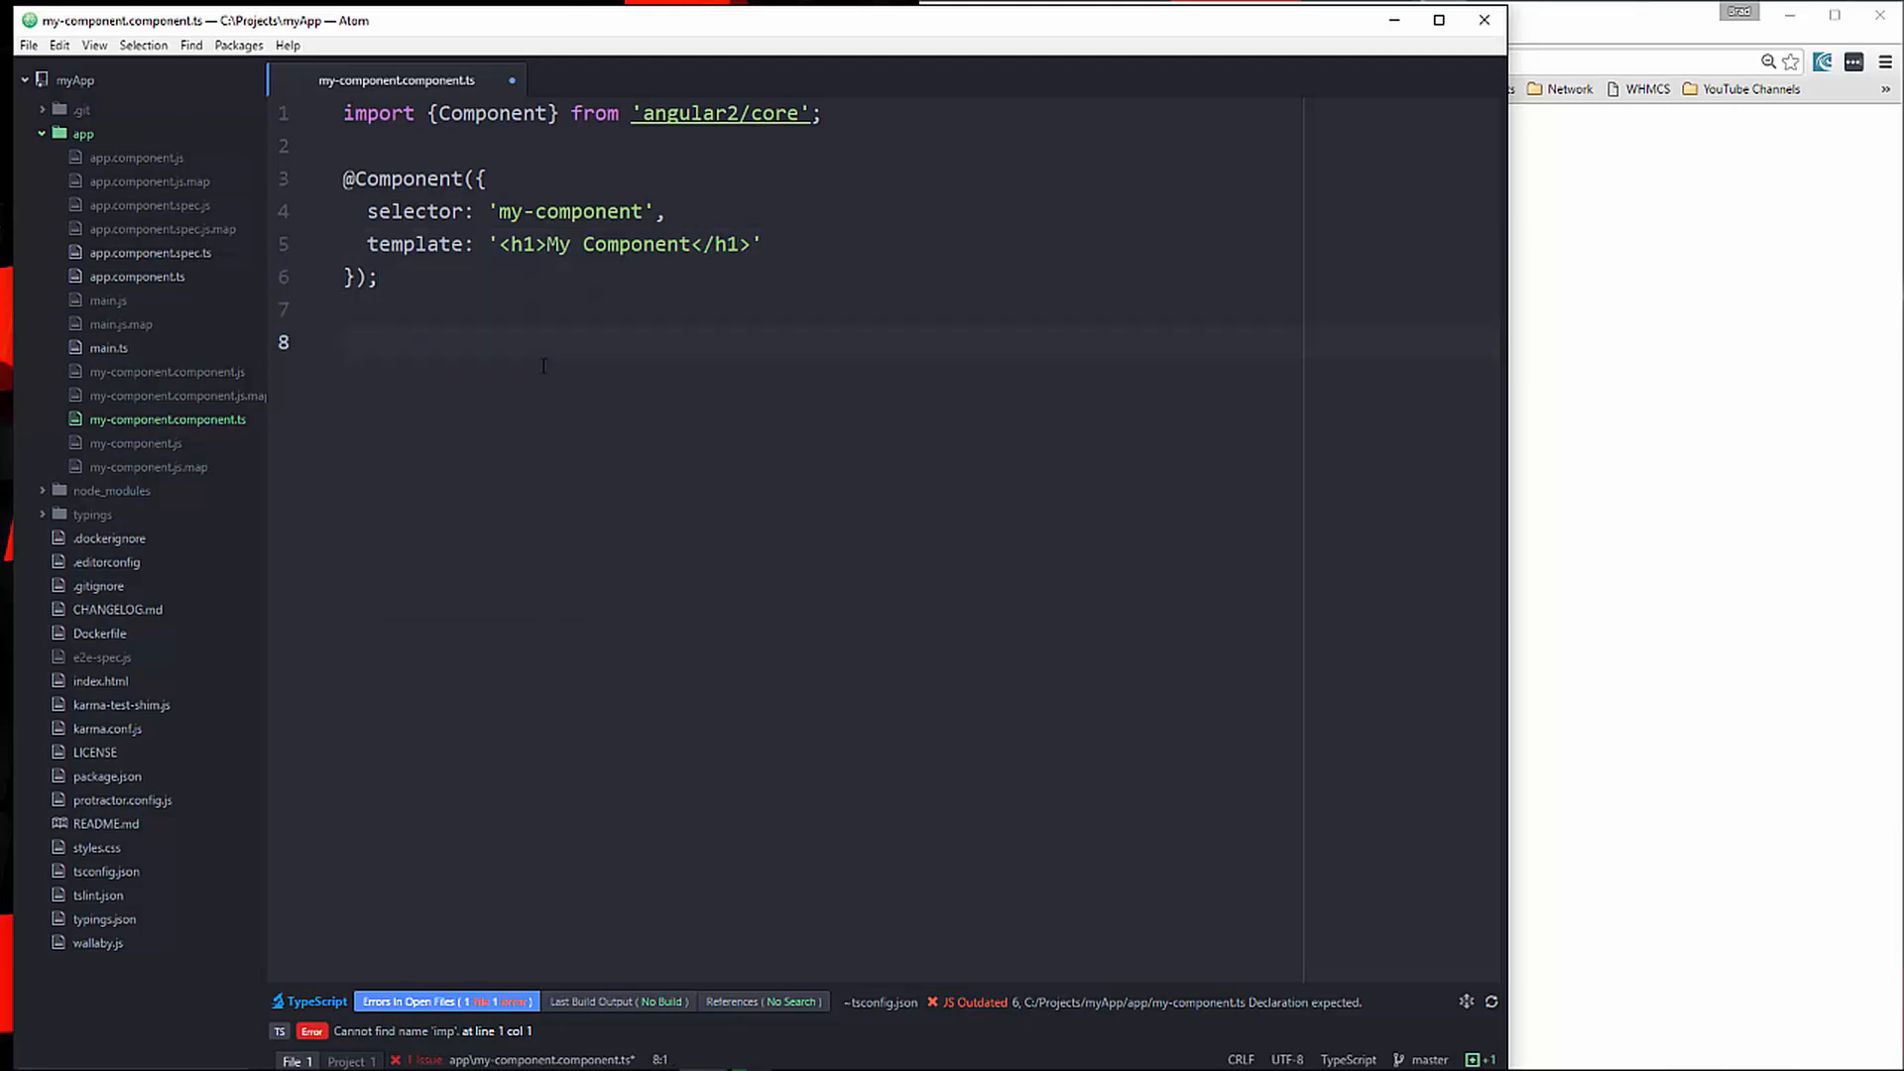
pyautogui.write('export c')
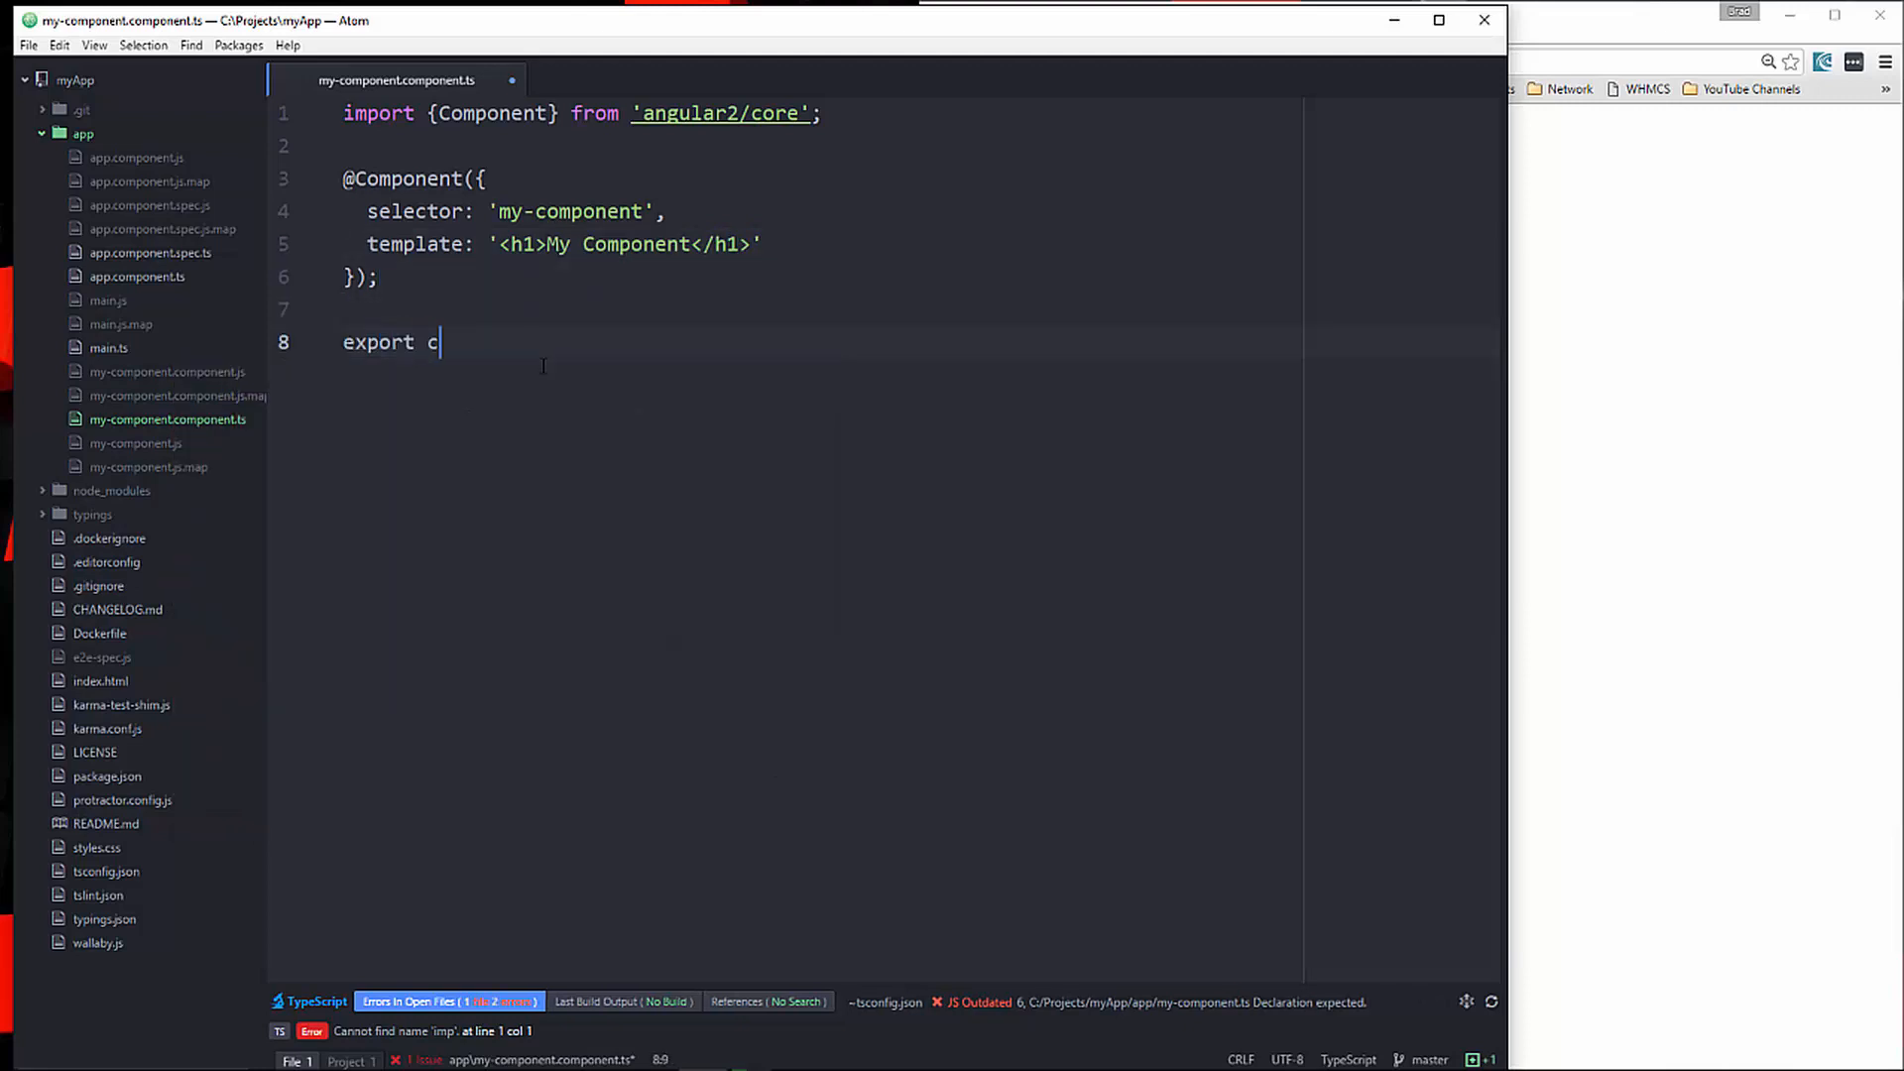
pyautogui.write('lass My')
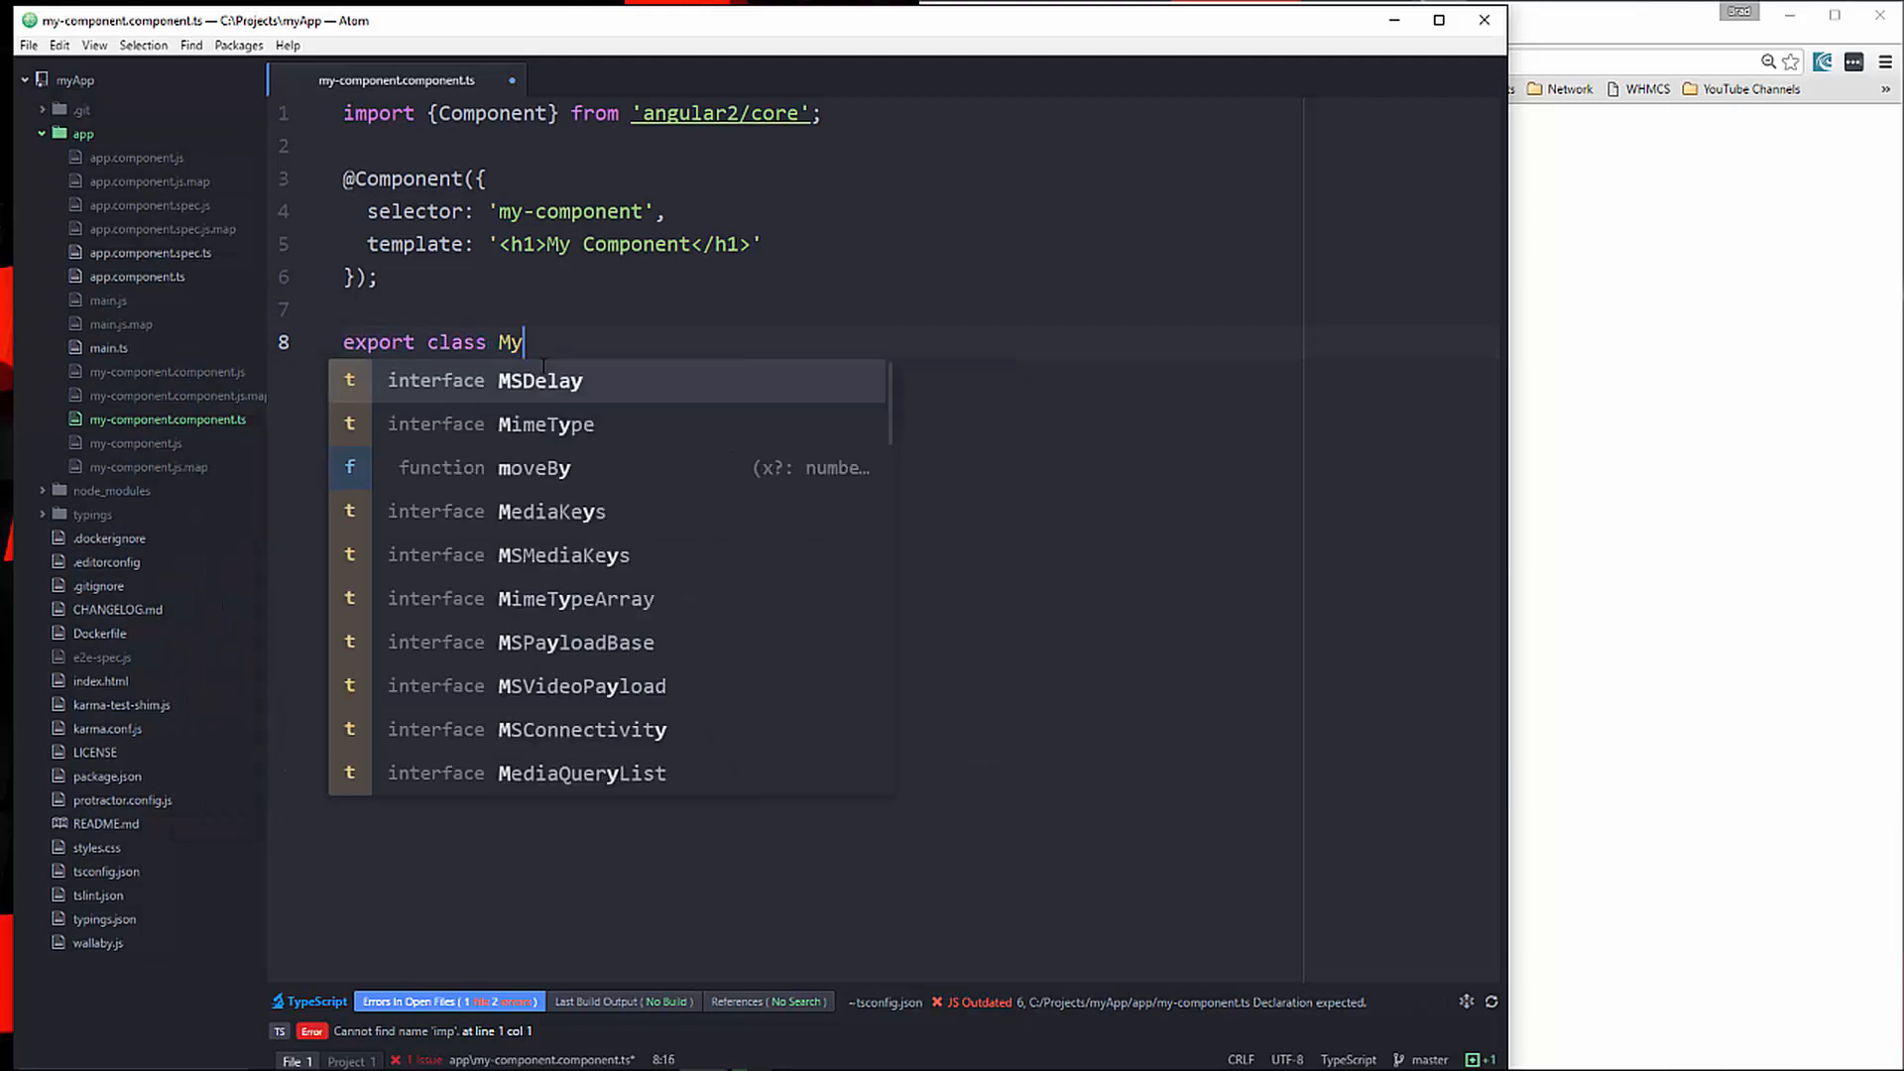
pyautogui.write('Component')
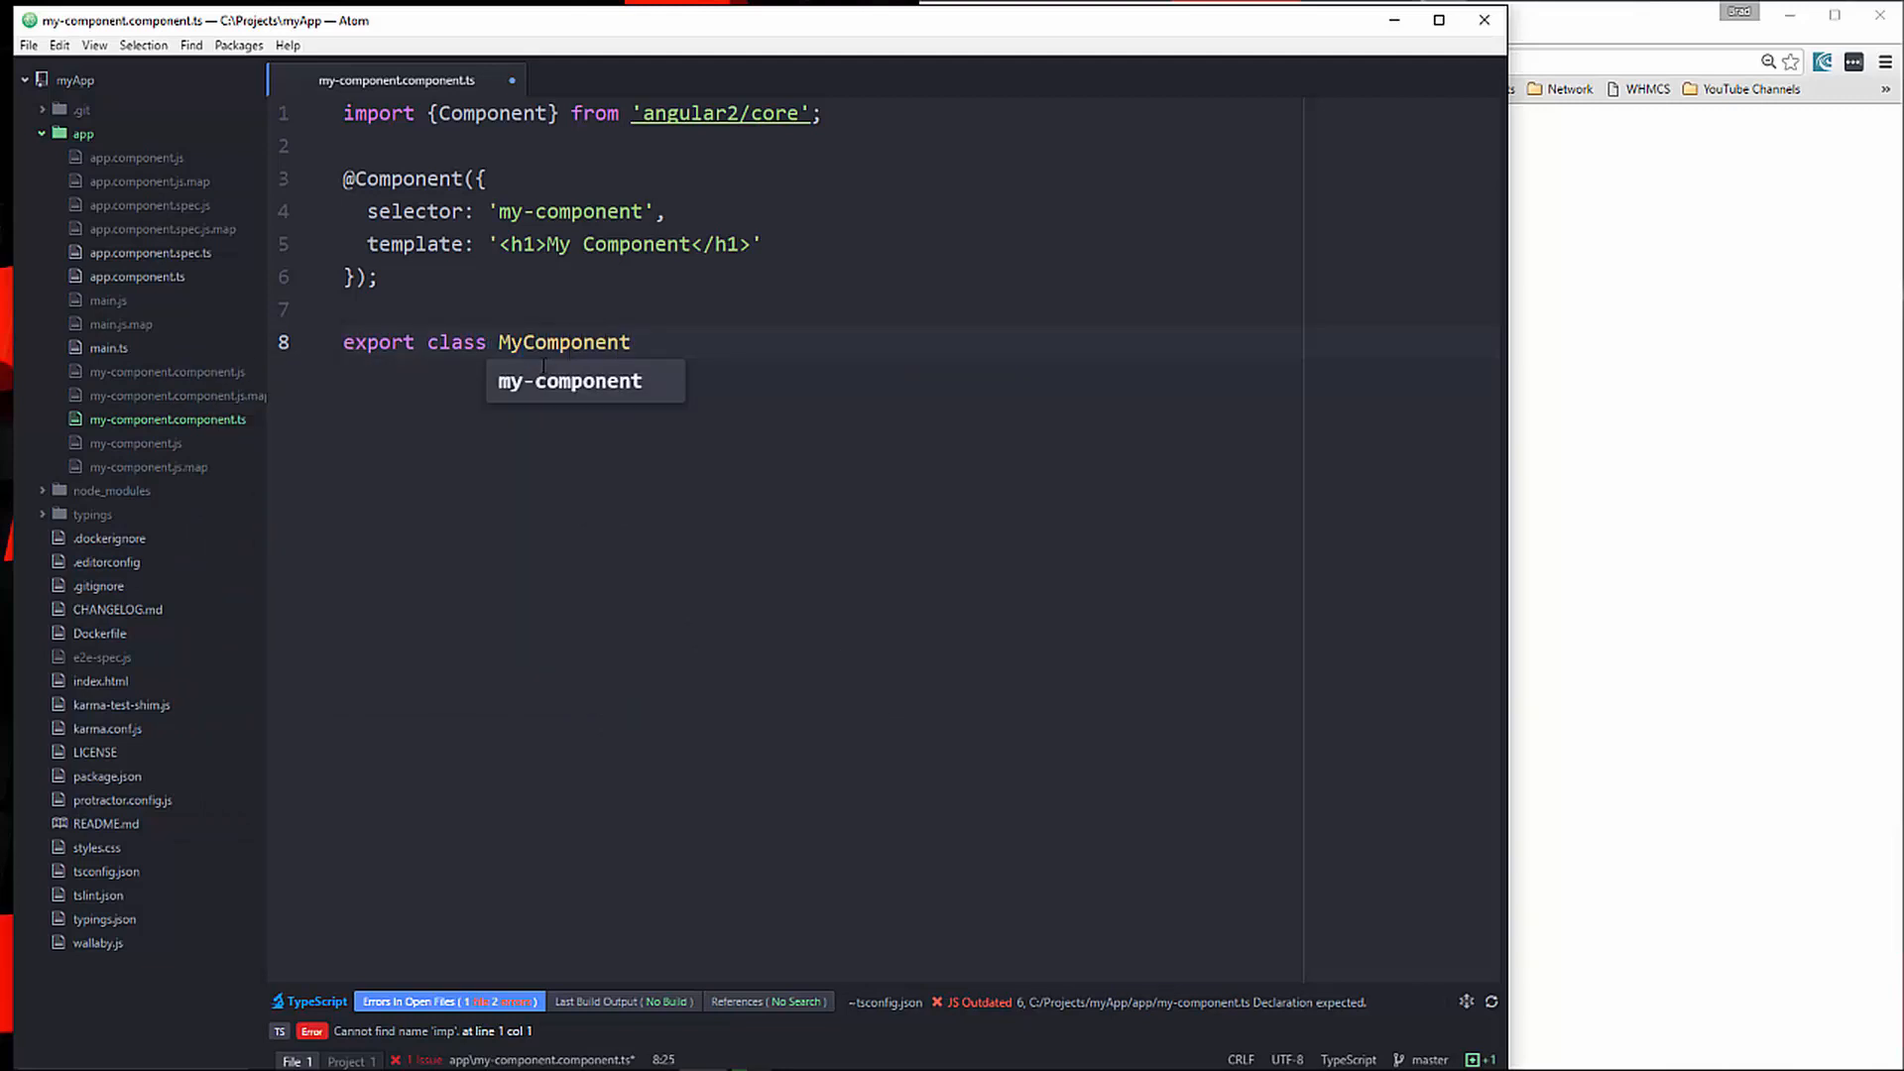
pyautogui.write('{')
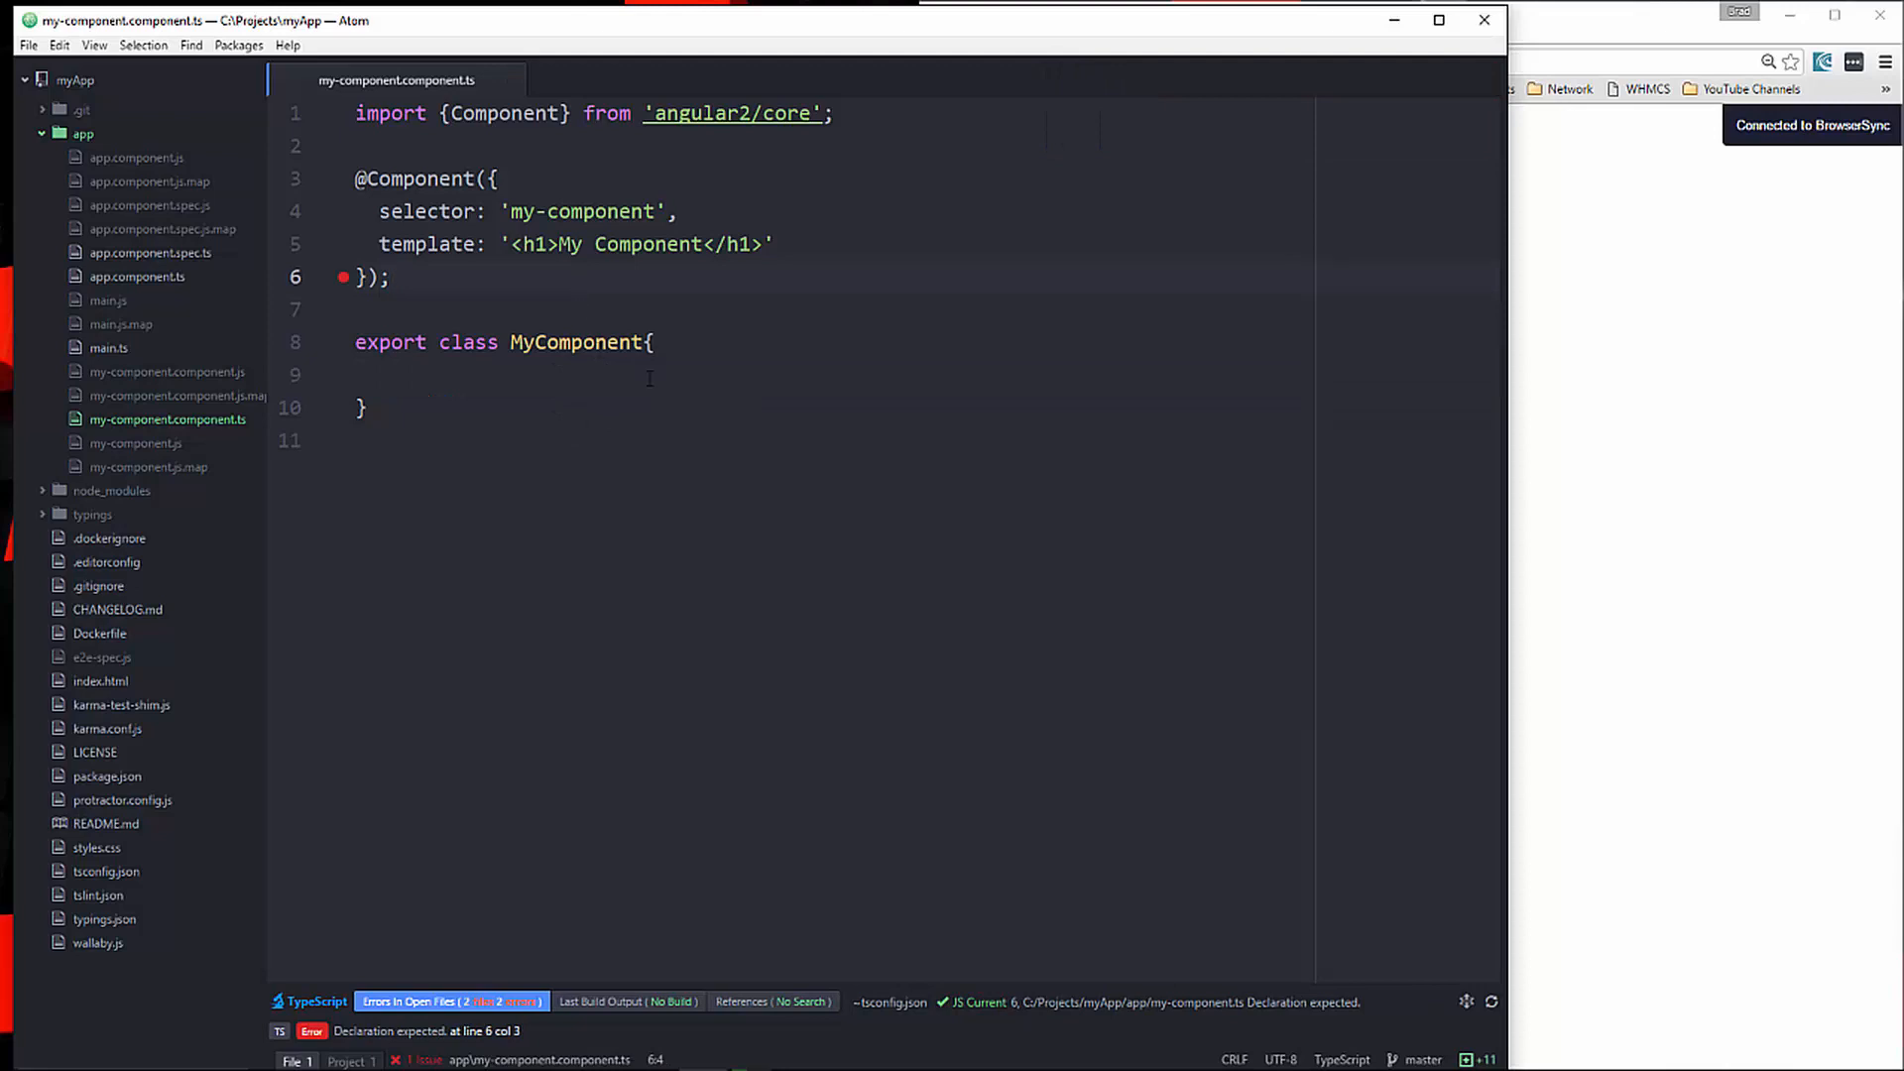
pyautogui.click(389, 277)
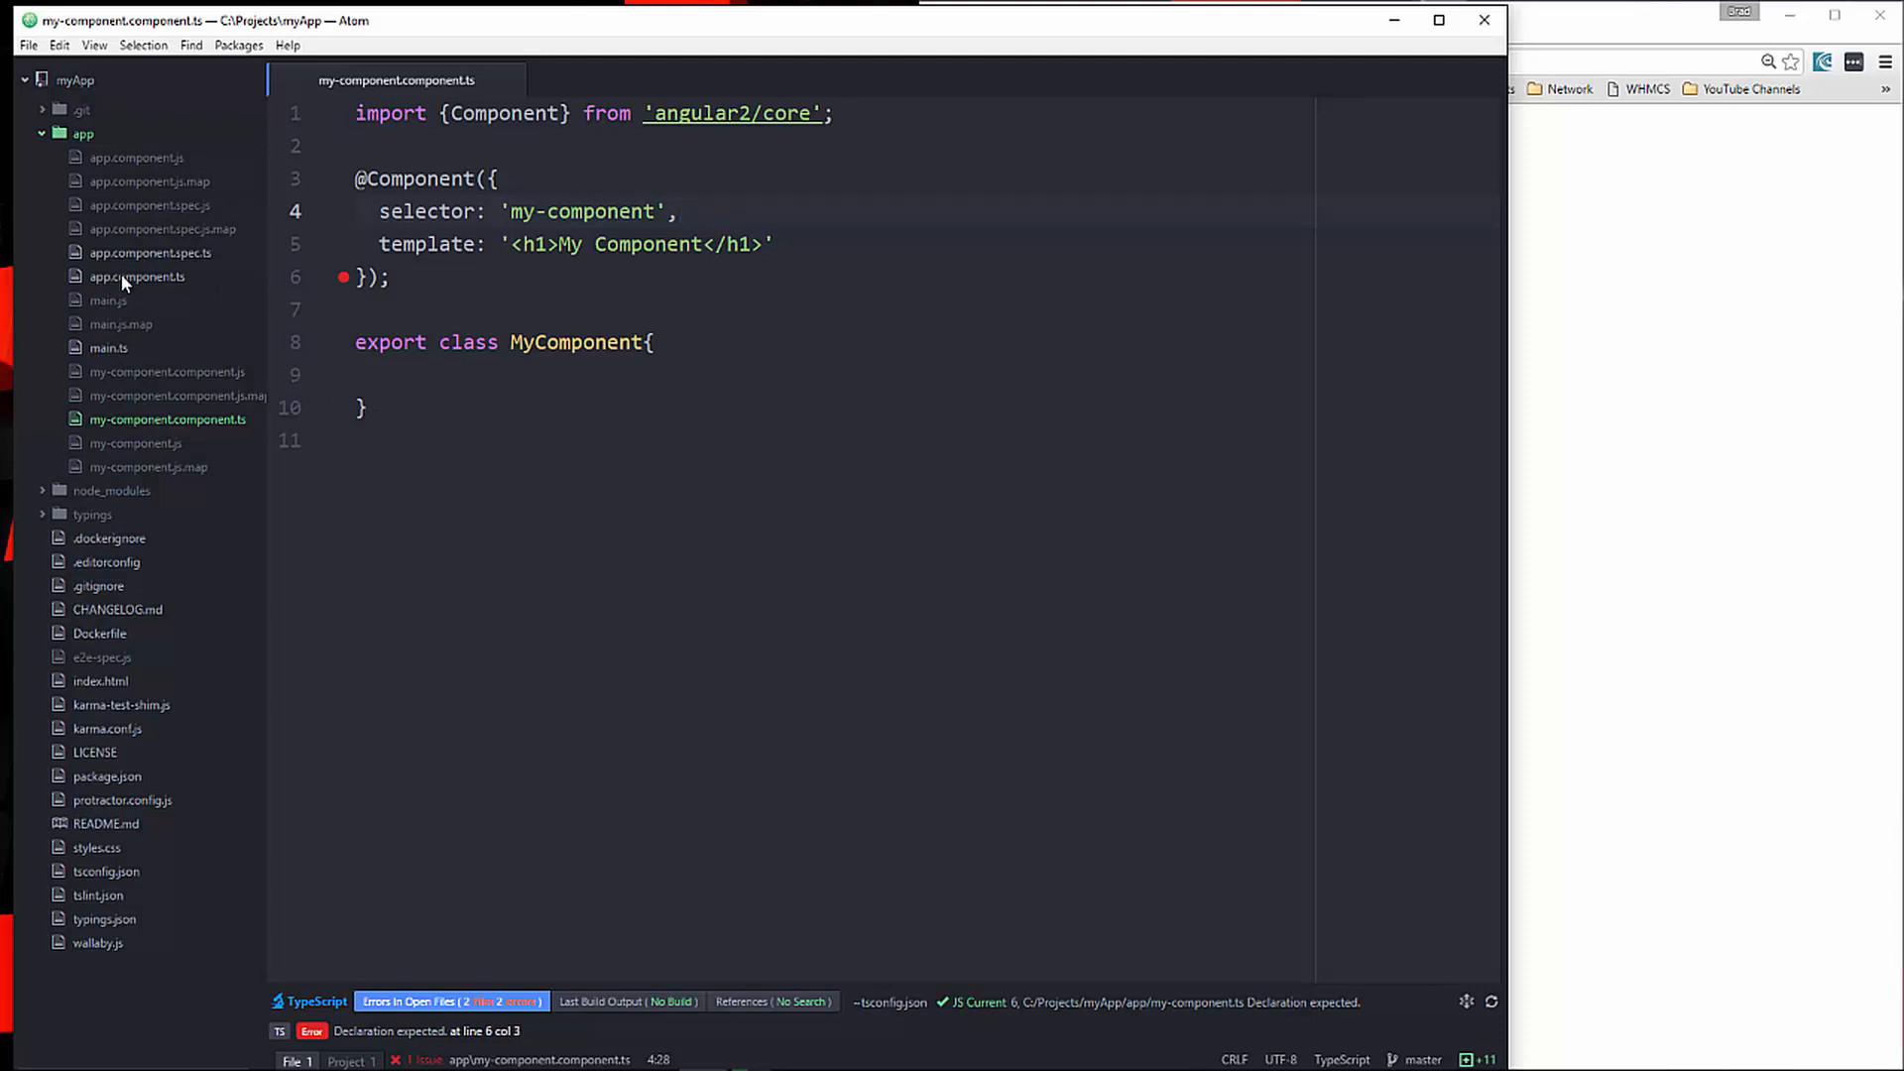
# In app.component.ts add import {MyComponent} from './my-component.component';.
pyautogui.click(136, 275)
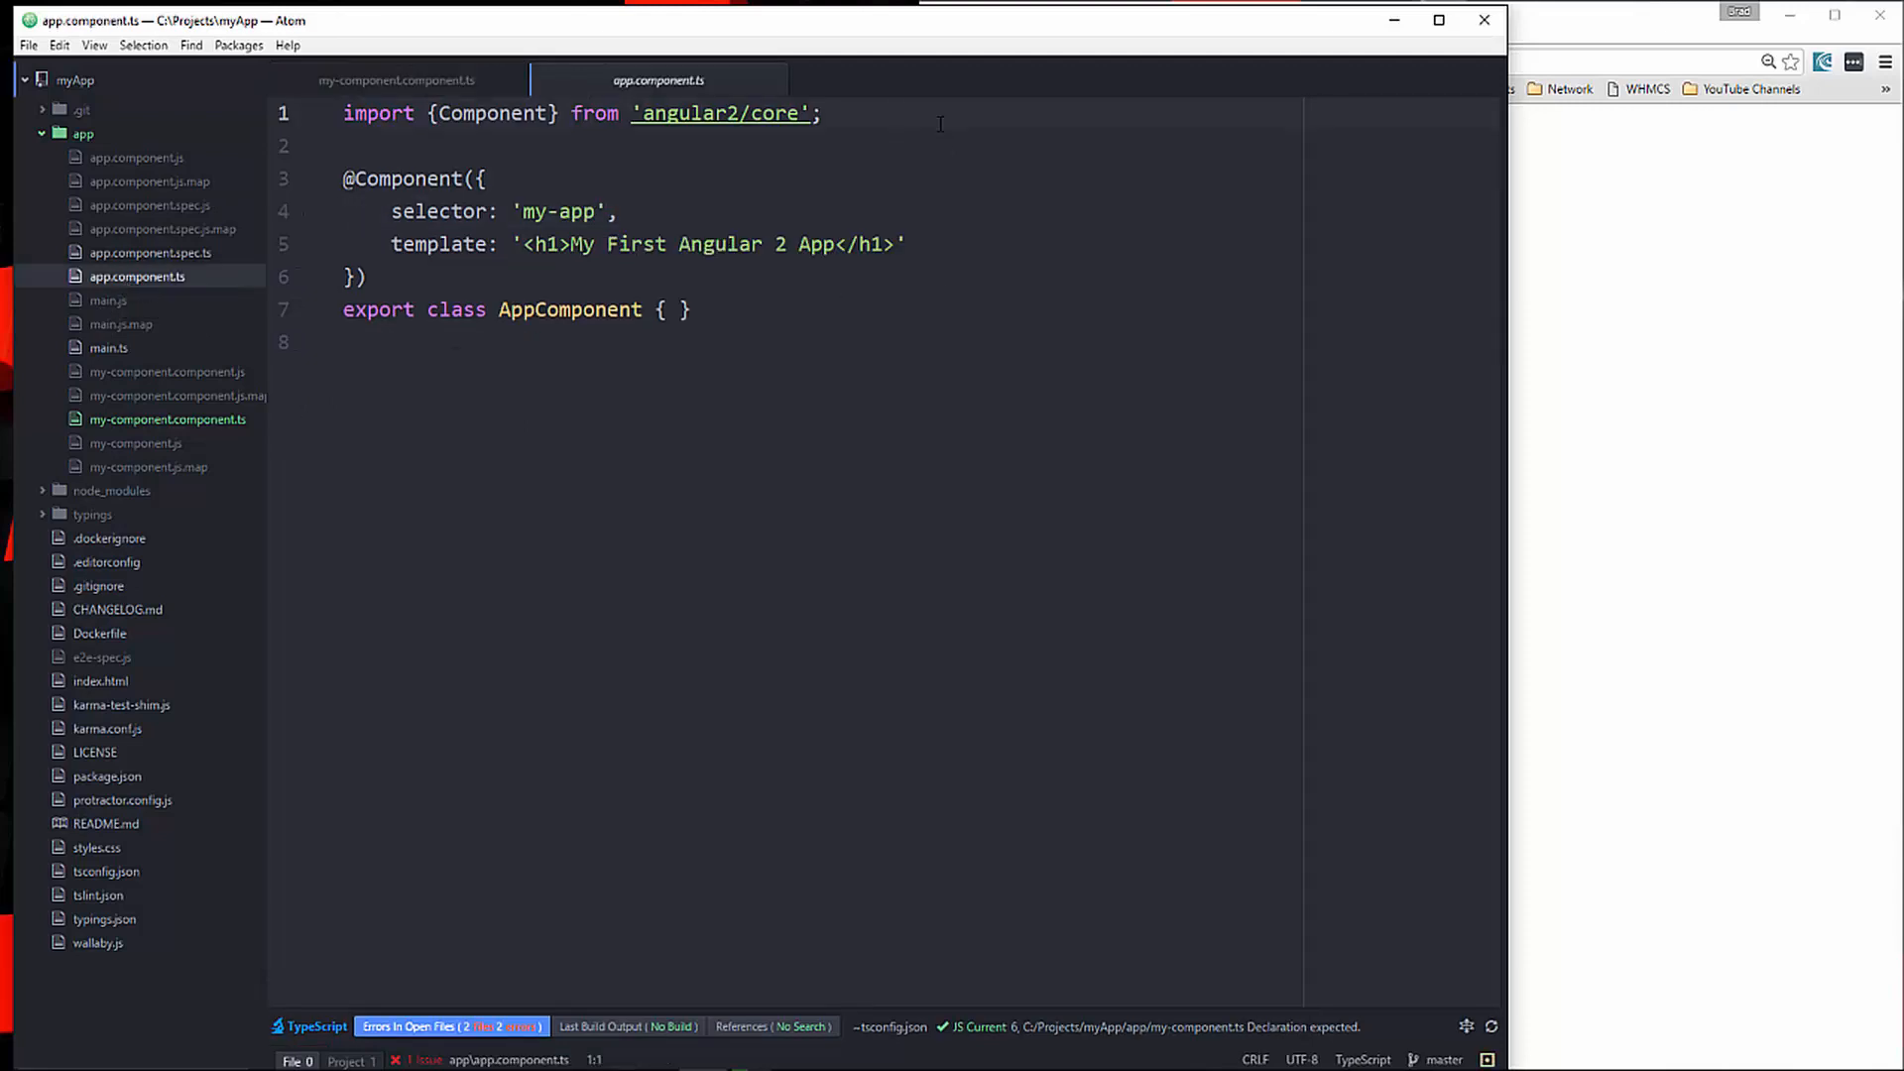
pyautogui.write('im')
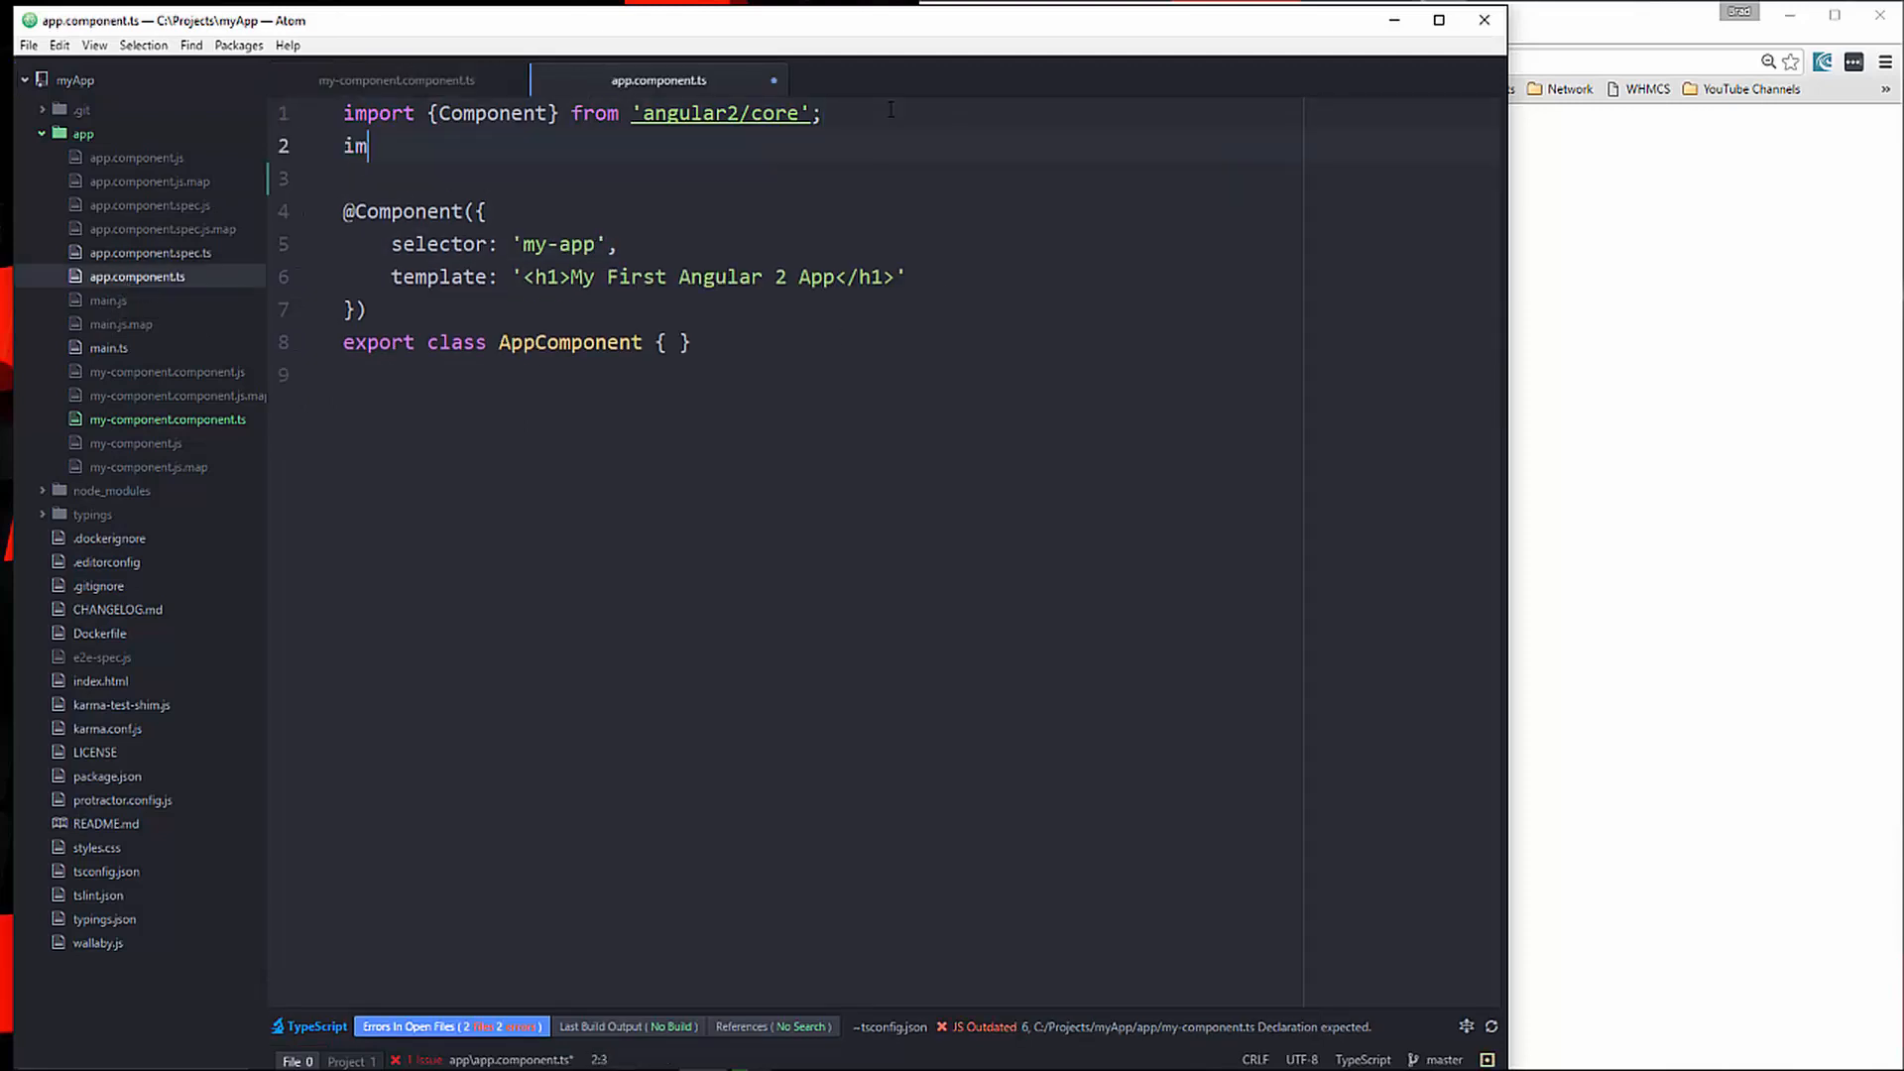
pyautogui.write('port')
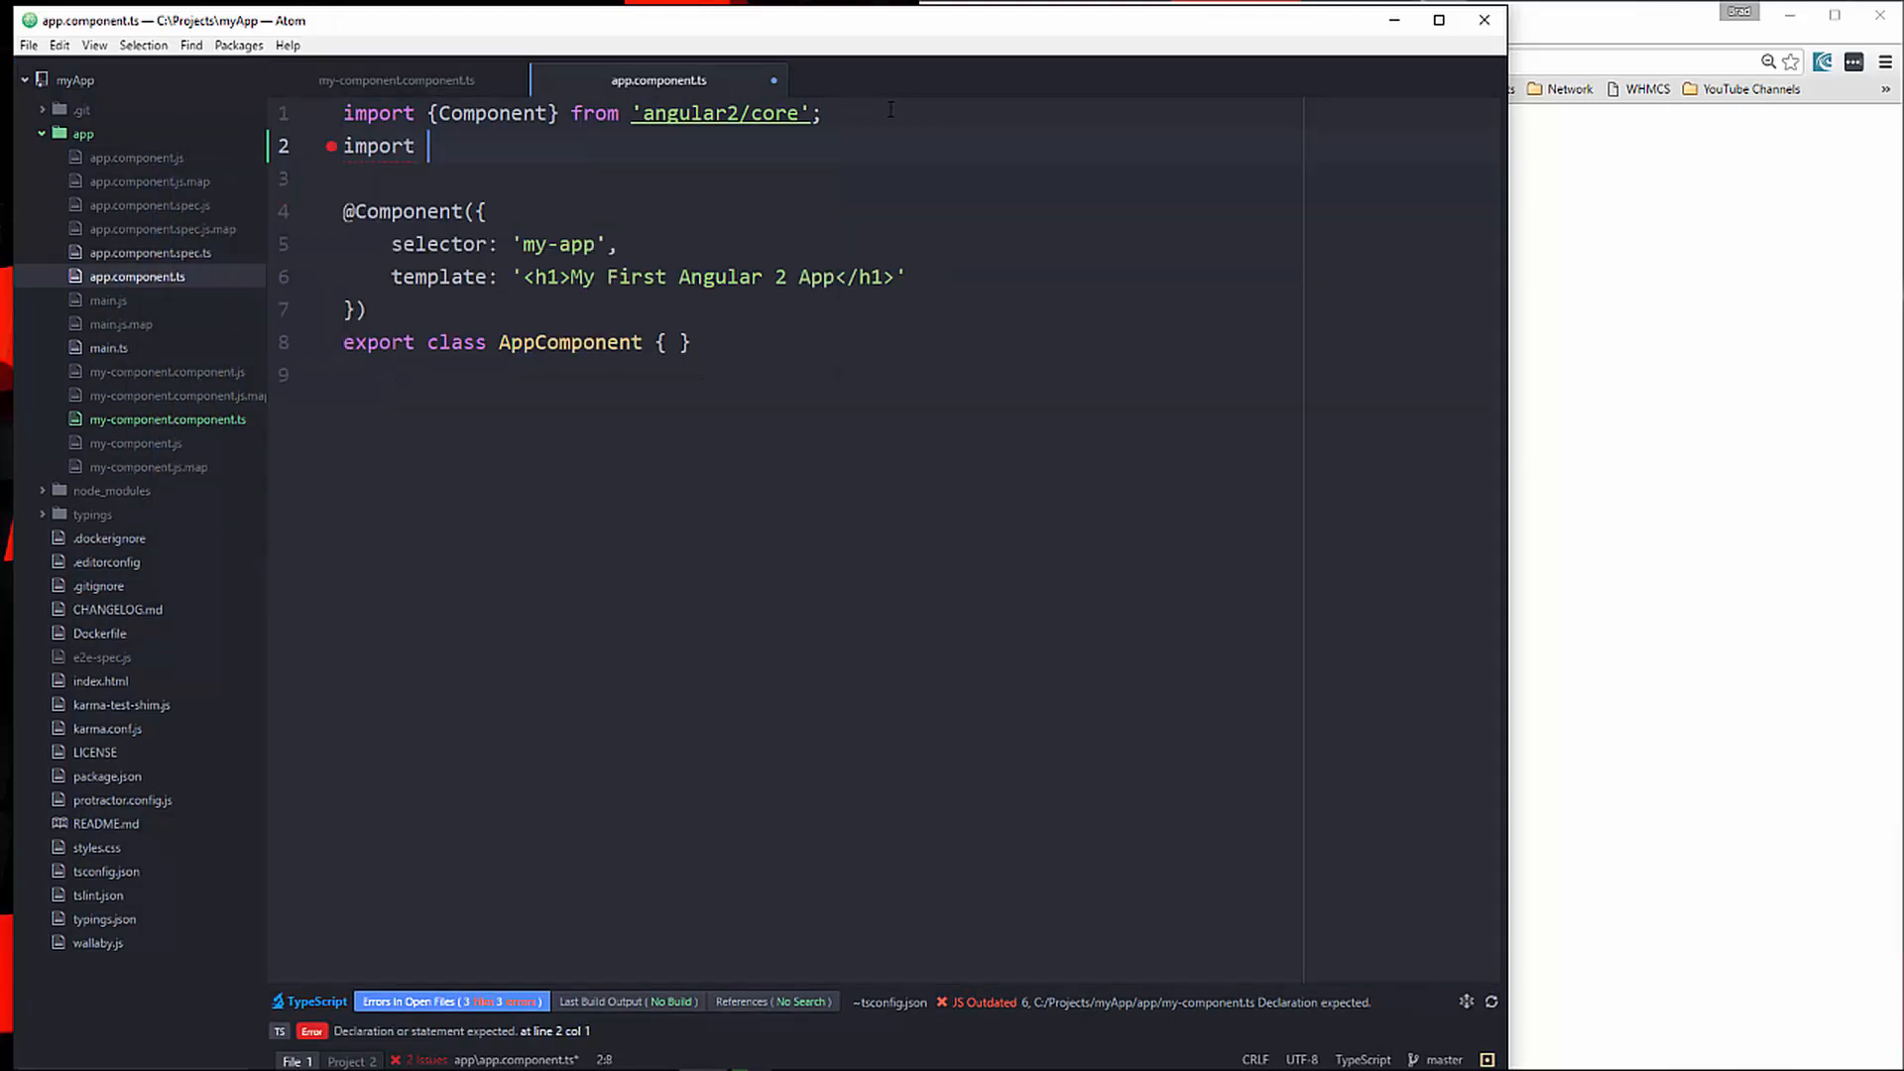
pyautogui.write('{My')
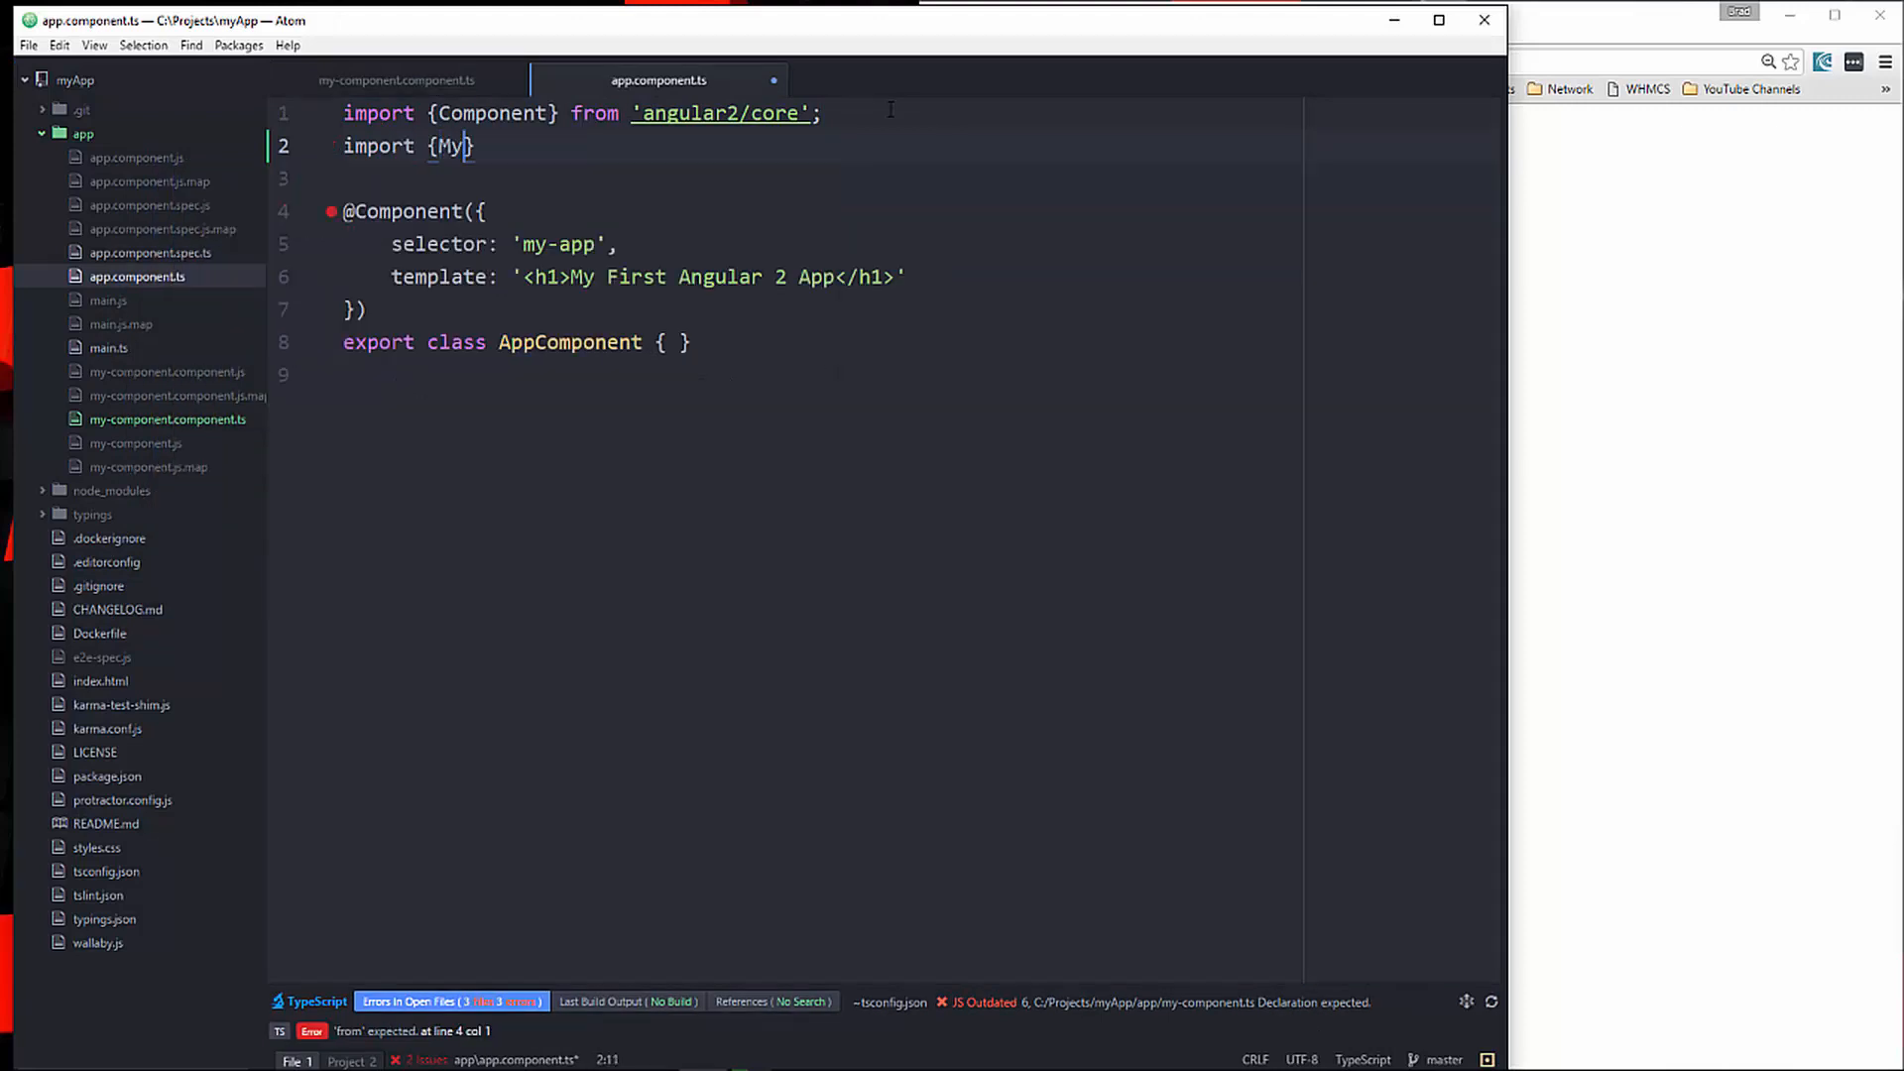
pyautogui.write('Component')
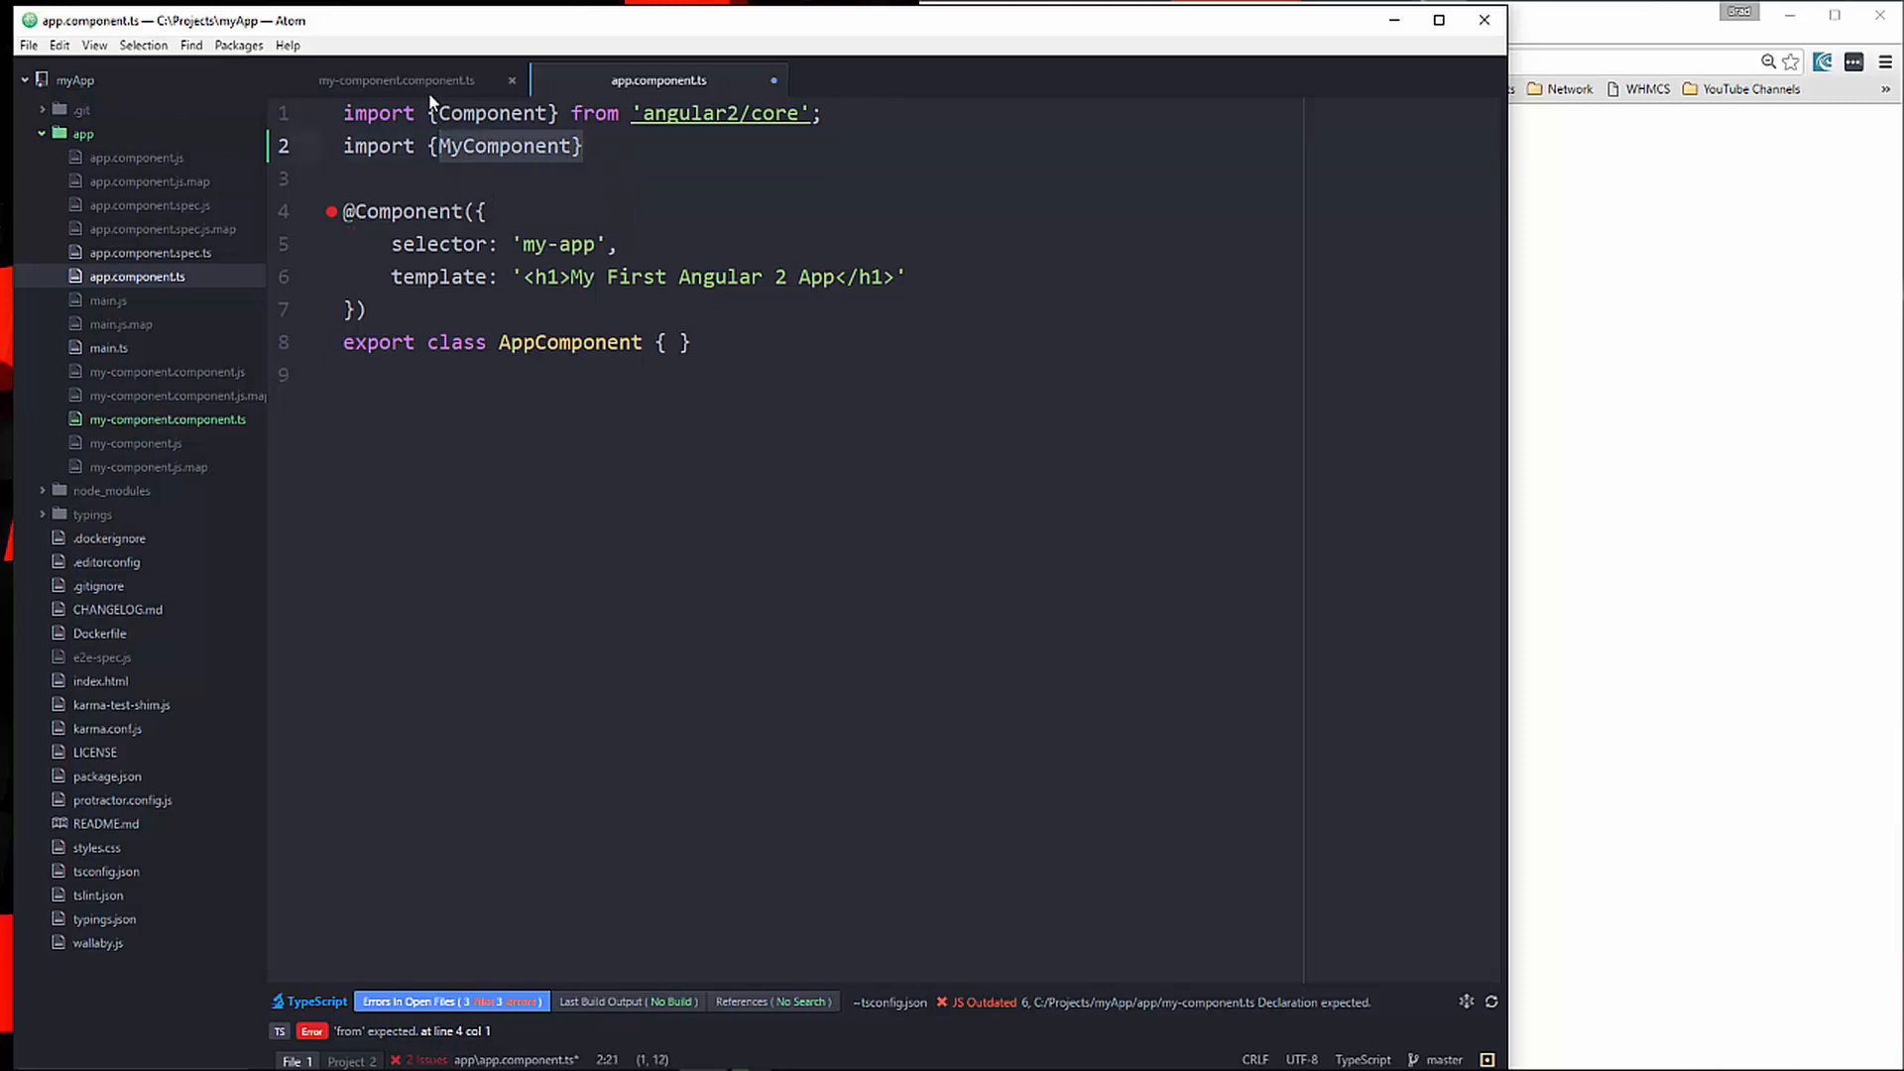
pyautogui.click(394, 79)
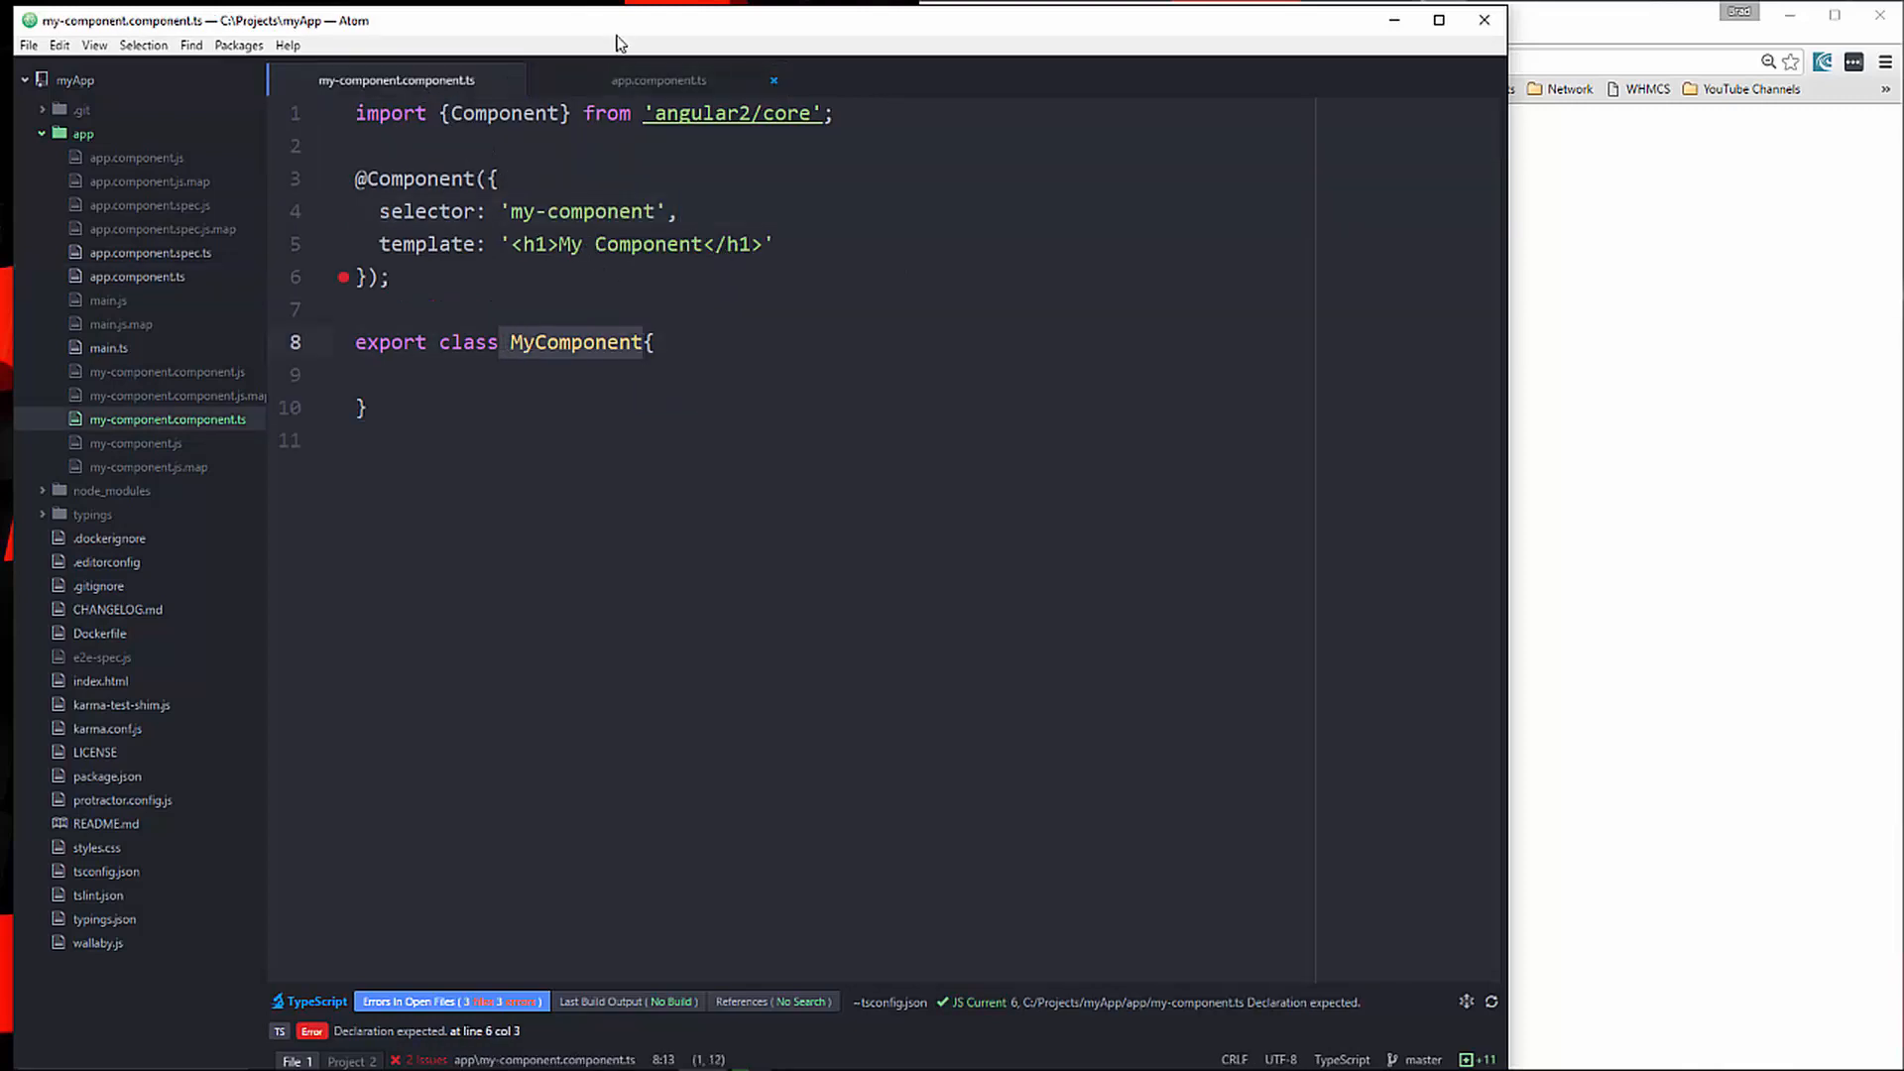
pyautogui.click(659, 80)
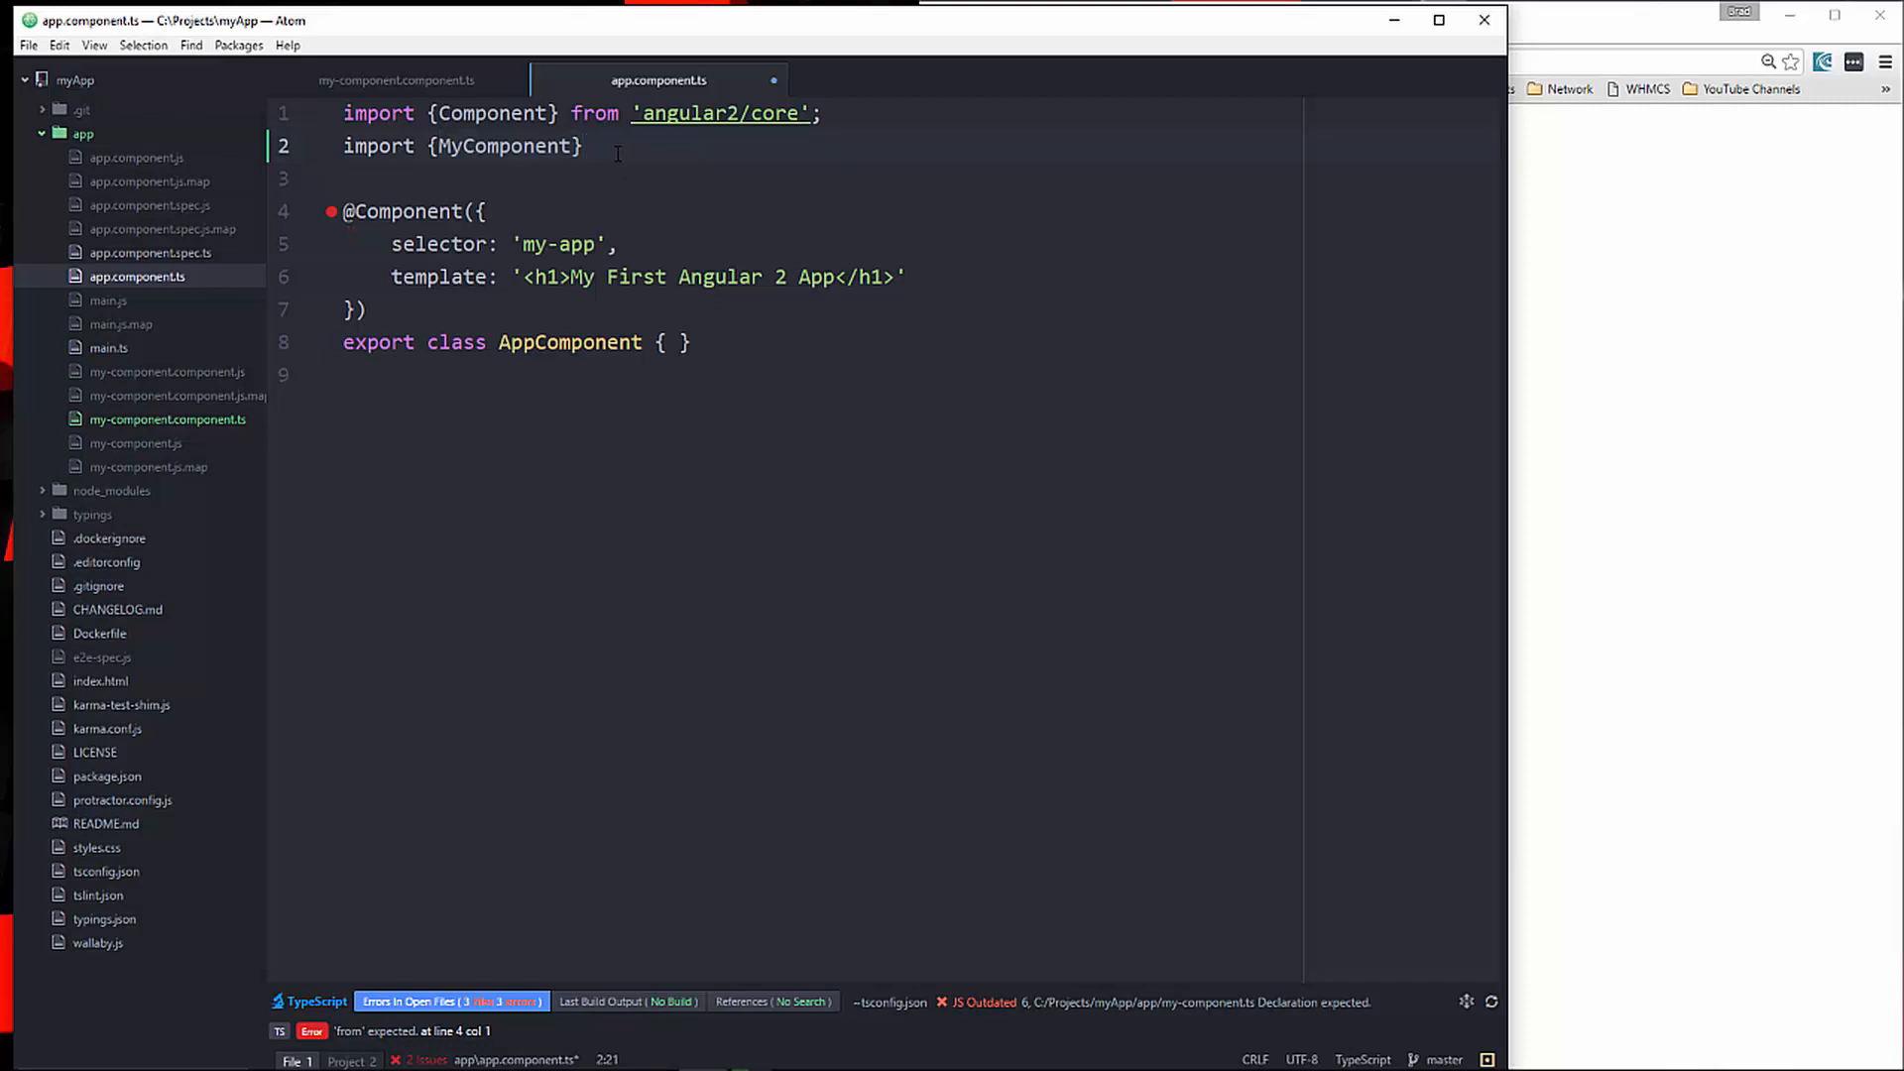
pyautogui.write("from '';")
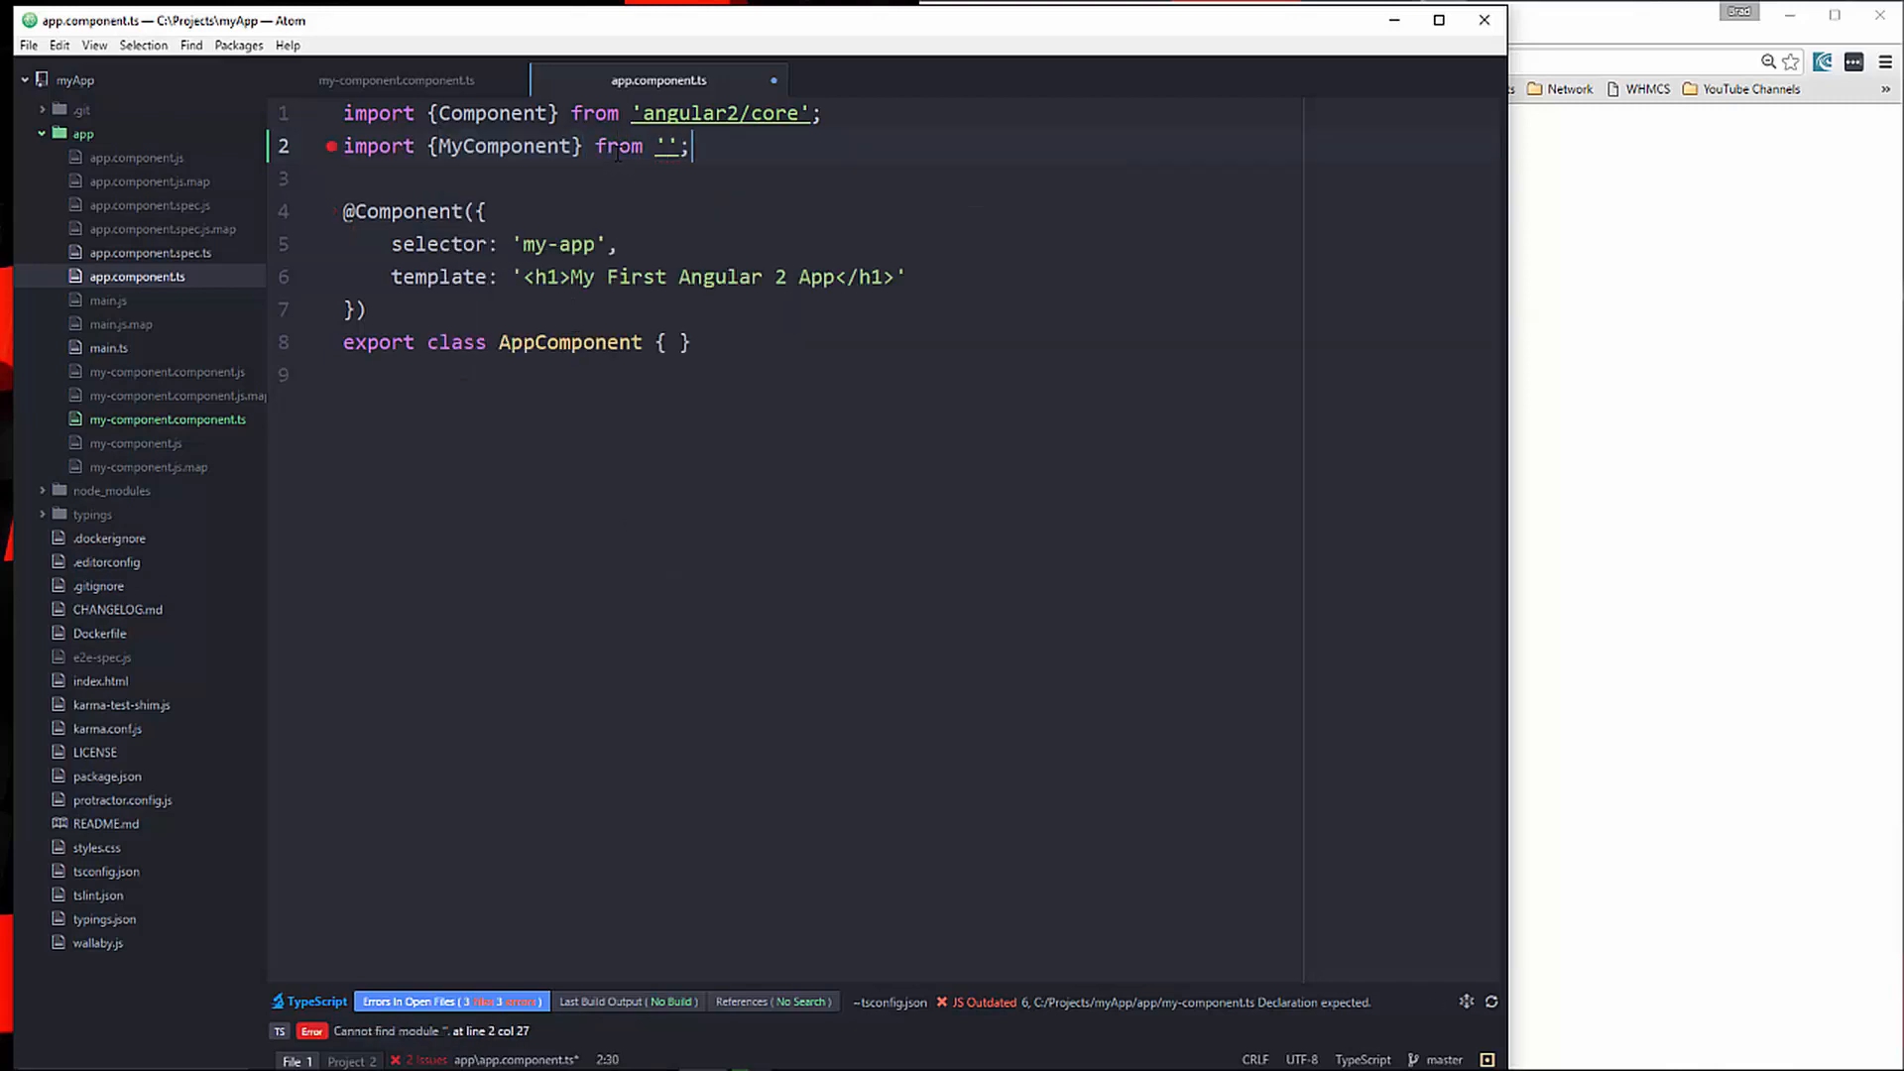
pyautogui.write('./')
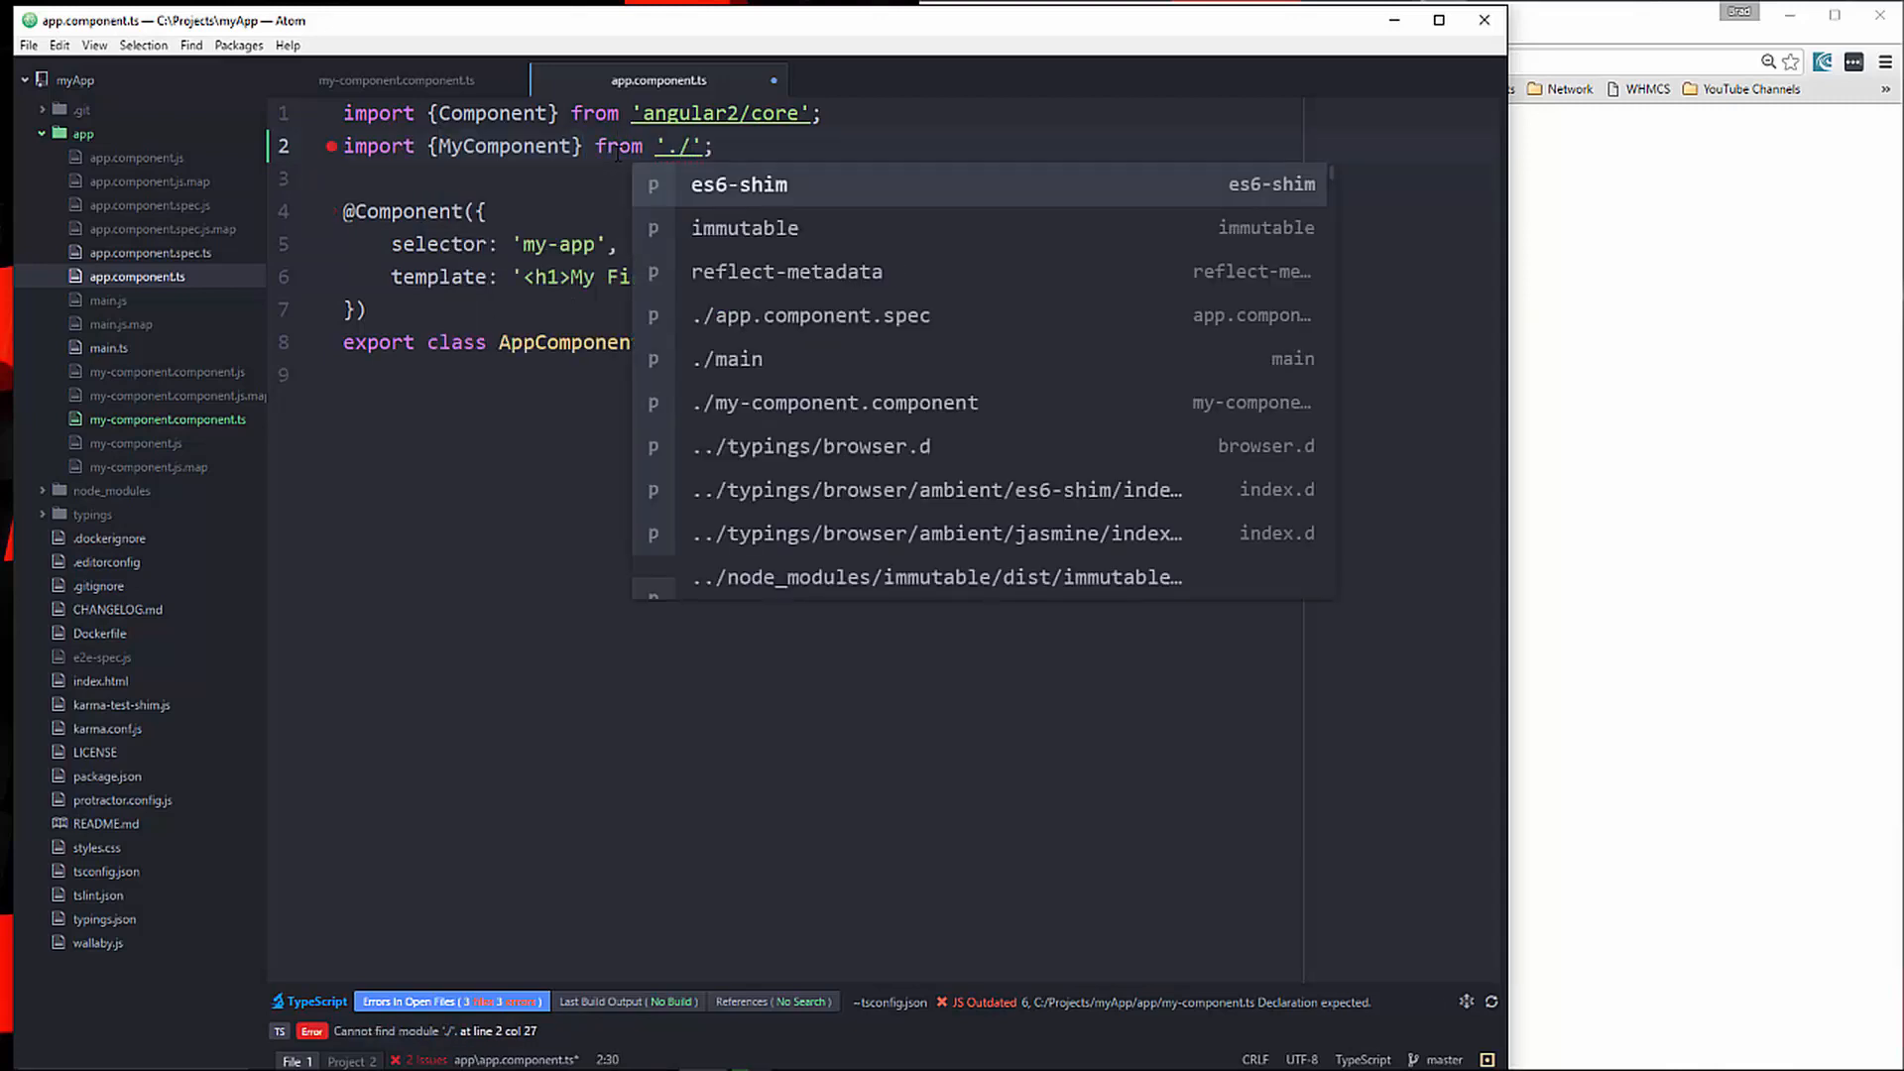
pyautogui.write('my-component.component')
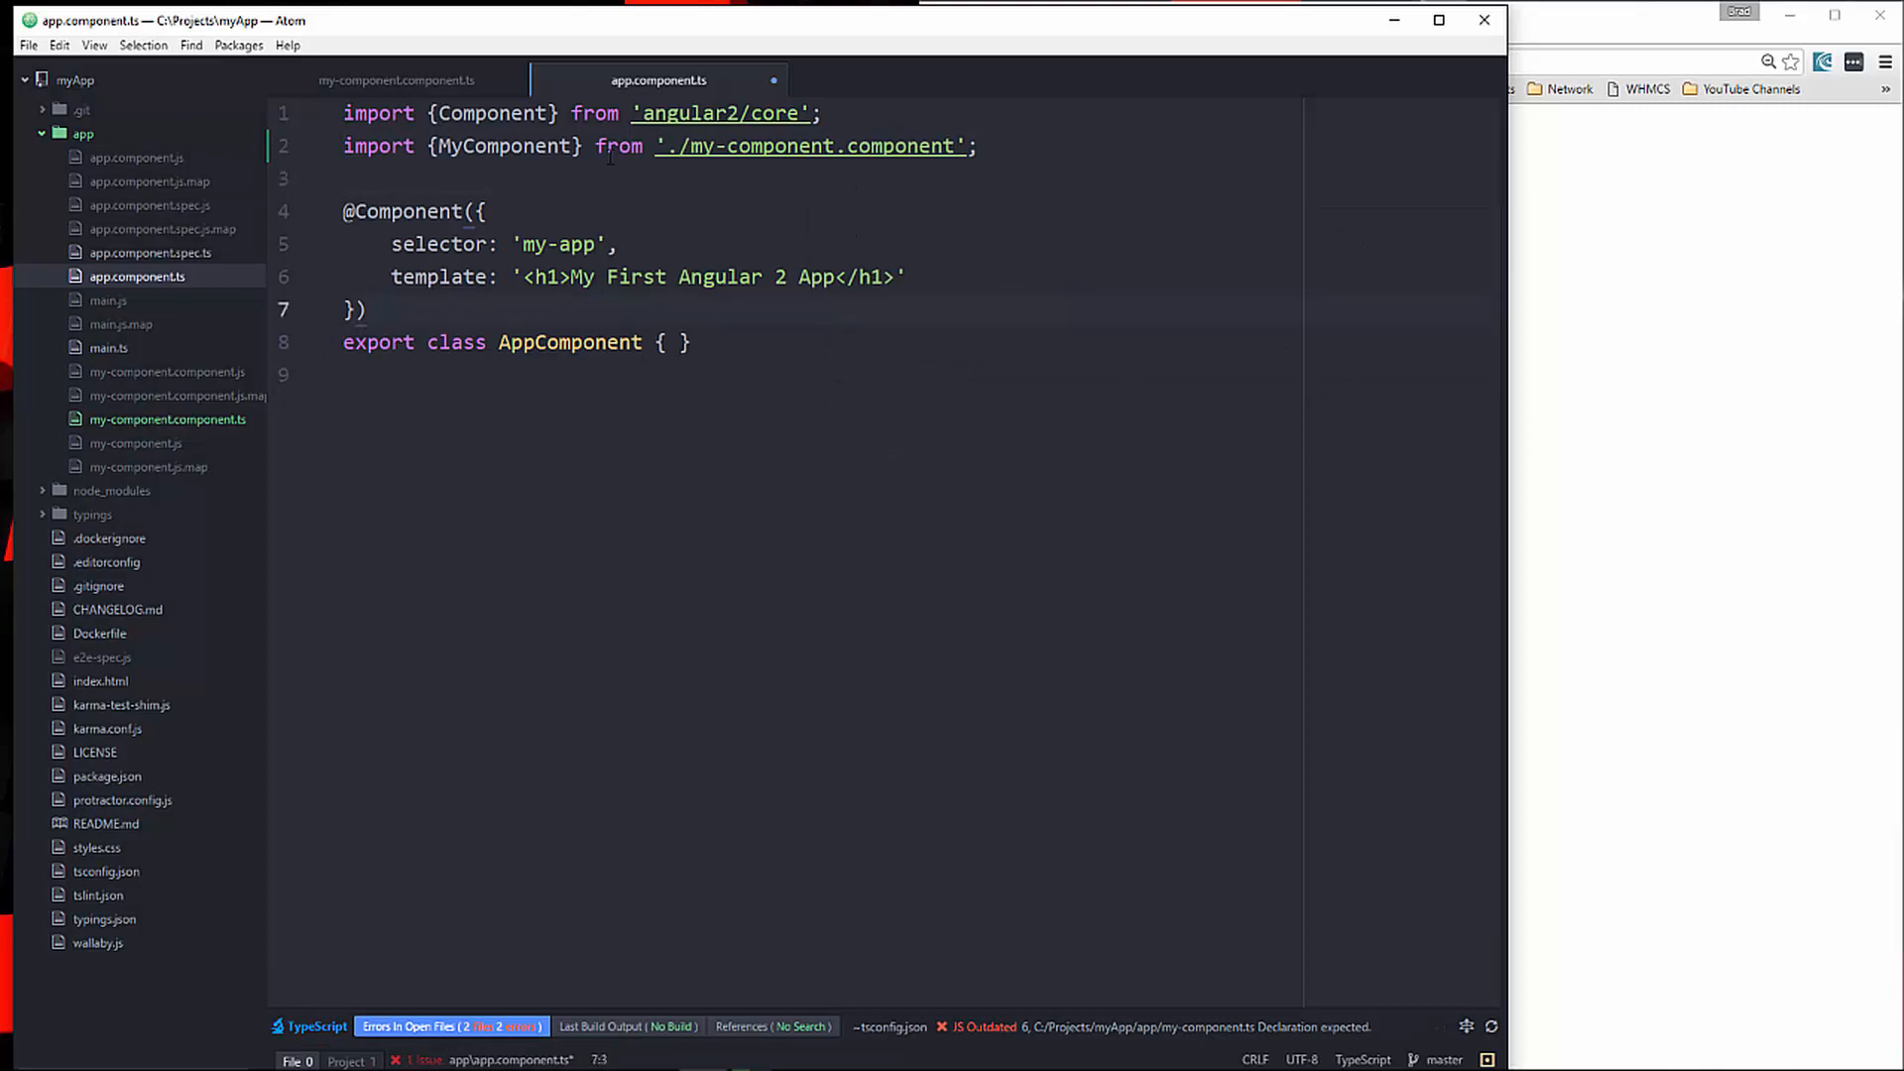
pyautogui.click(397, 79)
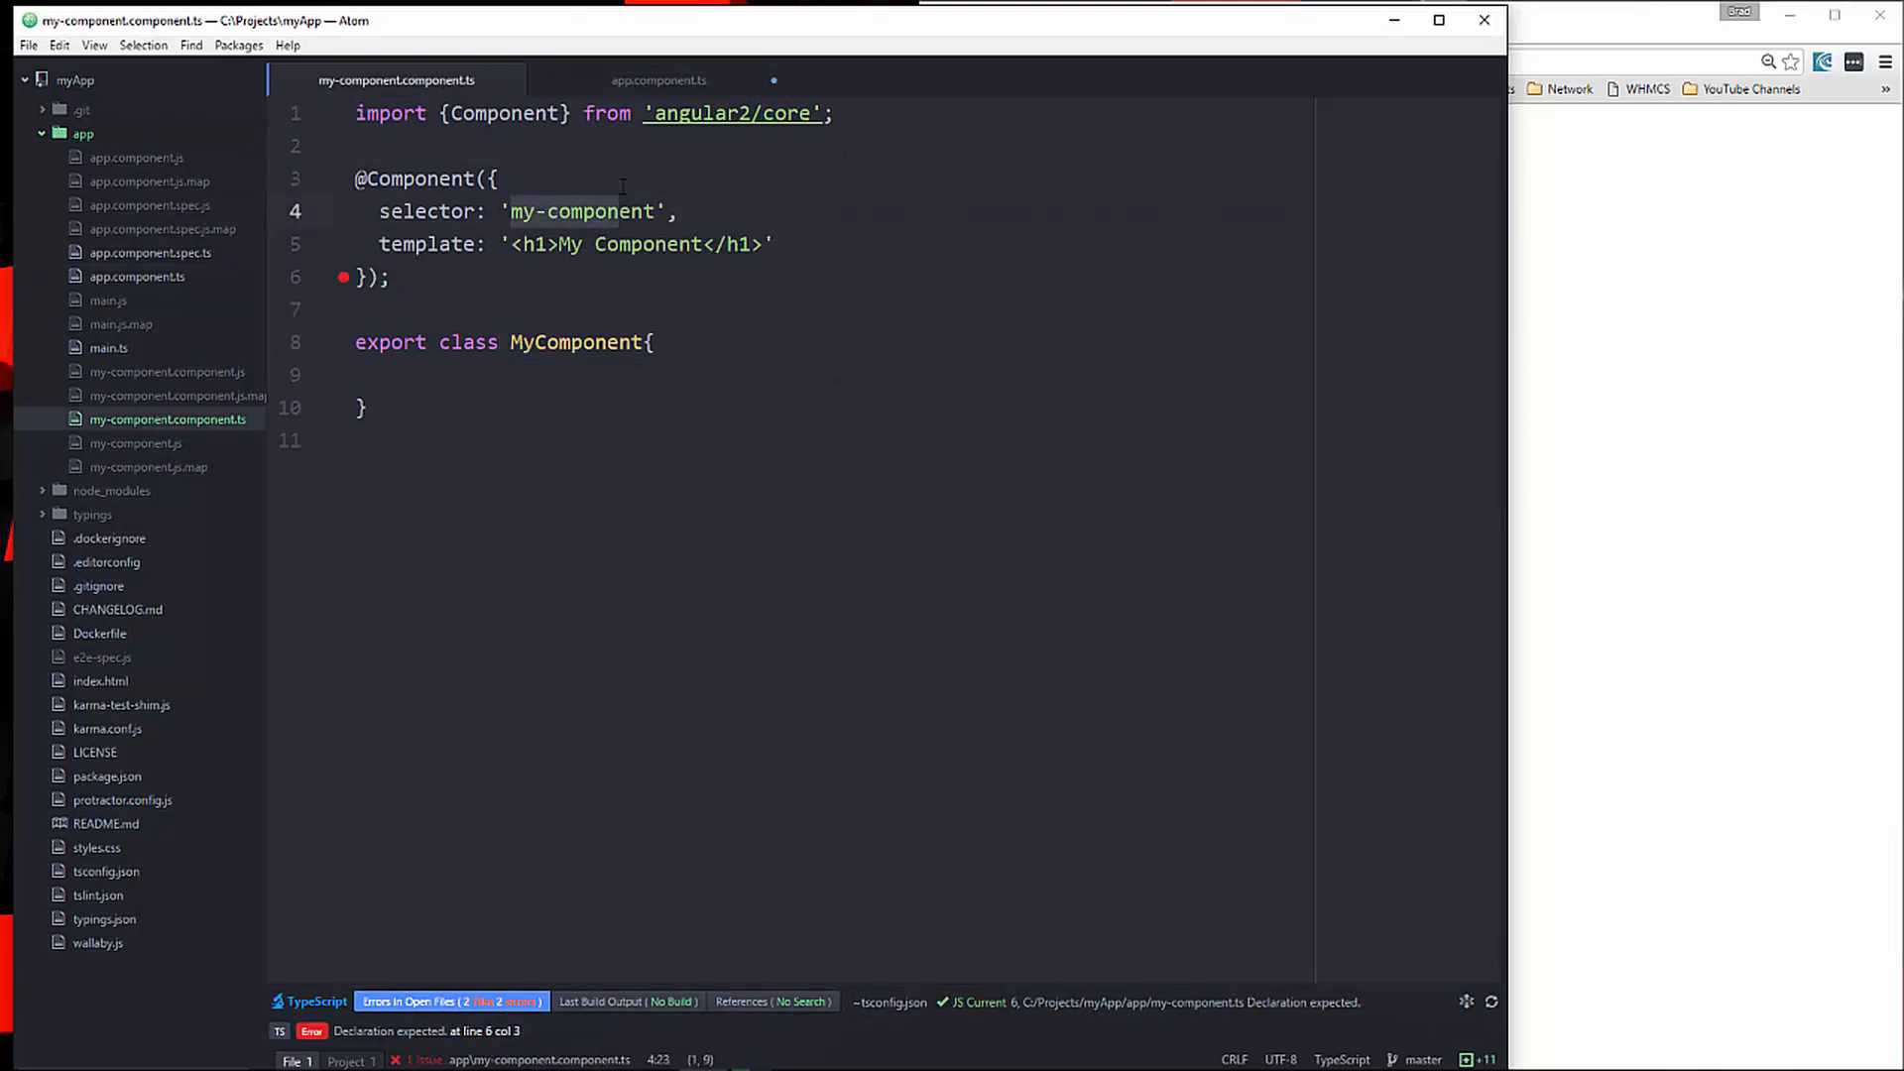
# Append <my-component></my-component> to the app component's template.
pyautogui.click(659, 79)
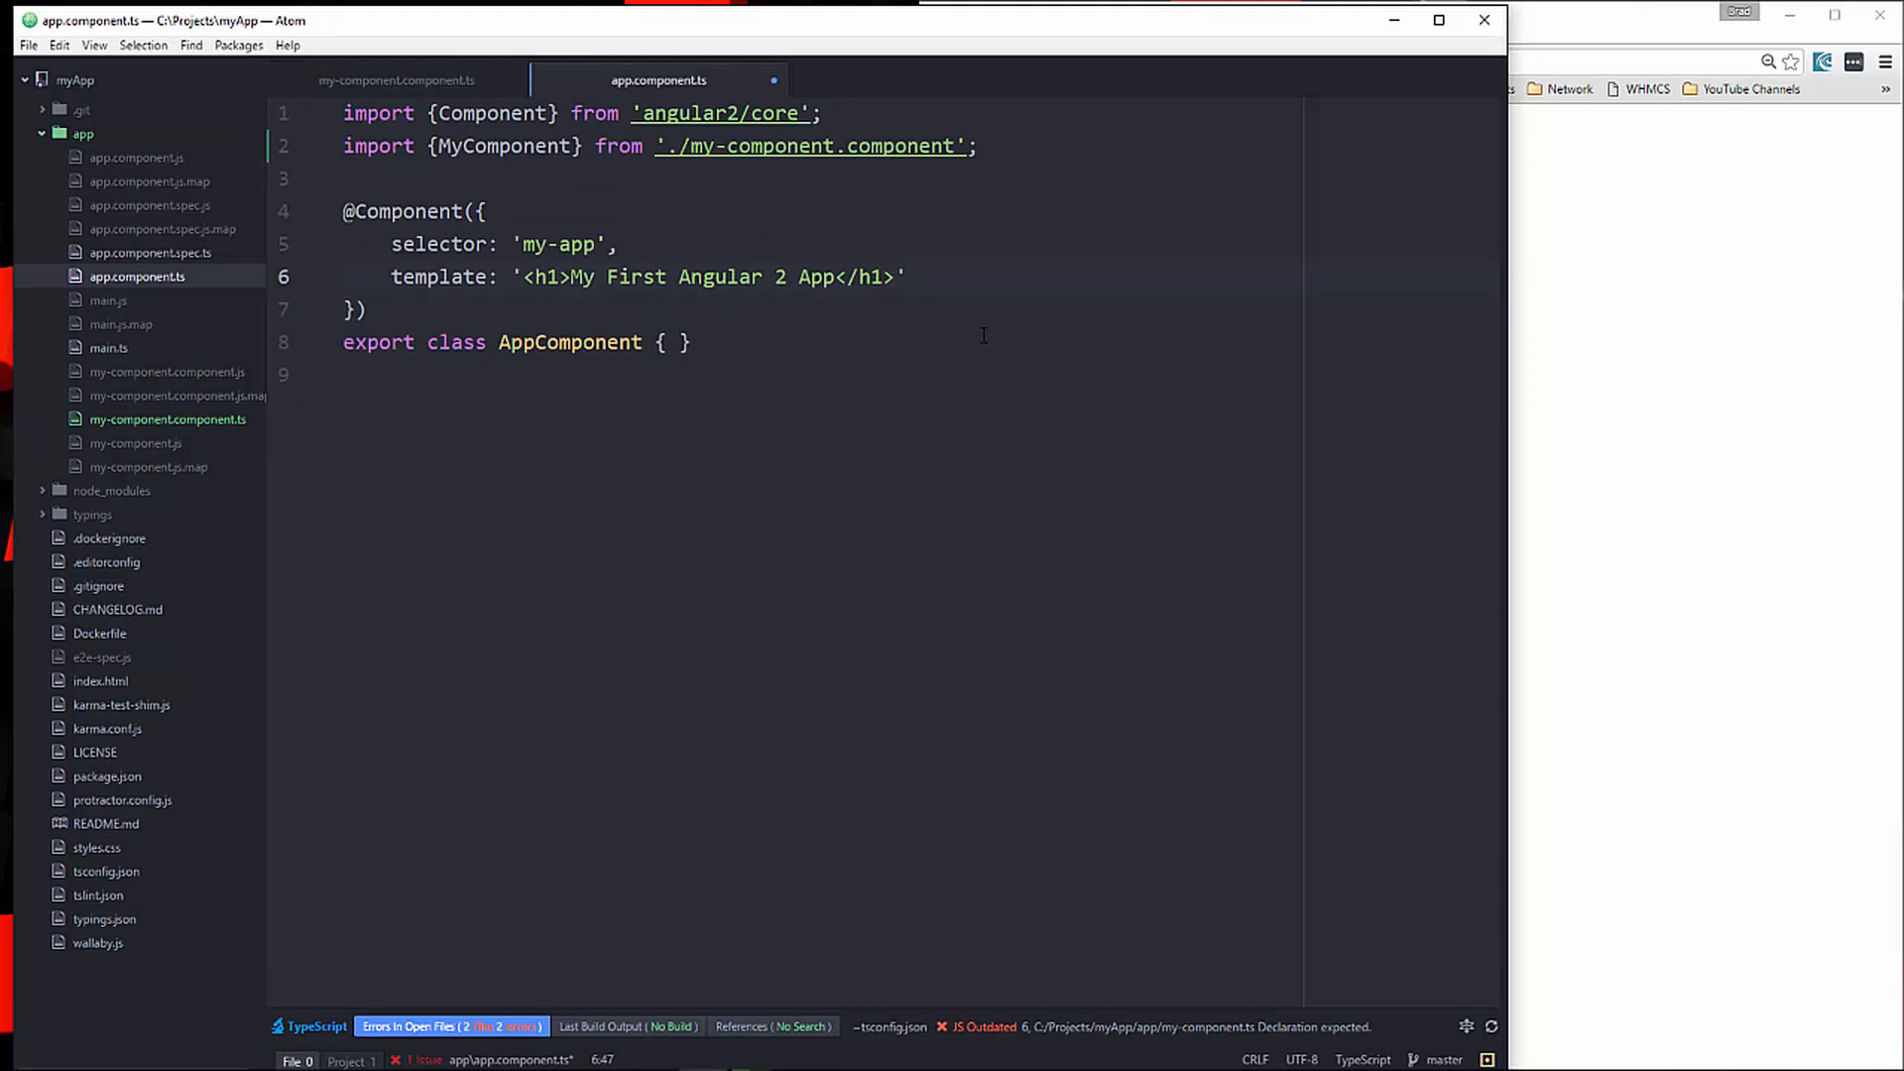
pyautogui.write('<')
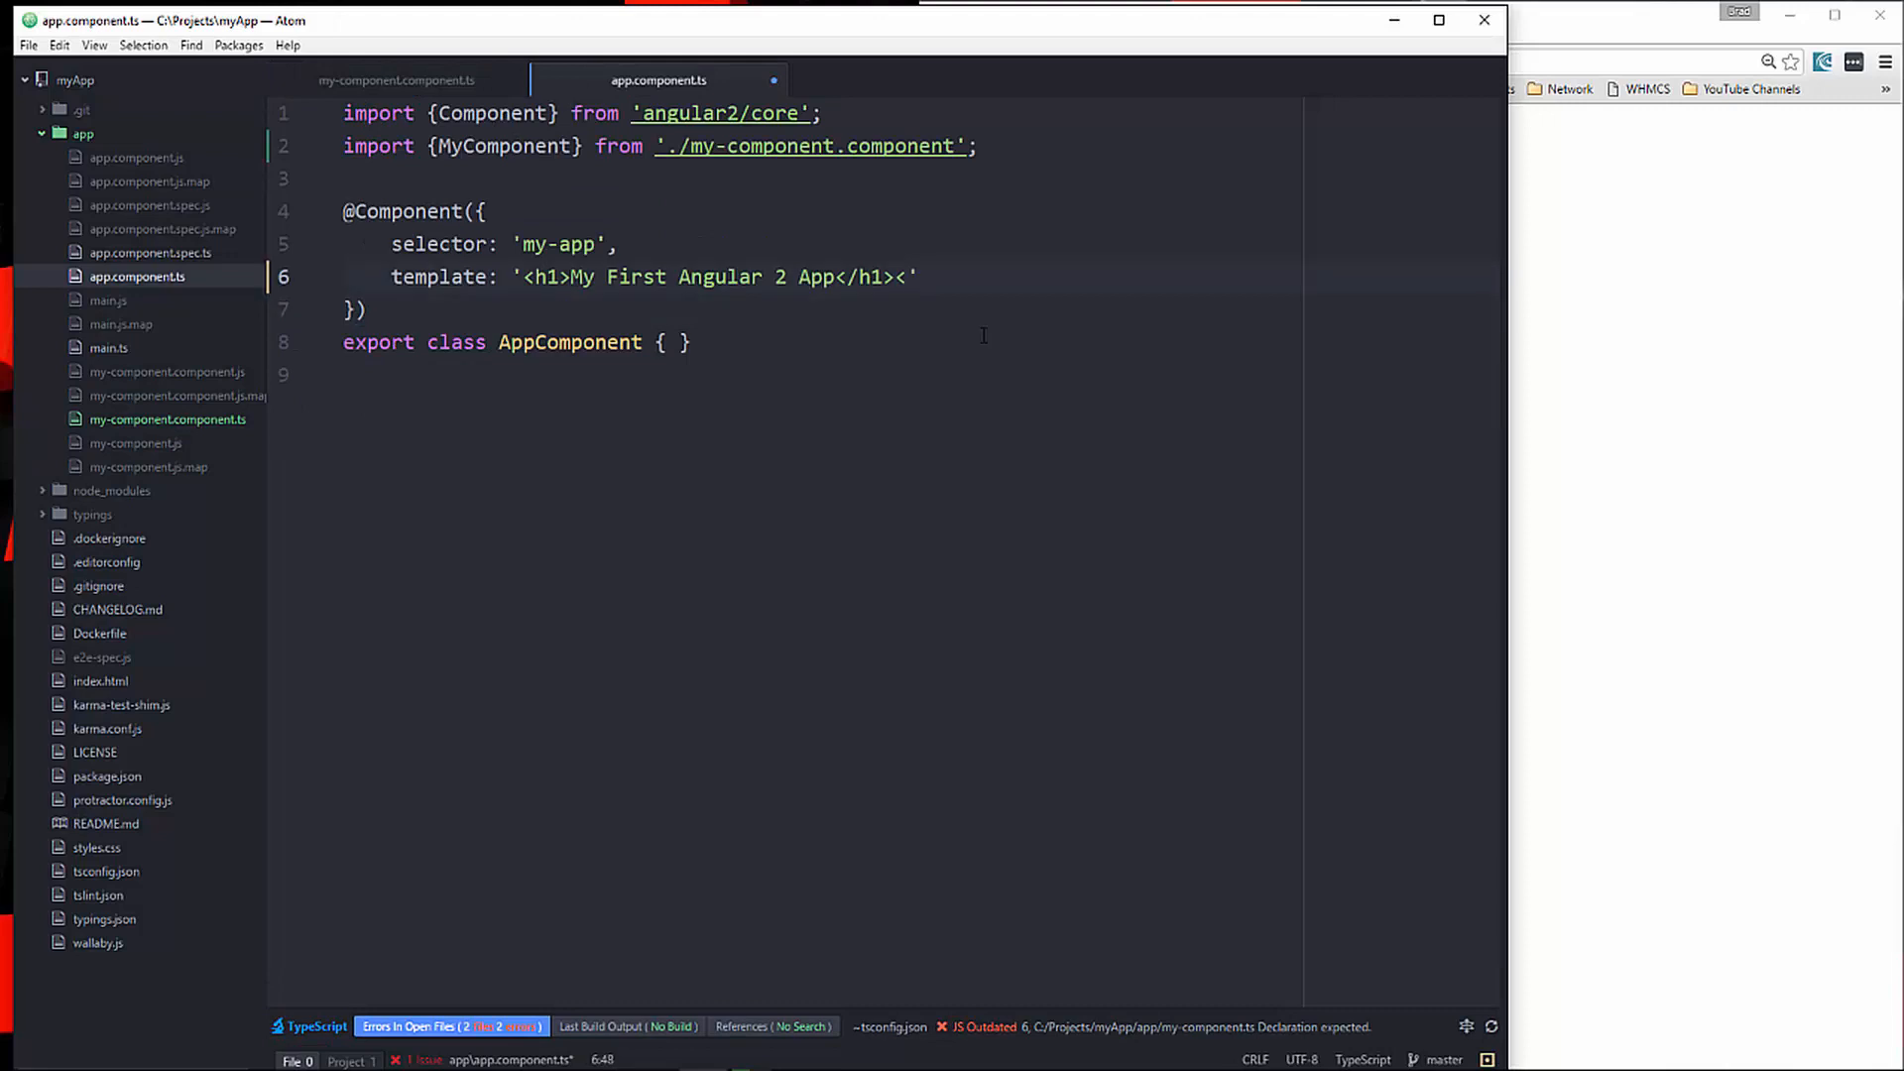
pyautogui.write('<my-componen')
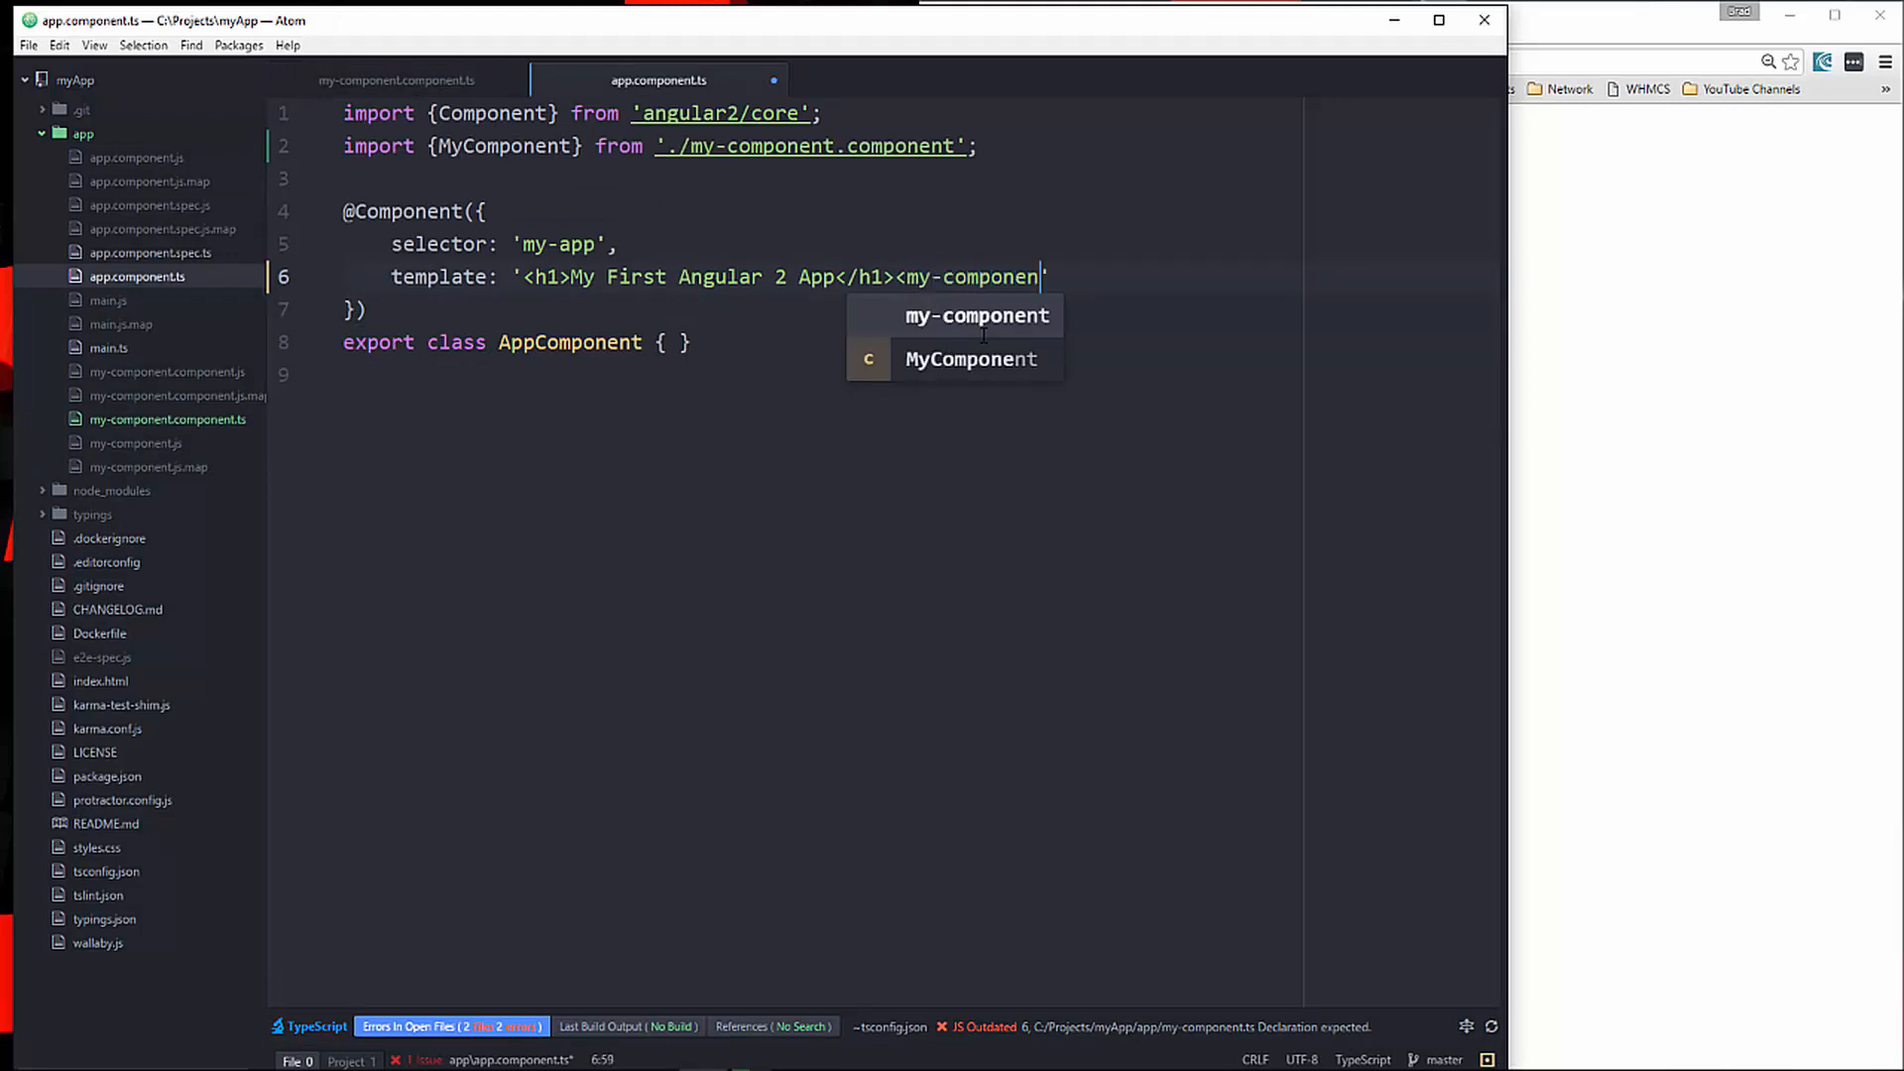
pyautogui.write('t></my-component>')
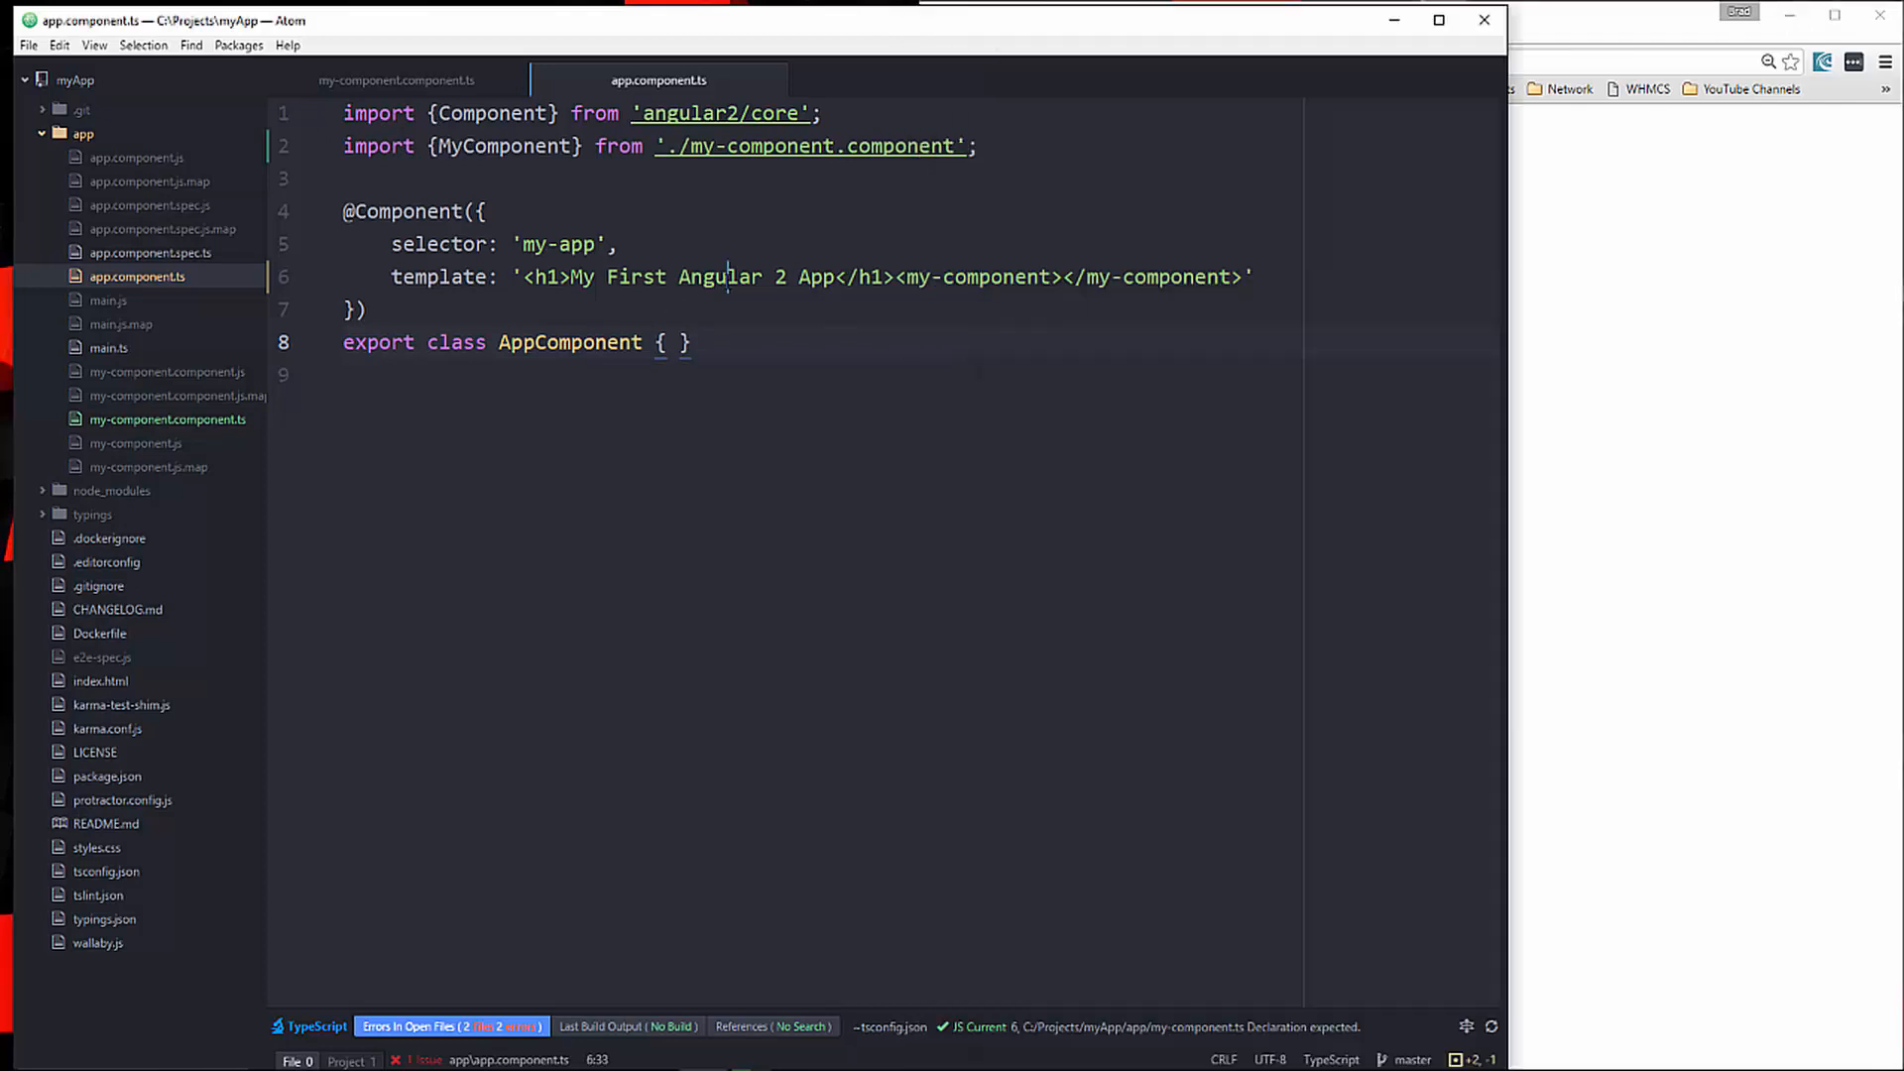
pyautogui.moveTo(905, 278); pyautogui.dragTo(1238, 278)
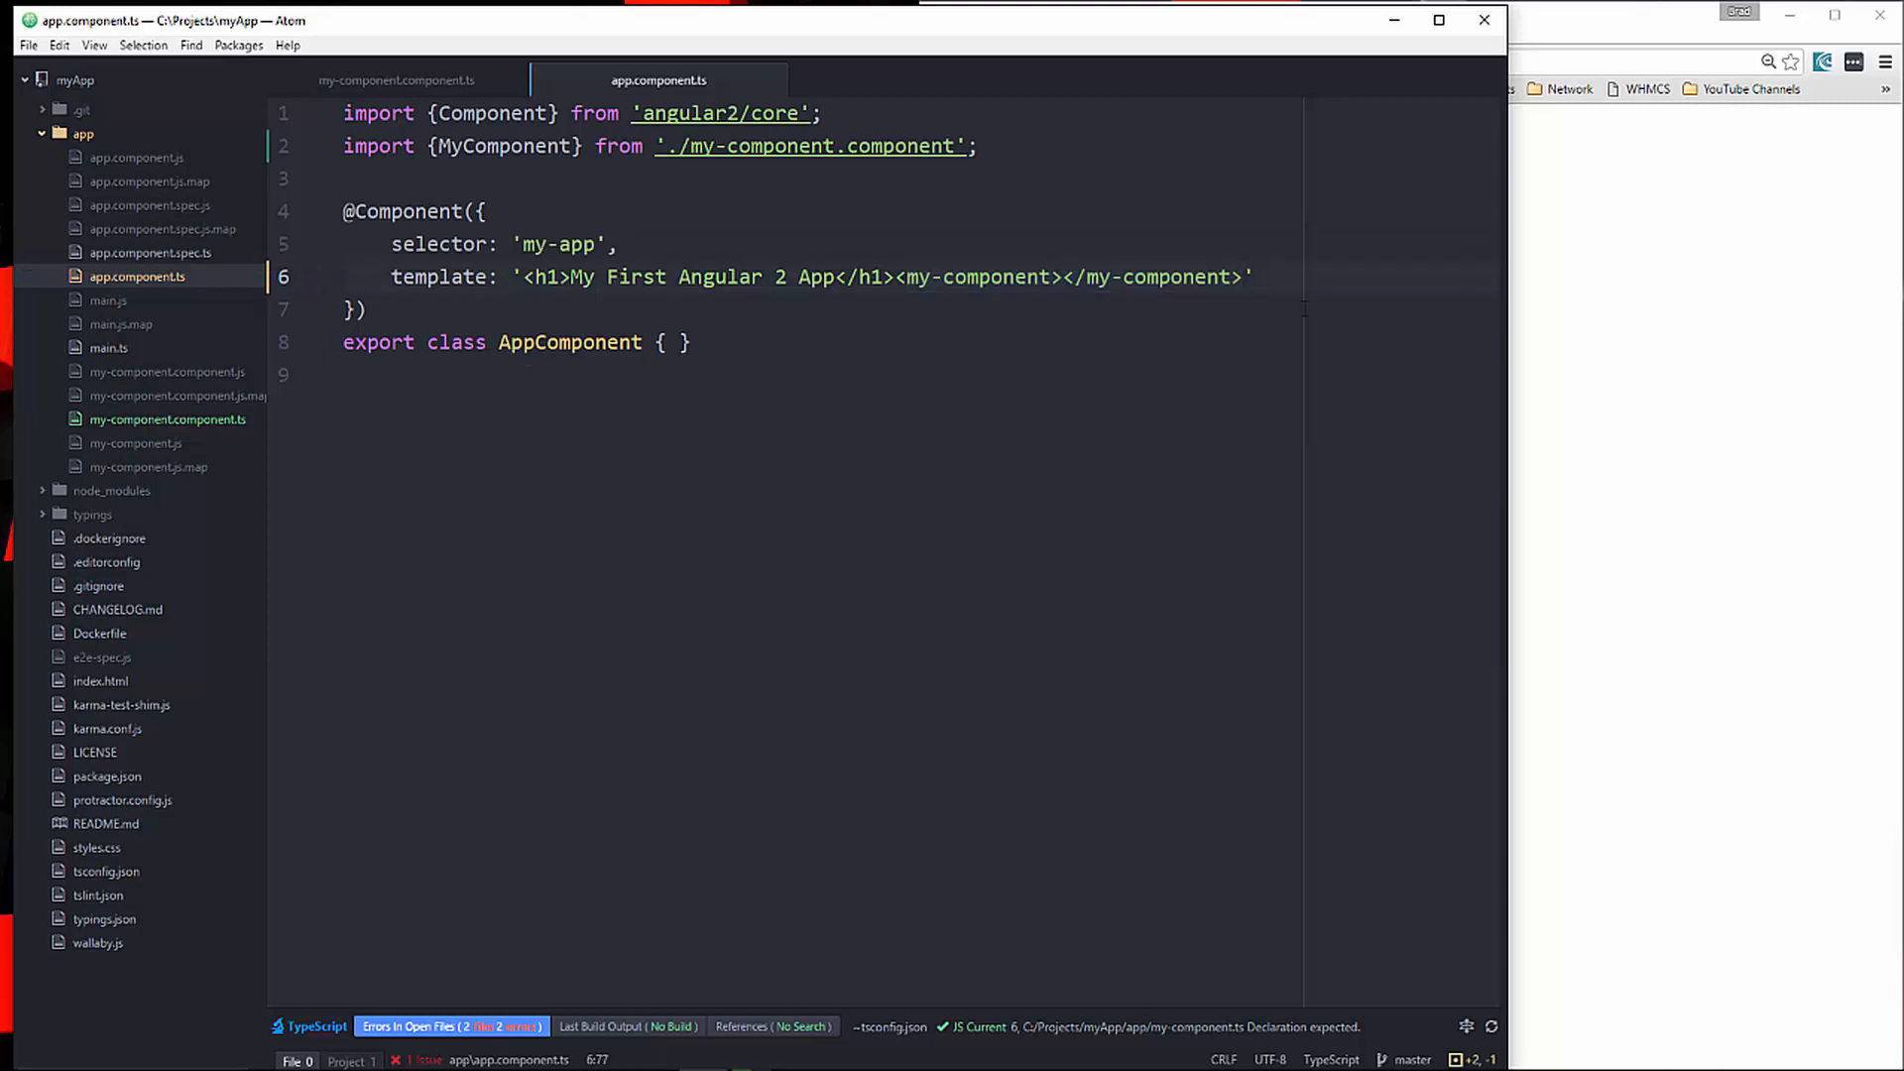
pyautogui.write(',')
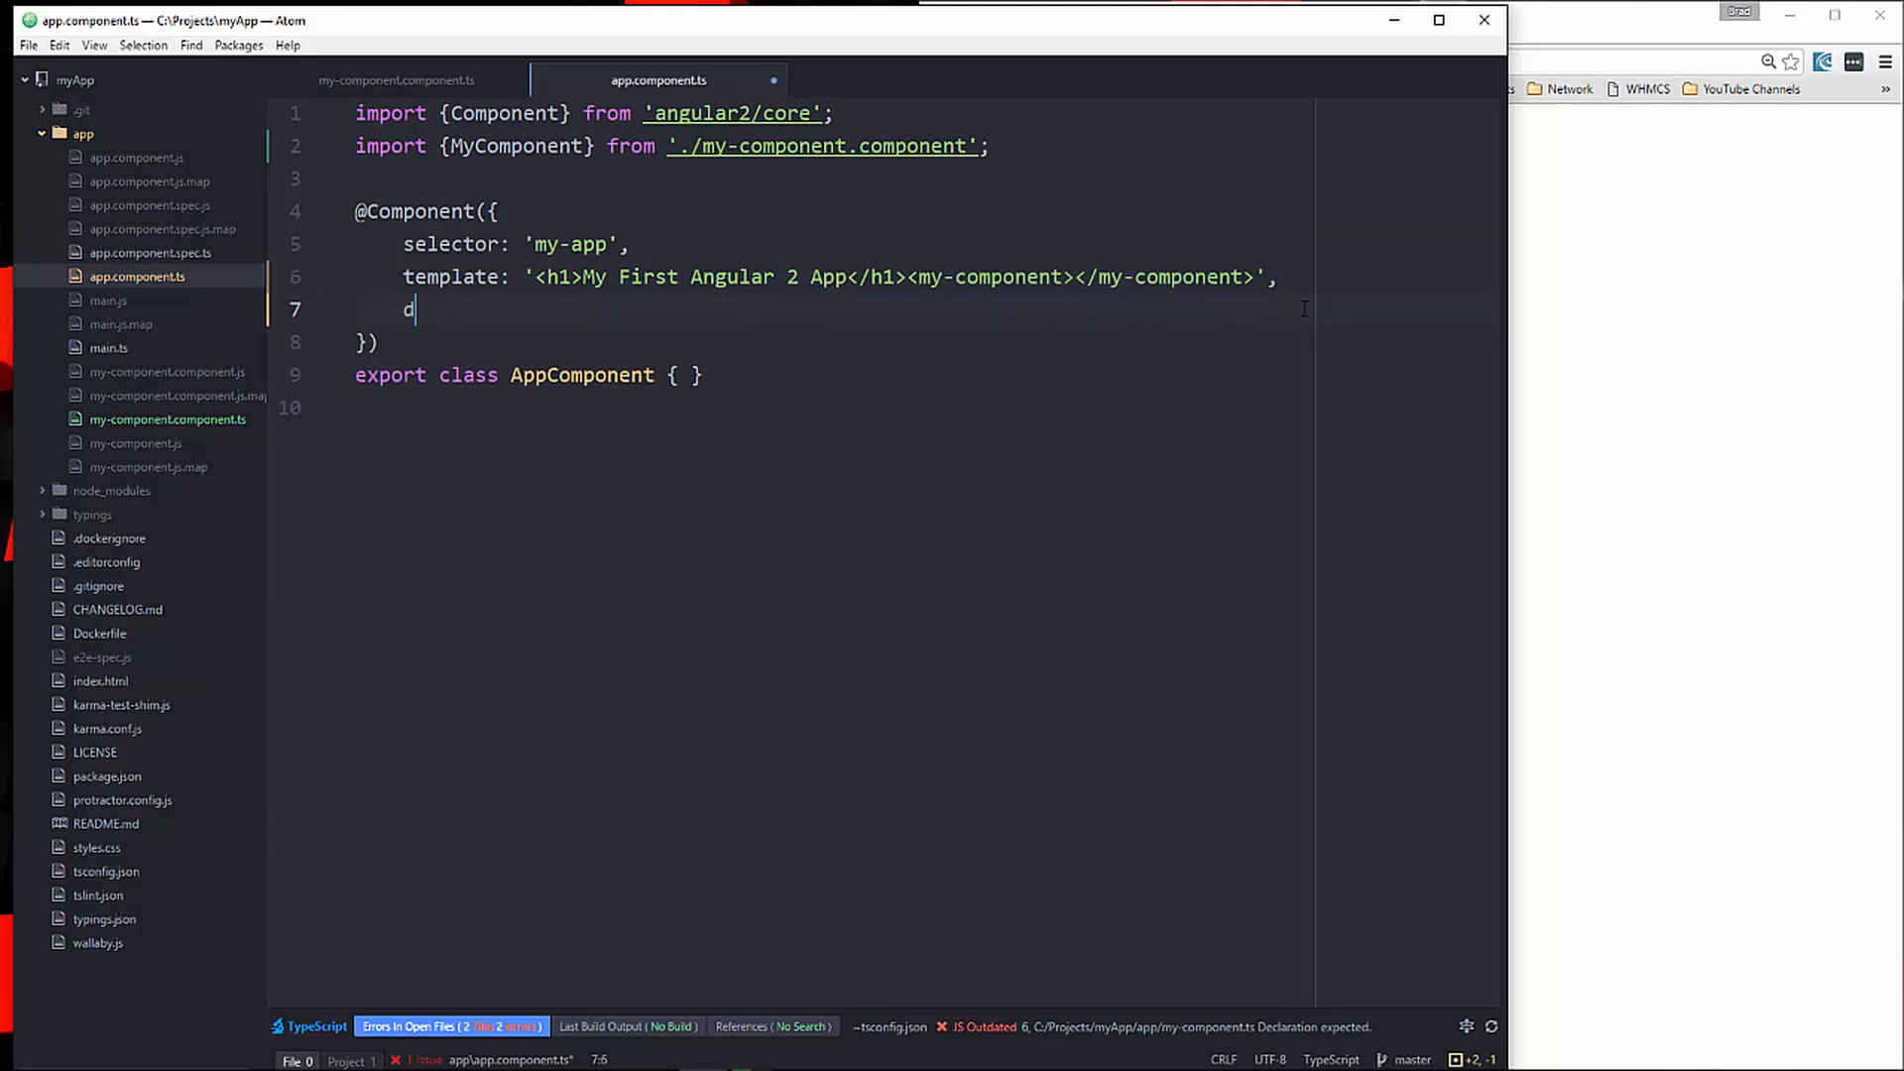
pyautogui.write('irectives')
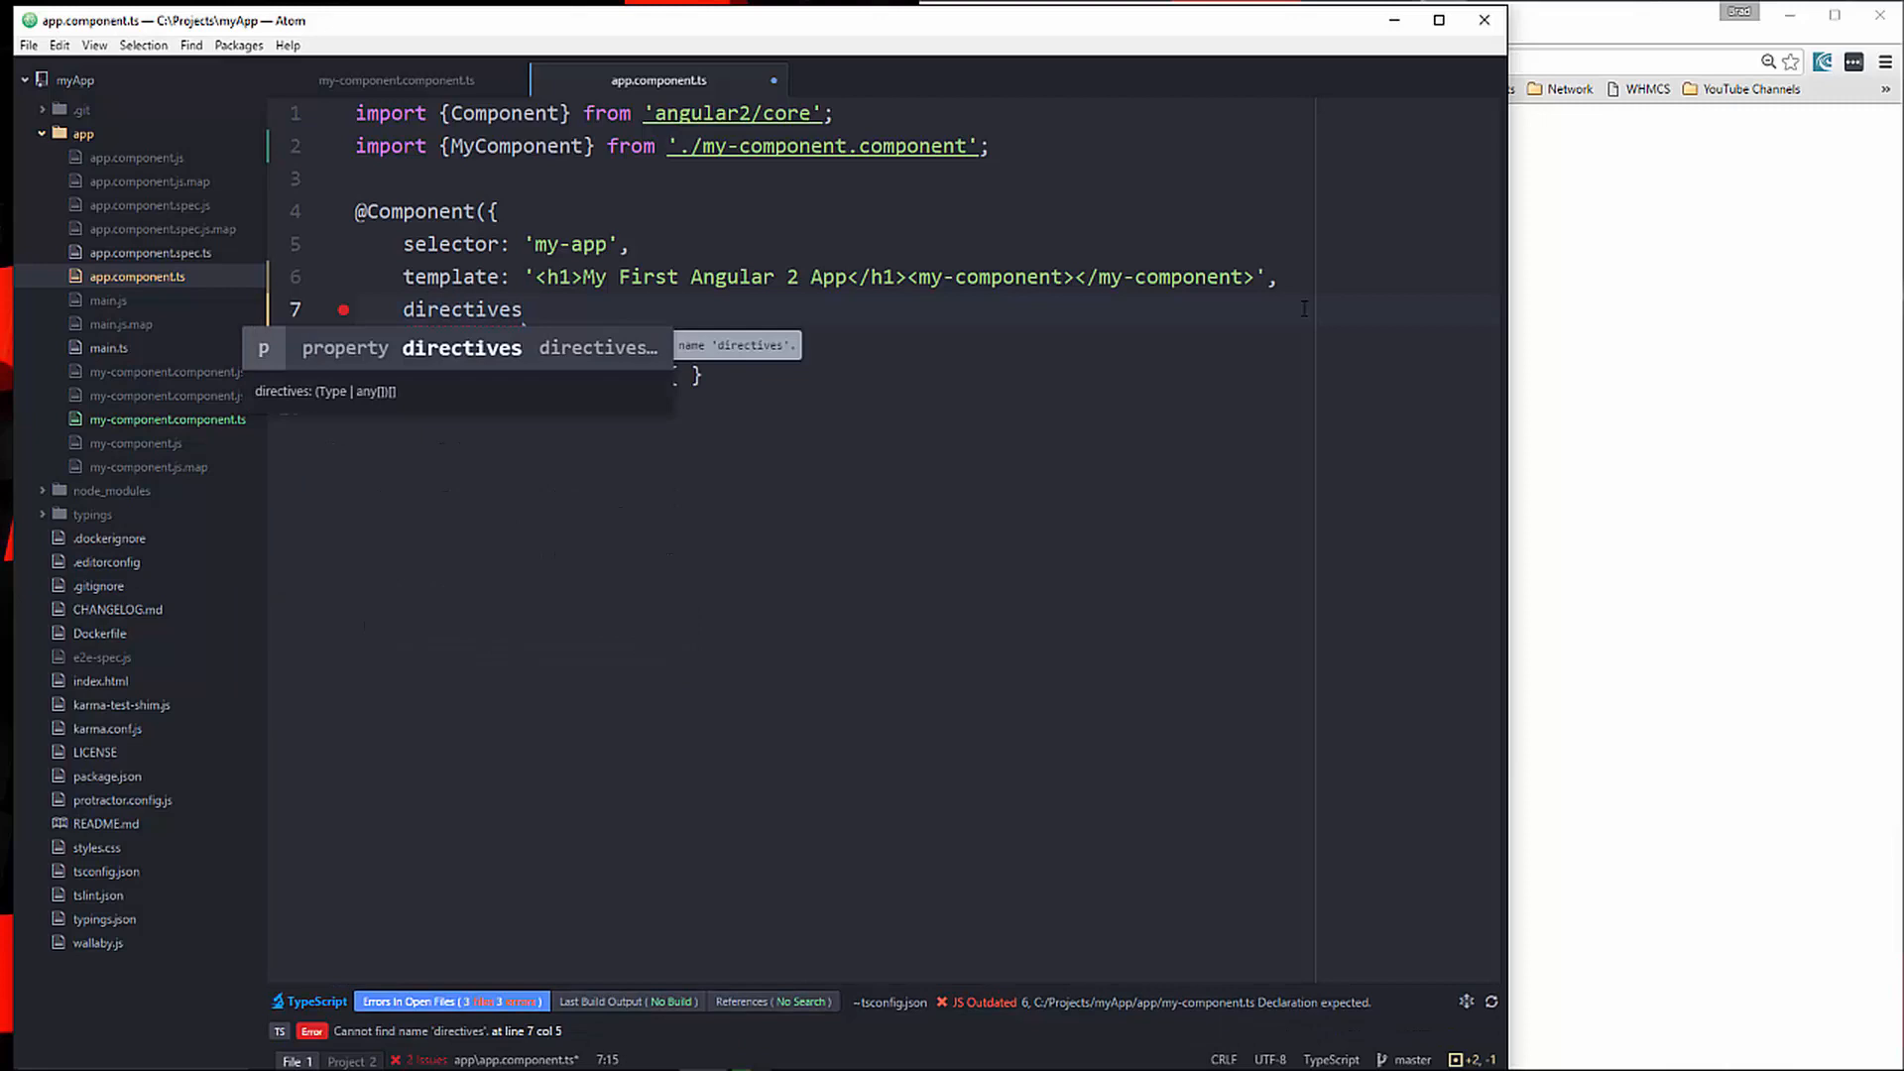
pyautogui.write(': []')
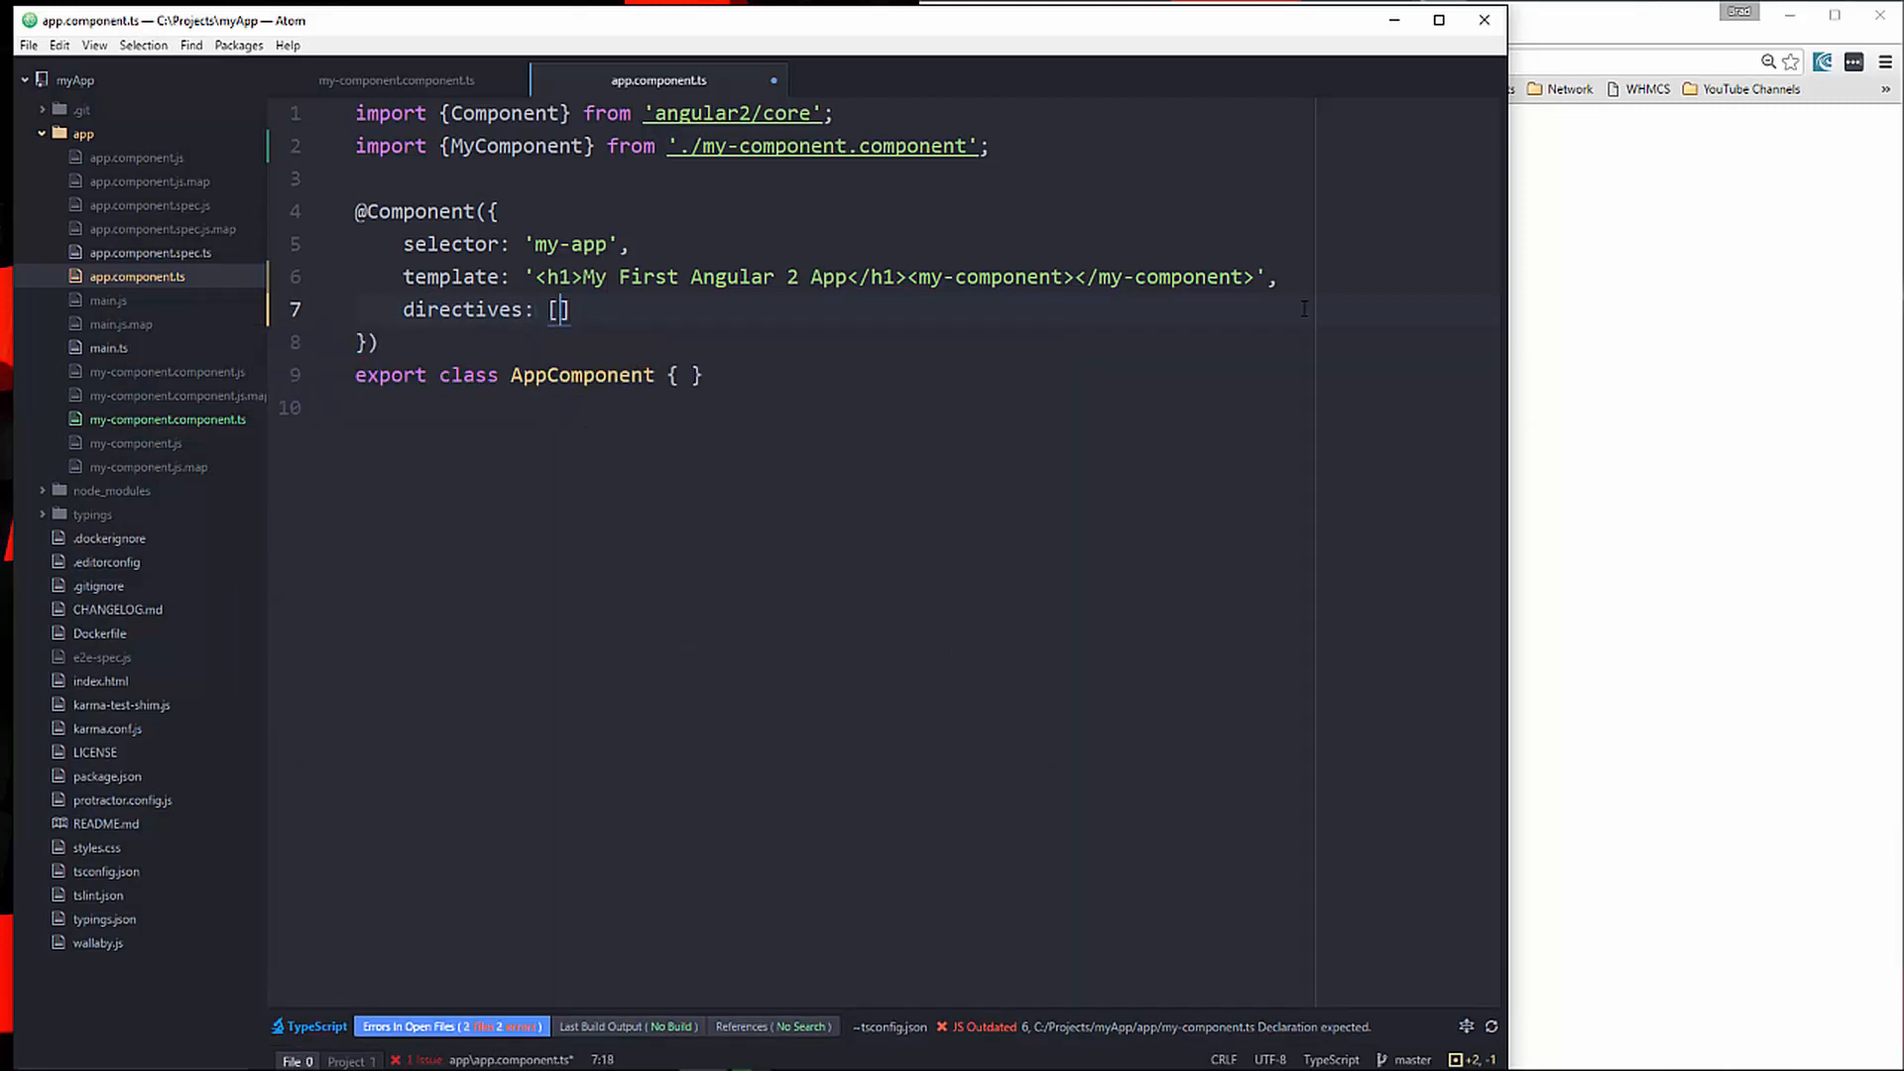
pyautogui.write('My')
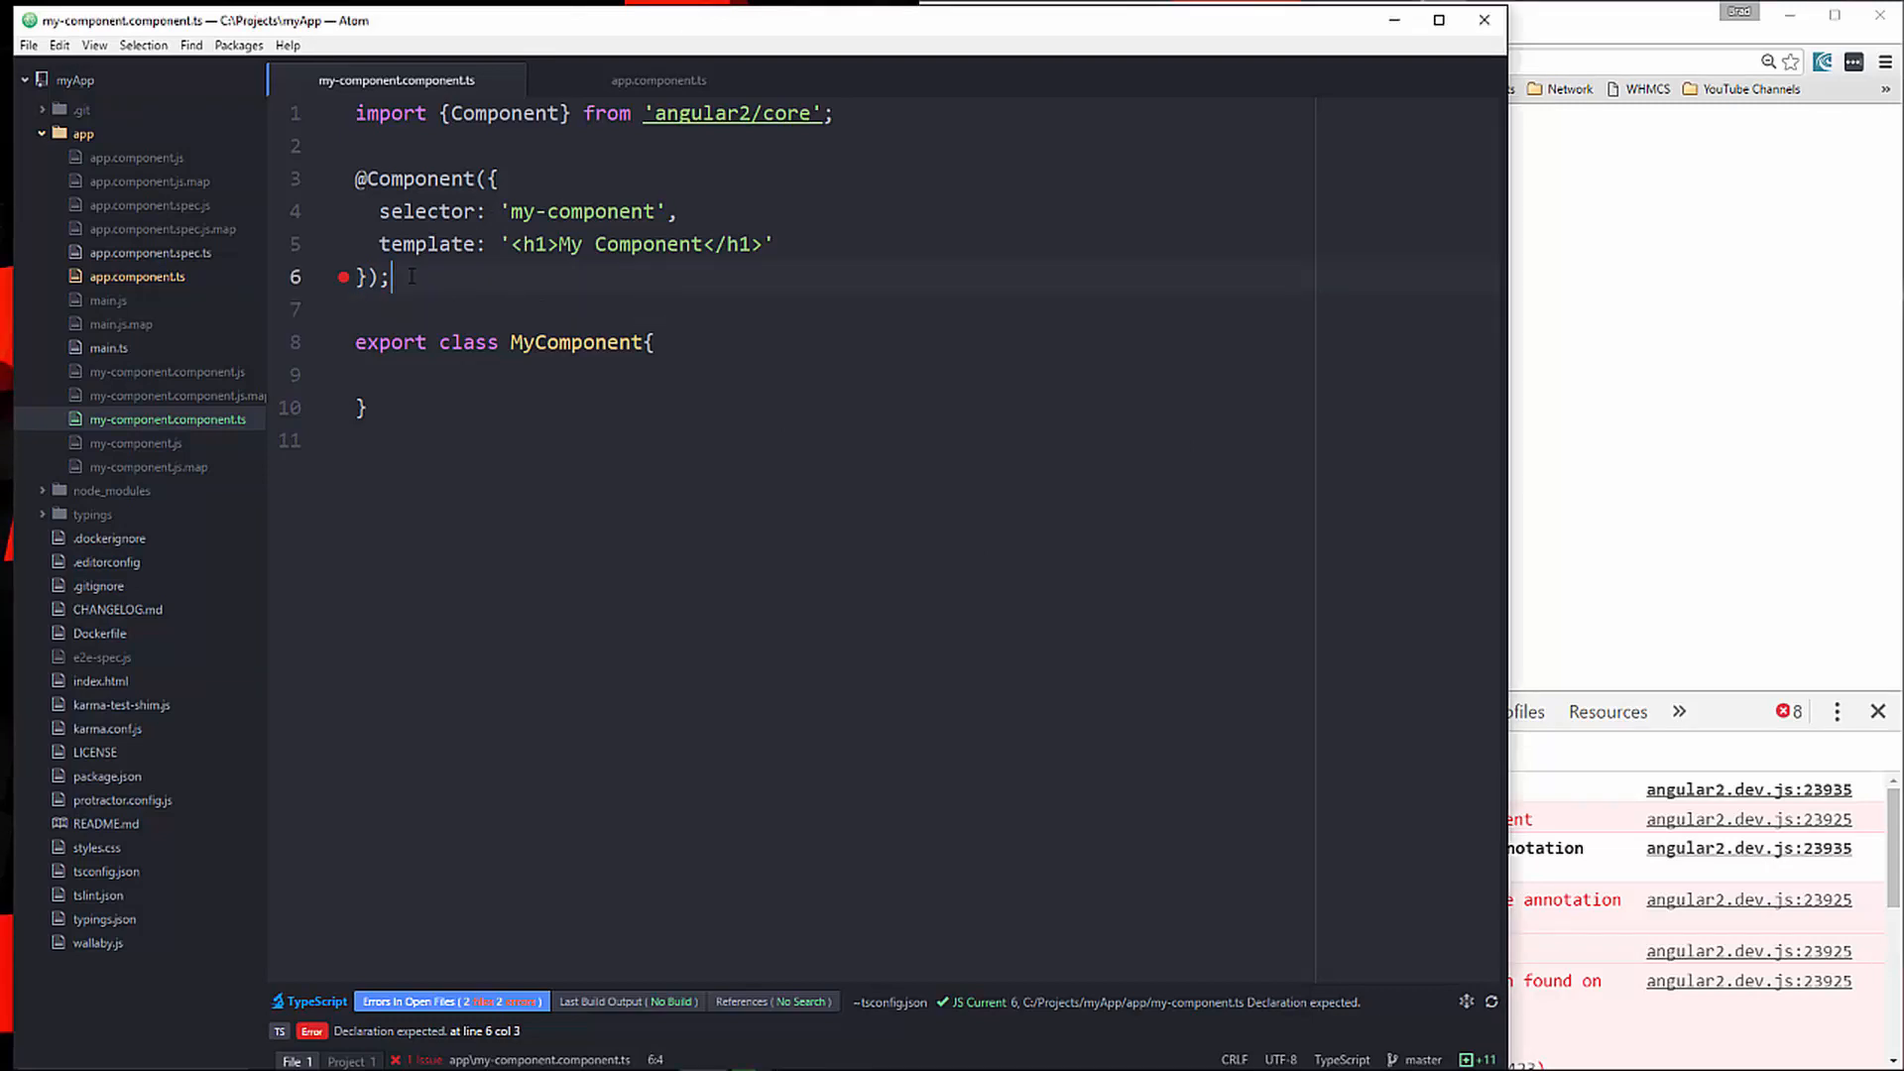
# Delete the stray semicolon after MyComponent's decorator and re-enlarge the editor.
pyautogui.press('Backspace')
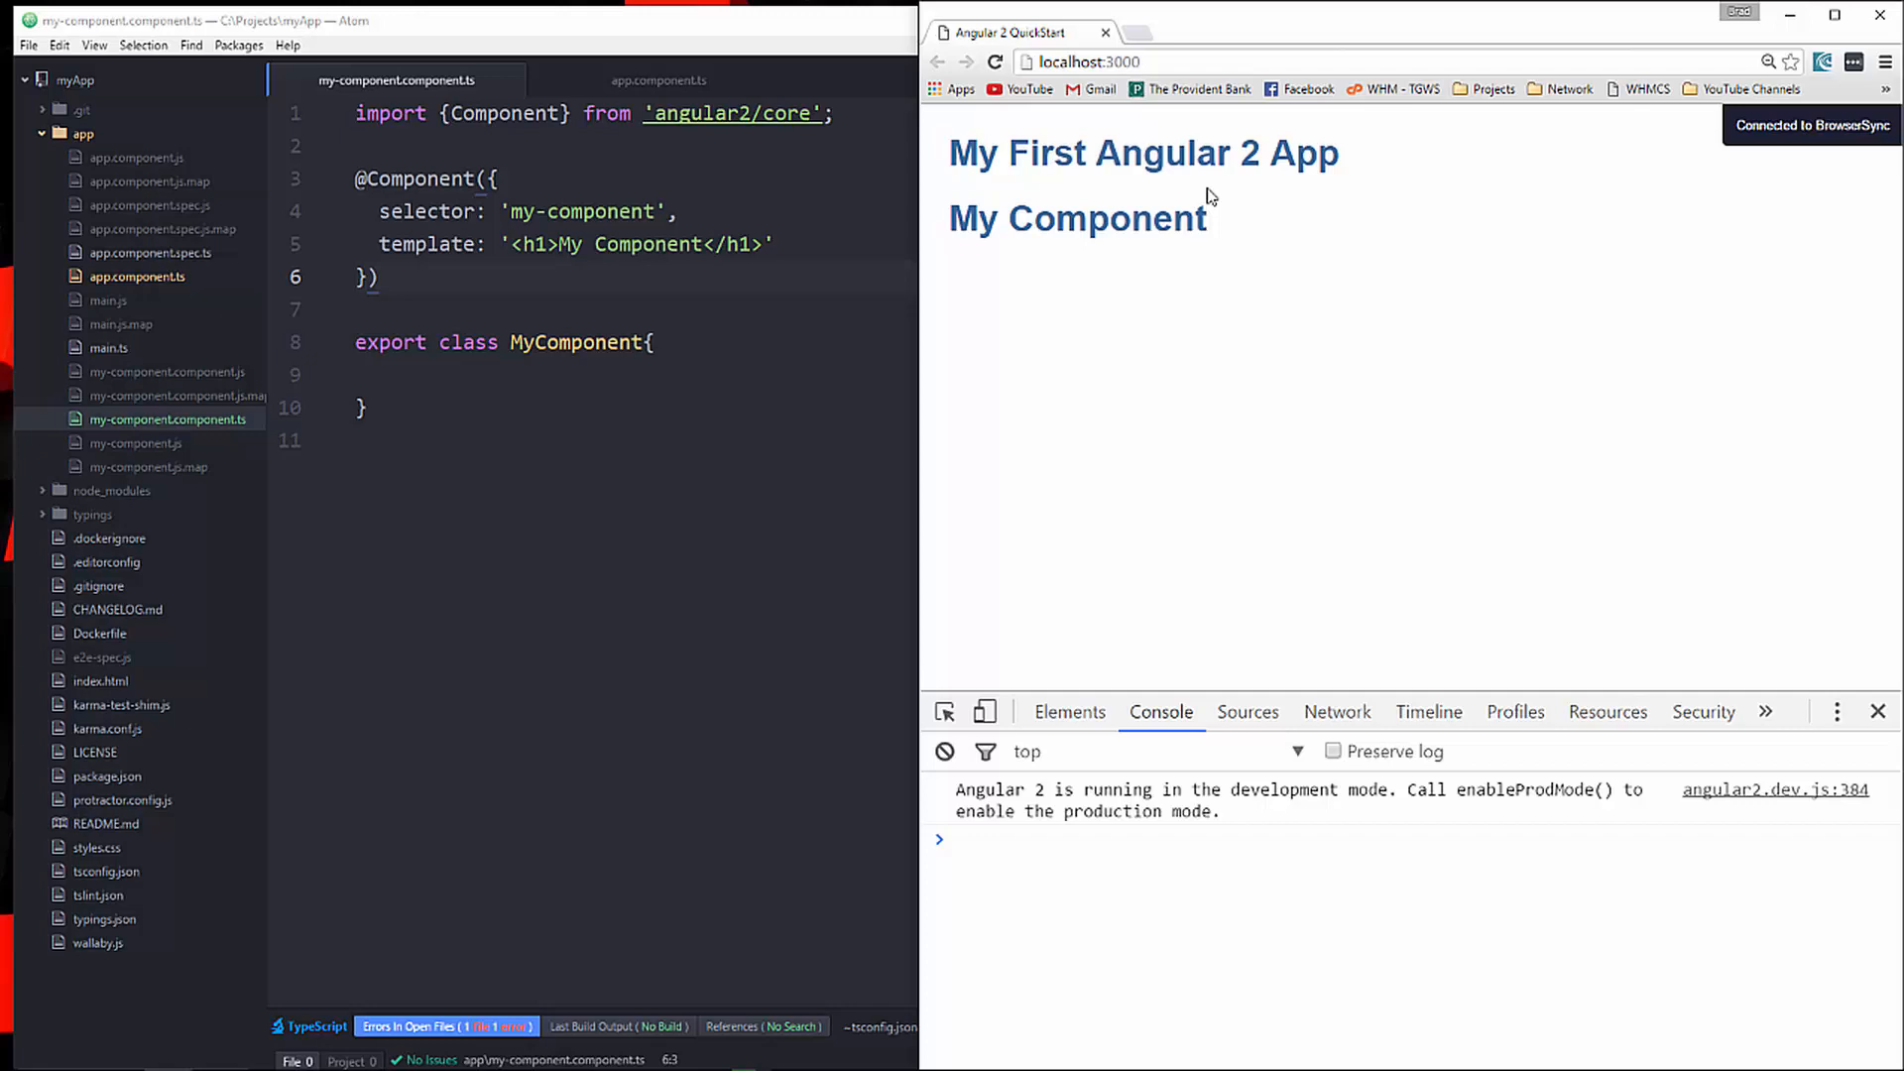
pyautogui.doubleClick(1075, 218)
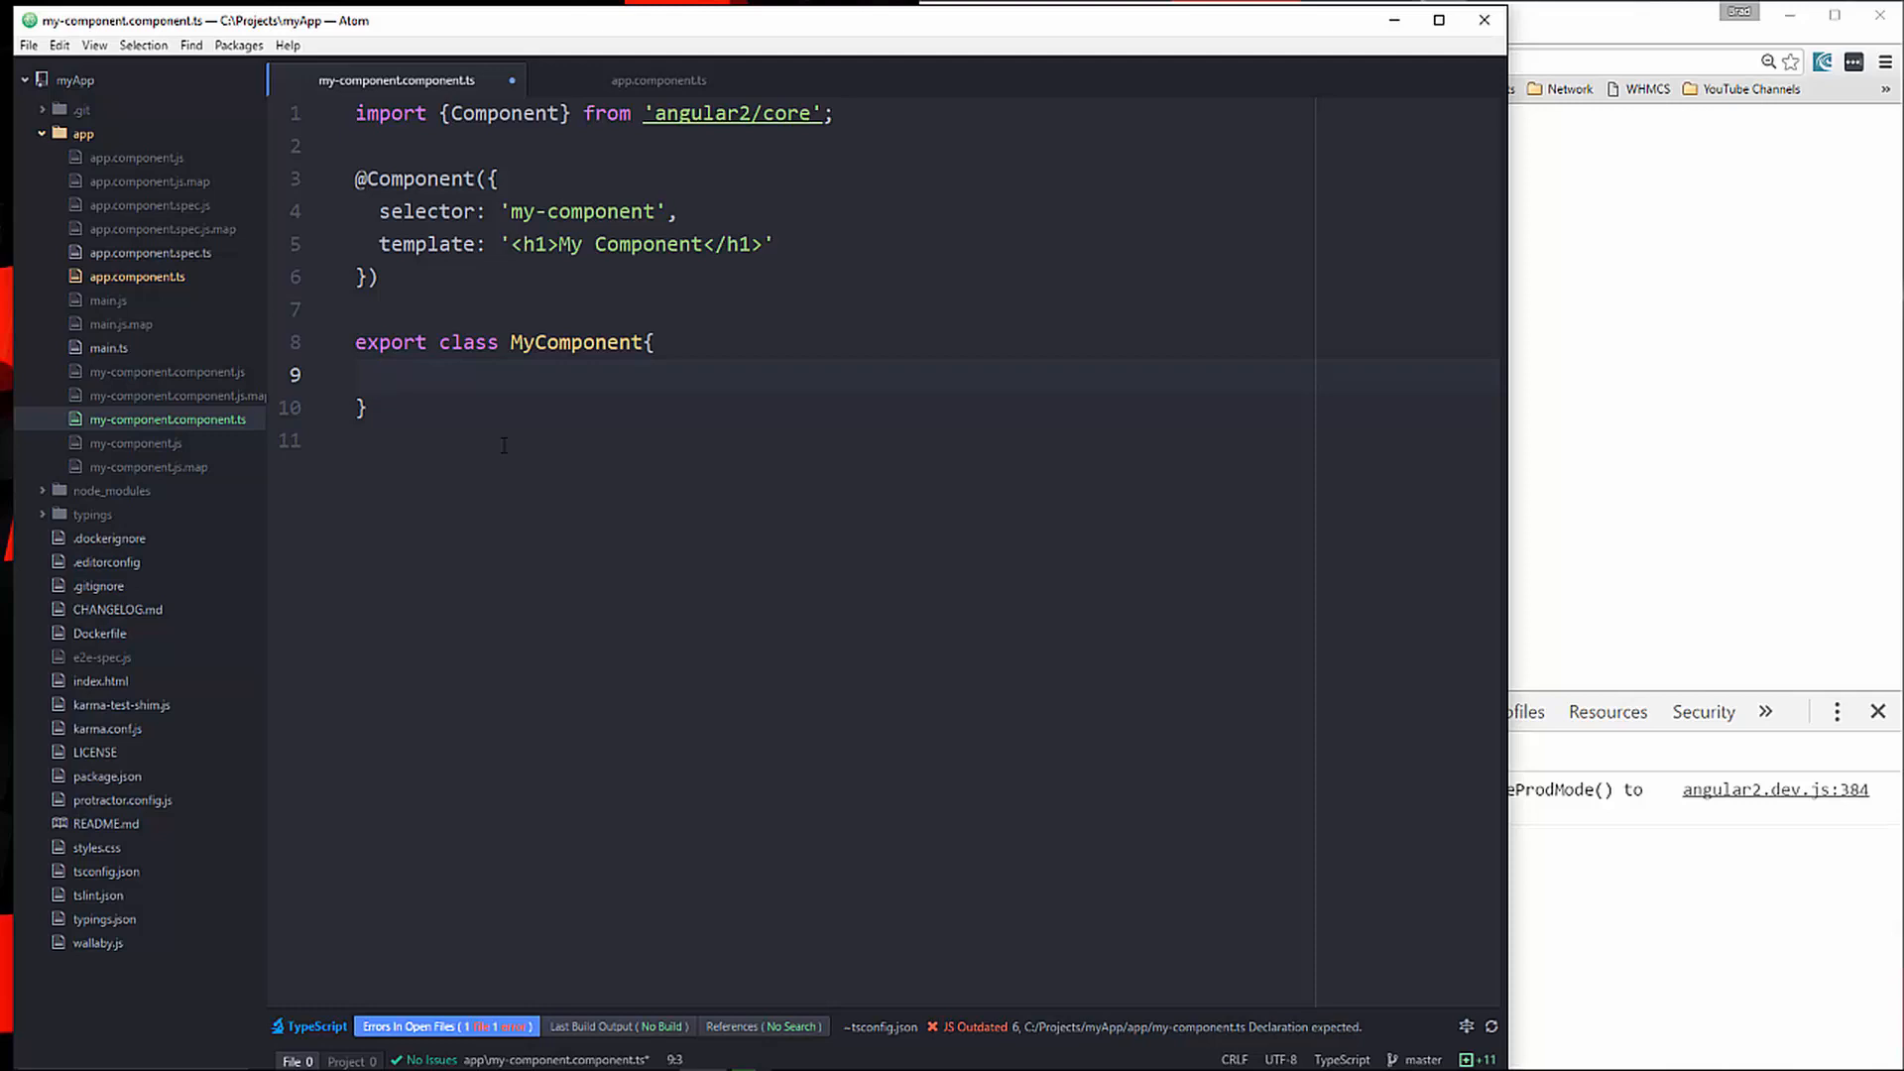
# Declare a private title property and a constructor setting this.title = 'Hello World'.
pyautogui.write('title;')
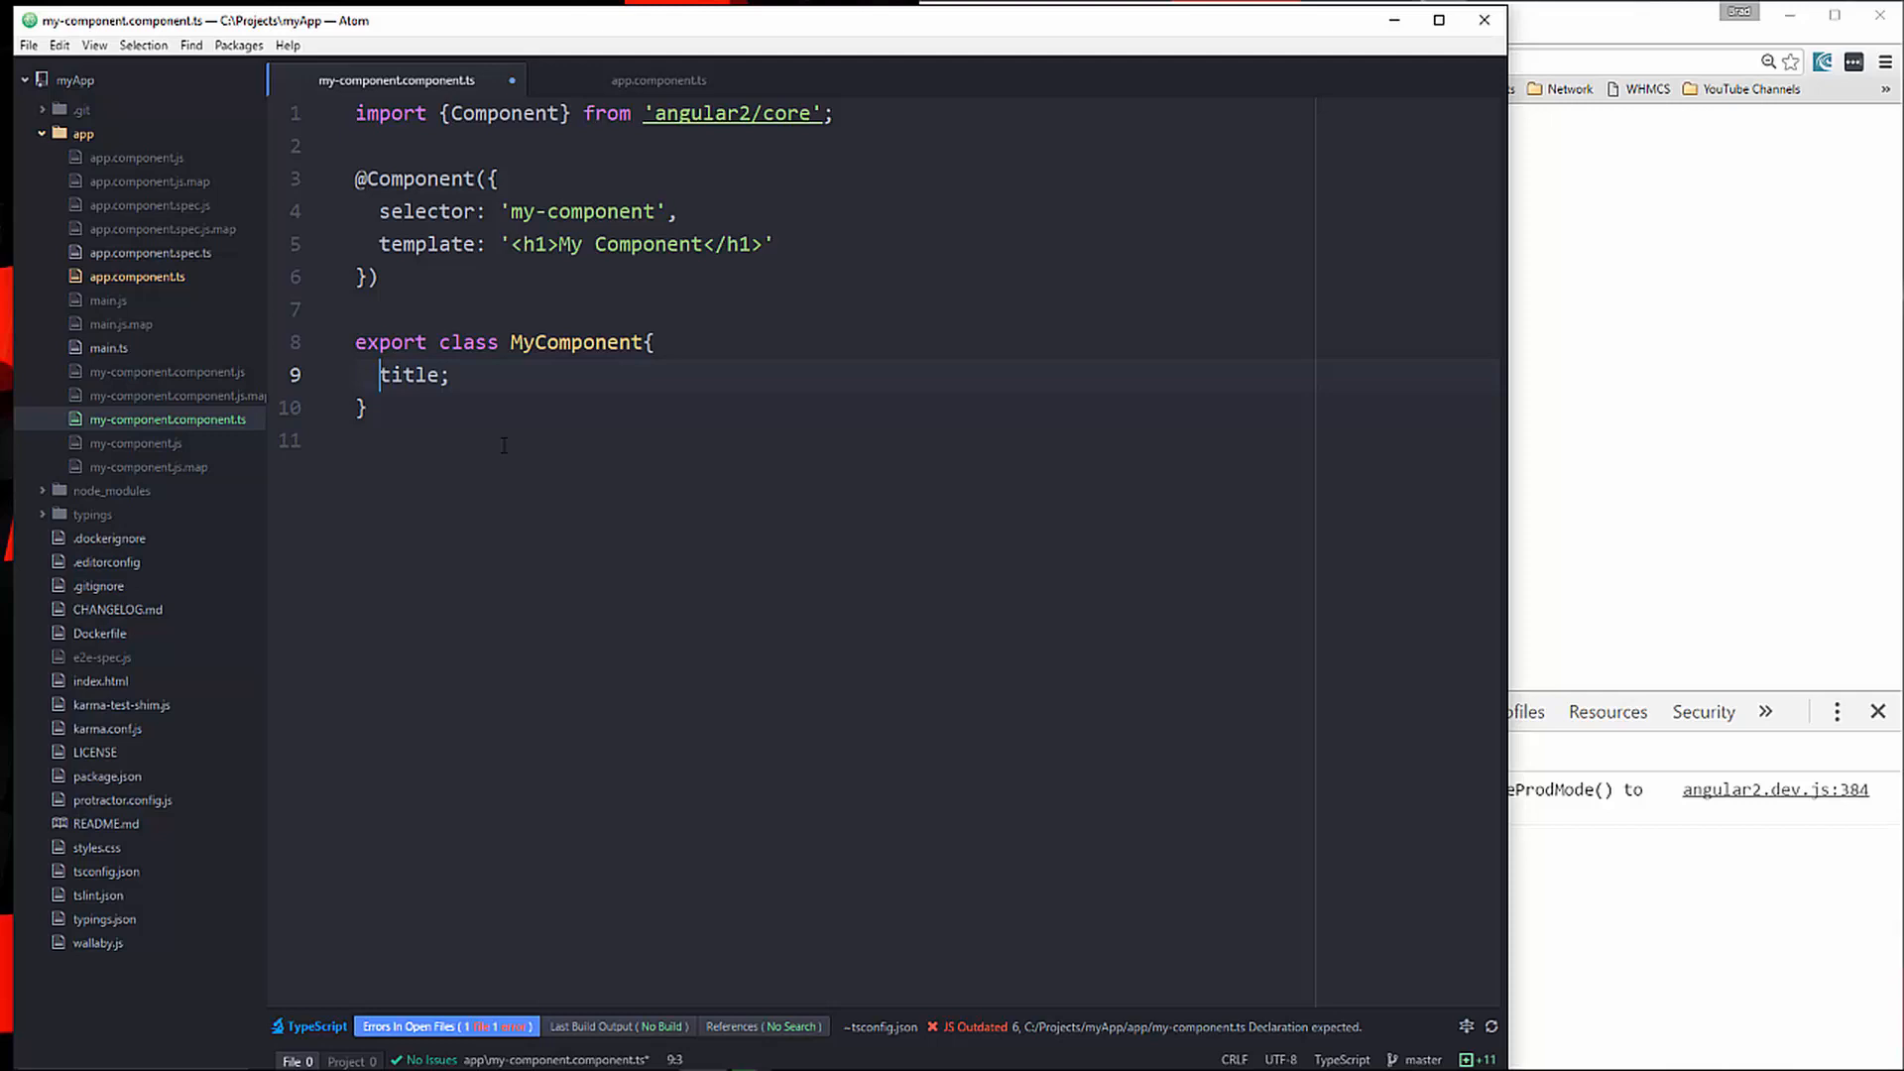
pyautogui.write('private')
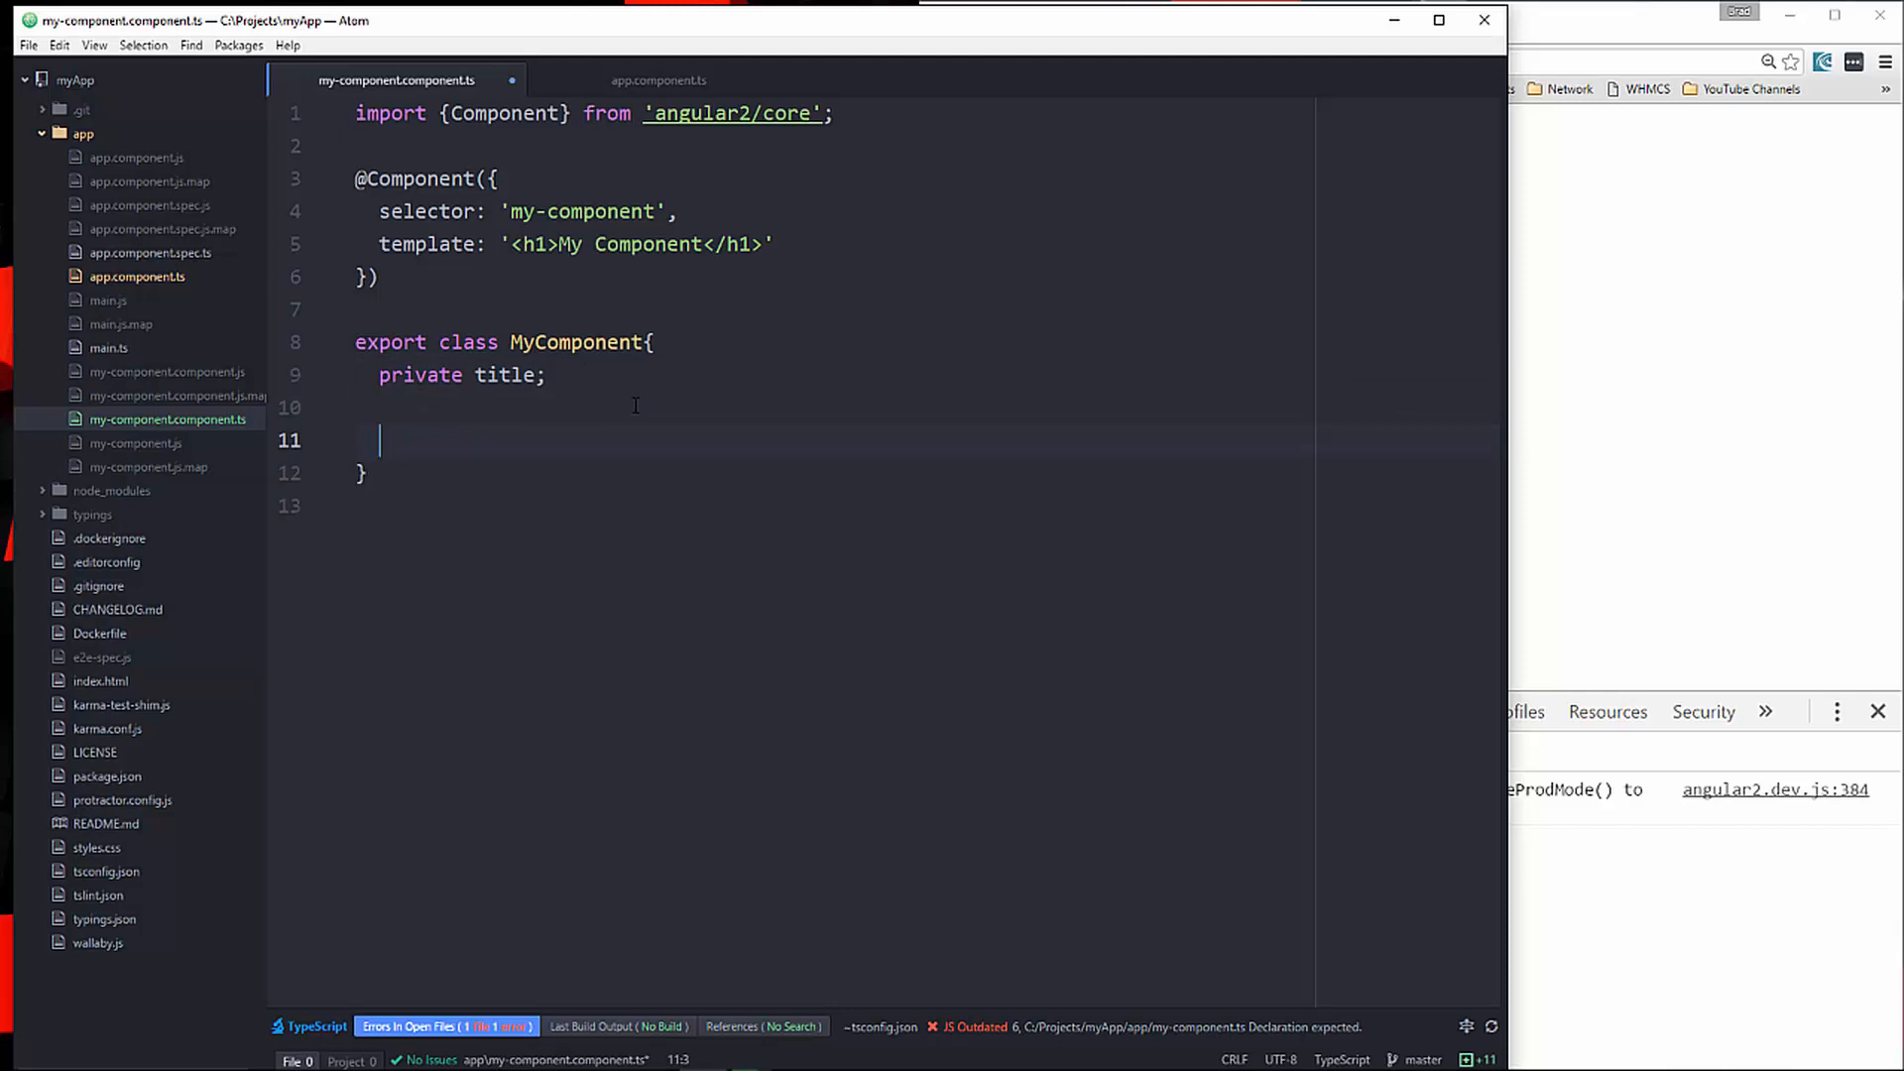
pyautogui.write('construct')
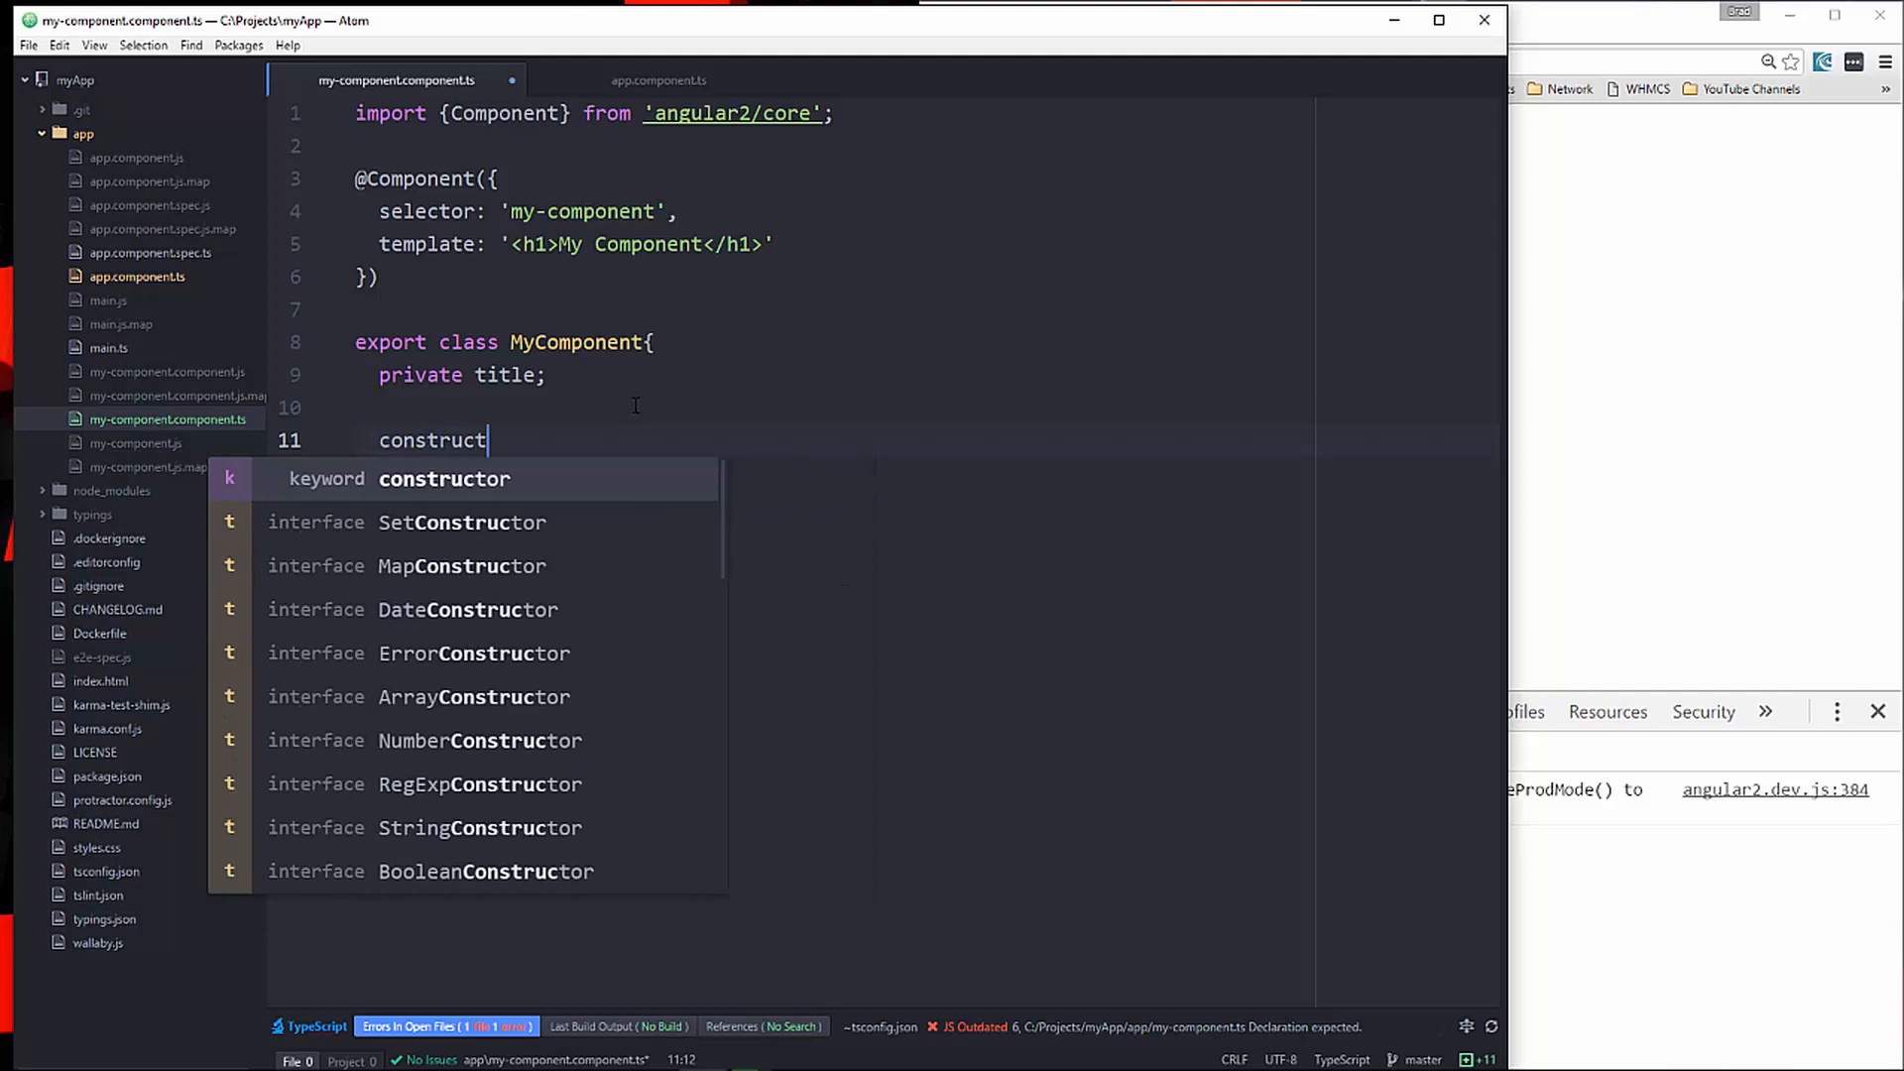
pyautogui.press('tab')
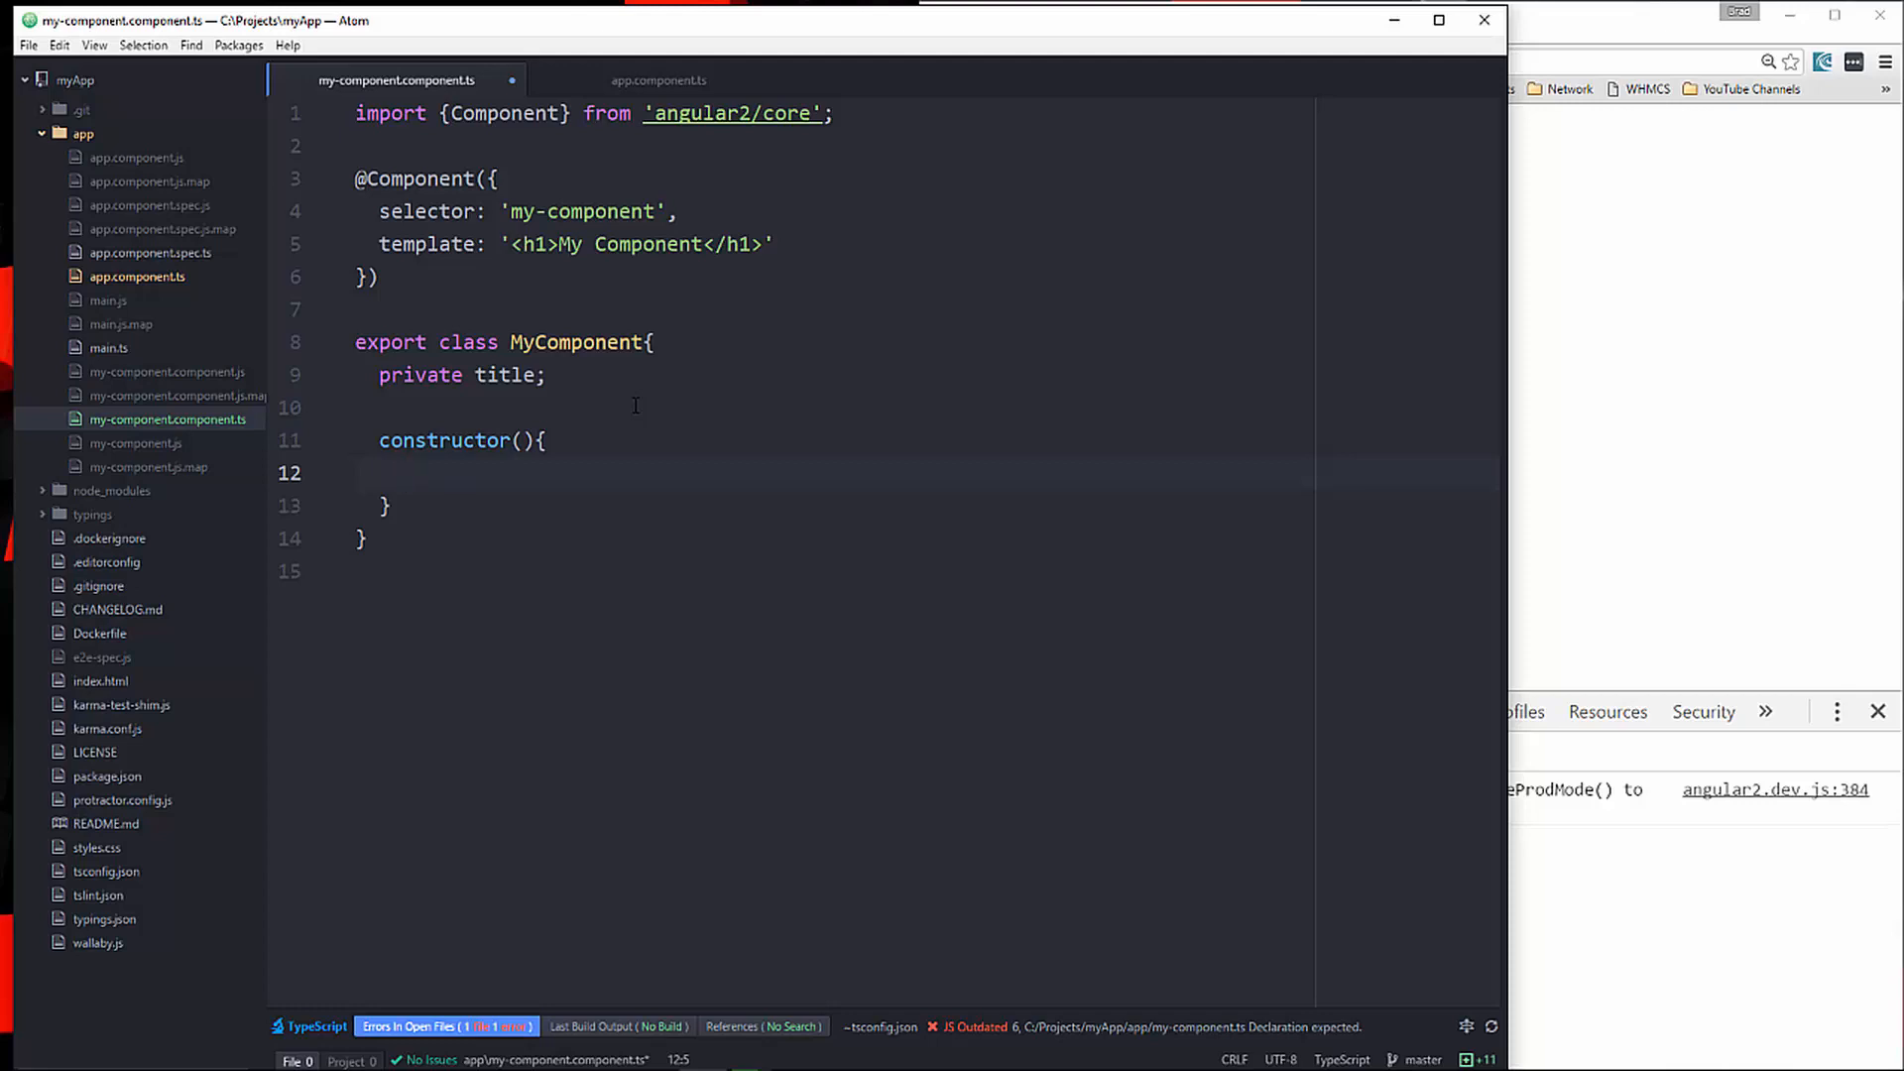
pyautogui.write("this.title = '")
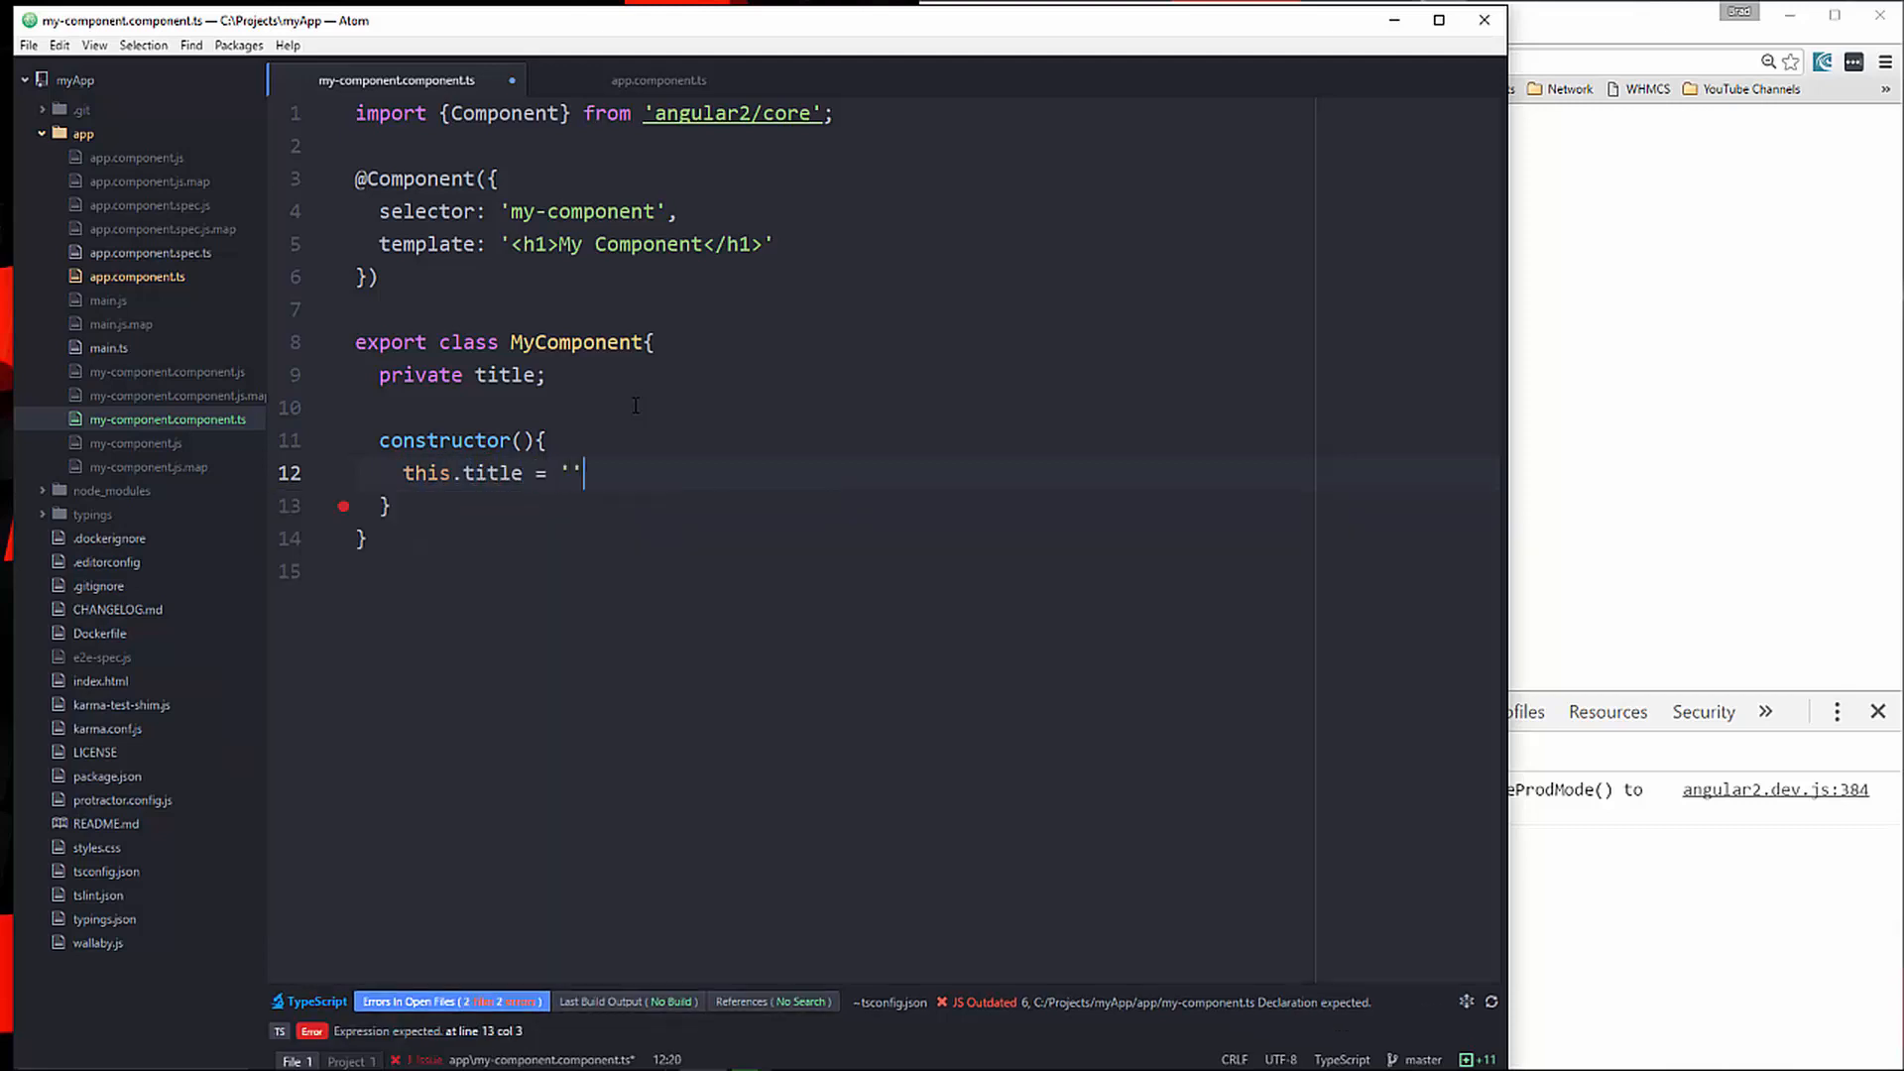
pyautogui.write('Hel')
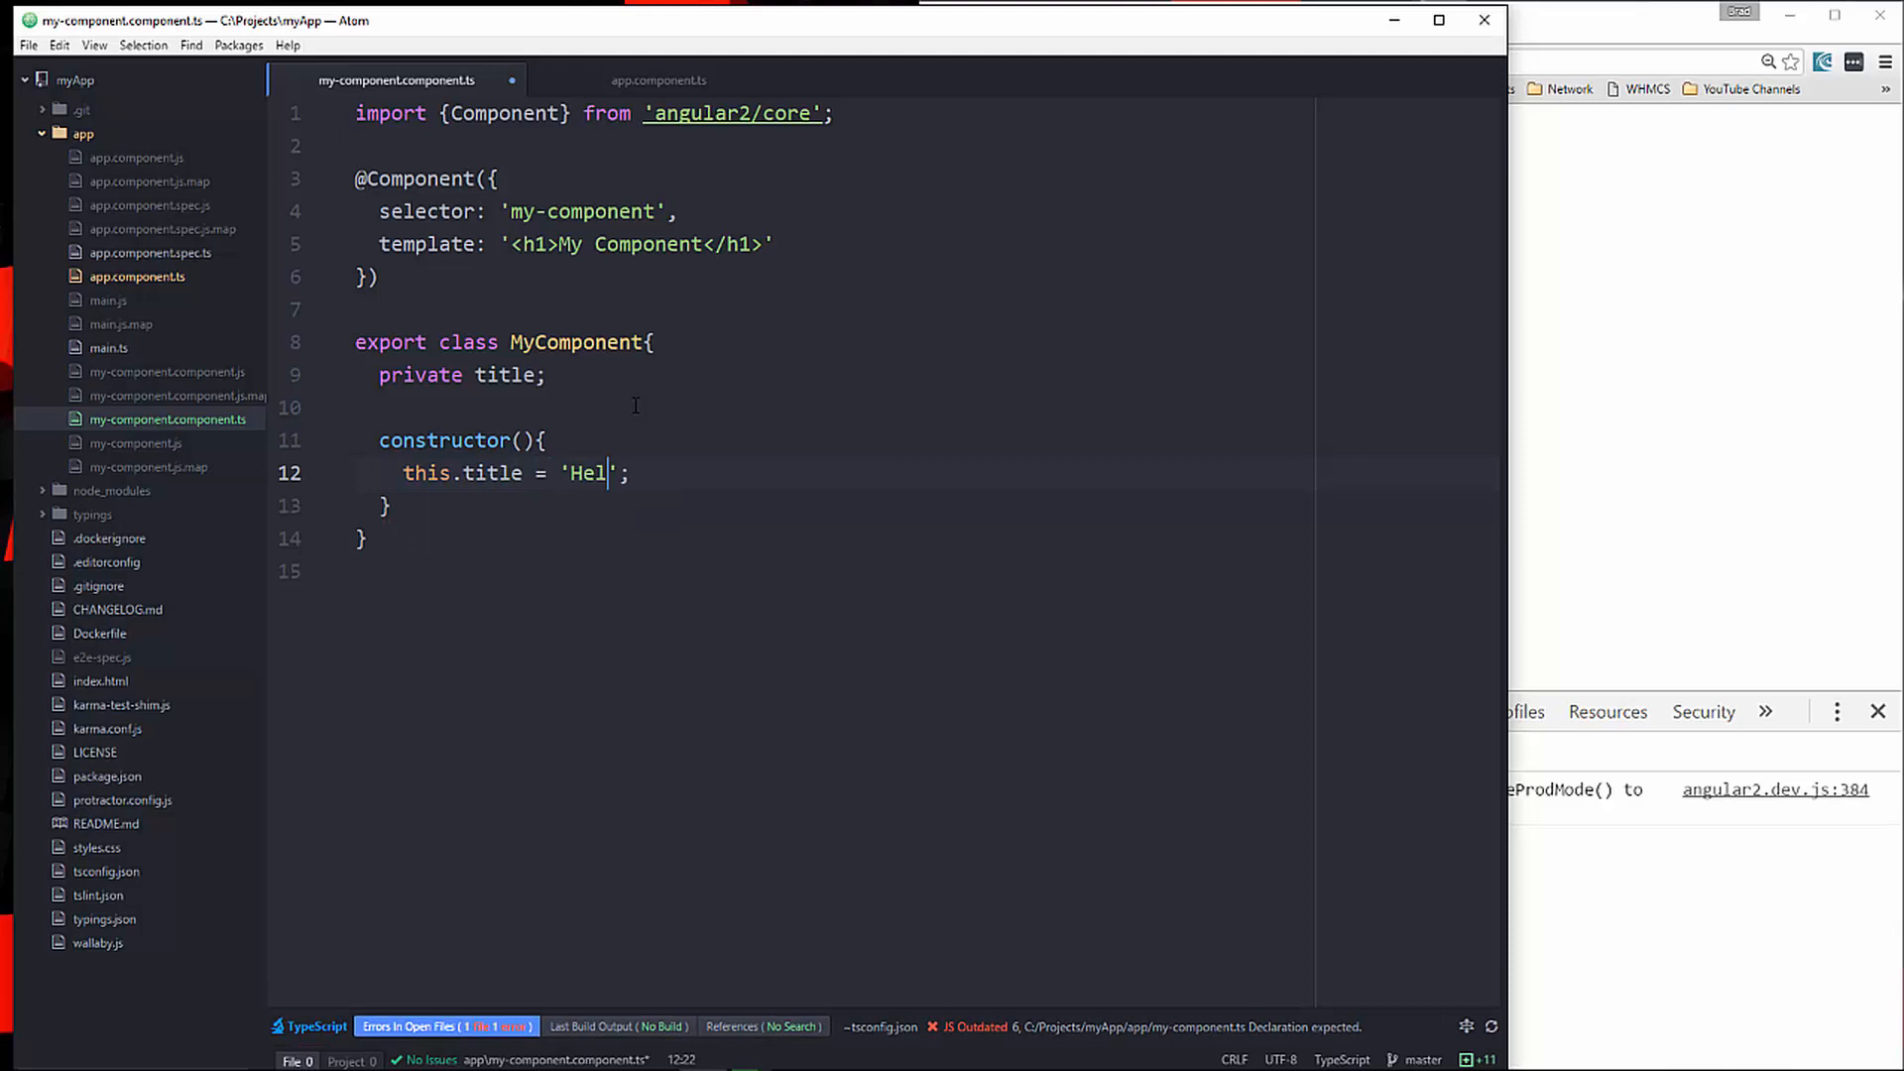
pyautogui.write('lo World')
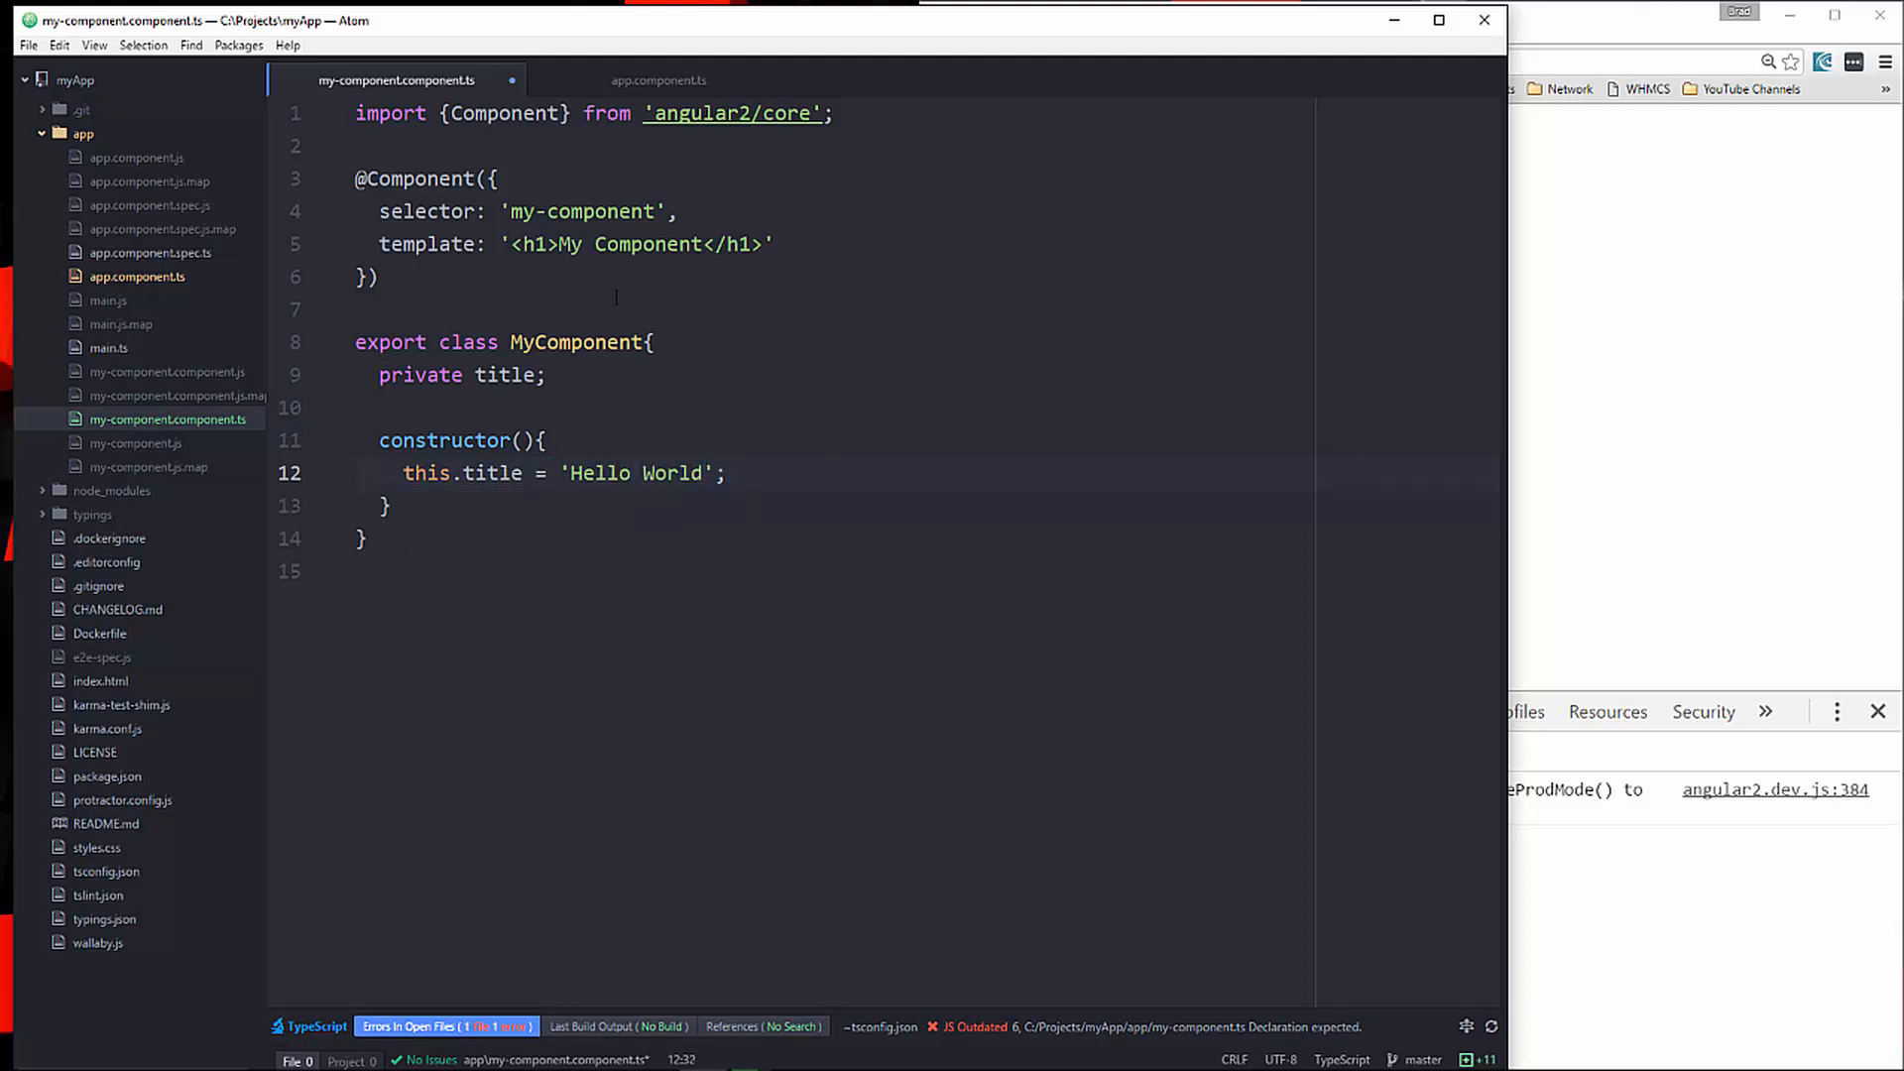
# Replace the template's h1 text with {{title}} and verify Hello World renders in the browser.
pyautogui.click(726, 472)
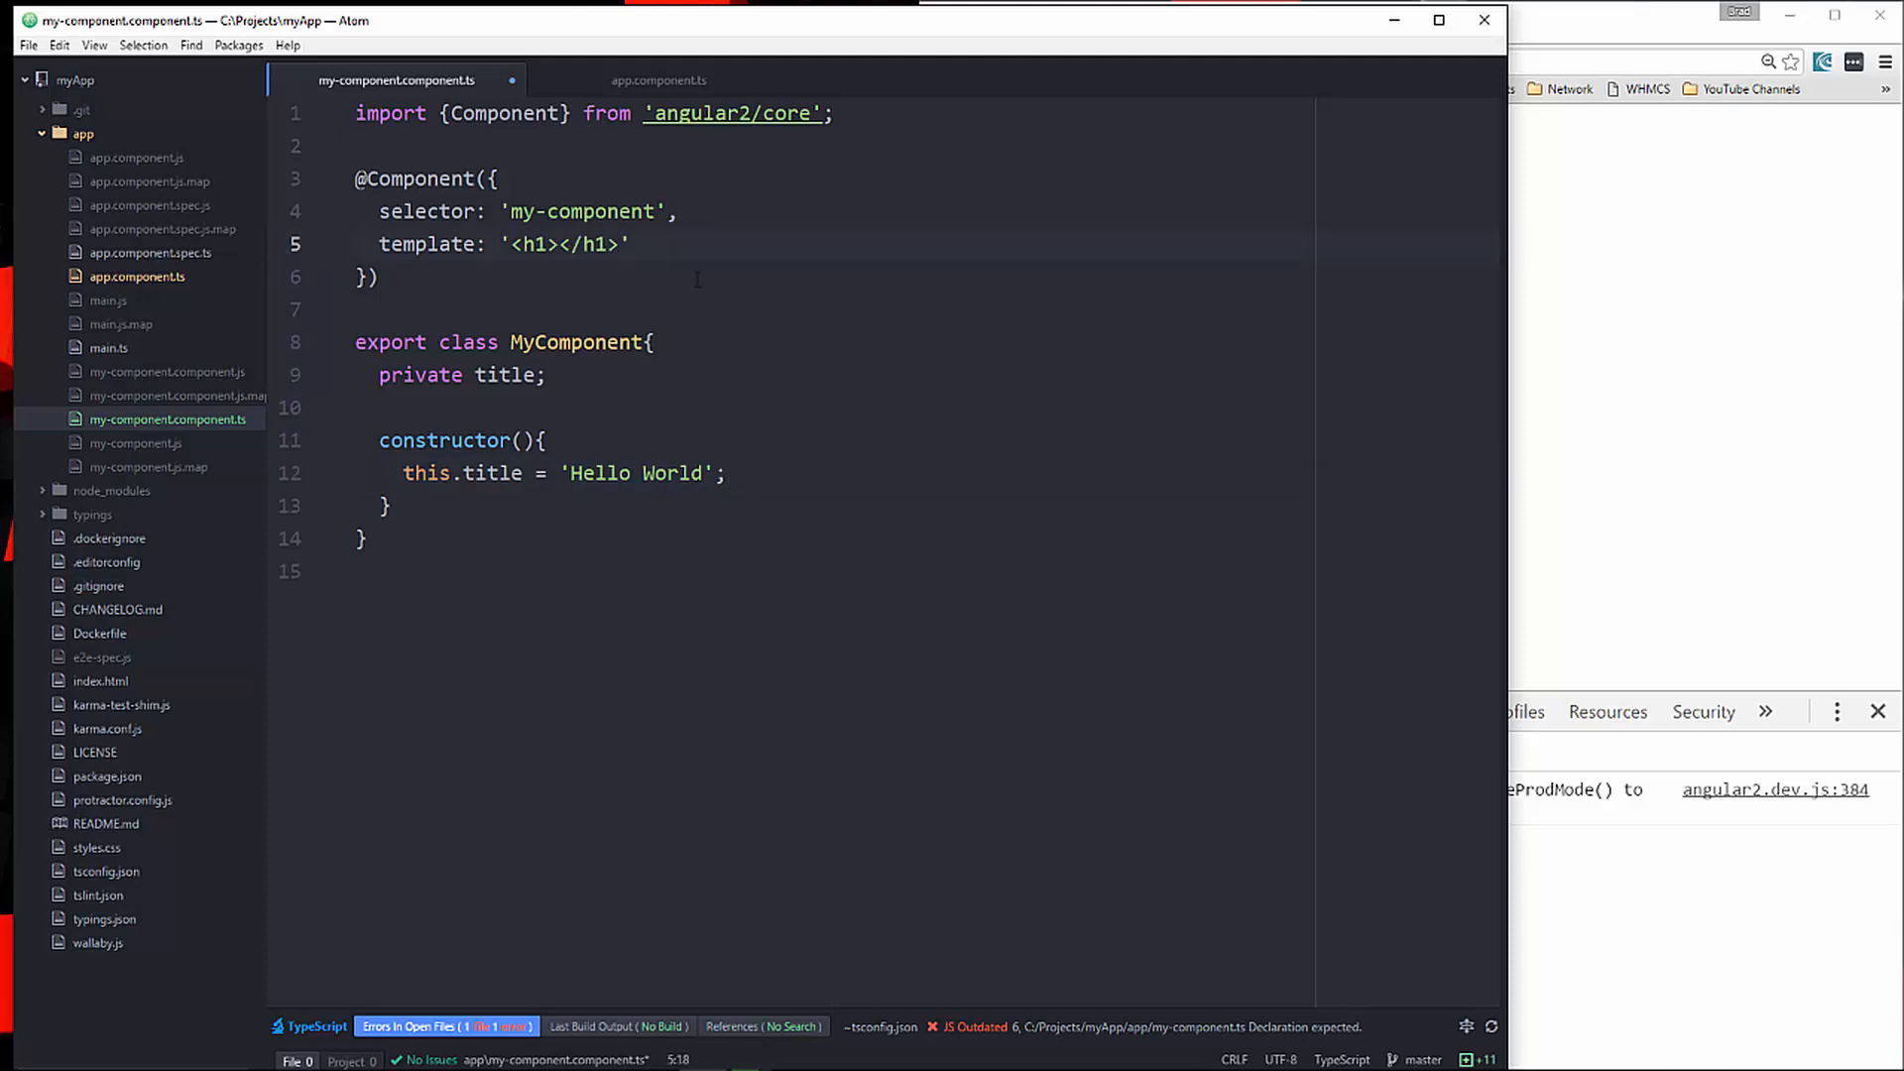
pyautogui.write('{{}}')
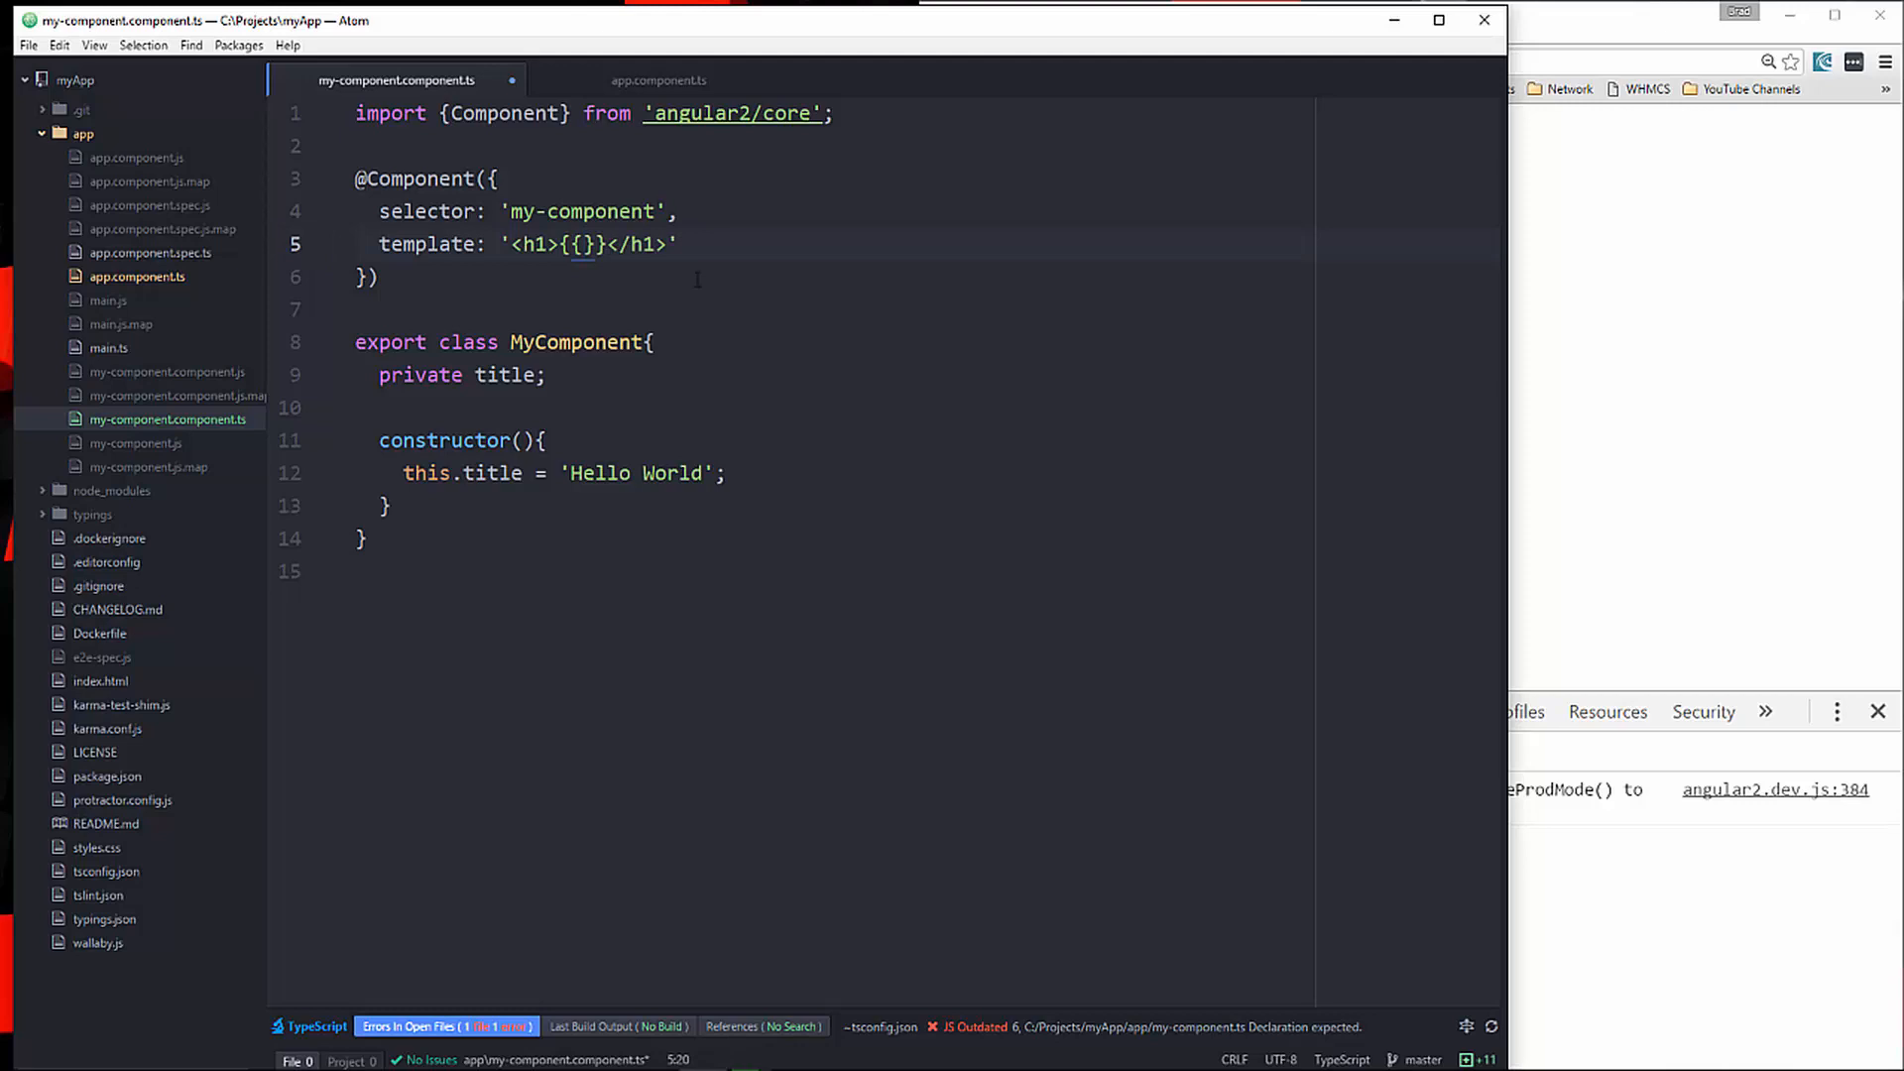
pyautogui.write('title')
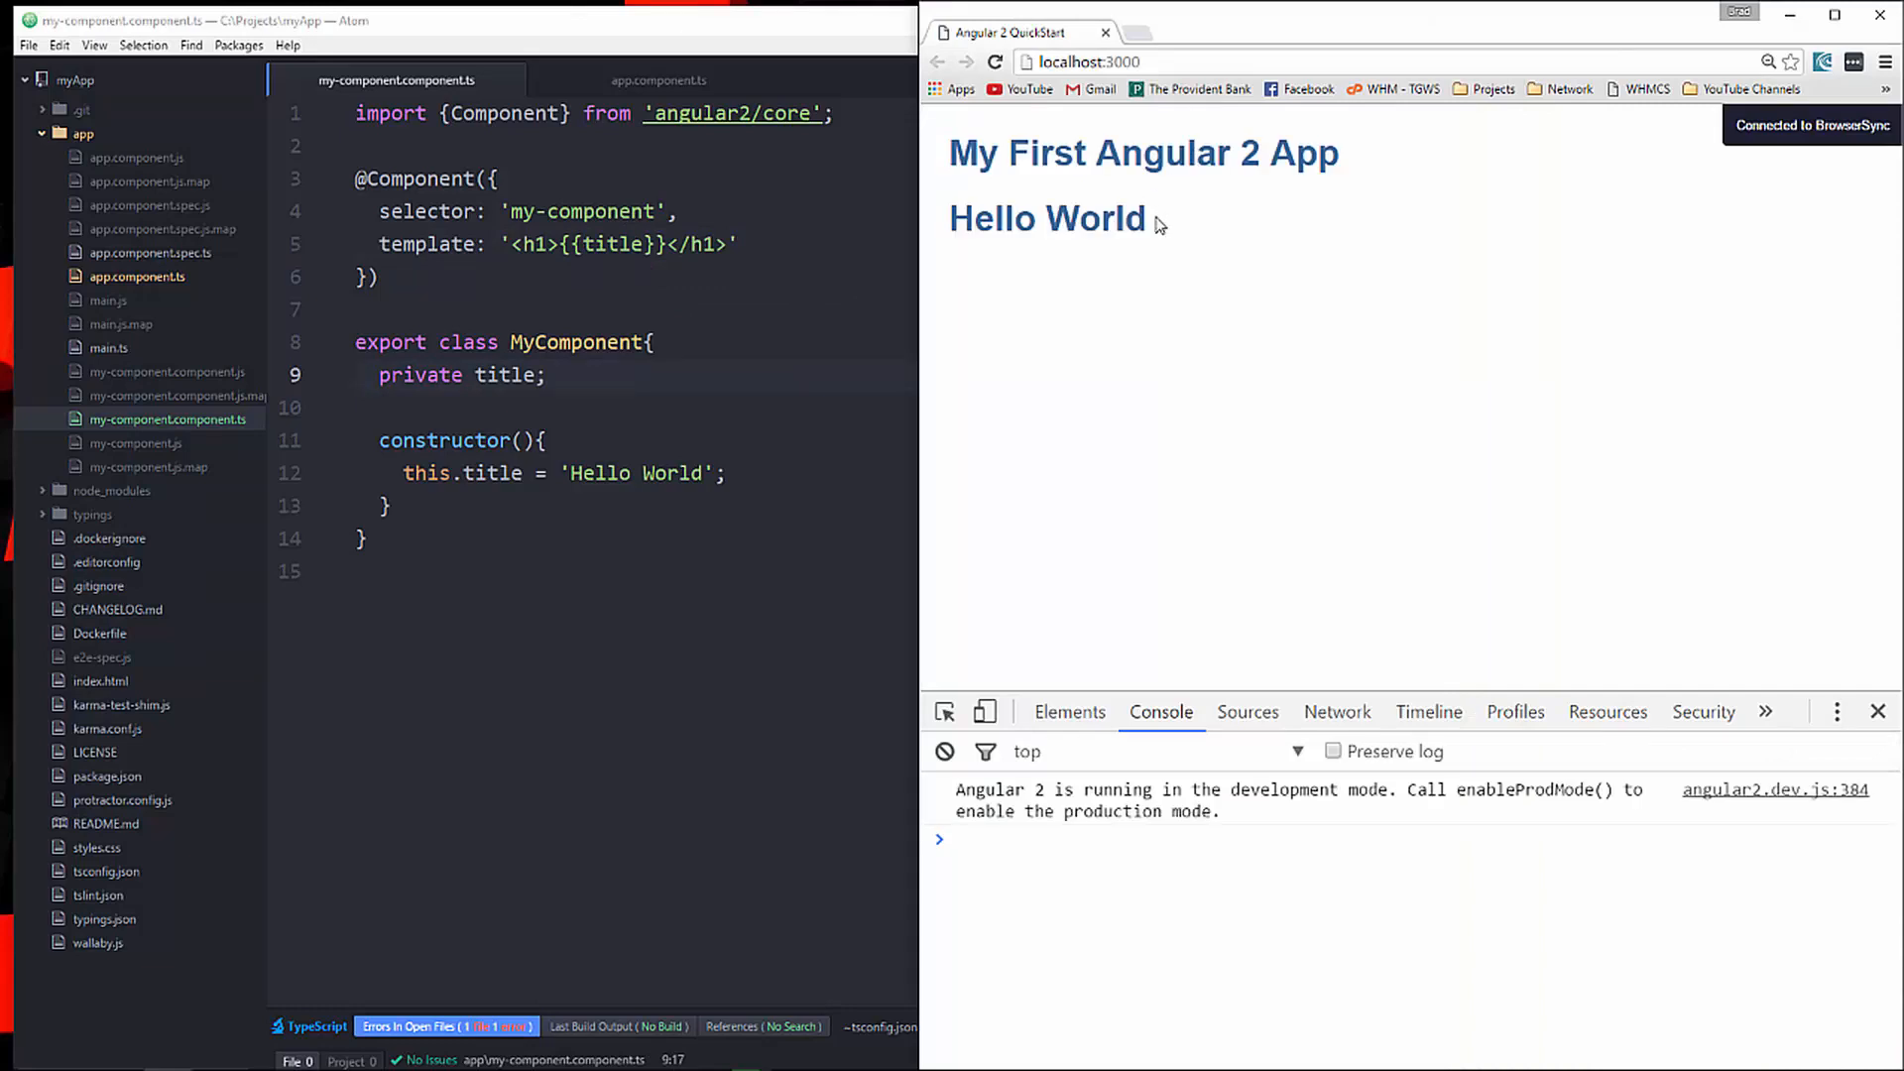
pyautogui.doubleClick(1047, 218)
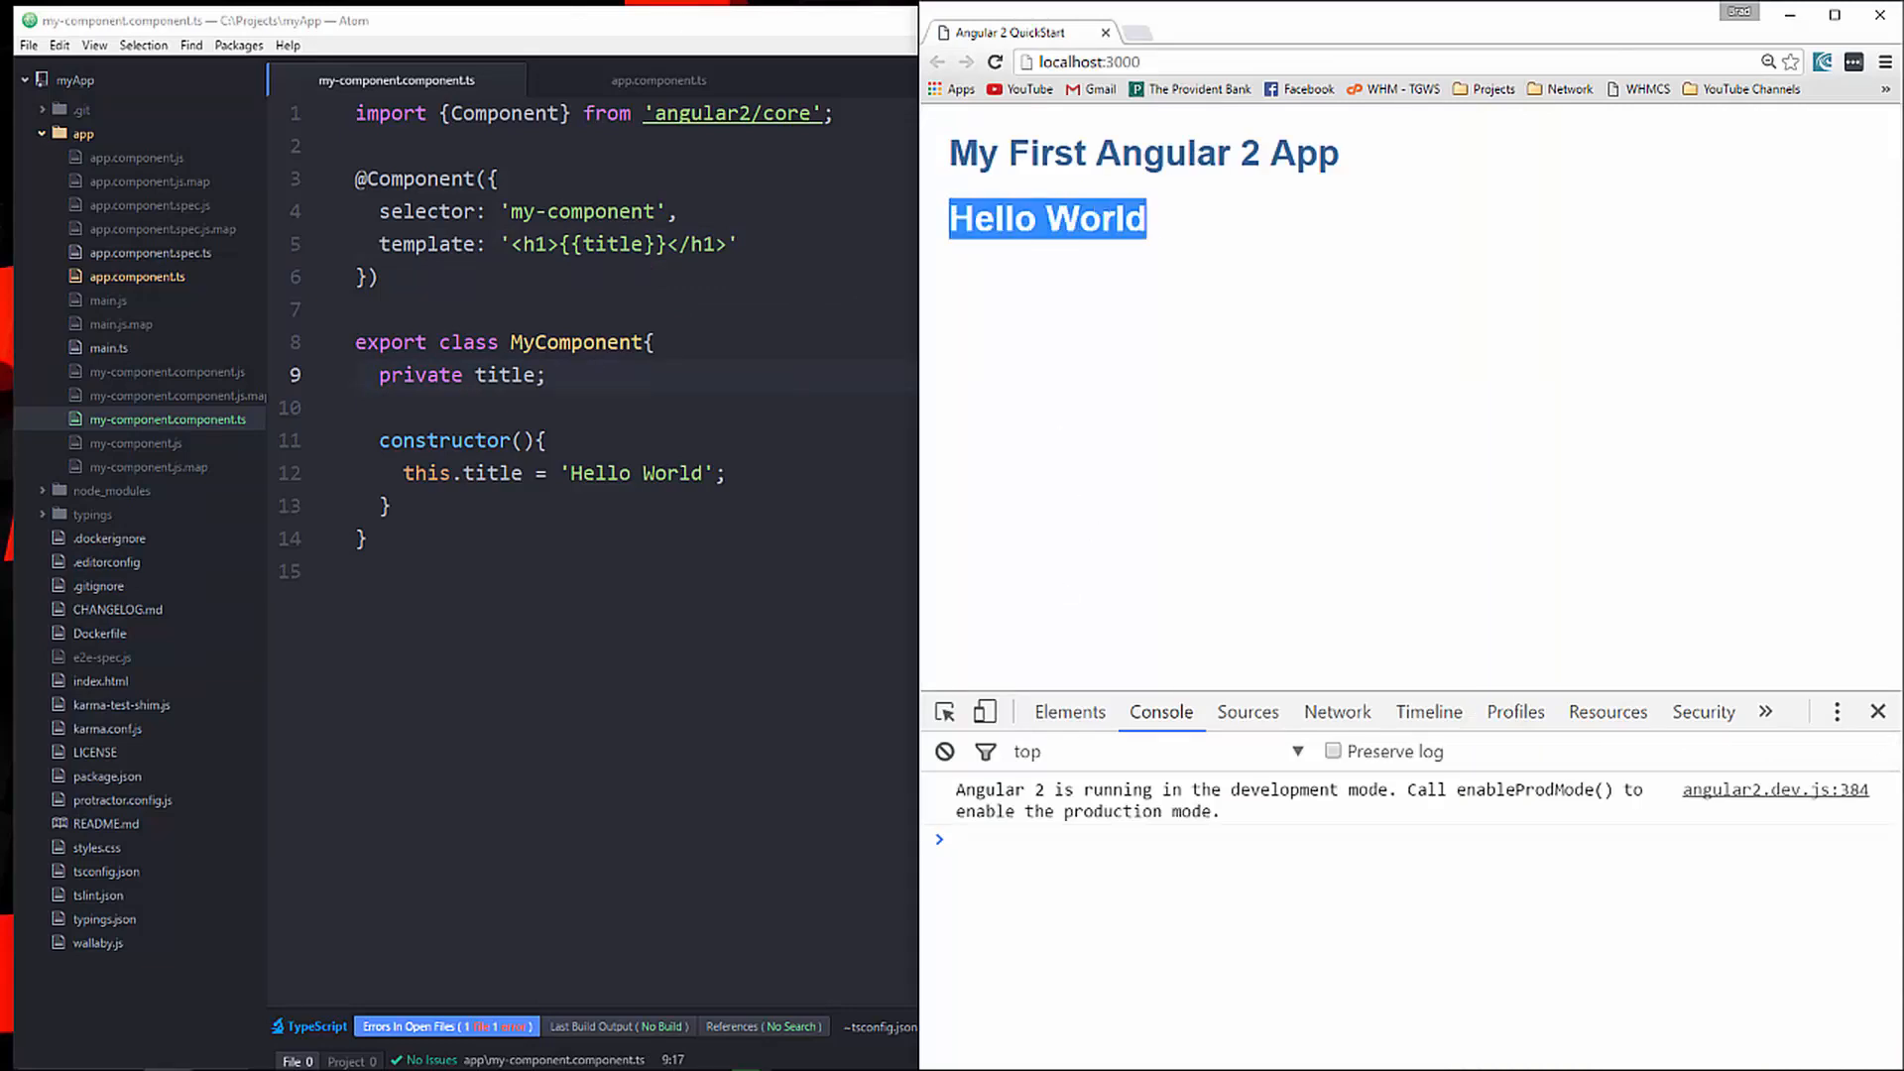
pyautogui.click(688, 514)
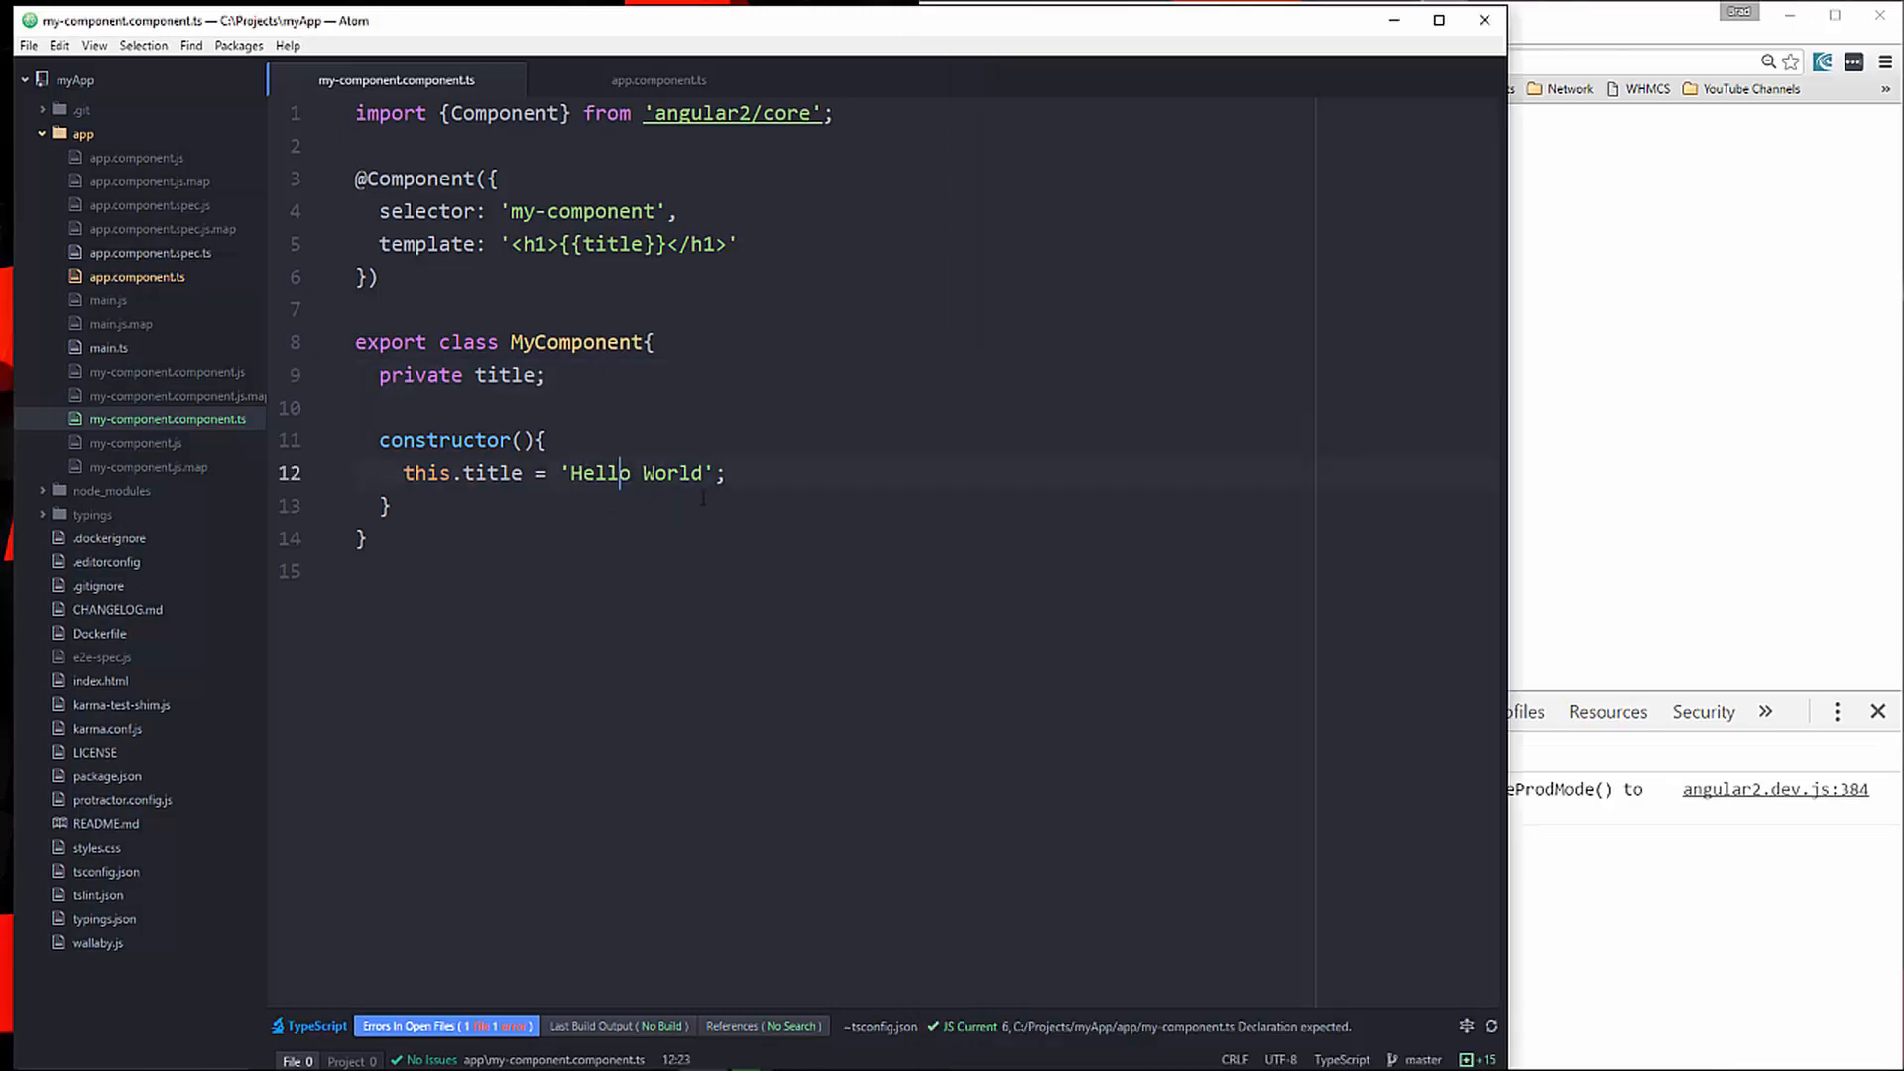
# Declare a private imageLink property below title.
pyautogui.click(548, 375)
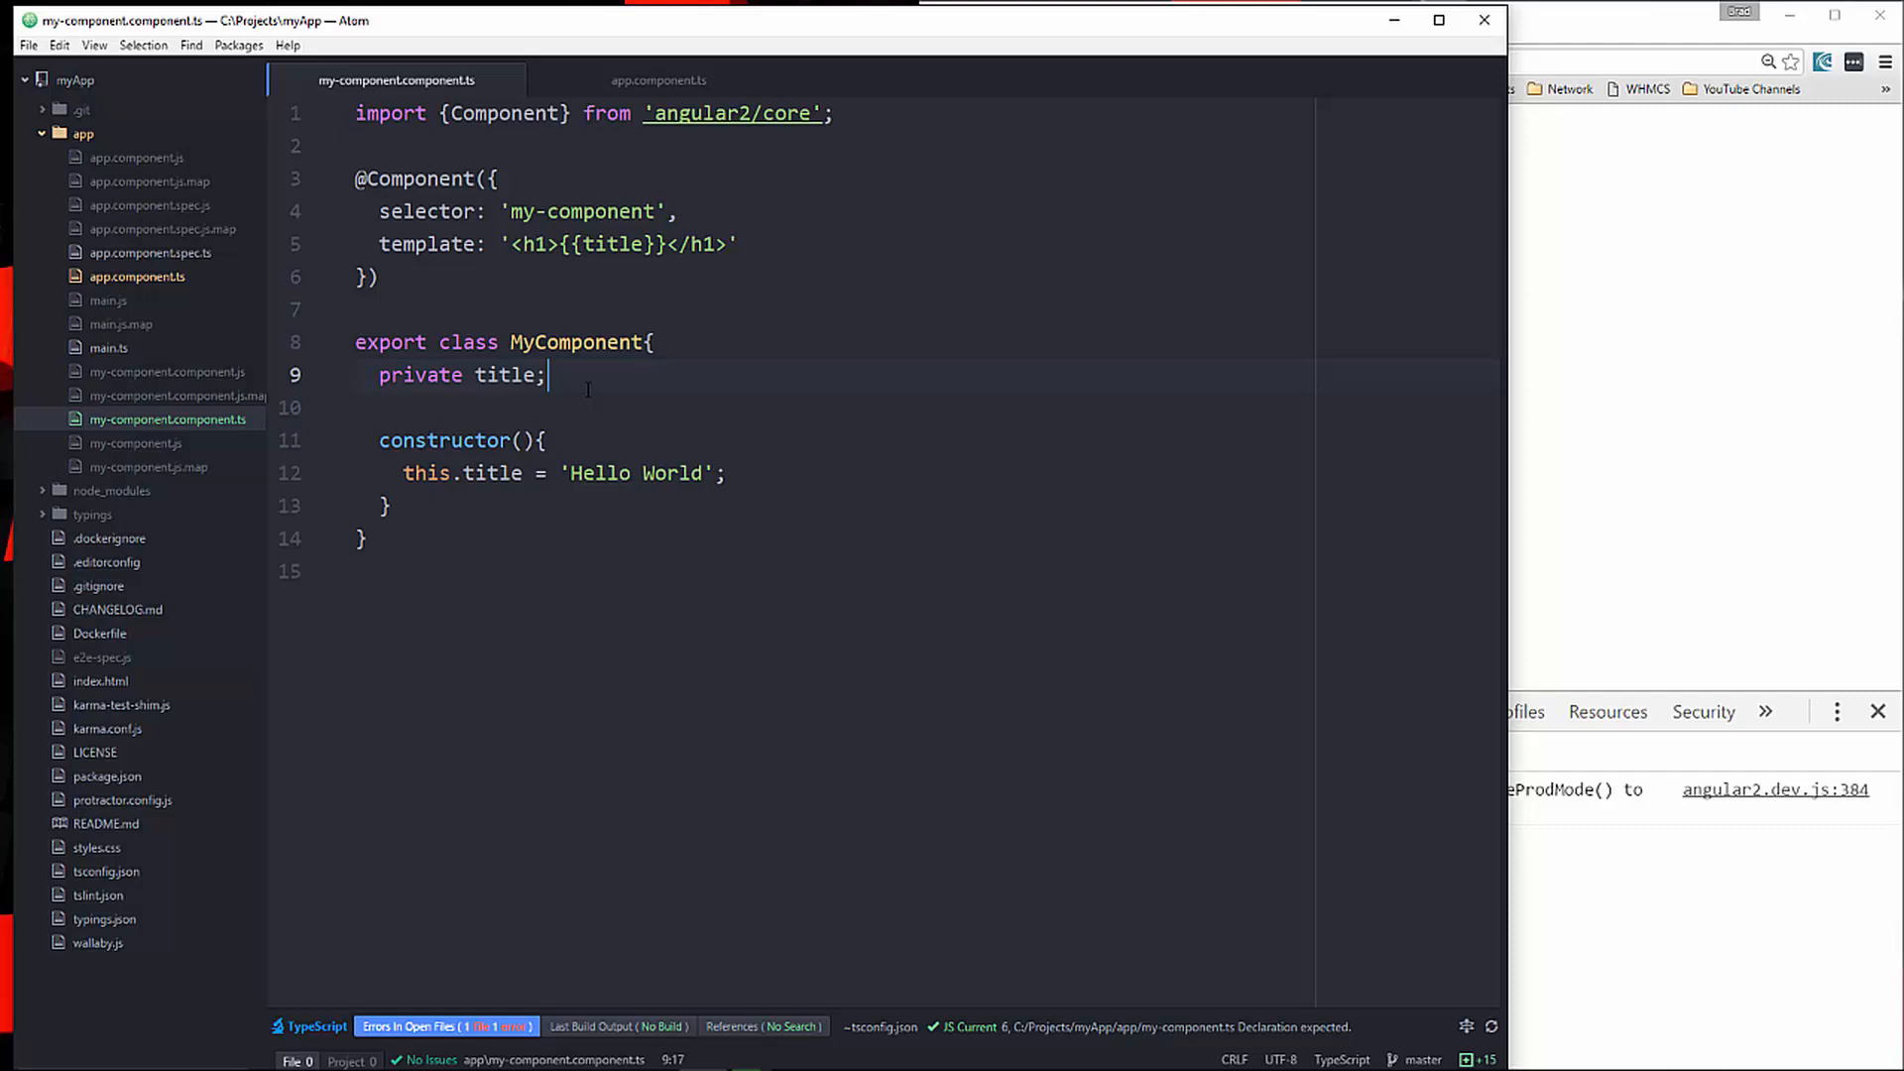
pyautogui.write("private imageLink = '")
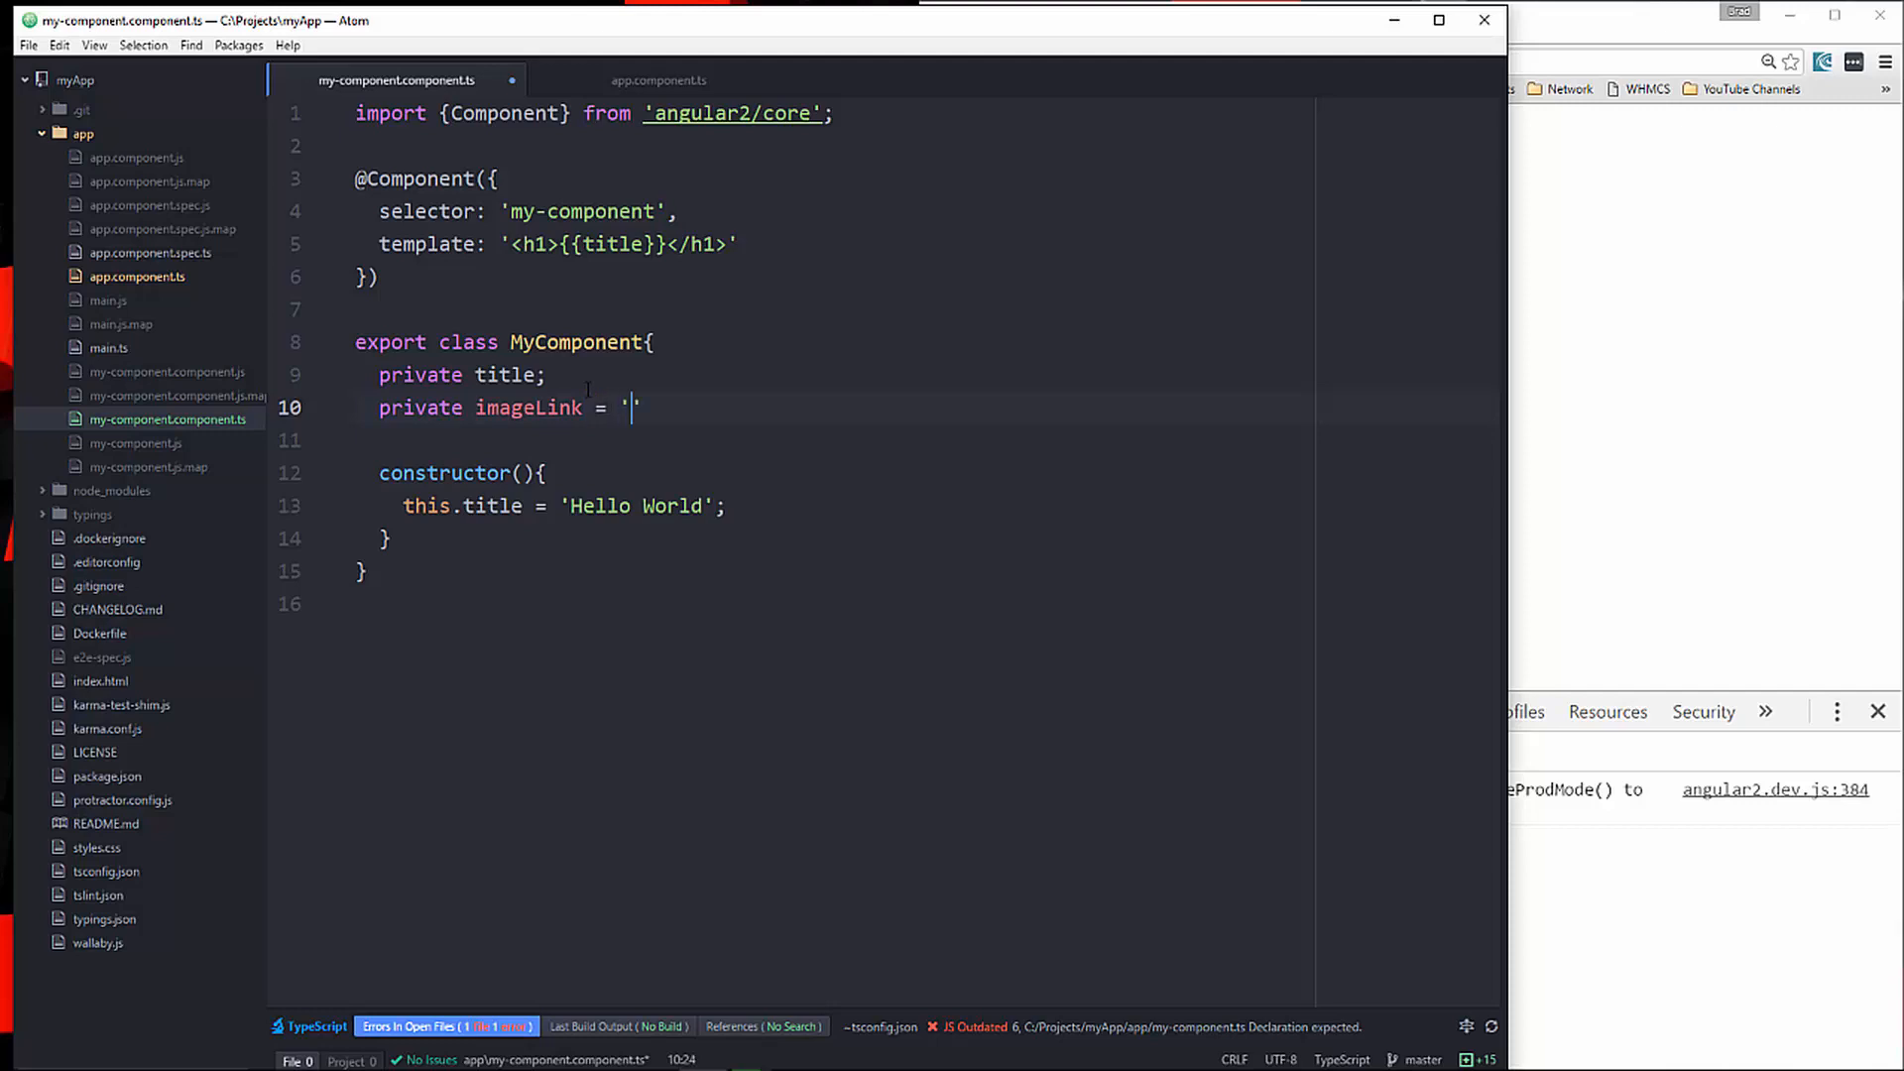
pyautogui.write('h')
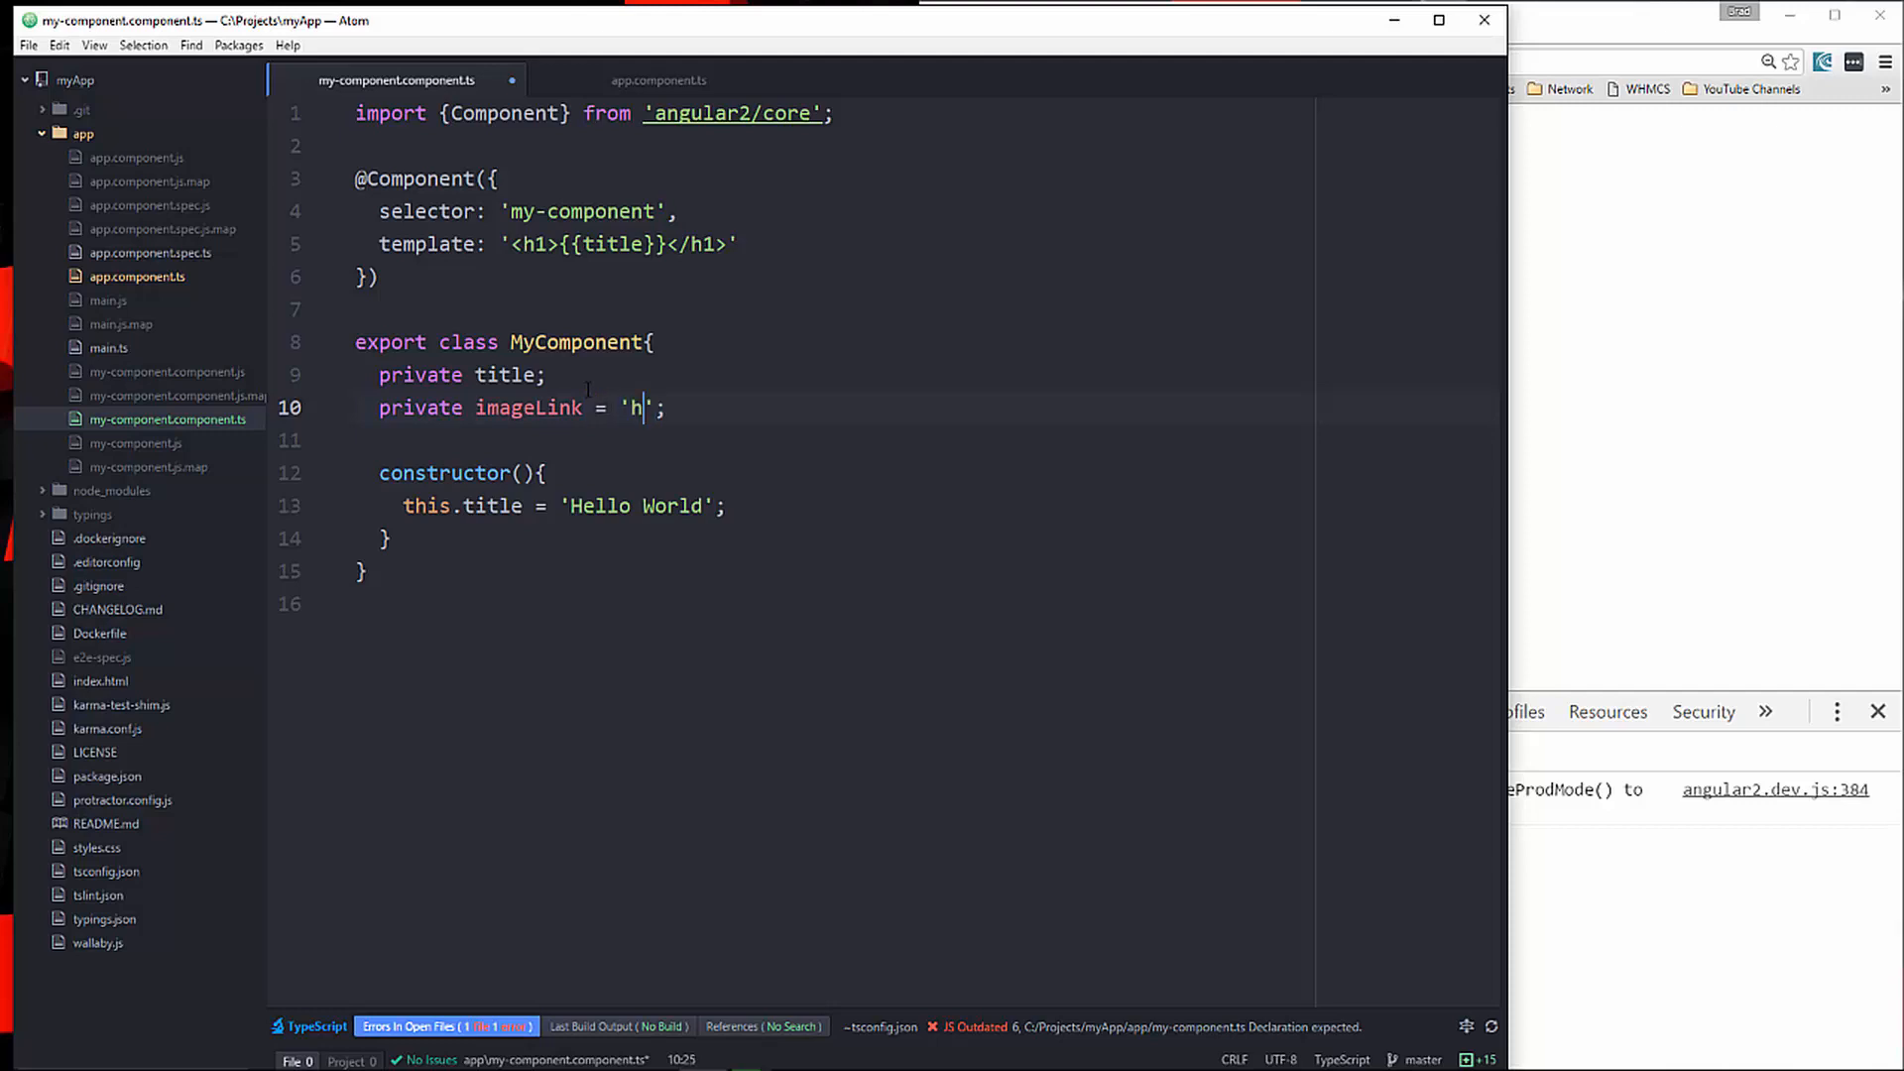
pyautogui.write('tt')
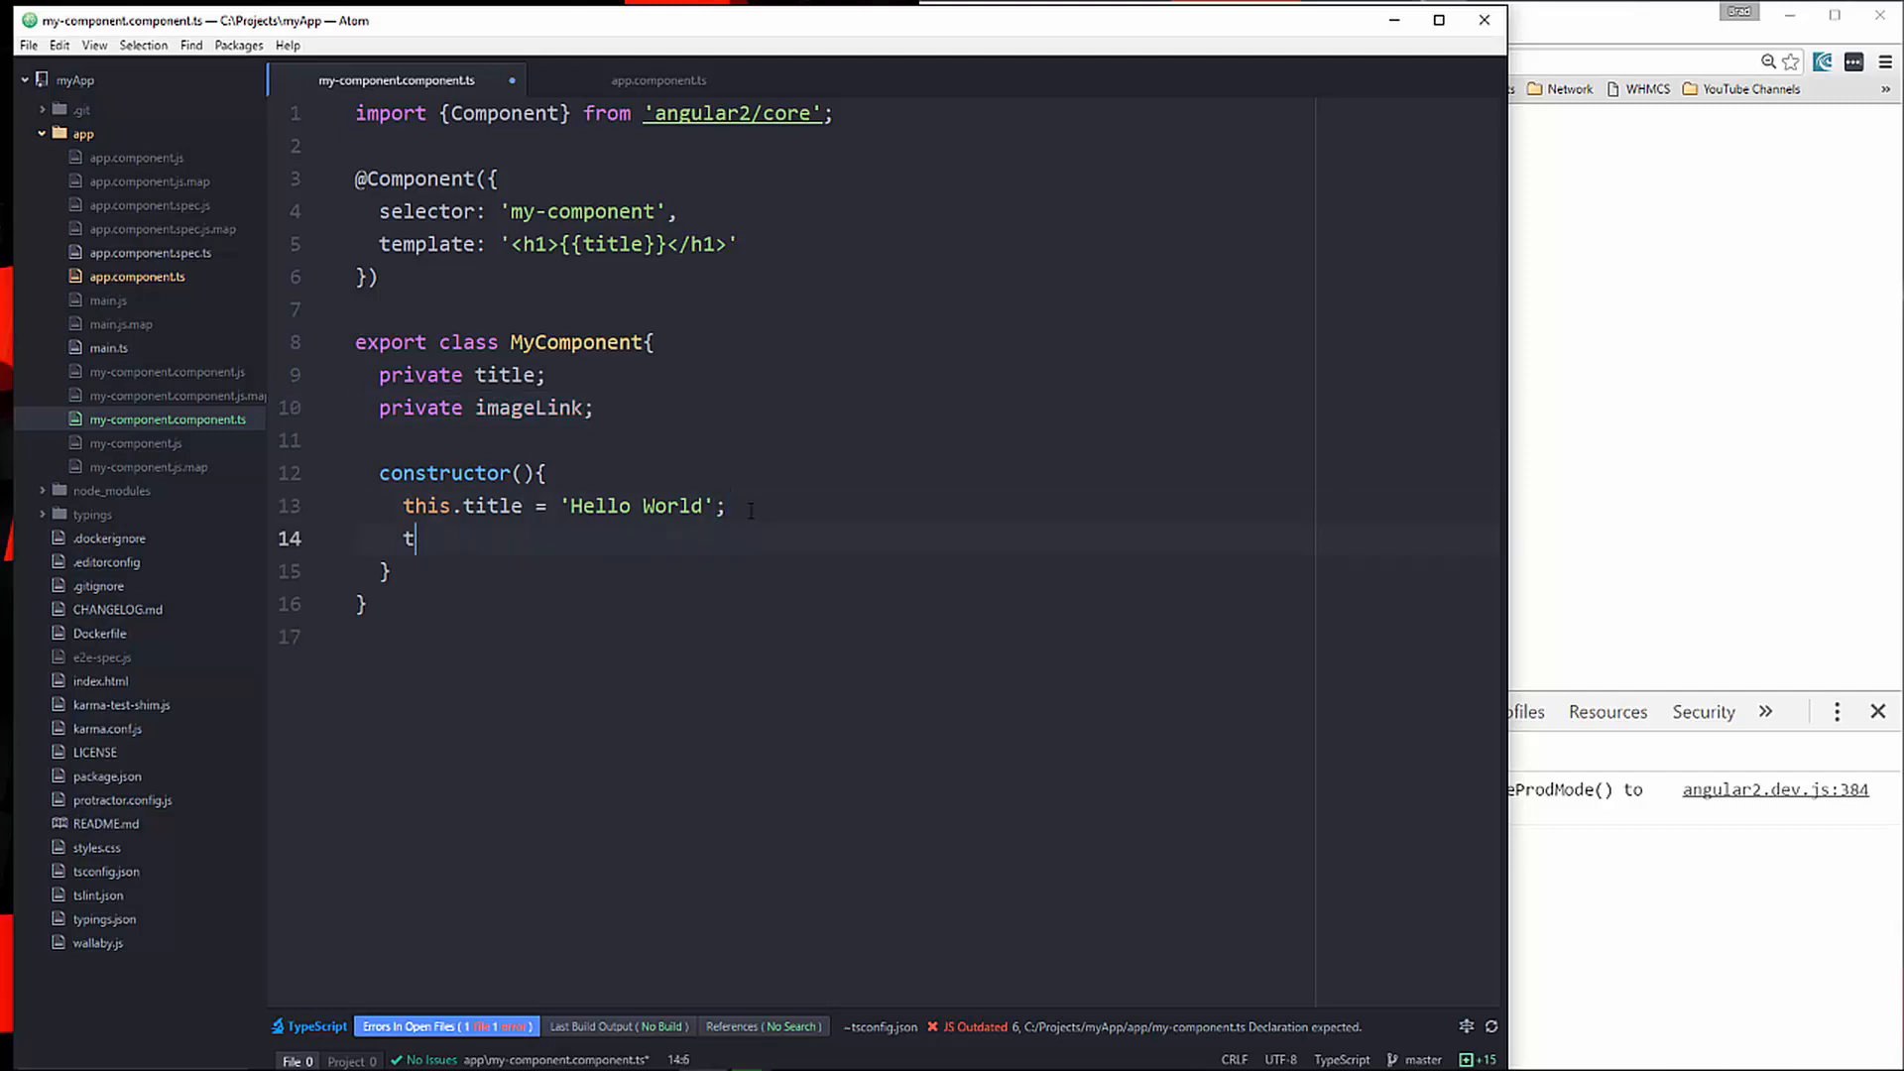
pyautogui.write('his.image')
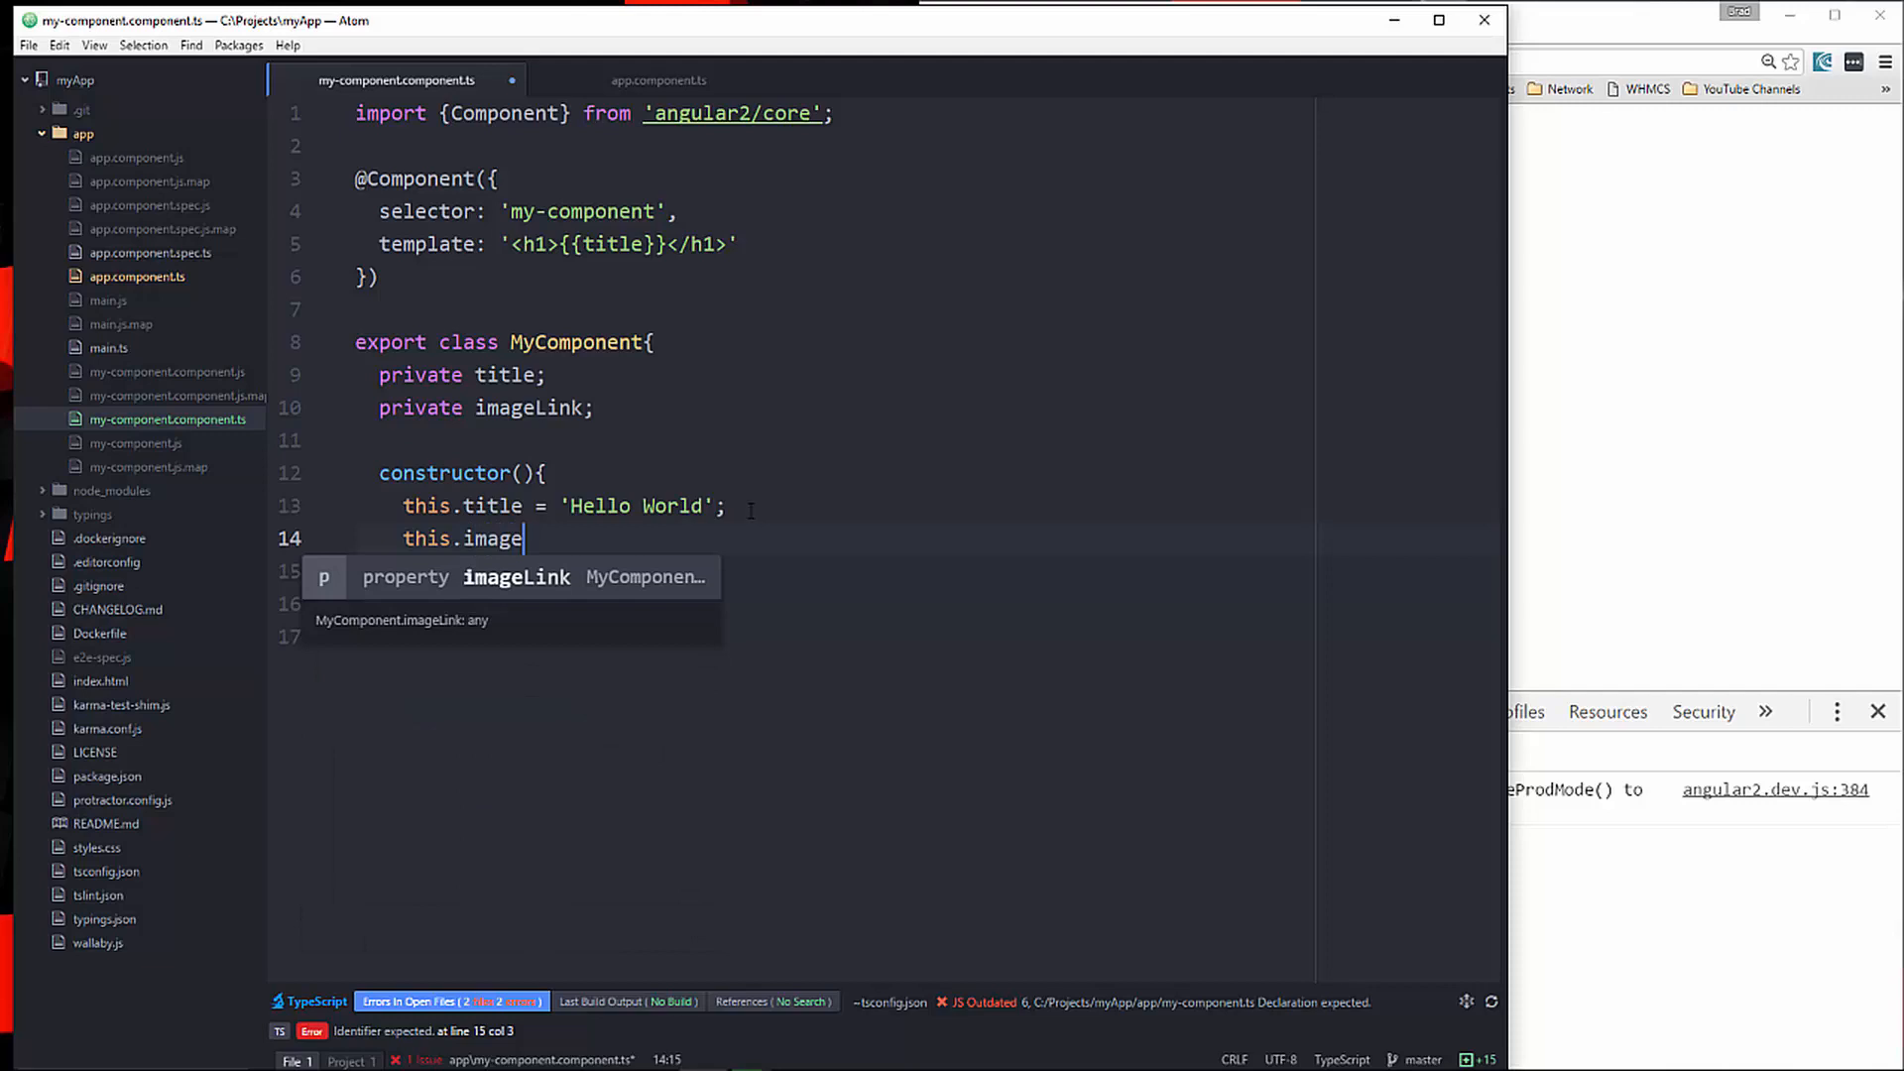
pyautogui.write("Link = '';")
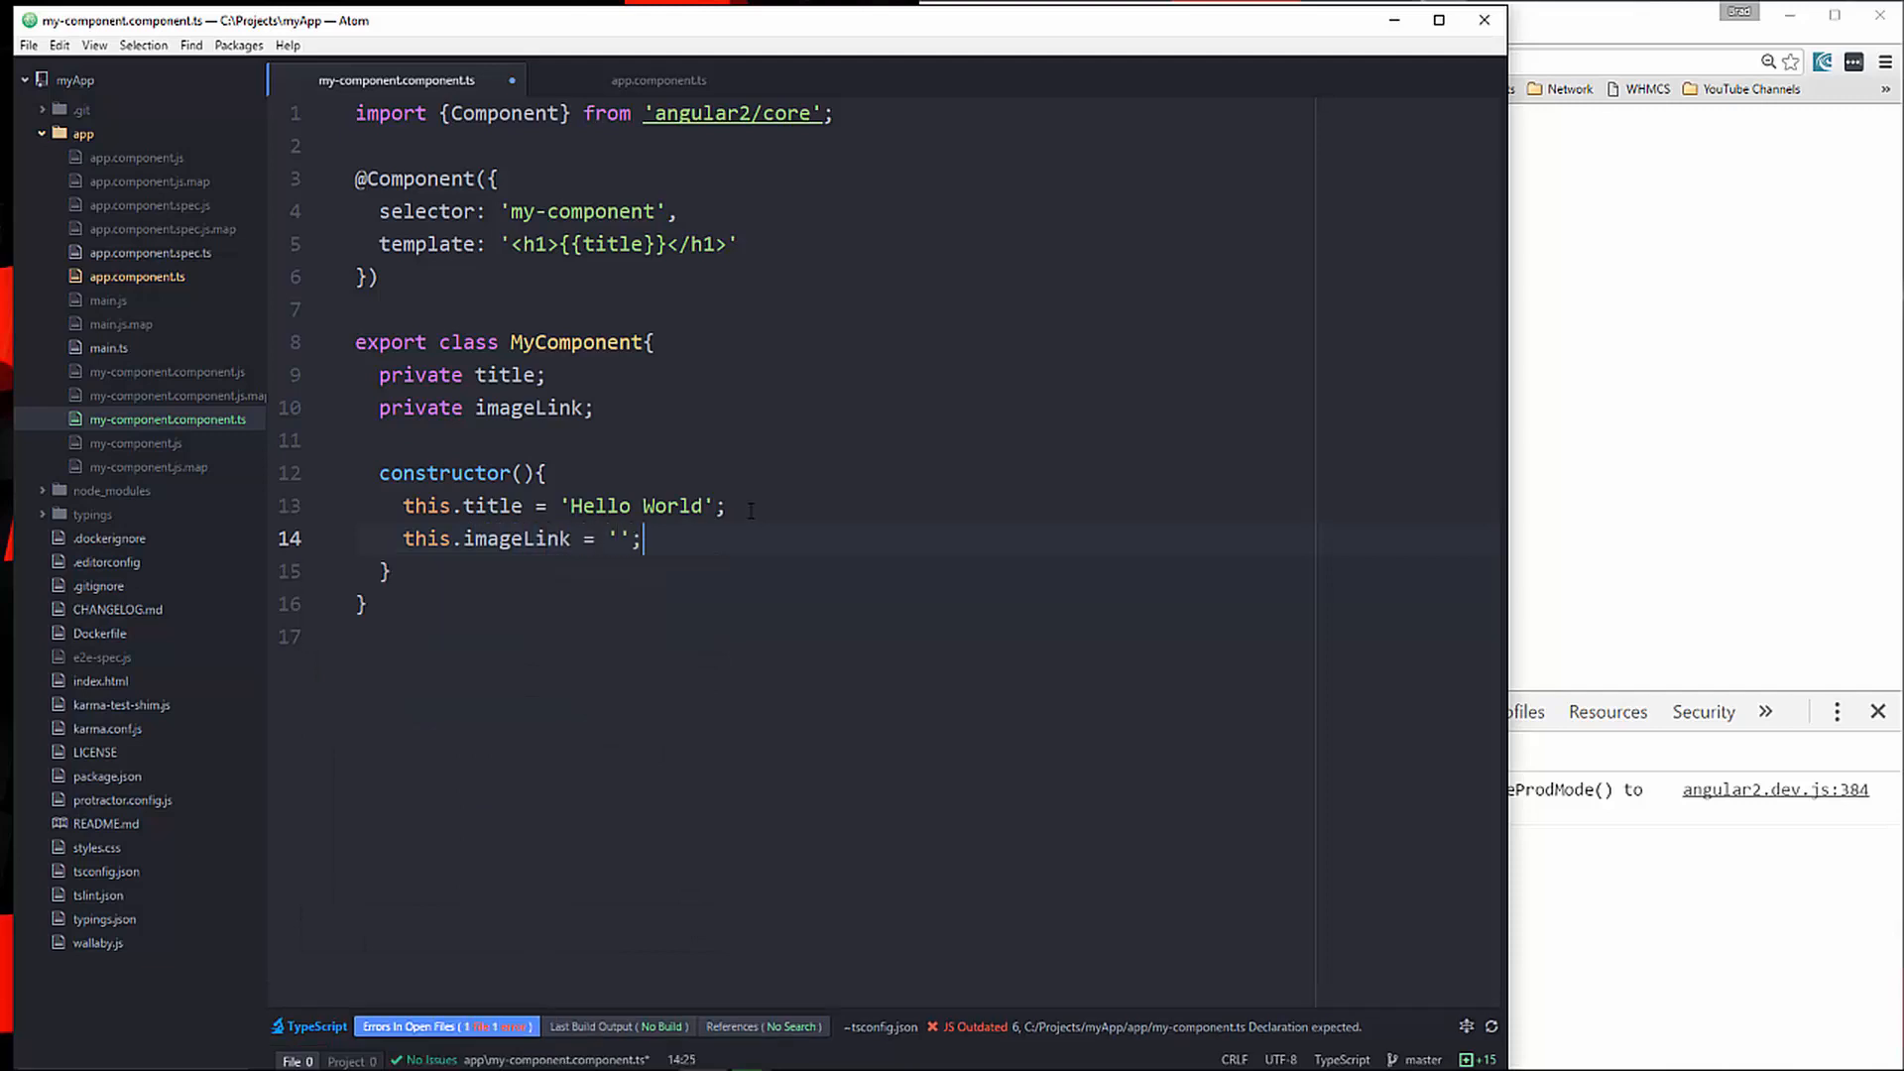
pyautogui.write('http')
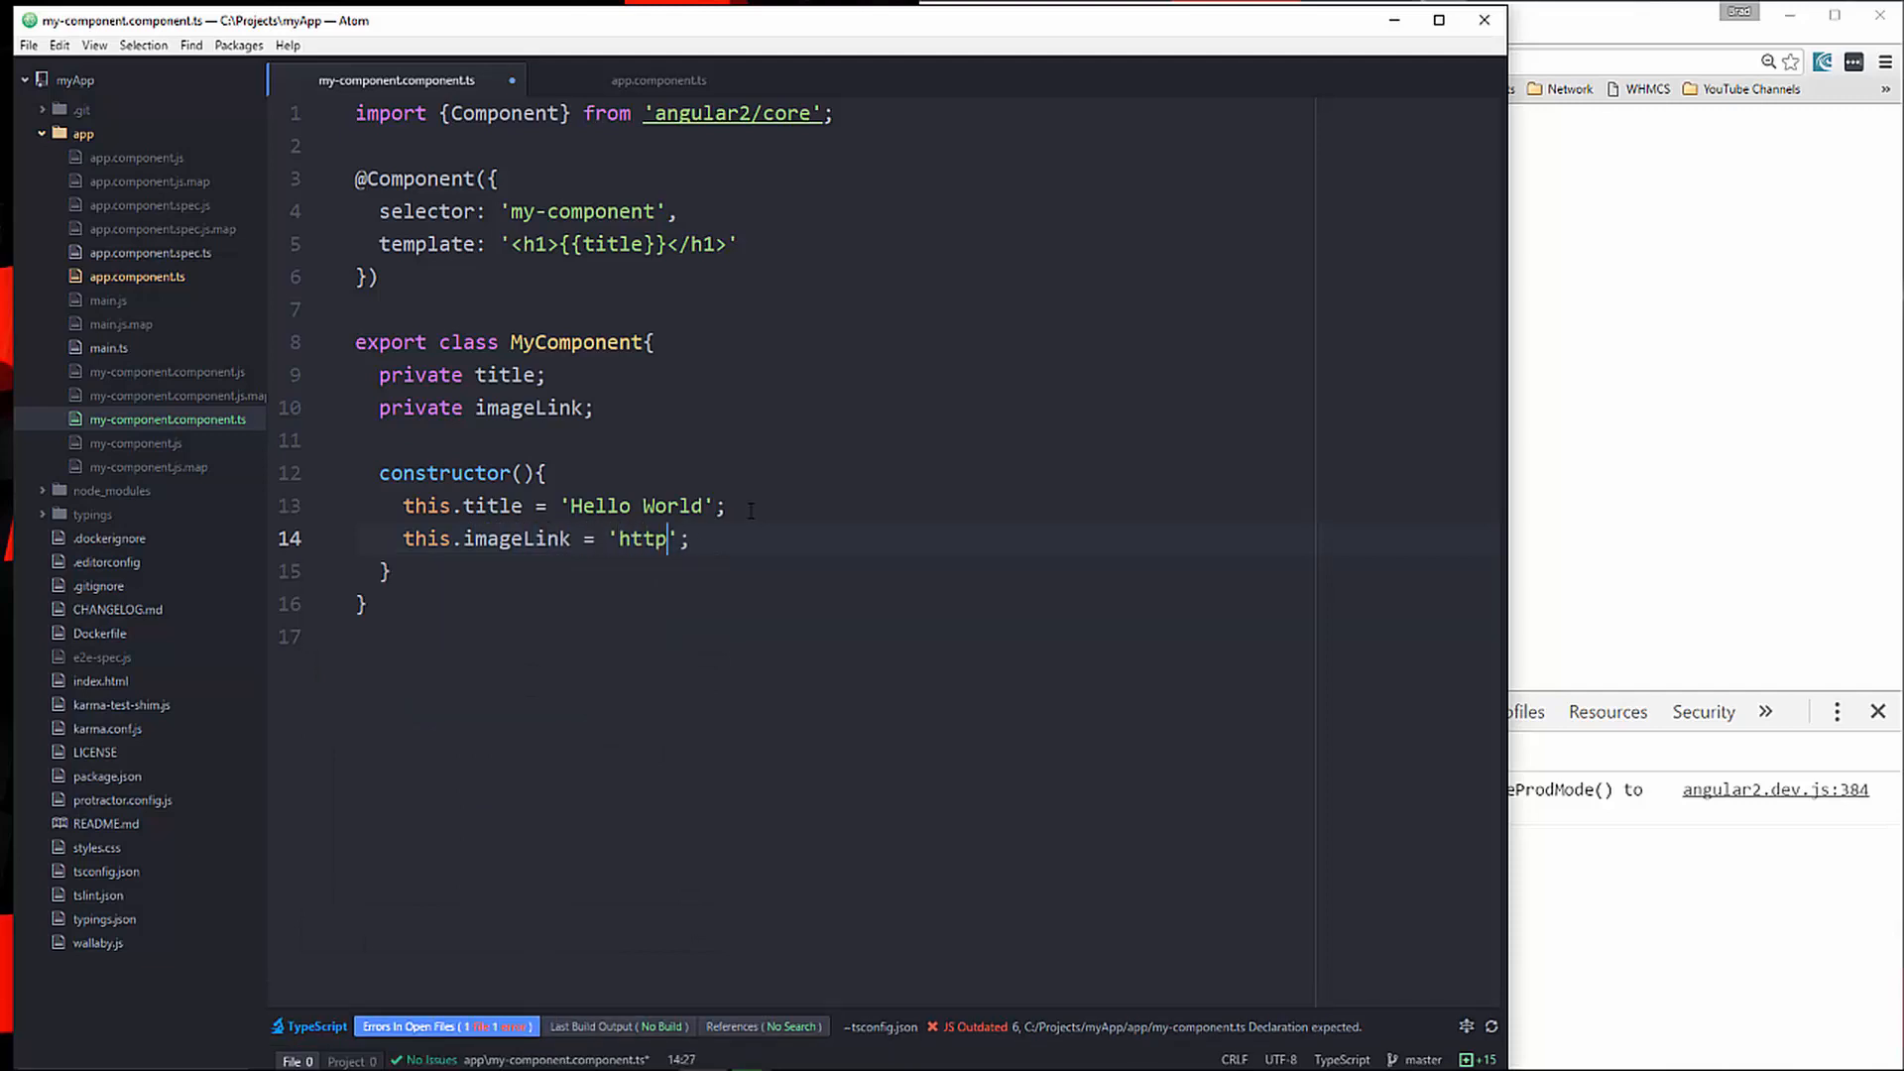
pyautogui.write('://lorem')
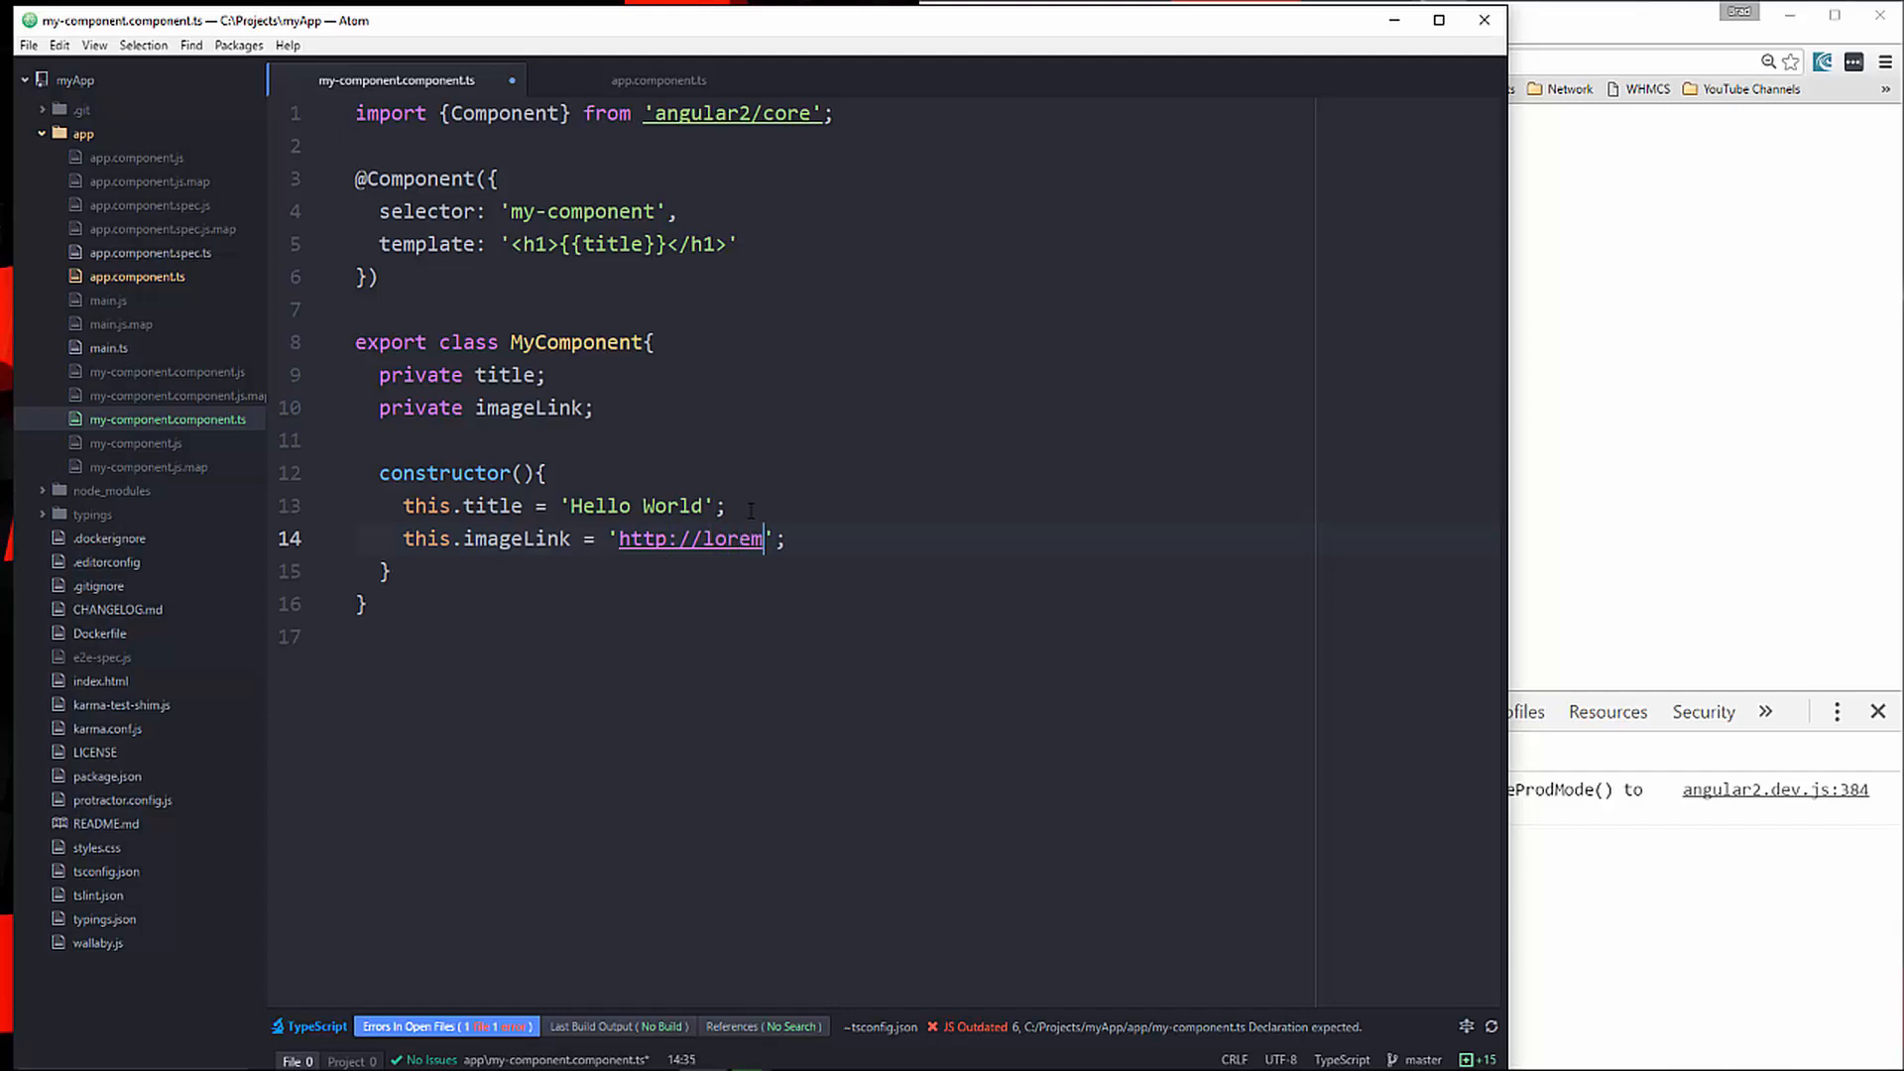
pyautogui.write('pixel.com')
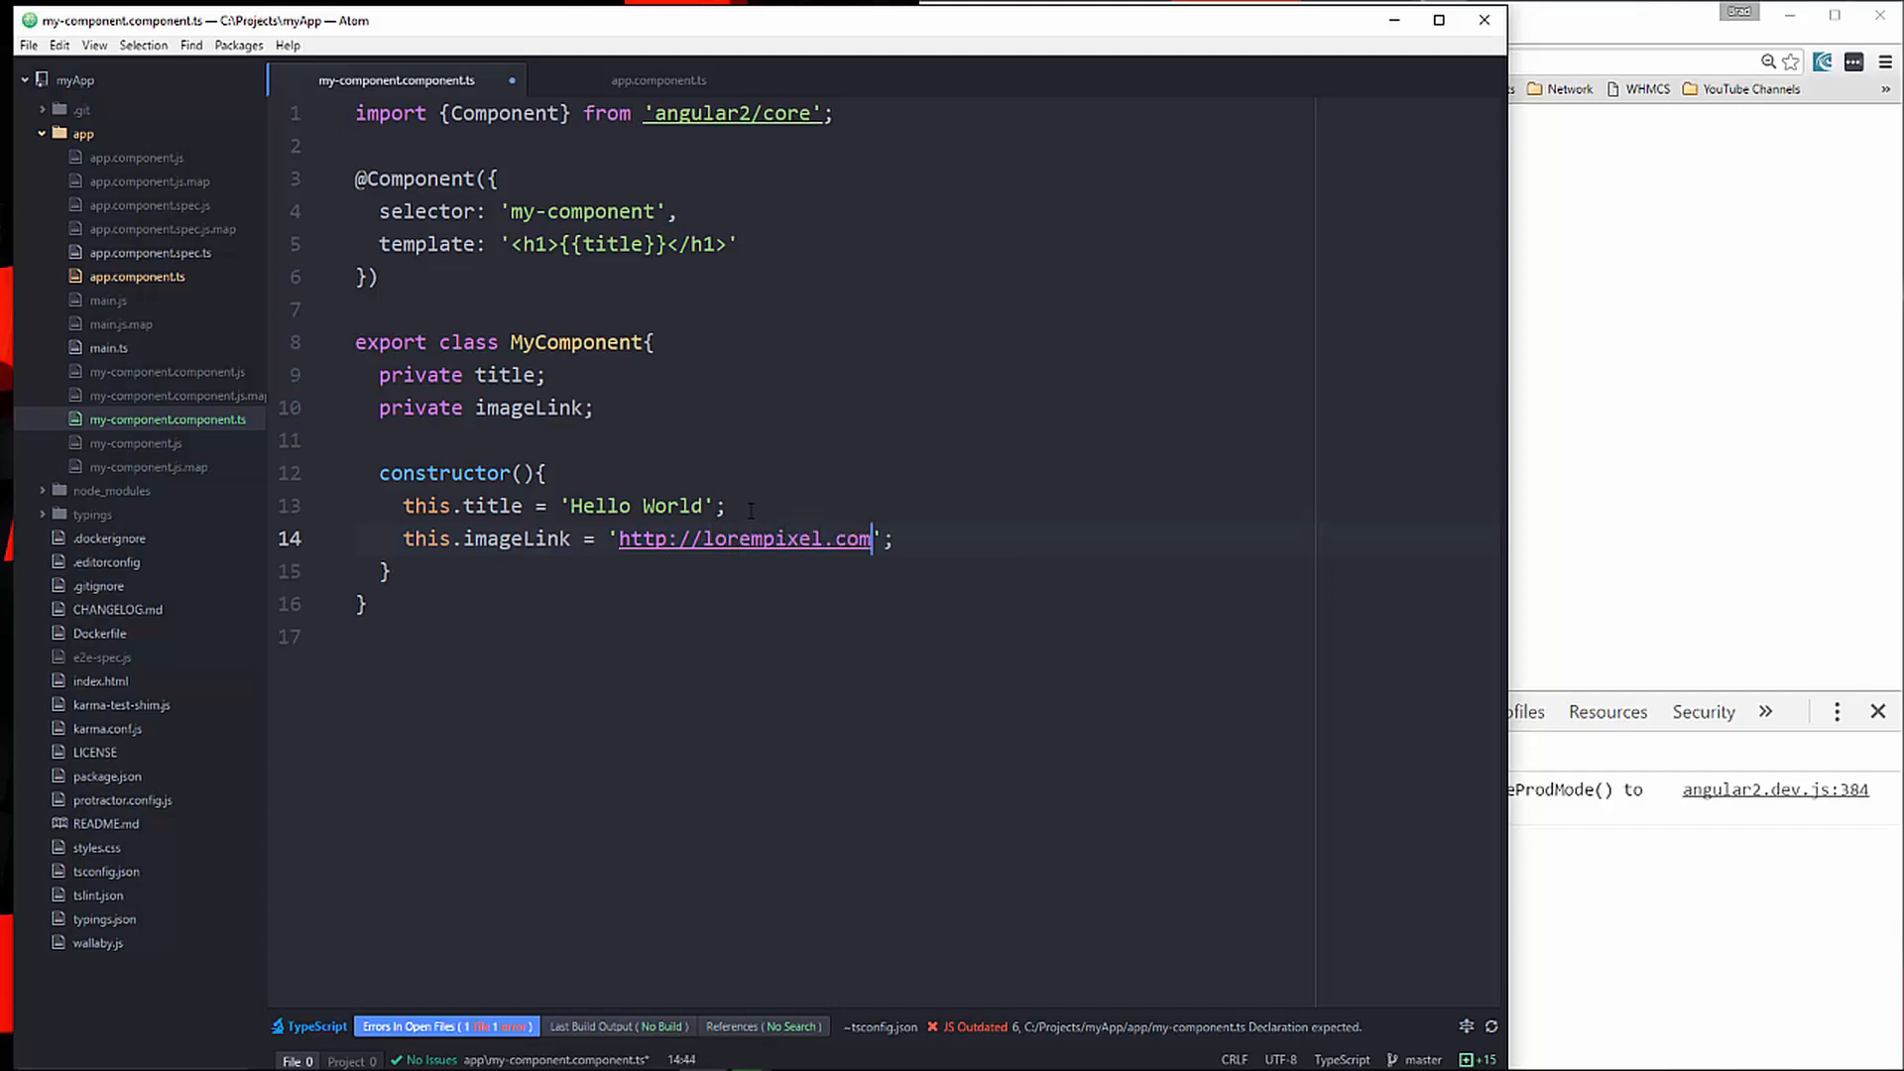
pyautogui.write('/400')
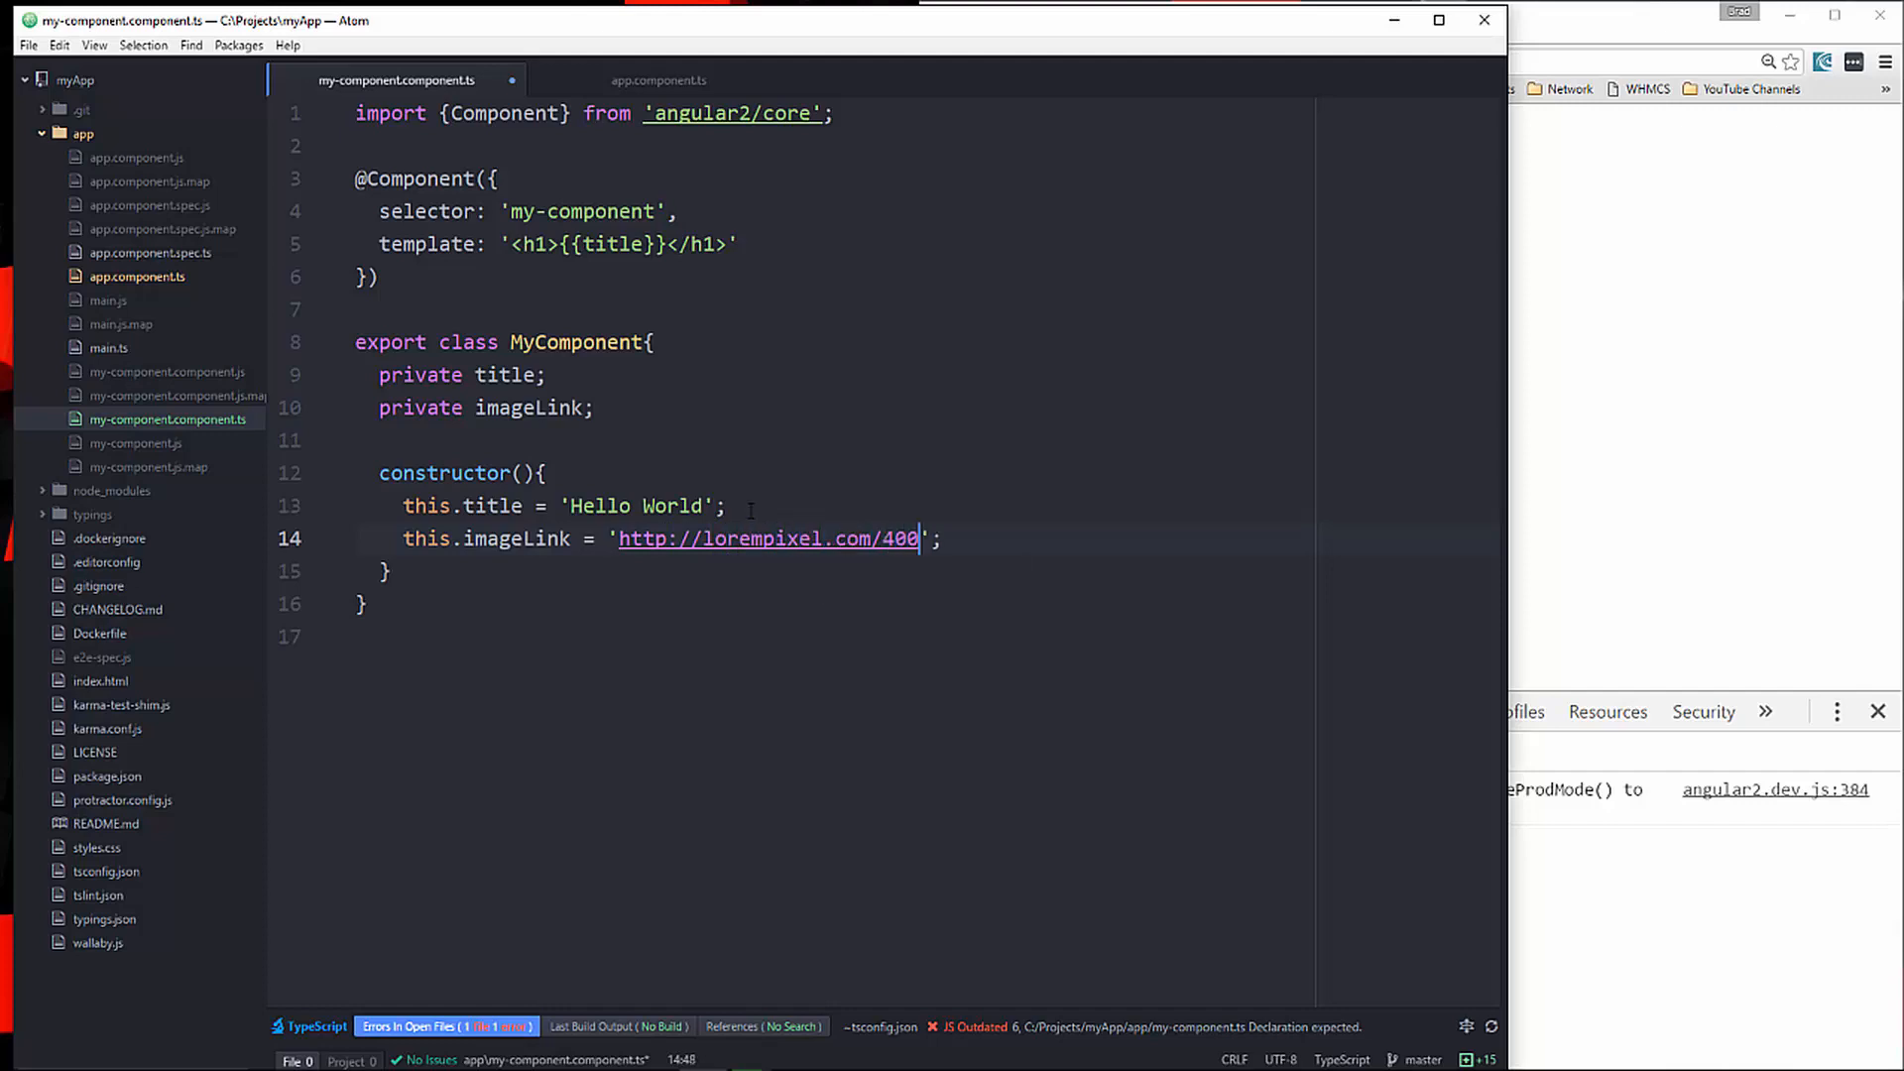
pyautogui.write('/200')
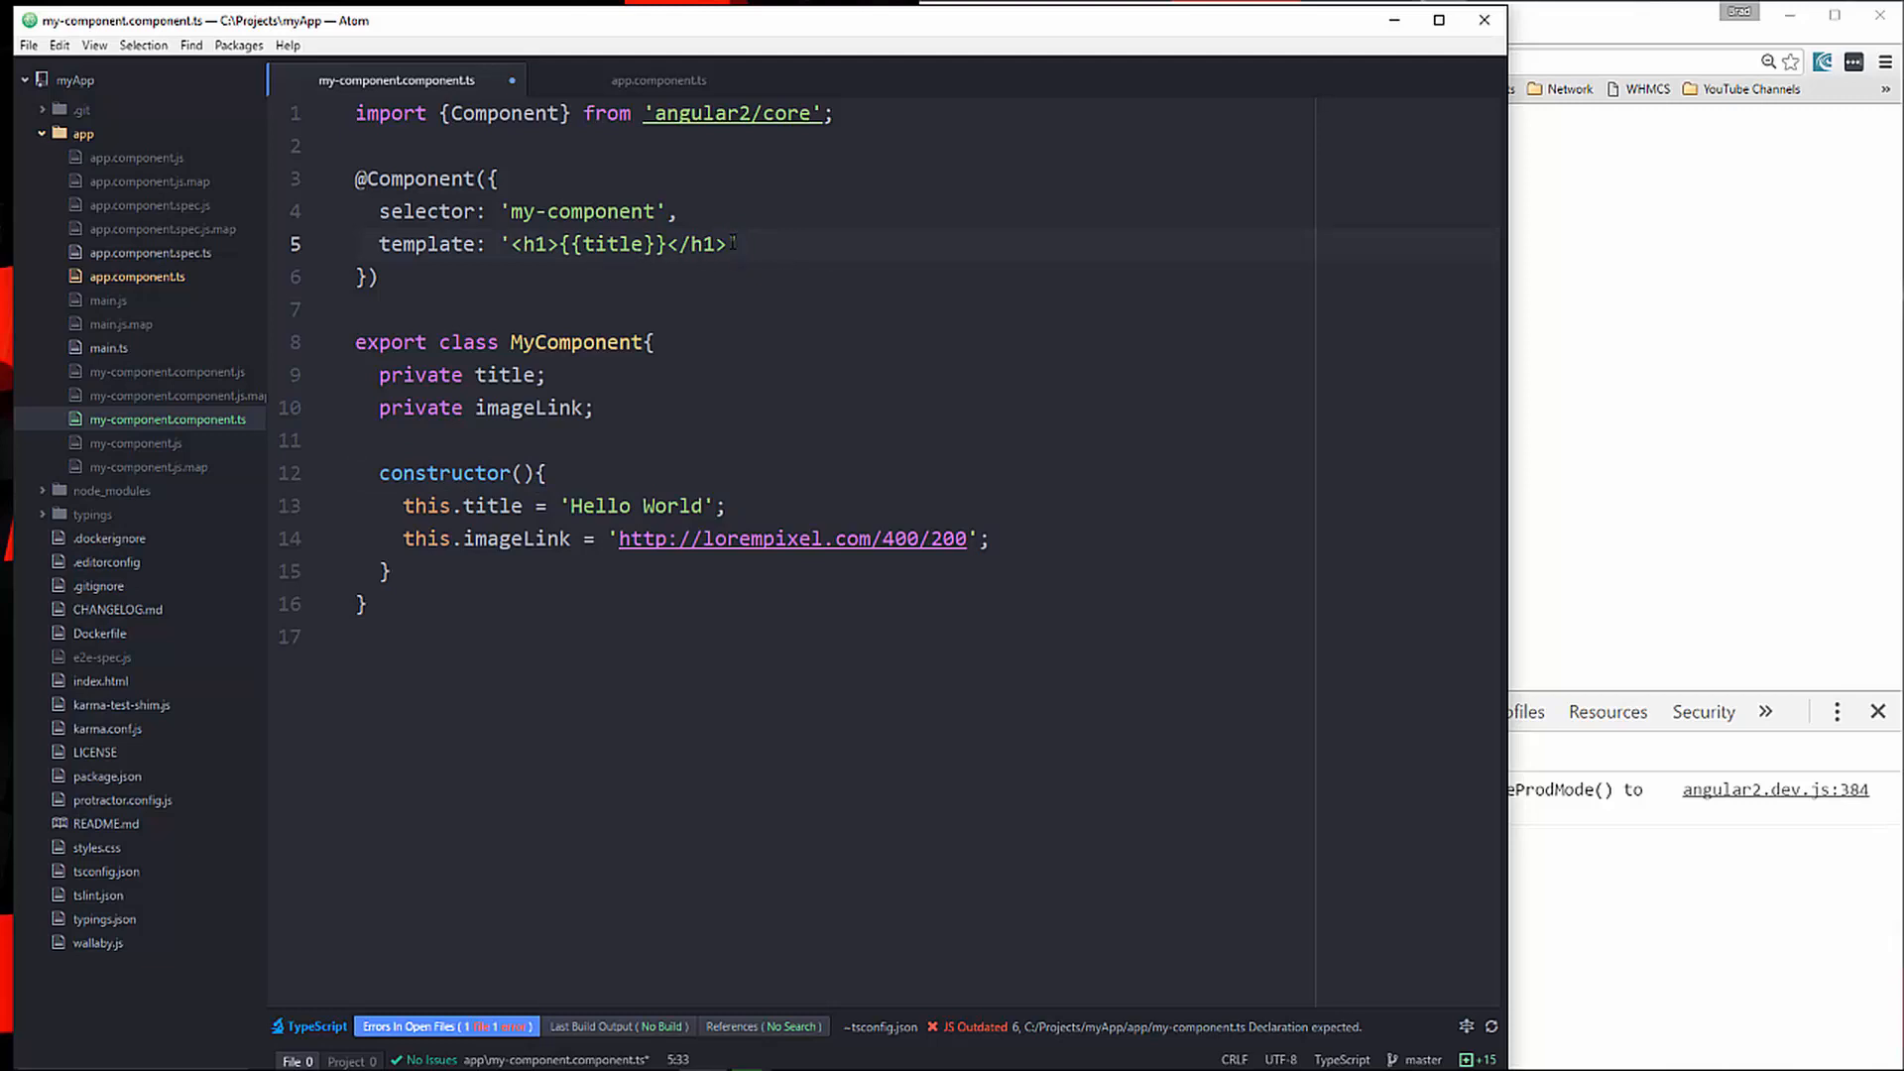
# Append <img [src]="imageLink"> to the template and check the photo in the browser.
pyautogui.write('<img')
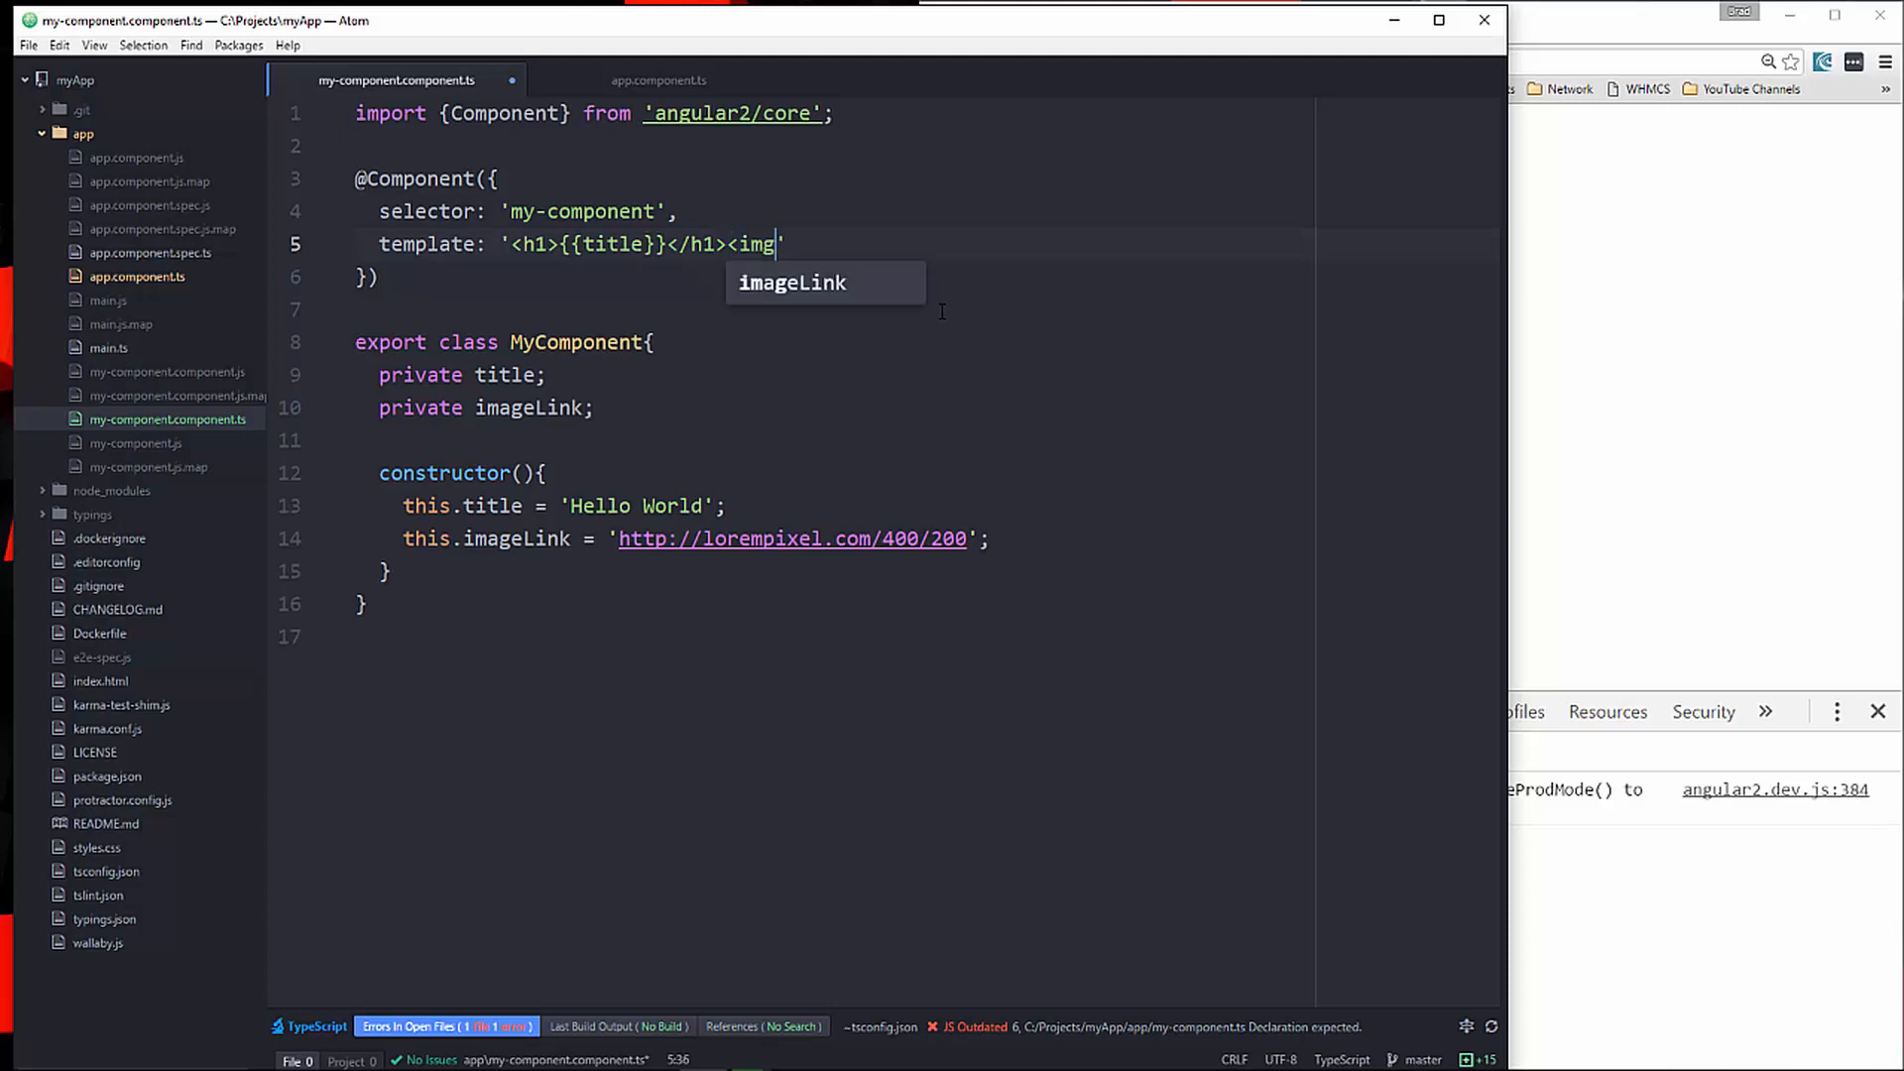
pyautogui.write('[]')
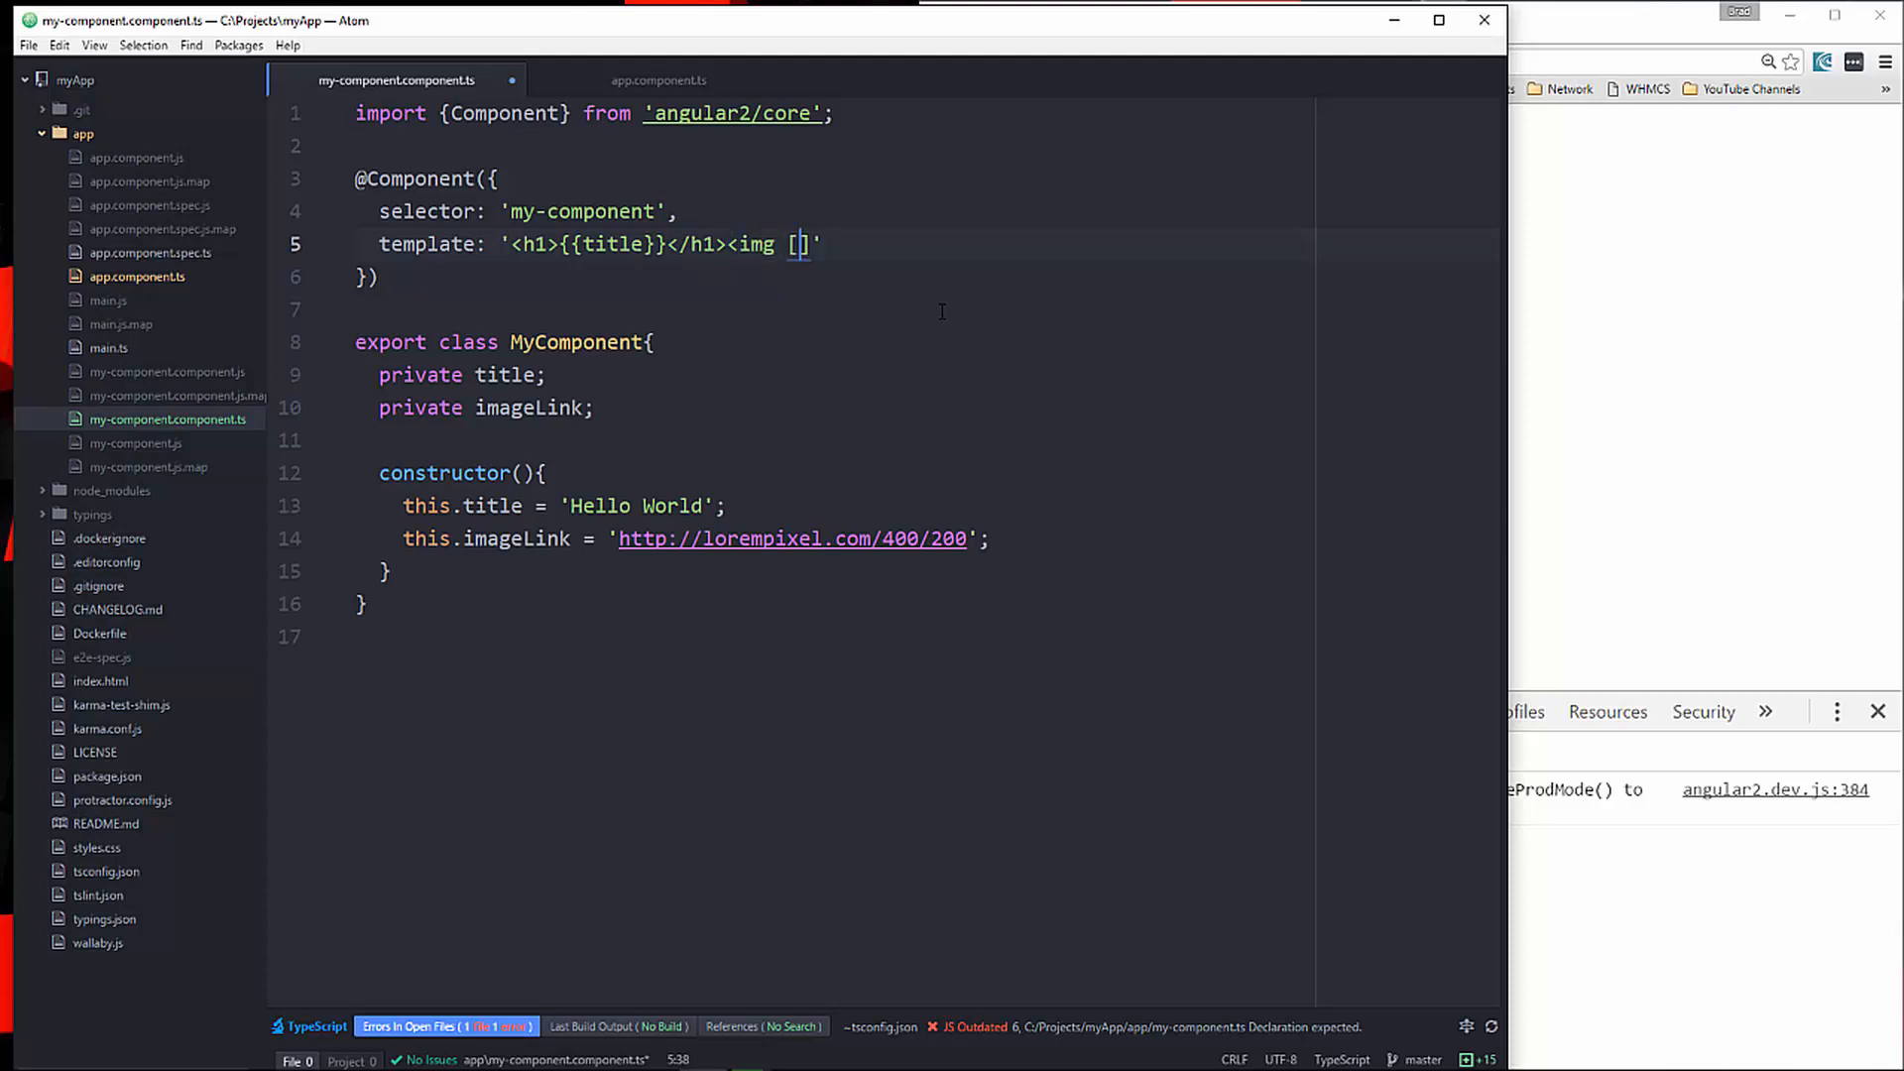
pyautogui.write('src')
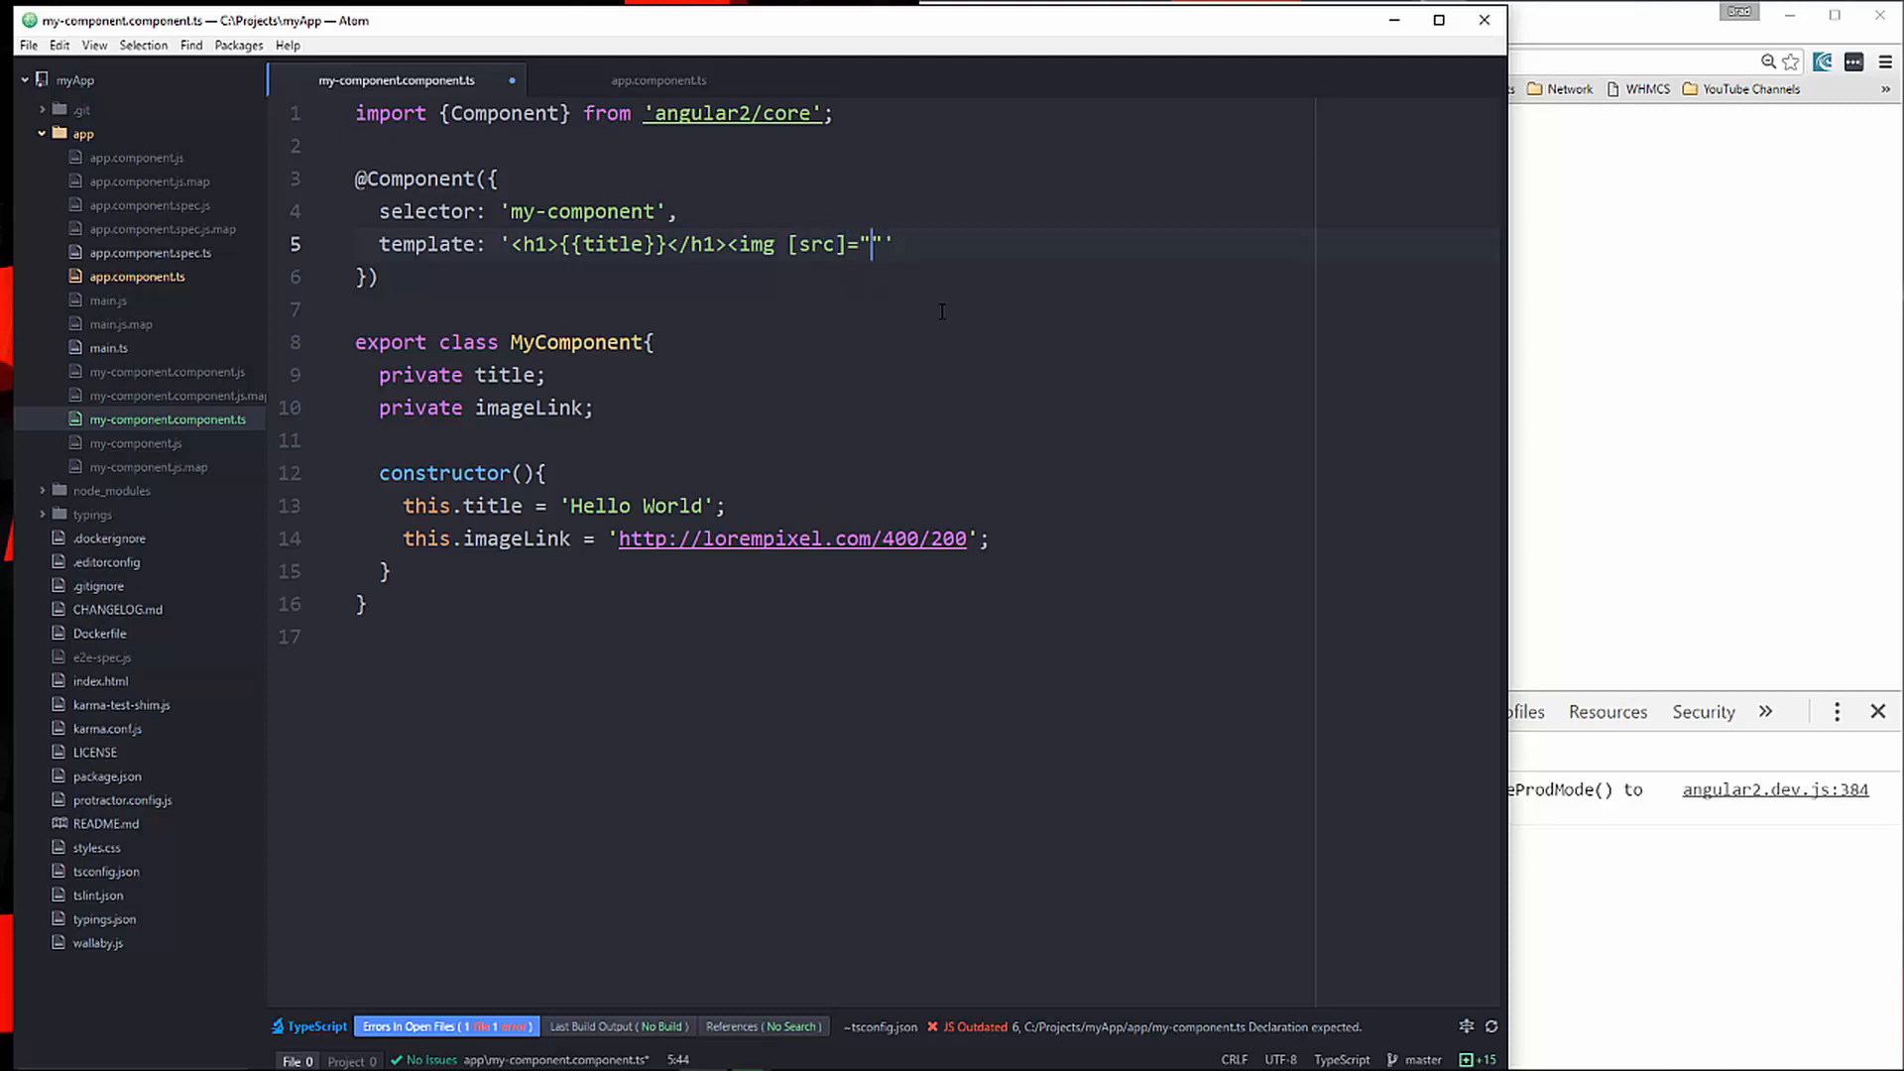
pyautogui.write('imageLink')
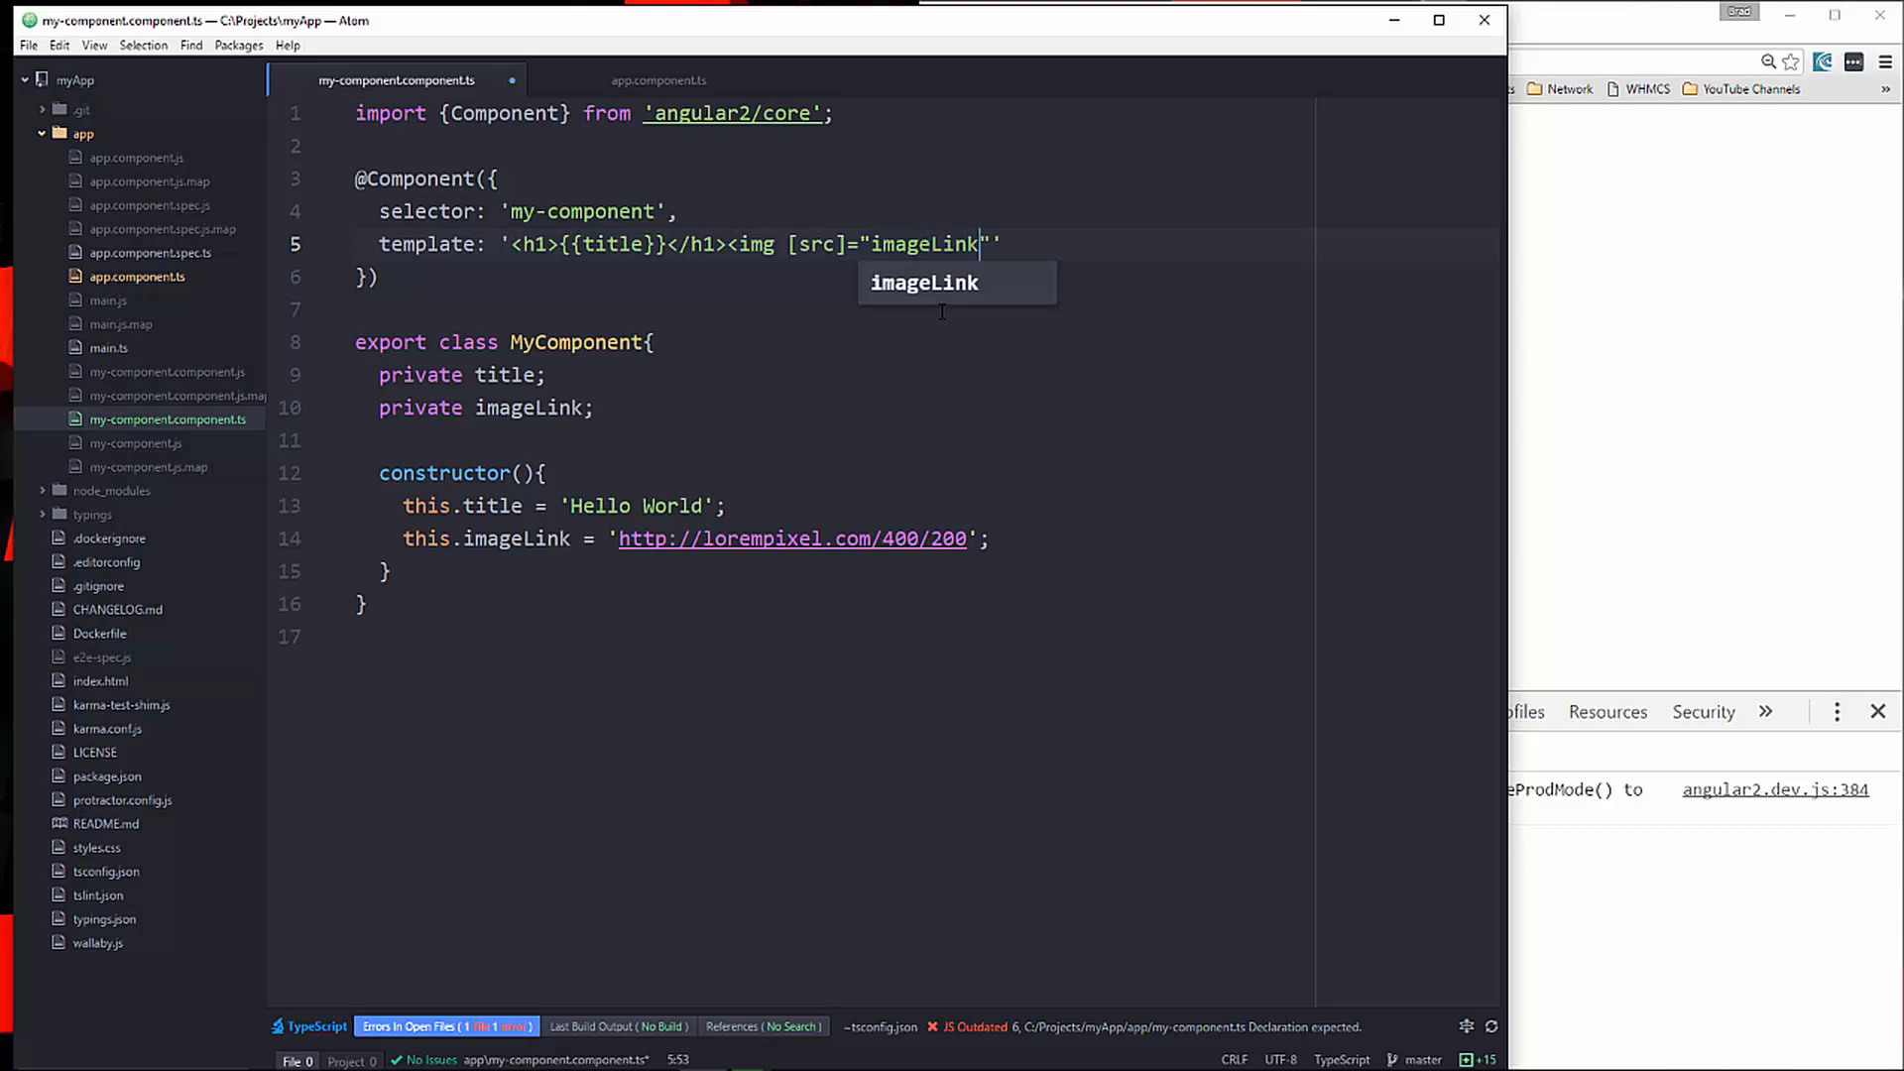
pyautogui.write('">')
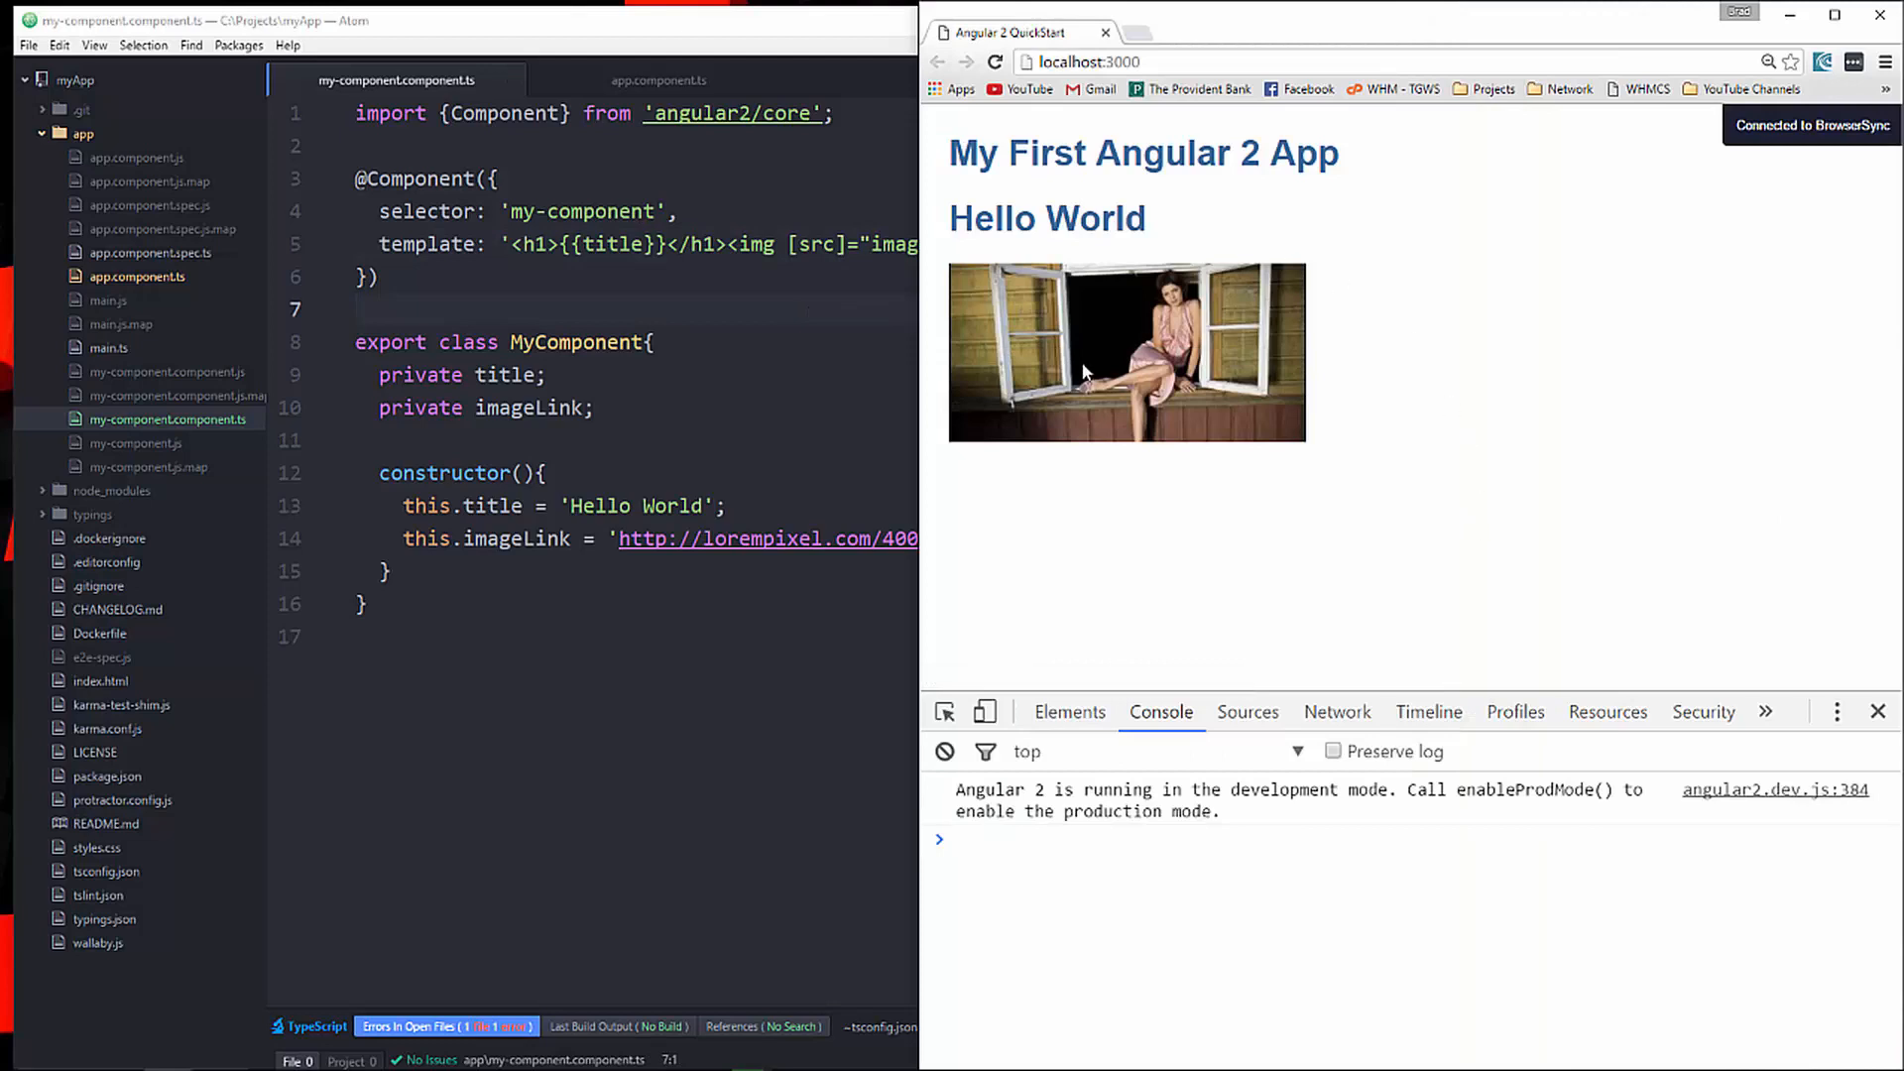
pyautogui.click(993, 61)
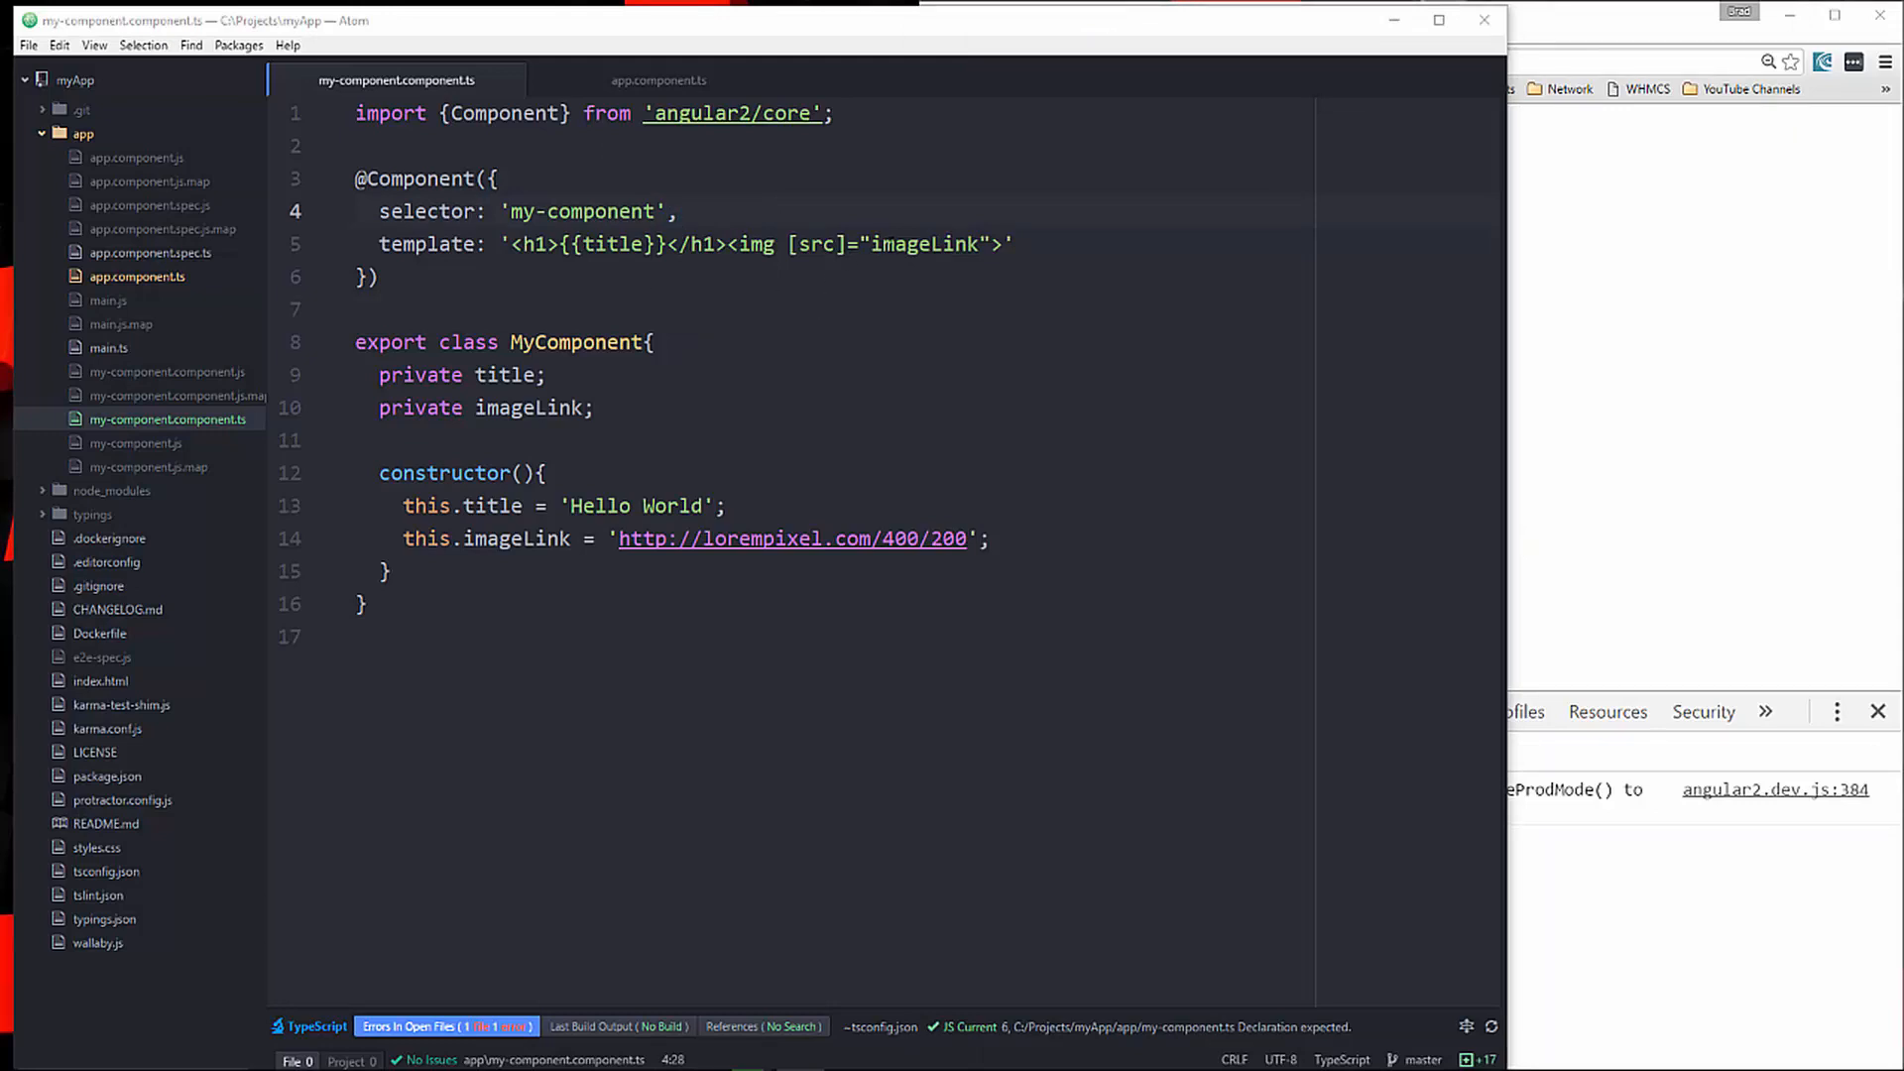
# Rewrite the image's [src] binding as bind-src="imageLink".
pyautogui.doubleClick(815, 244)
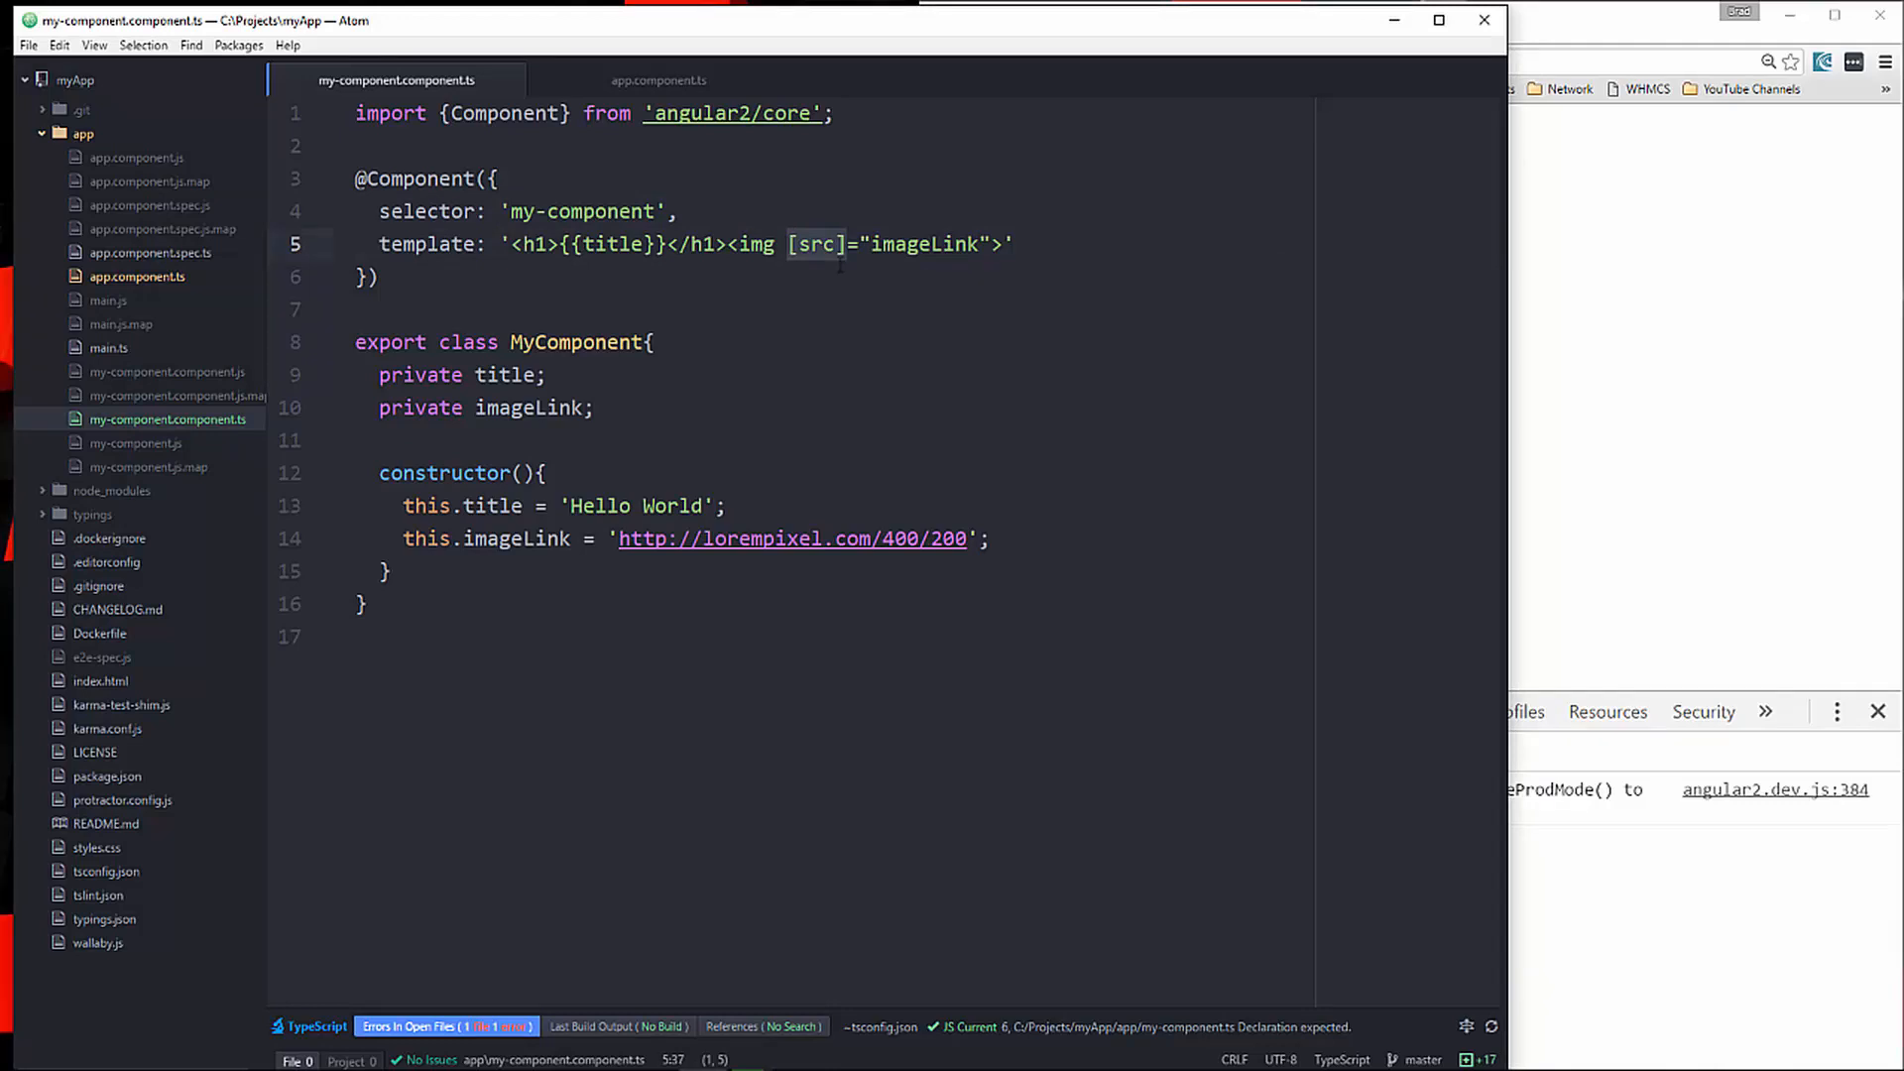
pyautogui.write('bind')
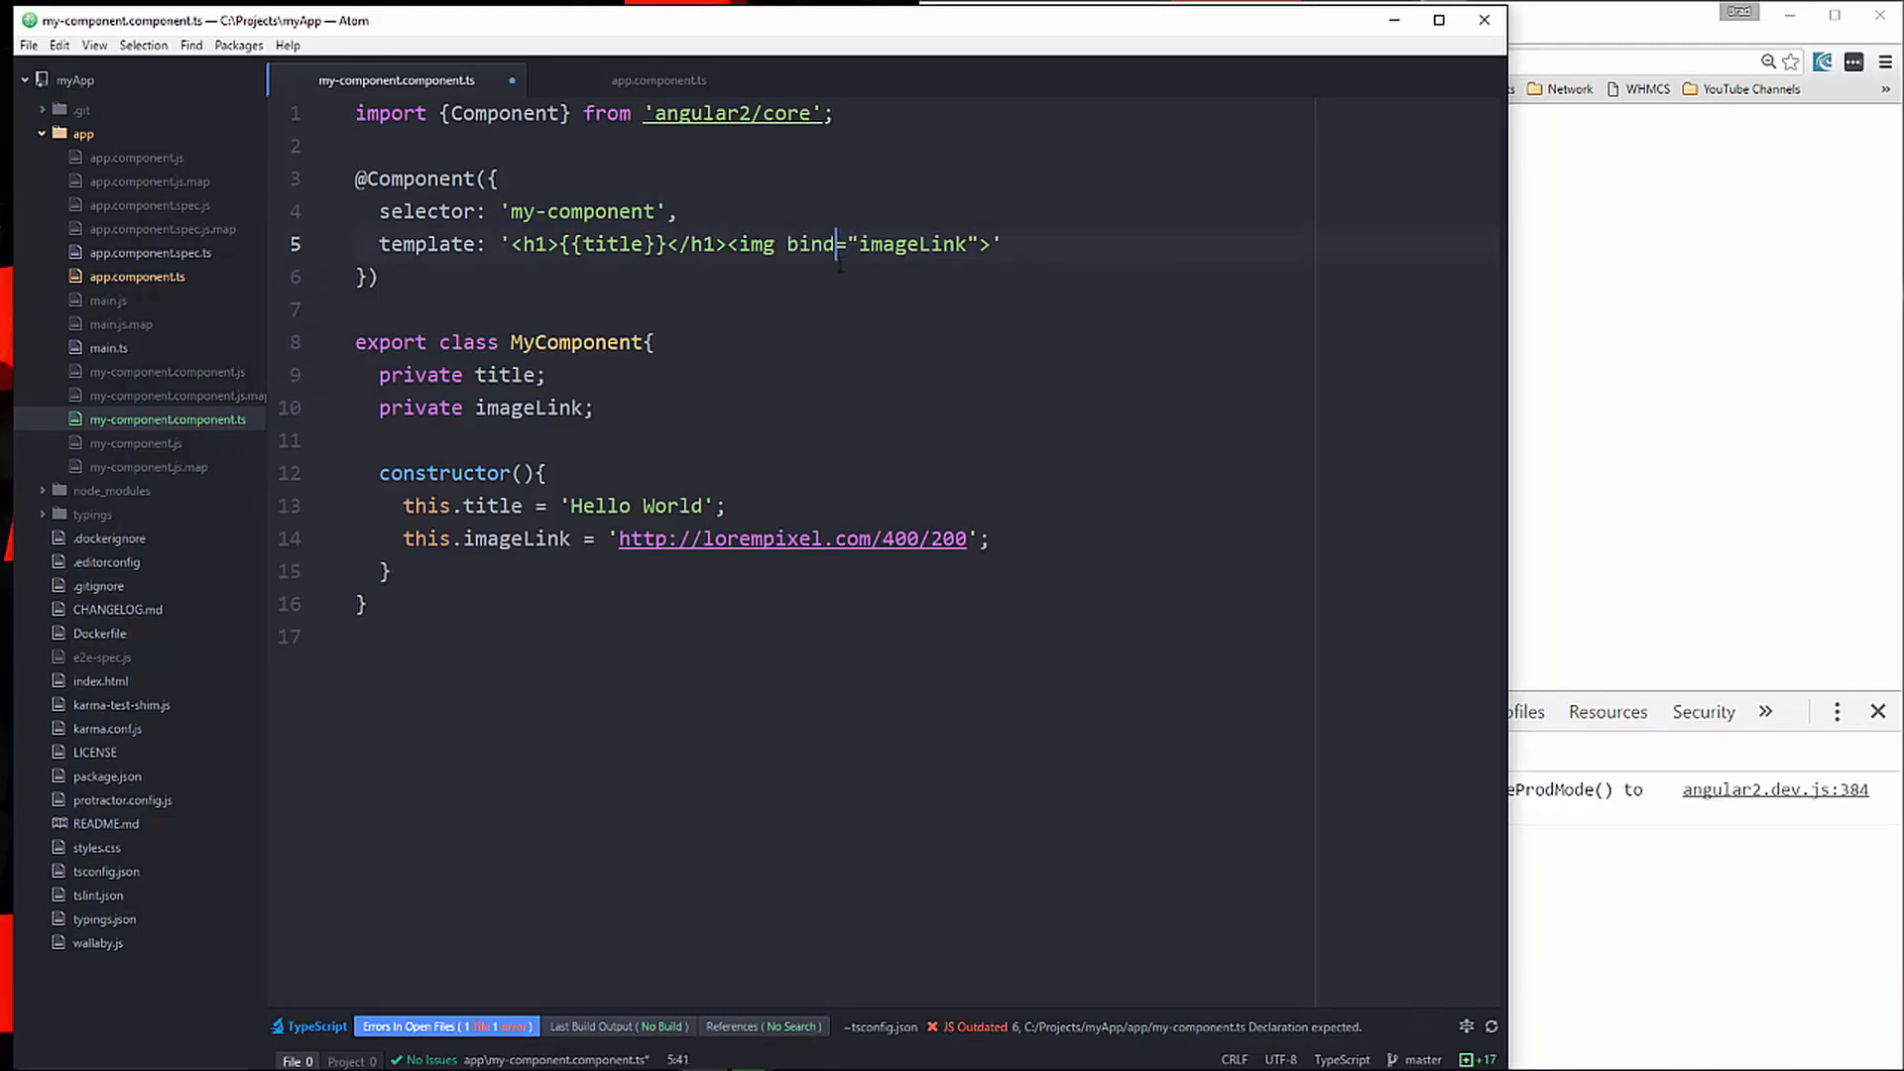
pyautogui.write('-src')
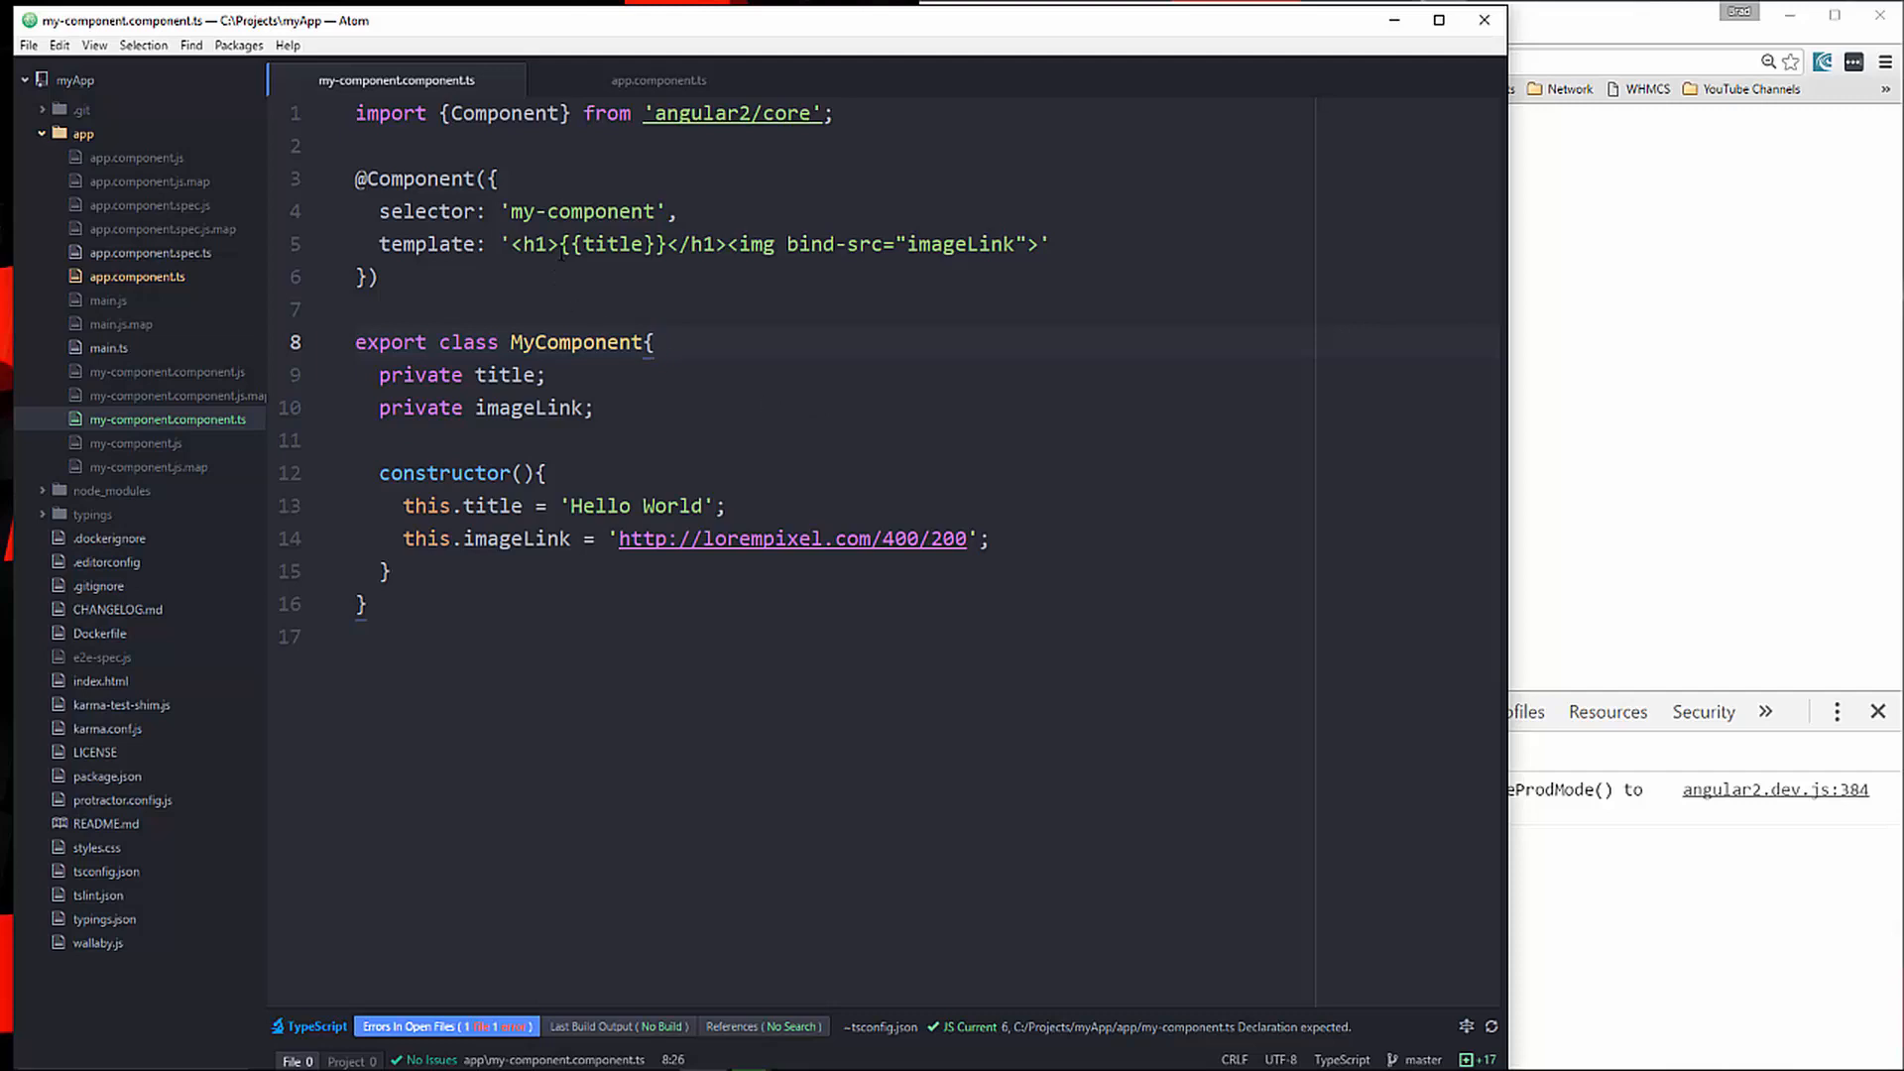
# Convert the template to a backtick string with the h1 and img on separate indented lines.
pyautogui.click(656, 341)
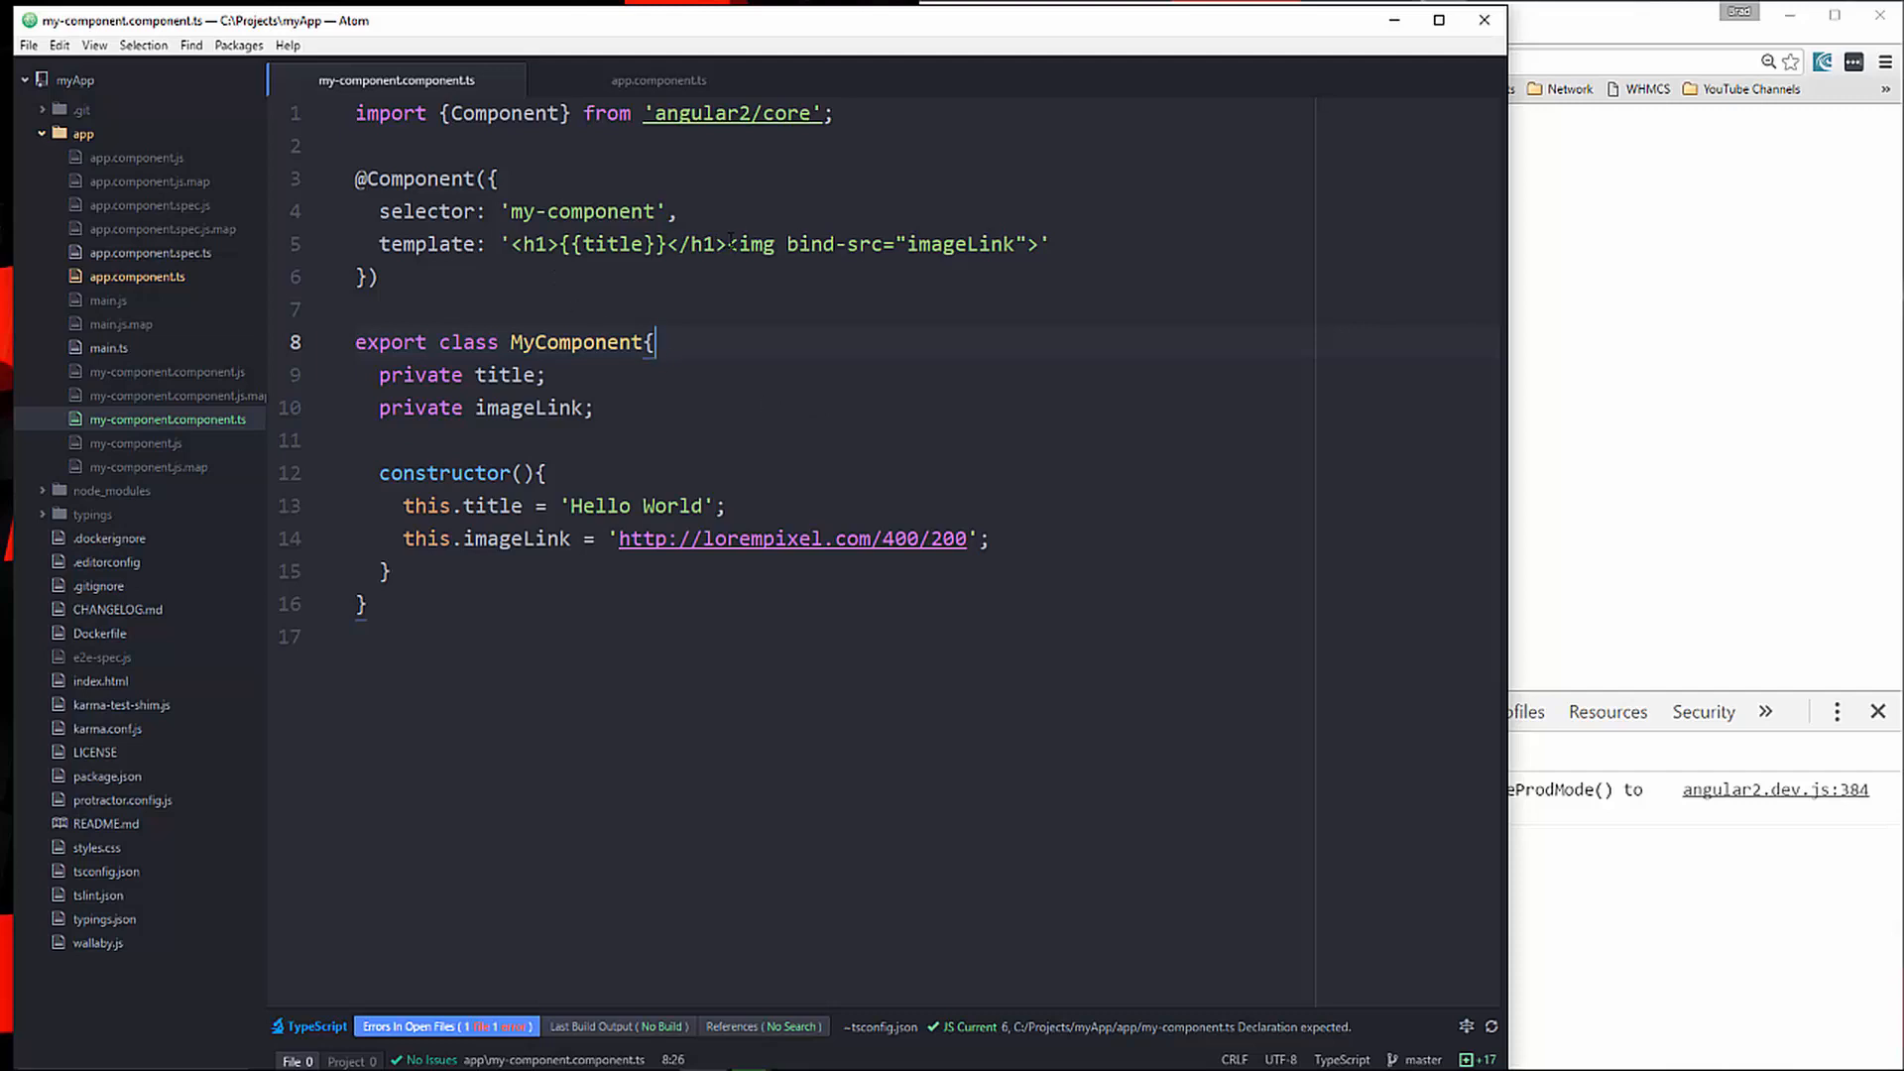
pyautogui.press('Enter')
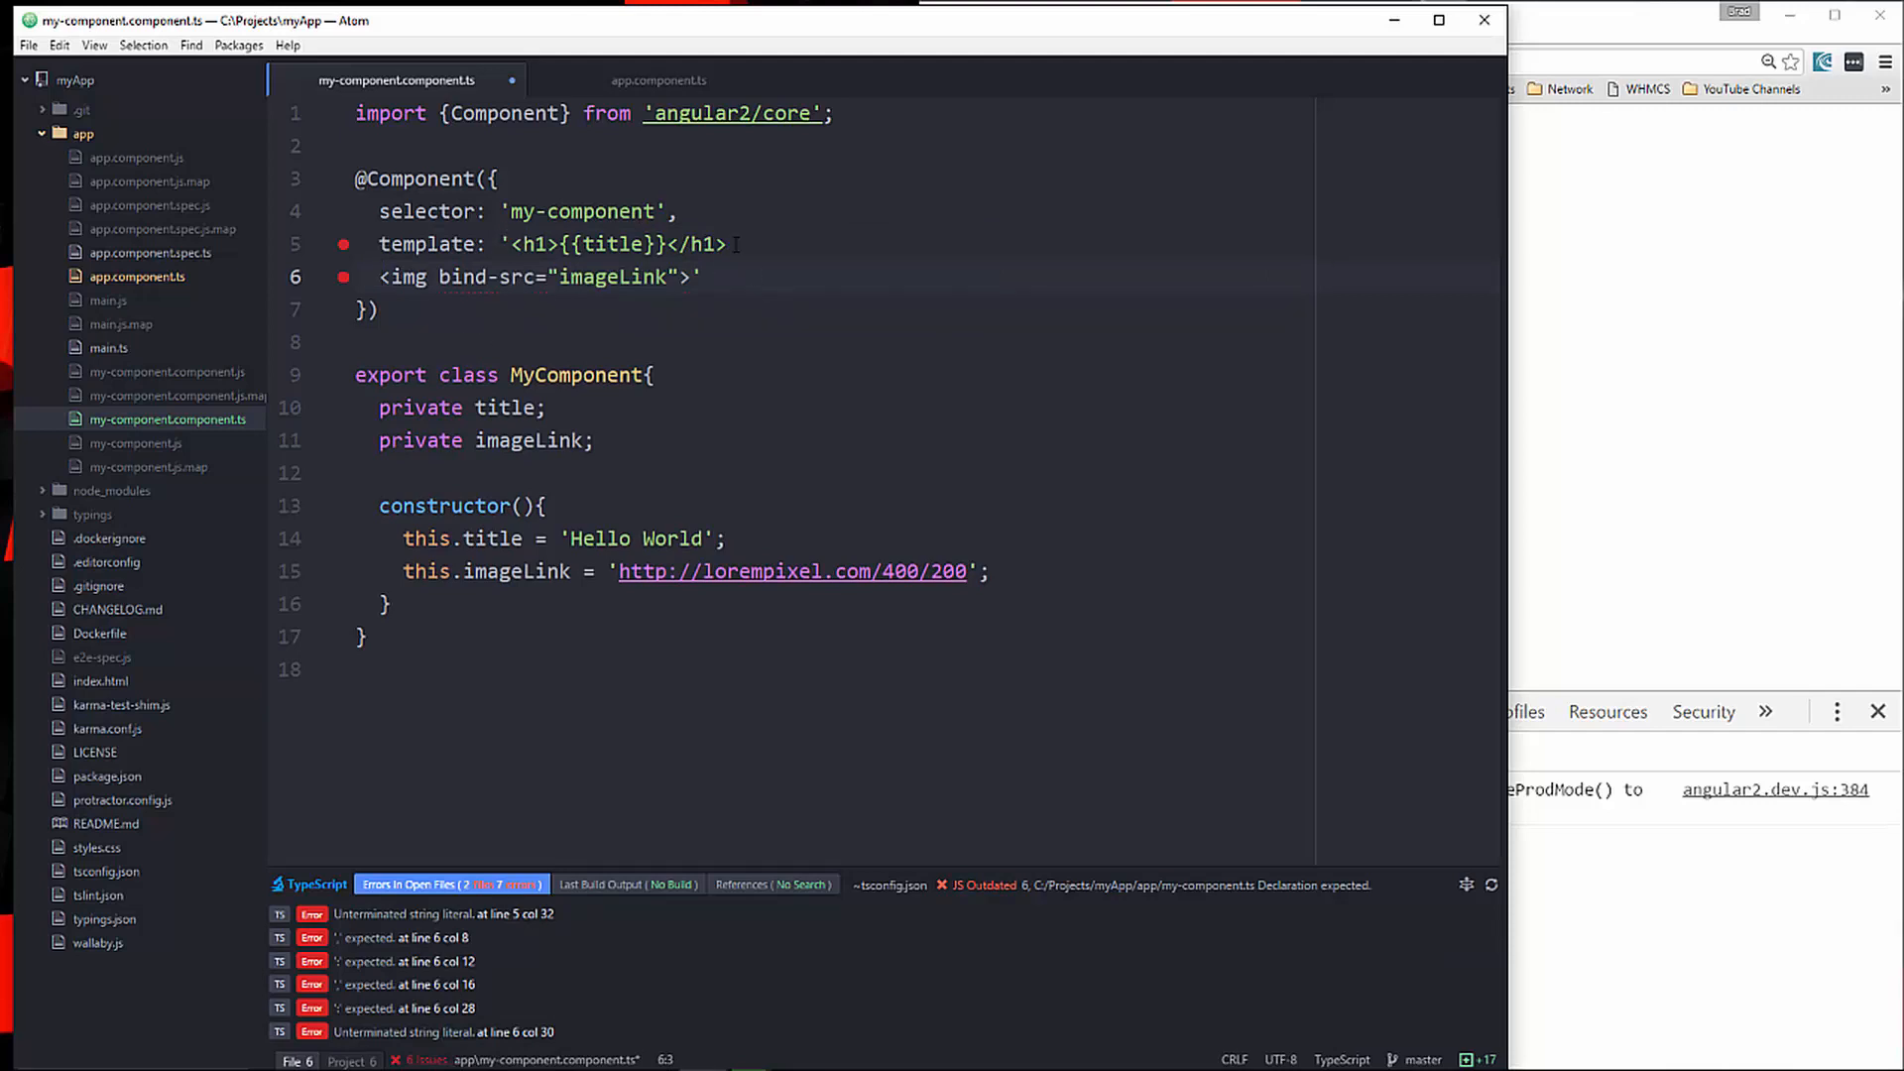
pyautogui.write("'")
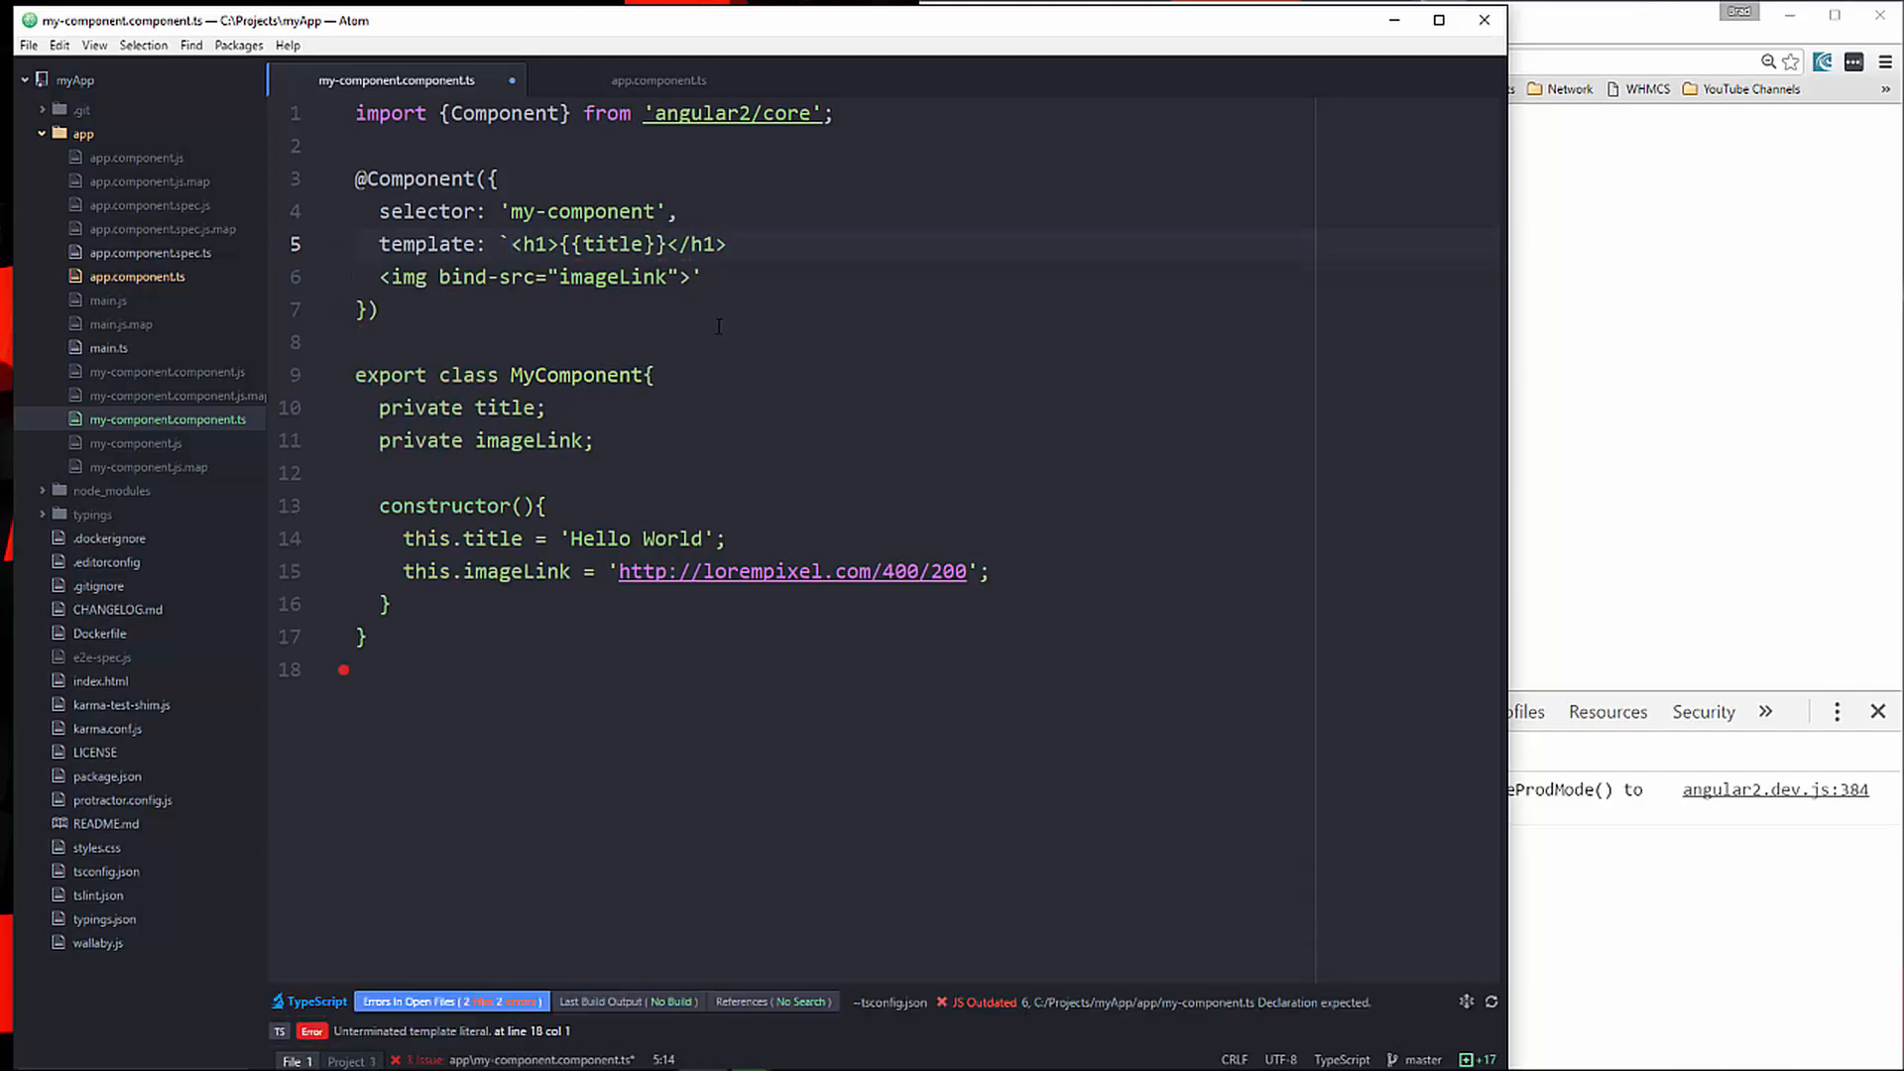
pyautogui.write('`')
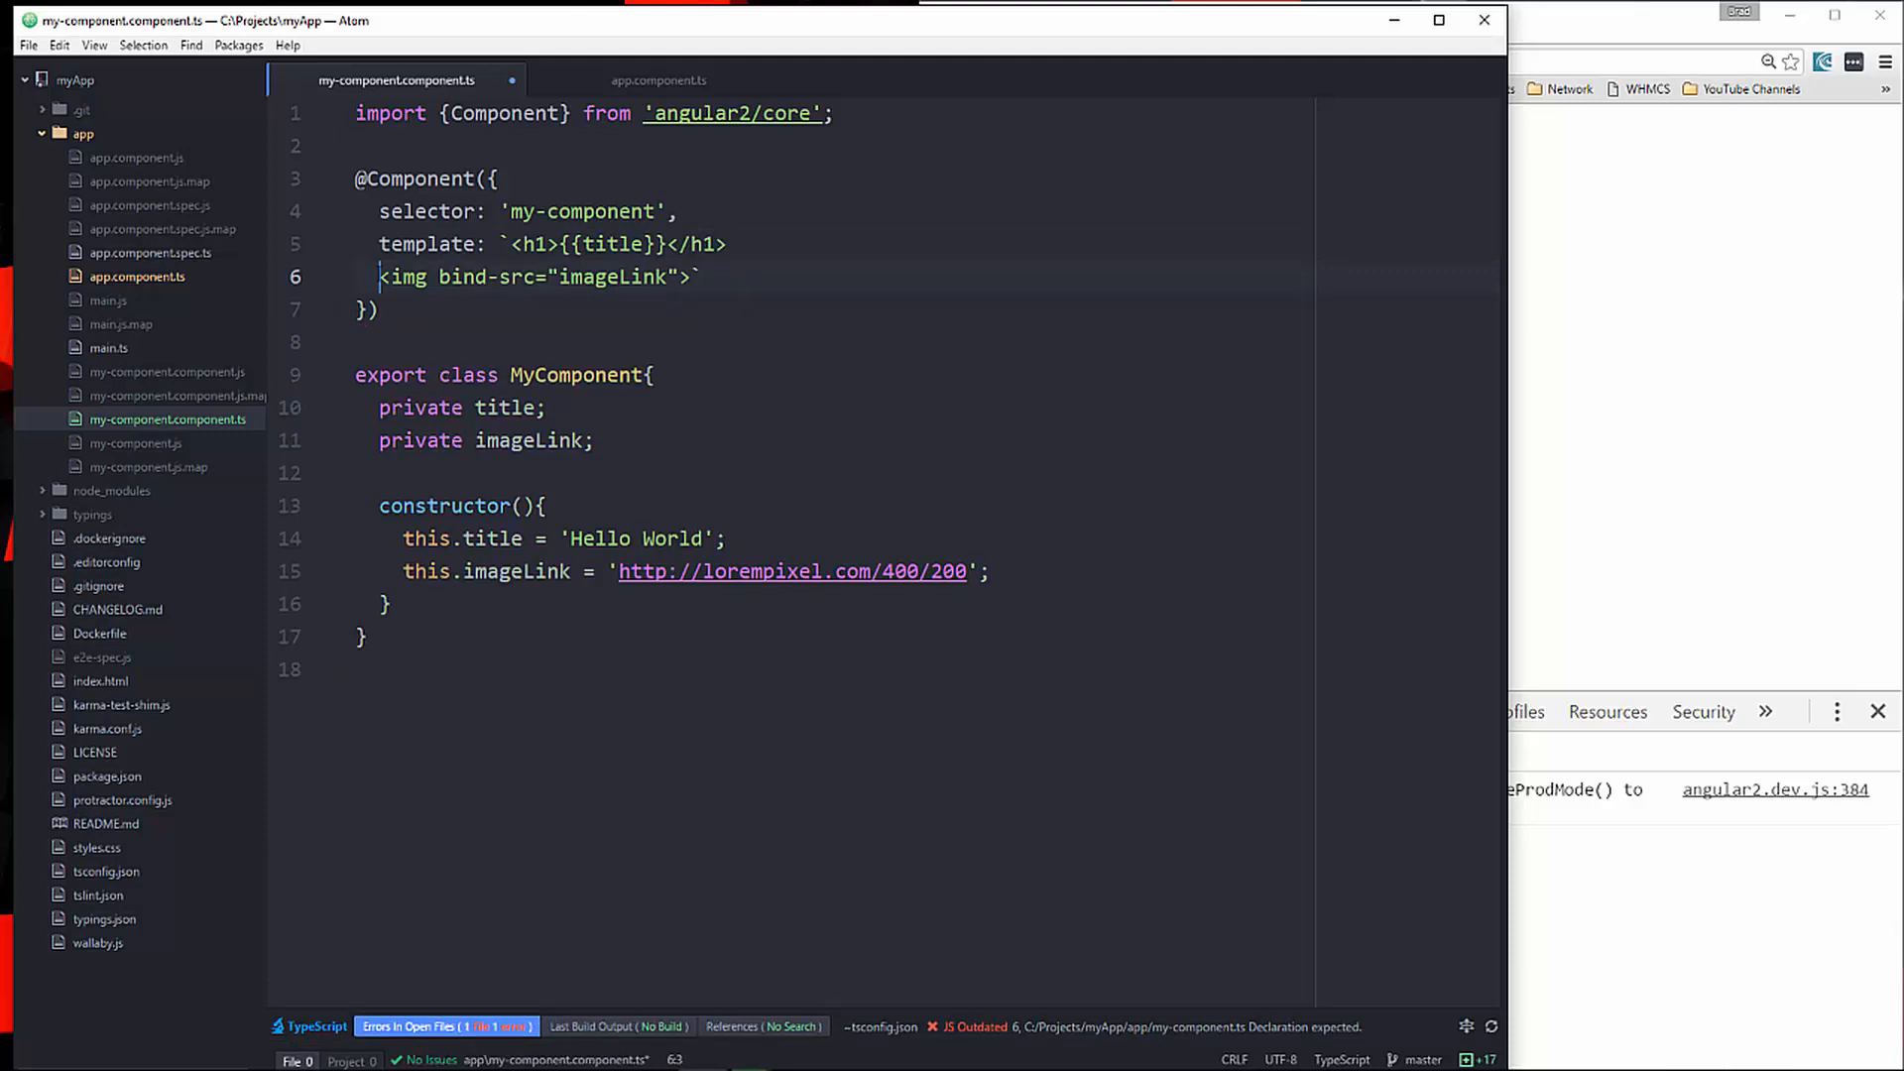
pyautogui.press('Tab')
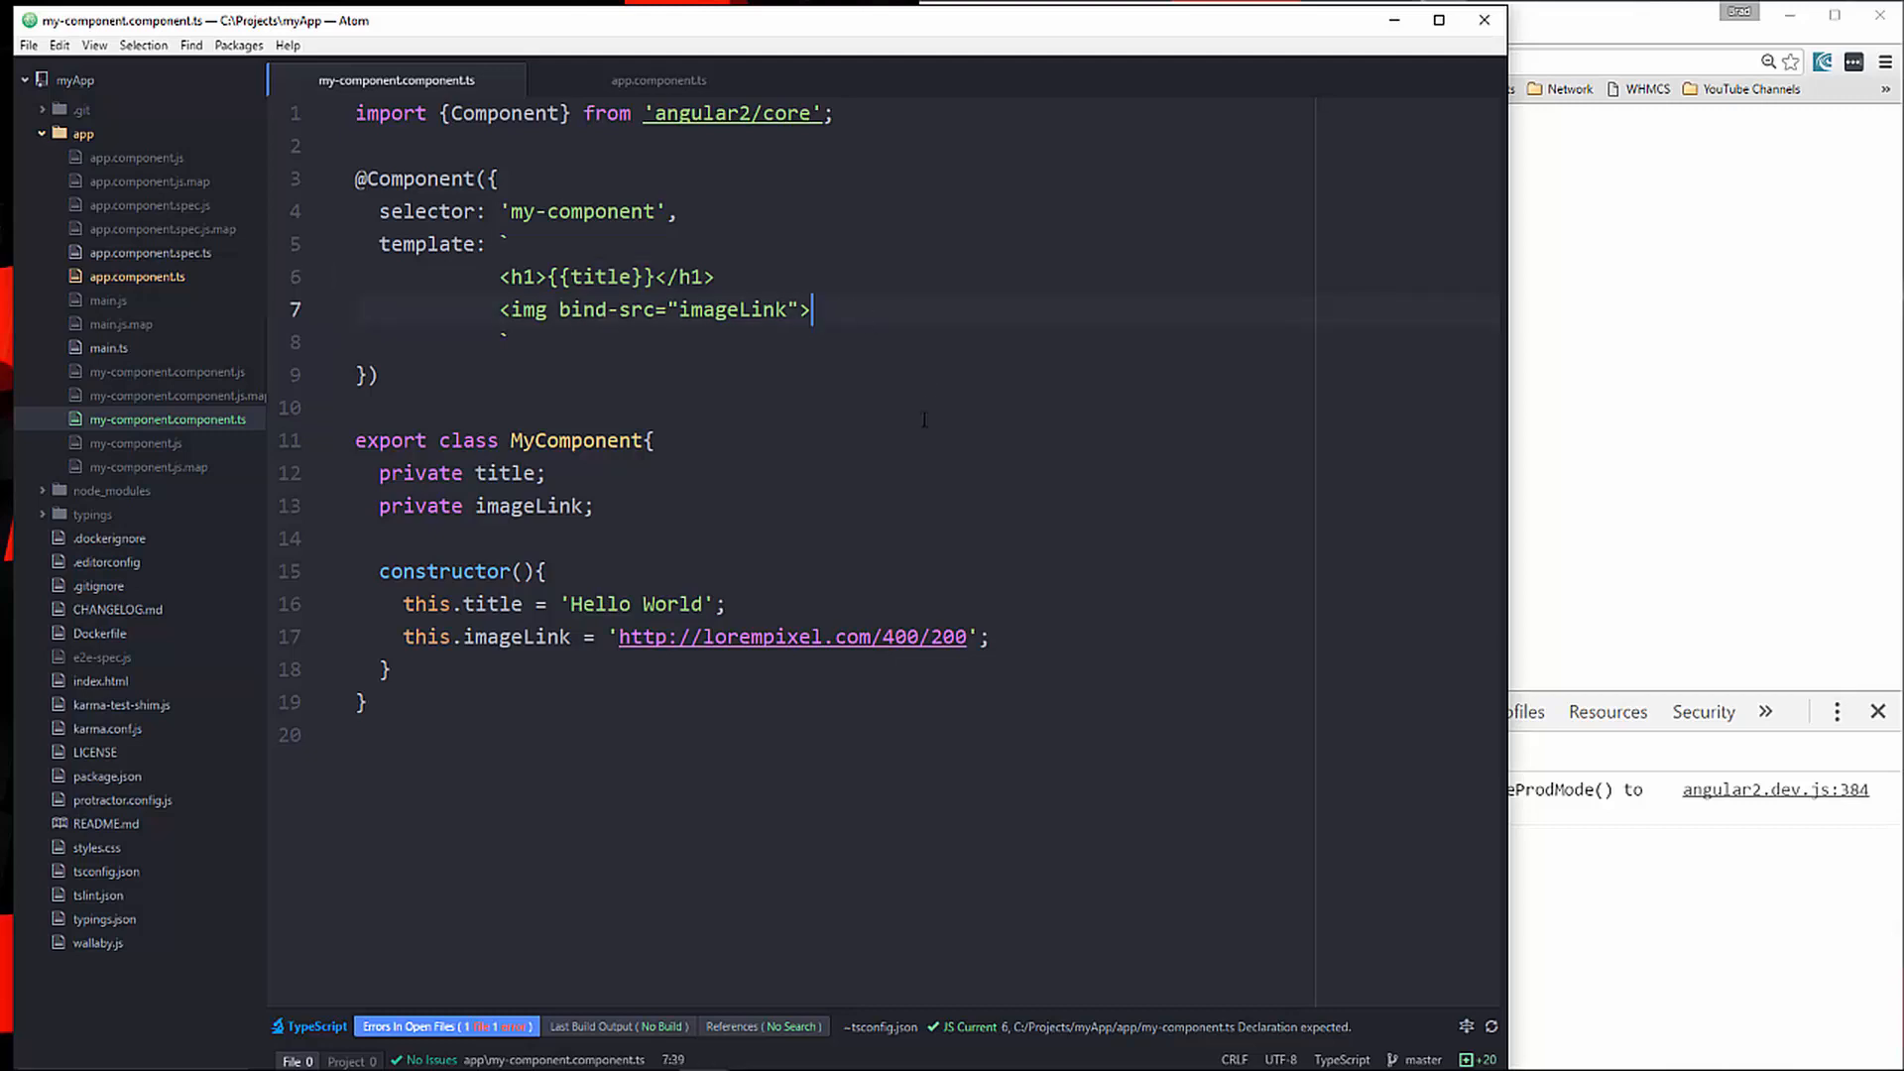
# Add <br> and a Click button bound to (click)="runClick()" in the template.
pyautogui.write('<')
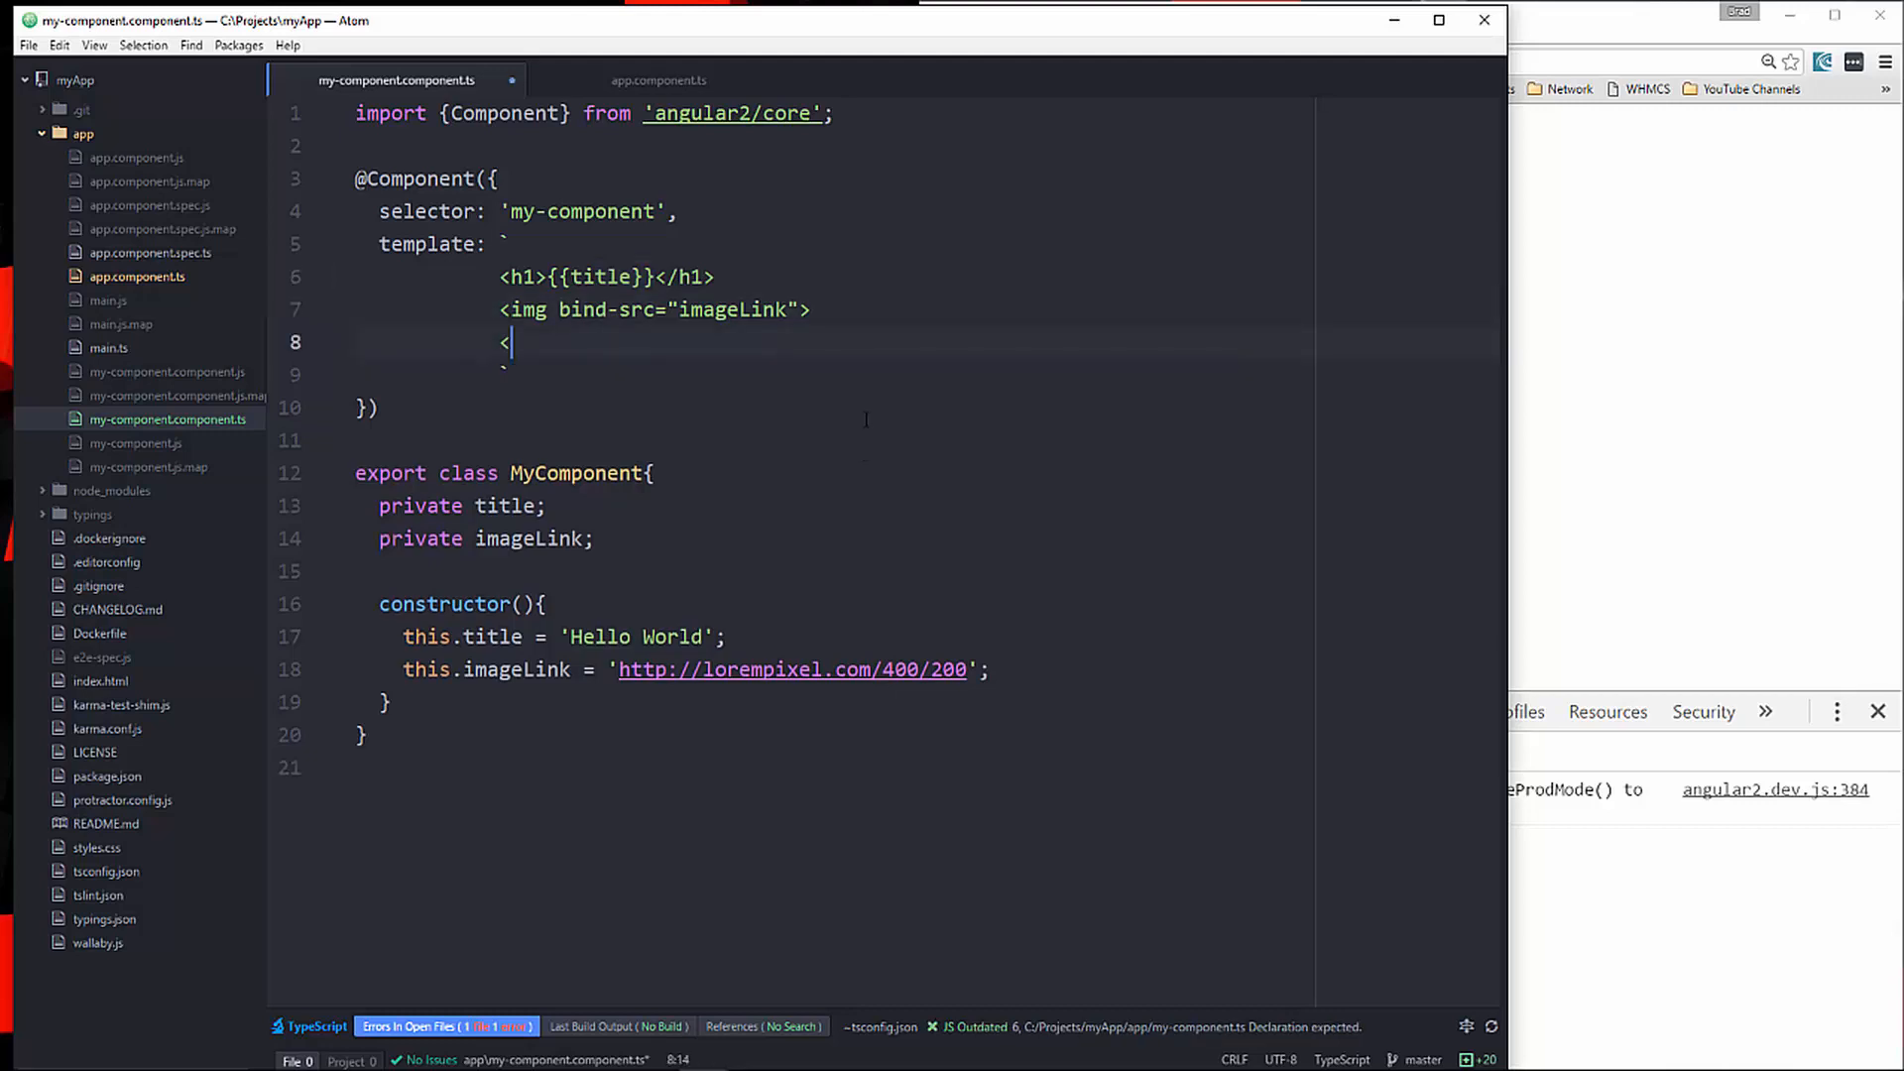
pyautogui.write('br>')
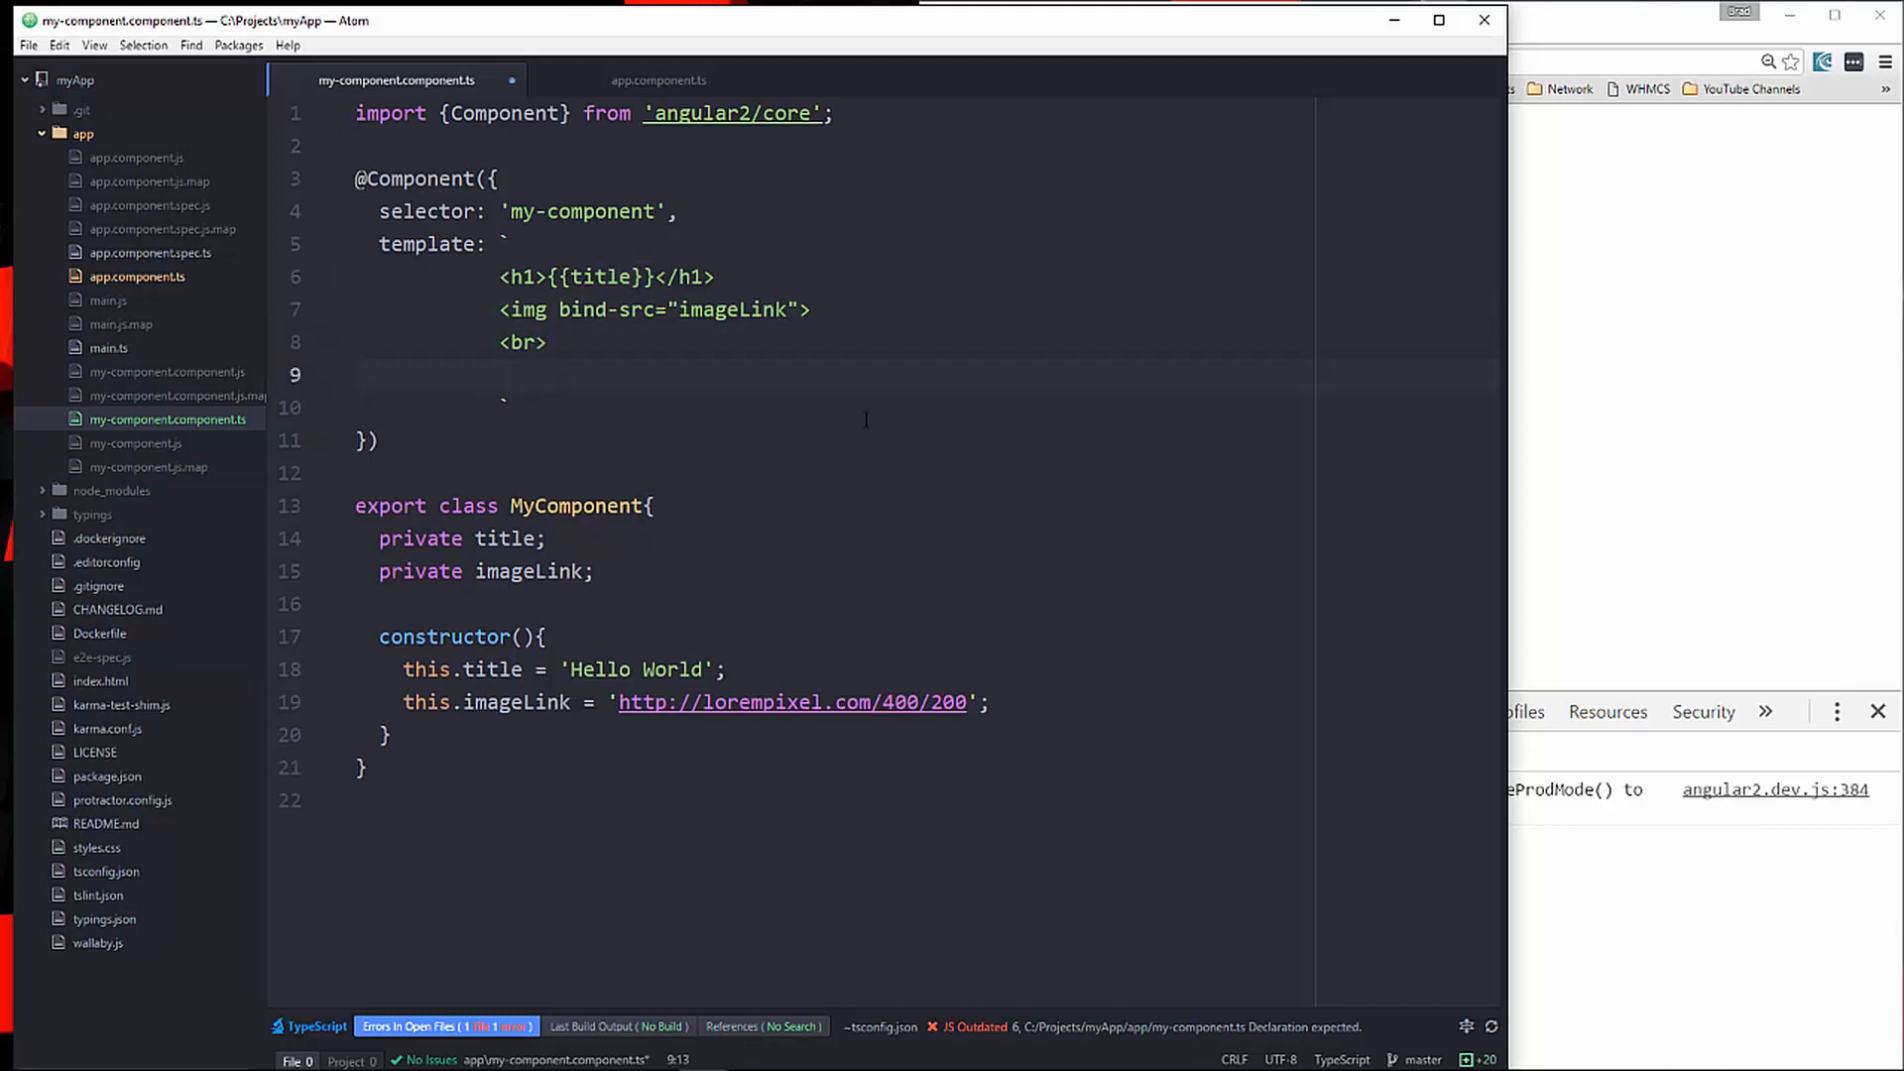
pyautogui.write('<button')
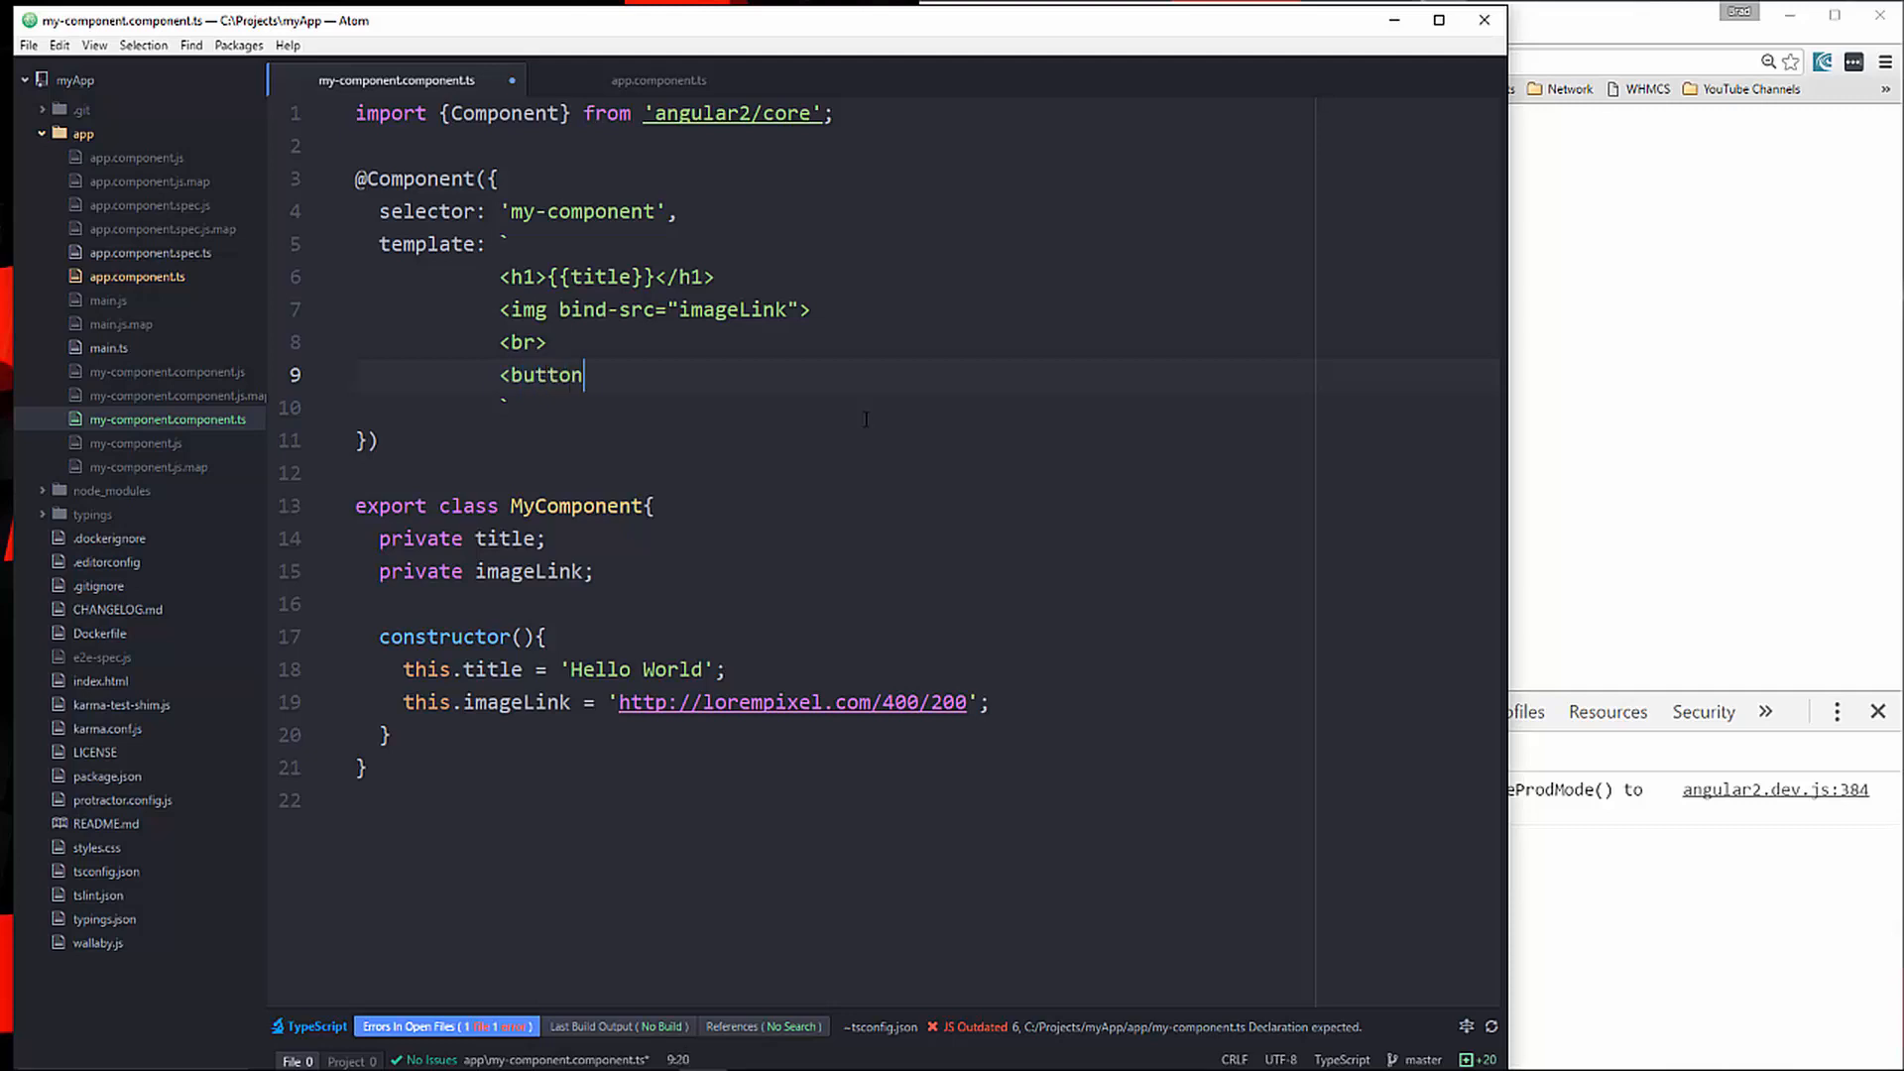
pyautogui.write('></butto')
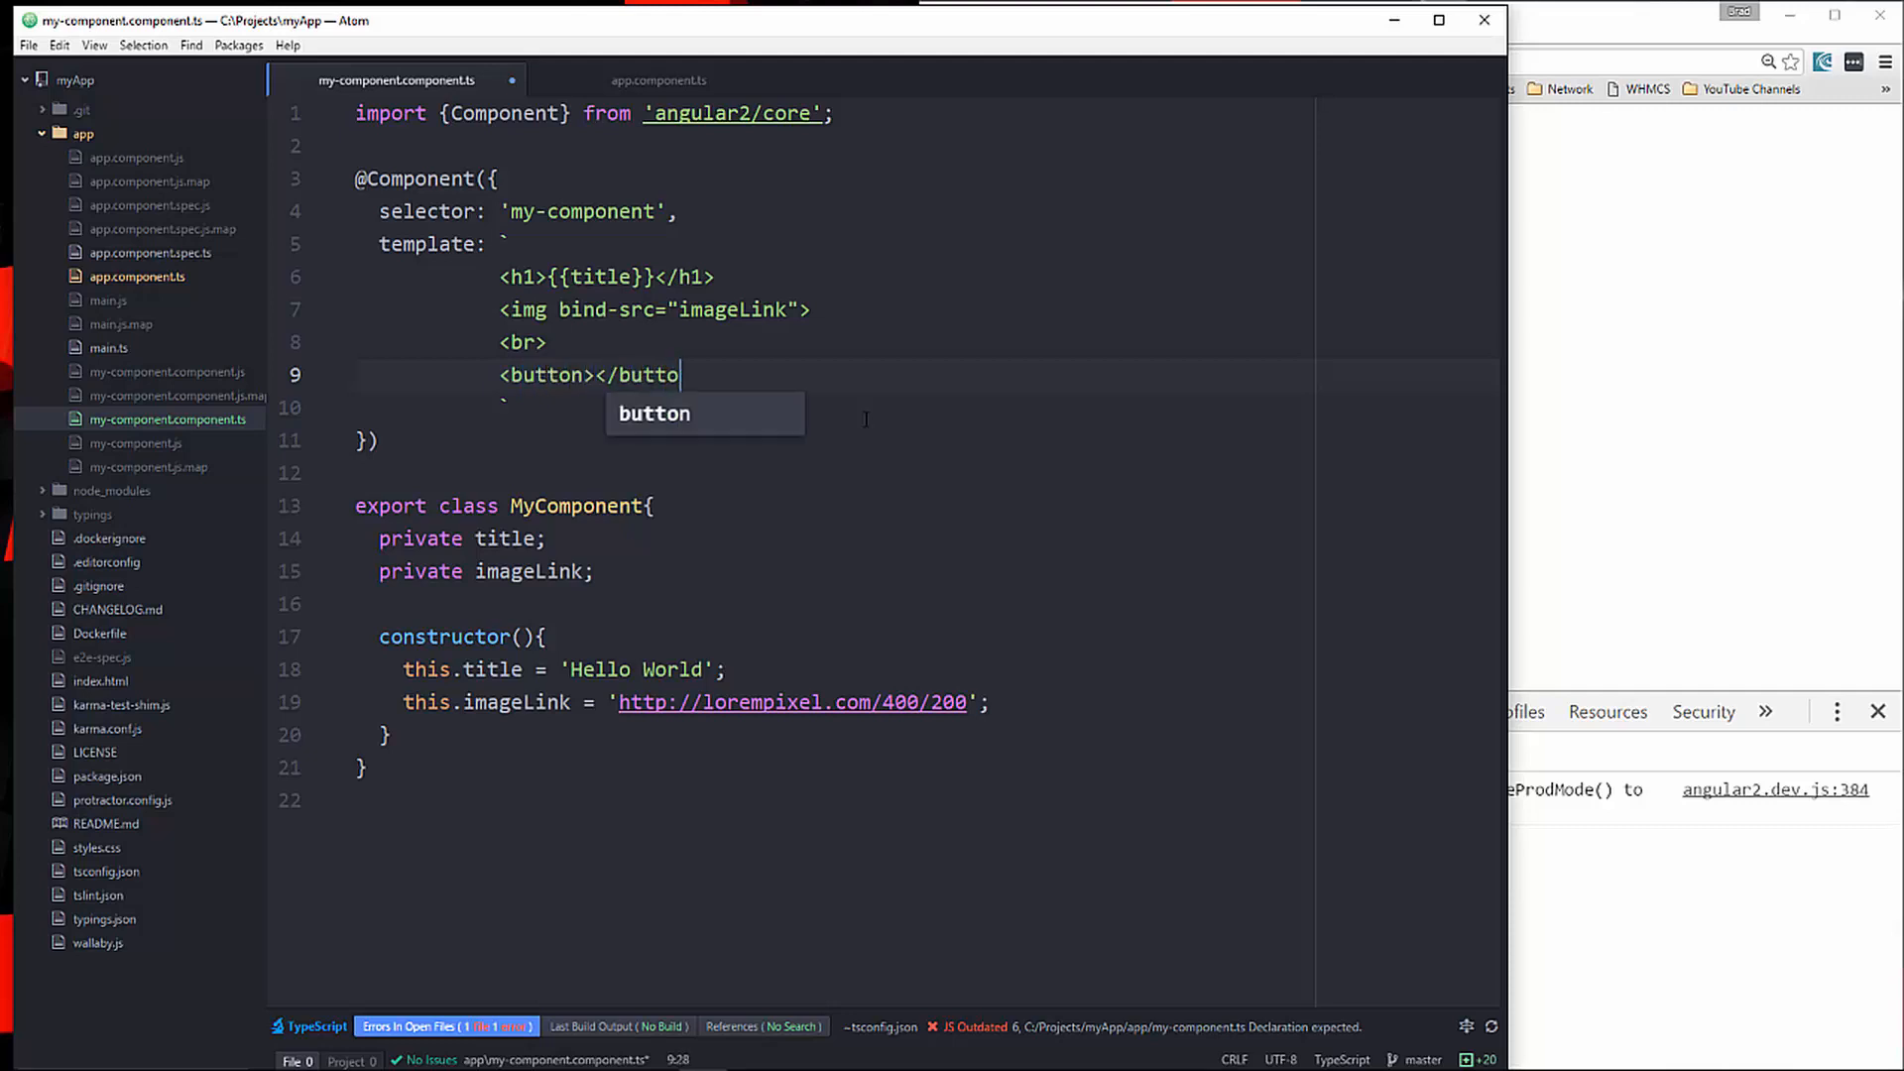
pyautogui.write('n>')
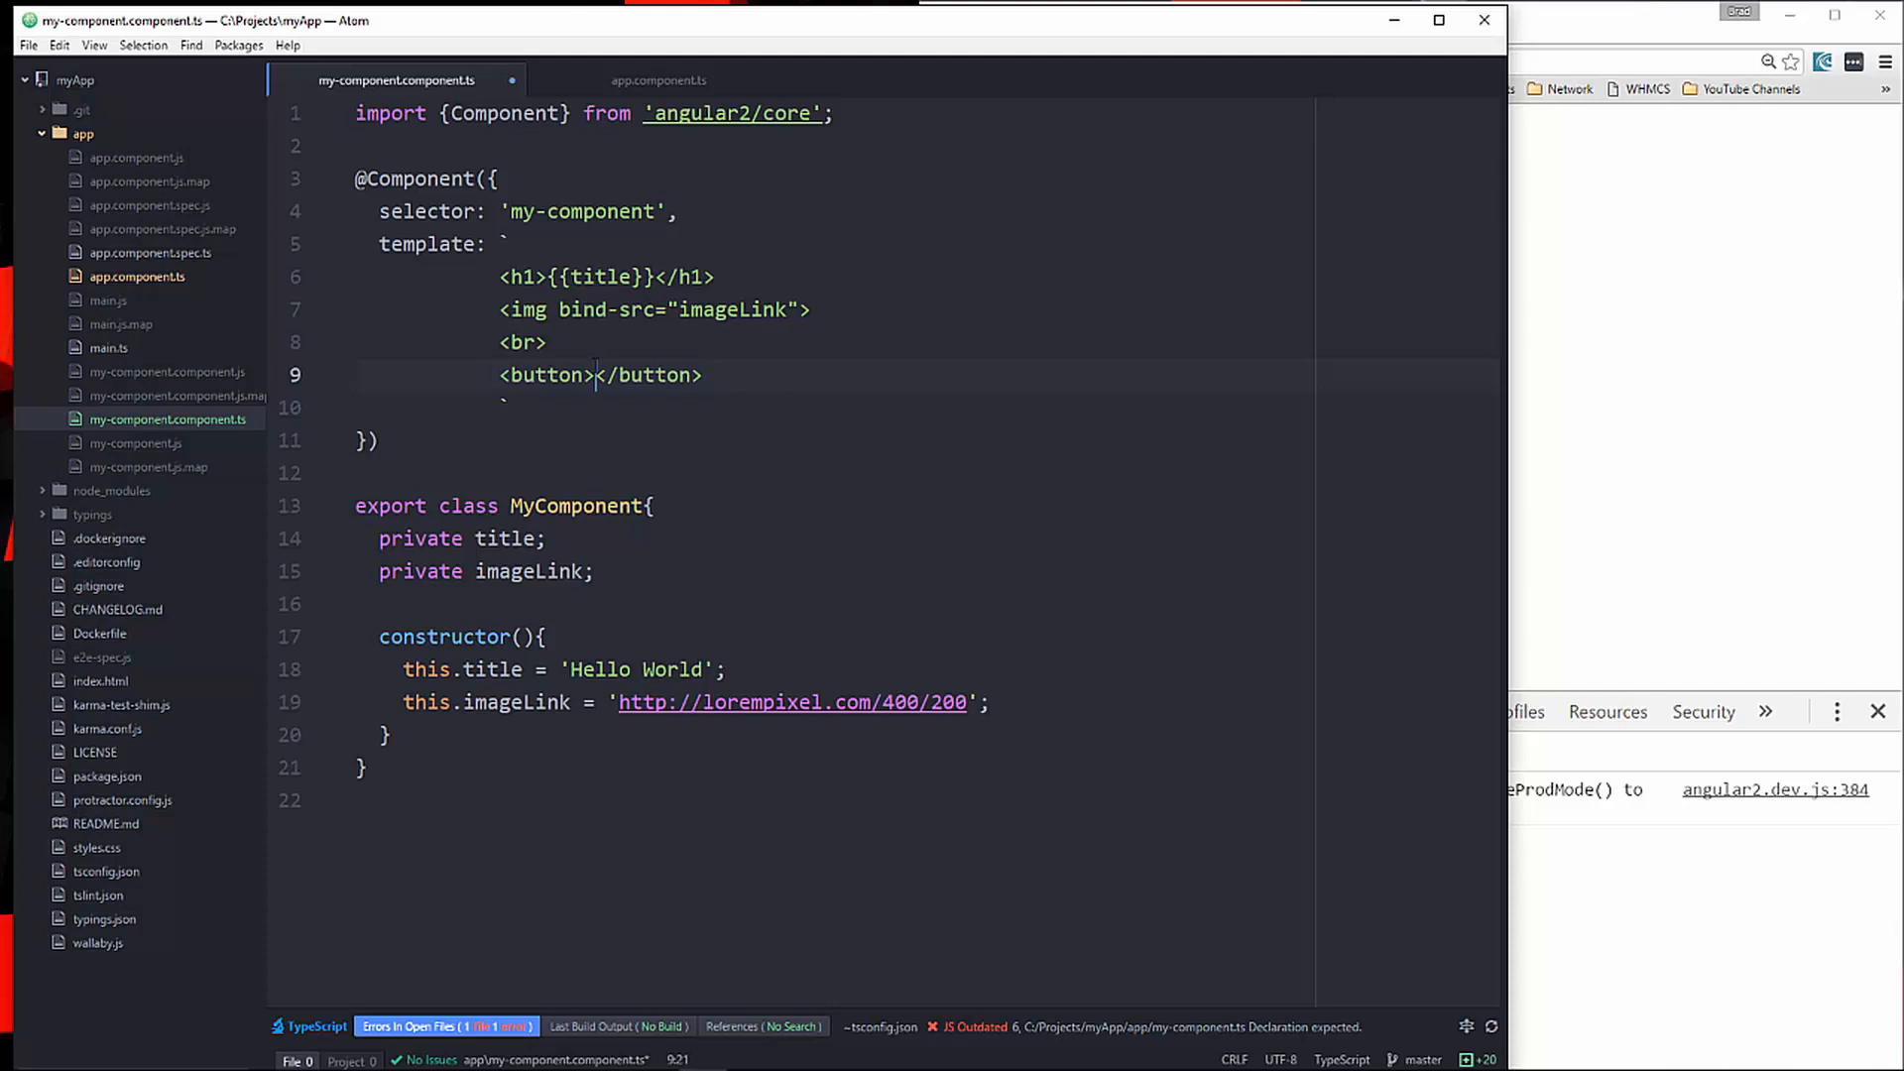
pyautogui.write('Click')
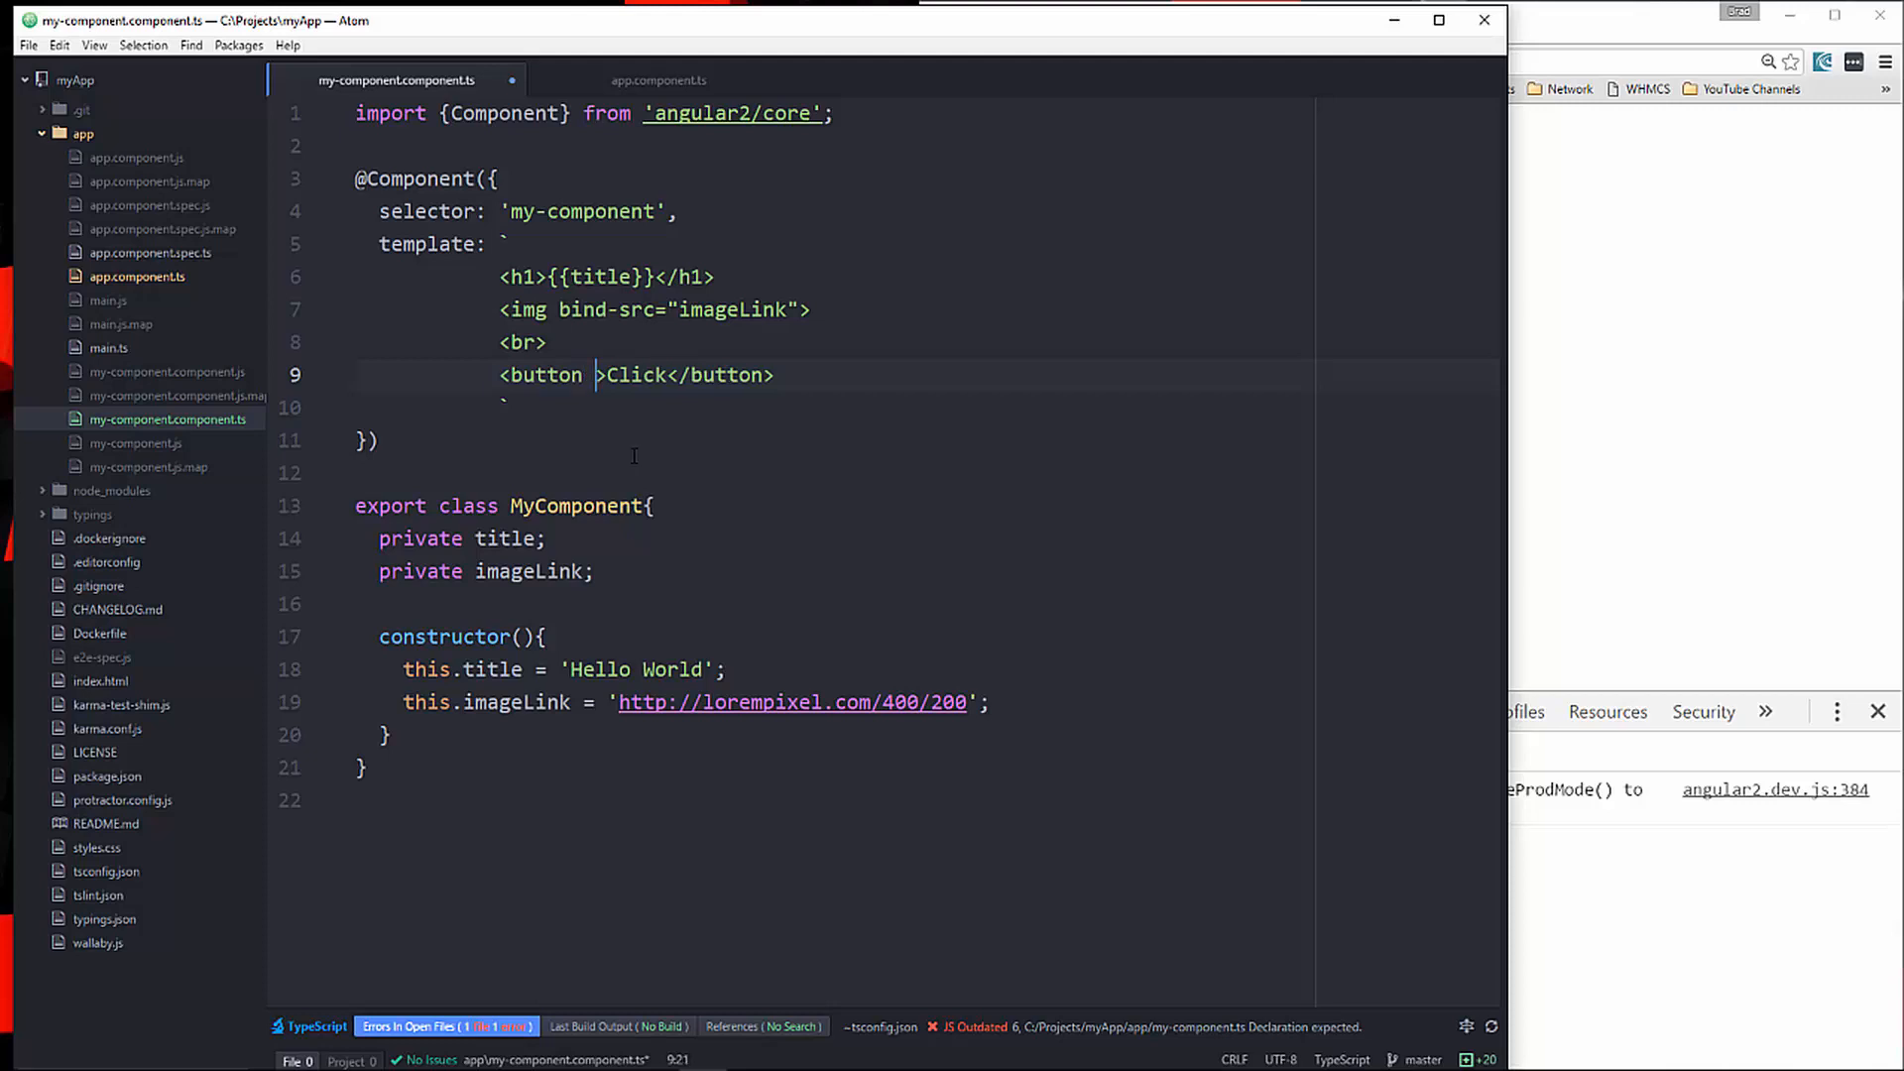
pyautogui.write('()')
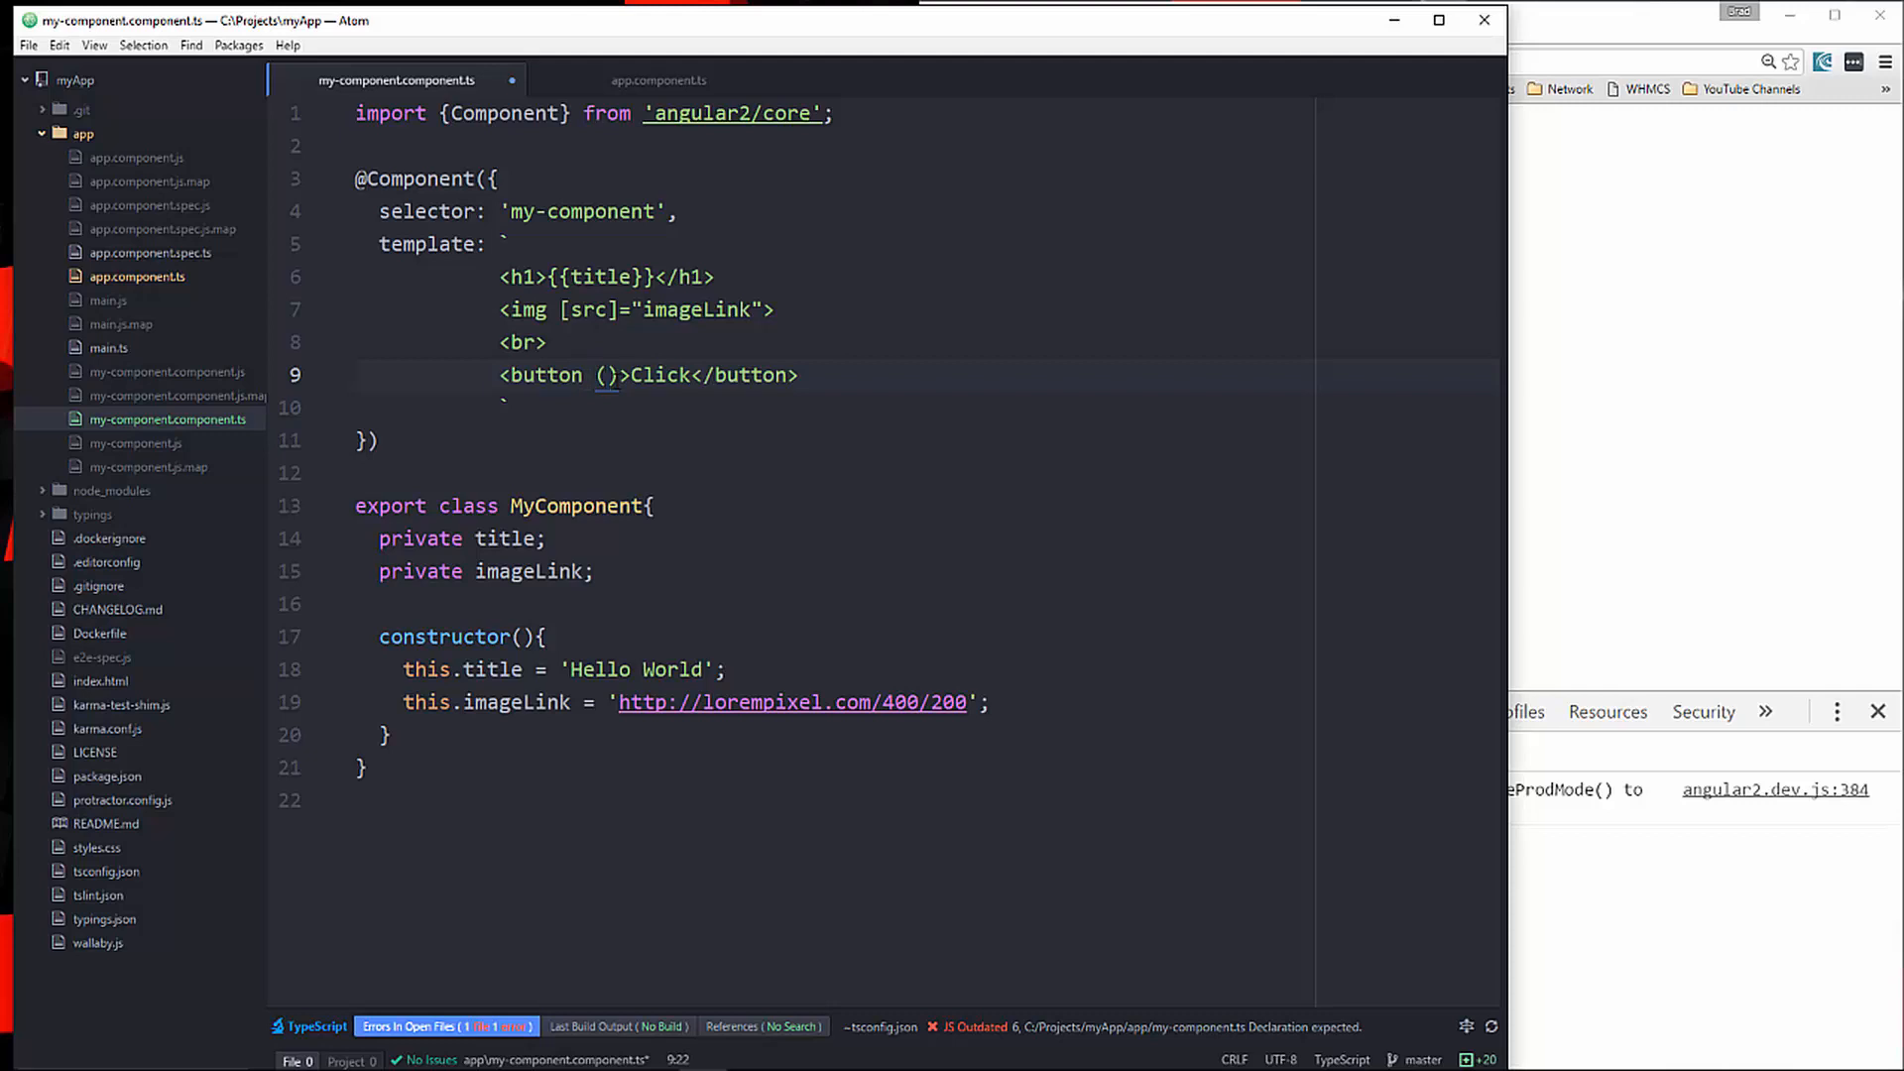
pyautogui.write('click')
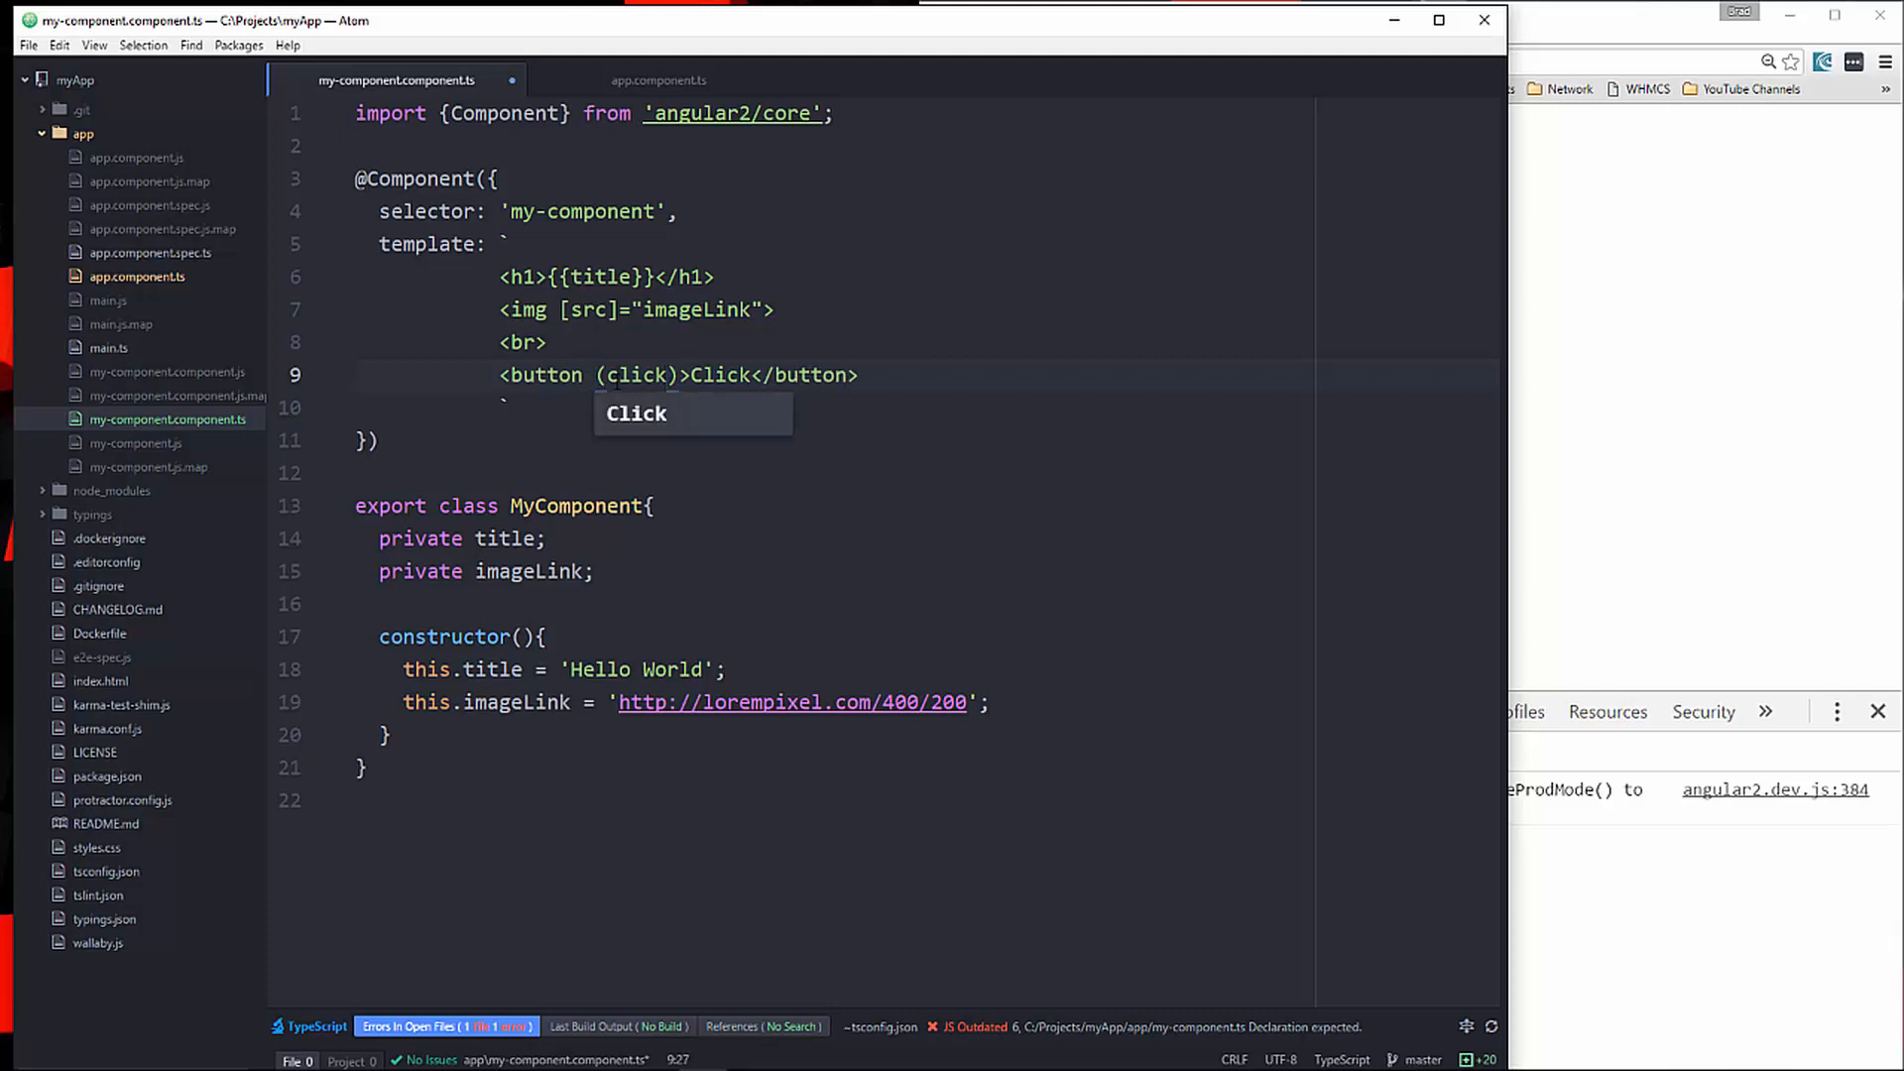
pyautogui.write('=""')
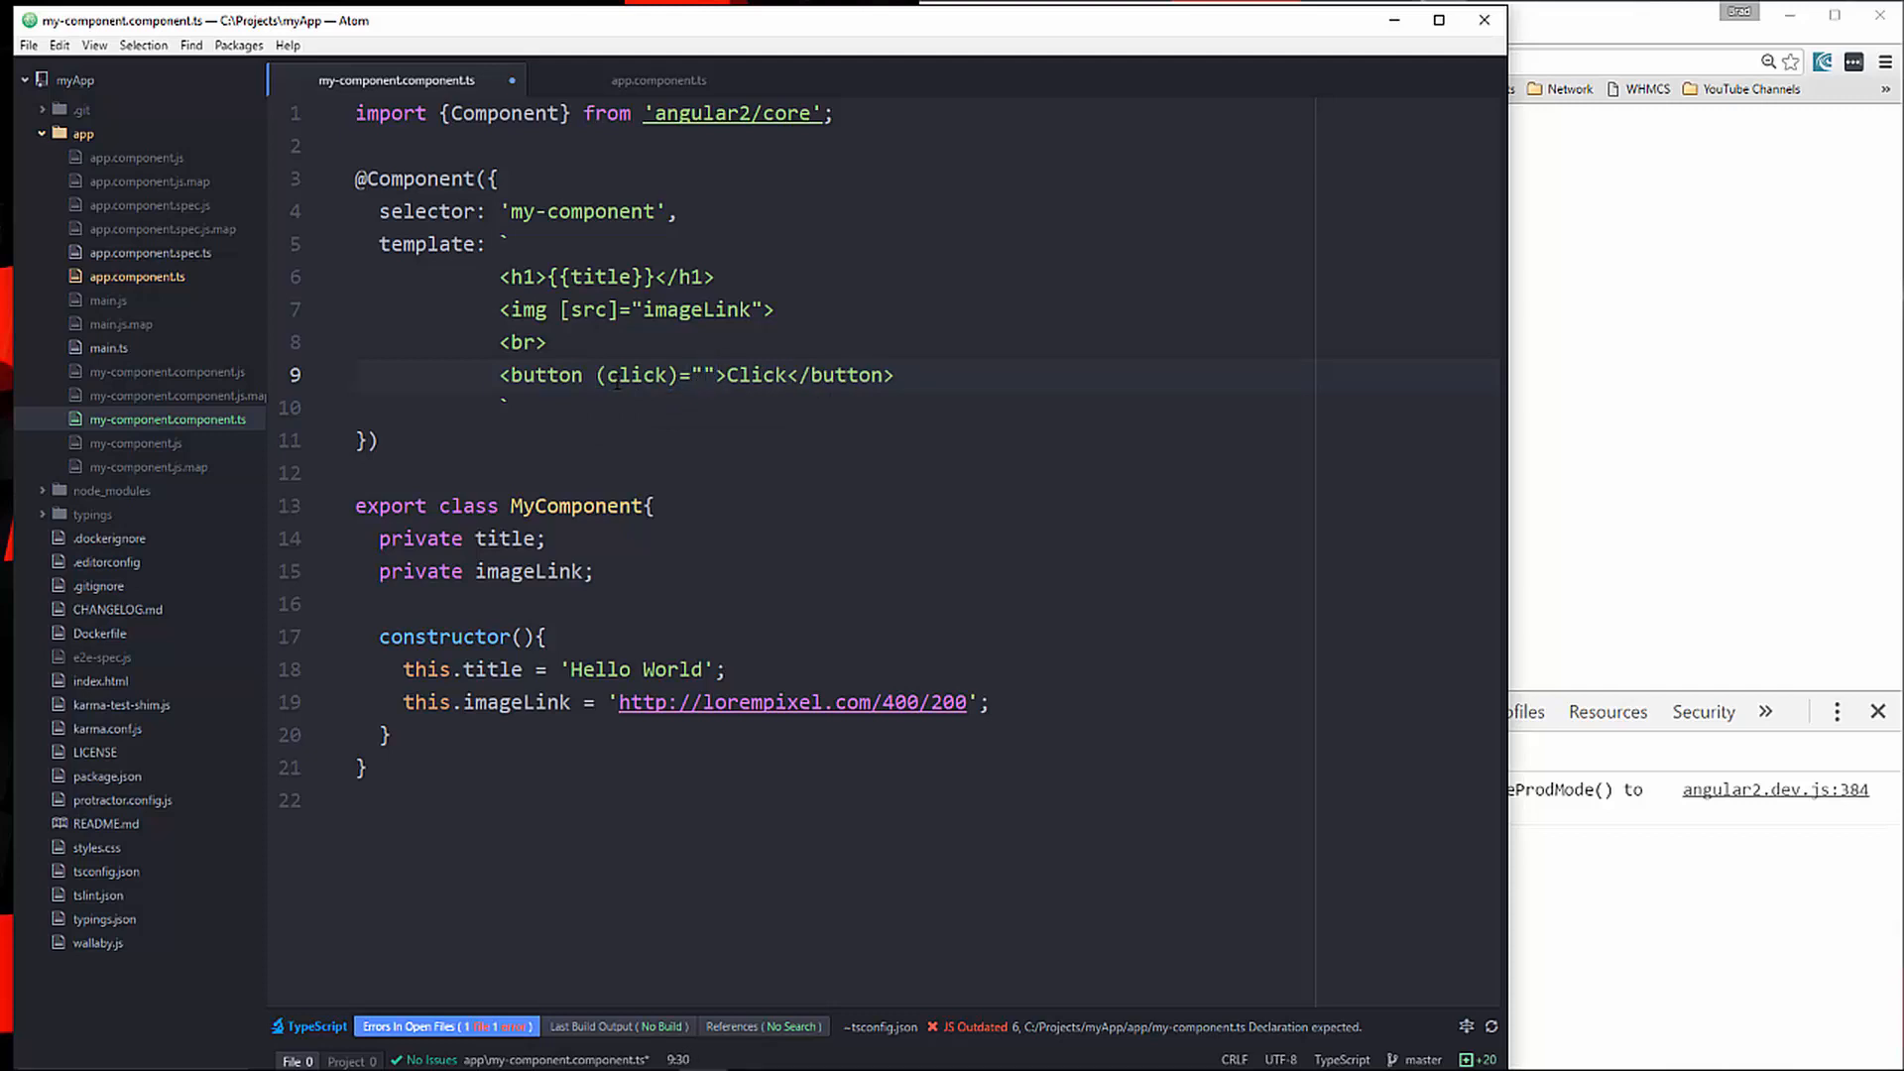
pyautogui.write('run')
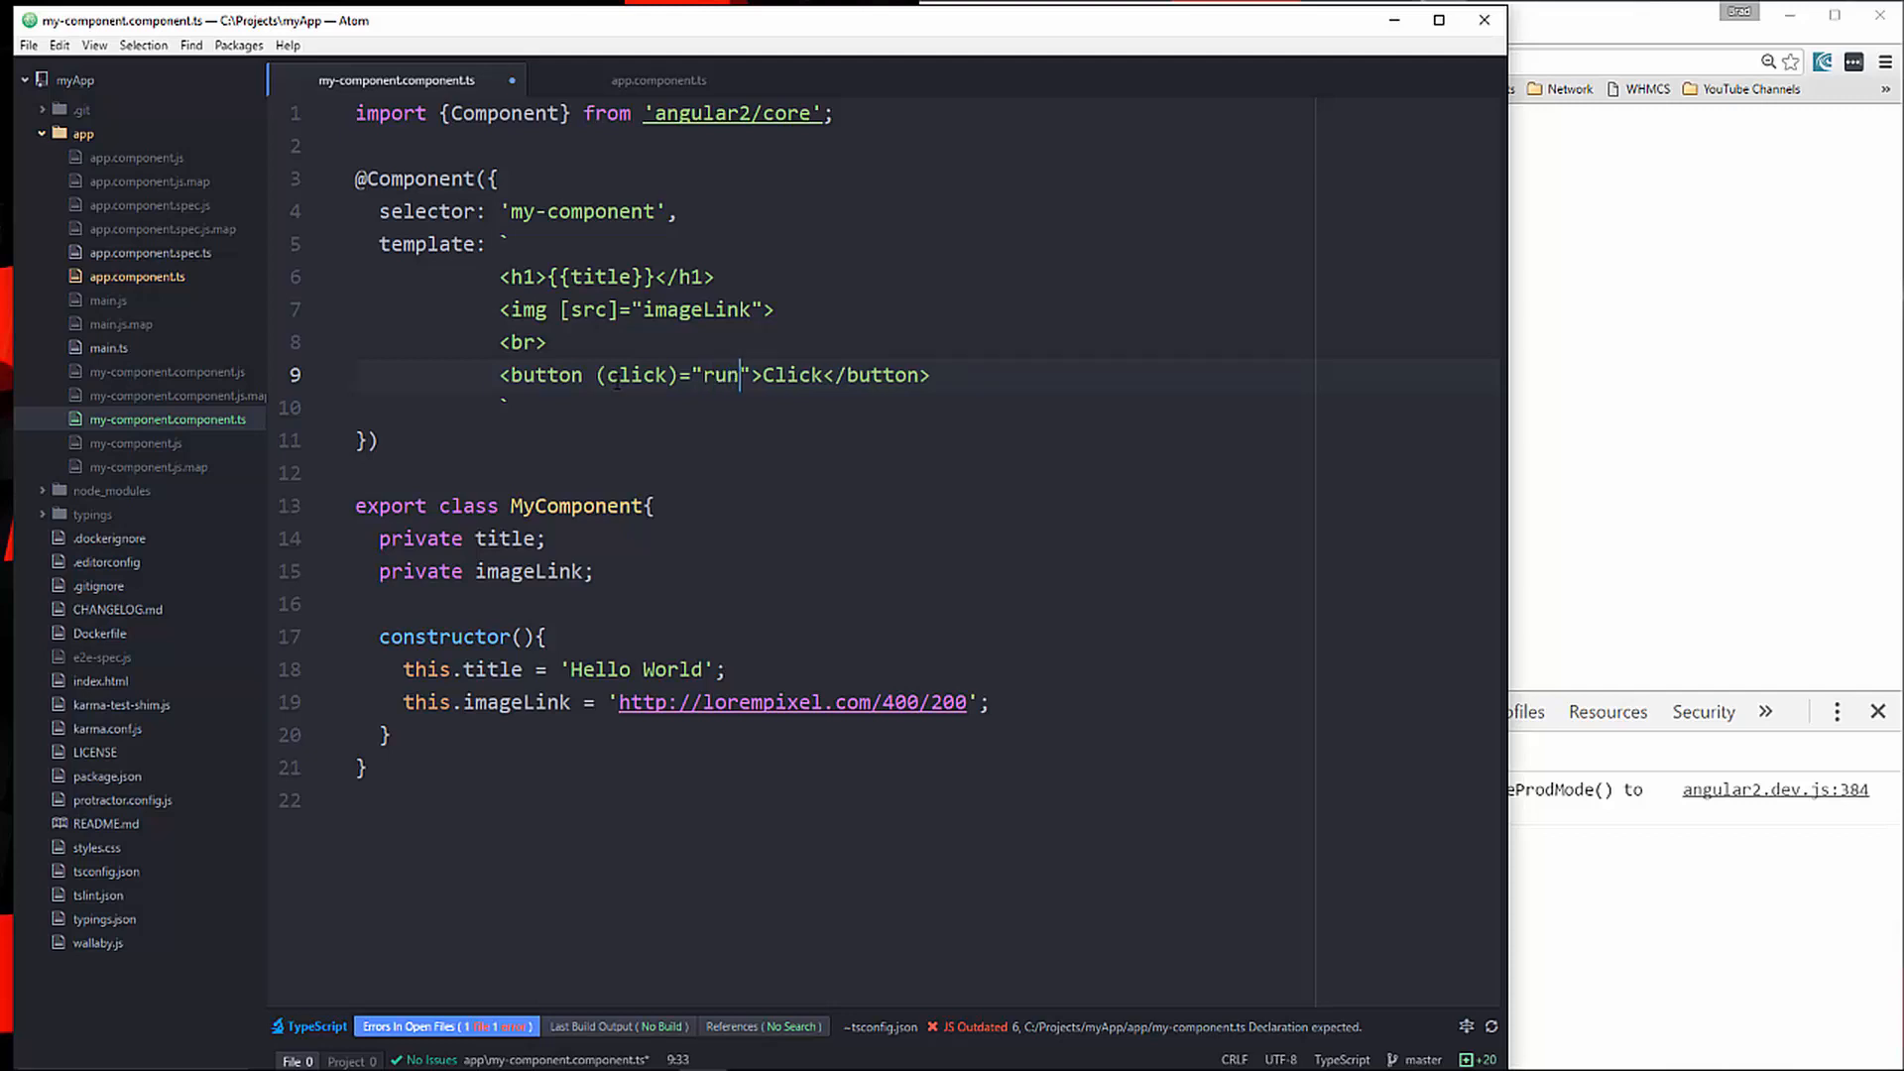
pyautogui.write('Click')
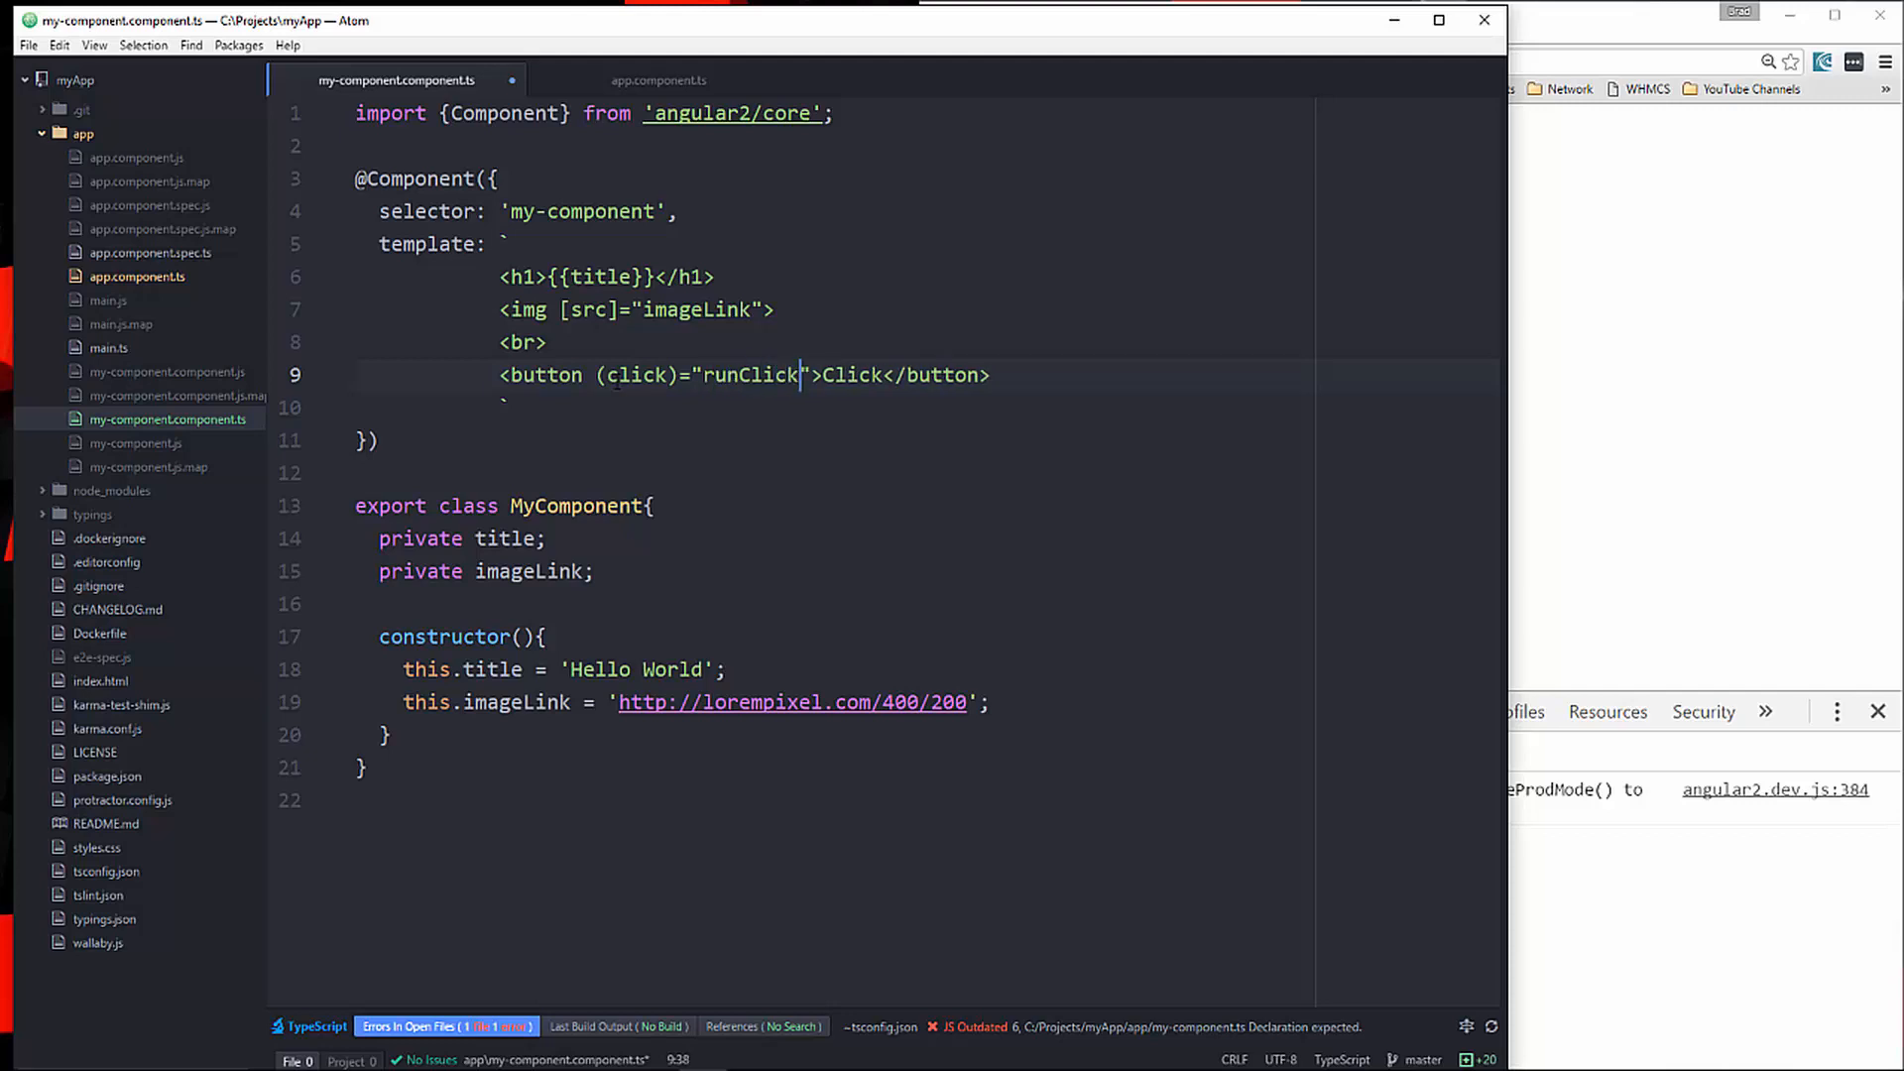
pyautogui.write('()')
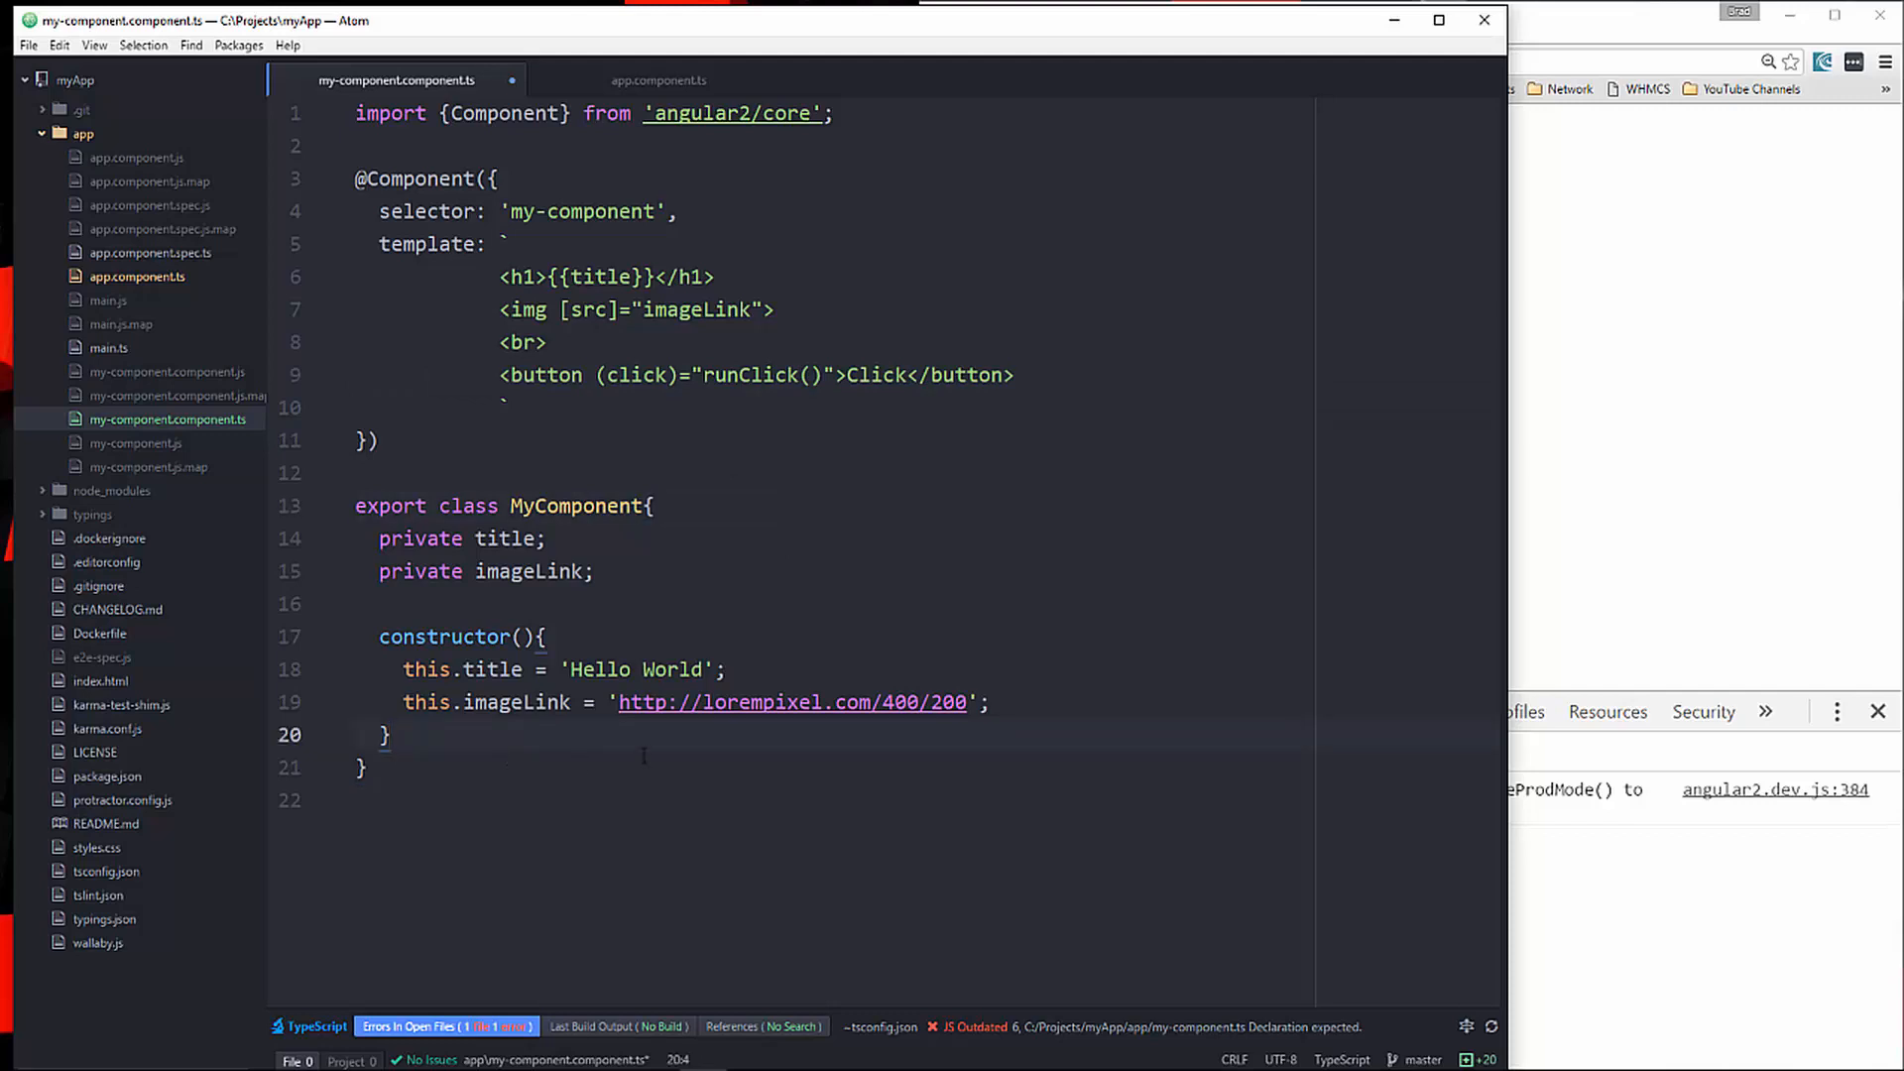
# Add a runClick() method that console.logs 'You Clicked...'.
pyautogui.write('ru')
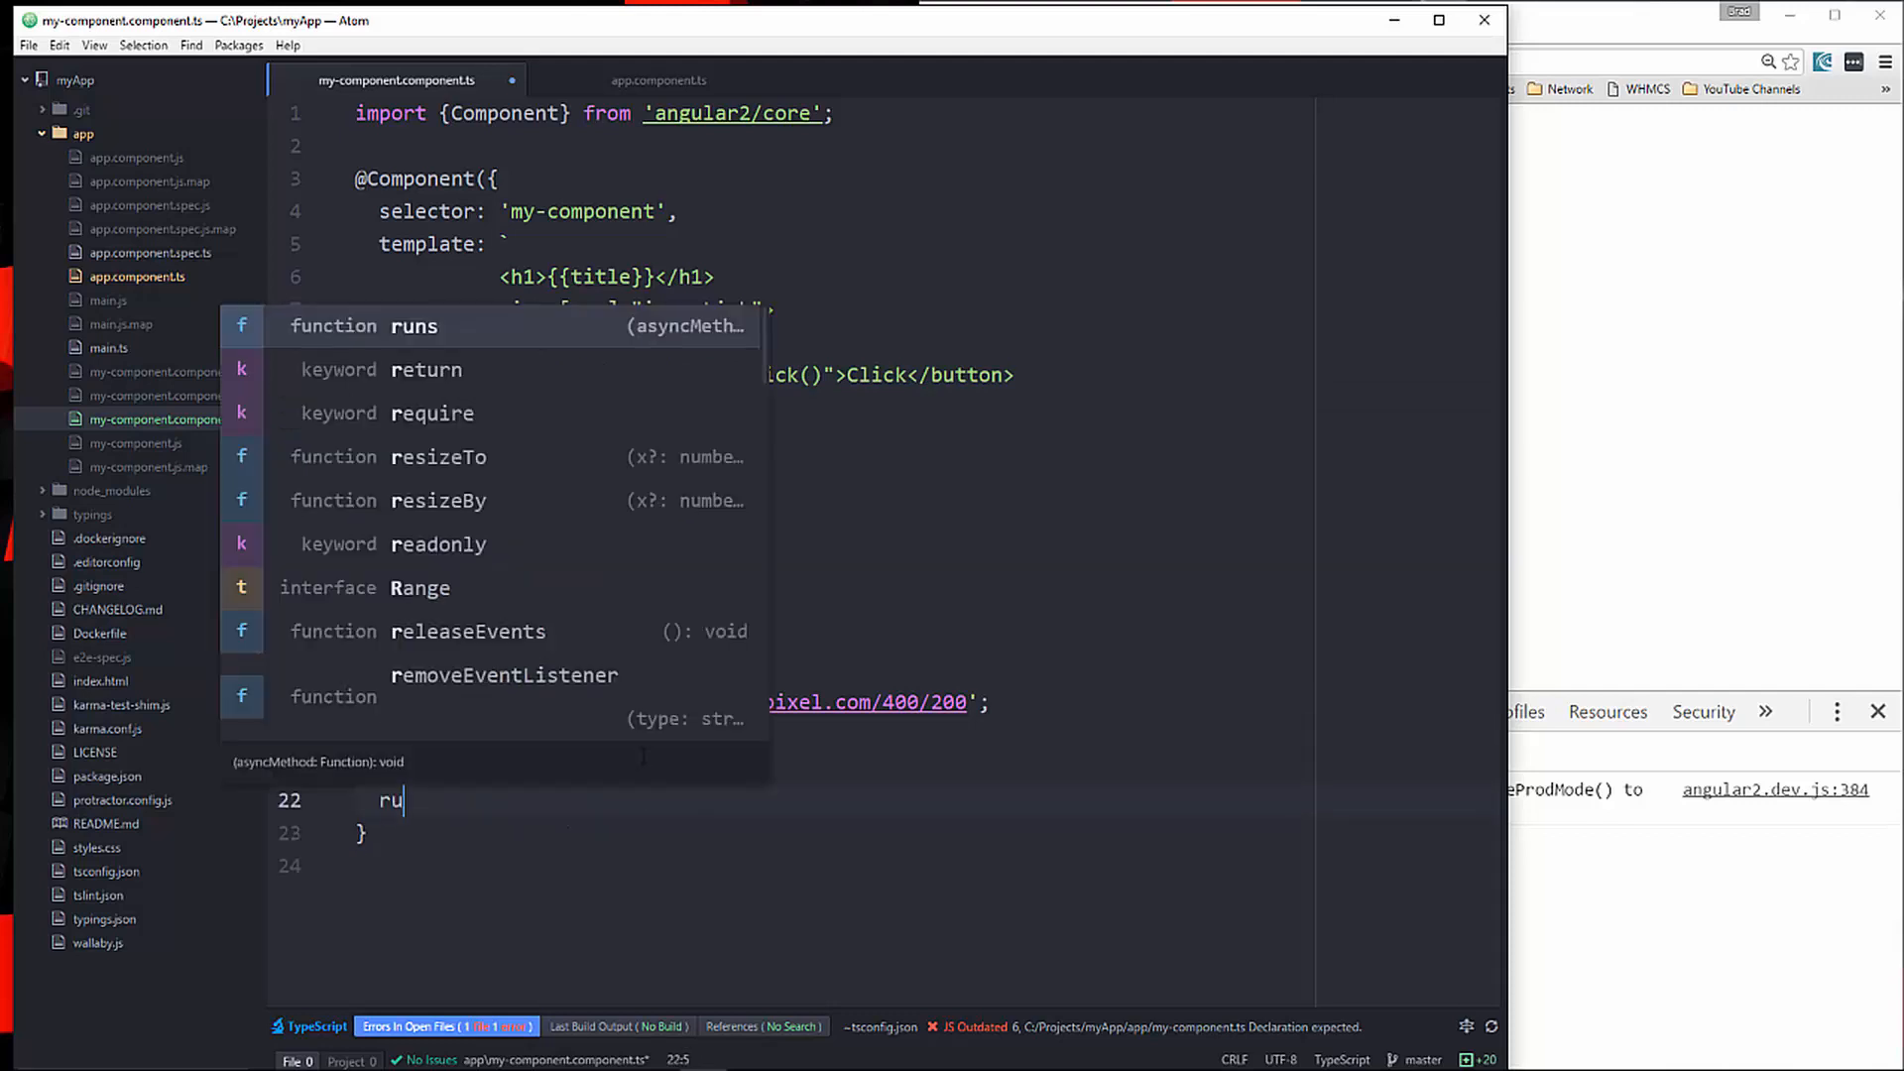
pyautogui.write('nClick()')
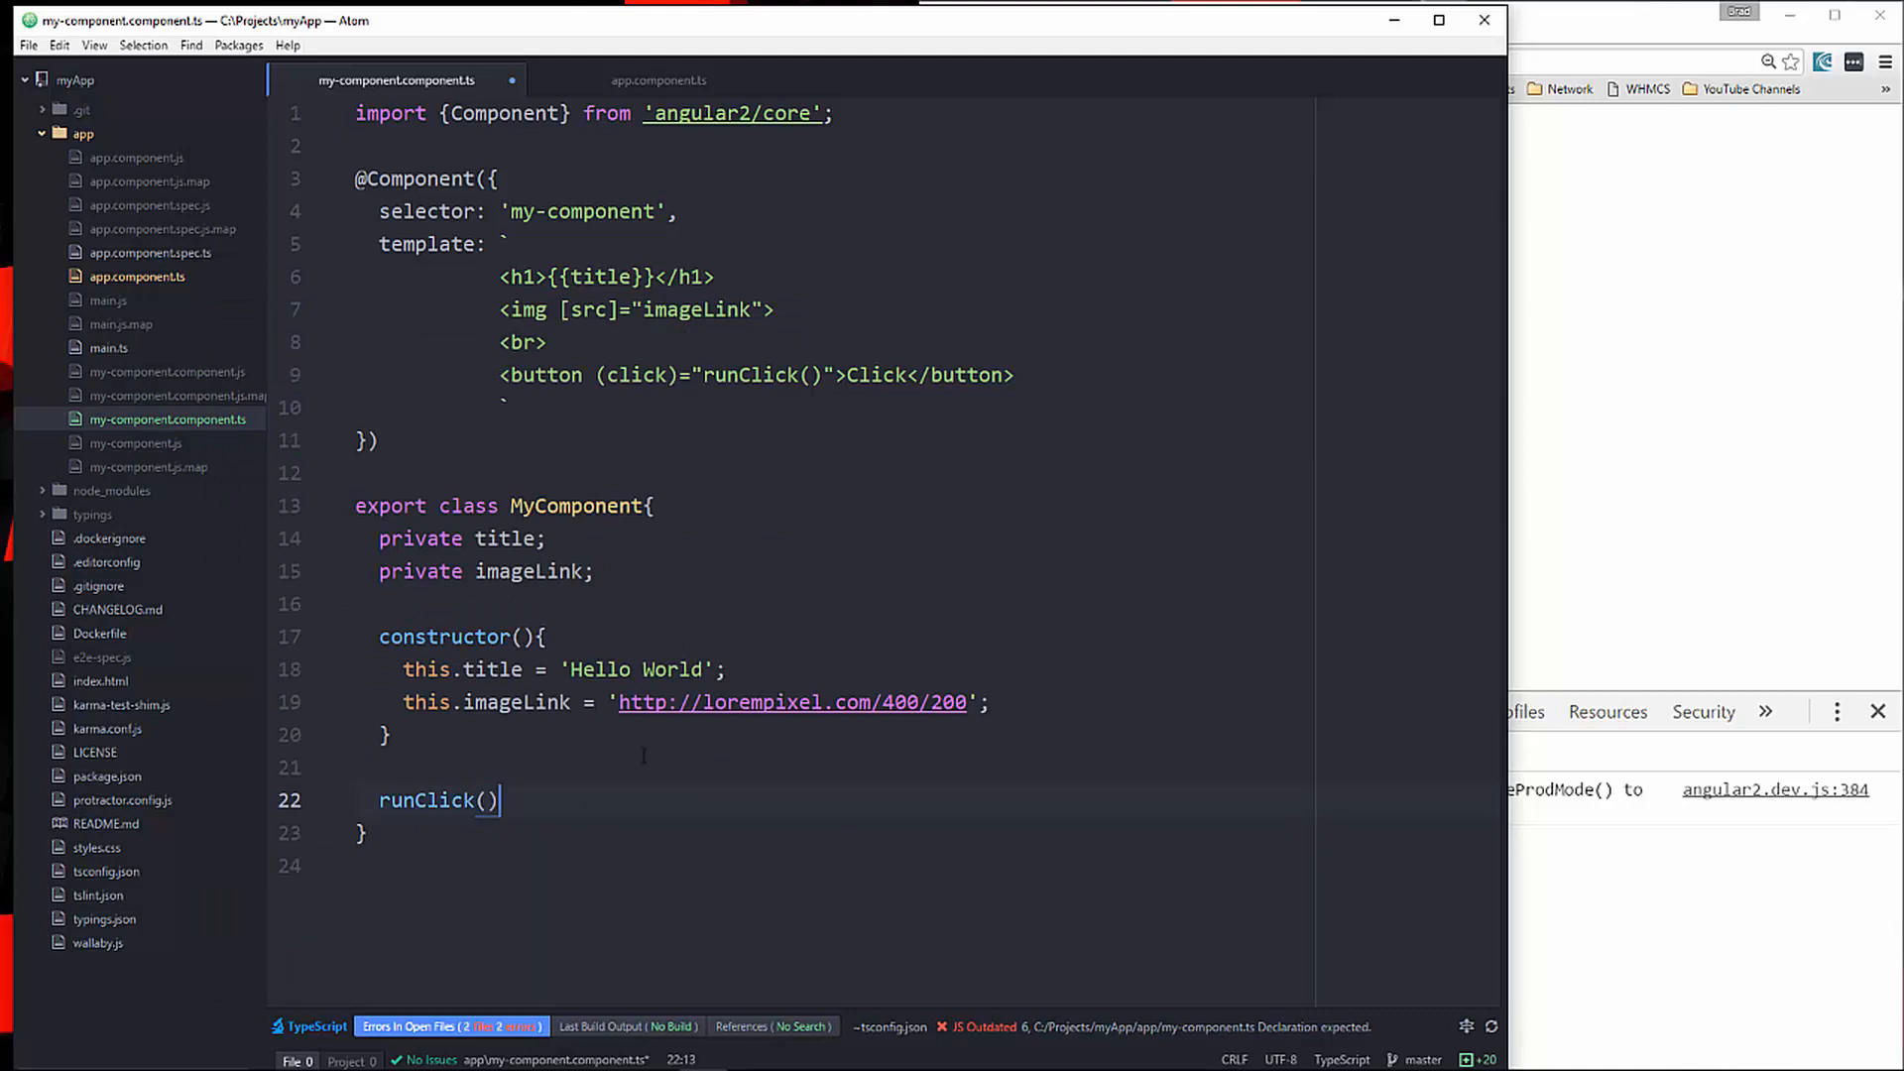
pyautogui.write('console.log();')
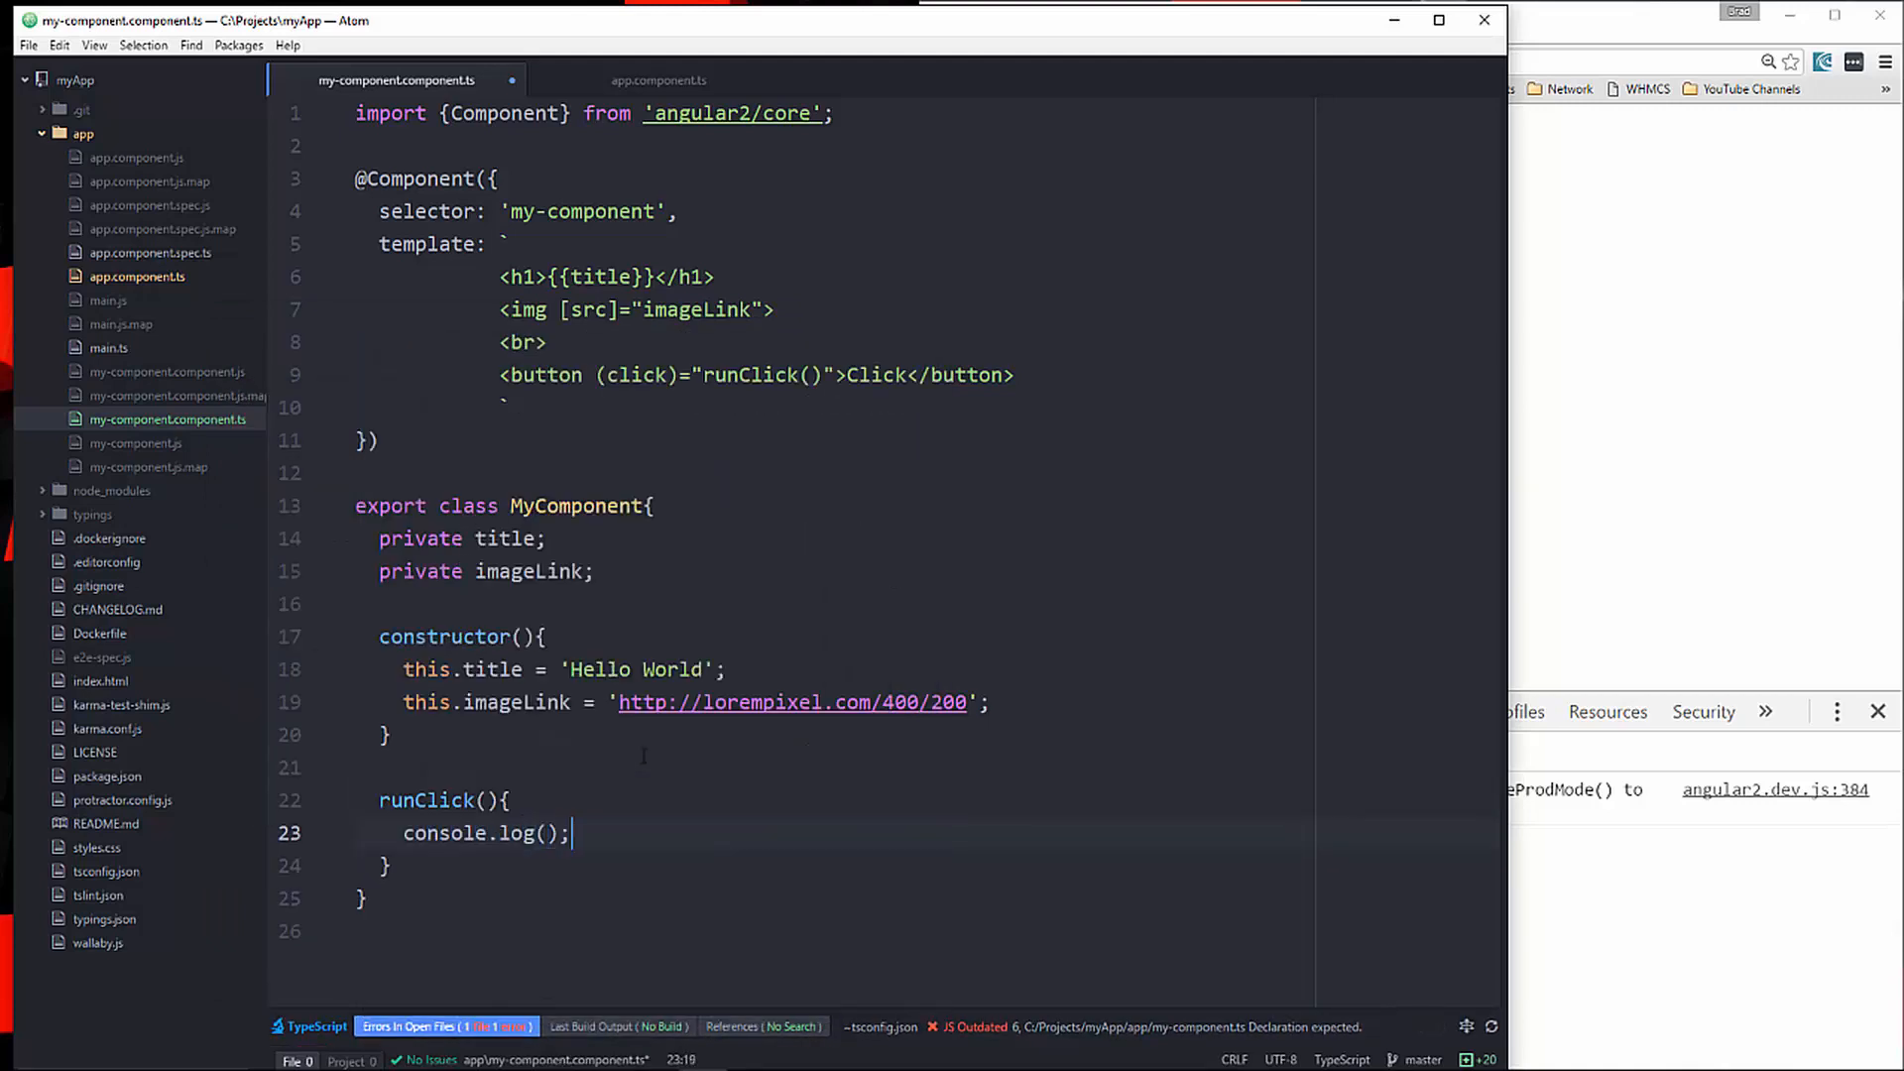
pyautogui.write("'Y'")
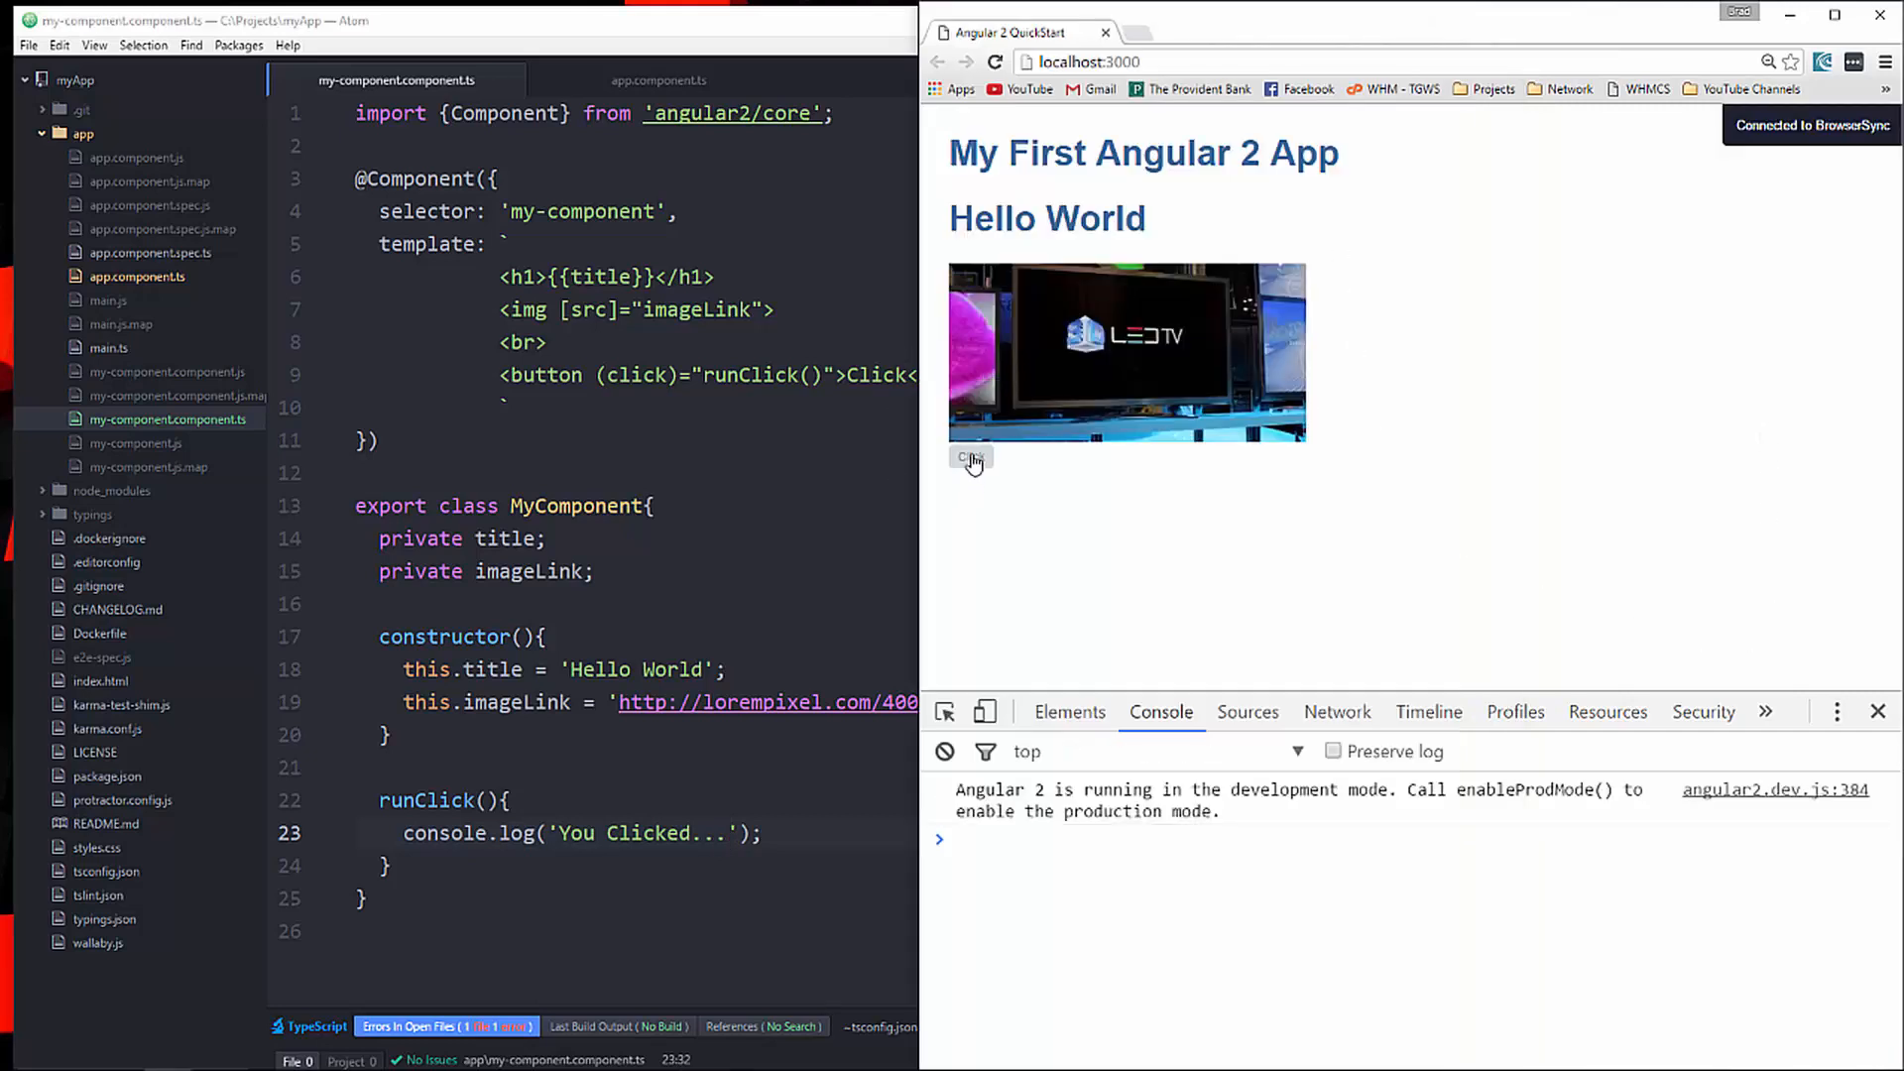
# Press the app's Click button in Chrome, check the console log, and return to Atom.
pyautogui.click(970, 458)
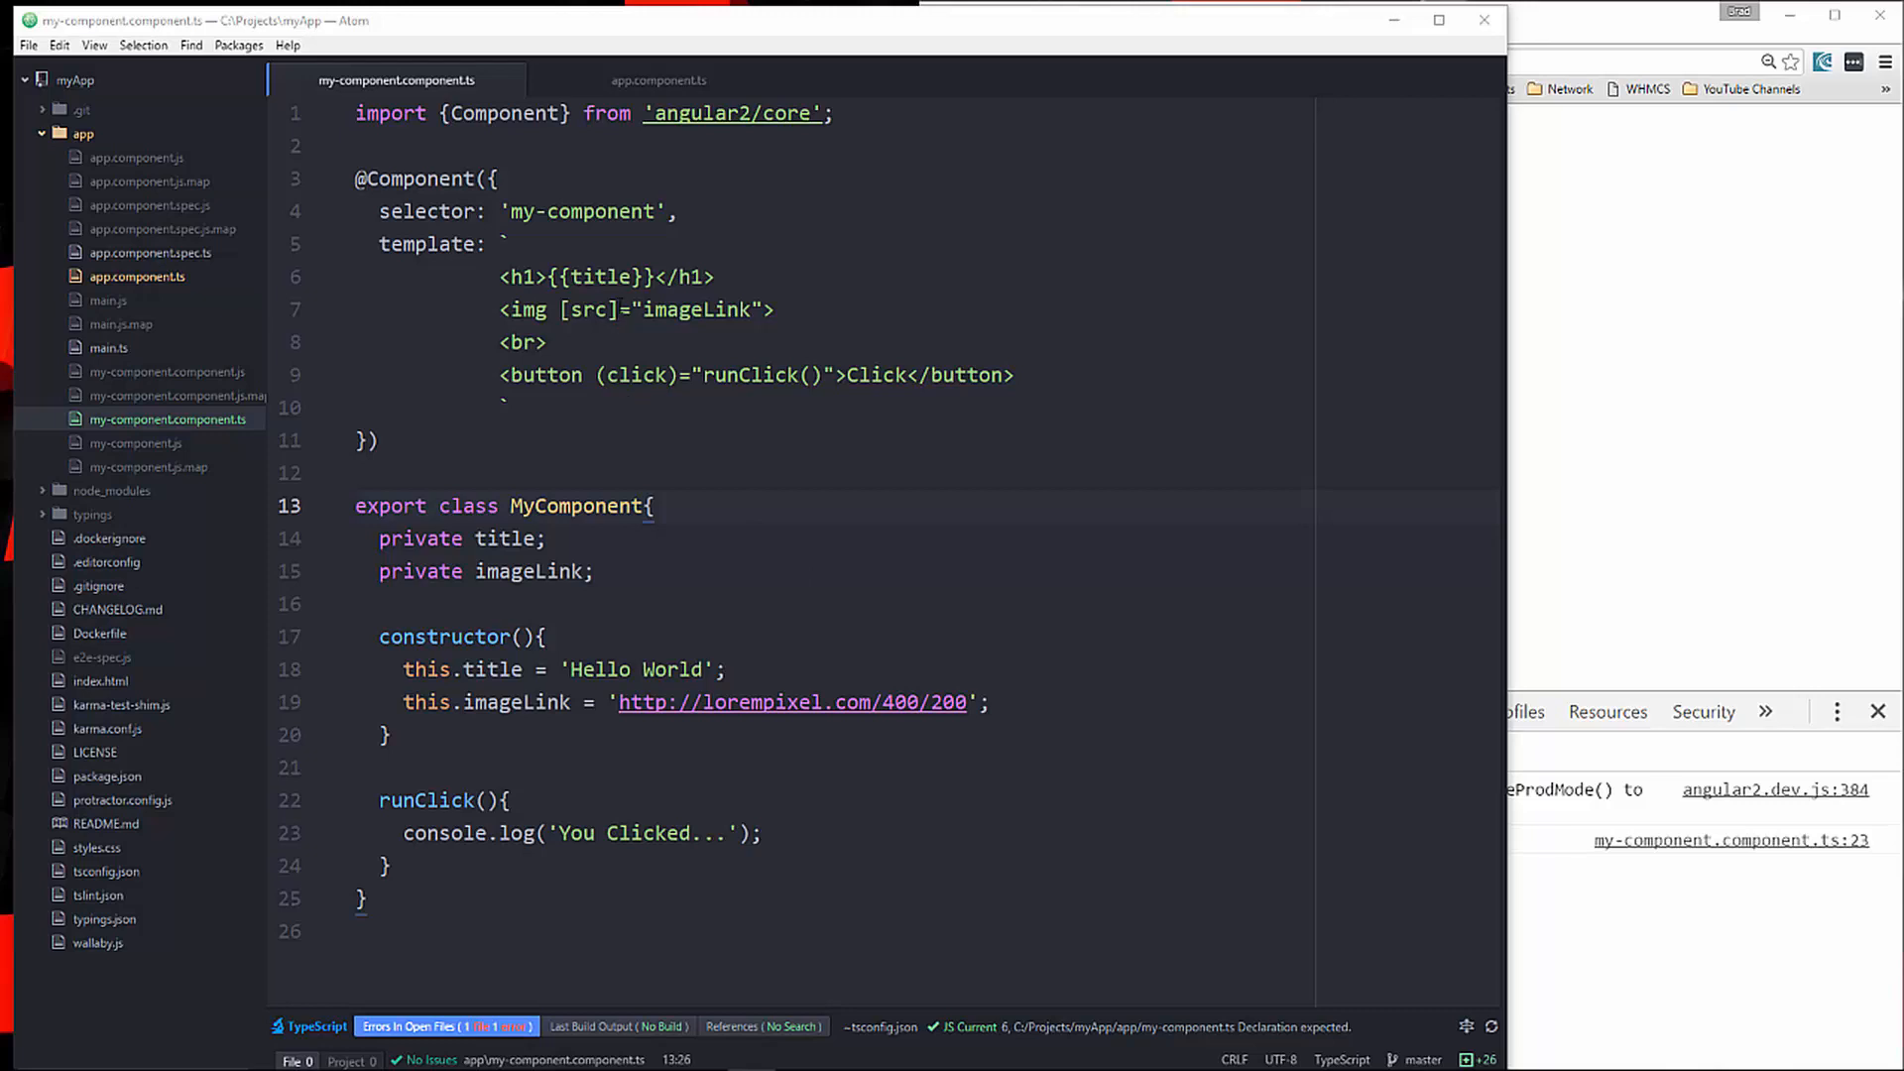
pyautogui.click(613, 309)
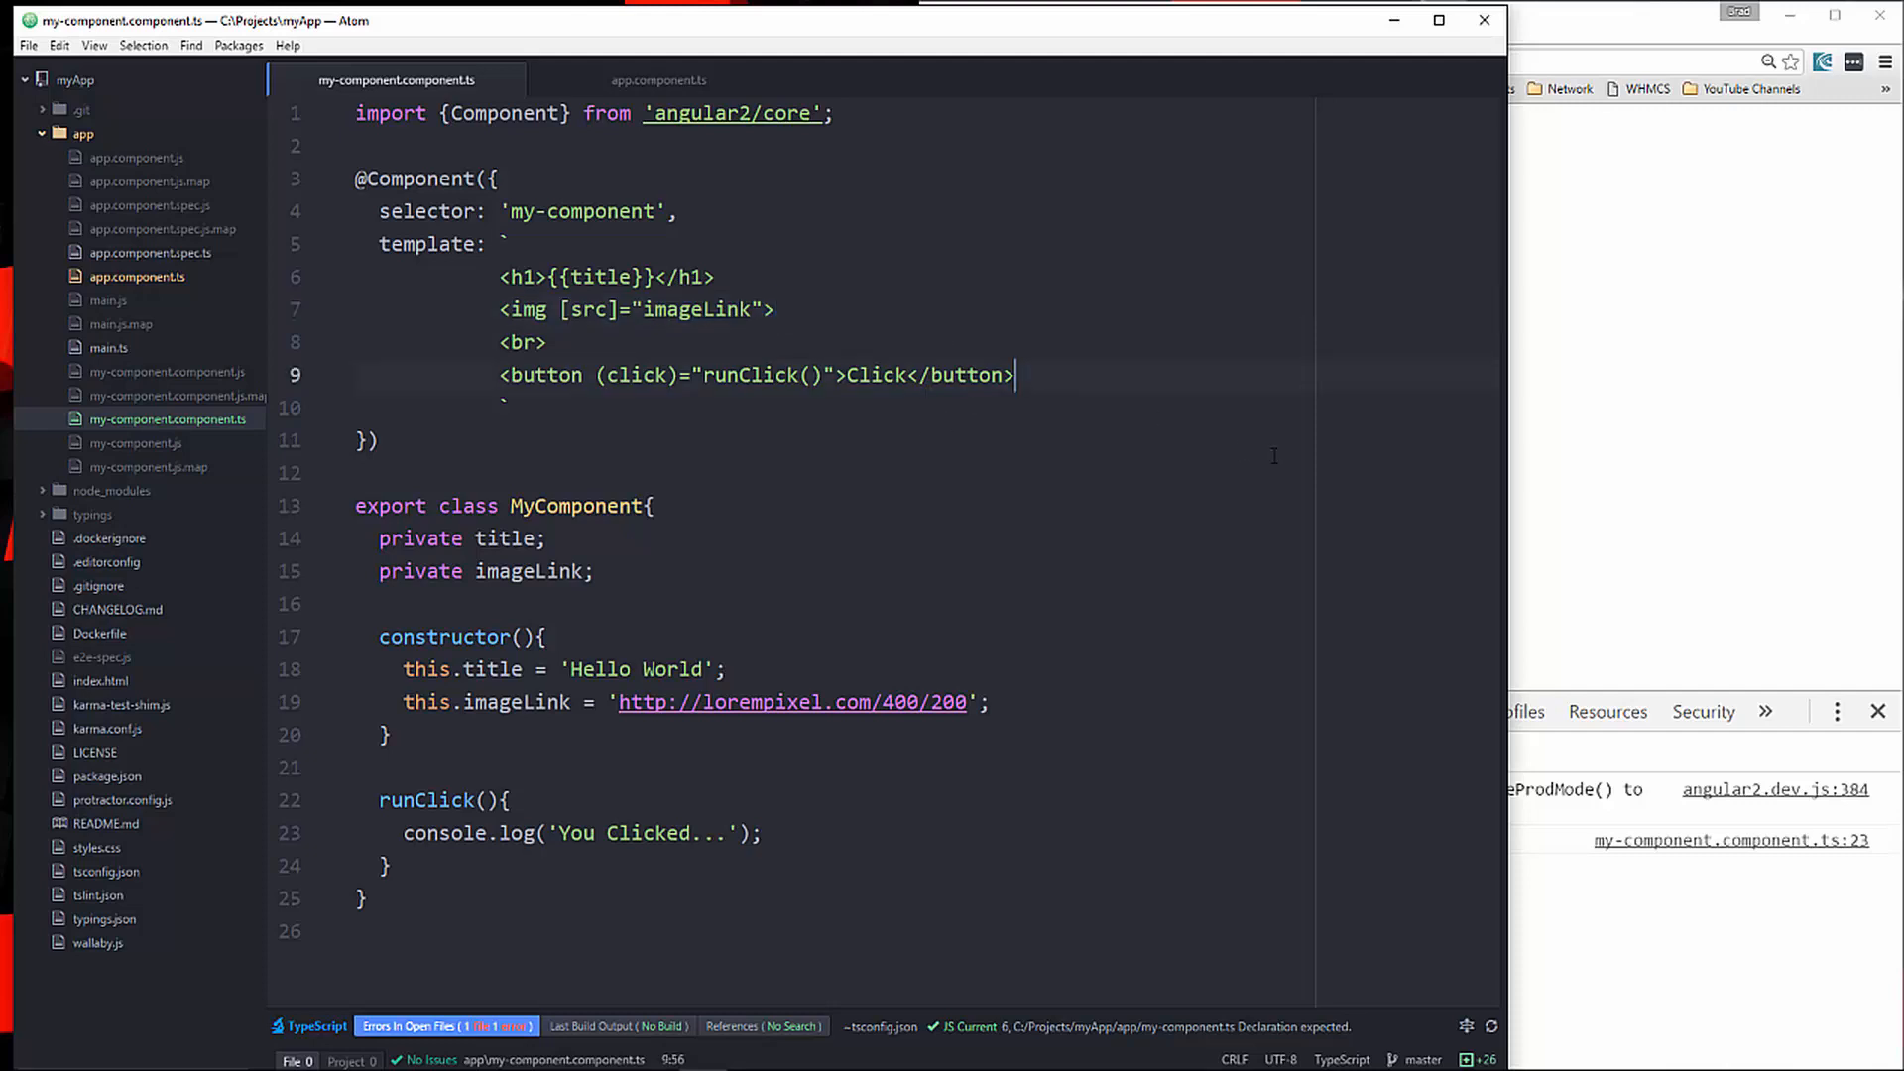
# Add a <br> and a text input with [(ngModel)]="note" after the button.
pyautogui.press('enter')
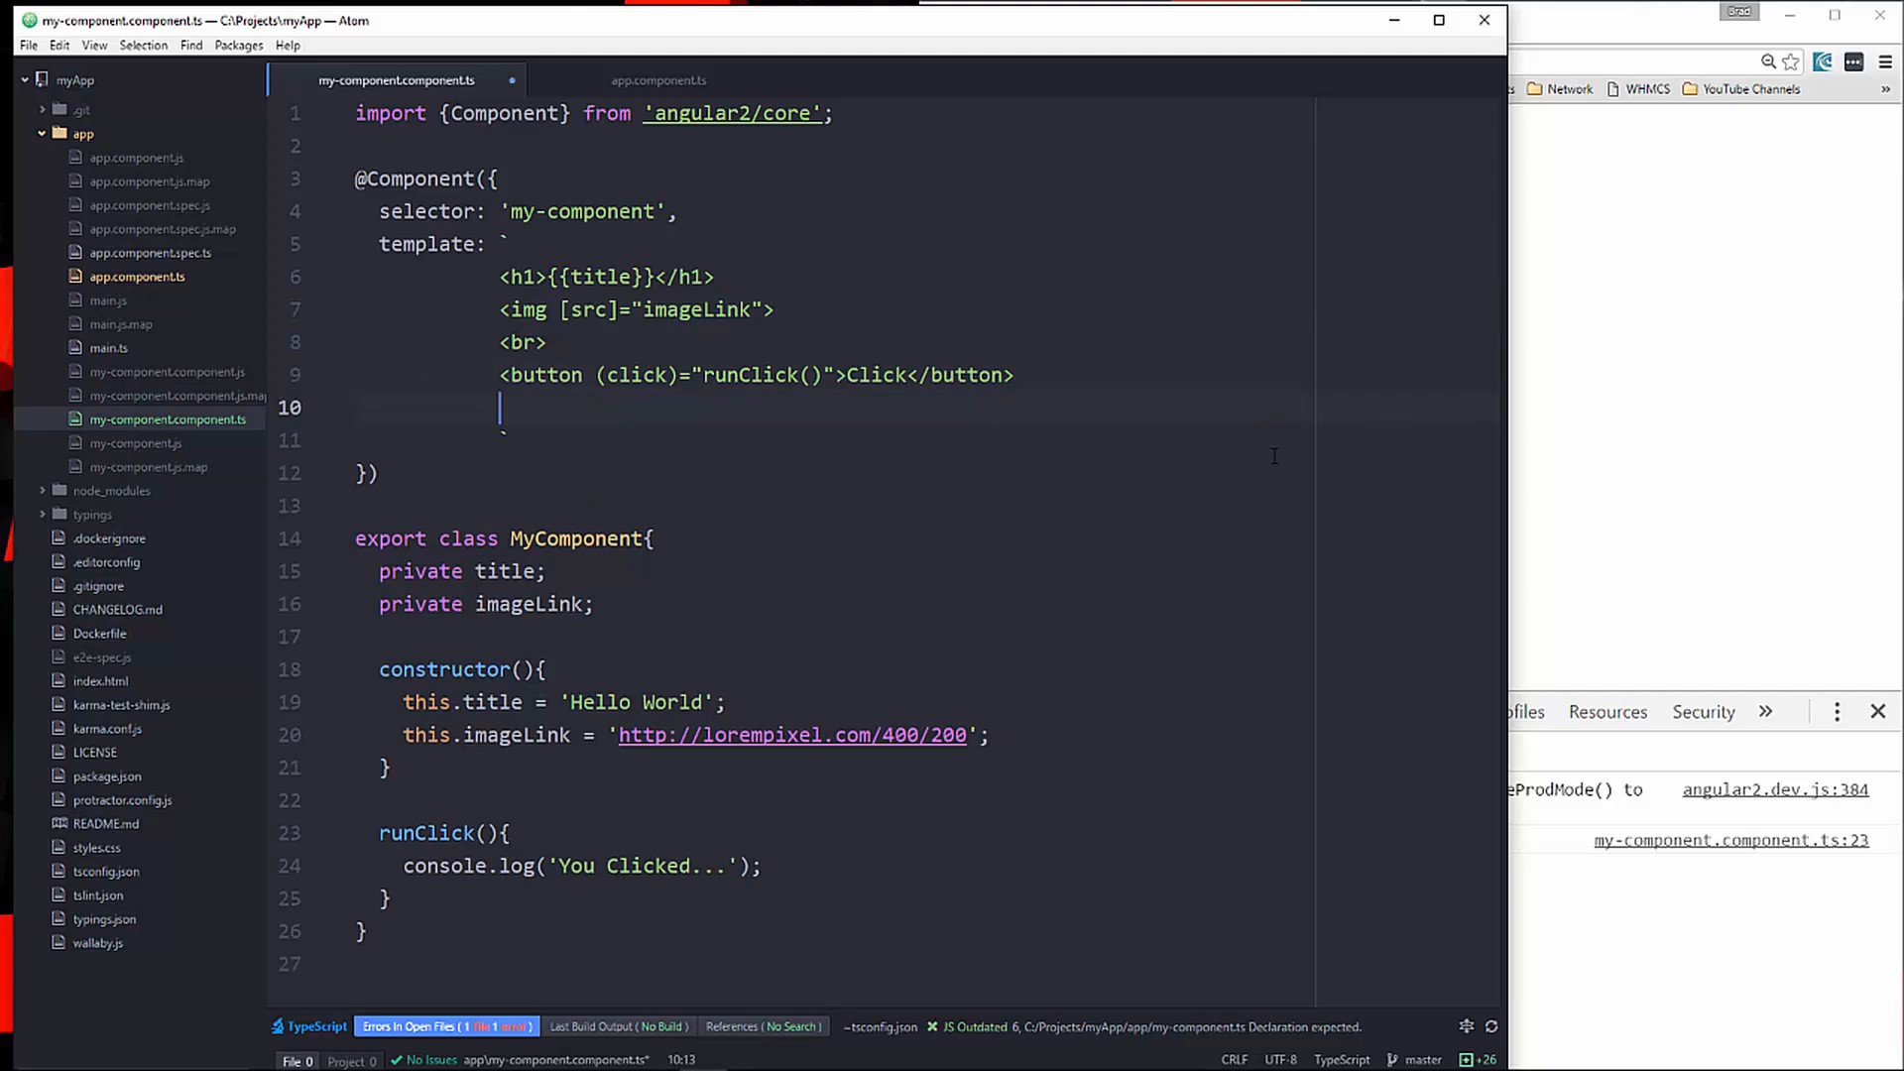
pyautogui.write('<br')
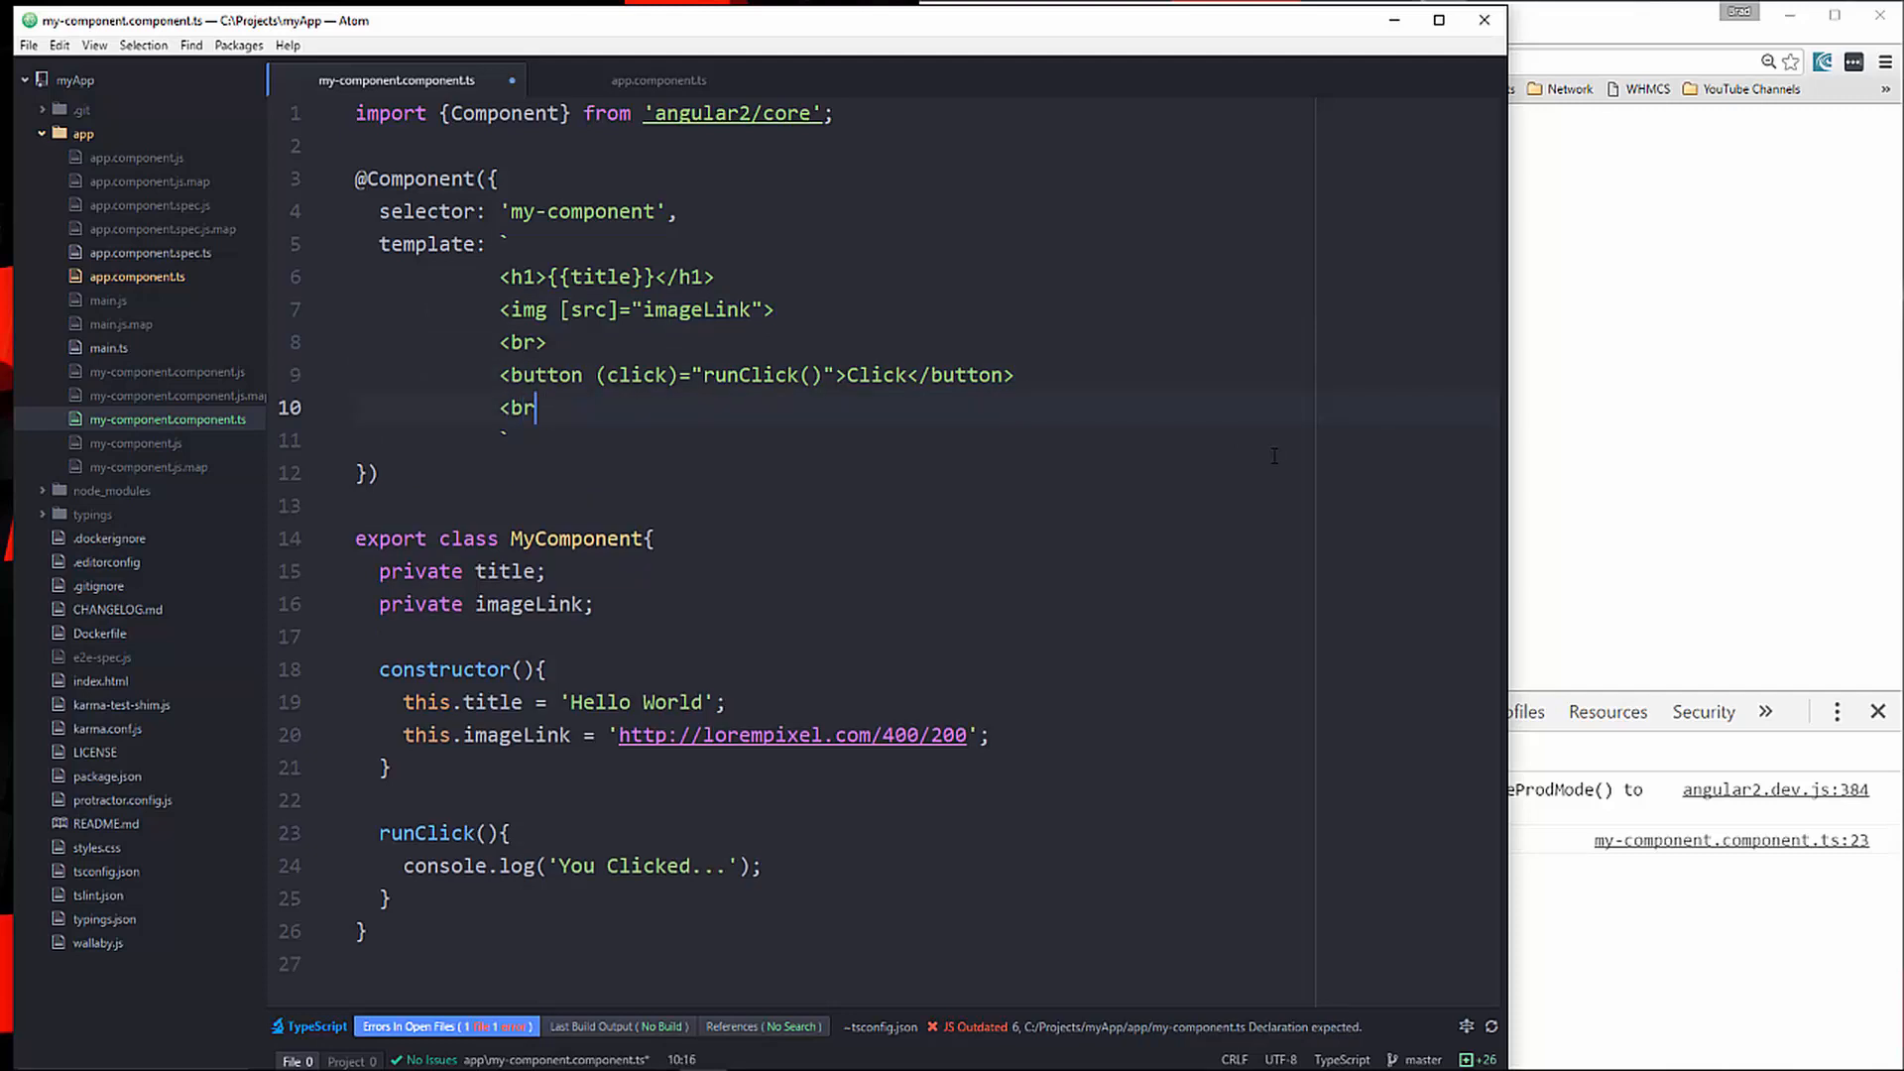
pyautogui.write('<inpu')
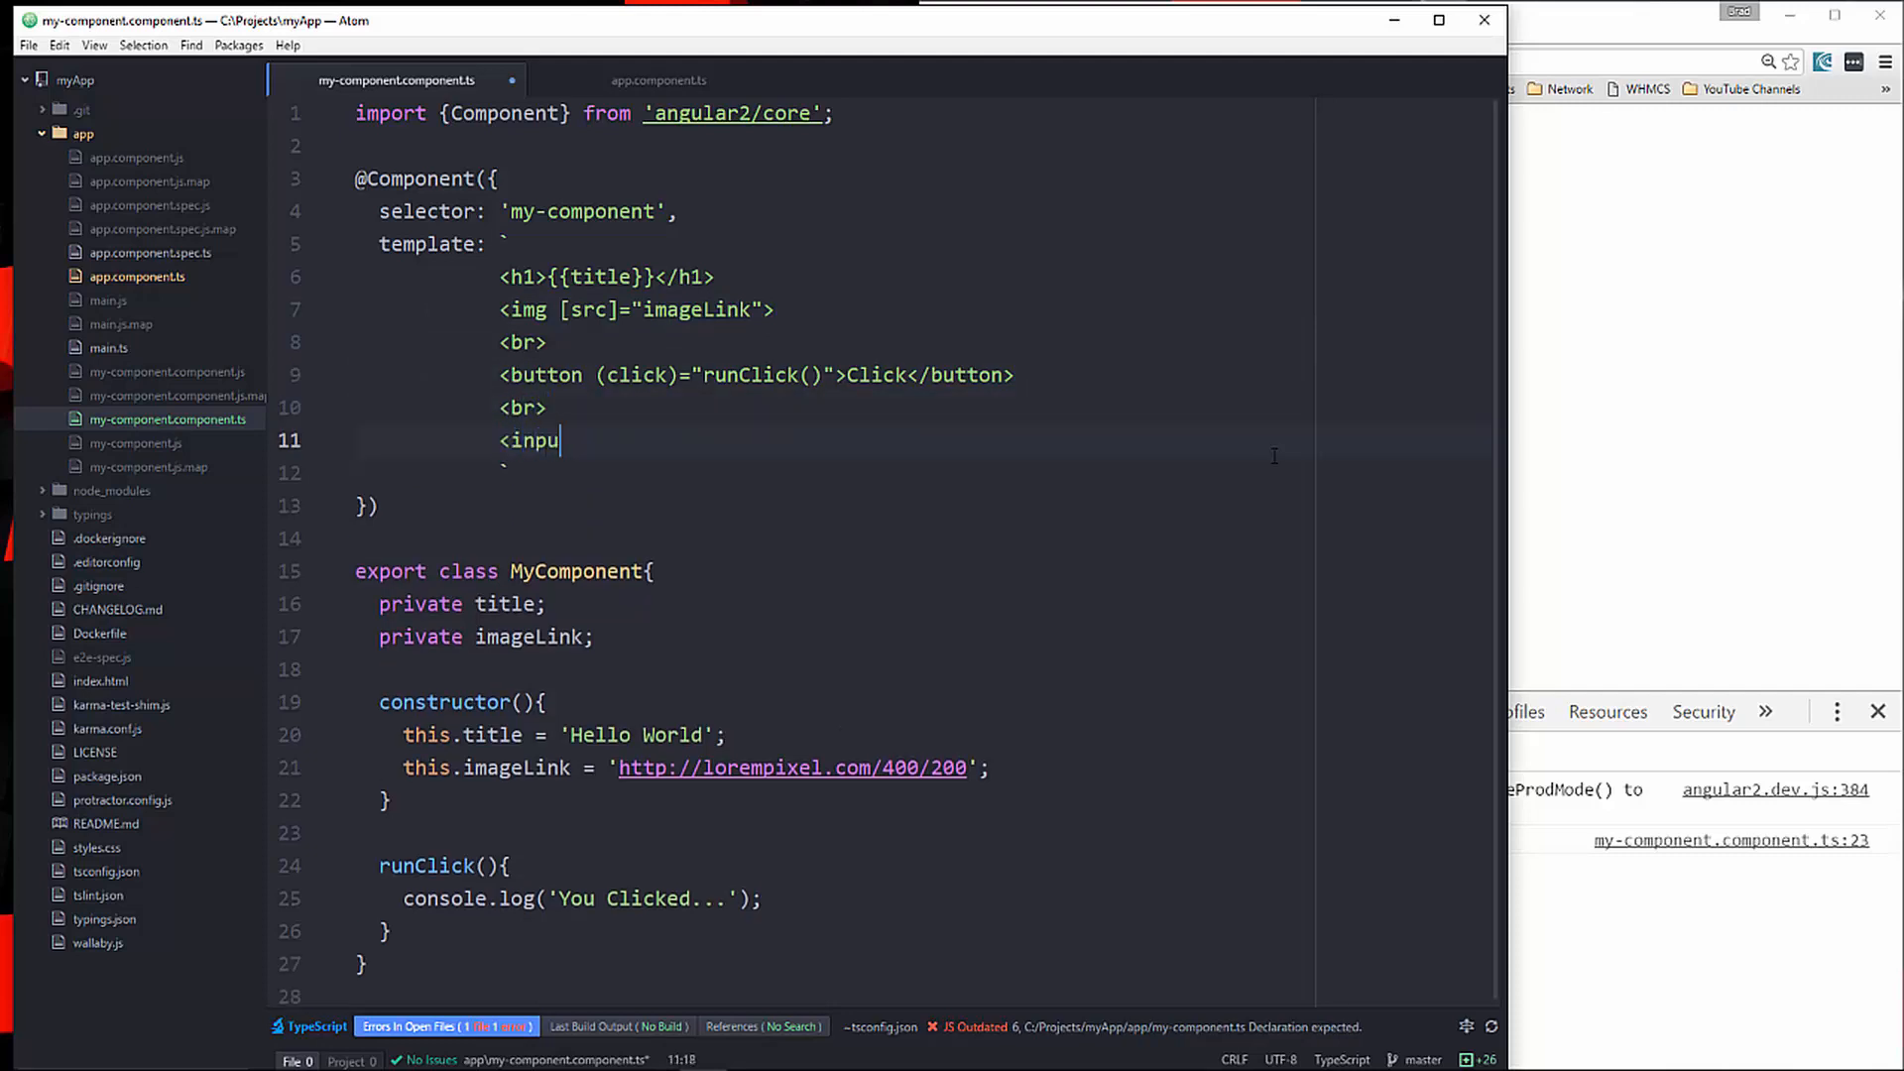
pyautogui.write('t type=""')
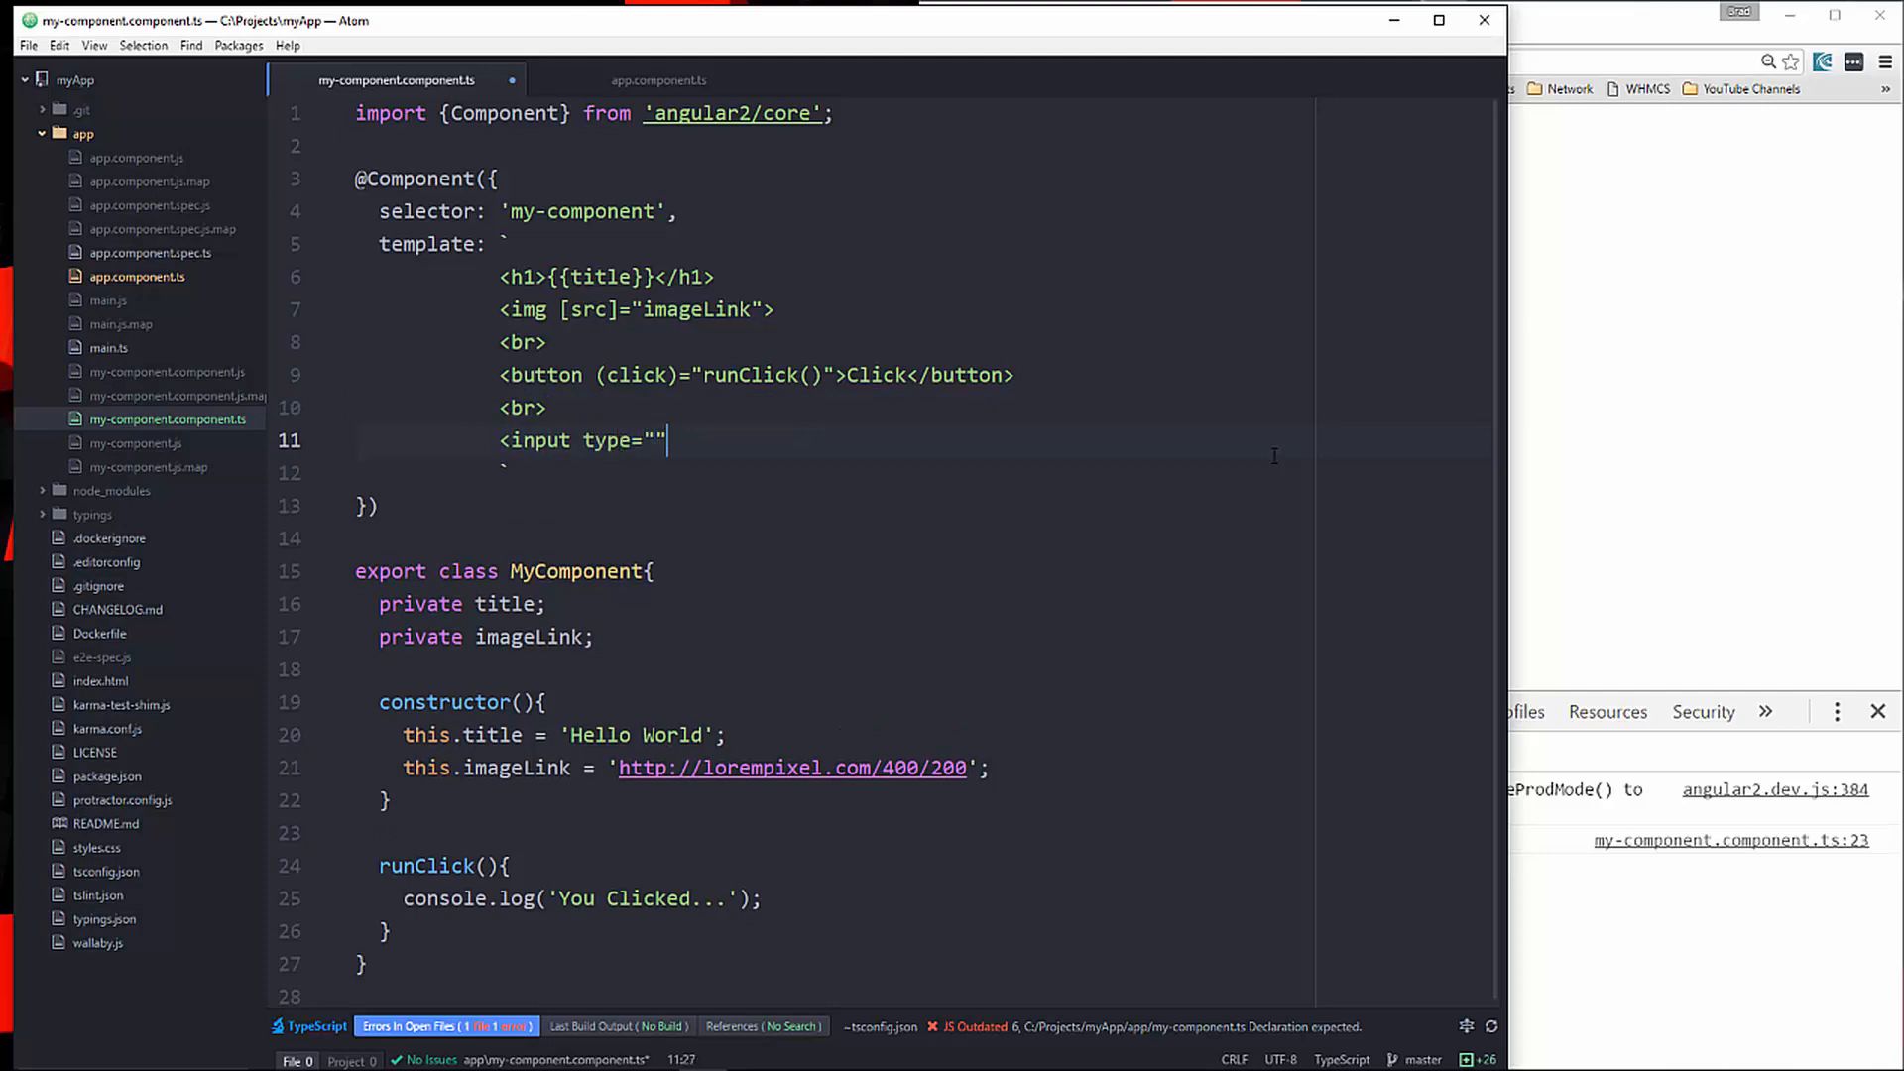
pyautogui.write('text')
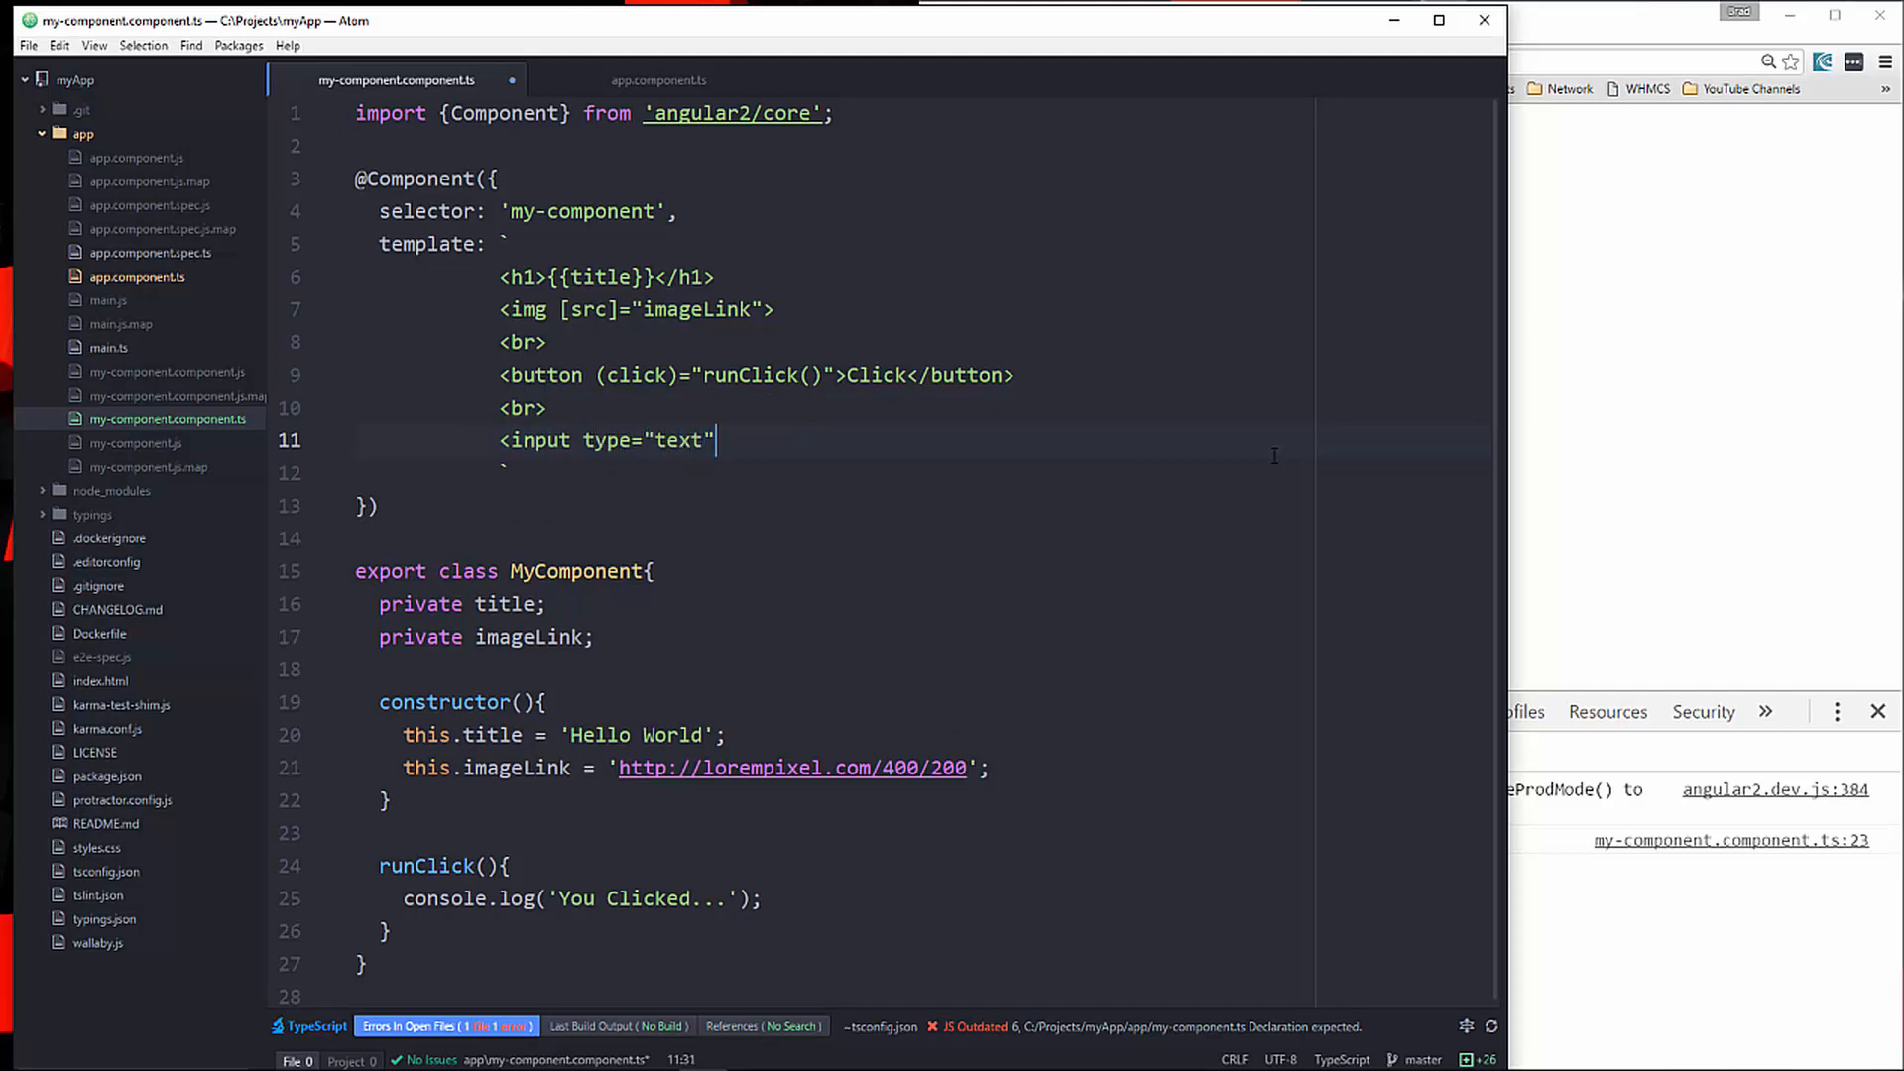
pyautogui.write('[]')
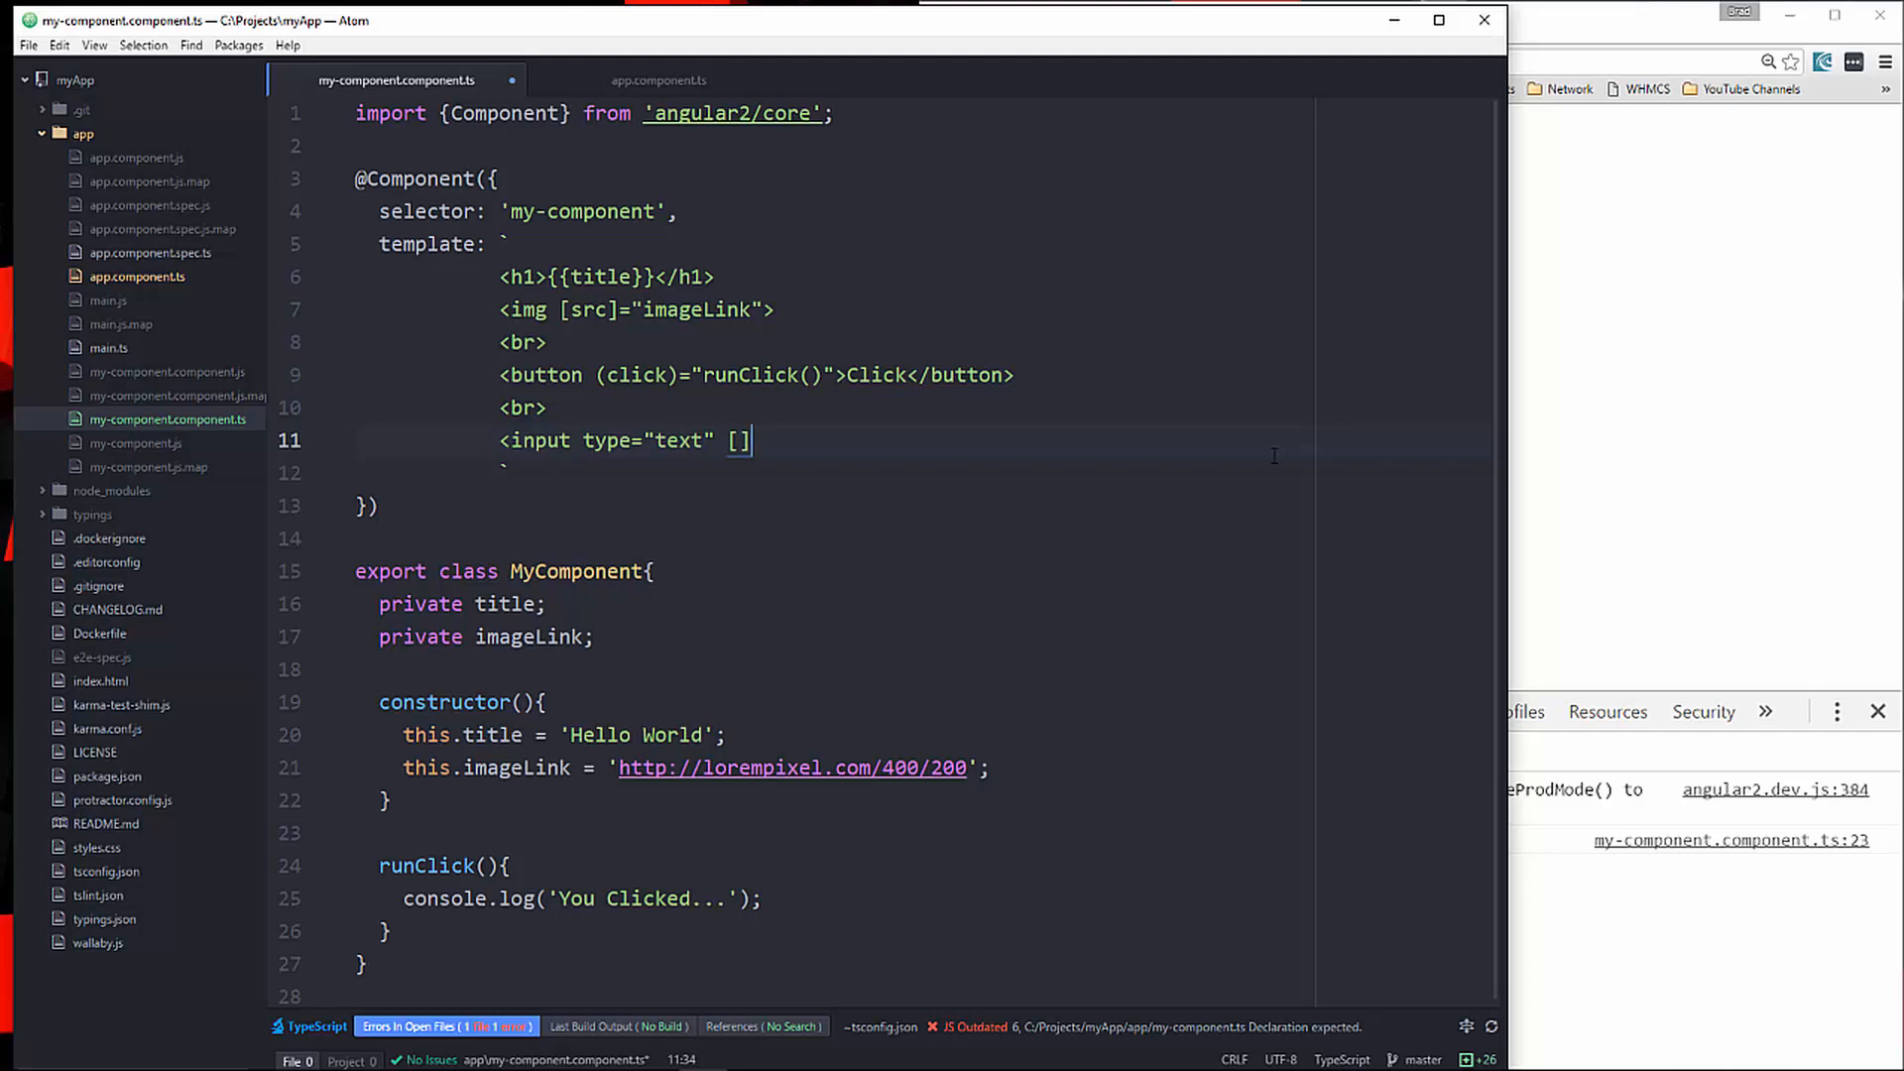
pyautogui.write('()')
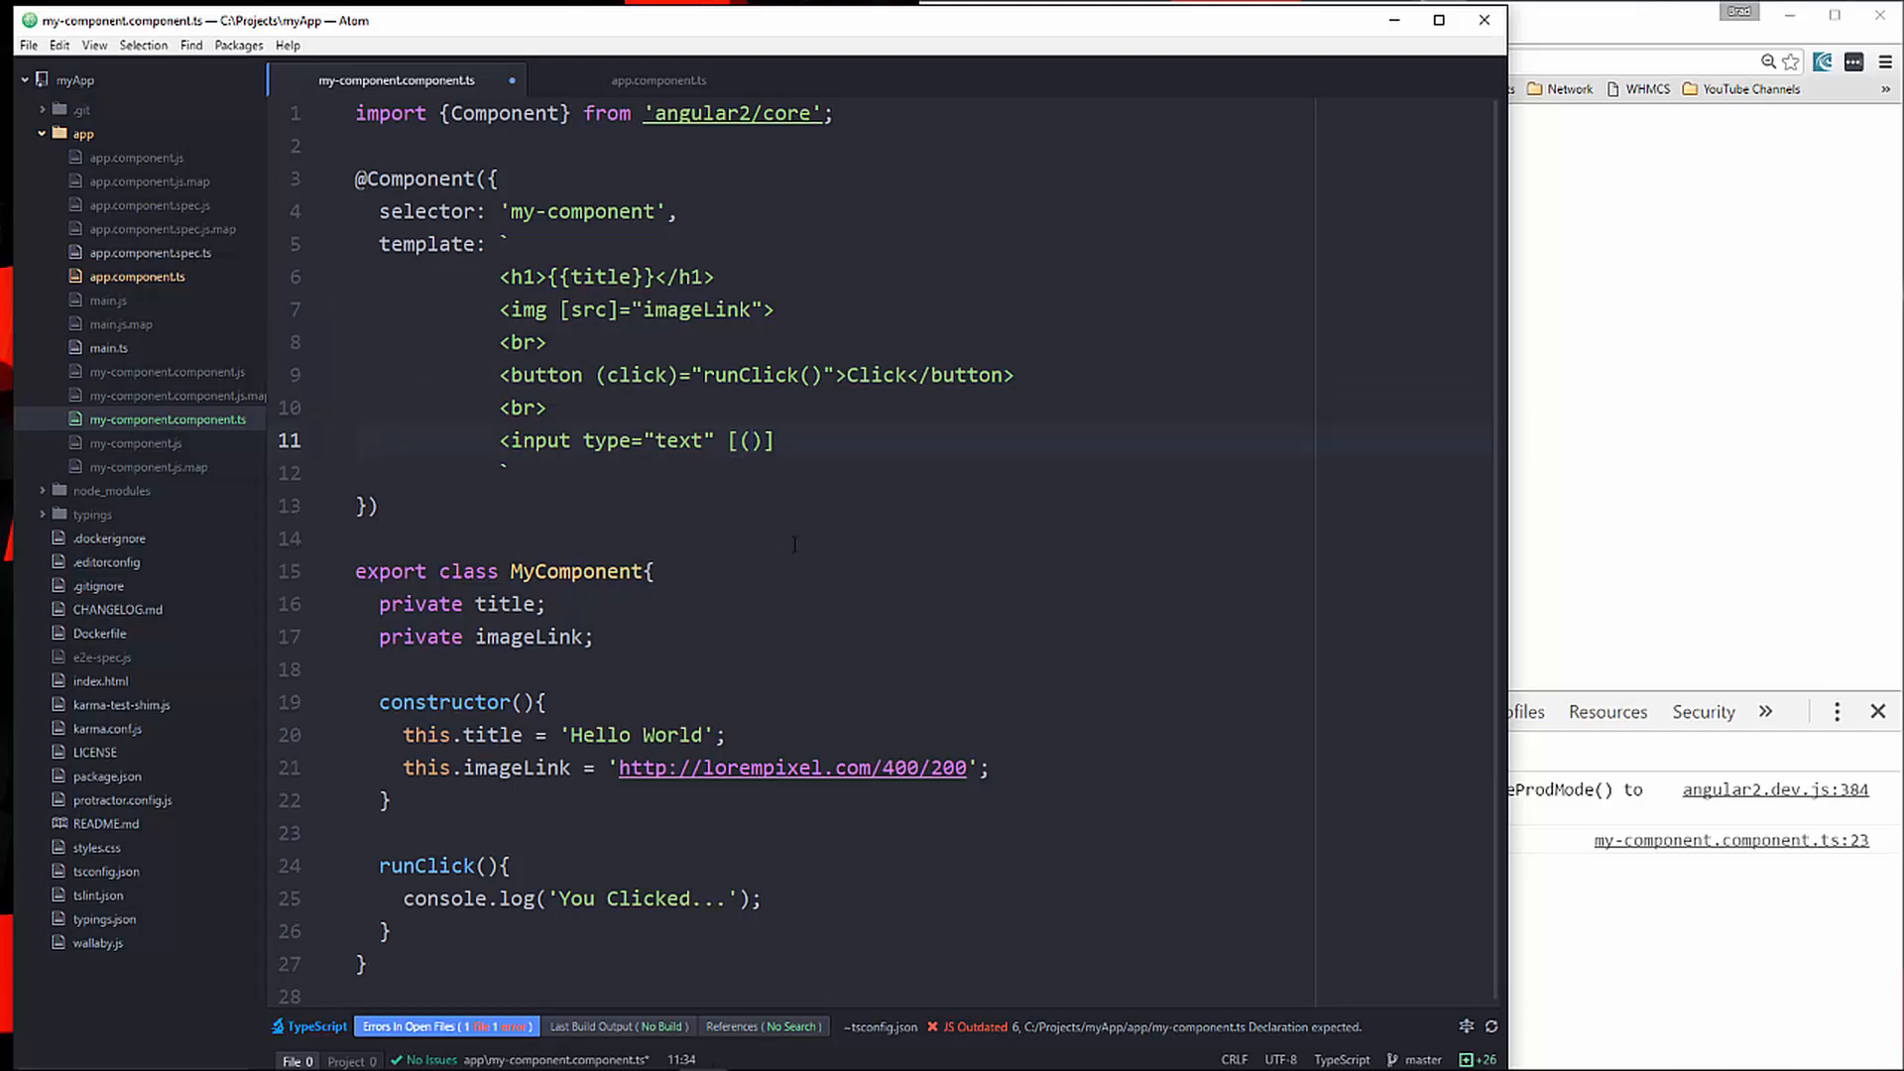
pyautogui.write('ng')
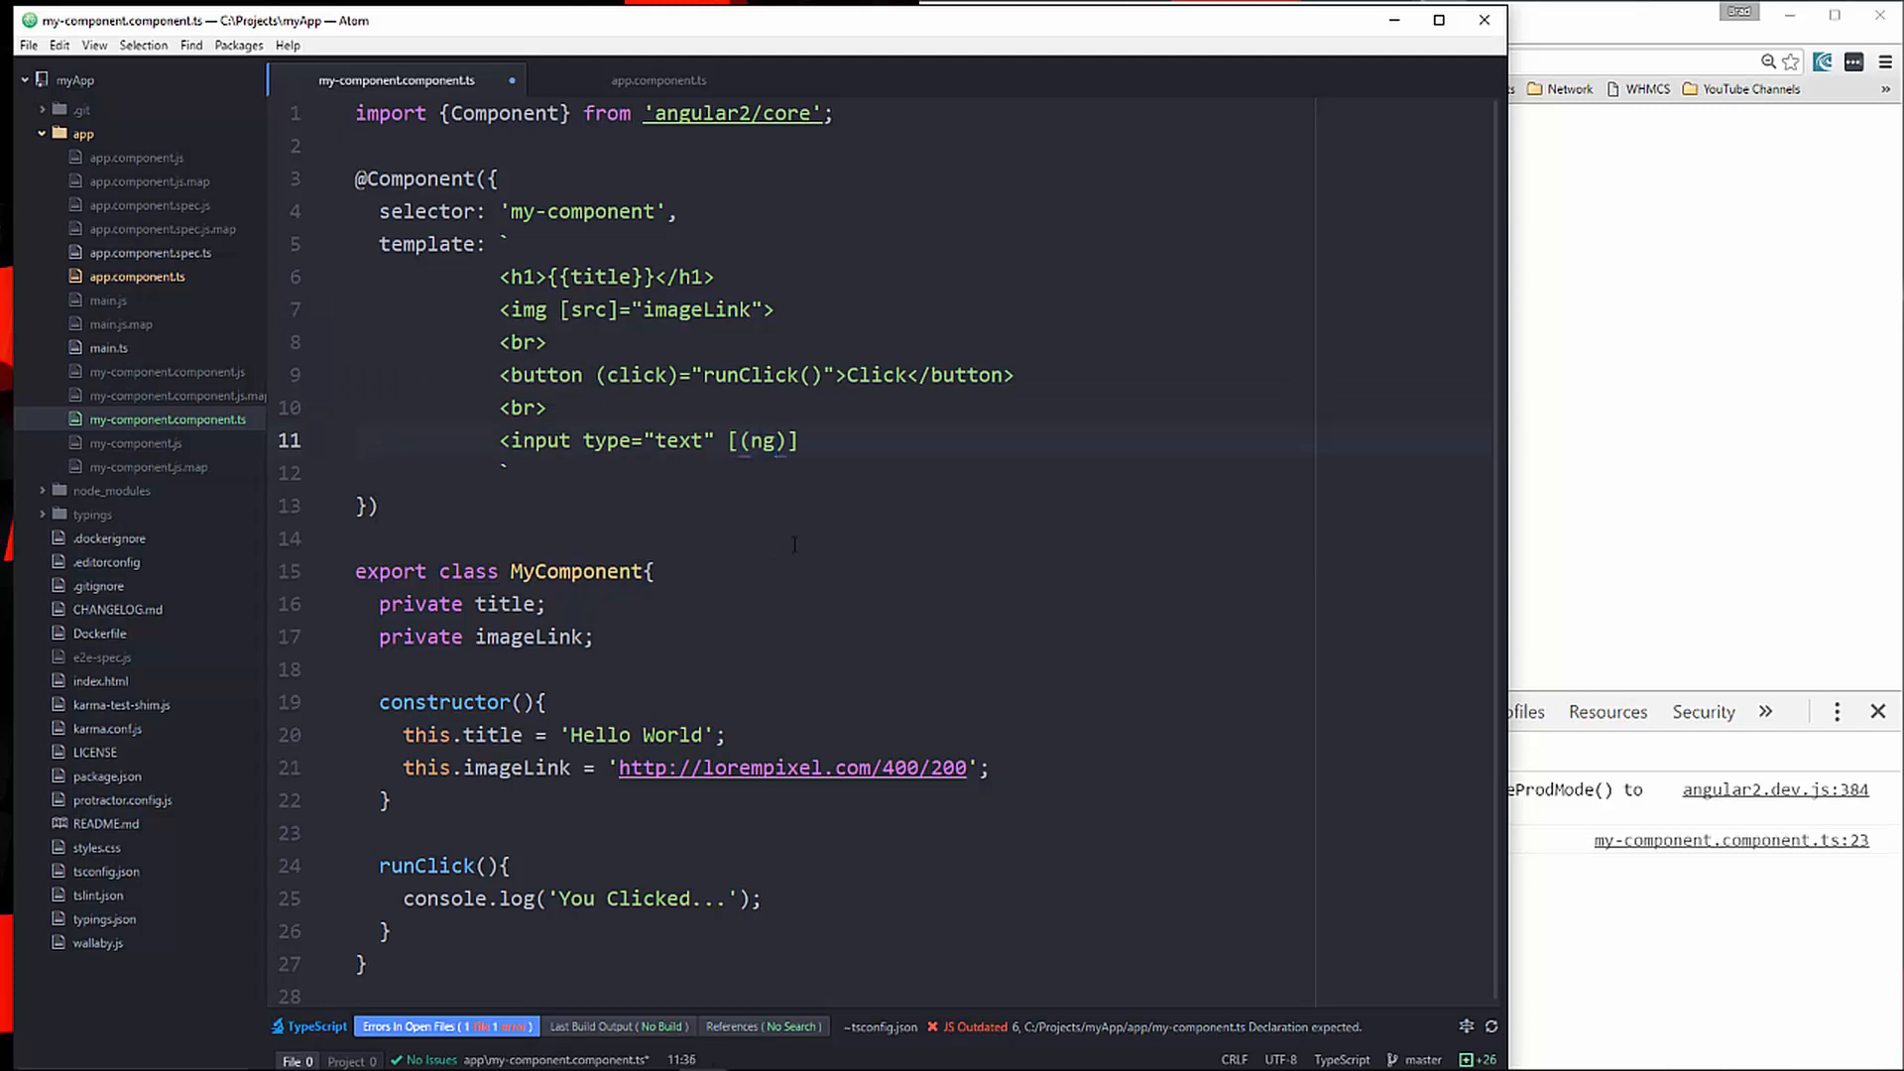
pyautogui.write('Model)]=')
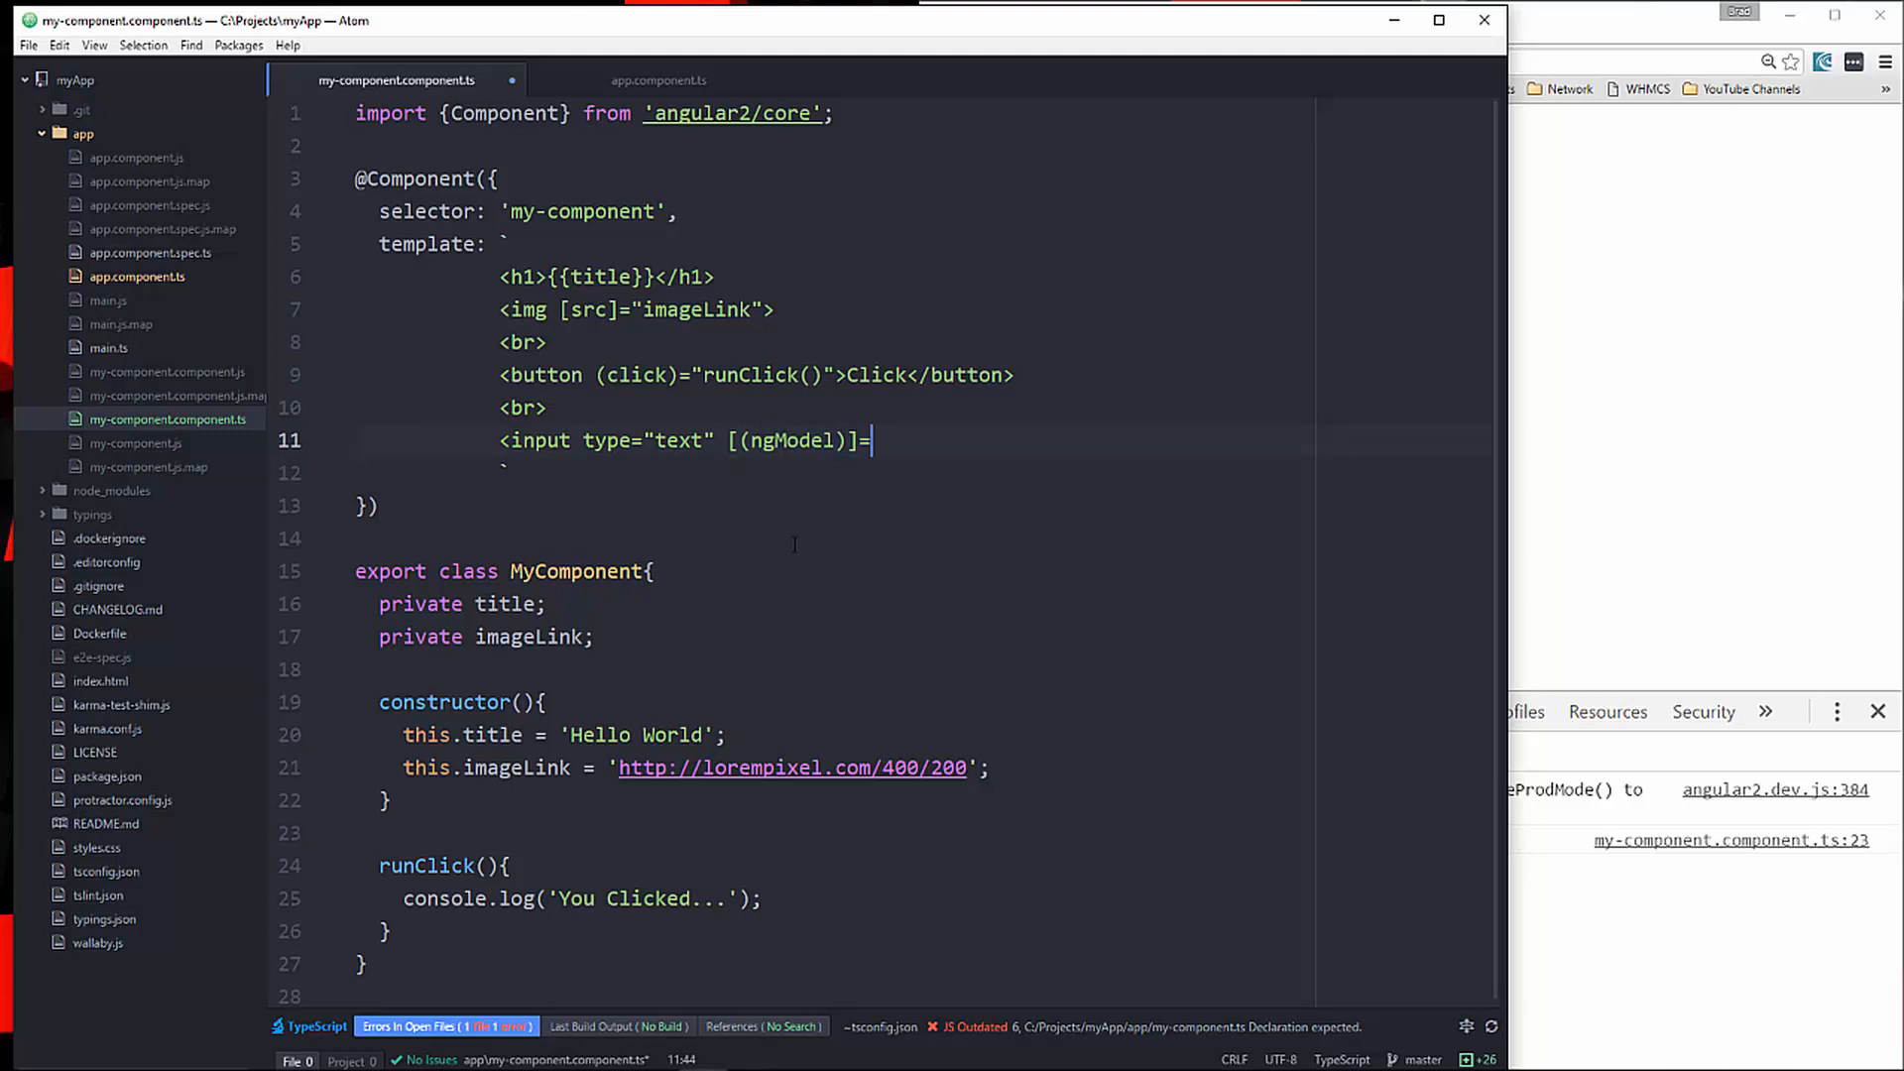
pyautogui.write('"nam')
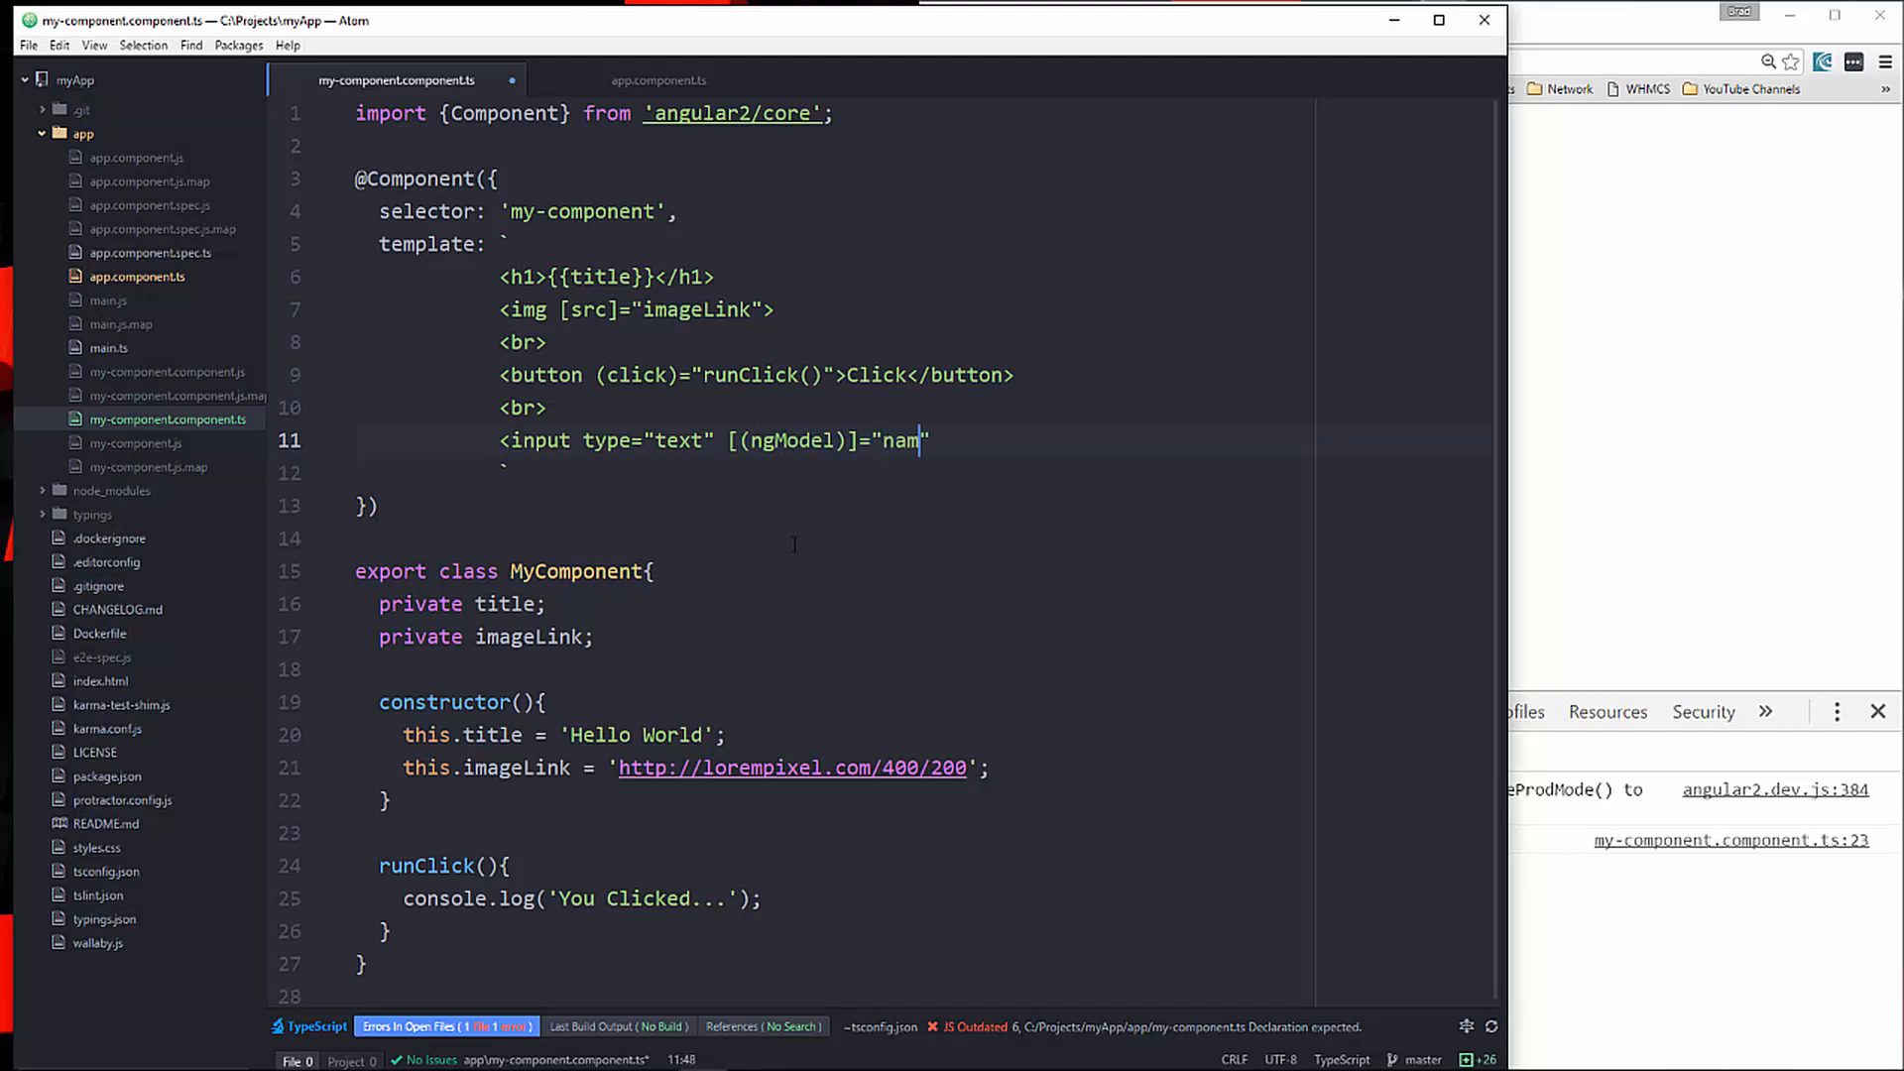
pyautogui.press('backspace')
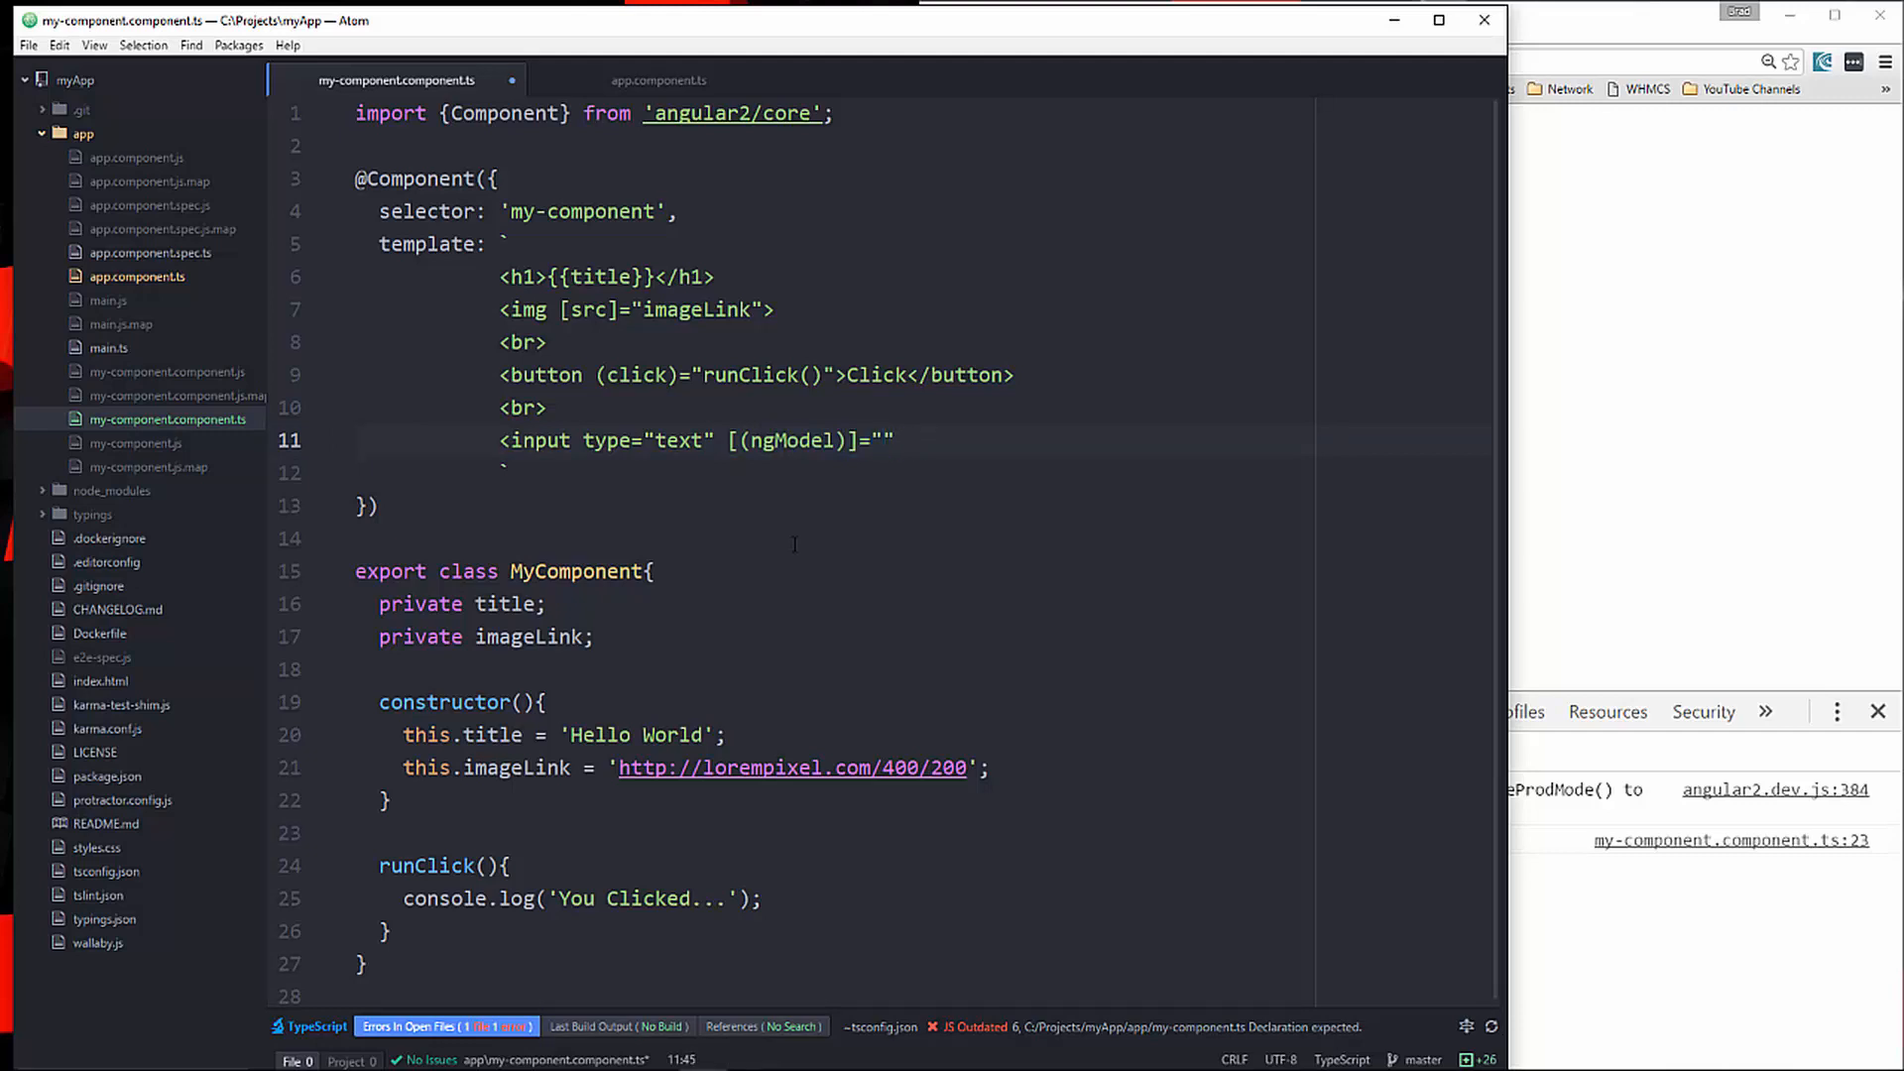
pyautogui.write('note')
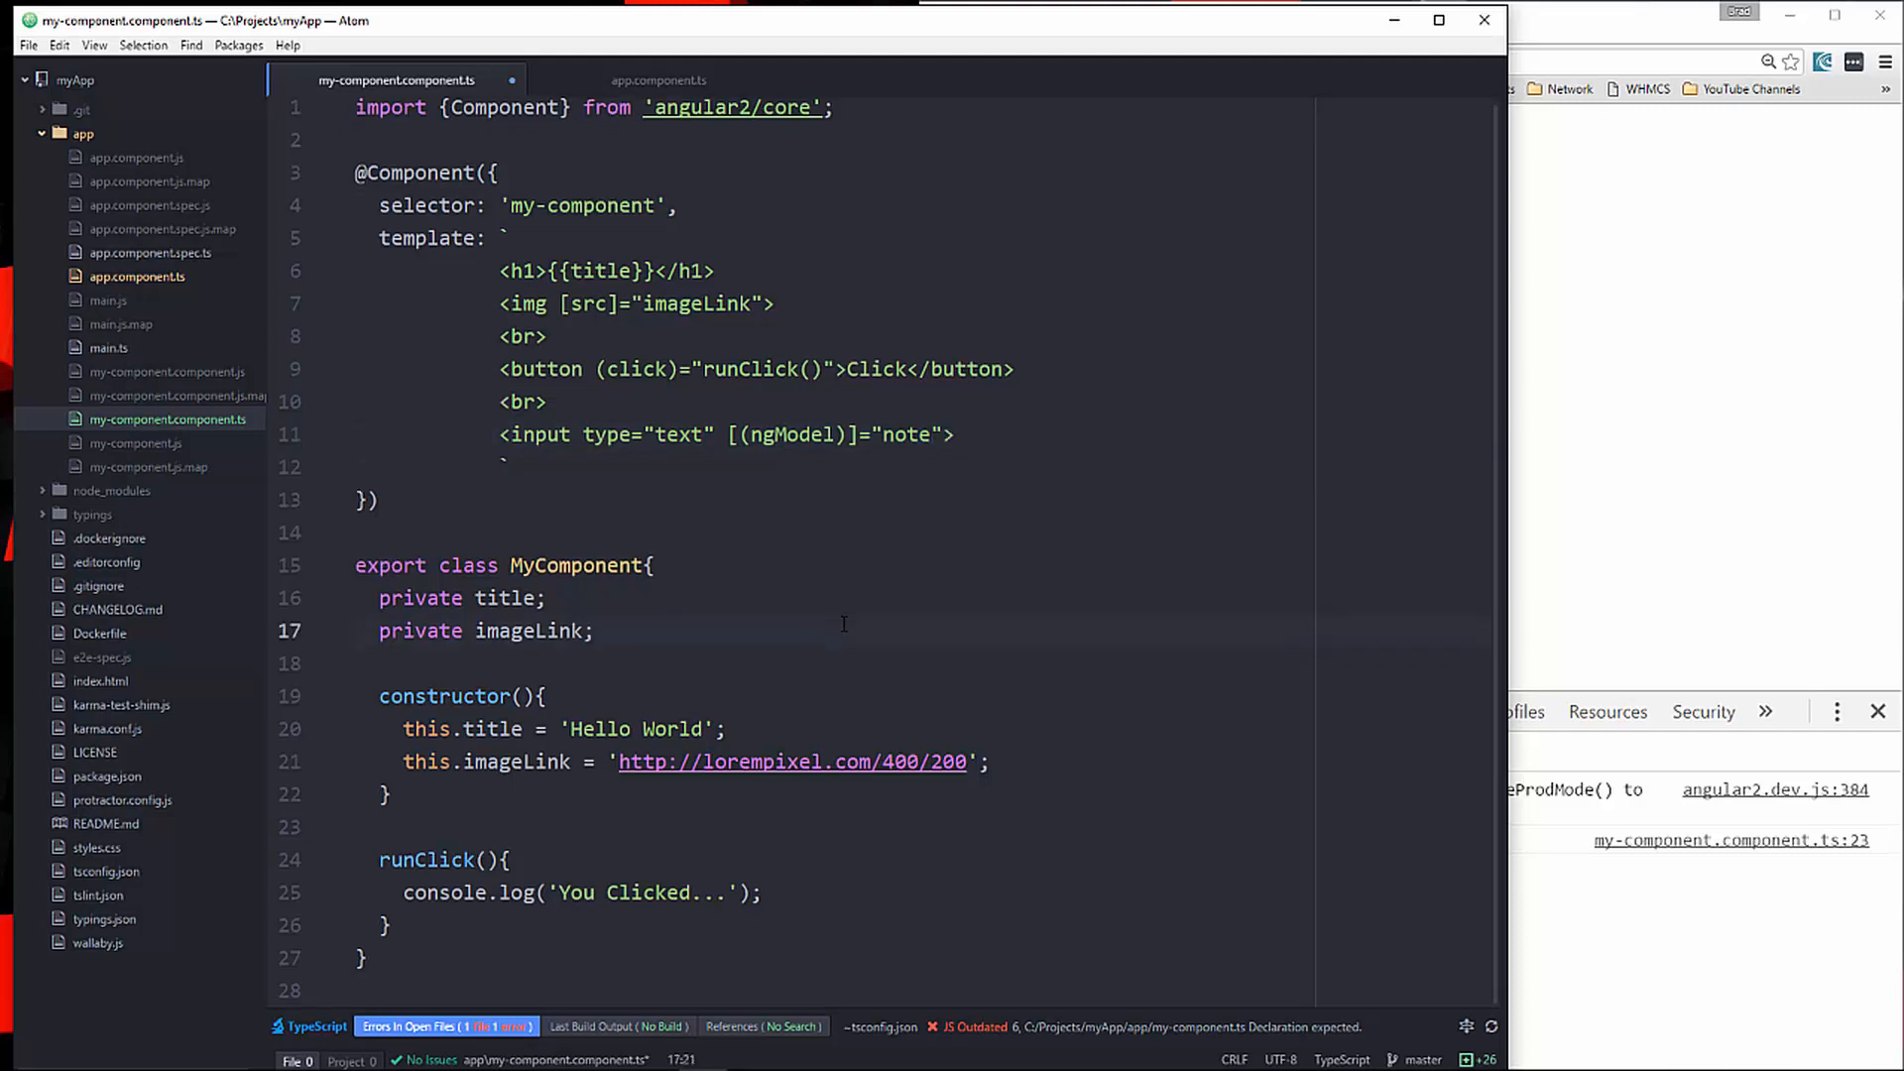
# Declare a private note property set via this.note and echo {{note}} below the input.
pyautogui.press('enter')
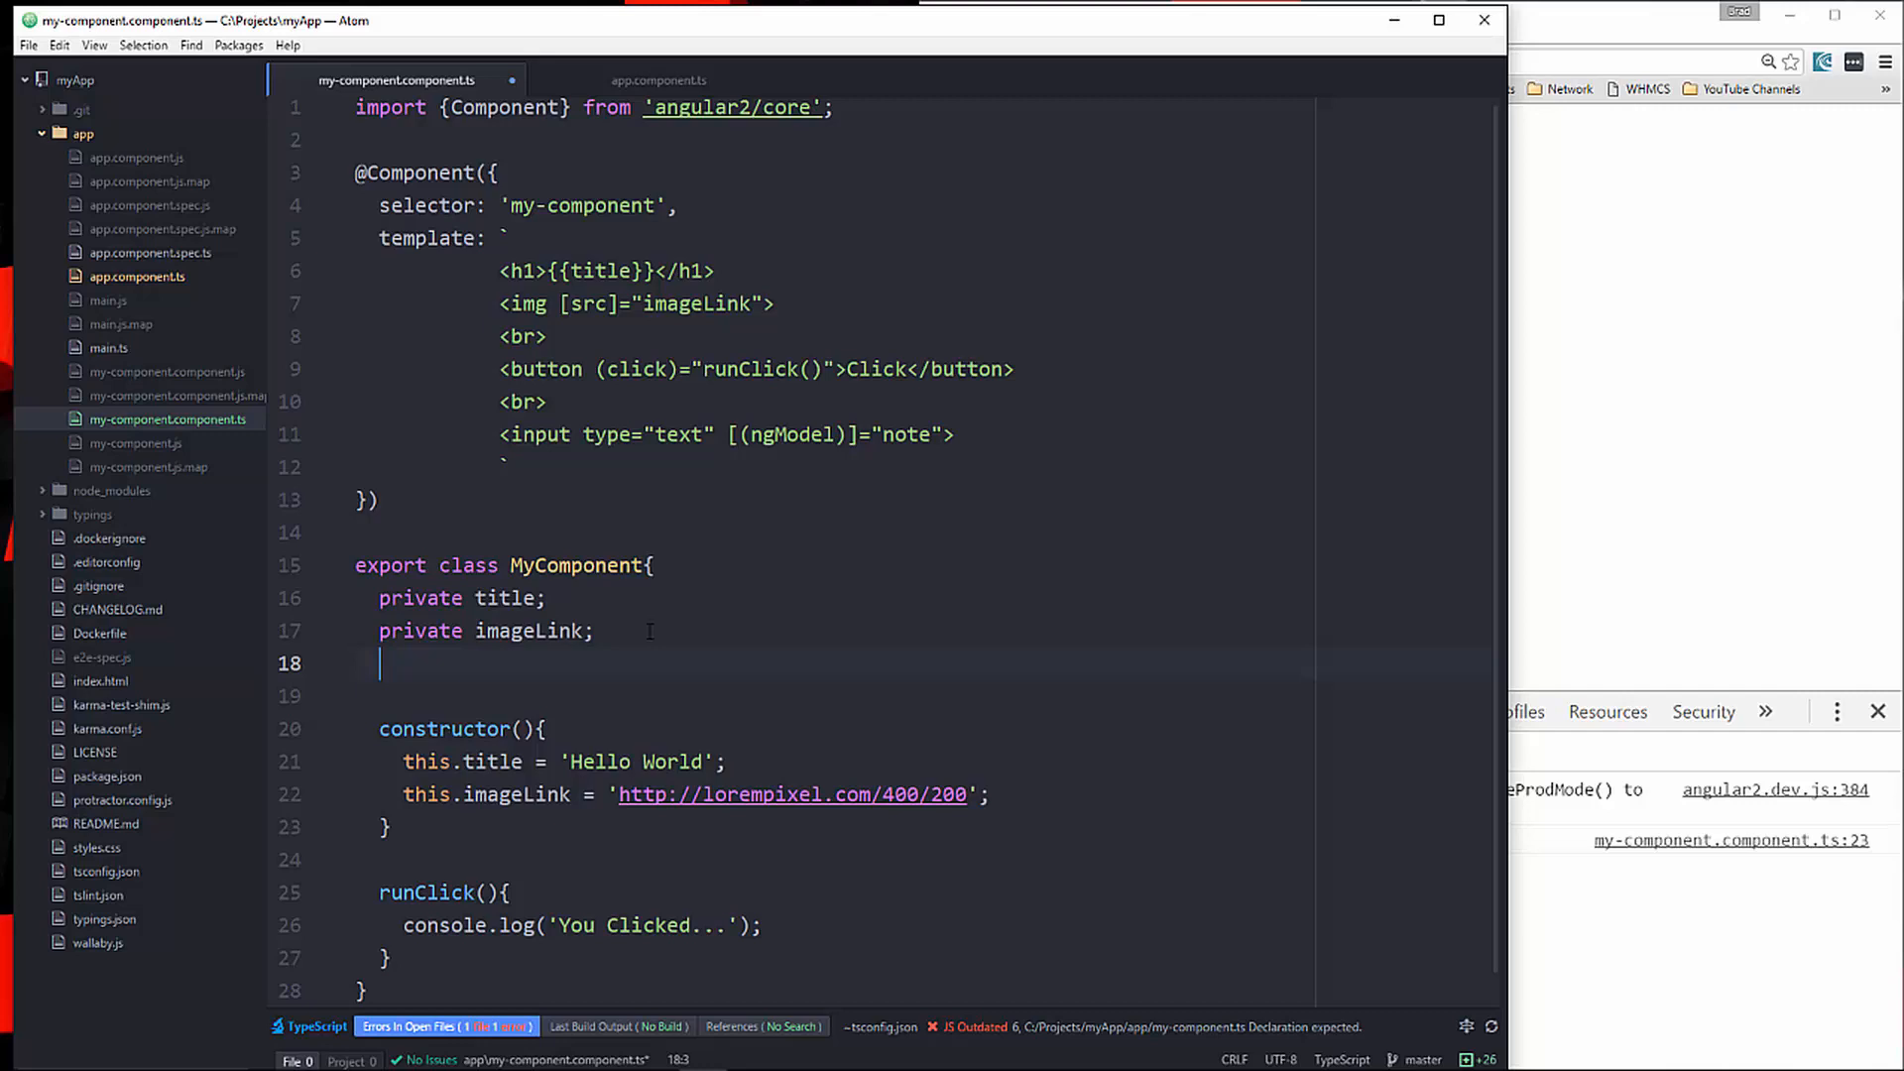
pyautogui.write('private note;')
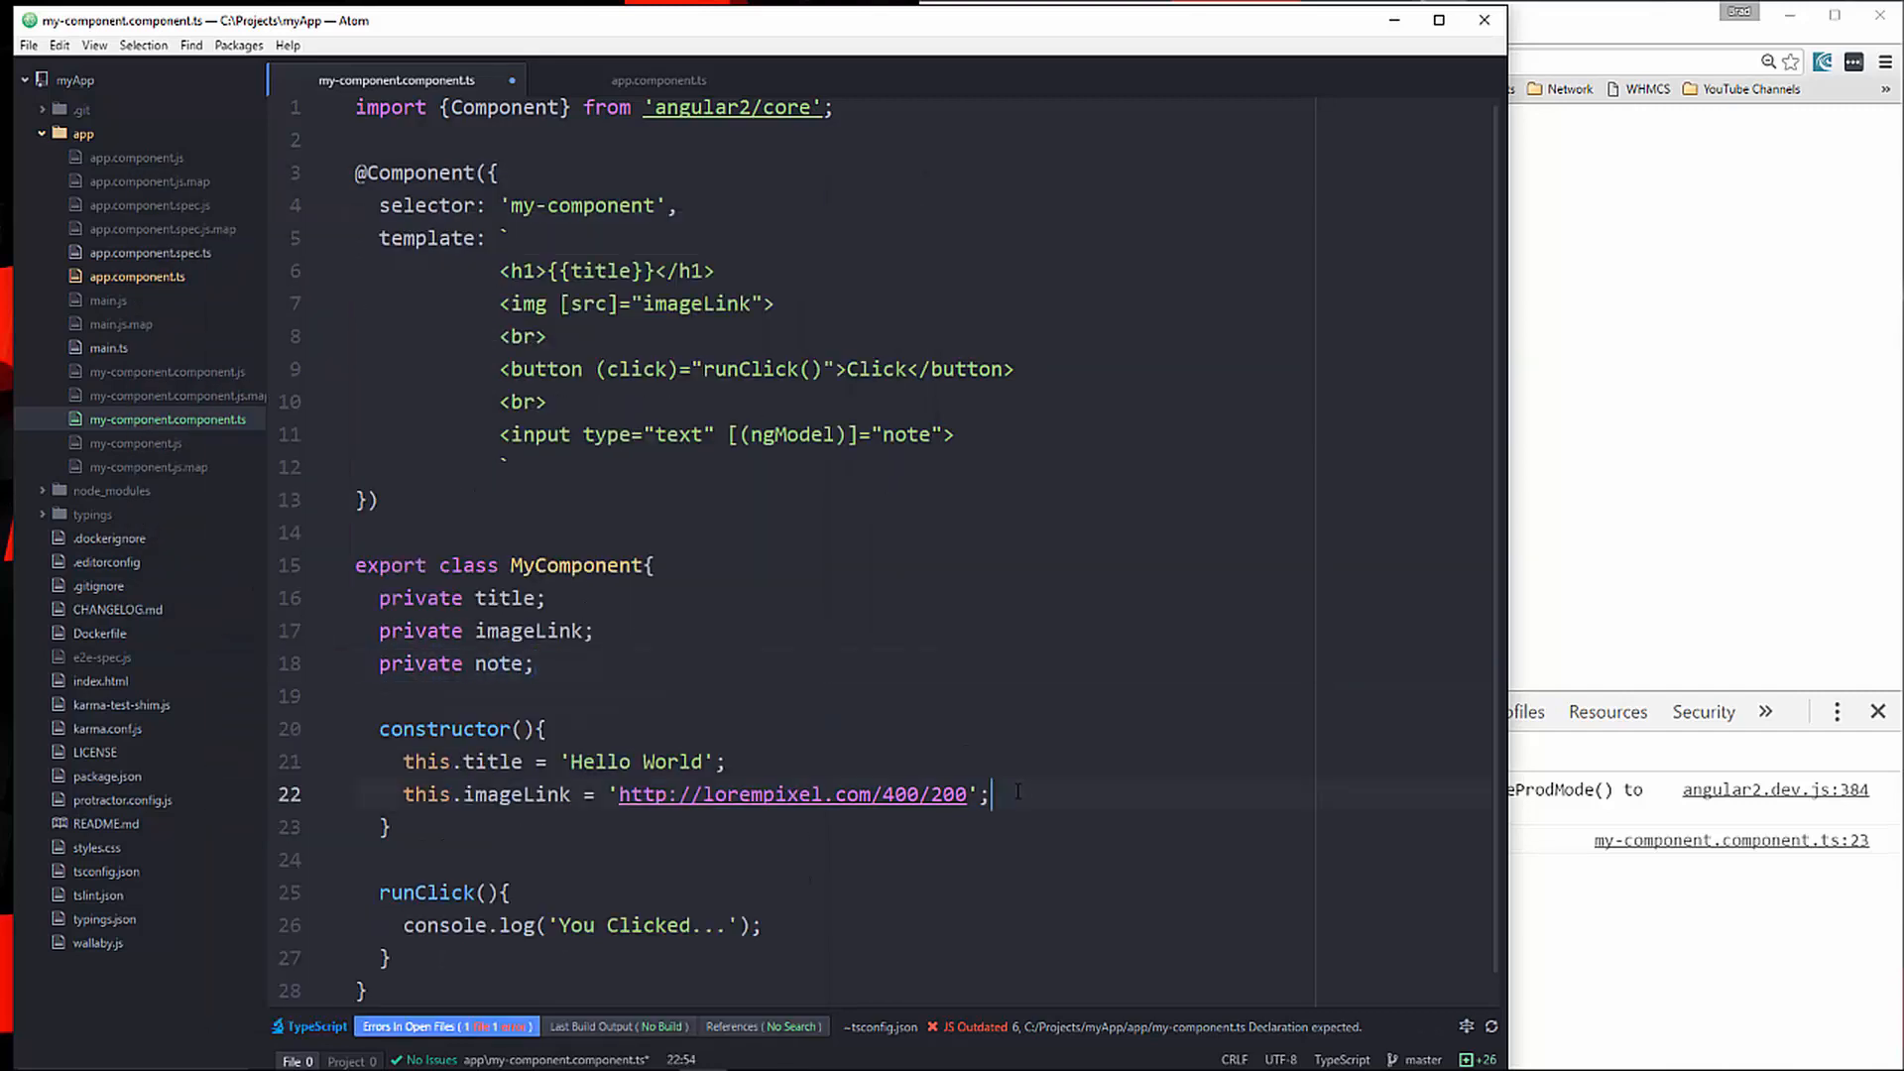
pyautogui.write('this.note;')
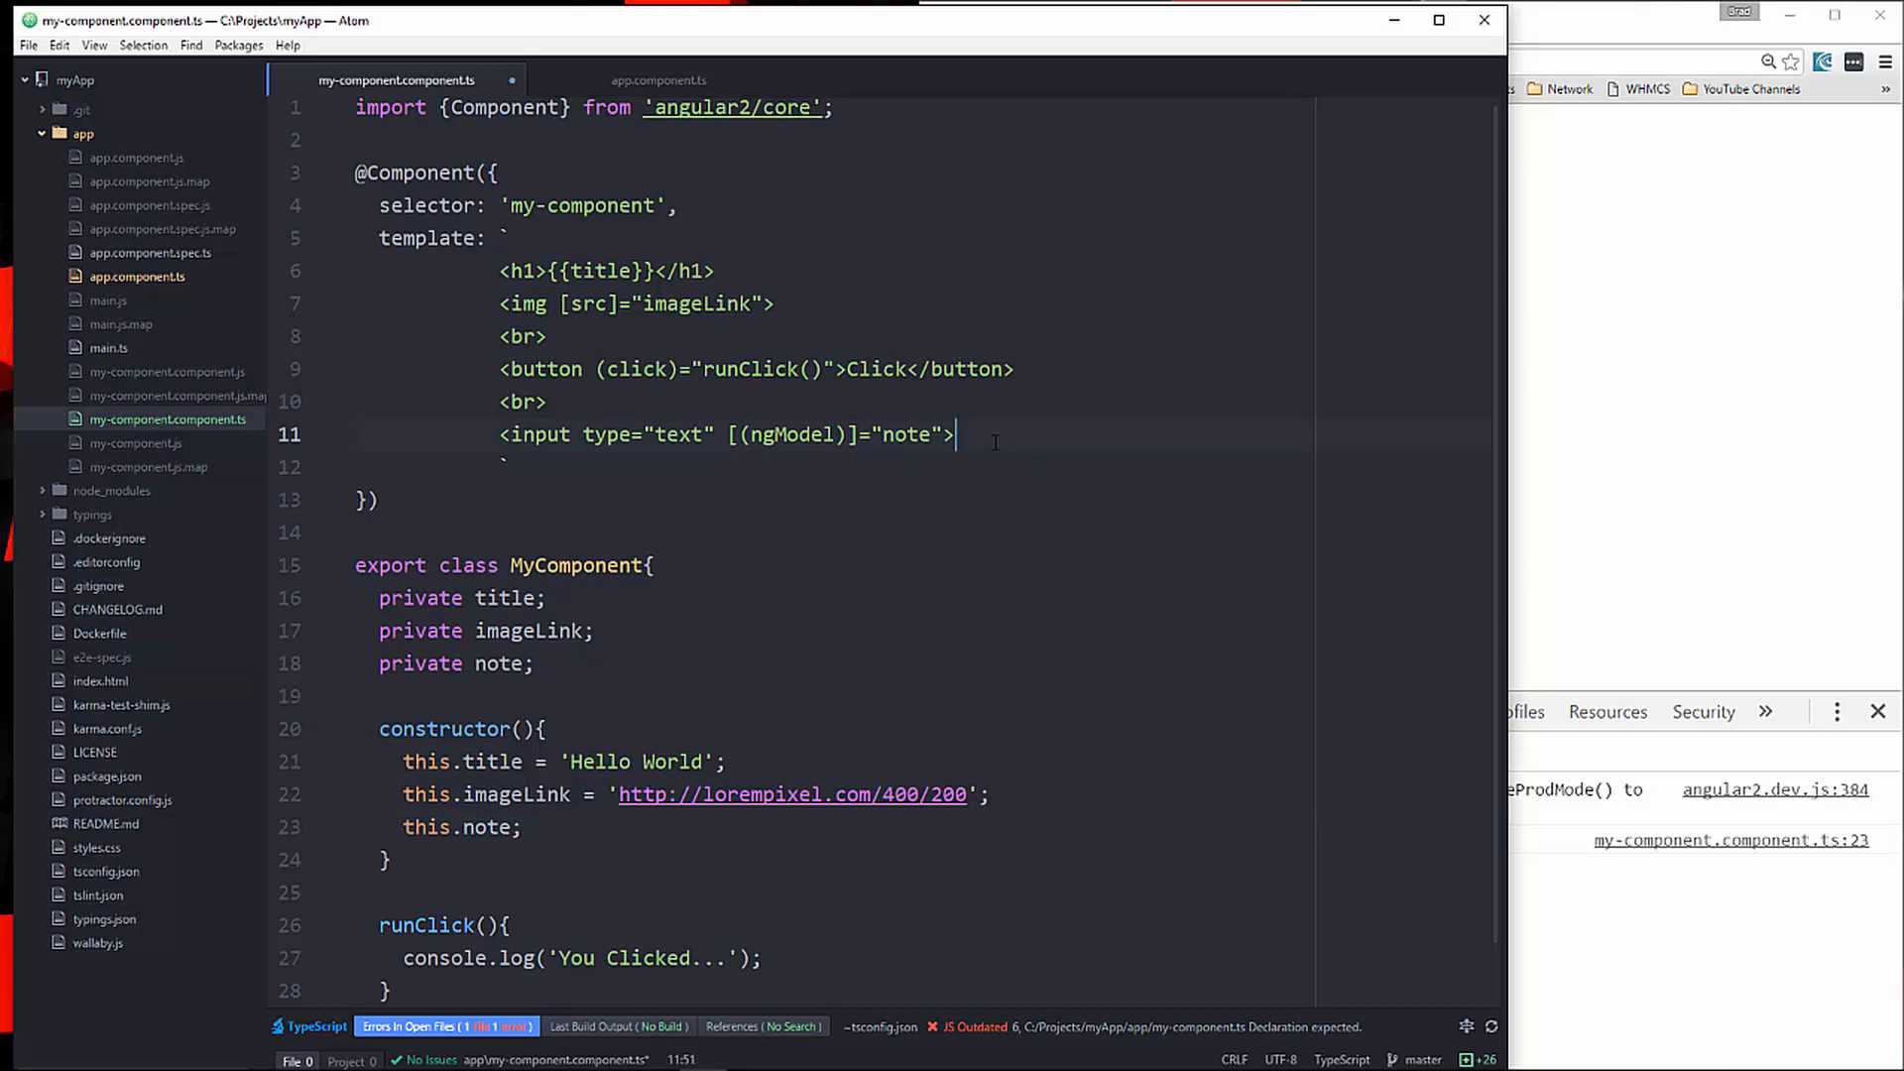
pyautogui.write('{{}}')
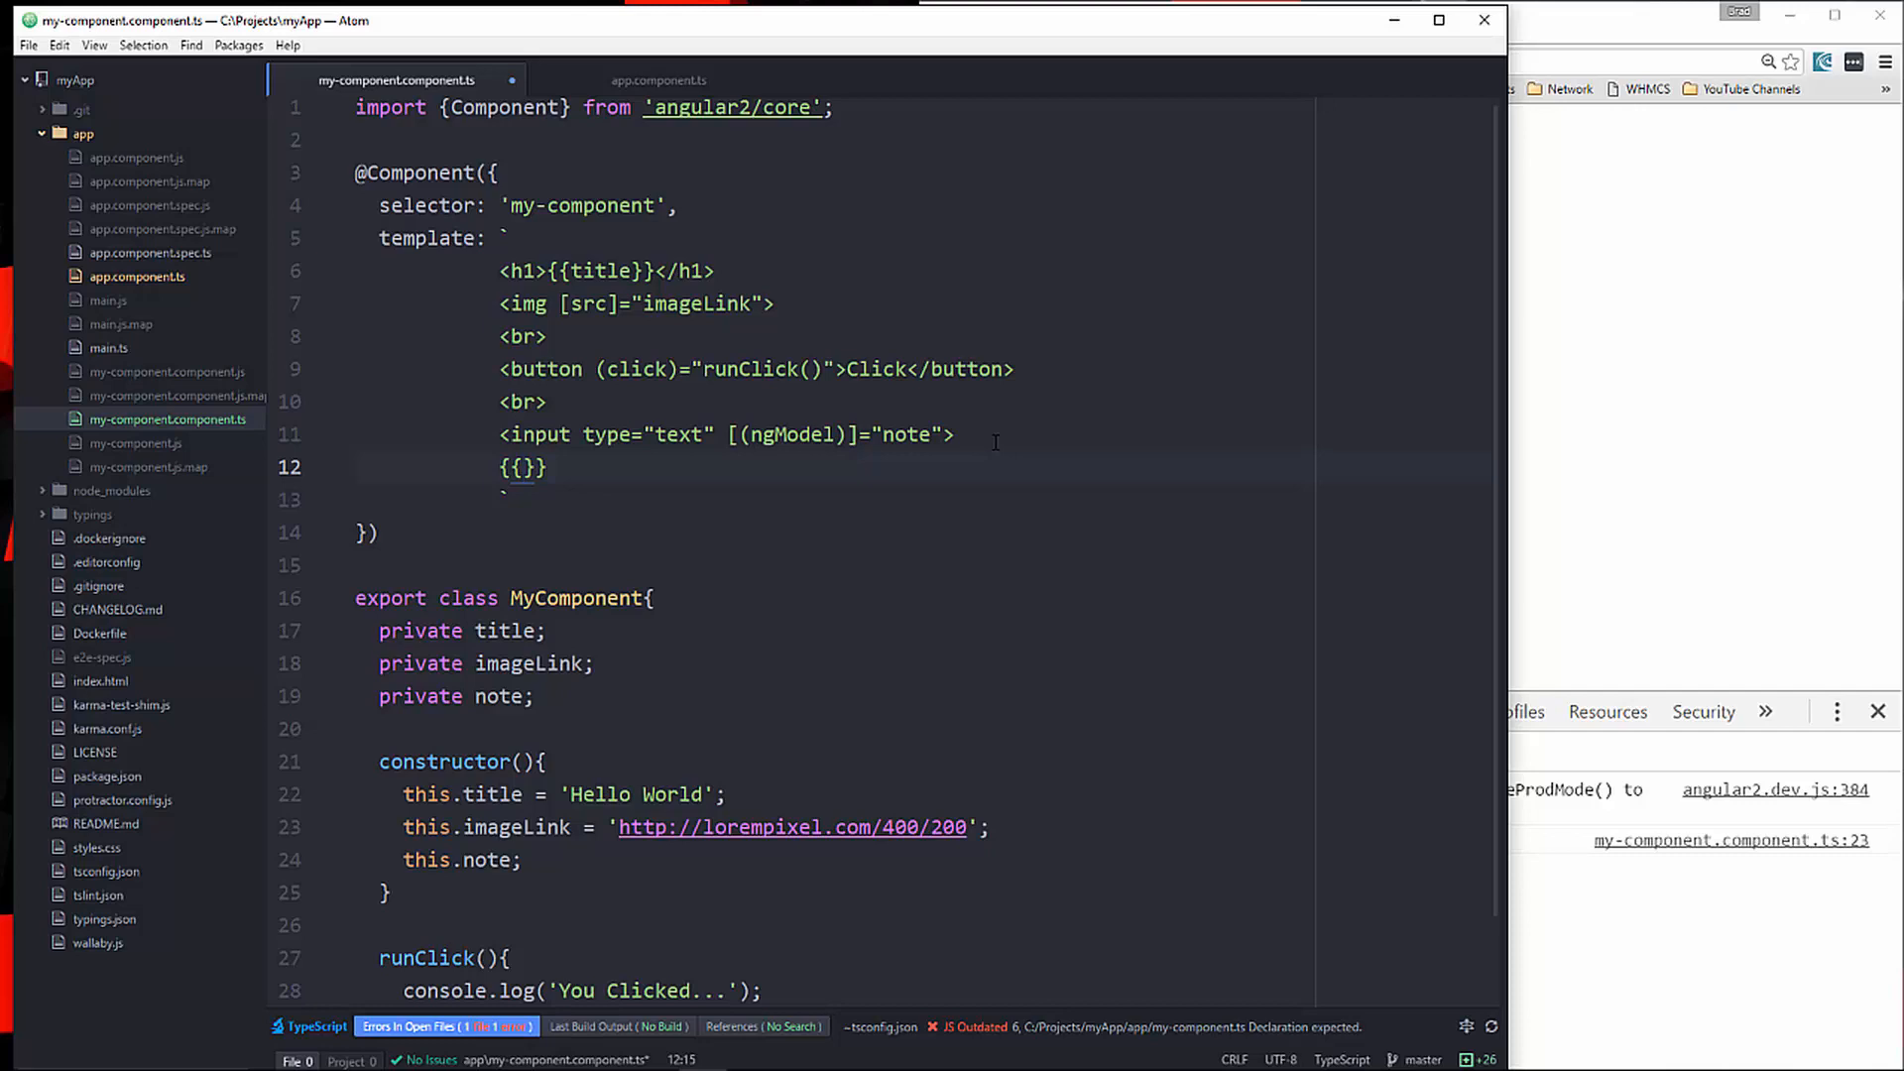
pyautogui.write('note')
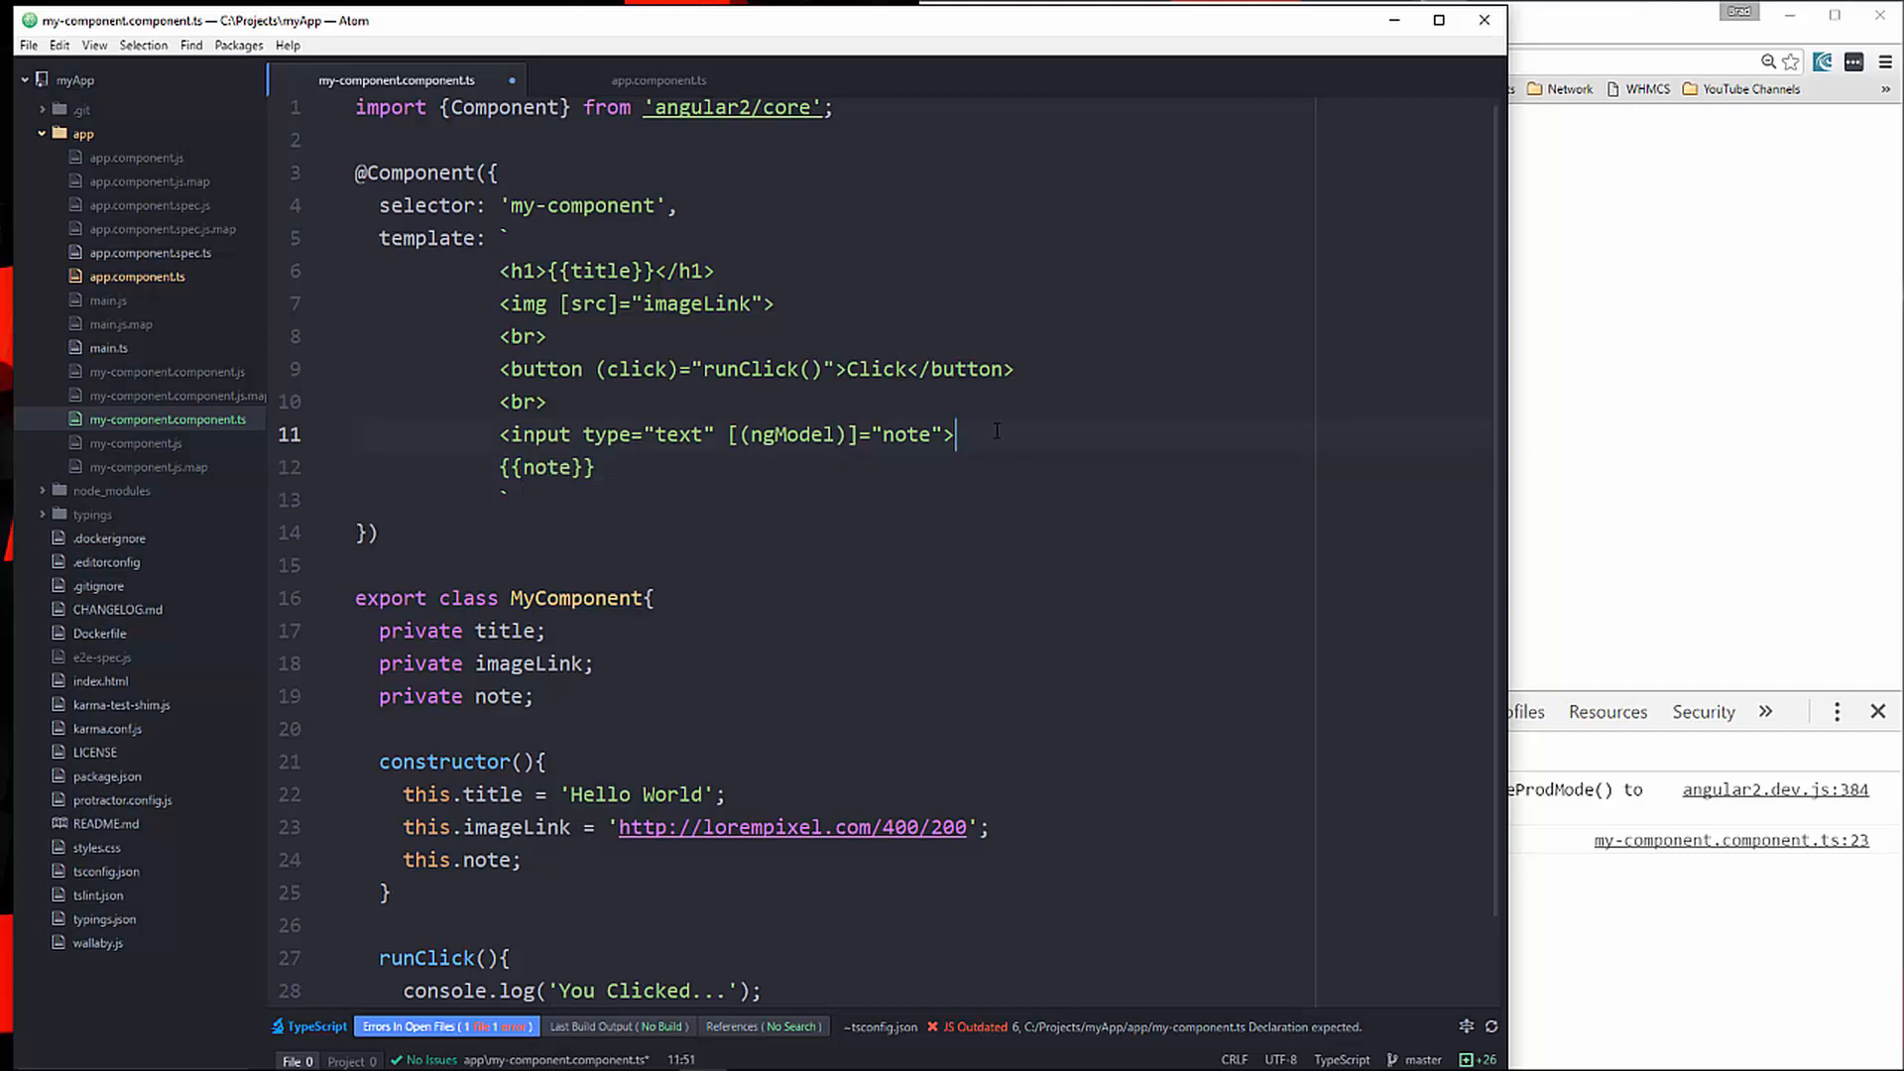
pyautogui.moveTo(768, 496)
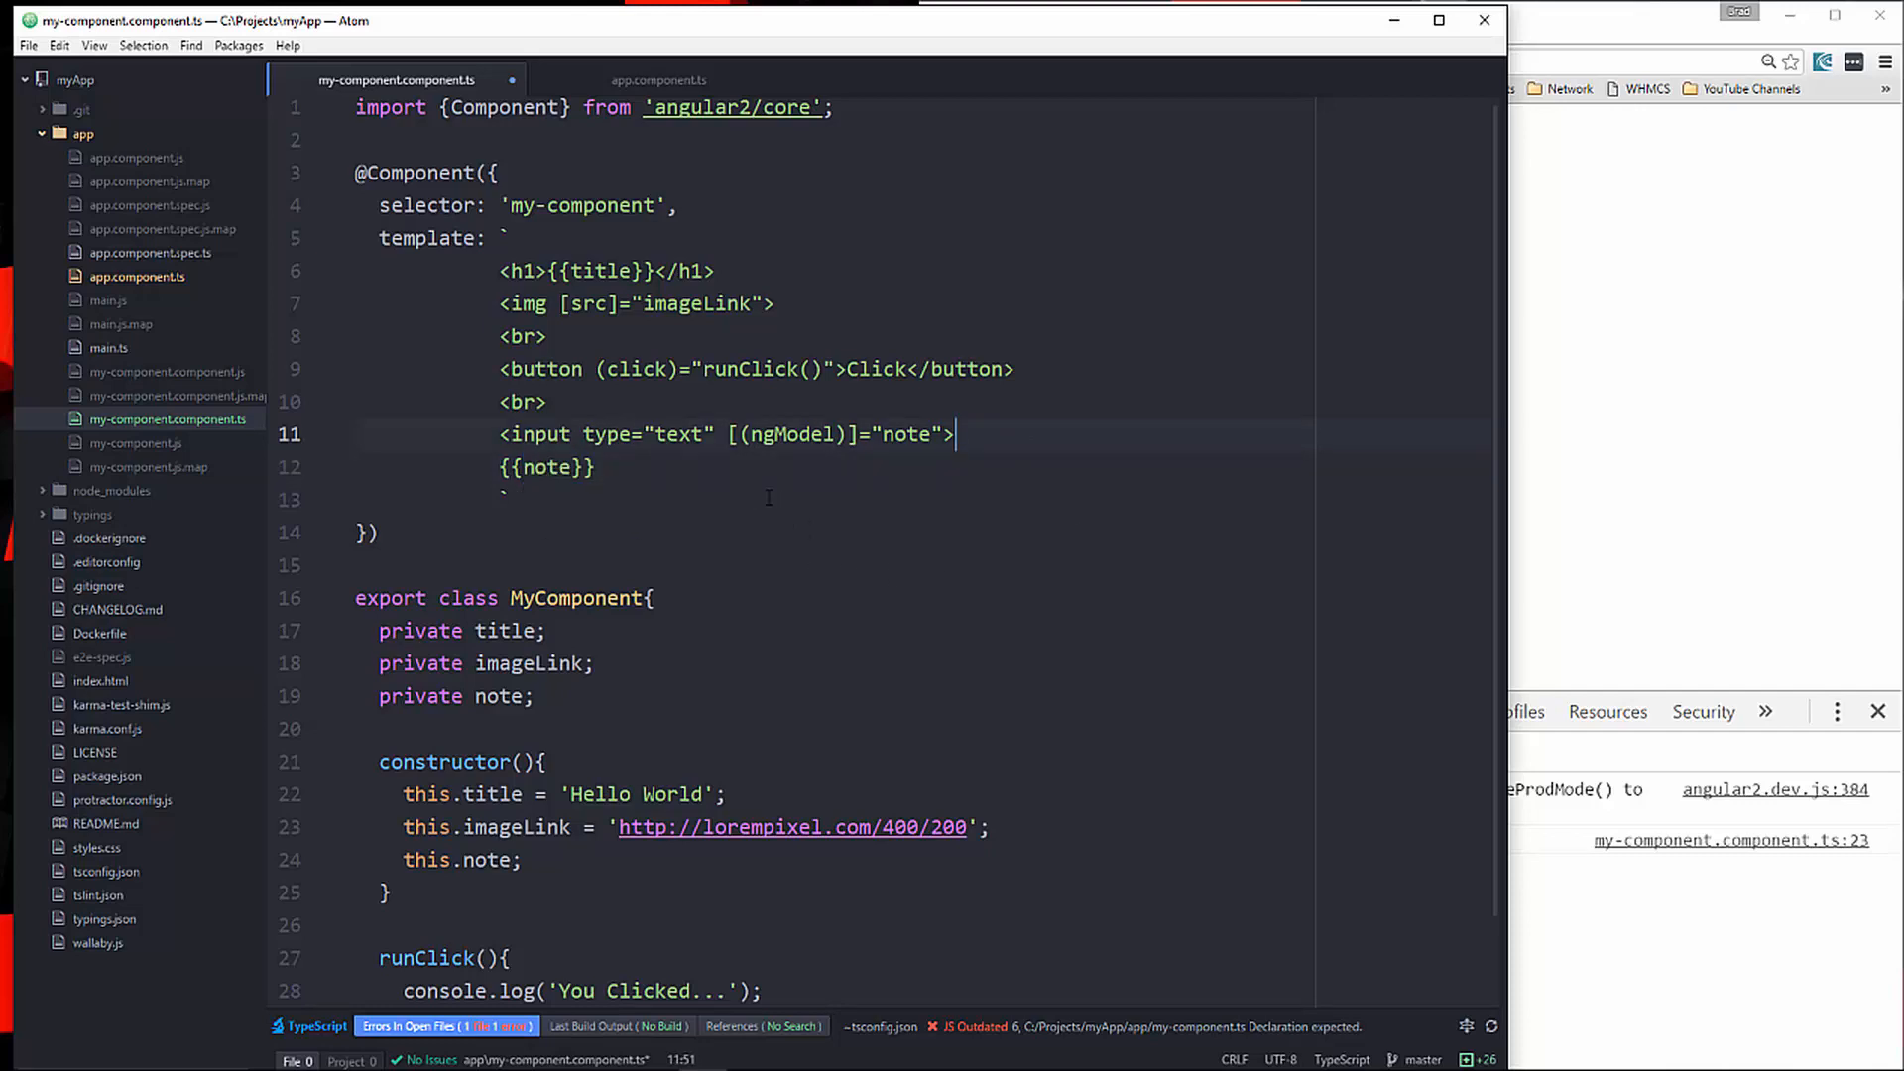
pyautogui.doubleClick(789, 434)
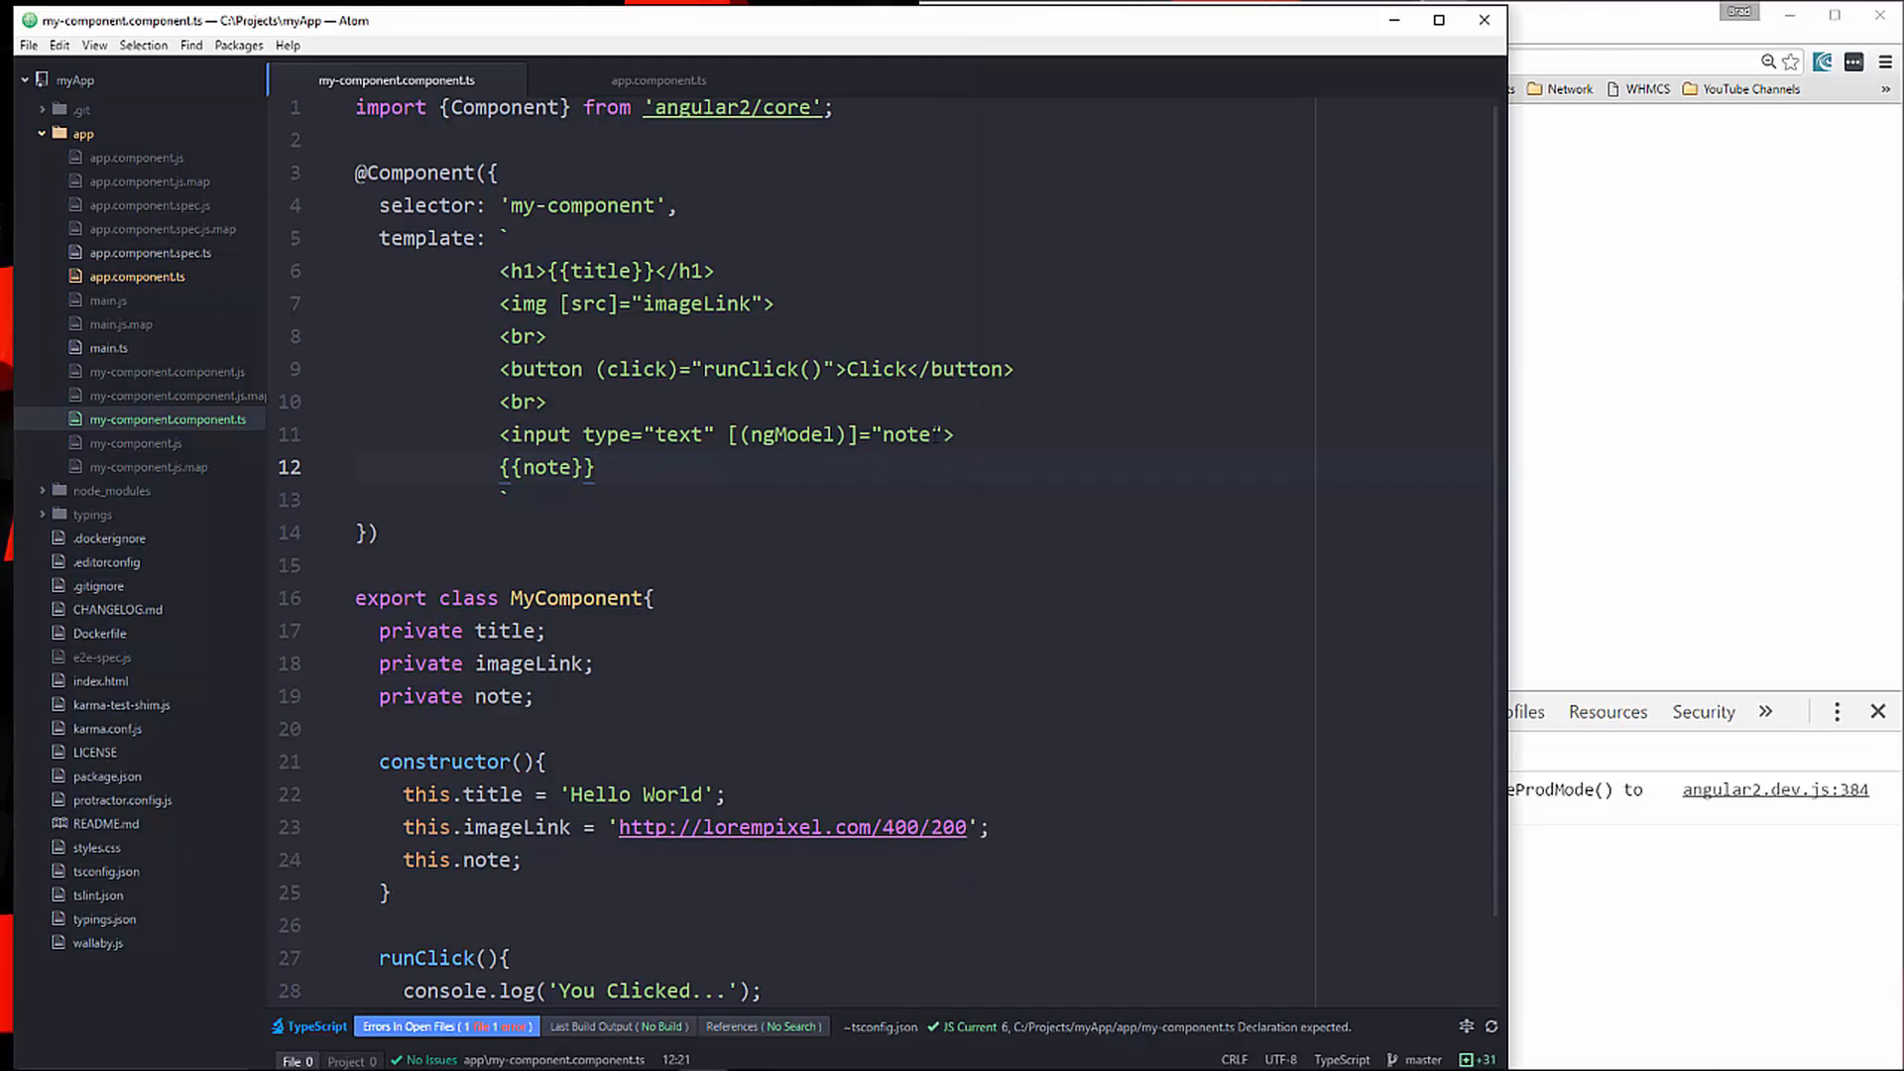
# Bind the input's (keyup) event to saySomething($event).
pyautogui.write('>')
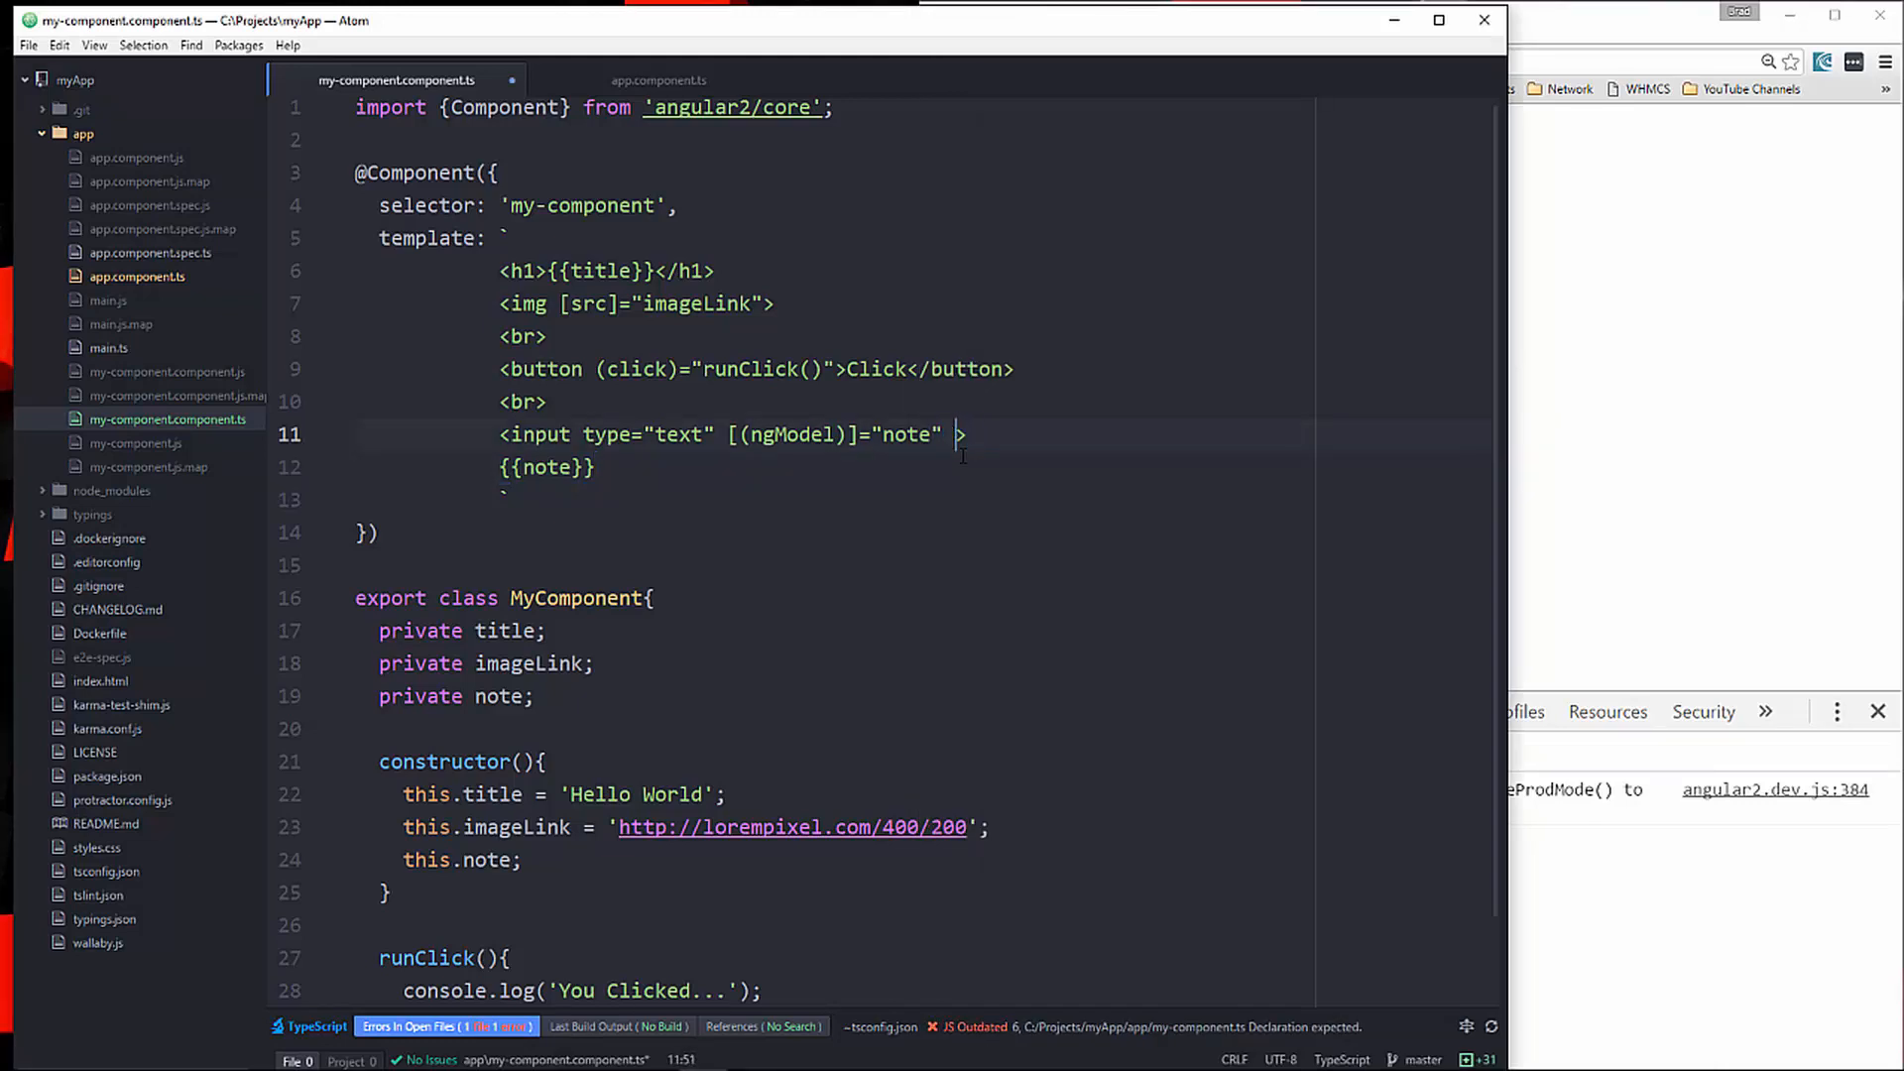
pyautogui.write('(key)')
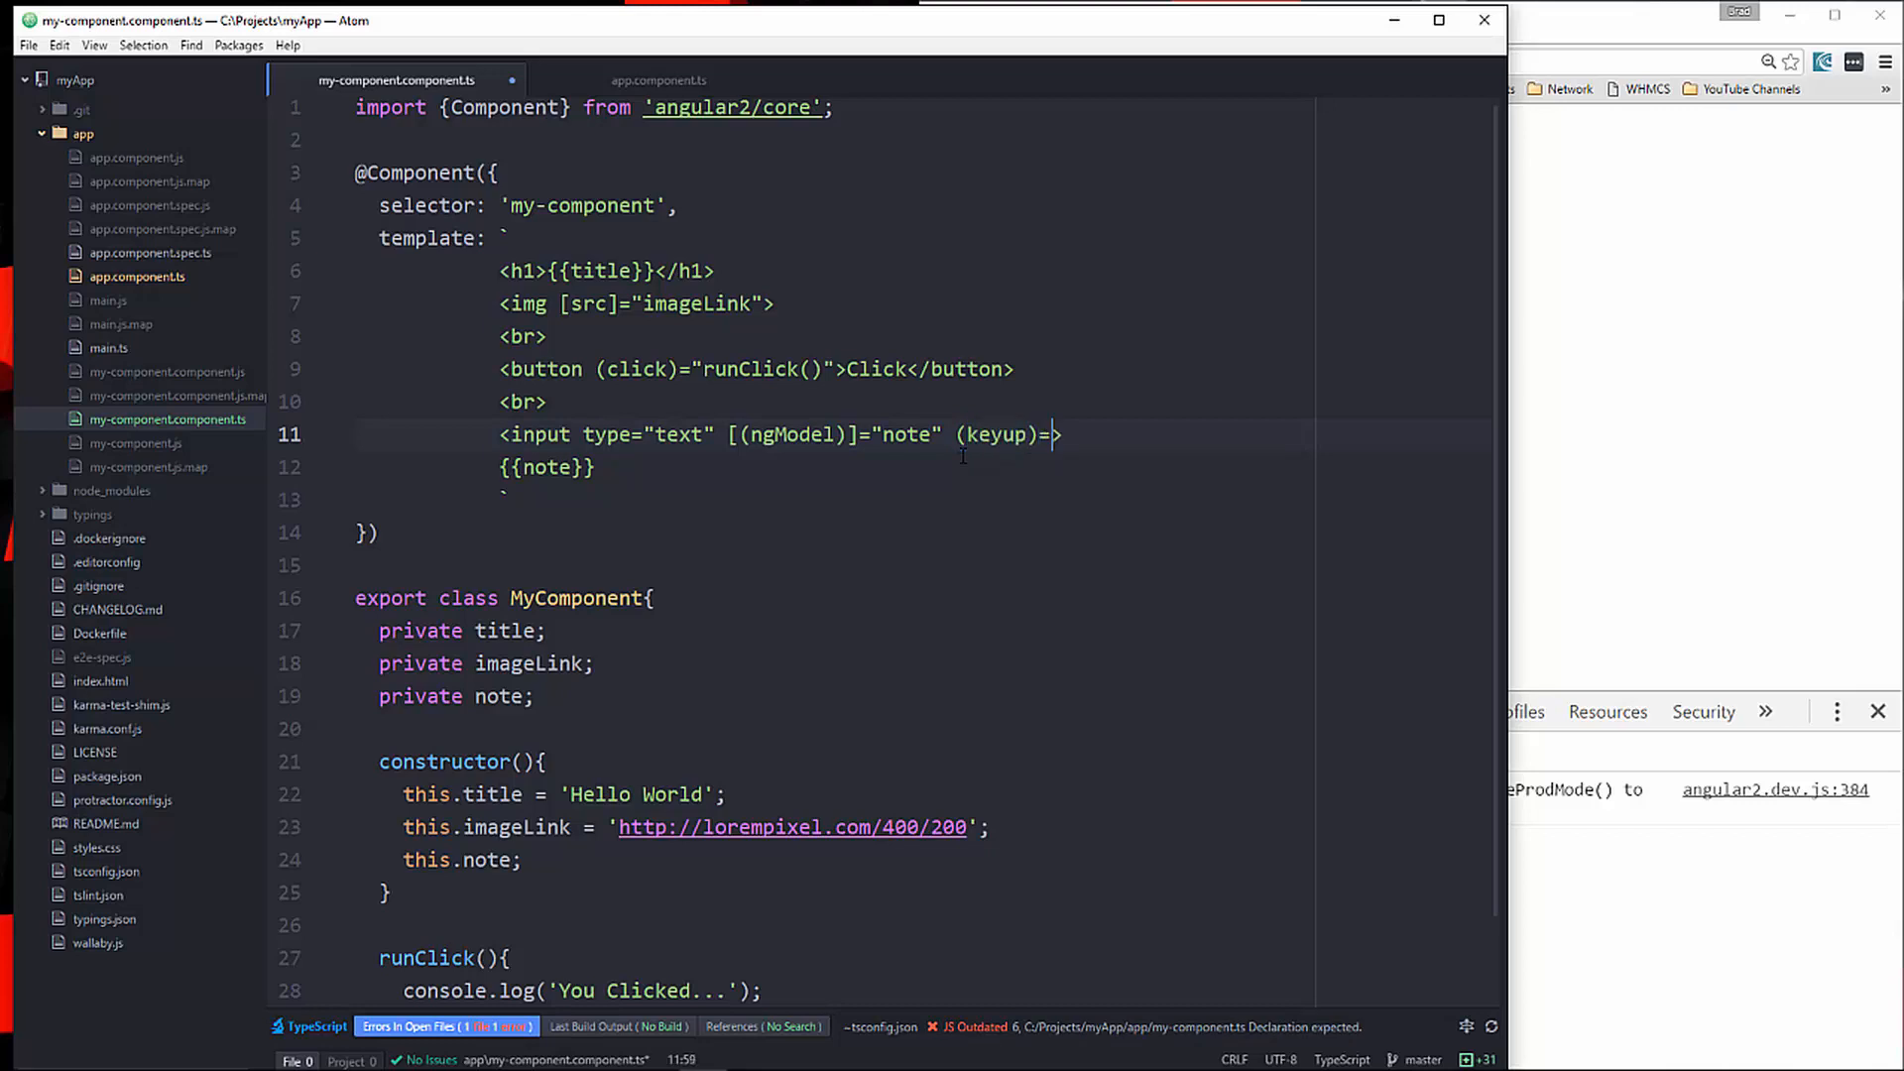
pyautogui.write('""')
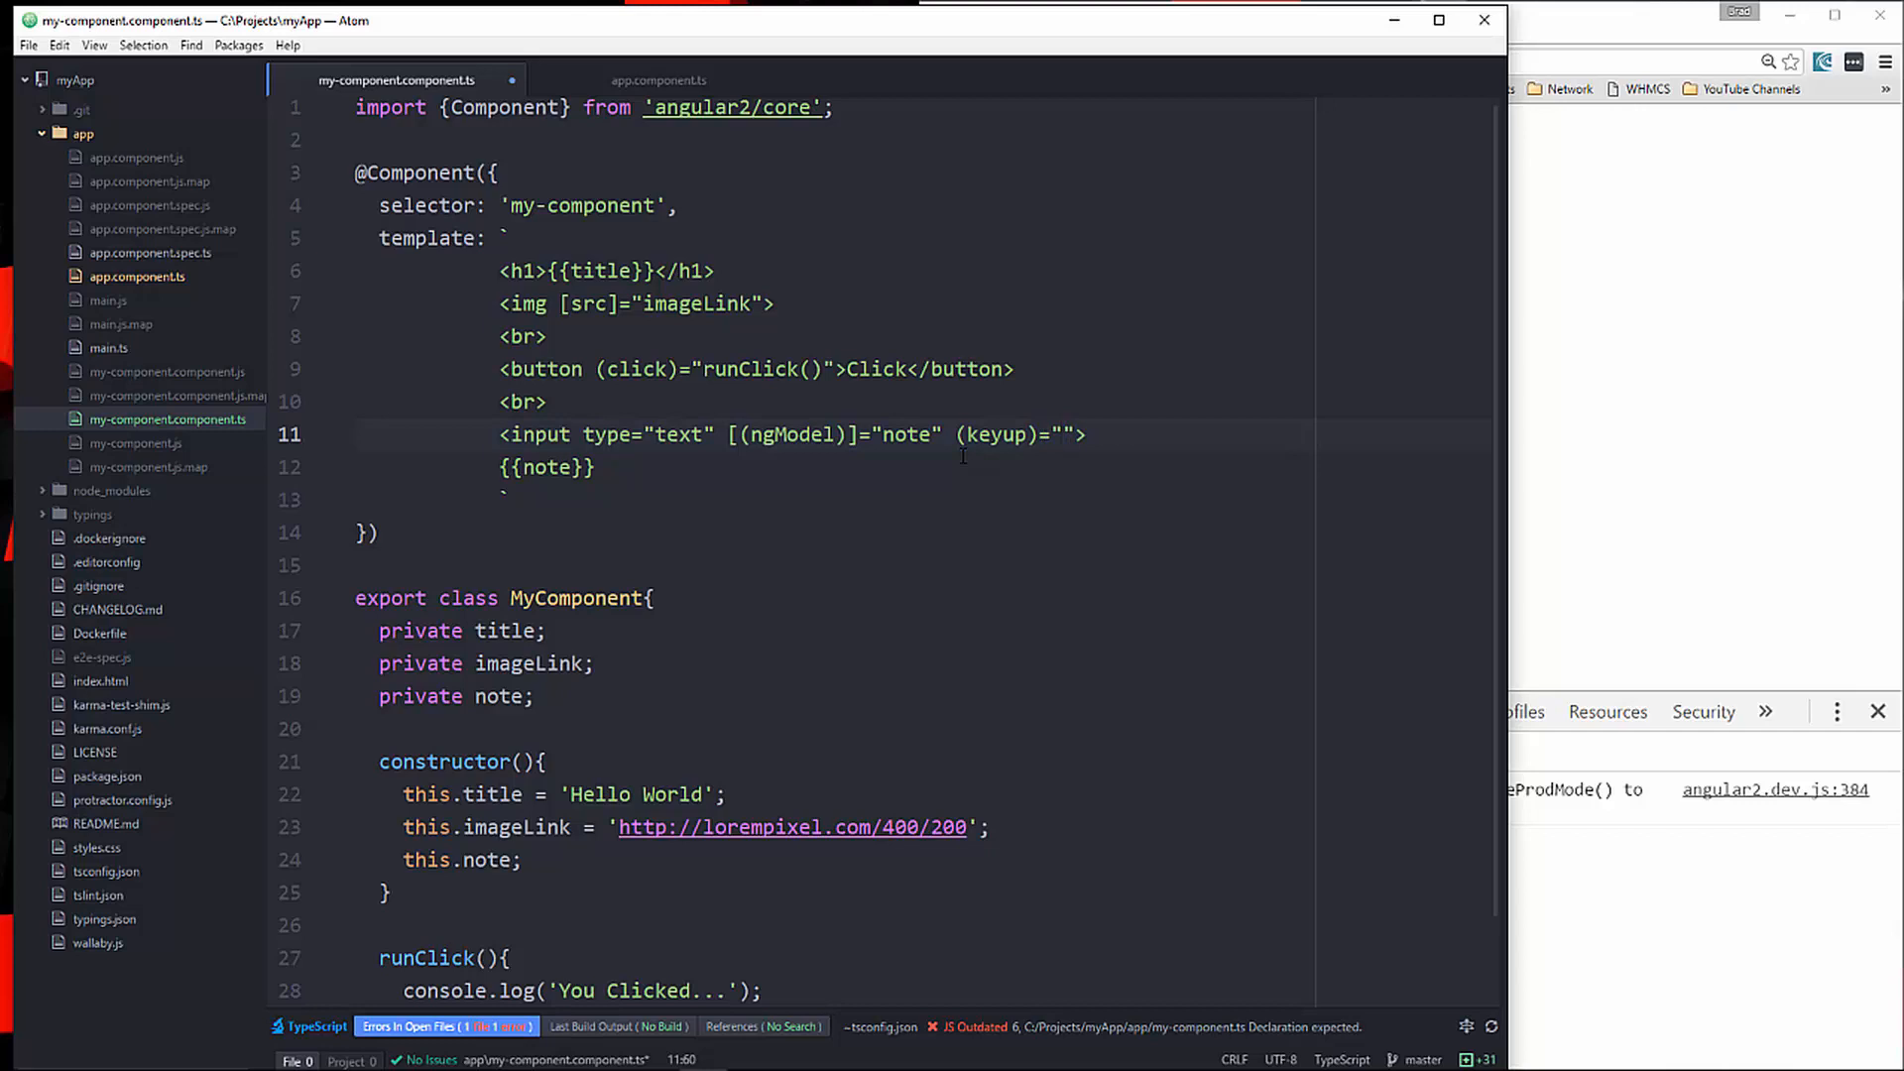
pyautogui.write('saySomethin')
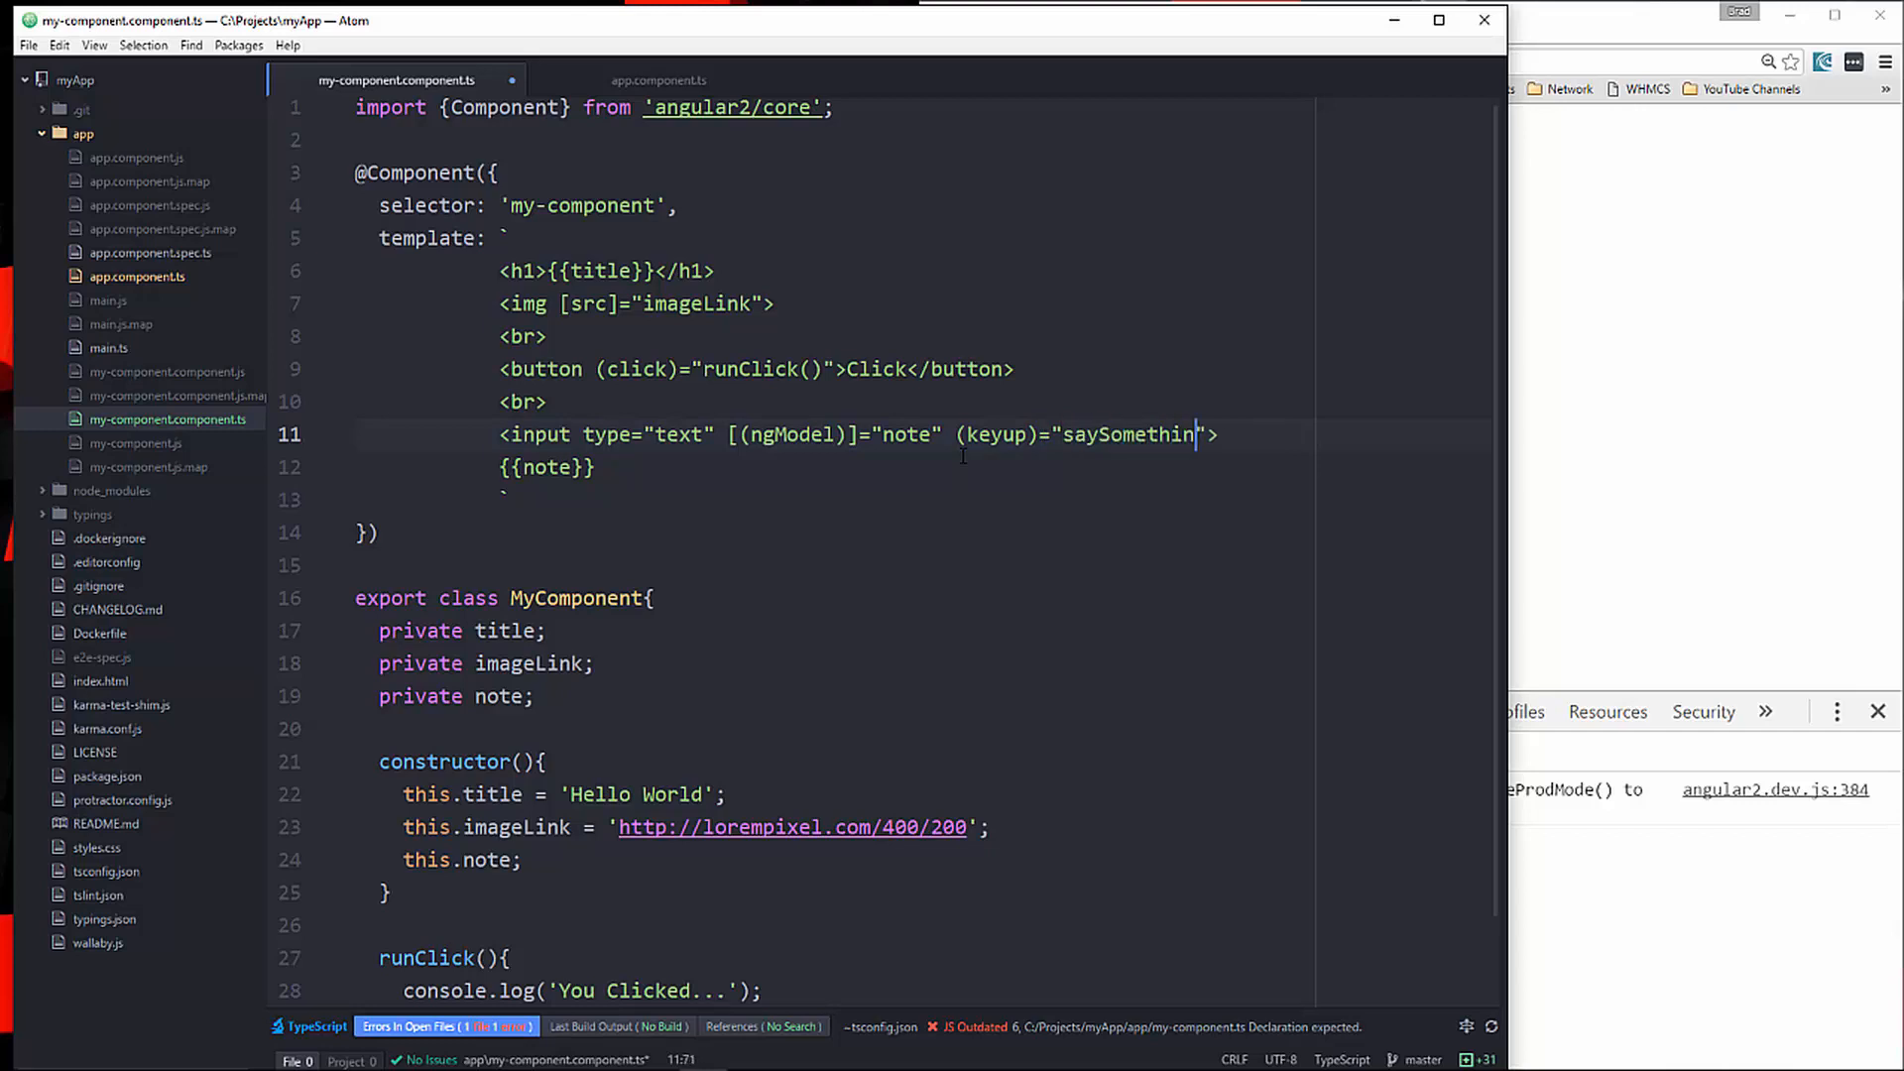
pyautogui.write('g()')
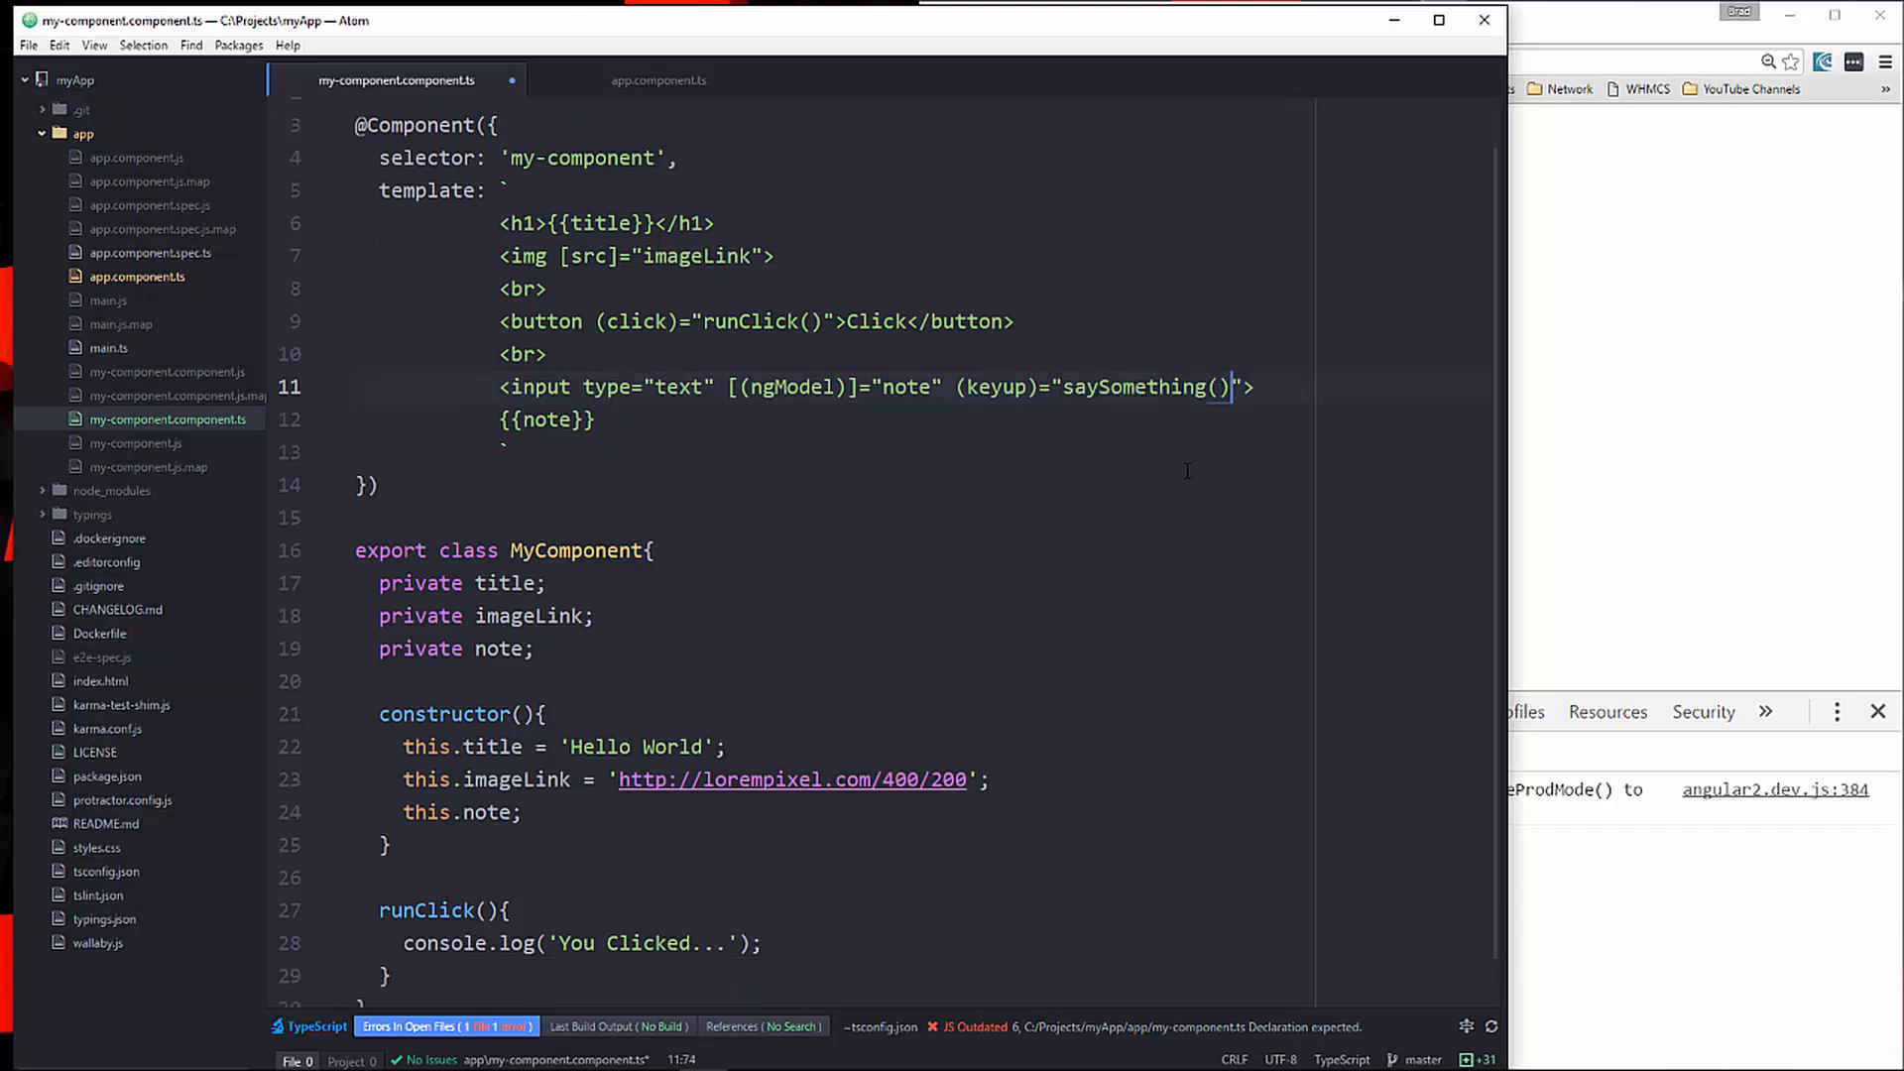
pyautogui.press('Backspace')
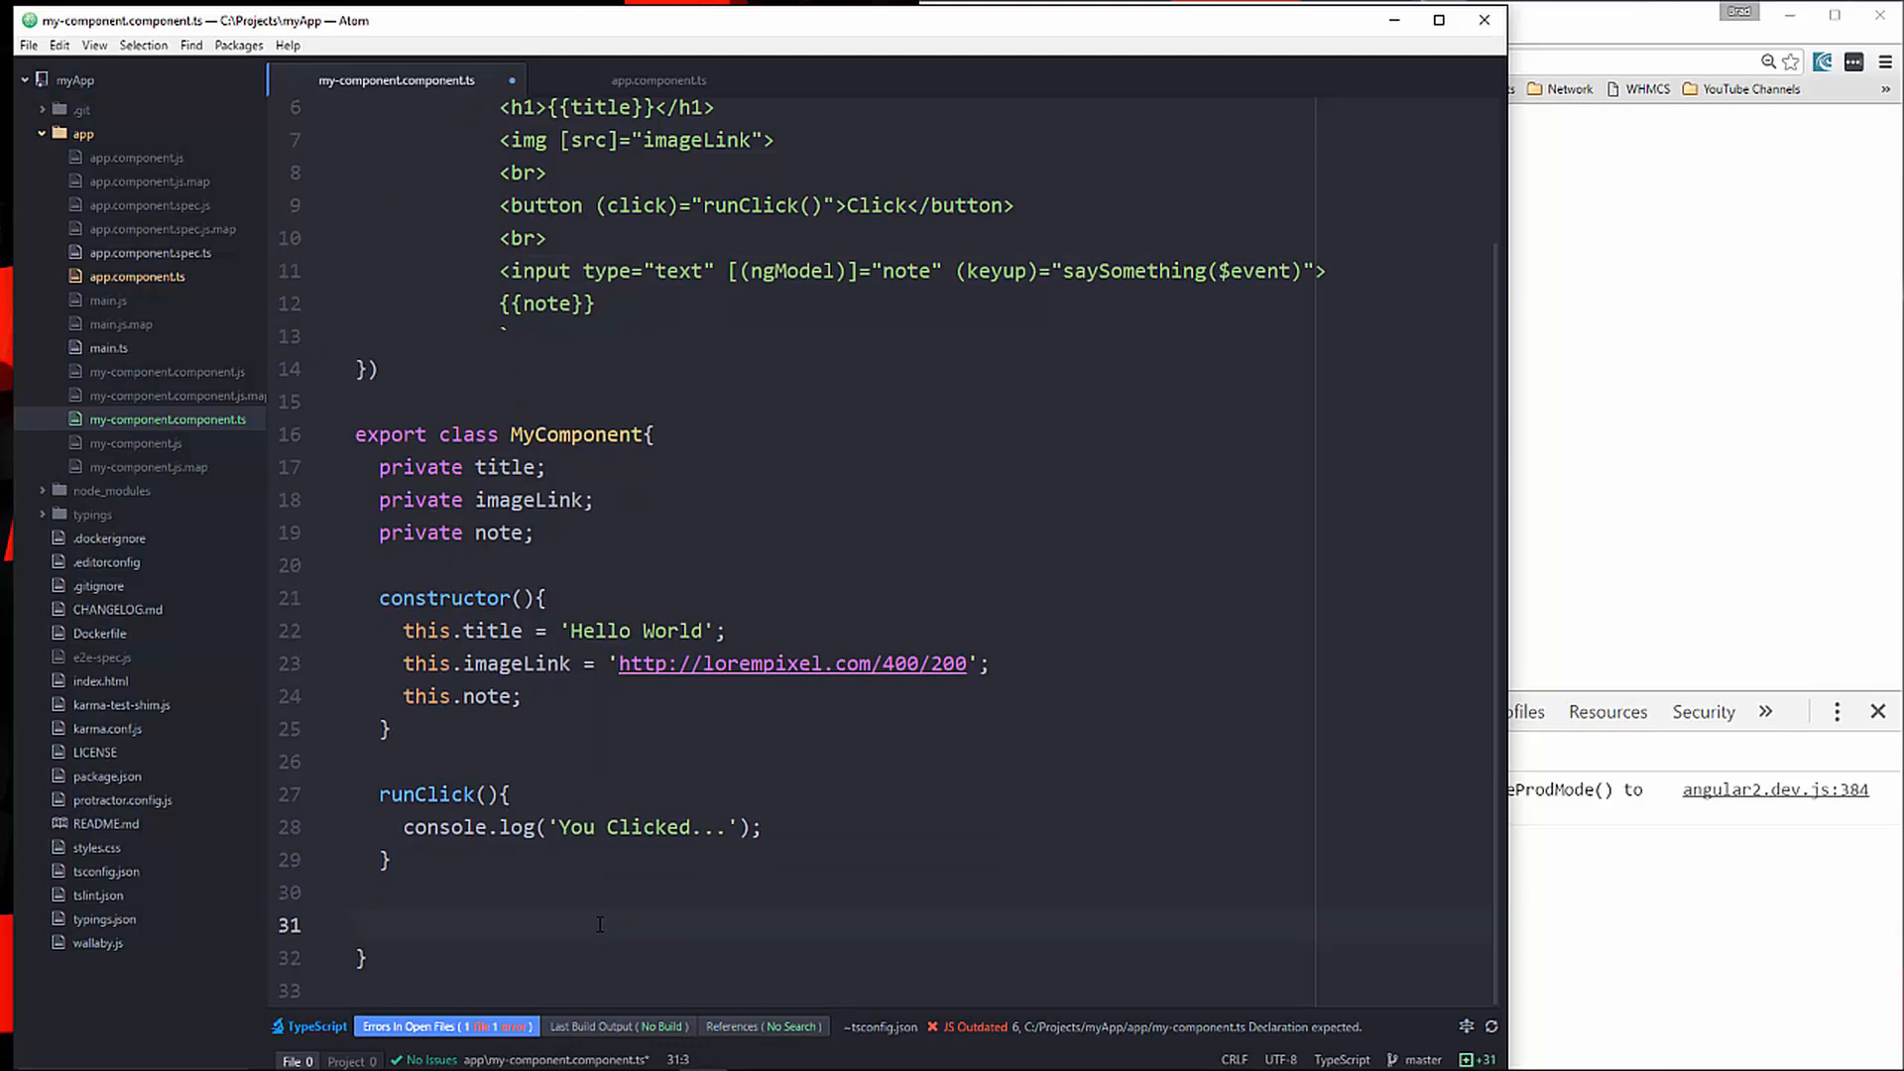
# Write a saySomething(e) method that console.logs e.target.value.
pyautogui.write('saySomething(){')
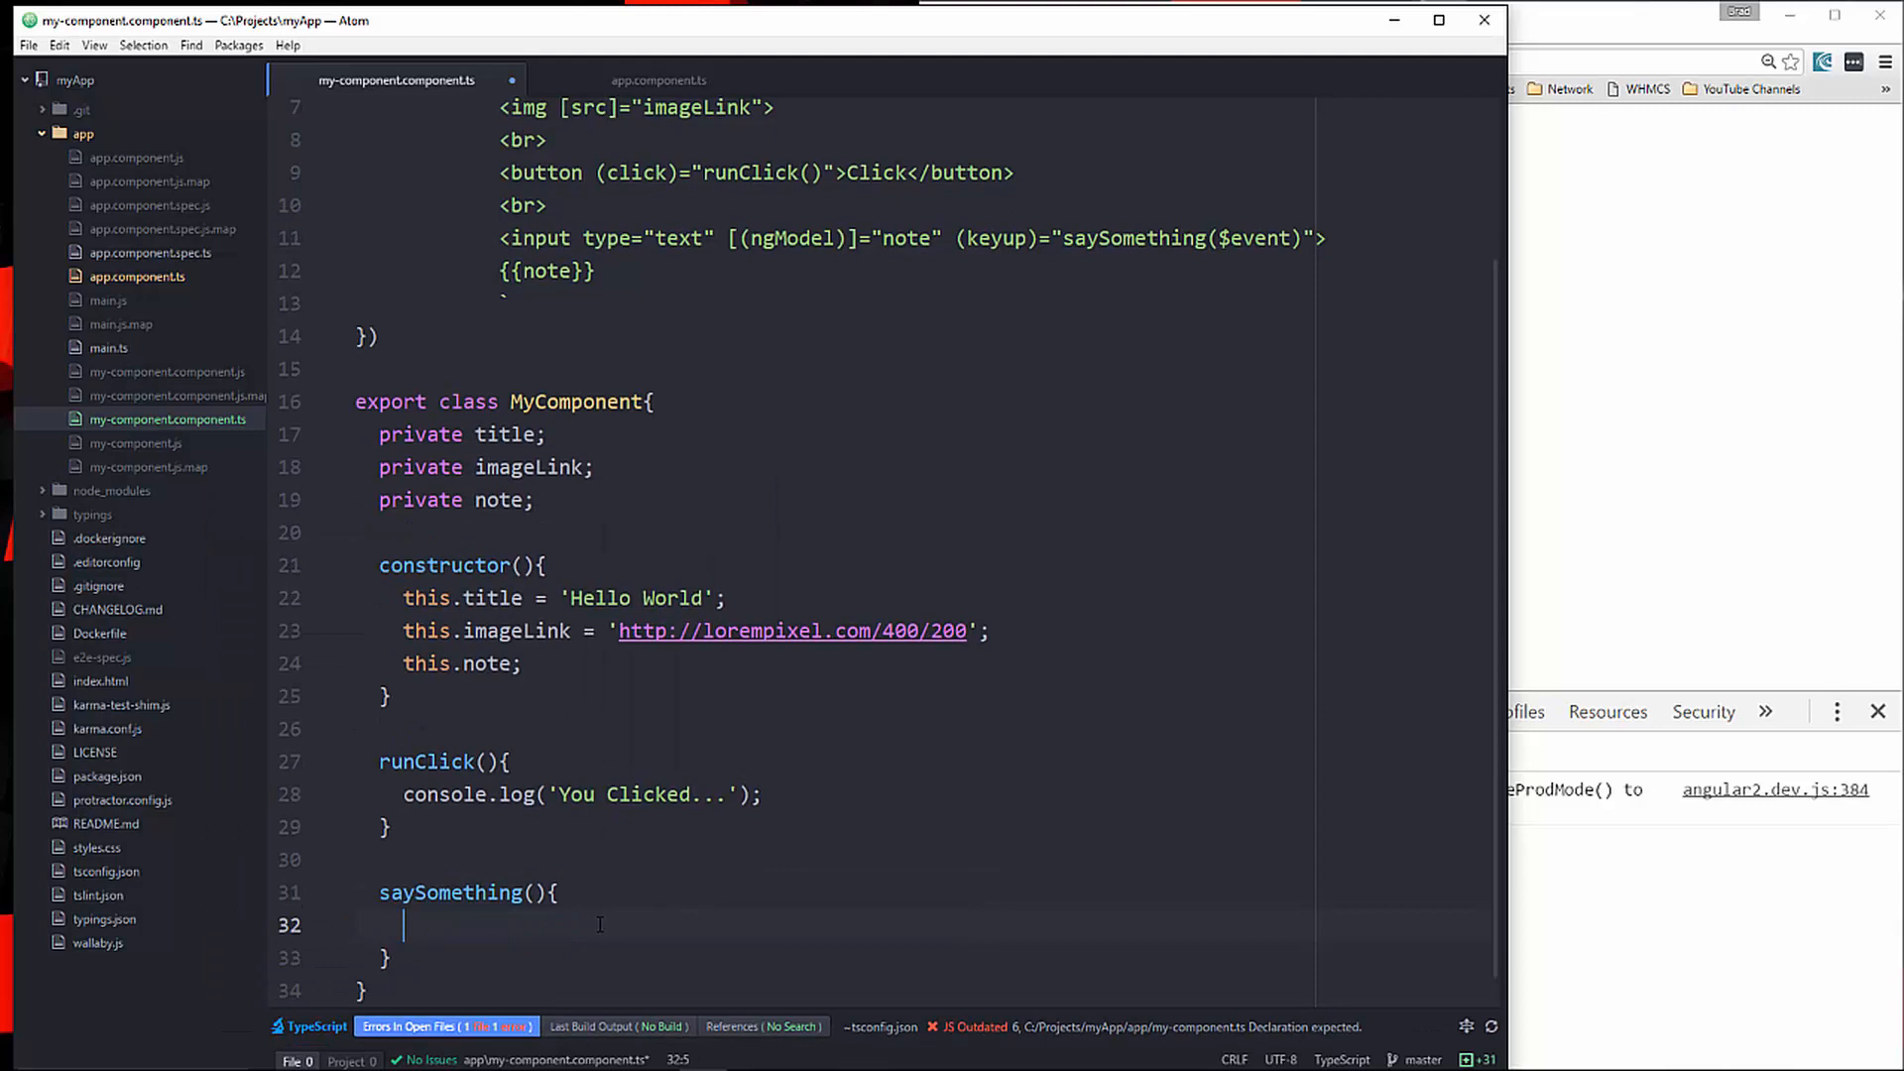
pyautogui.write('e')
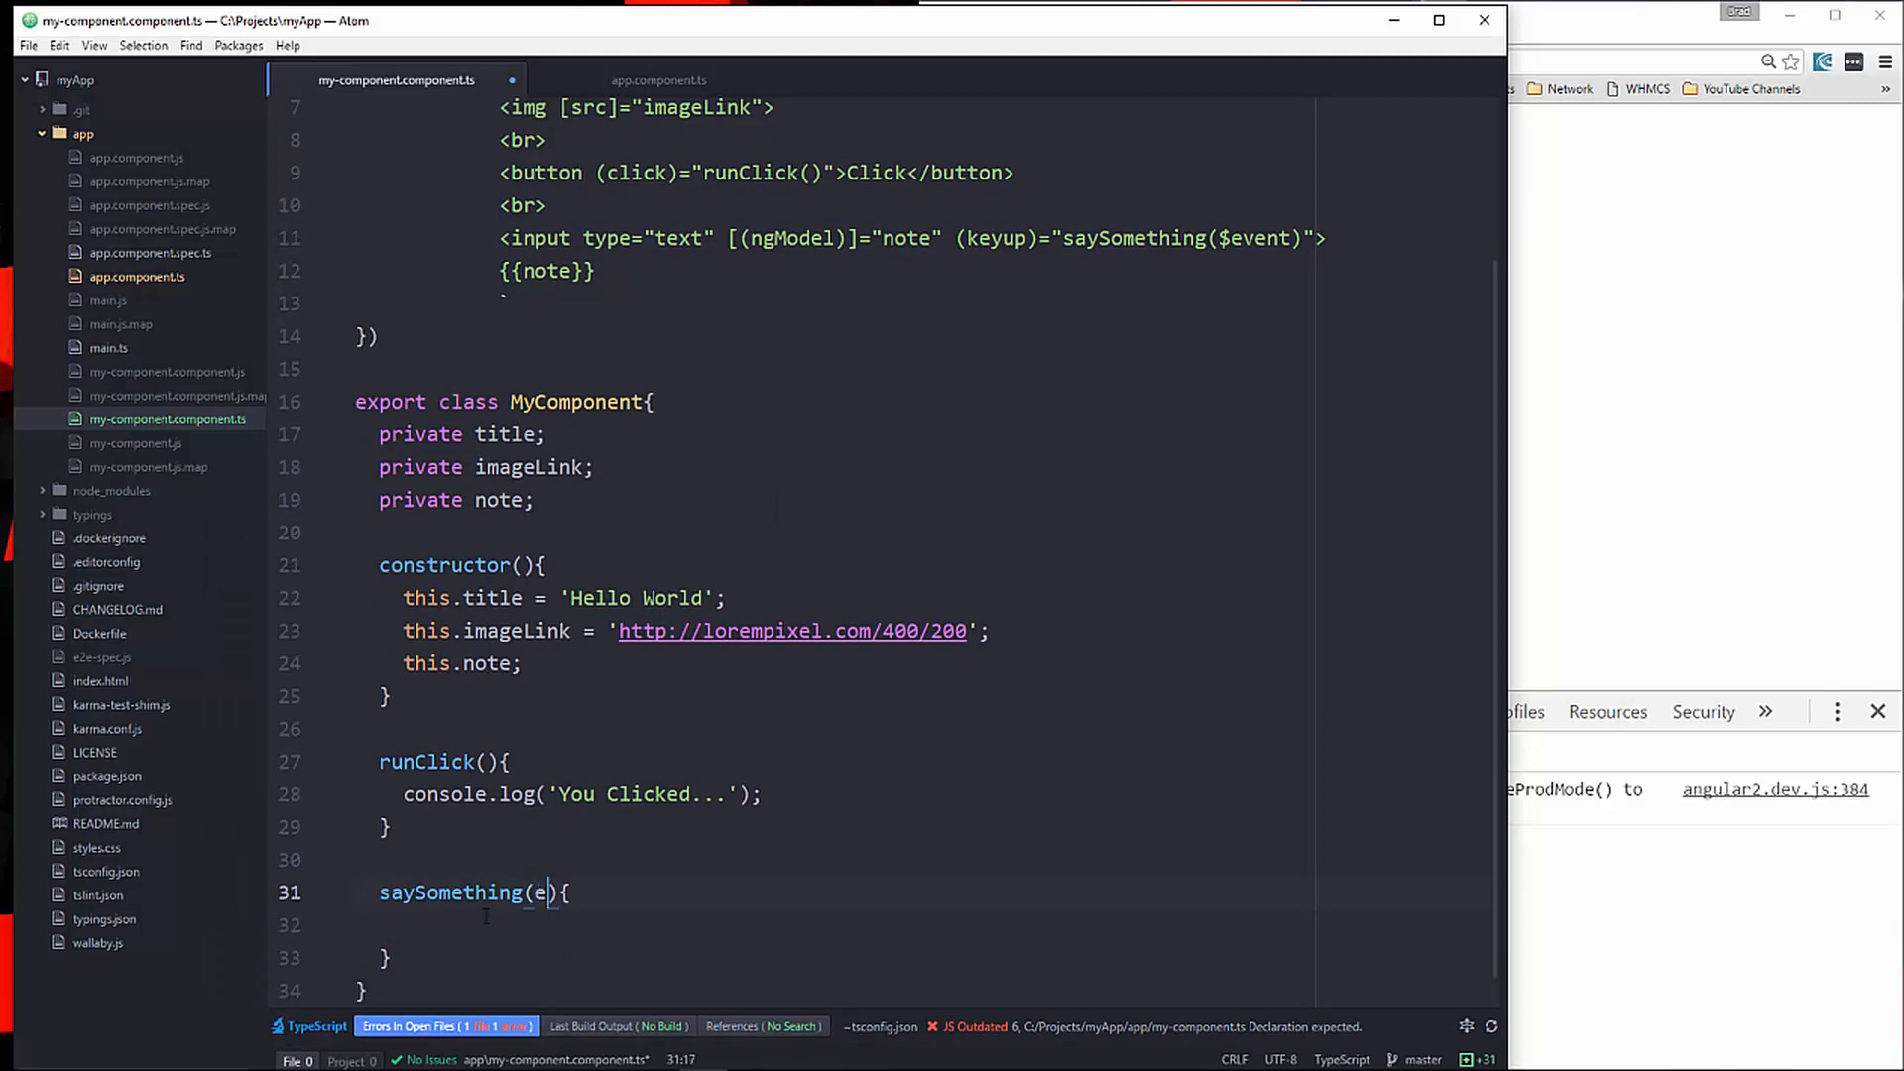
pyautogui.write('console.log();')
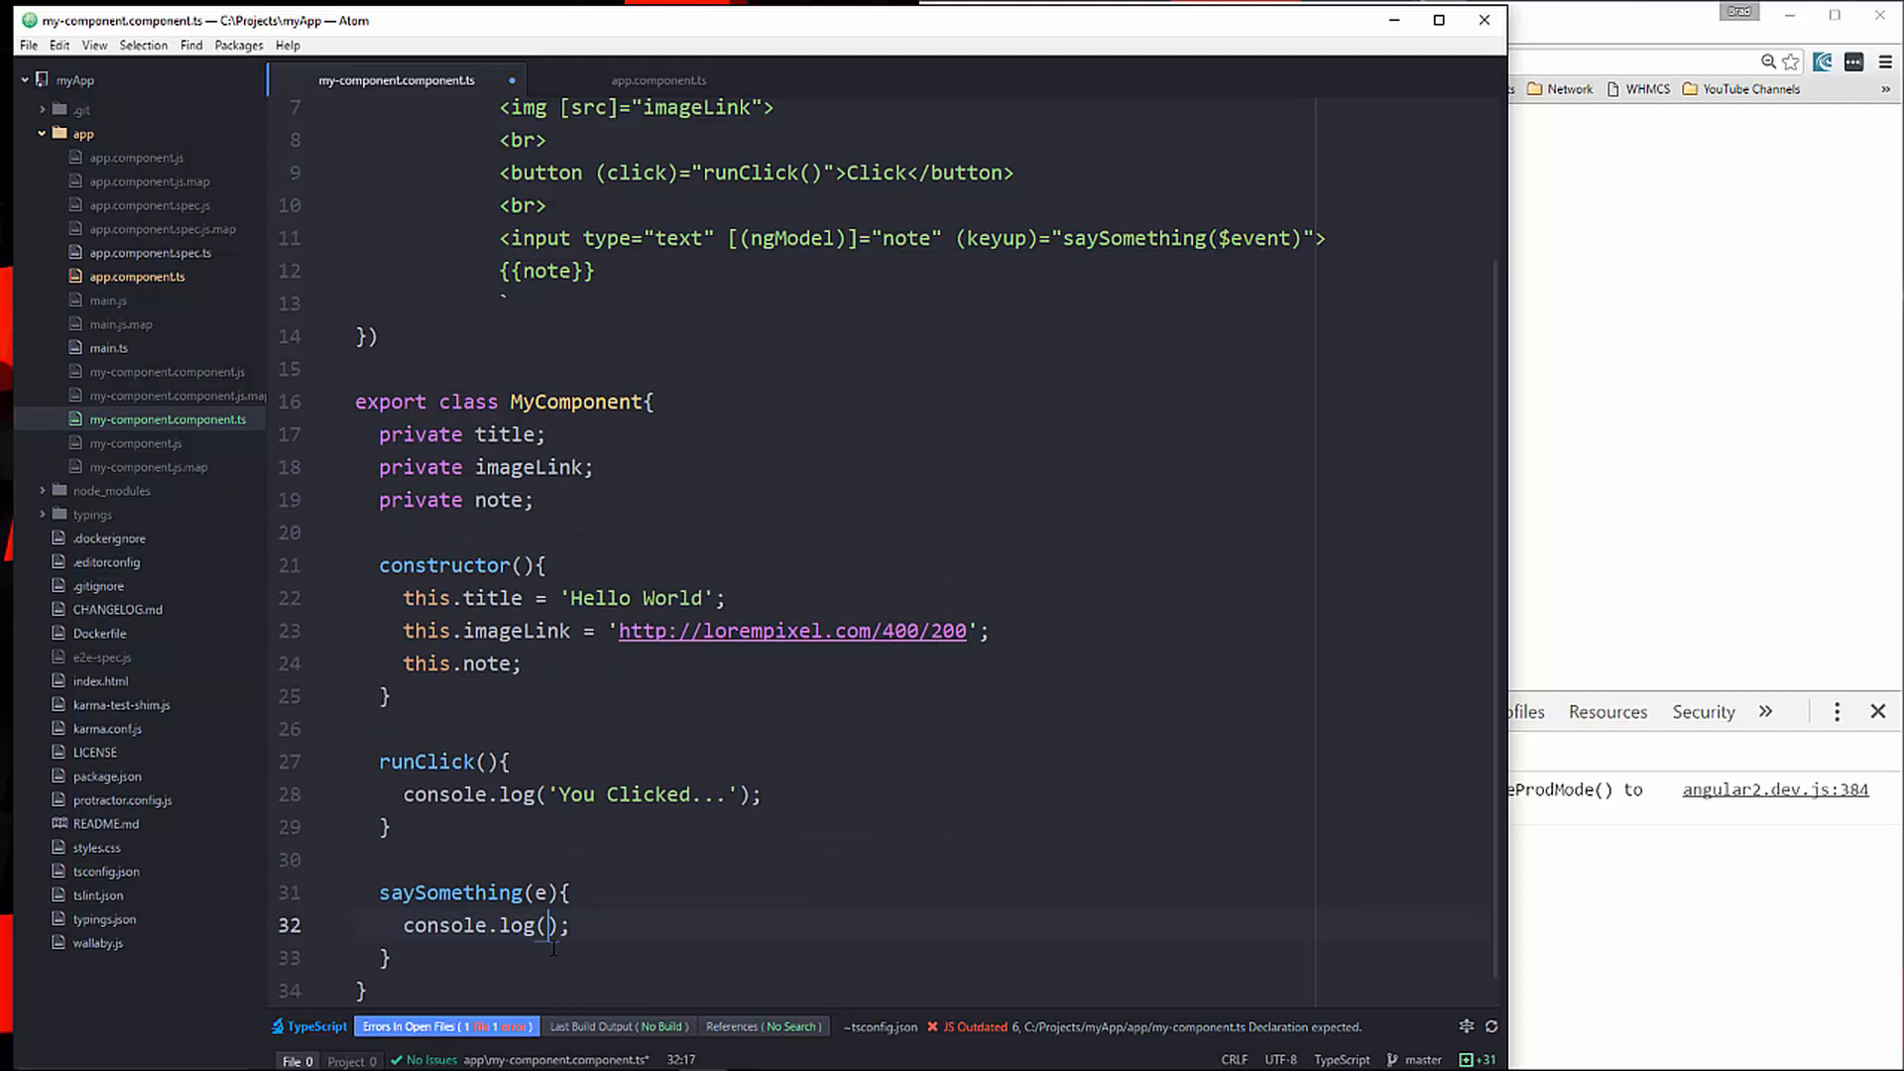
pyautogui.write('e.')
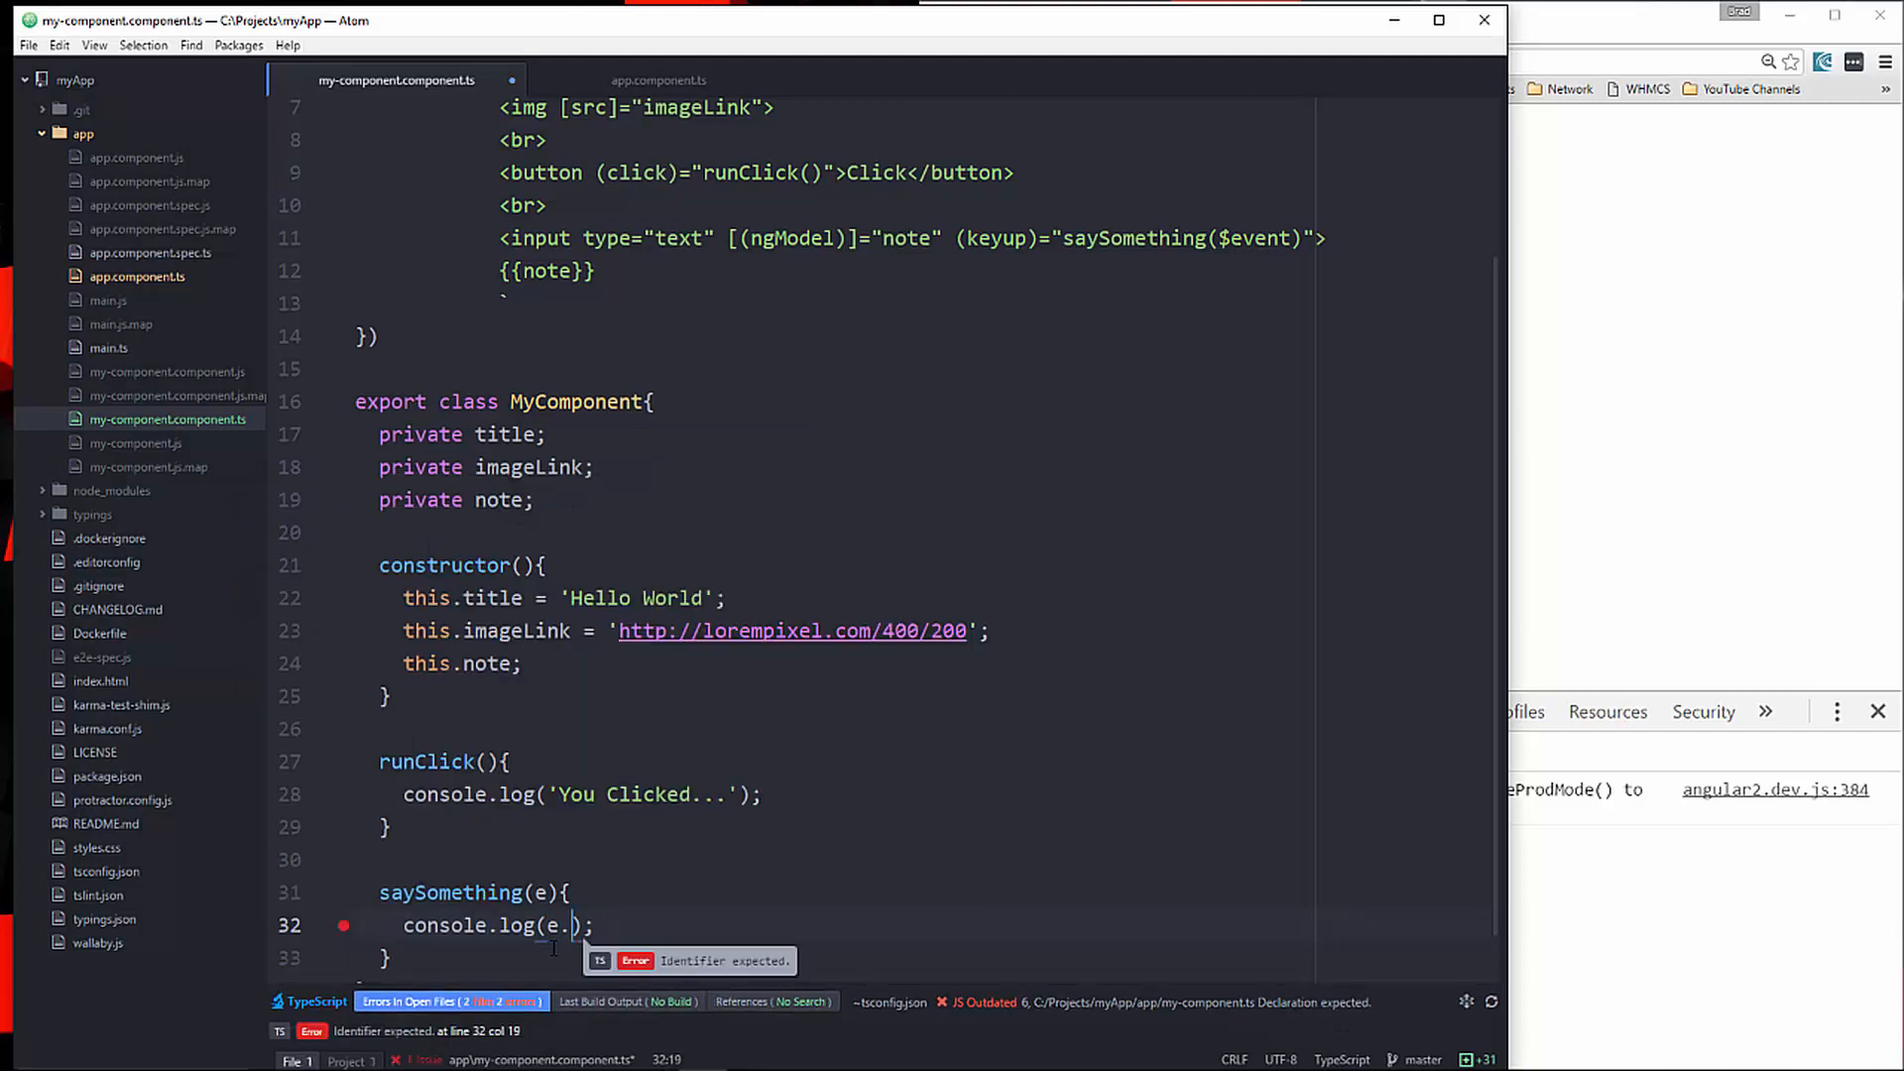
pyautogui.write('target.')
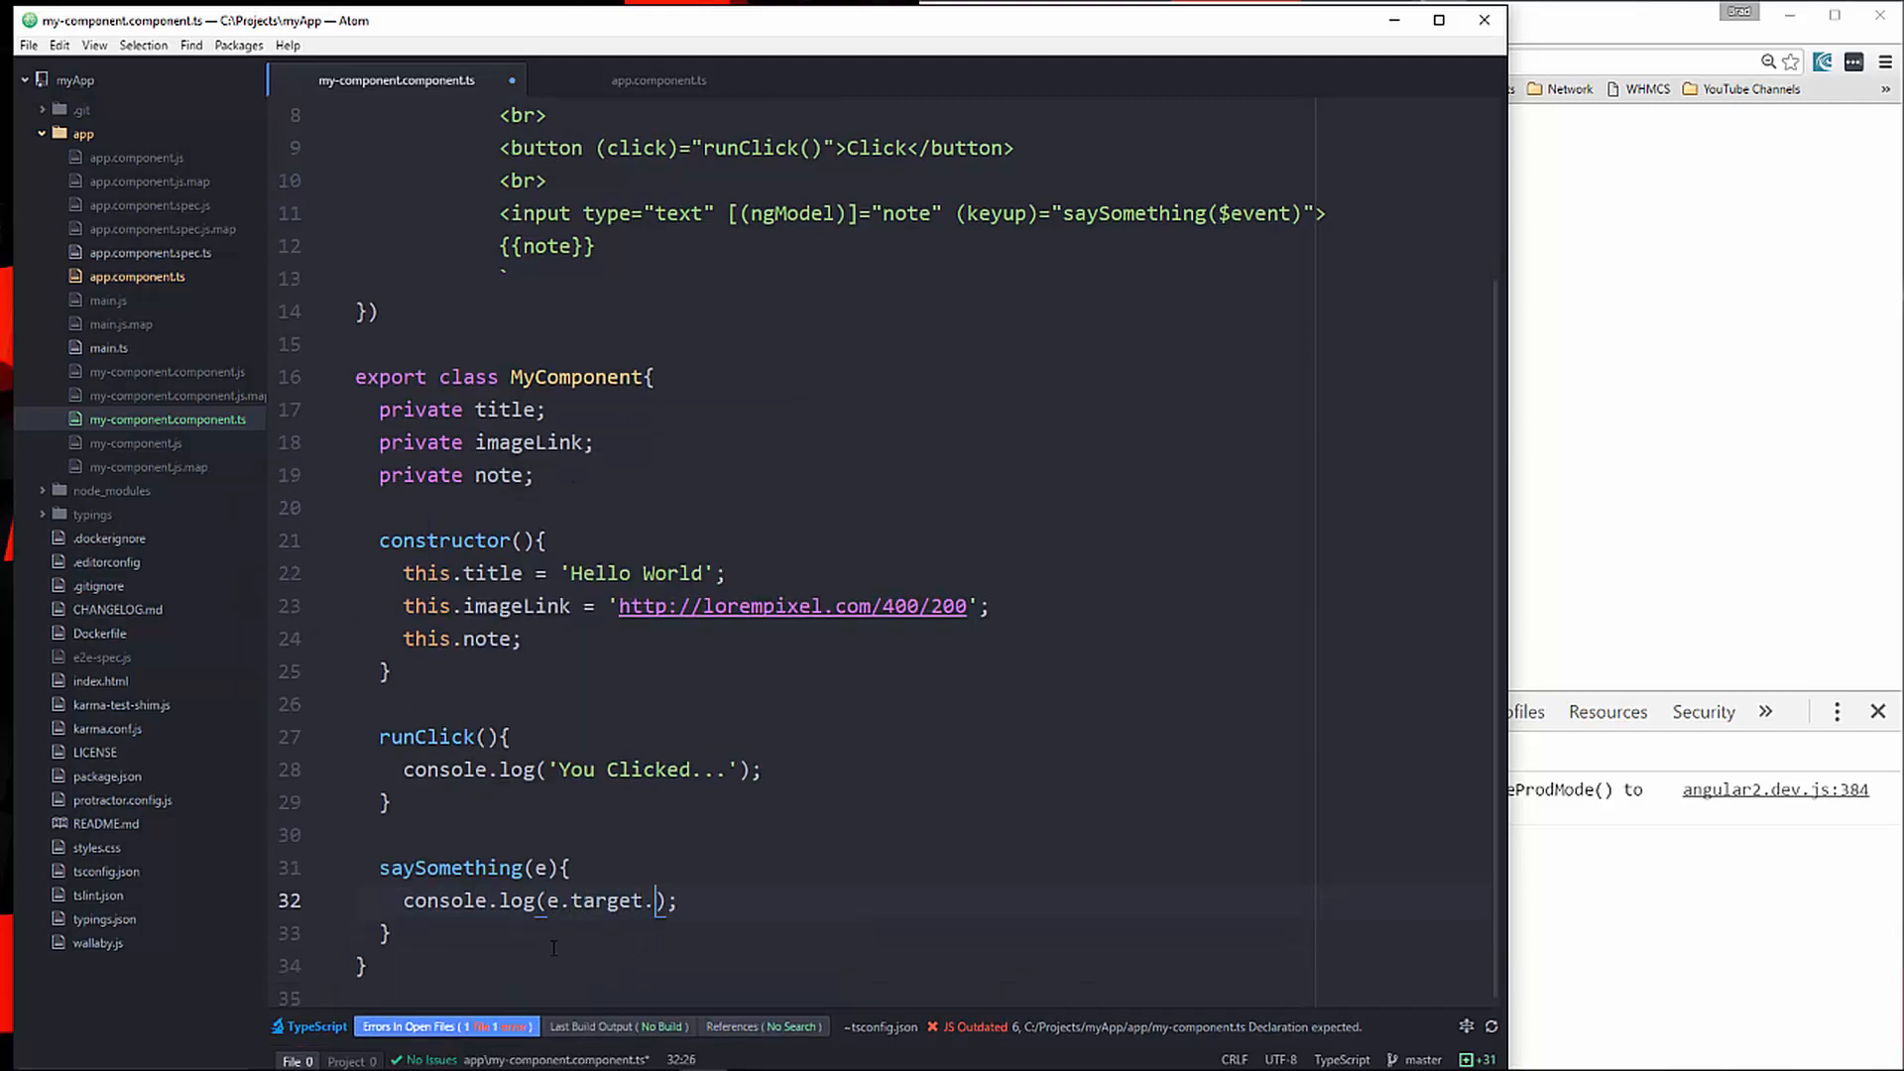
pyautogui.write('value')
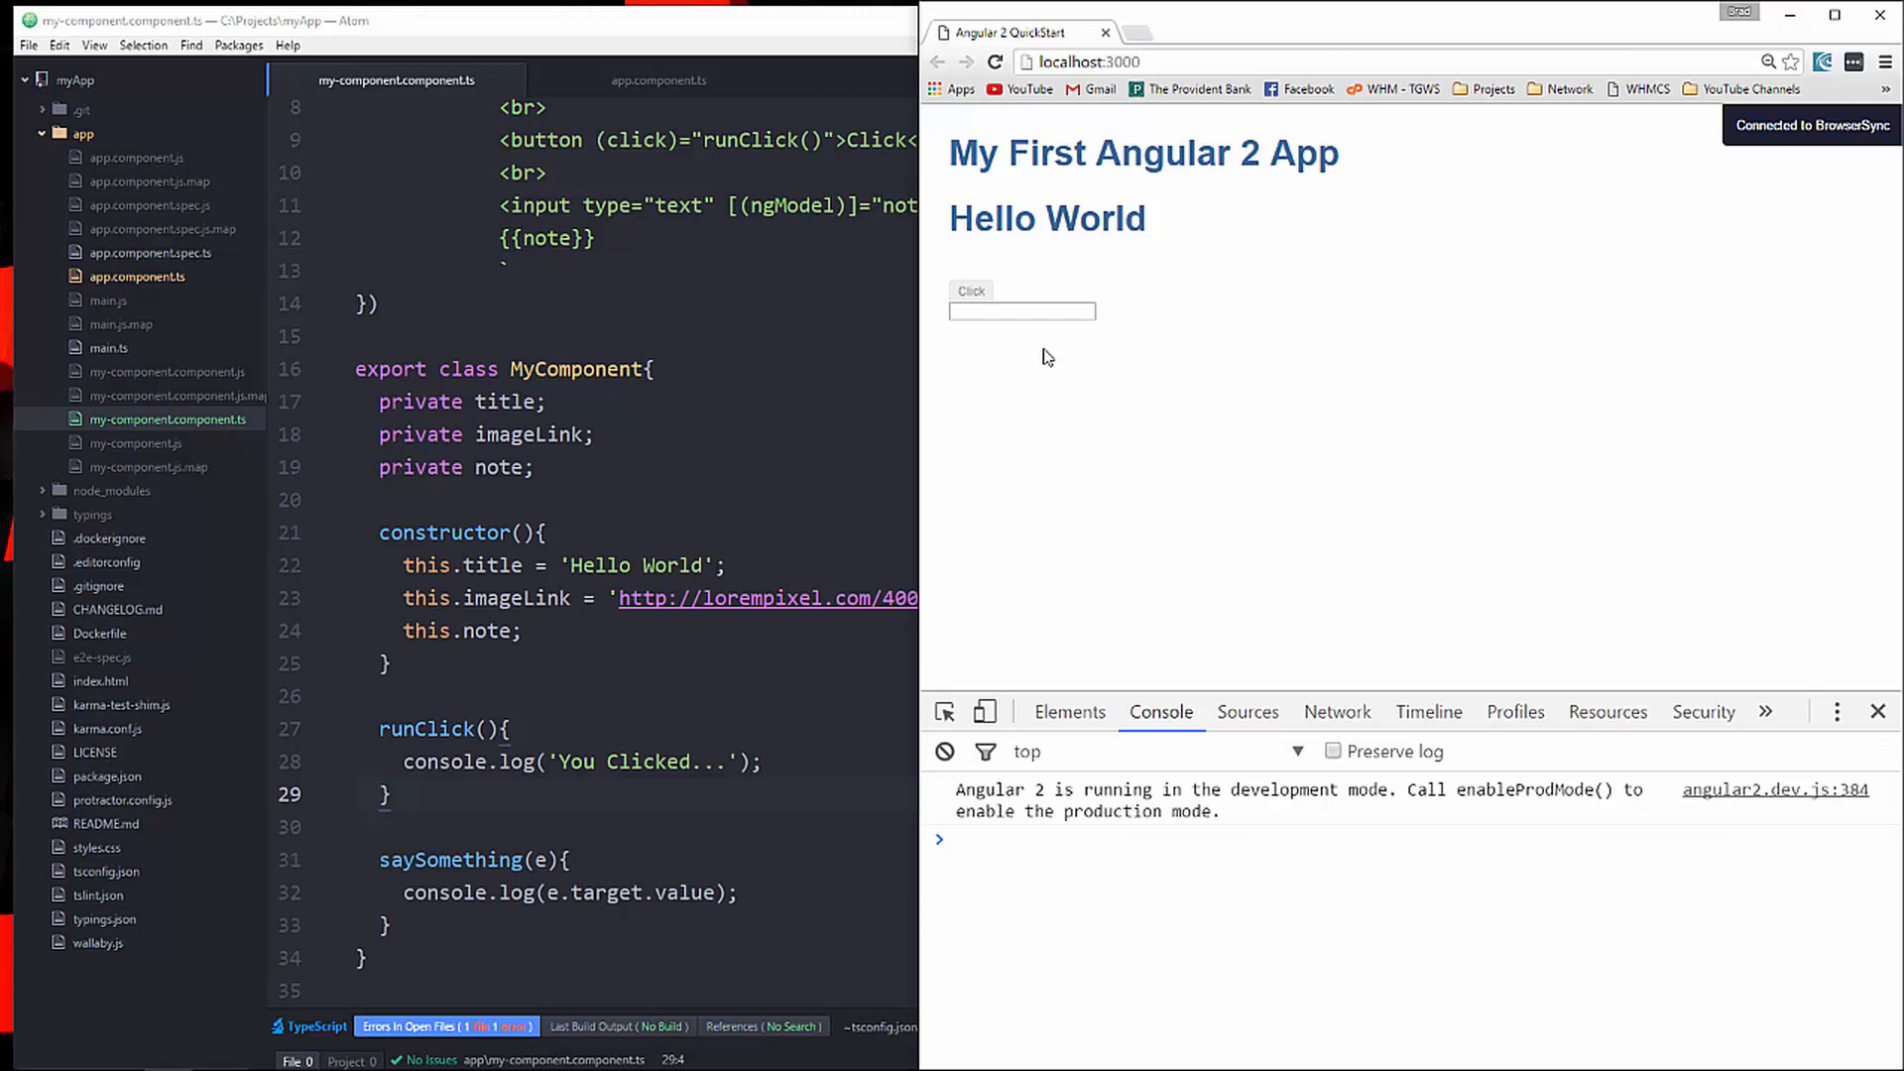
# Type 'rf' into the app's input in Chrome and watch each keystroke log its value.
pyautogui.write('rffffrfrfrrrrf')
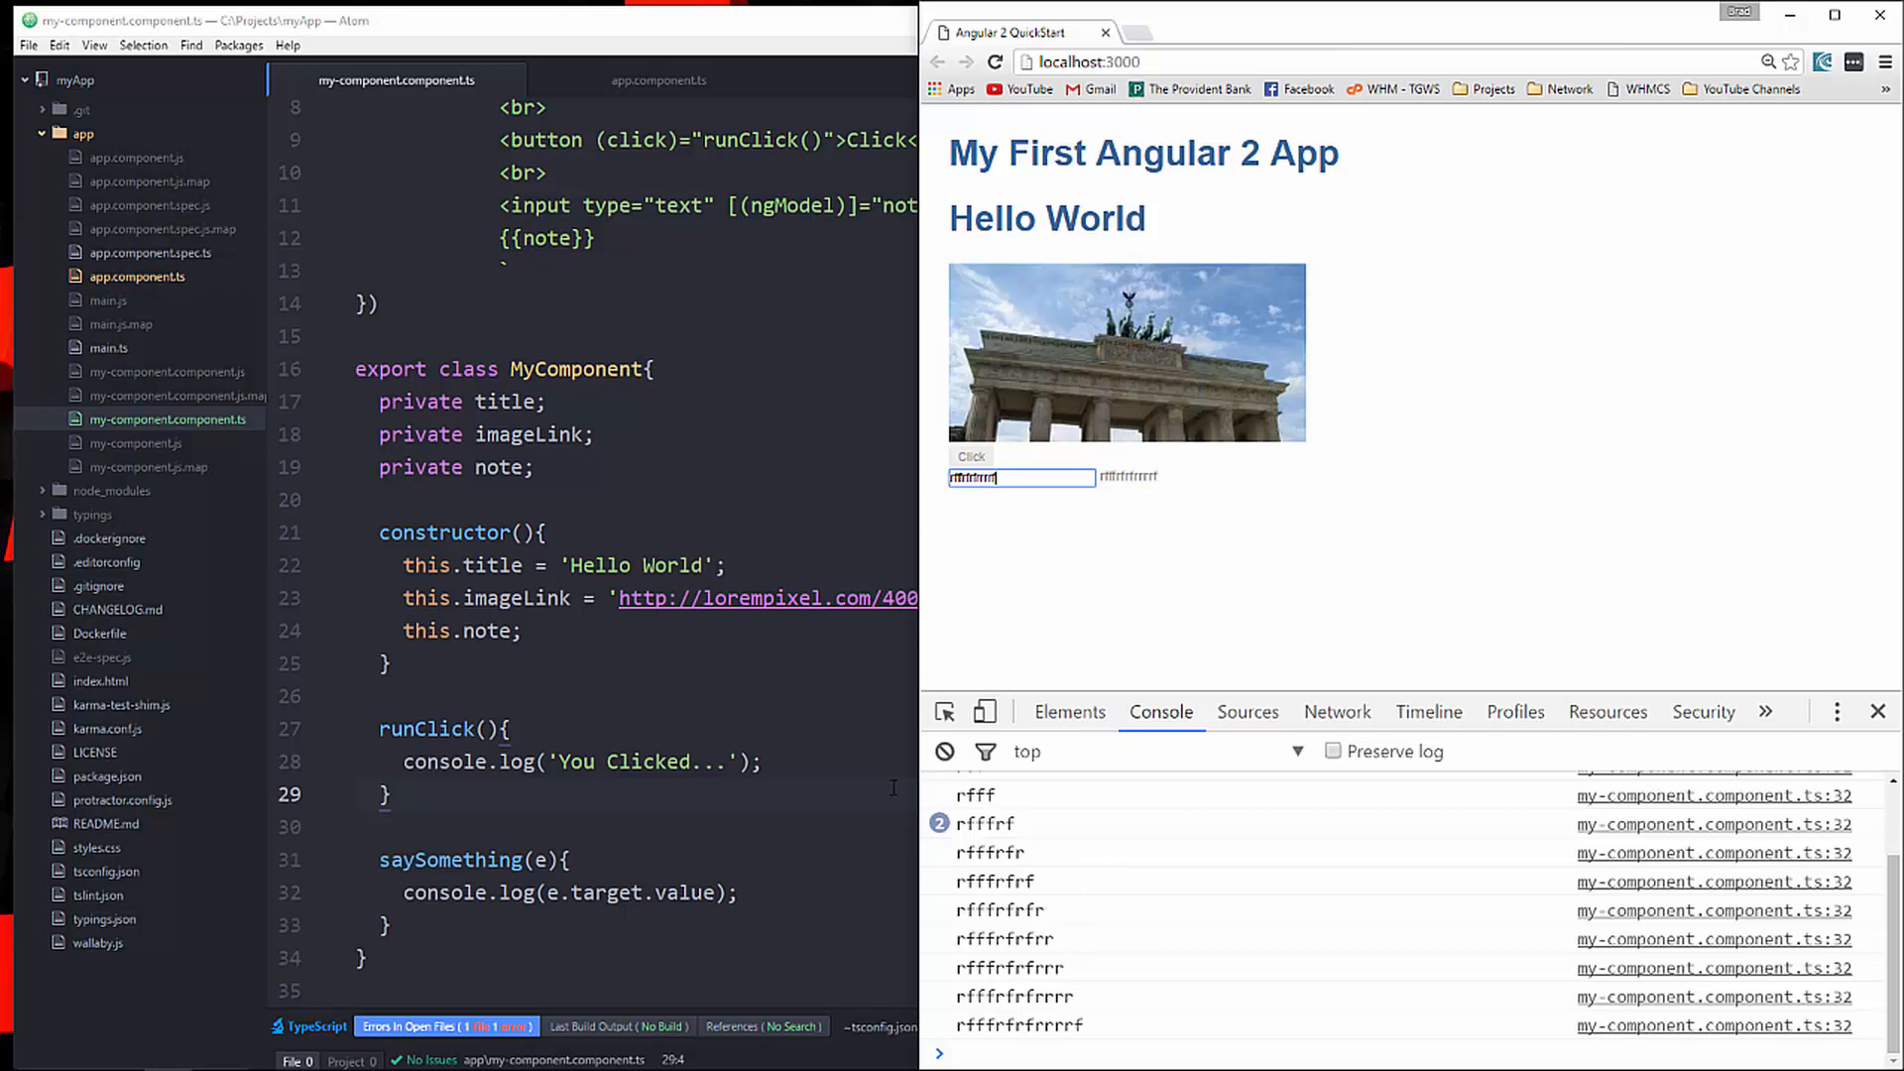
pyautogui.moveTo(1081, 910)
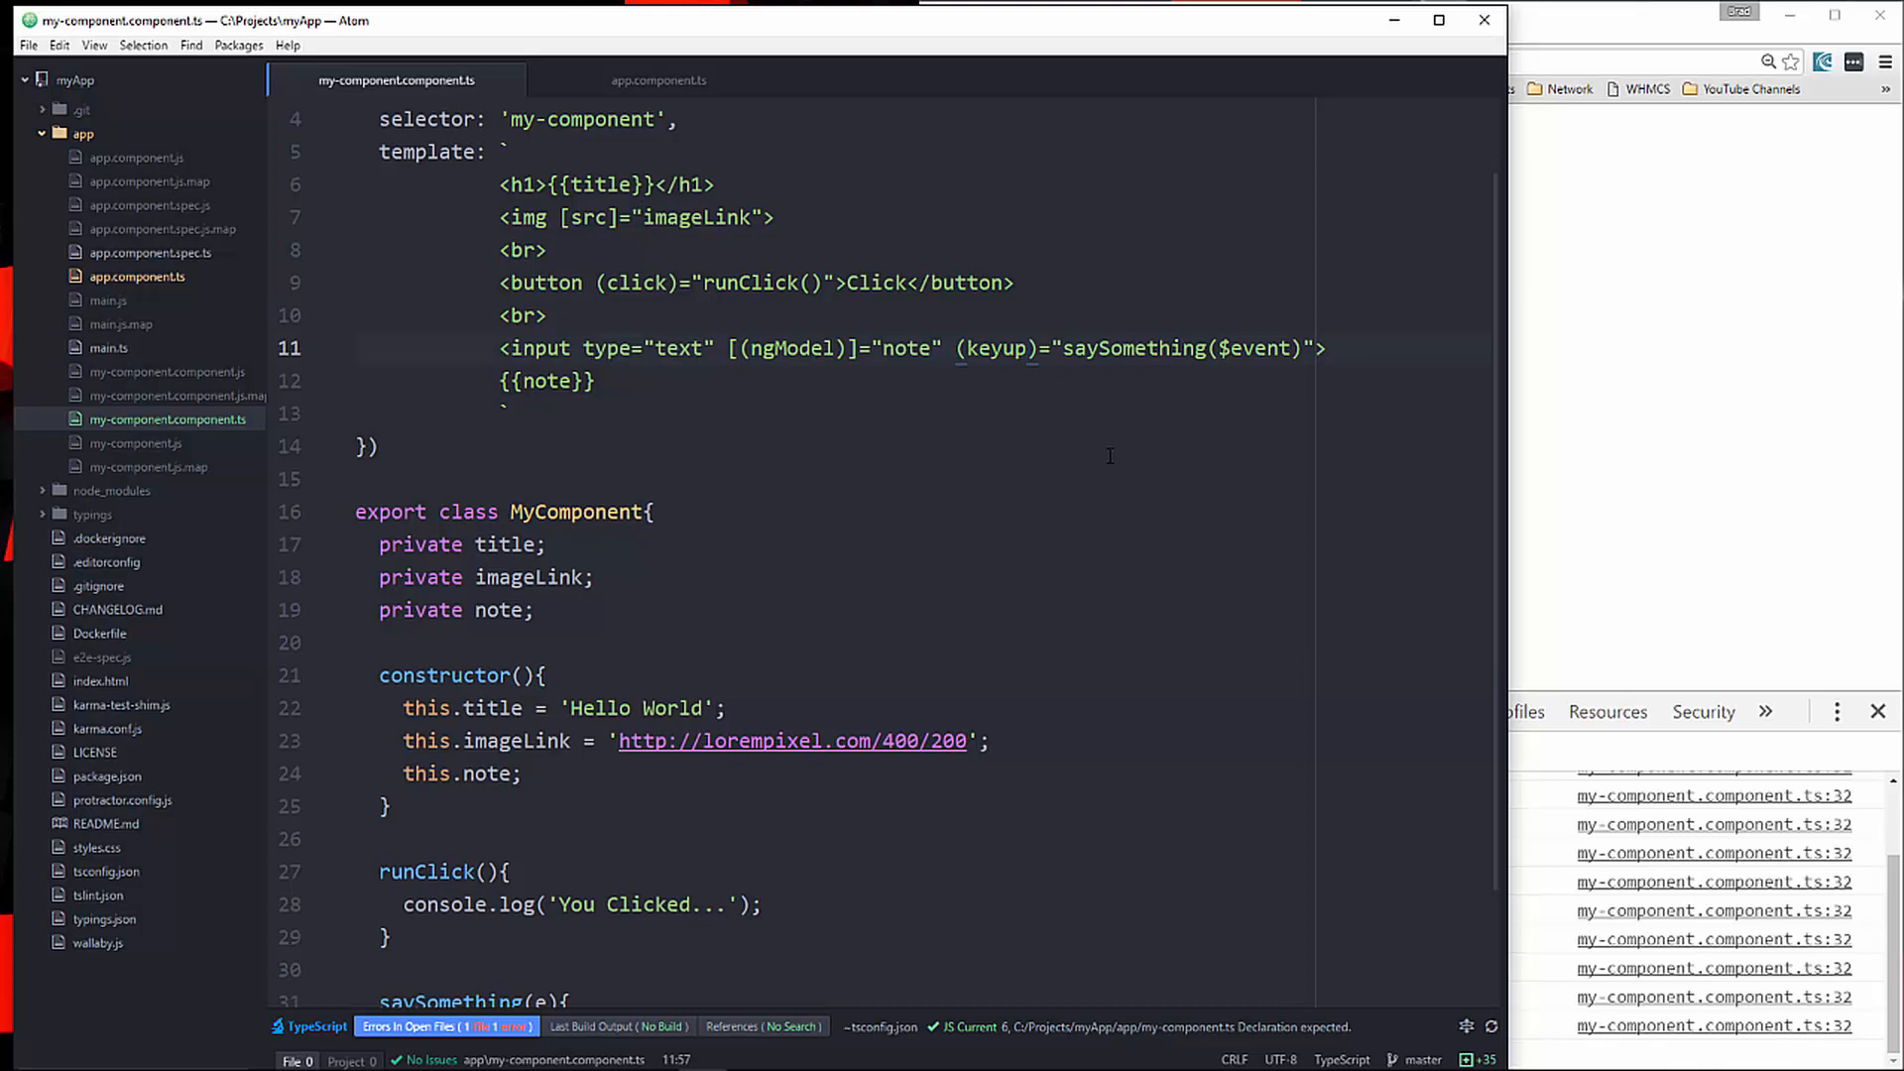
# Change the binding to (keyup.enter), type 'dedededd' and confirm a single console log on Enter.
pyautogui.write('.enter')
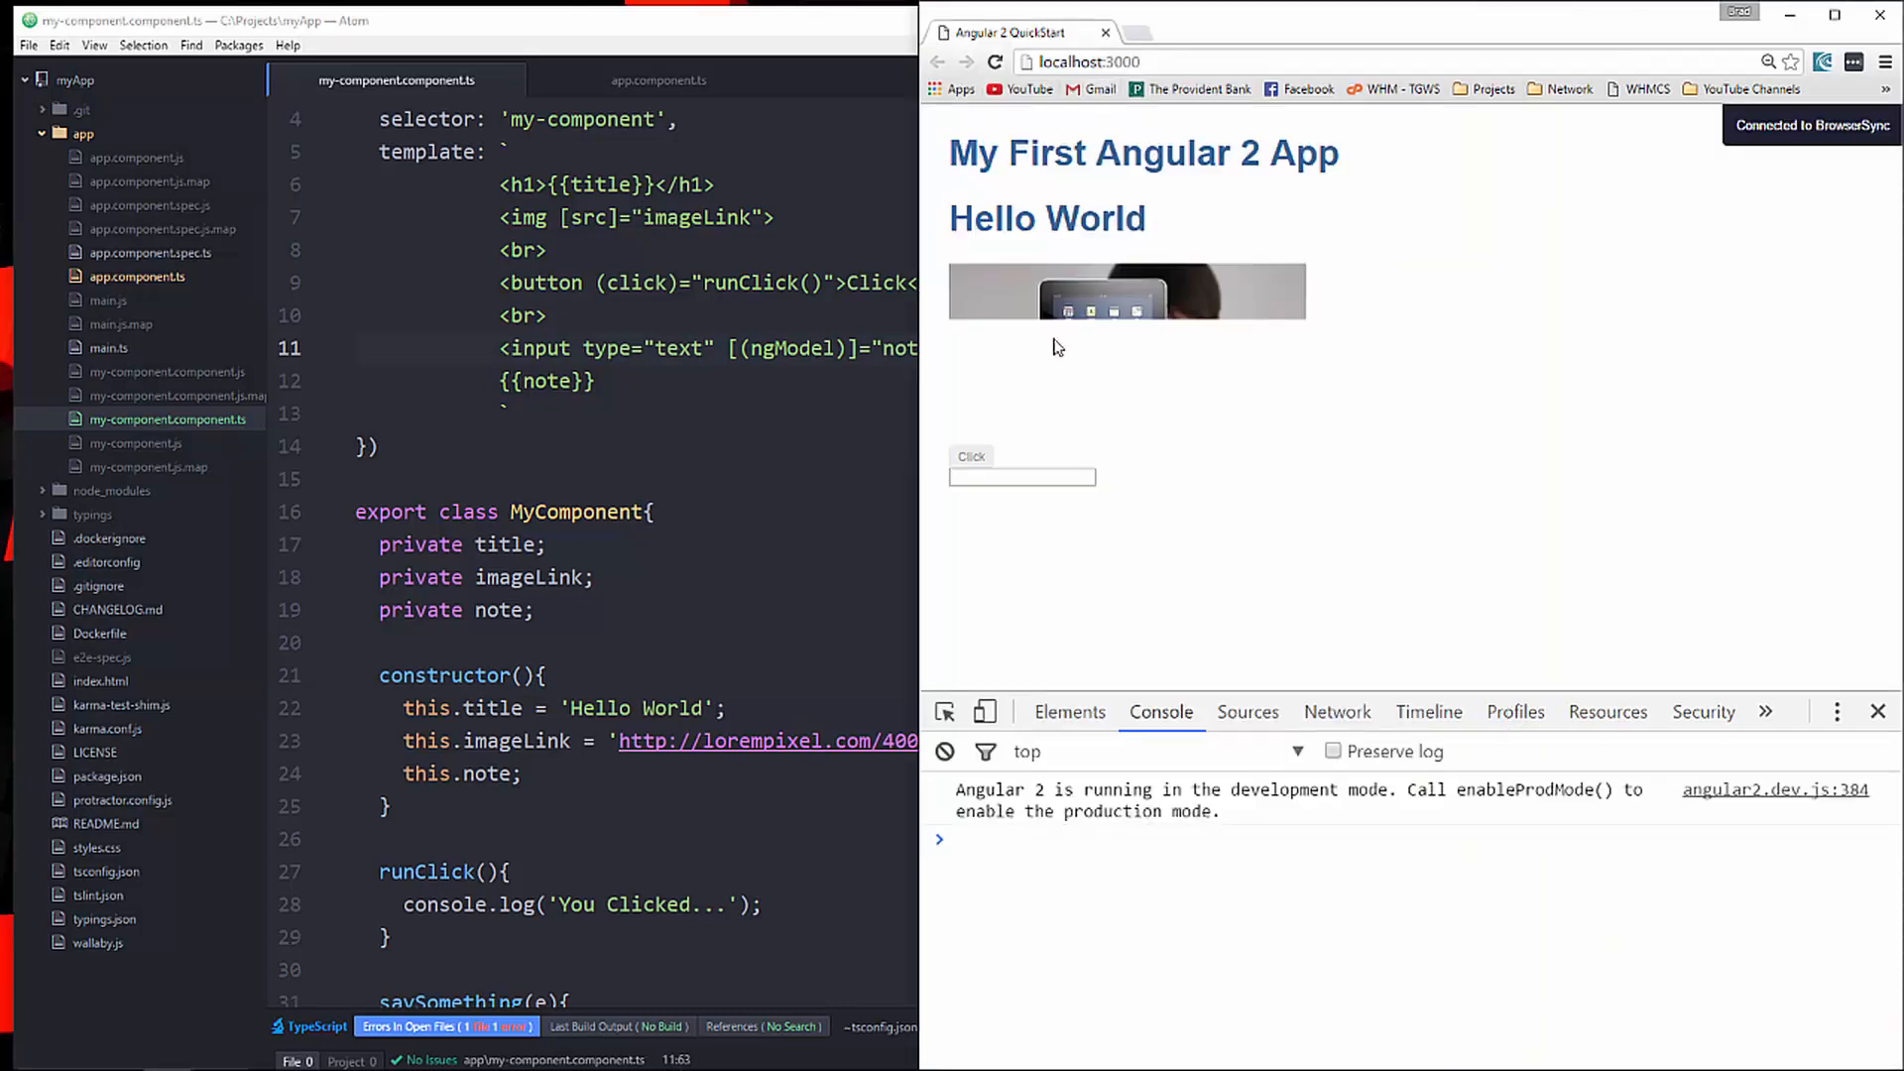
pyautogui.write('dedededd')
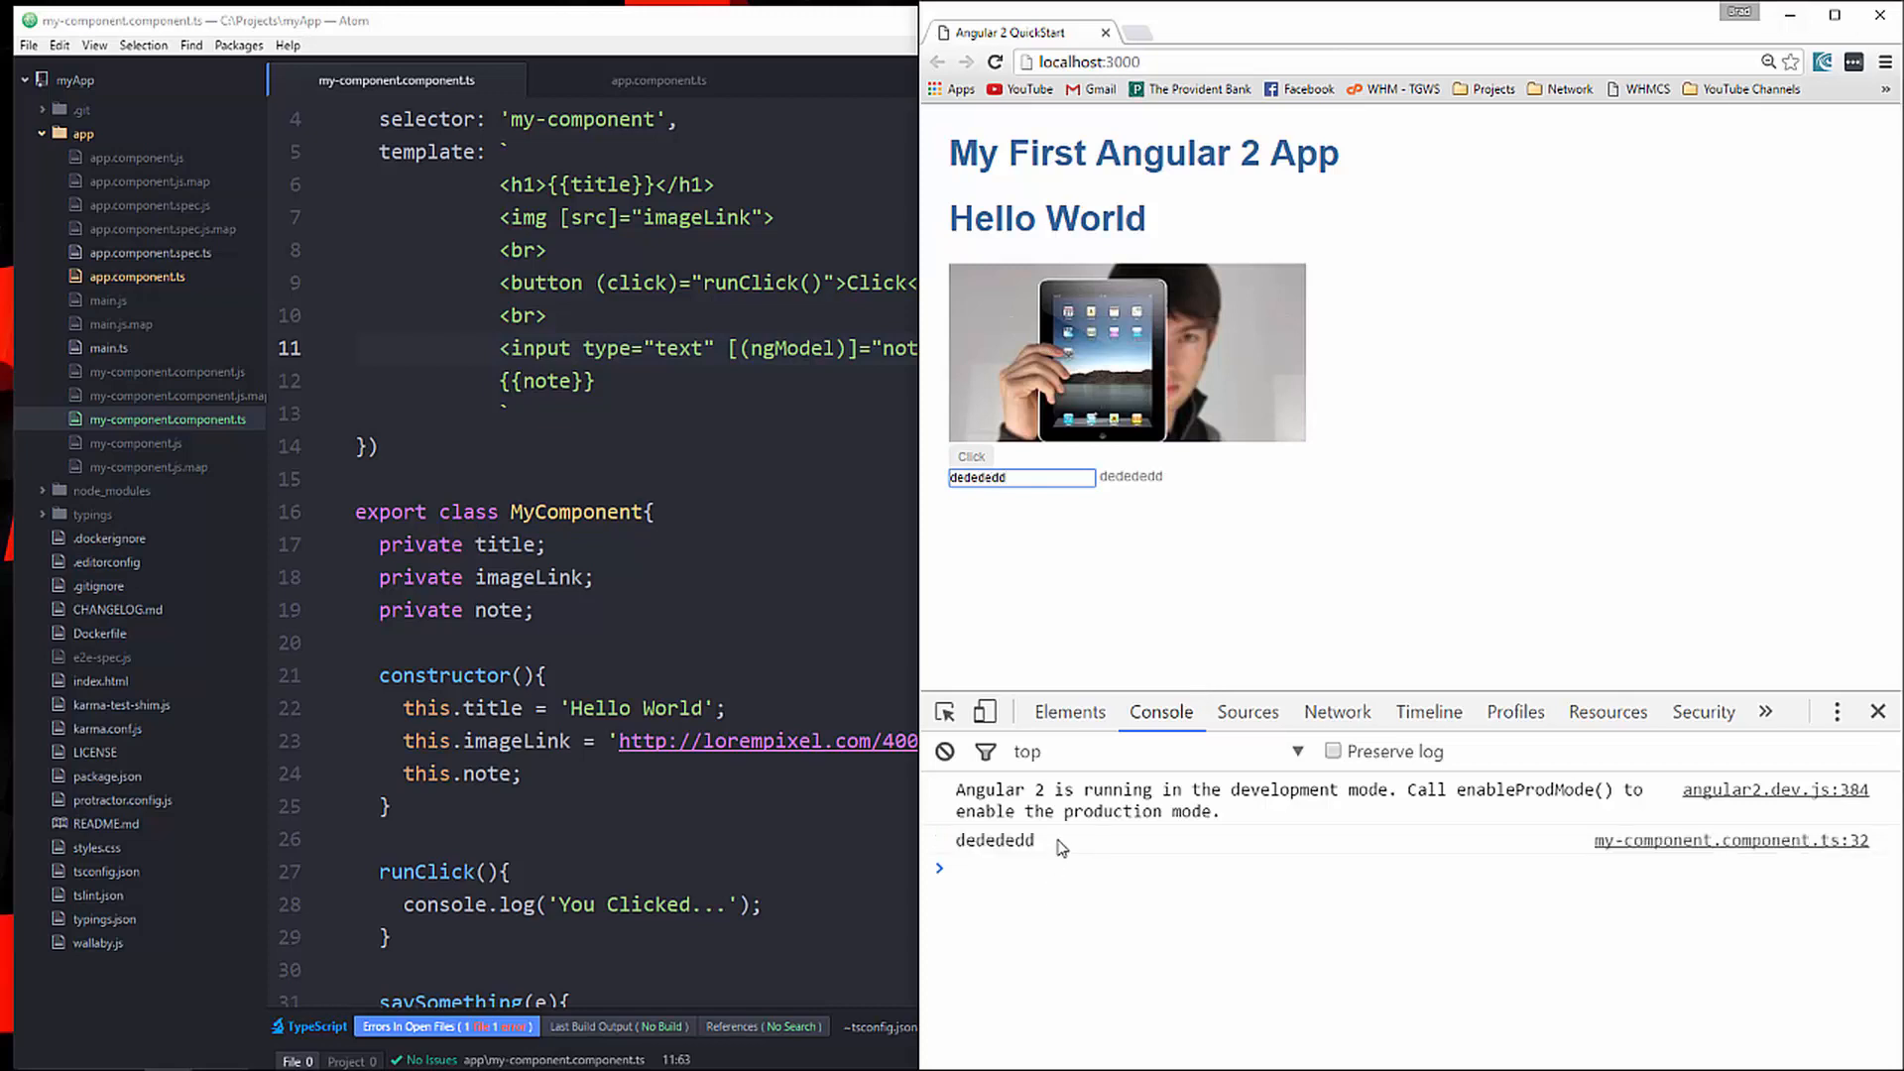
pyautogui.doubleClick(994, 839)
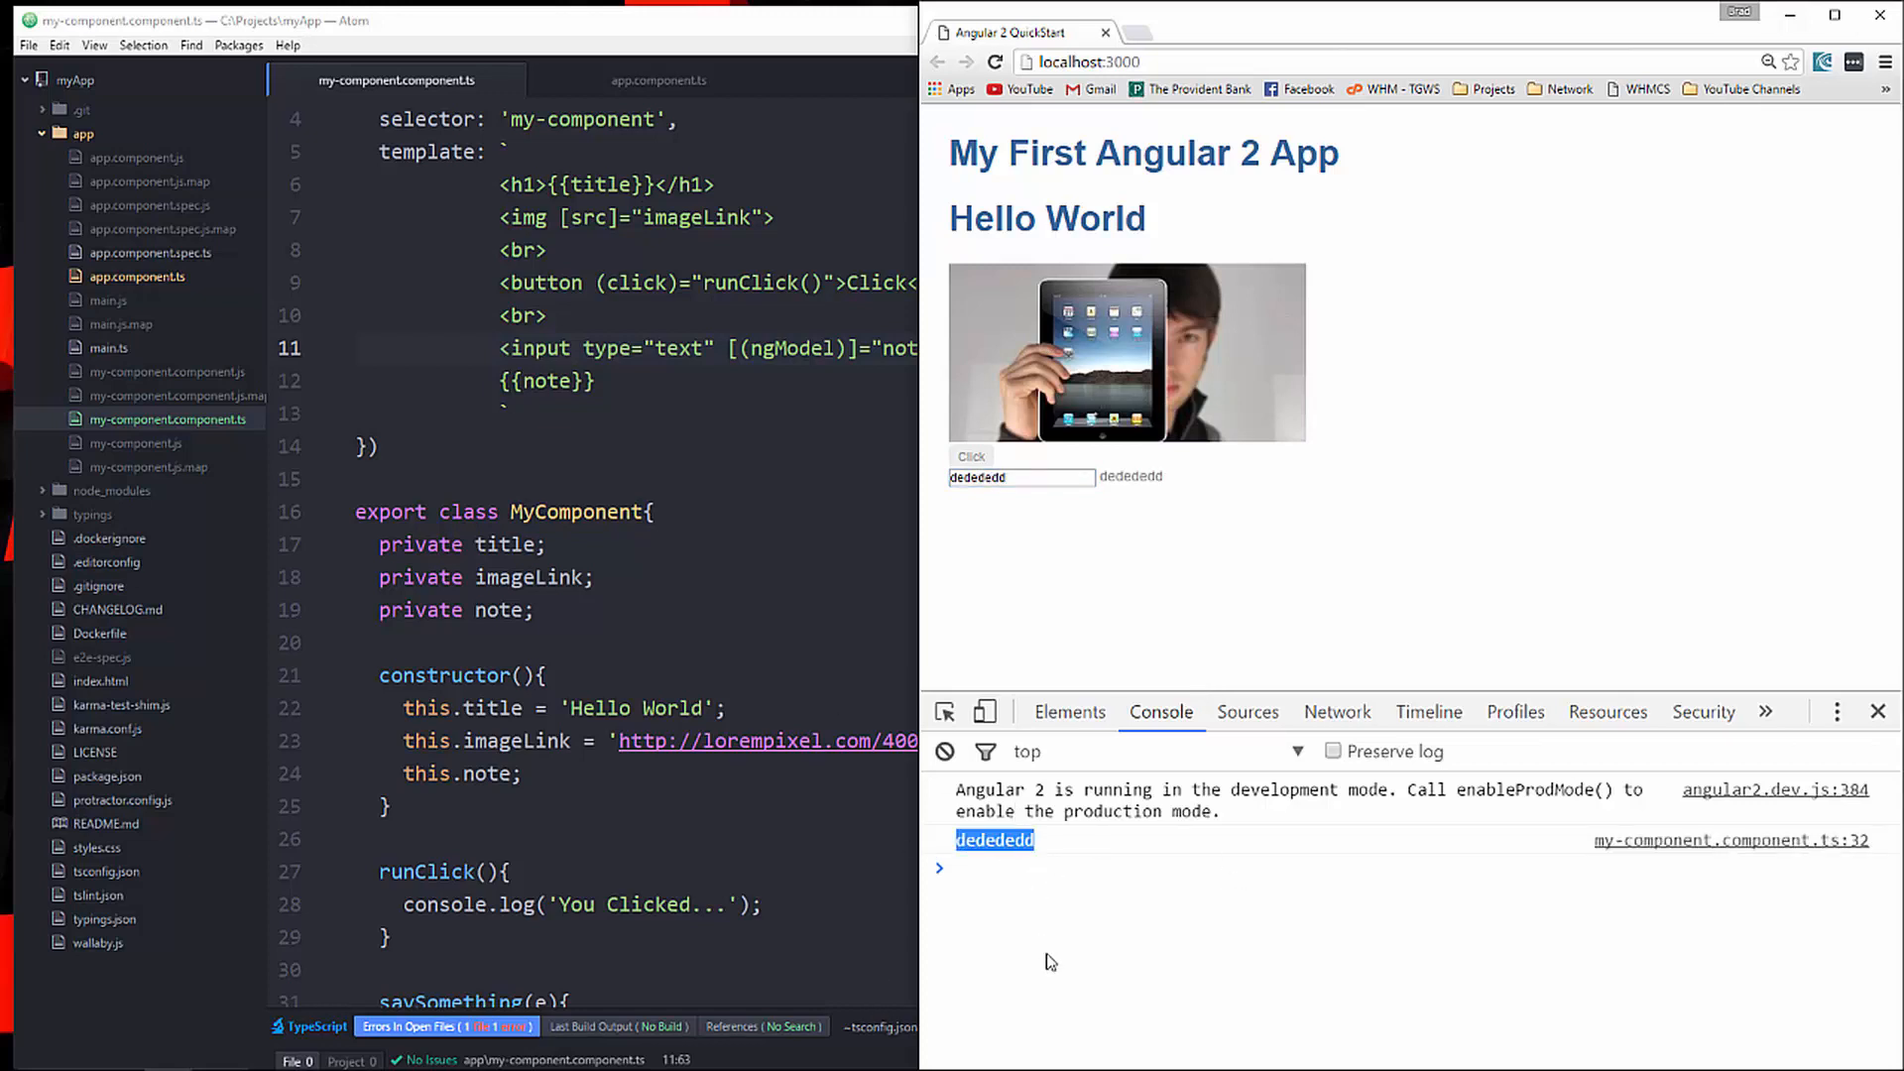